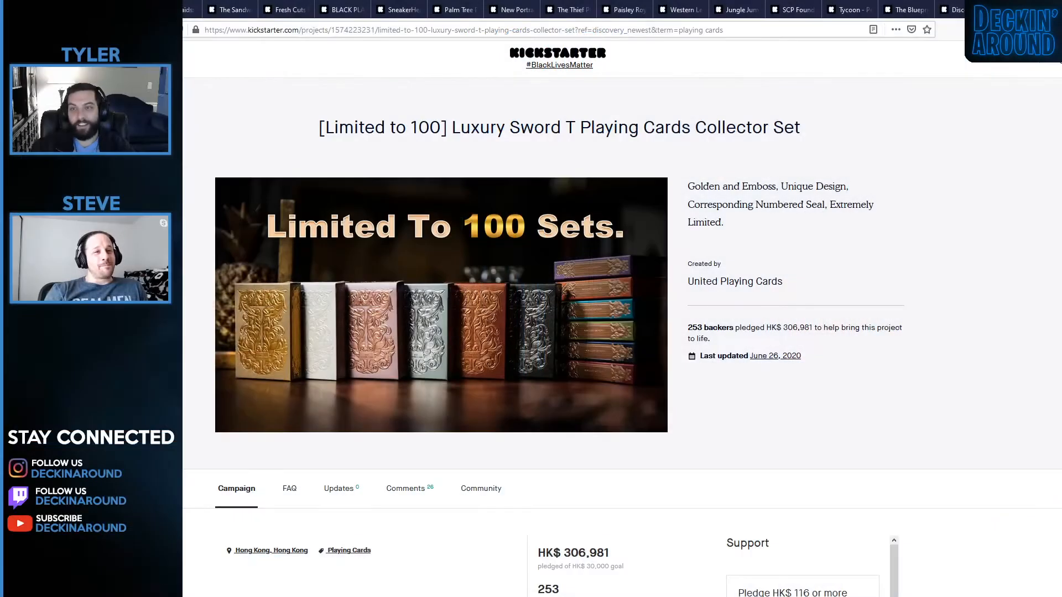
Scroll the Discover results of 83 live playing-card projects sorted by End Date.
{"action": "scroll", "scroll_direction": "down", "scroll_amount": 3}
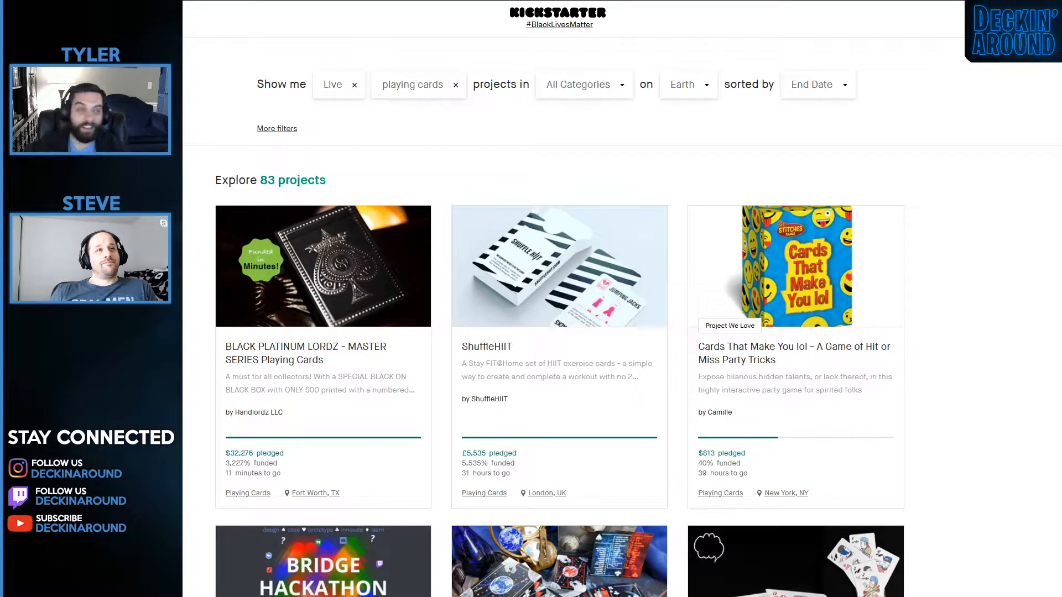
{"action": "mouse_move", "coordinate": [940, 122]}
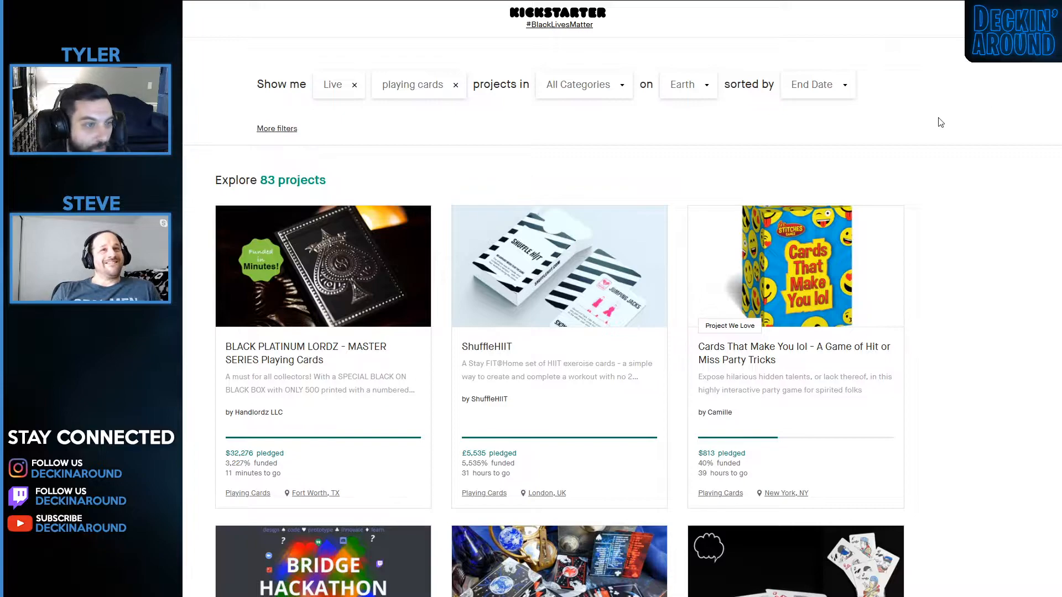
Open the WINDROSES edge-marked playing cards project from the results grid.
{"action": "scroll", "scroll_direction": "down", "scroll_amount": 3}
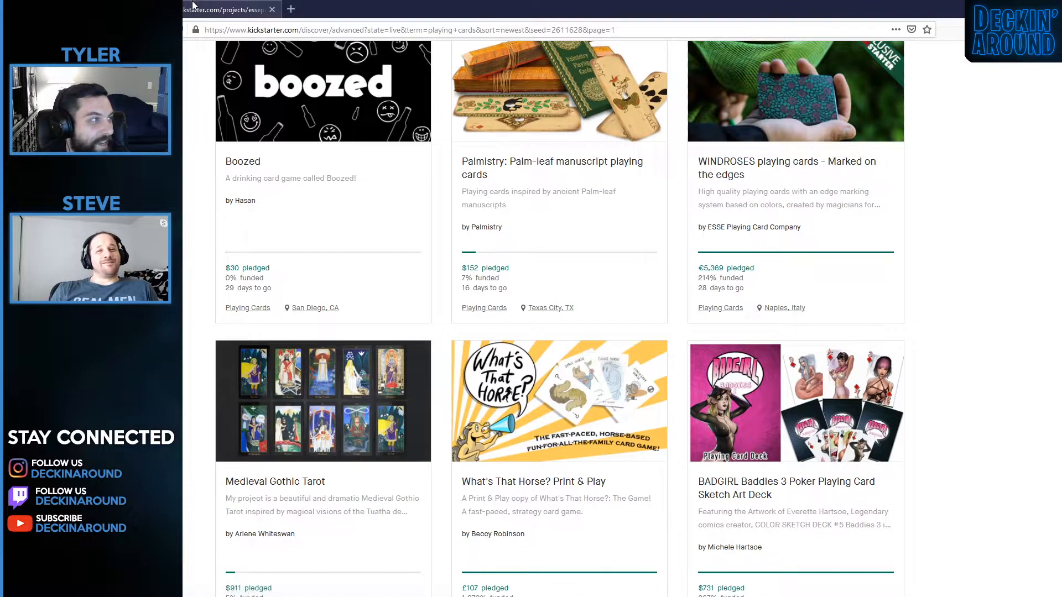
{"action": "left_click", "coordinate": [794, 90]}
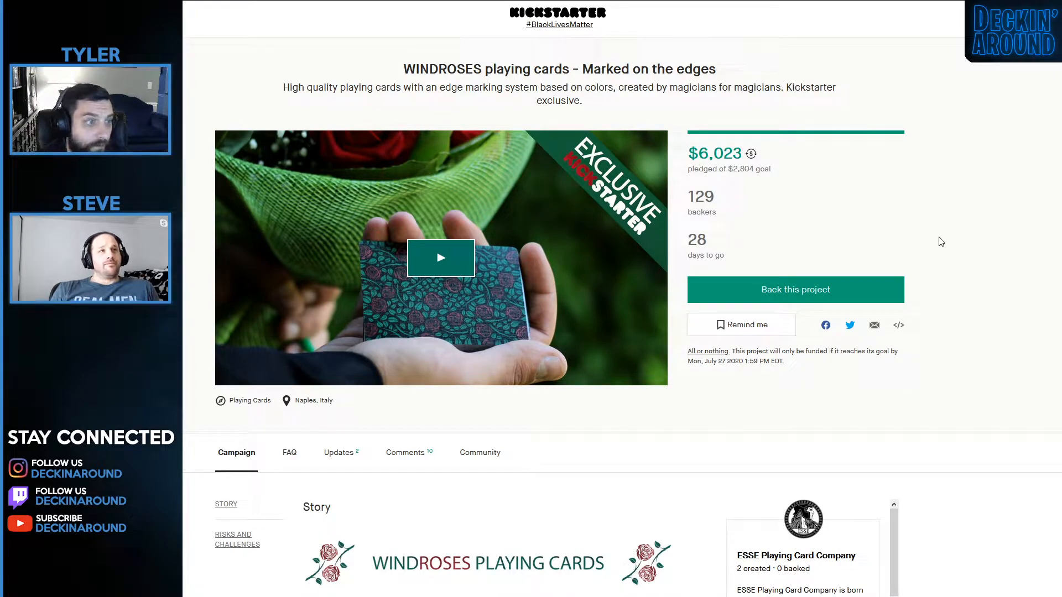
{"action": "mouse_move", "coordinate": [1015, 264]}
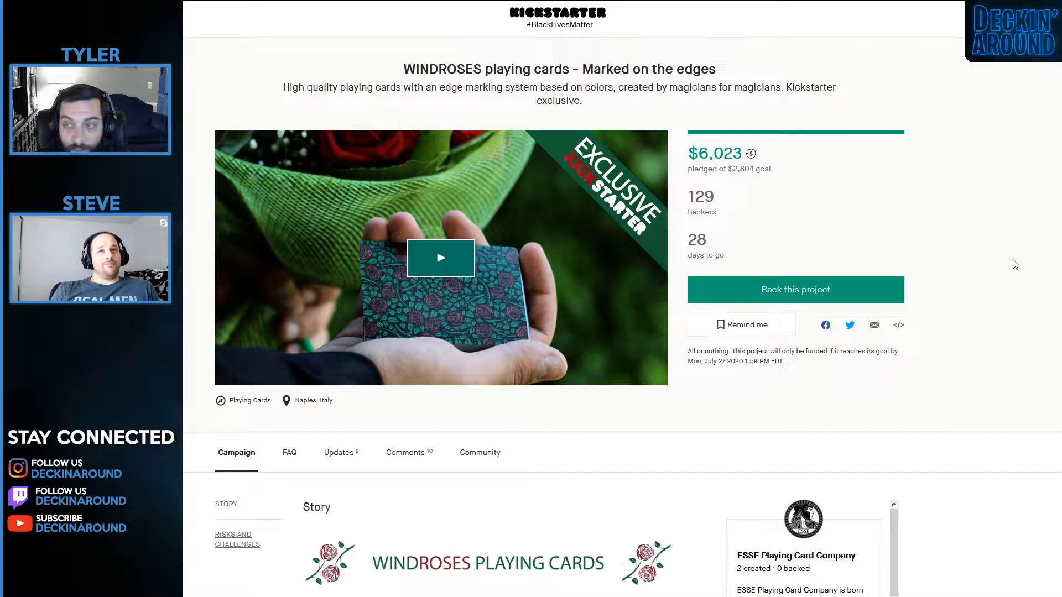
Read down the WINDROSES campaign story and its reward tiers.
{"action": "scroll", "scroll_direction": "down", "scroll_amount": 3}
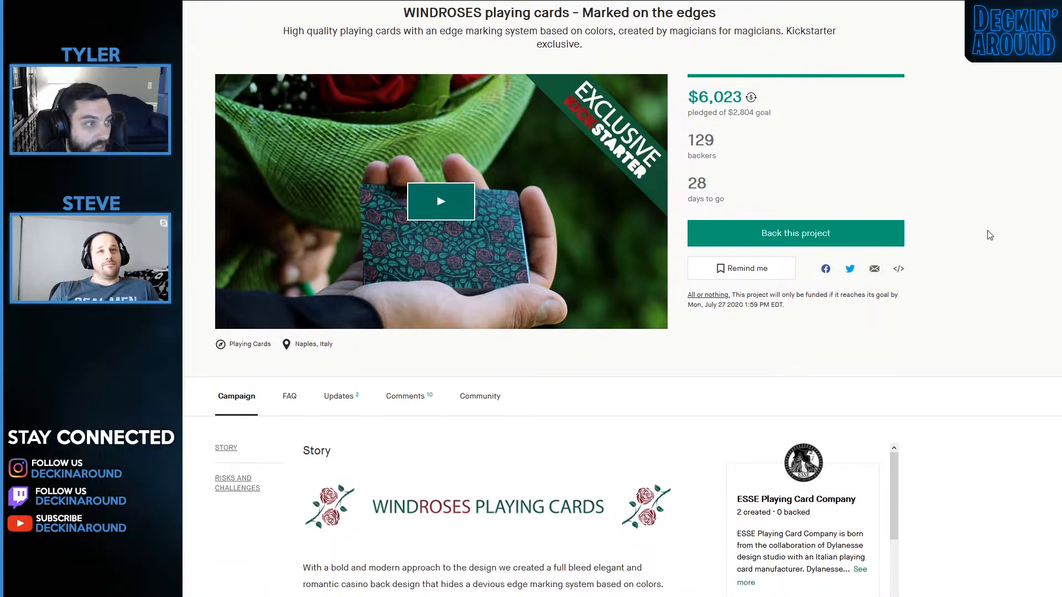
{"action": "scroll", "scroll_direction": "down", "scroll_amount": 3}
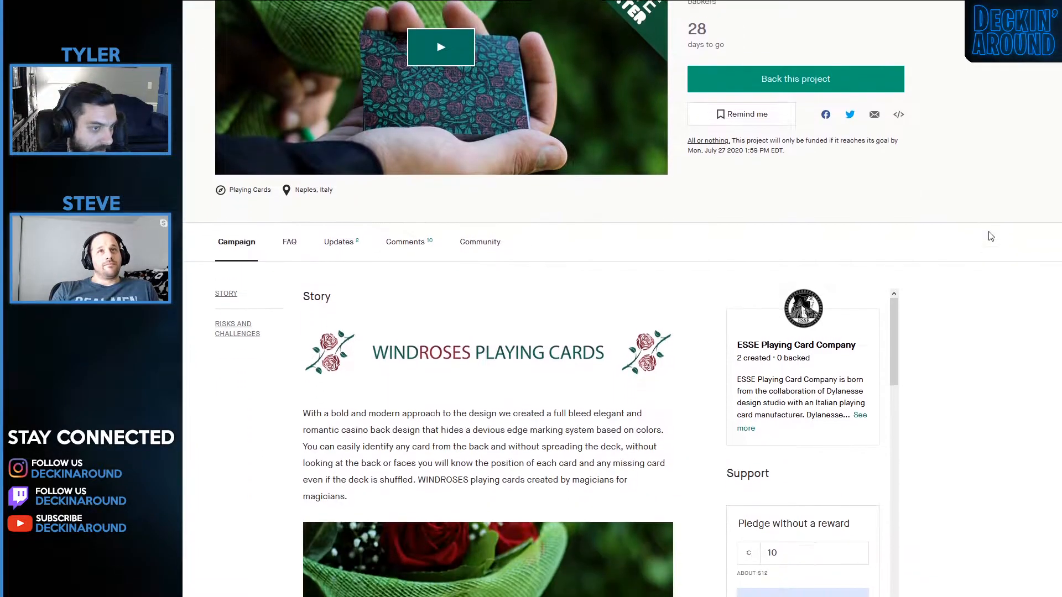
{"action": "scroll", "scroll_direction": "down", "scroll_amount": 3}
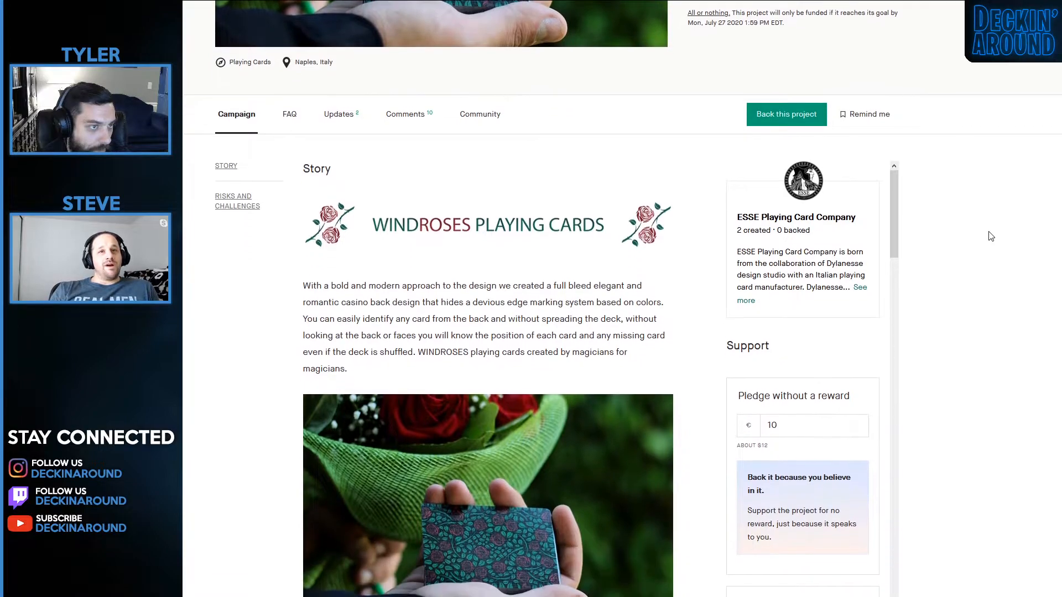
{"action": "scroll", "scroll_direction": "up", "scroll_amount": 3}
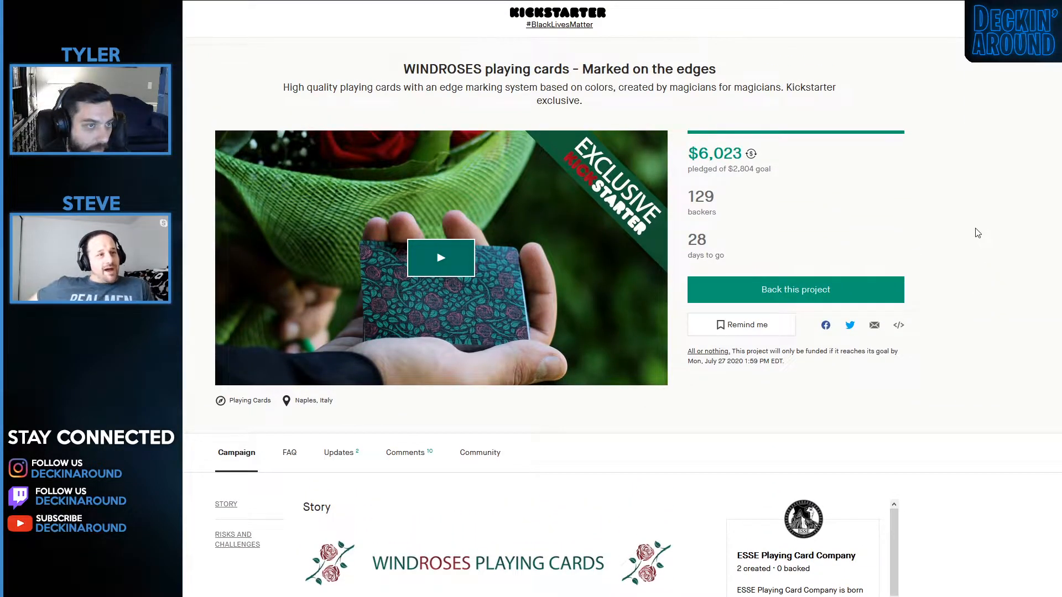
{"action": "scroll", "scroll_direction": "down", "scroll_amount": 3}
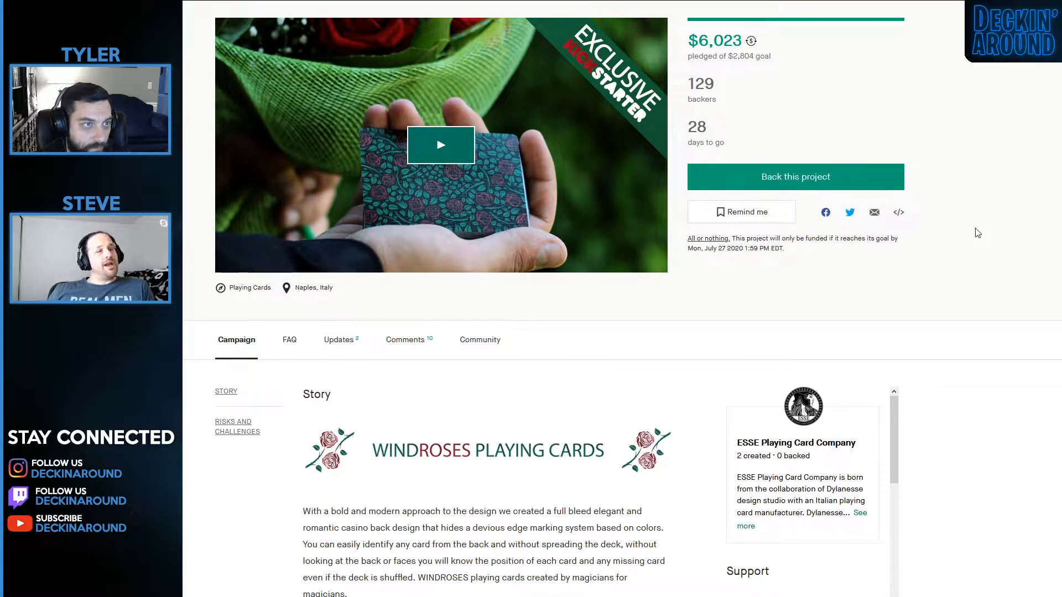
{"action": "scroll", "scroll_direction": "down", "scroll_amount": 3}
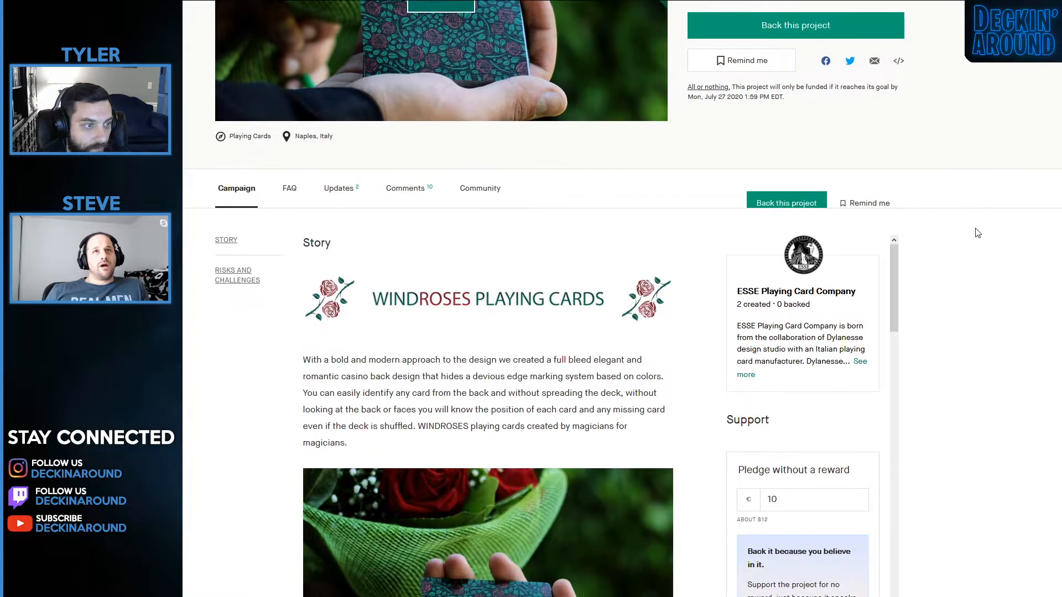
{"action": "scroll", "scroll_direction": "down", "scroll_amount": 3}
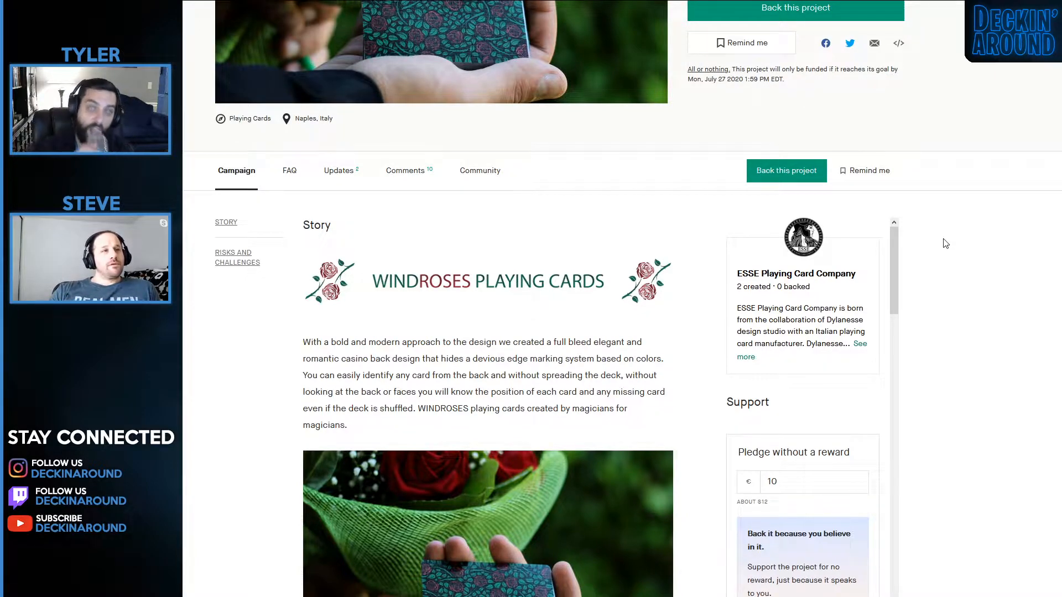
{"action": "scroll", "scroll_direction": "down", "scroll_amount": 3}
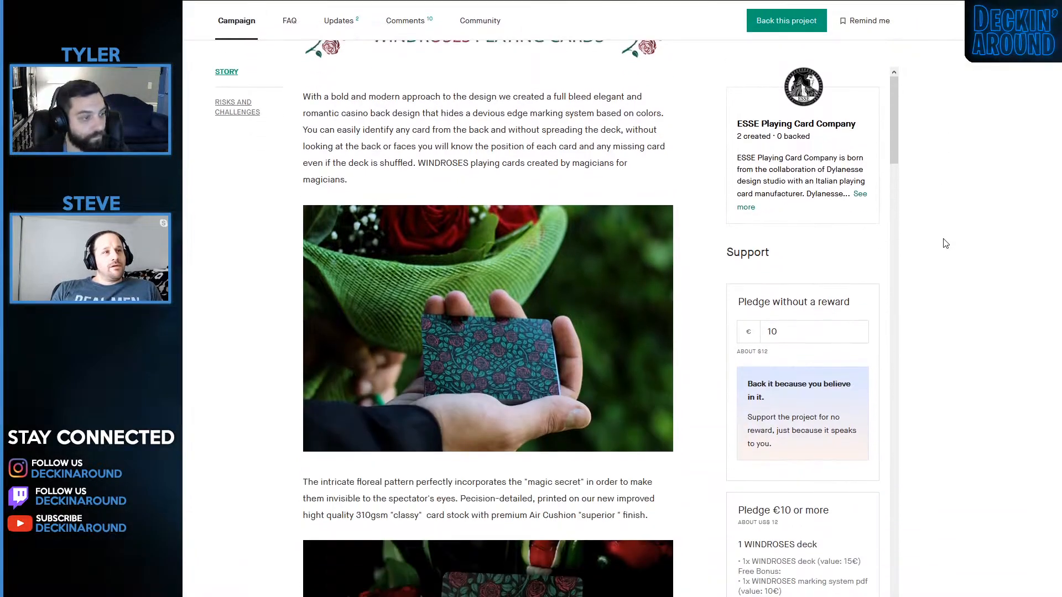
{"action": "scroll", "scroll_direction": "down", "scroll_amount": 3}
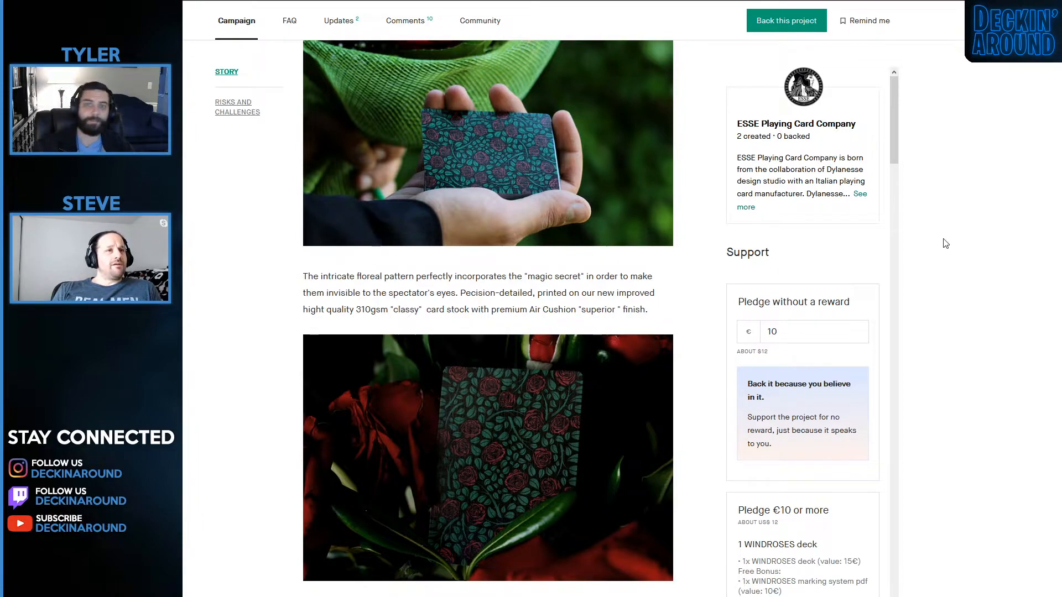
{"action": "scroll", "scroll_direction": "down", "scroll_amount": 3}
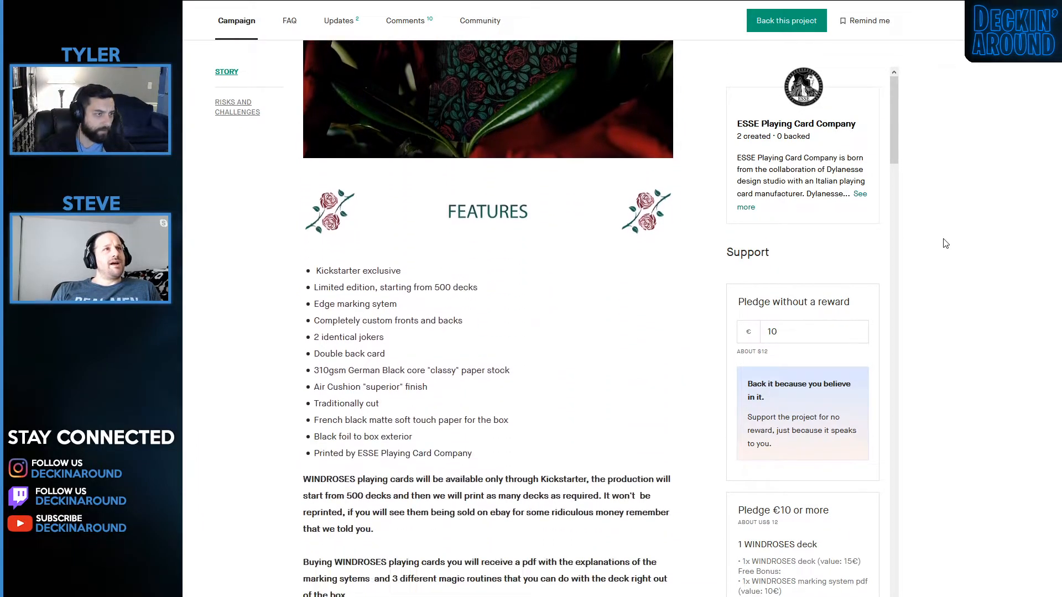
{"action": "scroll", "scroll_direction": "up", "scroll_amount": 3}
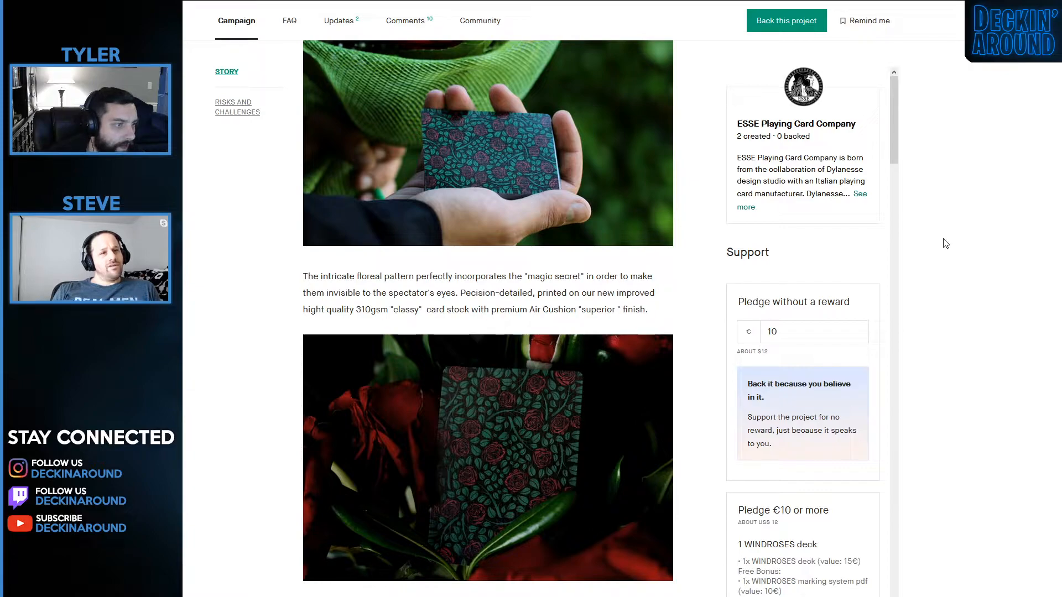
{"action": "scroll", "scroll_direction": "down", "scroll_amount": 3}
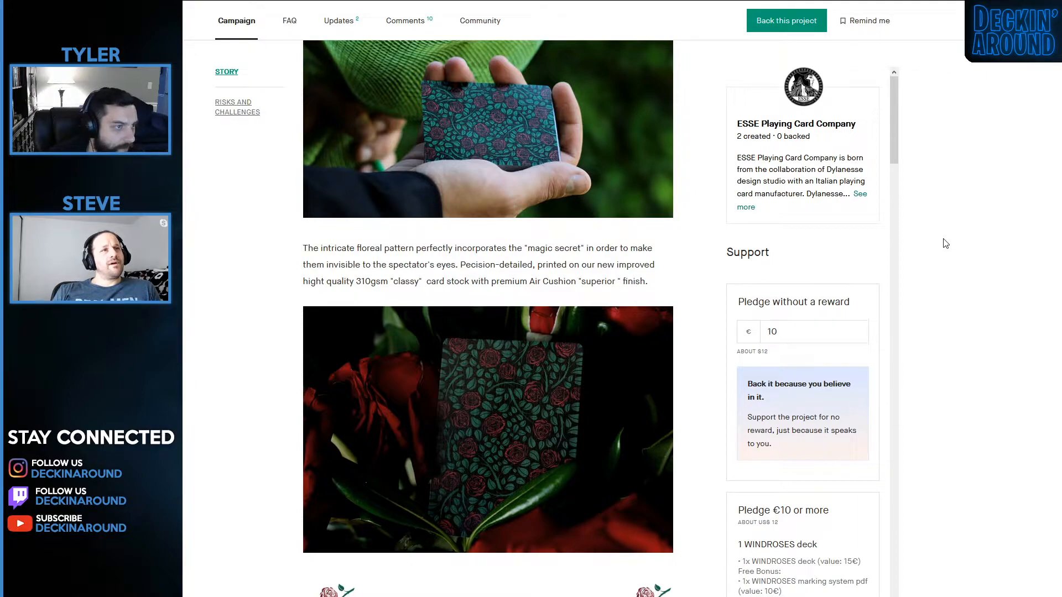
{"action": "scroll", "scroll_direction": "down", "scroll_amount": 3}
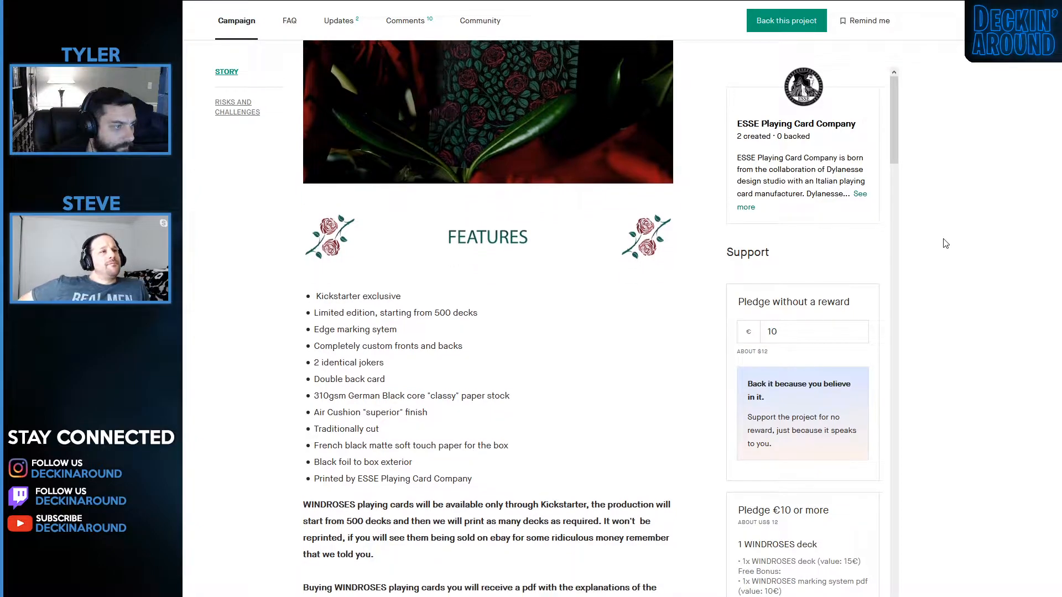
{"action": "scroll", "scroll_direction": "down", "scroll_amount": 3}
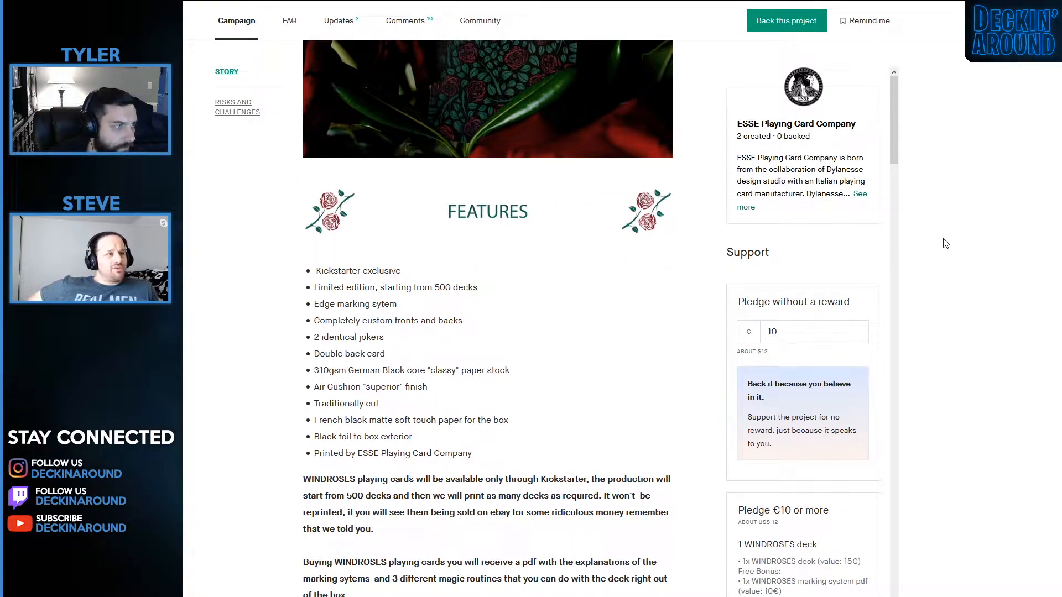
{"action": "scroll", "scroll_direction": "down", "scroll_amount": 3}
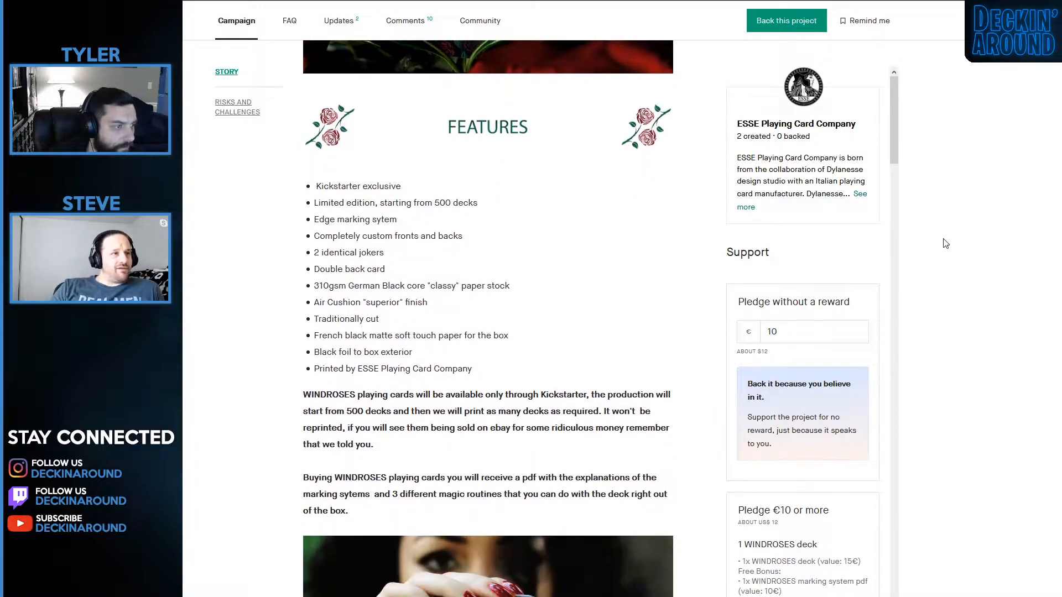
{"action": "scroll", "scroll_direction": "down", "scroll_amount": 3}
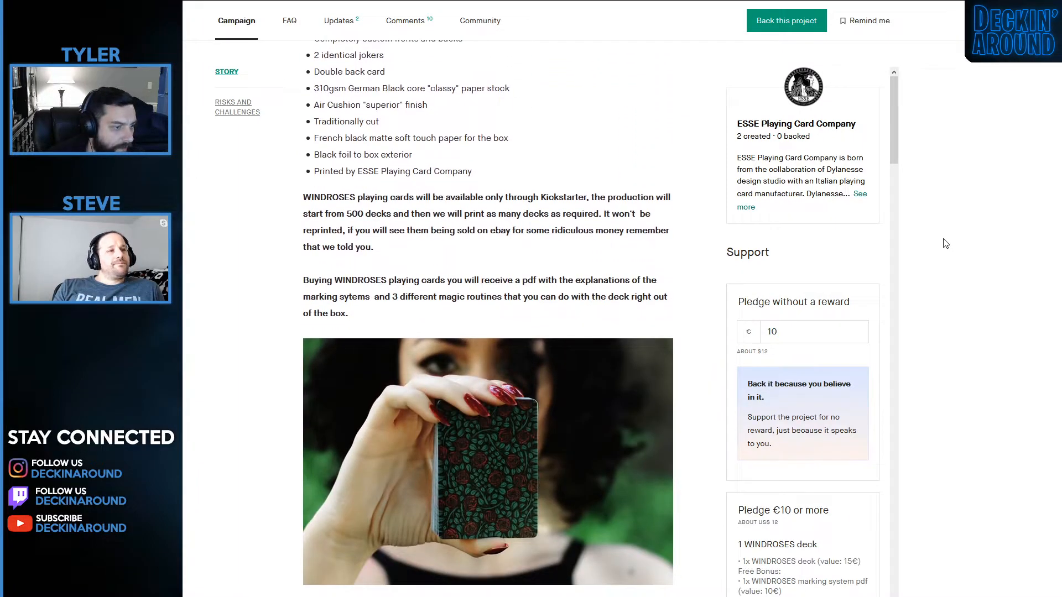
{"action": "scroll", "scroll_direction": "down", "scroll_amount": 3}
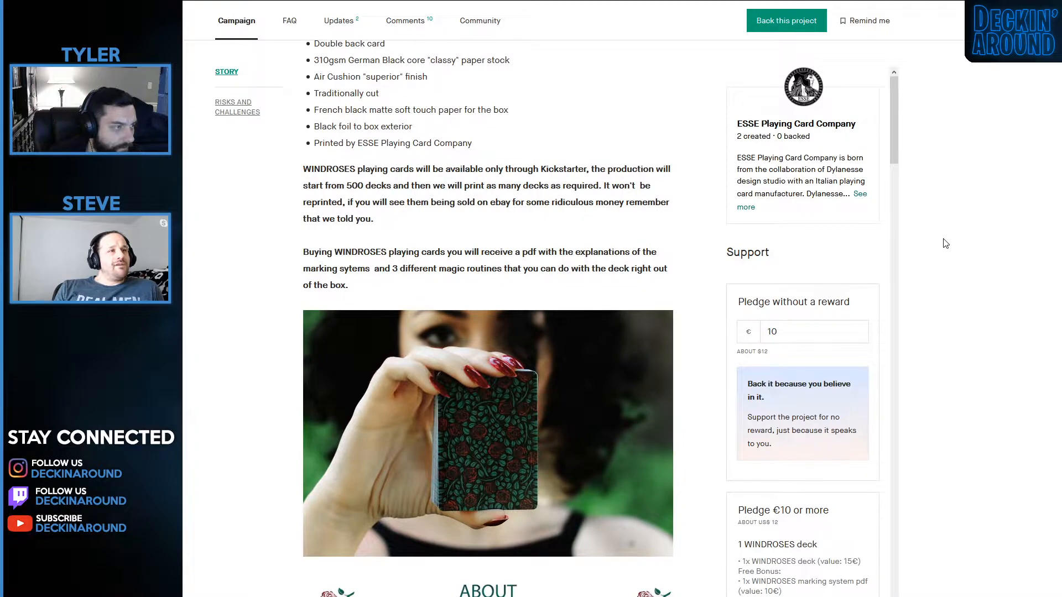
{"action": "scroll", "scroll_direction": "up", "scroll_amount": 3}
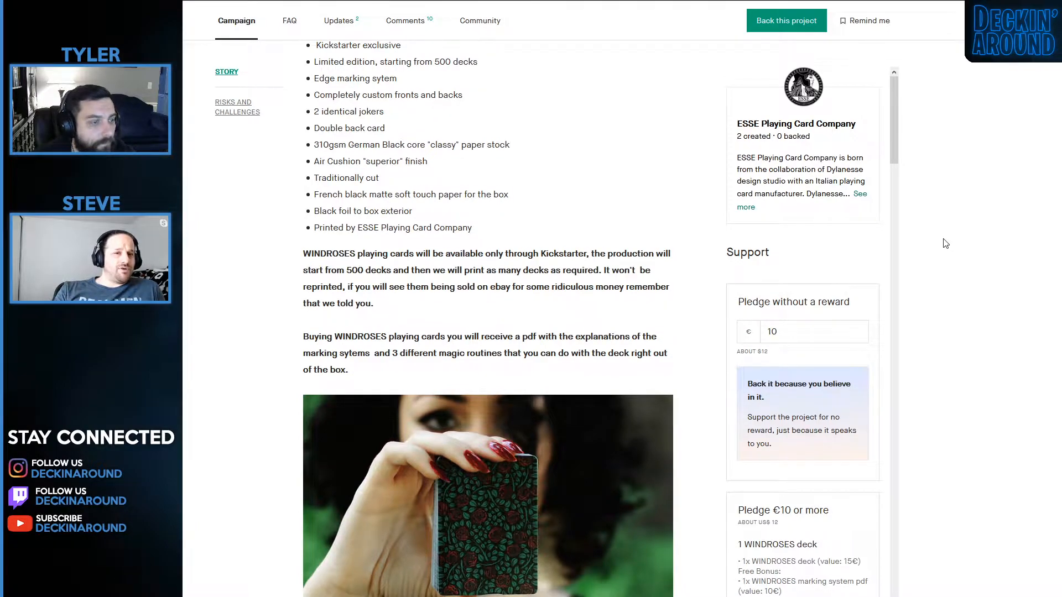
{"action": "scroll", "scroll_direction": "down", "scroll_amount": 3}
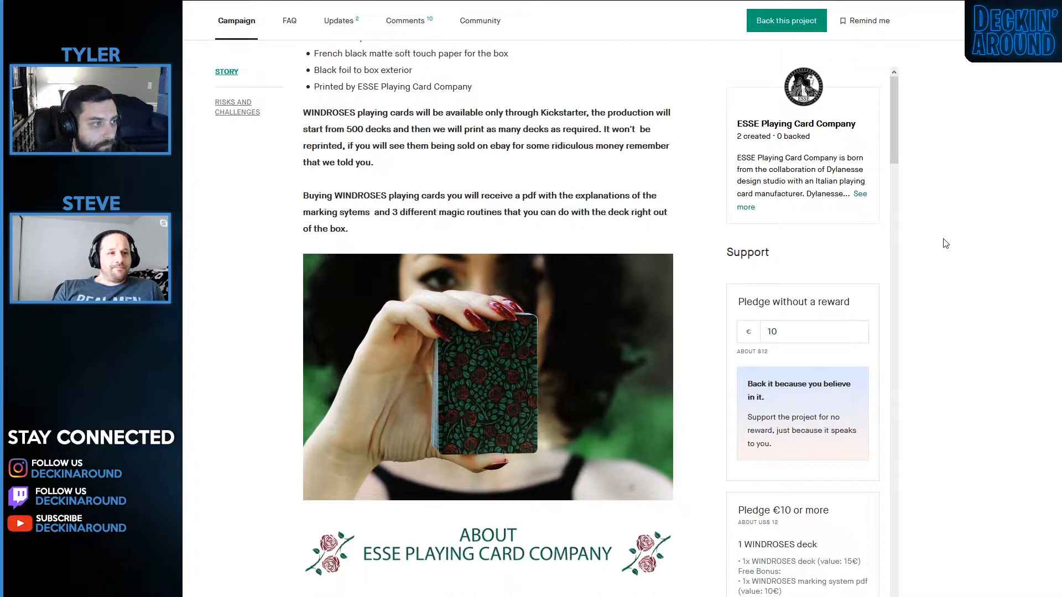
{"action": "scroll", "scroll_direction": "down", "scroll_amount": 3}
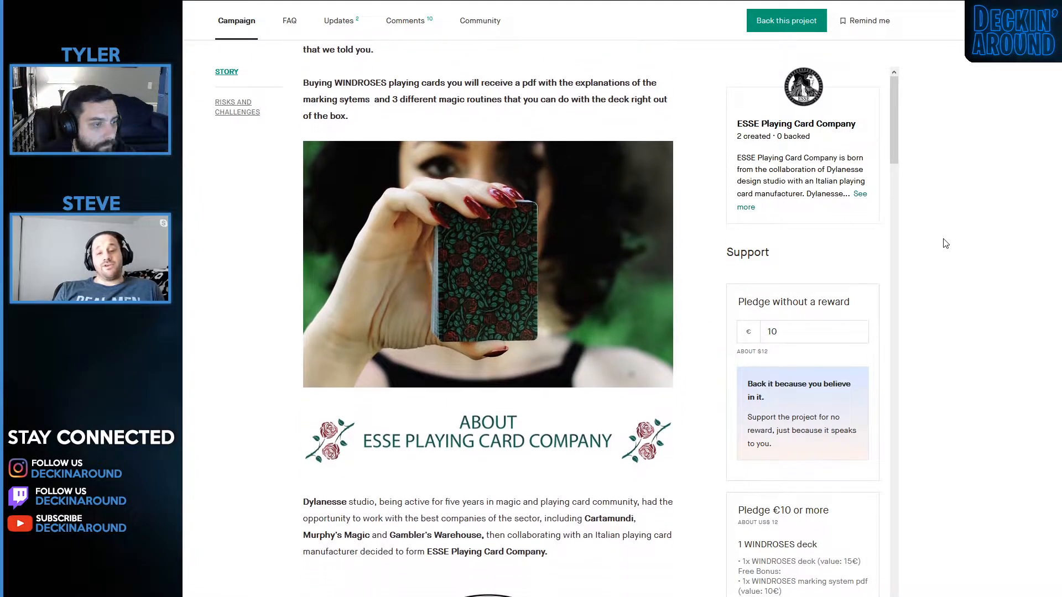
{"action": "scroll", "scroll_direction": "down", "scroll_amount": 3}
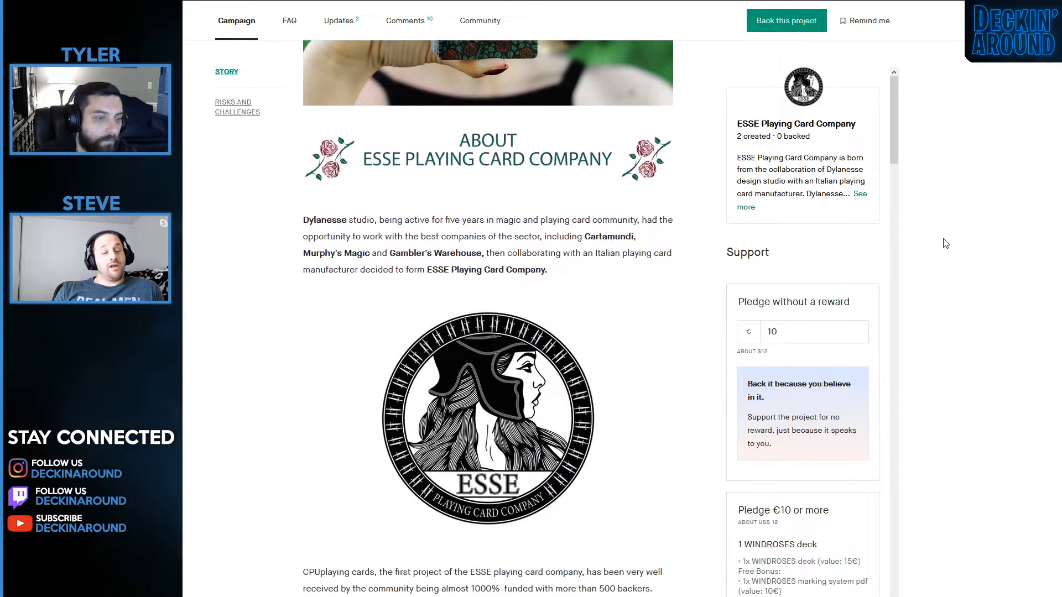
Read the WINDROSES pledge tiers up to €180 and reach the Concept & Design header.
{"action": "scroll", "scroll_direction": "down", "scroll_amount": 3}
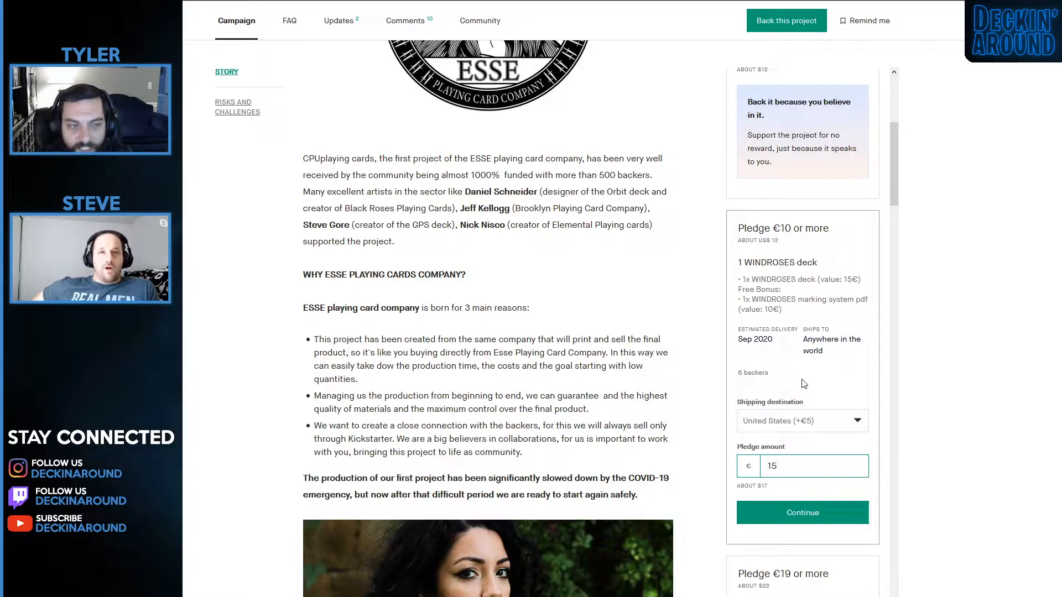
{"action": "scroll", "scroll_direction": "down", "scroll_amount": 3}
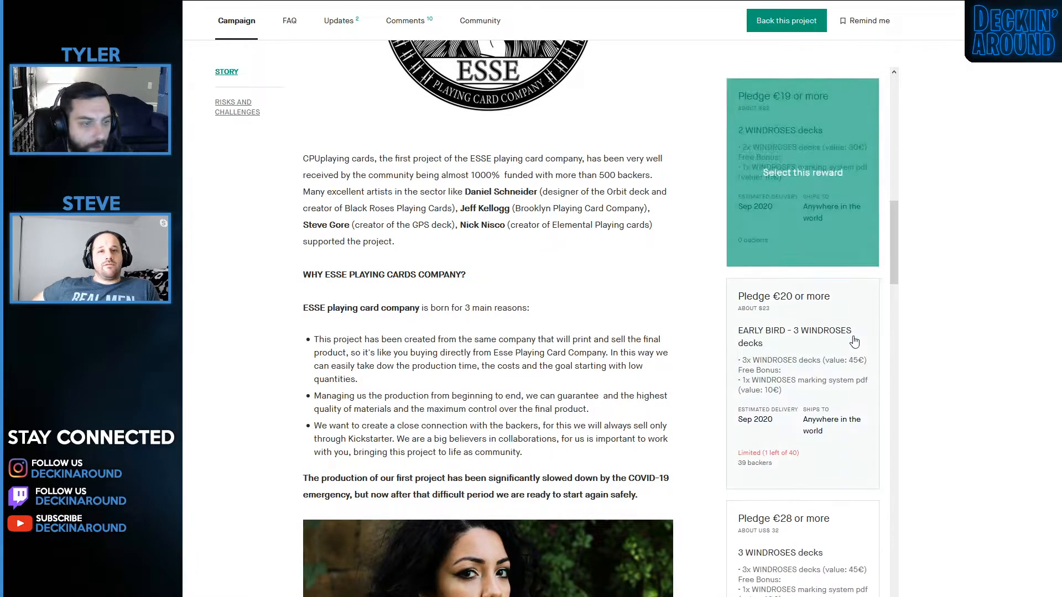
{"action": "scroll", "scroll_direction": "down", "scroll_amount": 3}
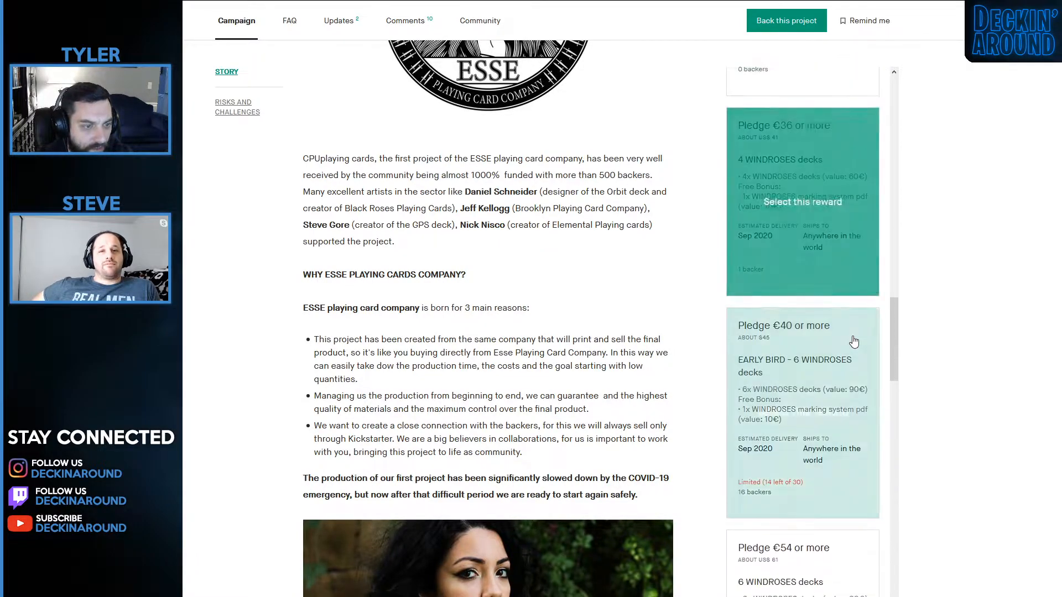
{"action": "scroll", "scroll_direction": "down", "scroll_amount": 3}
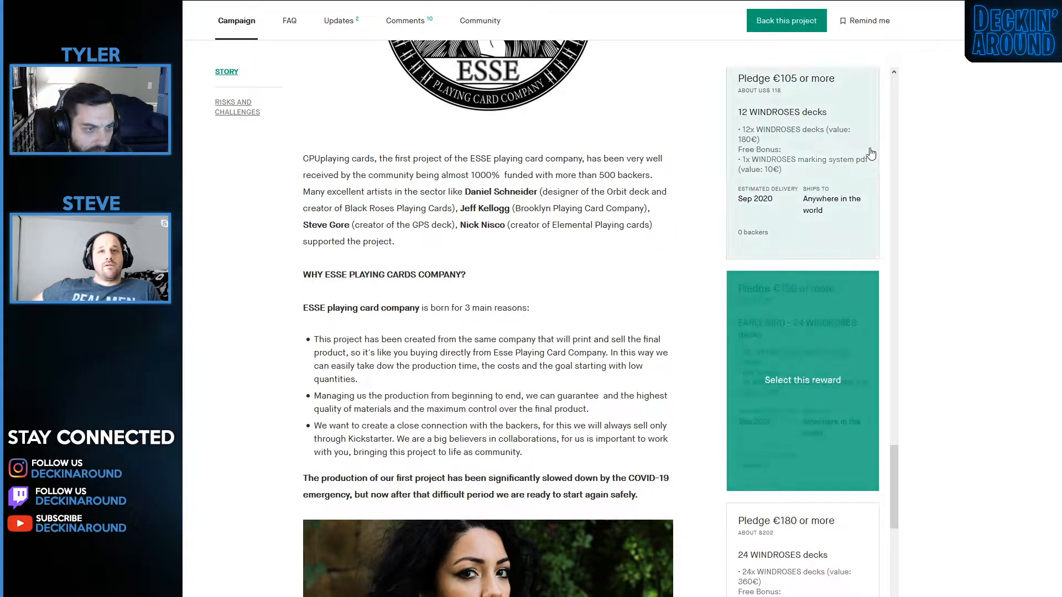
{"action": "scroll", "scroll_direction": "down", "scroll_amount": 3}
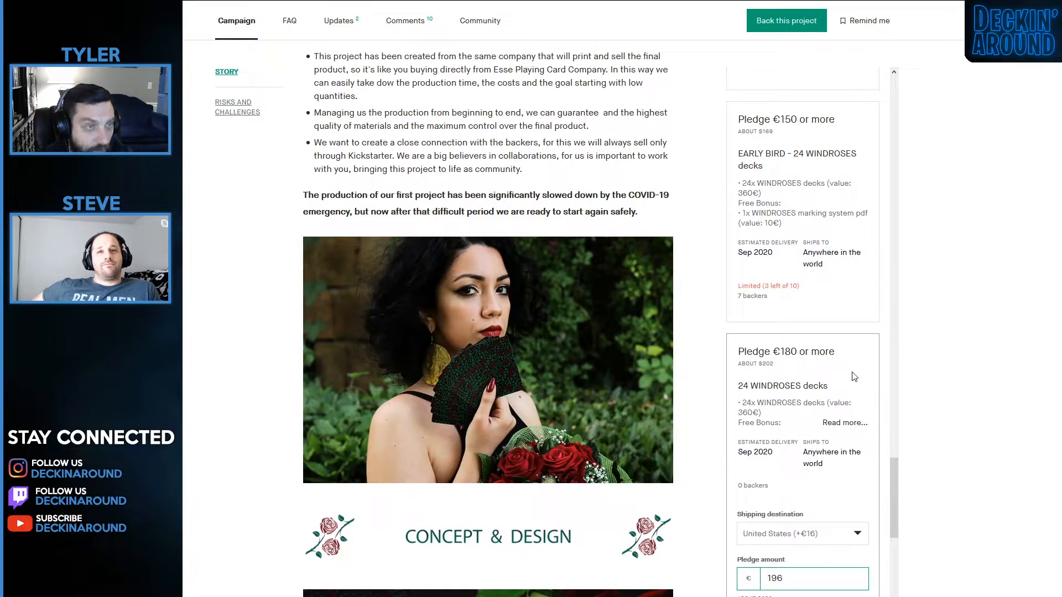
{"action": "scroll", "scroll_direction": "up", "scroll_amount": 3}
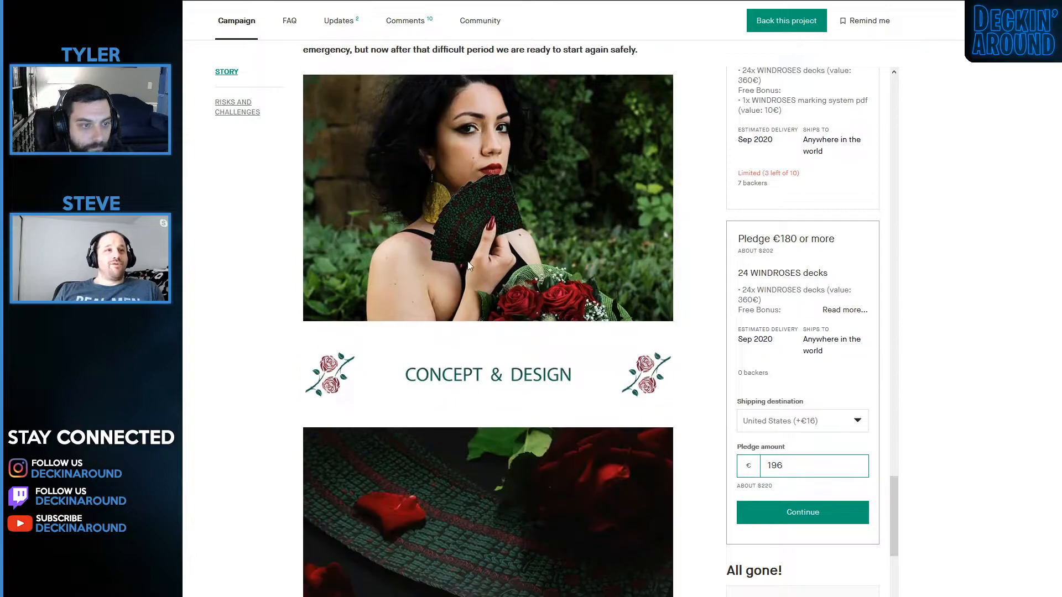
Read the WINDROSES story through The Faces and Ace of Spades sections.
{"action": "scroll", "scroll_direction": "down", "scroll_amount": 3}
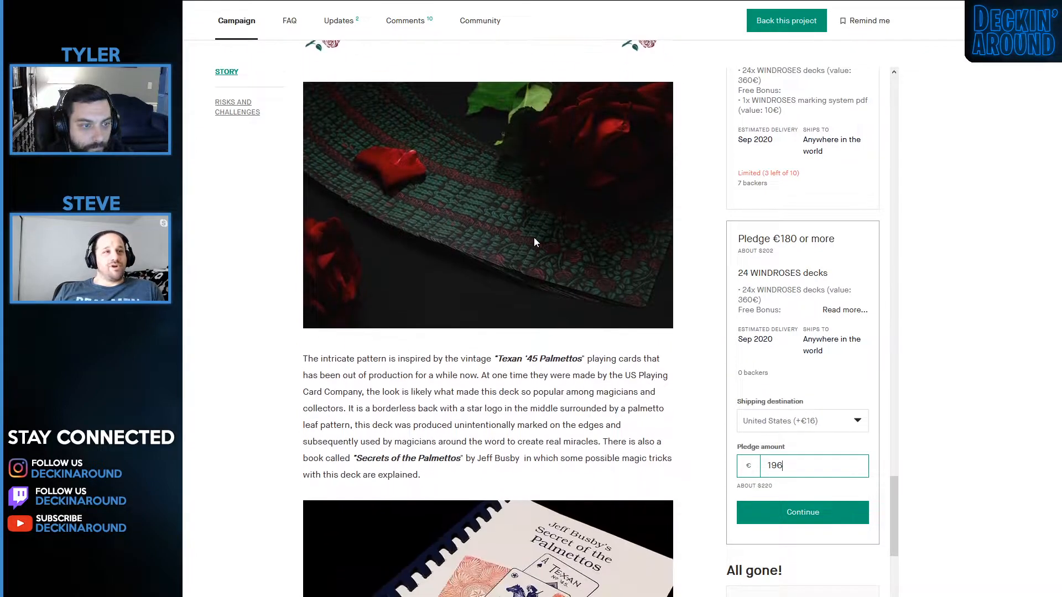
{"action": "mouse_move", "coordinate": [692, 268]}
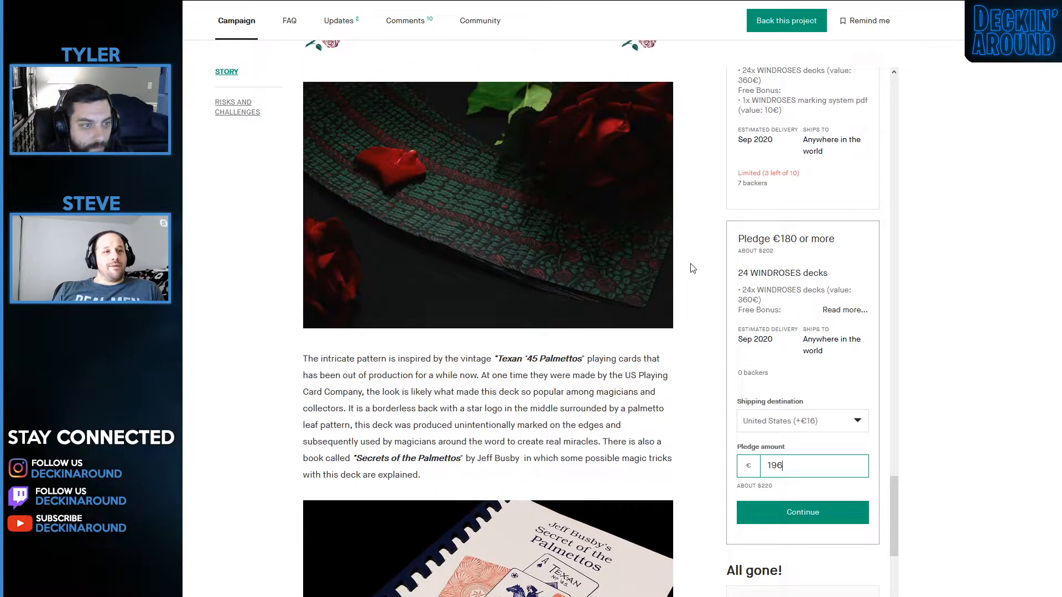
{"action": "scroll", "scroll_direction": "down", "scroll_amount": 3}
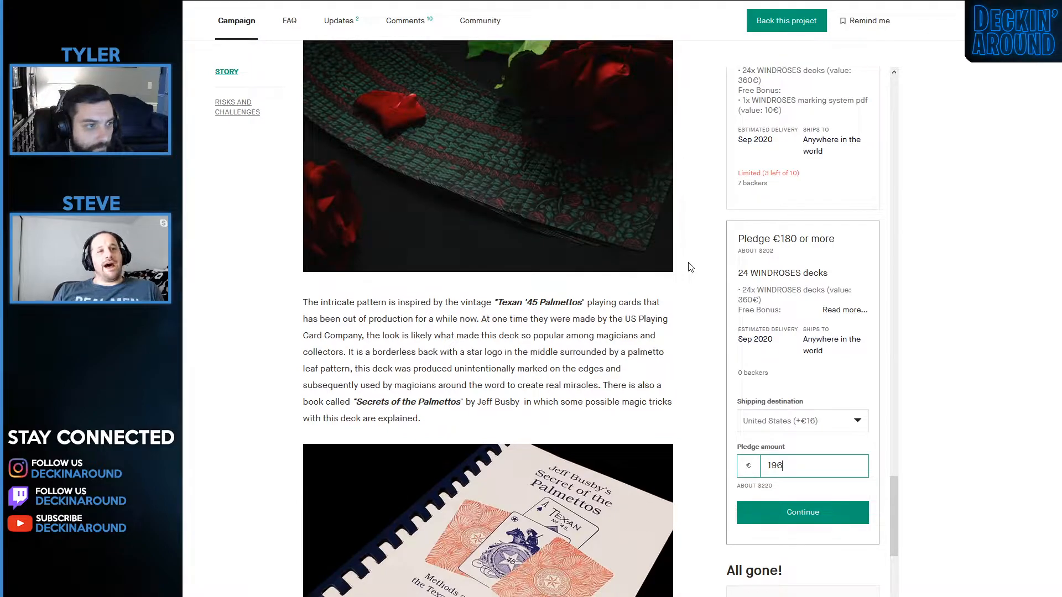
{"action": "scroll", "scroll_direction": "down", "scroll_amount": 3}
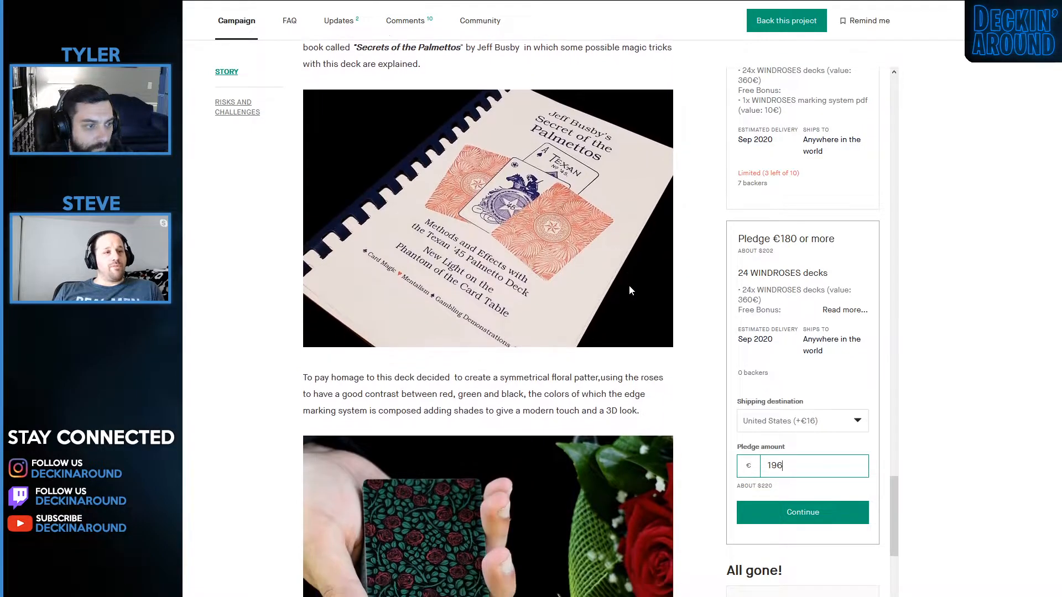
{"action": "scroll", "scroll_direction": "down", "scroll_amount": 3}
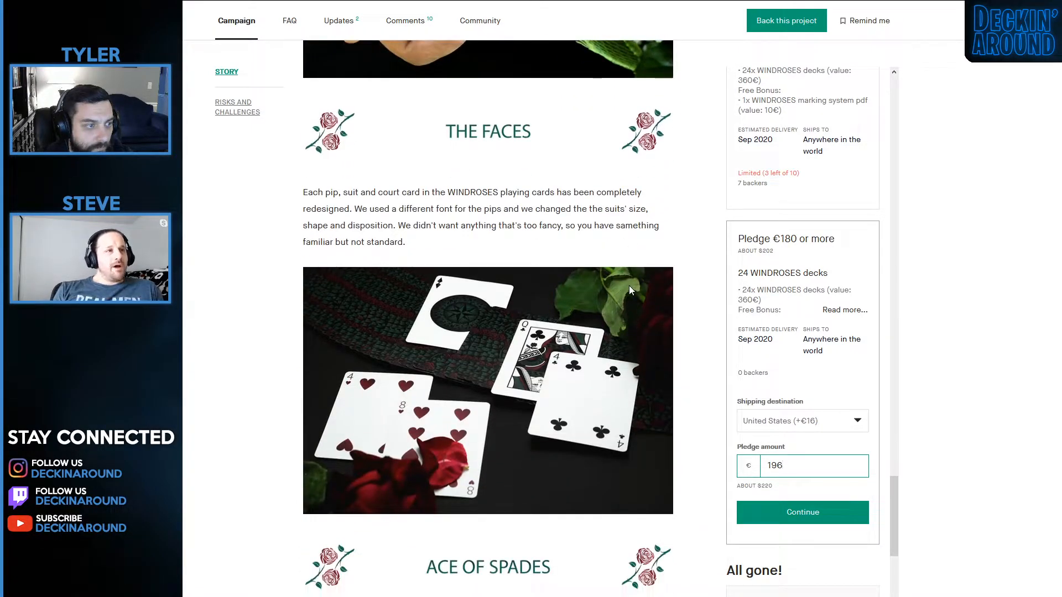
{"action": "scroll", "scroll_direction": "down", "scroll_amount": 3}
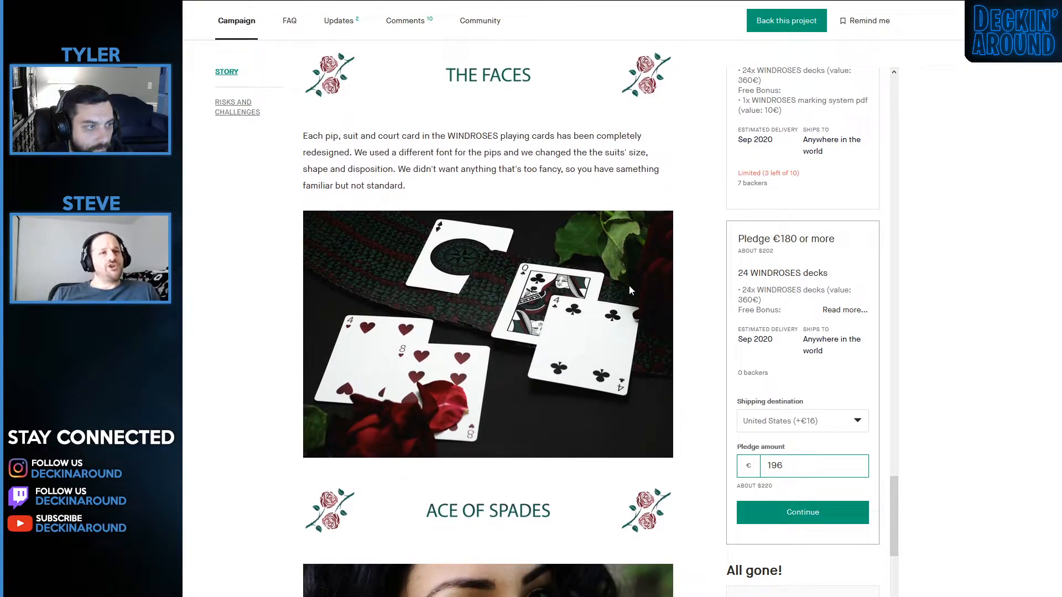
{"action": "scroll", "scroll_direction": "down", "scroll_amount": 3}
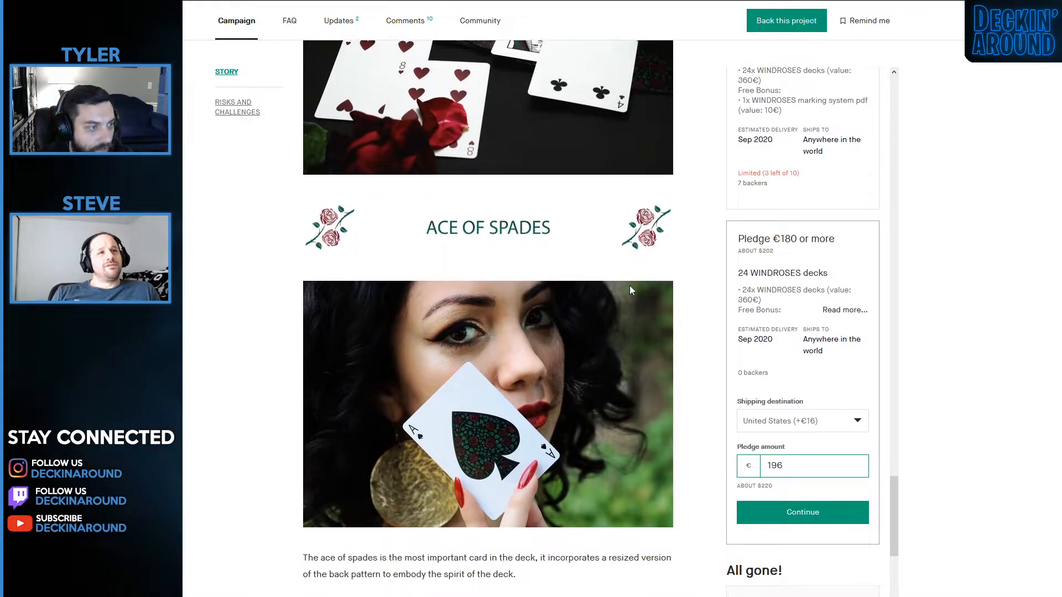
{"action": "scroll", "scroll_direction": "down", "scroll_amount": 3}
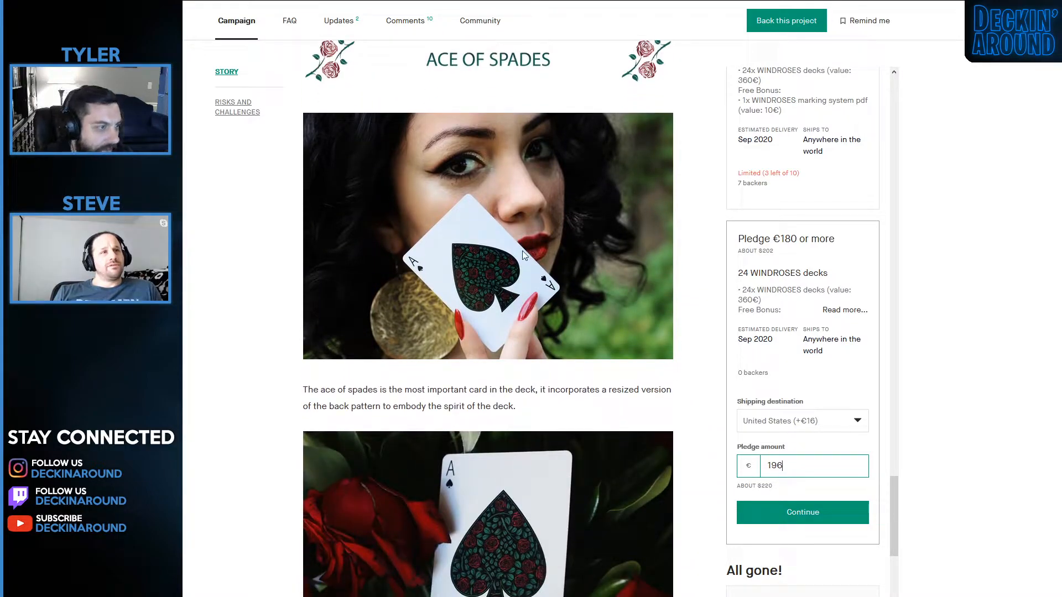
{"action": "mouse_move", "coordinate": [670, 335]}
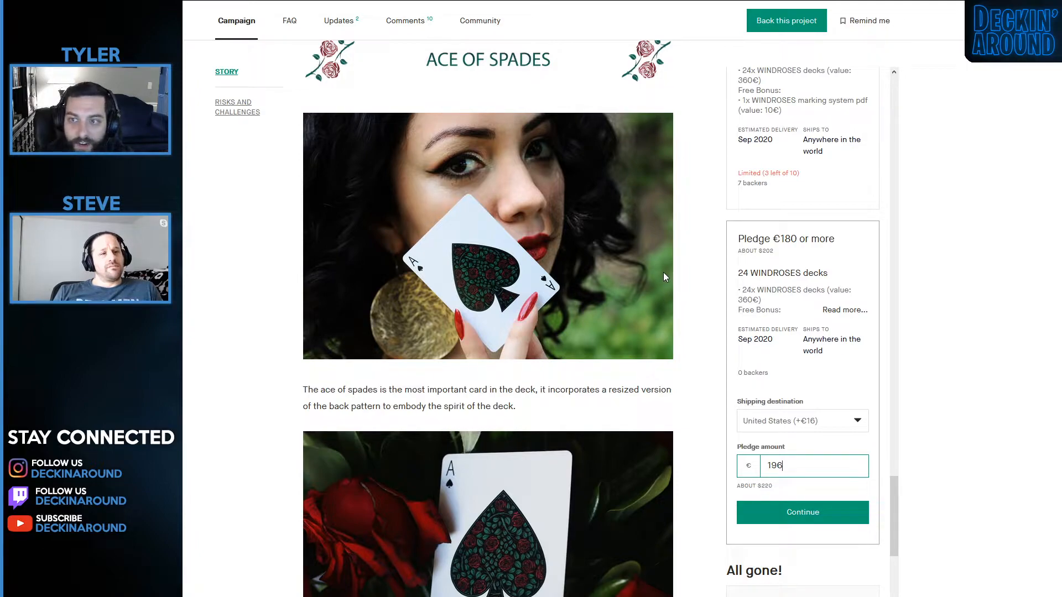
Continue down through the Jokers images toward the Court Cards section.
{"action": "scroll", "scroll_direction": "up", "scroll_amount": 3}
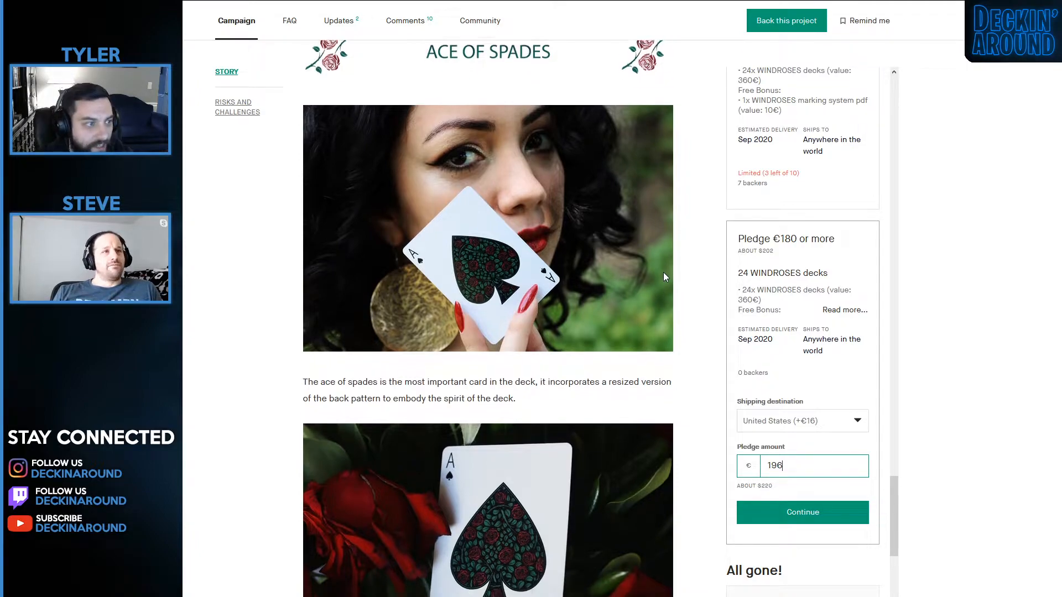
{"action": "scroll", "scroll_direction": "down", "scroll_amount": 3}
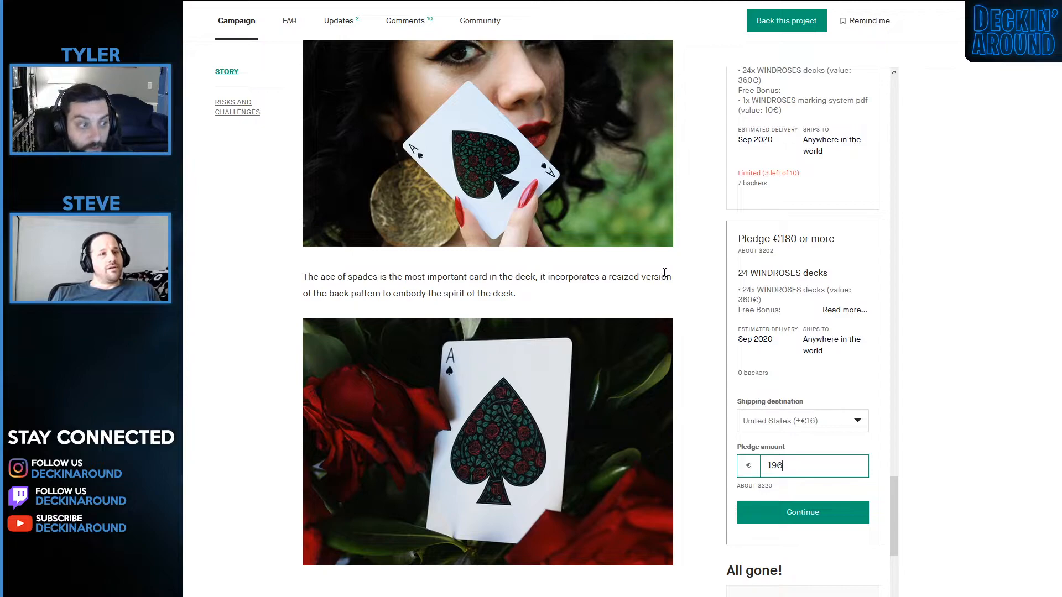
{"action": "scroll", "scroll_direction": "down", "scroll_amount": 3}
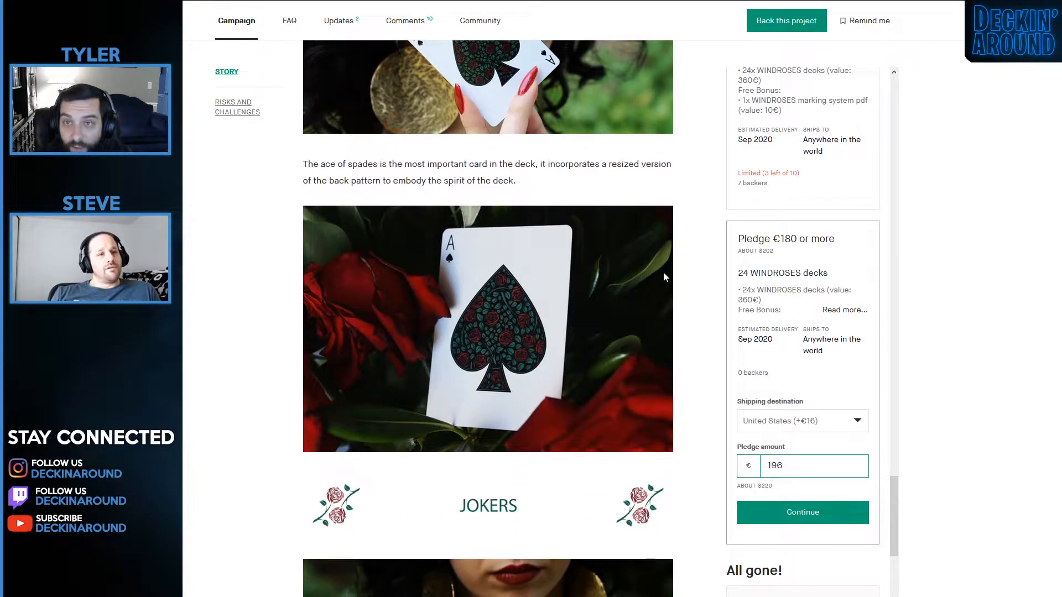
{"action": "scroll", "scroll_direction": "down", "scroll_amount": 3}
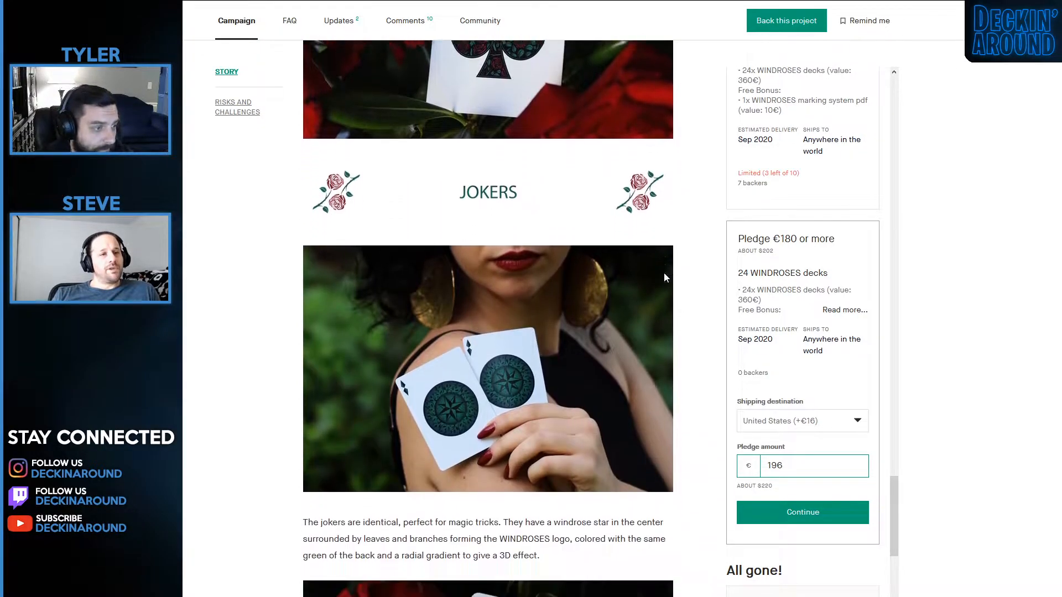
{"action": "scroll", "scroll_direction": "down", "scroll_amount": 3}
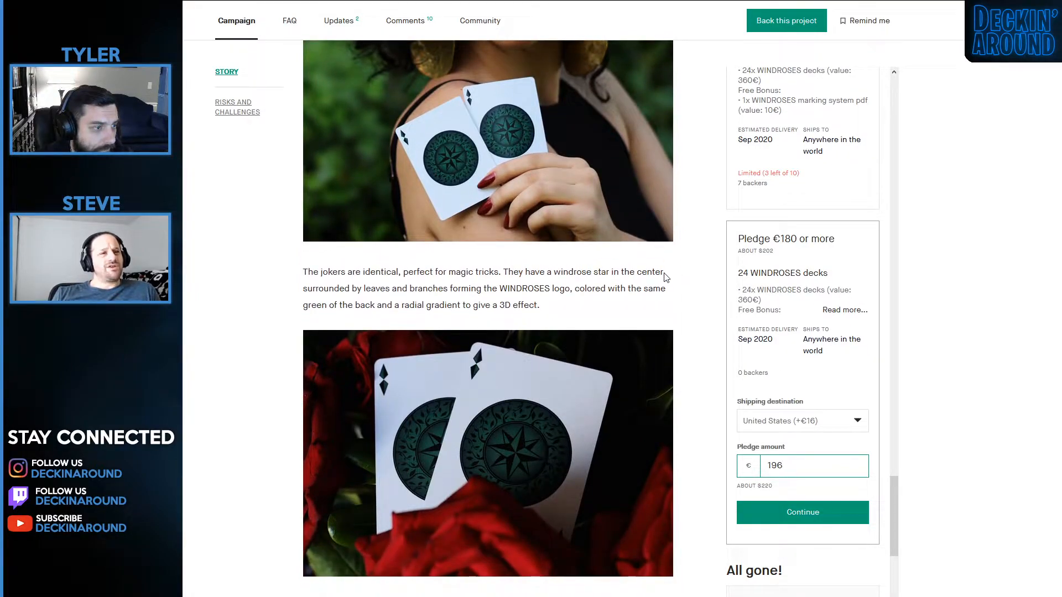
{"action": "scroll", "scroll_direction": "down", "scroll_amount": 3}
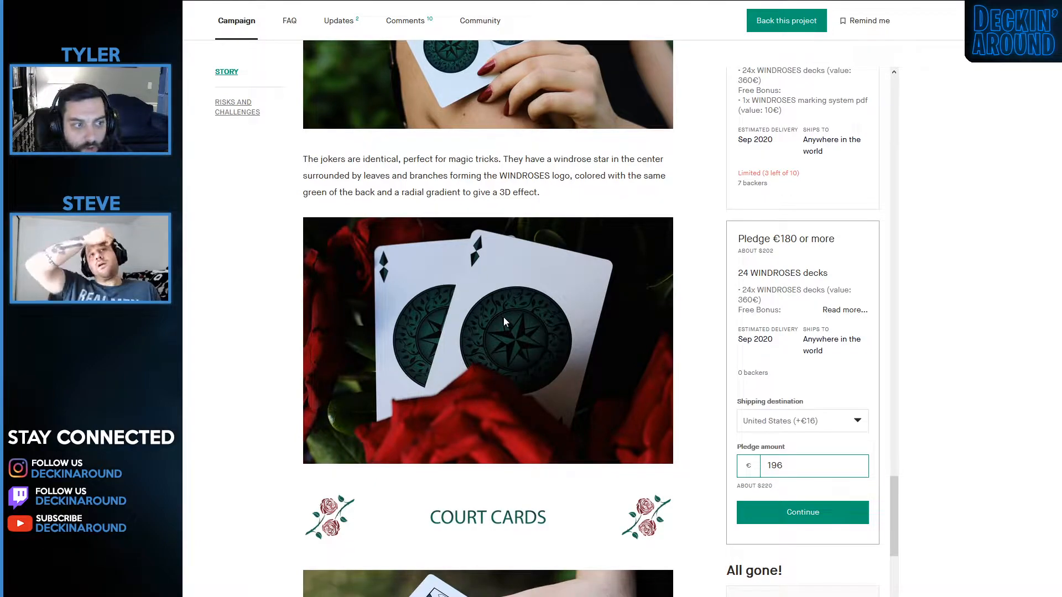
Read the Court Cards section showing the redrawn Jacks and Queens photos.
{"action": "scroll", "scroll_direction": "down", "scroll_amount": 3}
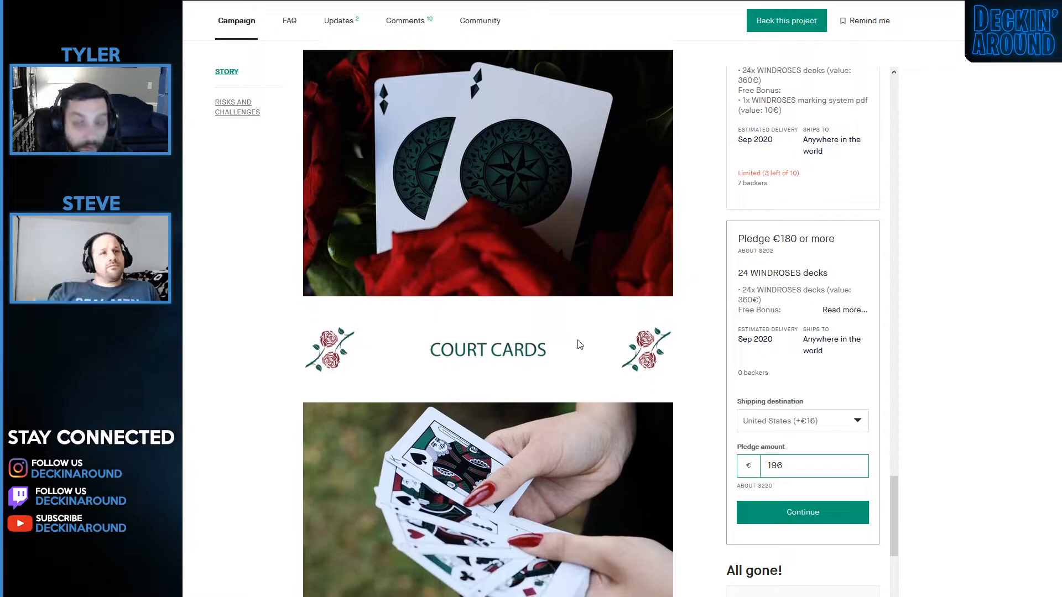
{"action": "scroll", "scroll_direction": "down", "scroll_amount": 3}
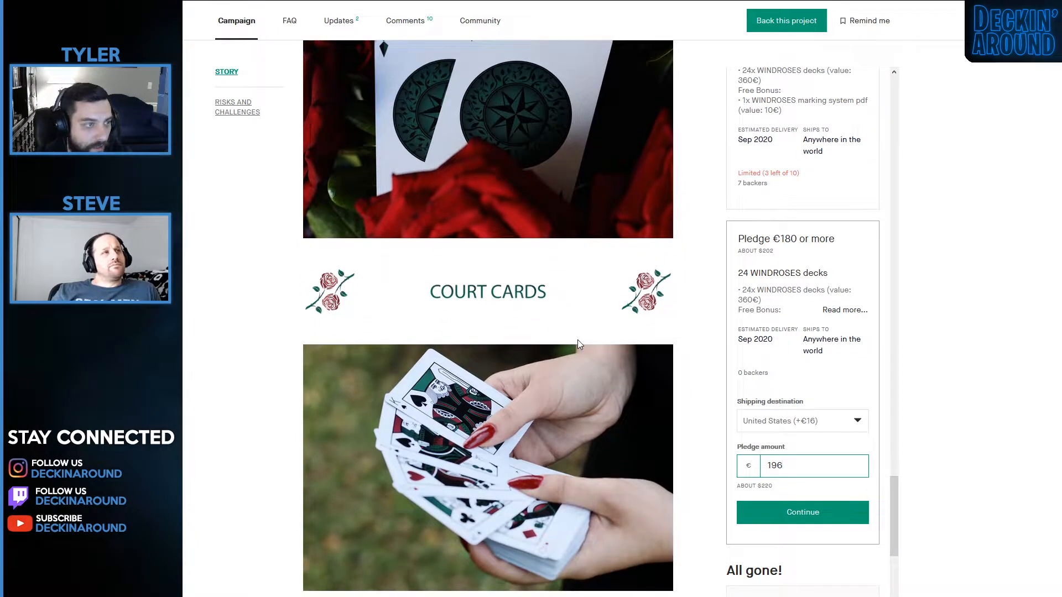
{"action": "scroll", "scroll_direction": "down", "scroll_amount": 3}
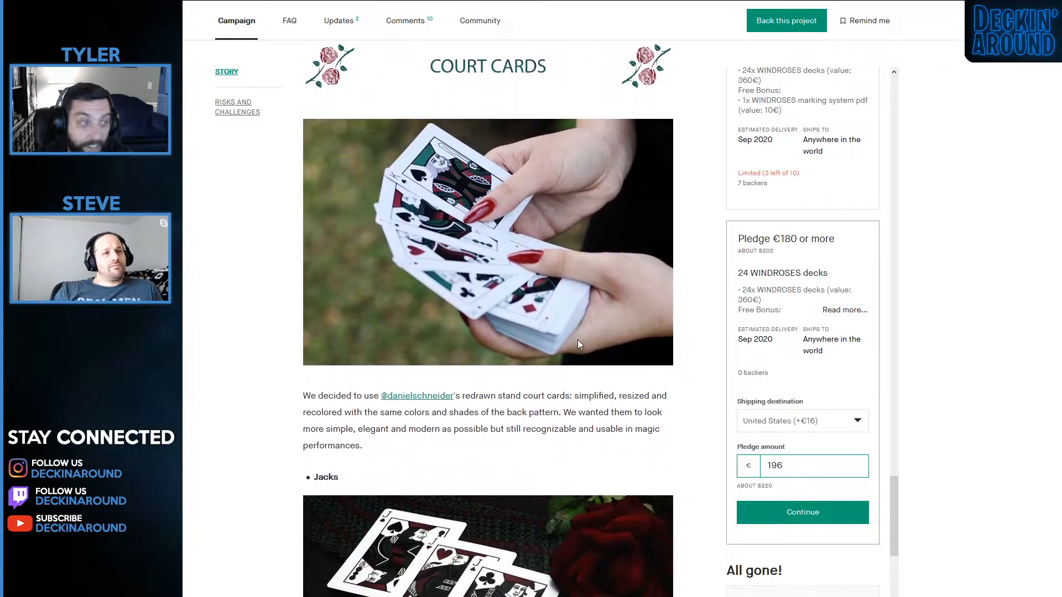
{"action": "scroll", "scroll_direction": "down", "scroll_amount": 3}
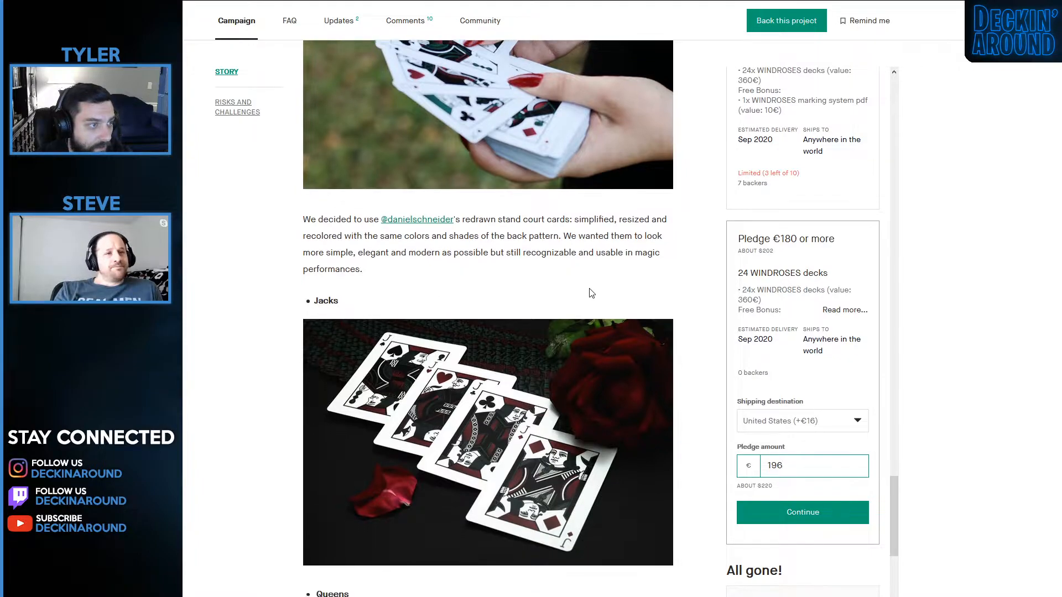
{"action": "scroll", "scroll_direction": "down", "scroll_amount": 3}
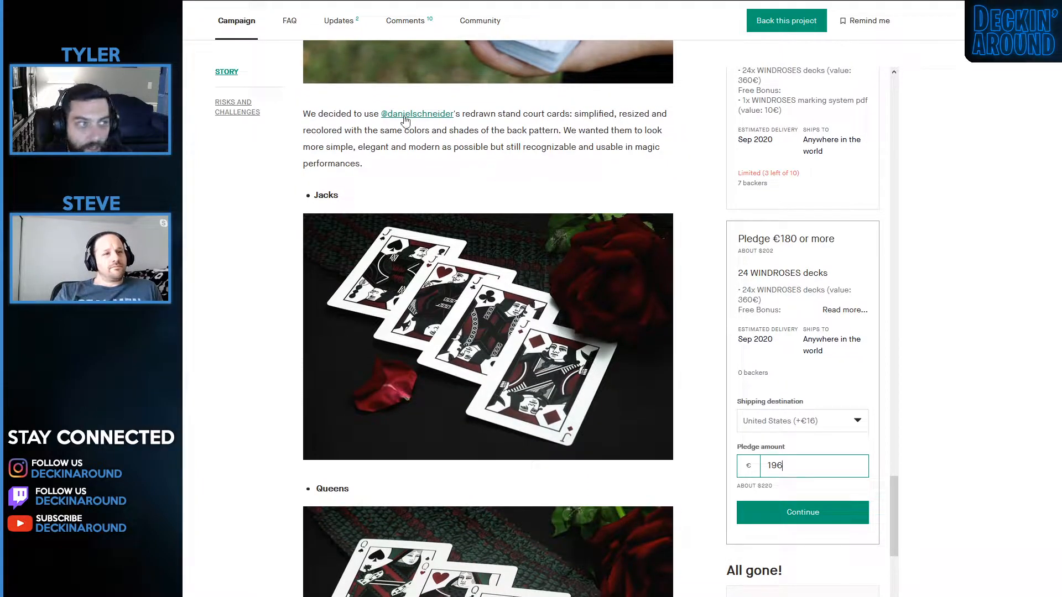
{"action": "mouse_move", "coordinate": [625, 244]}
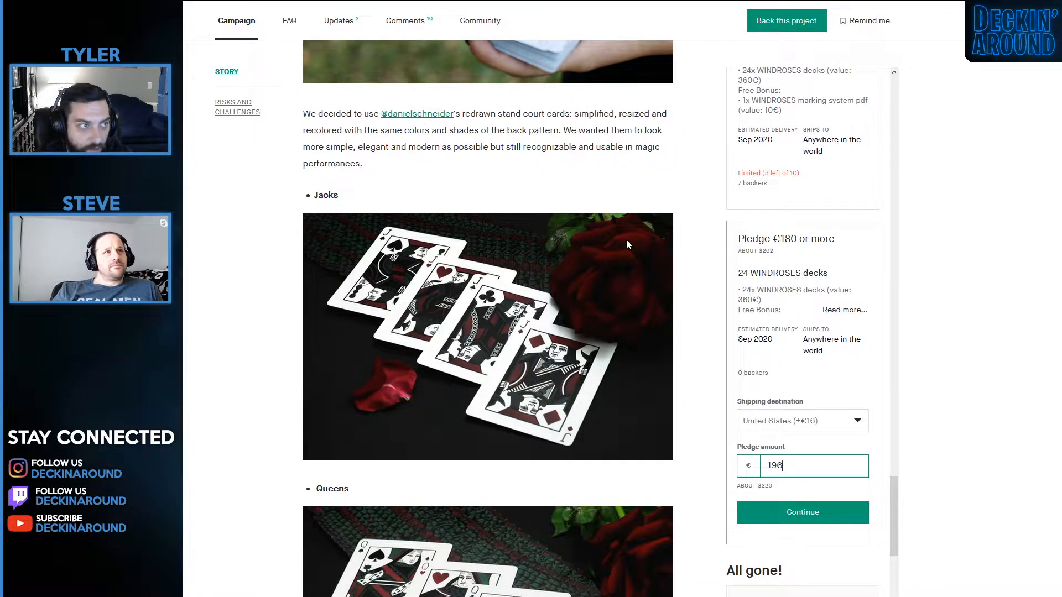
{"action": "scroll", "scroll_direction": "down", "scroll_amount": 3}
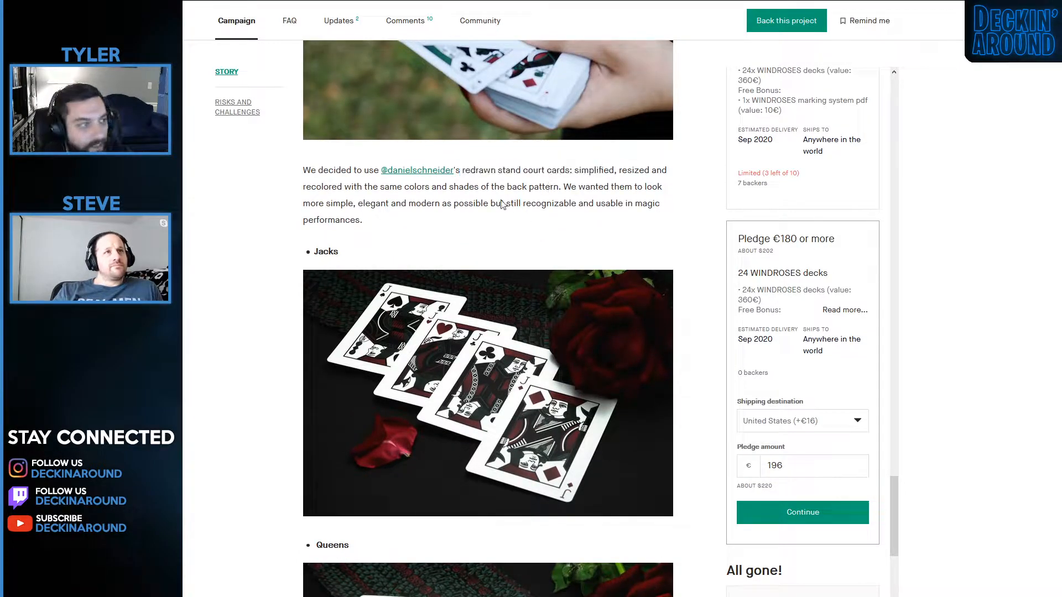
{"action": "mouse_move", "coordinate": [542, 186]}
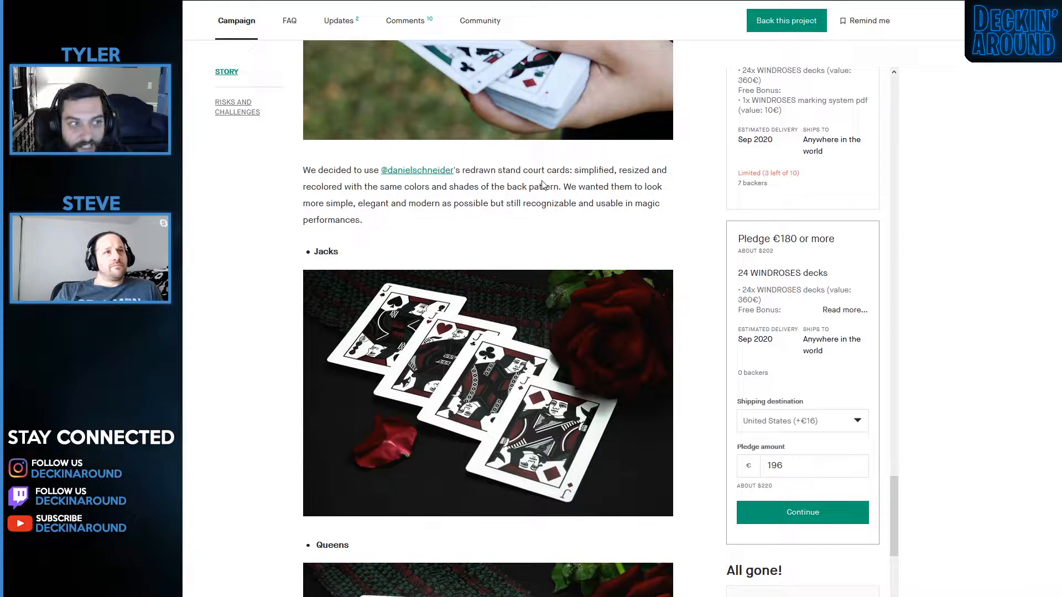
{"action": "mouse_move", "coordinate": [664, 241]}
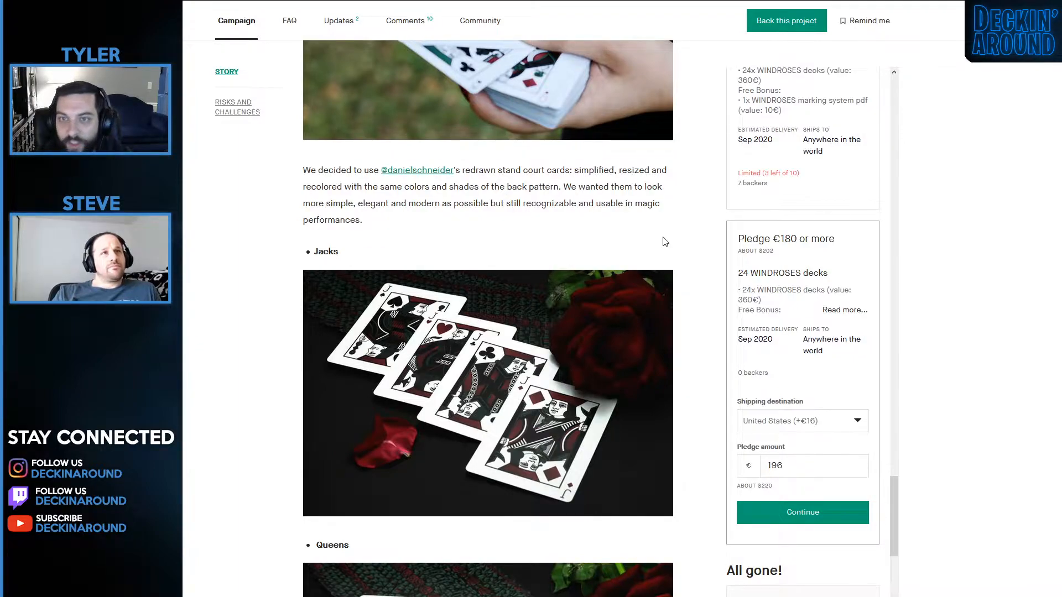
{"action": "scroll", "scroll_direction": "down", "scroll_amount": 3}
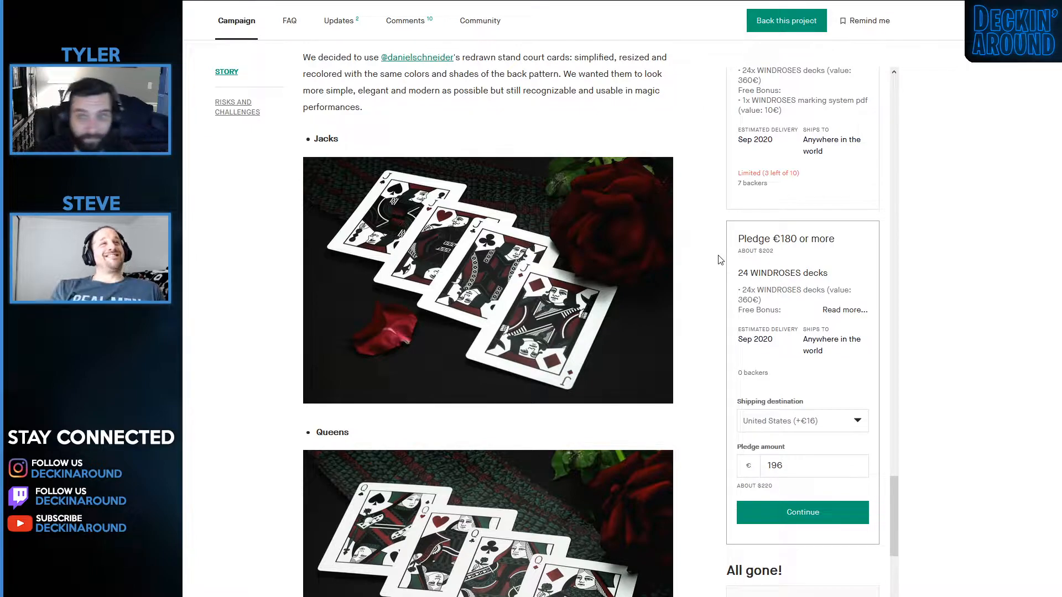
{"action": "scroll", "scroll_direction": "down", "scroll_amount": 3}
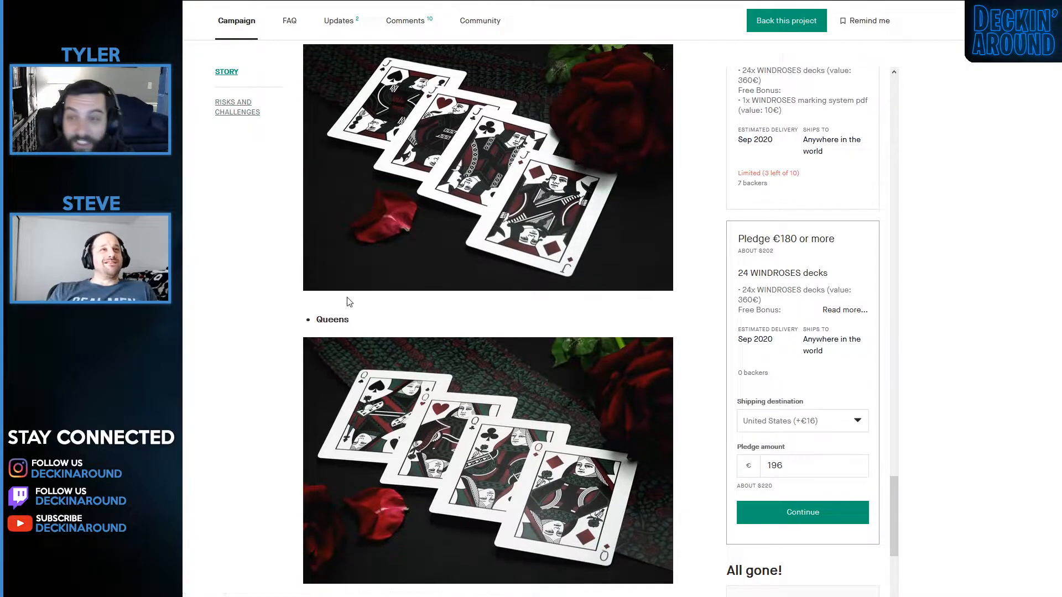
Move past the Kings and Number Cards sections to The Box header and photo.
{"action": "scroll", "scroll_direction": "down", "scroll_amount": 3}
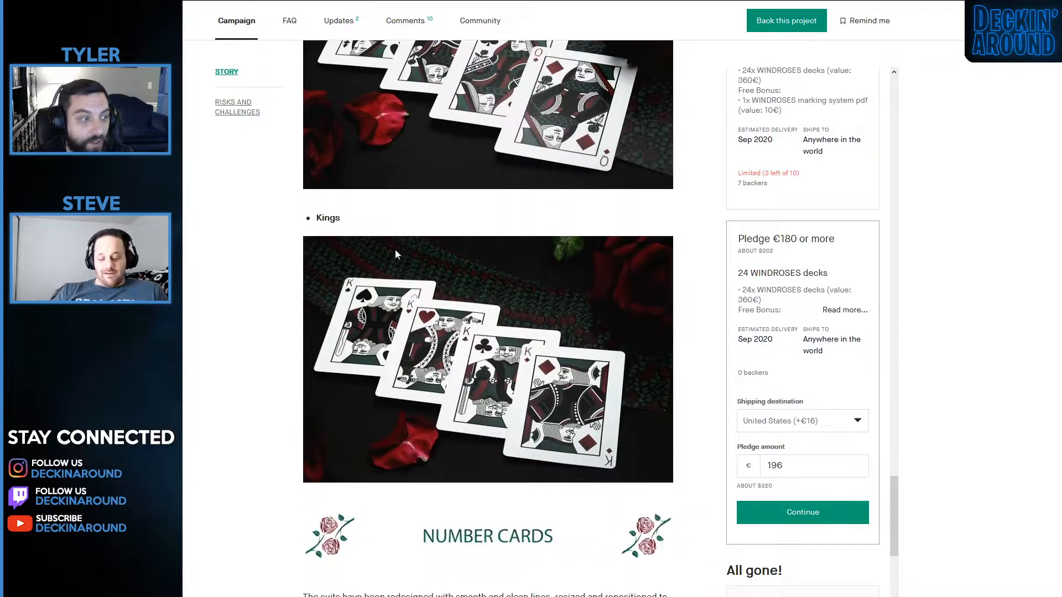
{"action": "scroll", "scroll_direction": "down", "scroll_amount": 3}
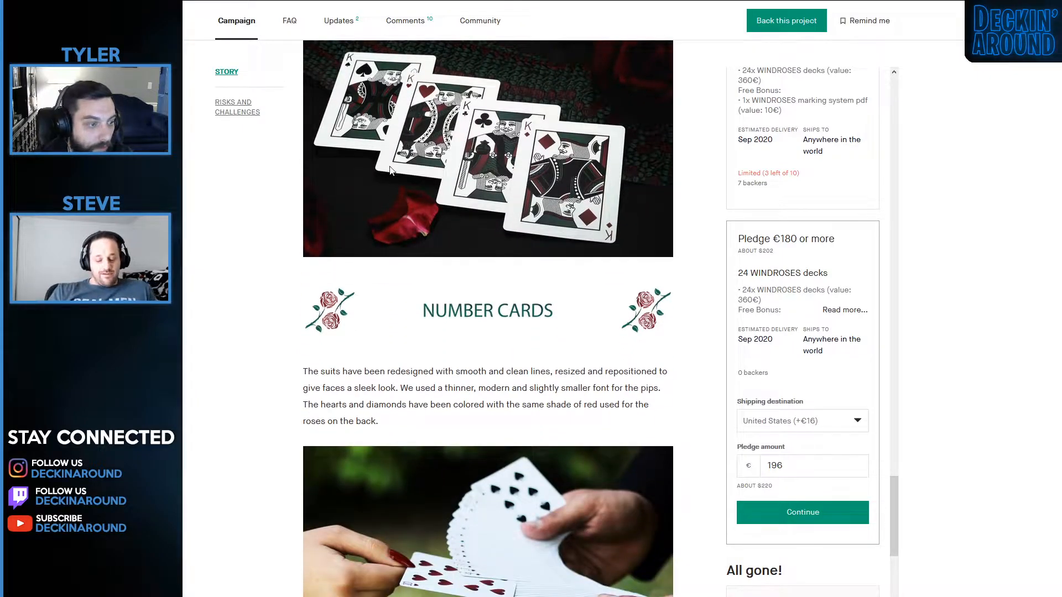
{"action": "scroll", "scroll_direction": "down", "scroll_amount": 3}
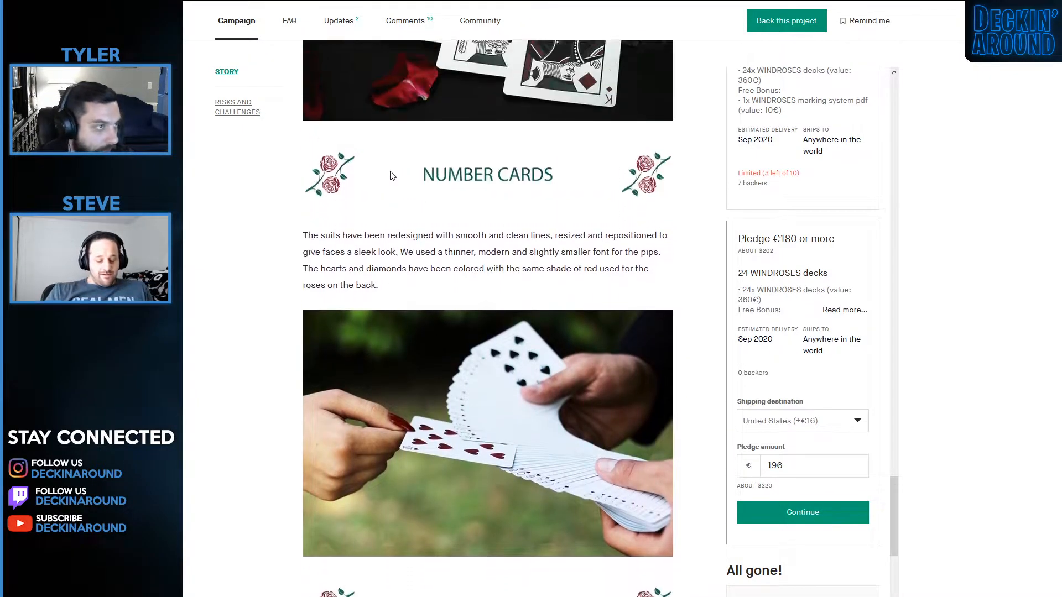
{"action": "scroll", "scroll_direction": "down", "scroll_amount": 3}
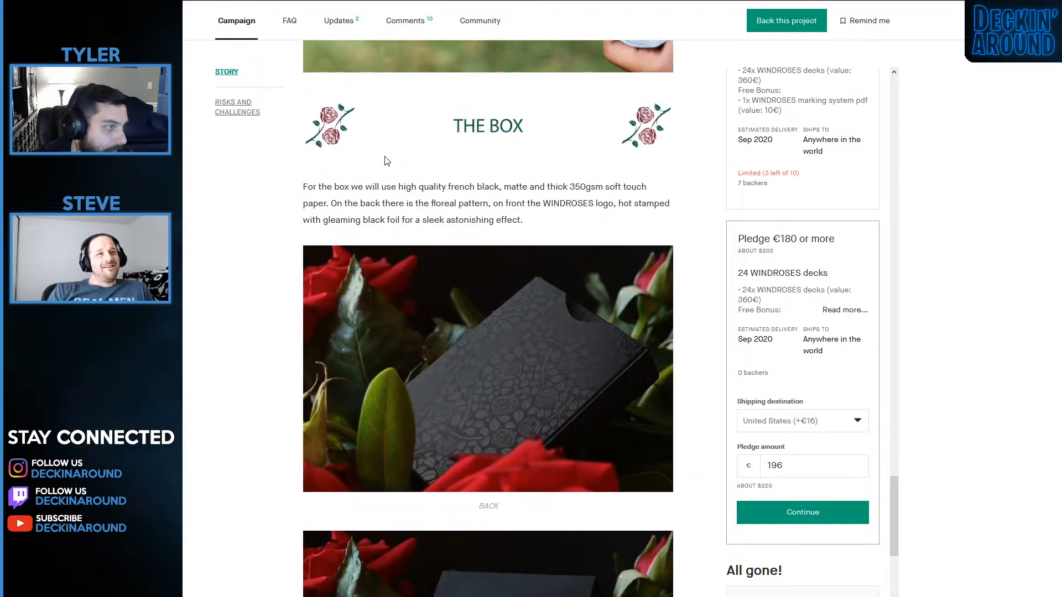
View the tuck box back and front photos and reach the WINDROSES Marking System heading.
{"action": "scroll", "scroll_direction": "up", "scroll_amount": 3}
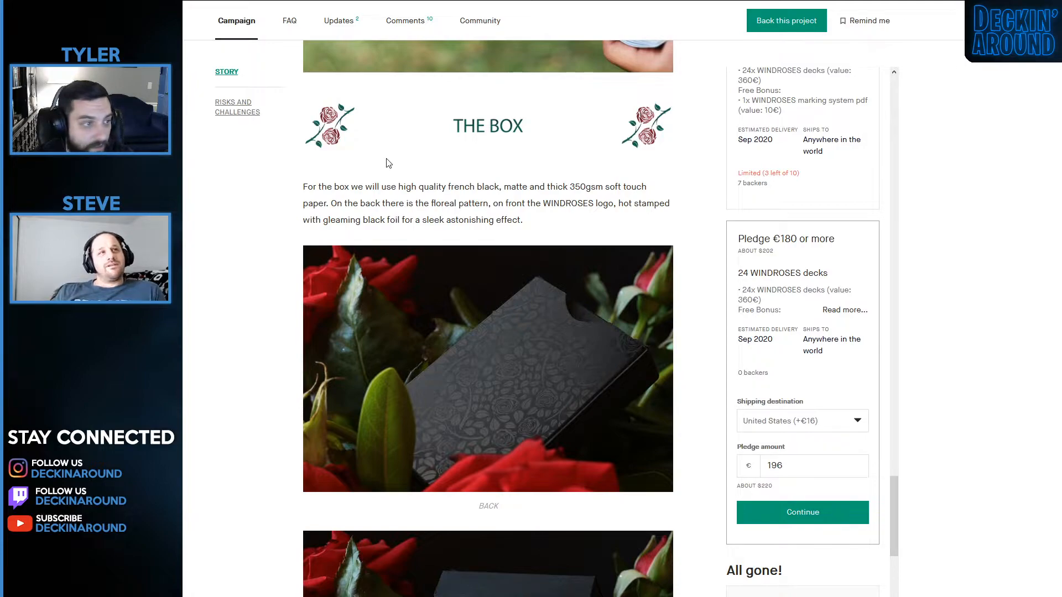
{"action": "scroll", "scroll_direction": "down", "scroll_amount": 3}
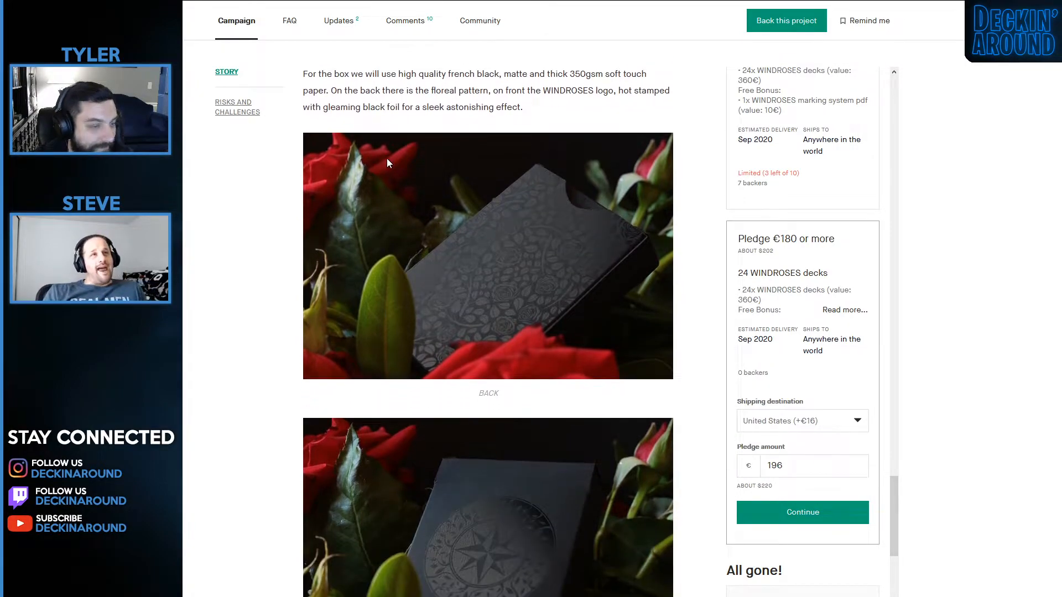
{"action": "scroll", "scroll_direction": "down", "scroll_amount": 3}
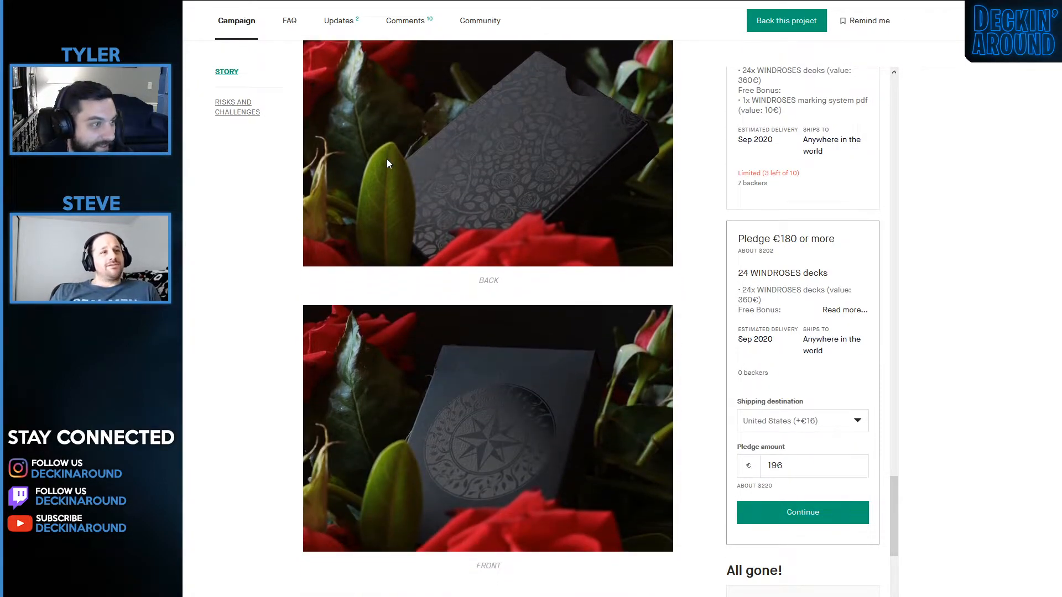
{"action": "scroll", "scroll_direction": "down", "scroll_amount": 3}
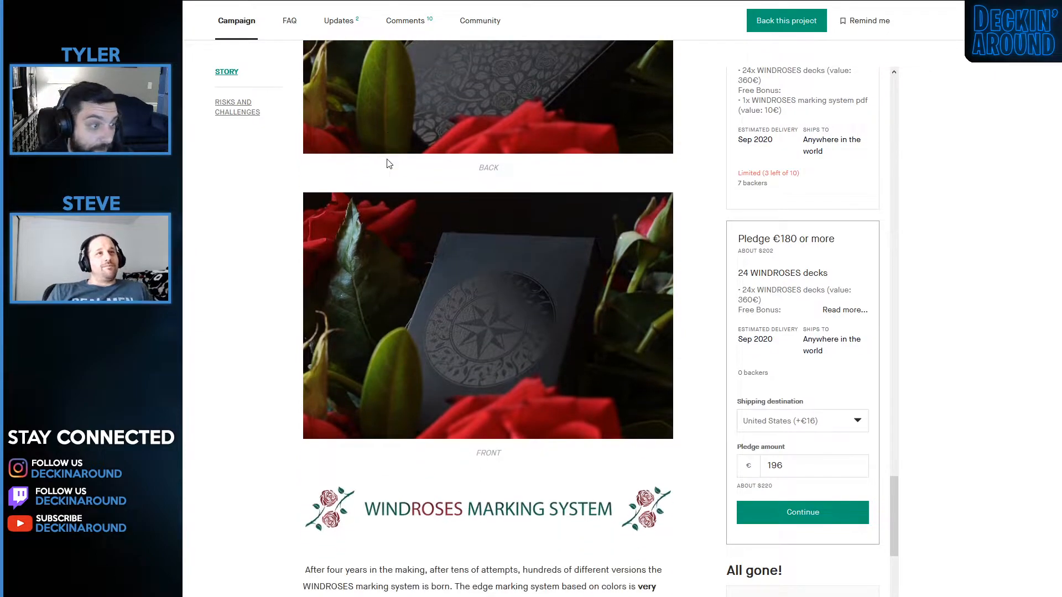
{"action": "scroll", "scroll_direction": "down", "scroll_amount": 3}
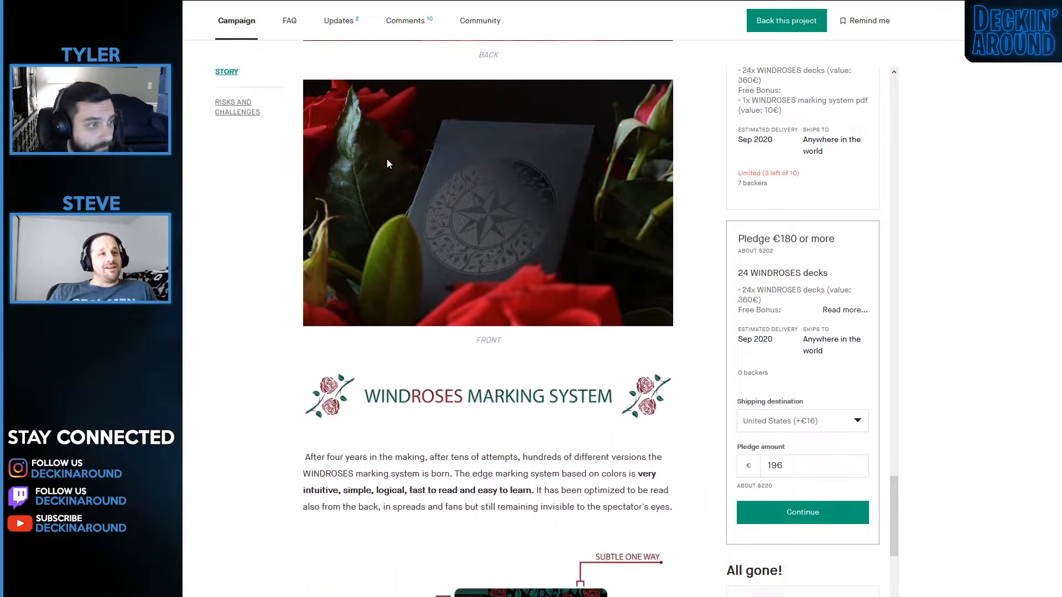
{"action": "scroll", "scroll_direction": "up", "scroll_amount": 3}
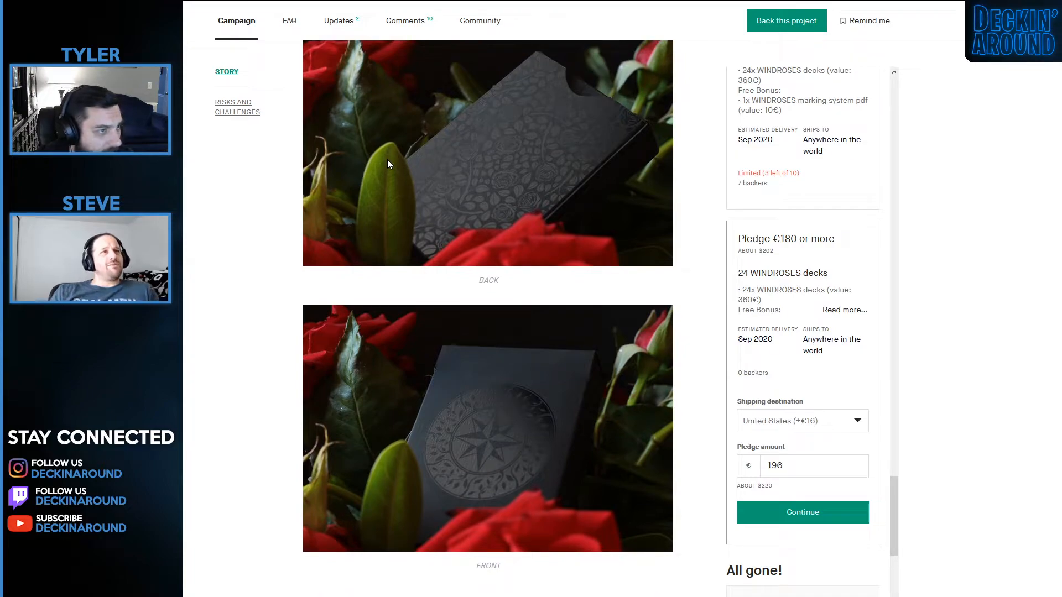
{"action": "scroll", "scroll_direction": "down", "scroll_amount": 3}
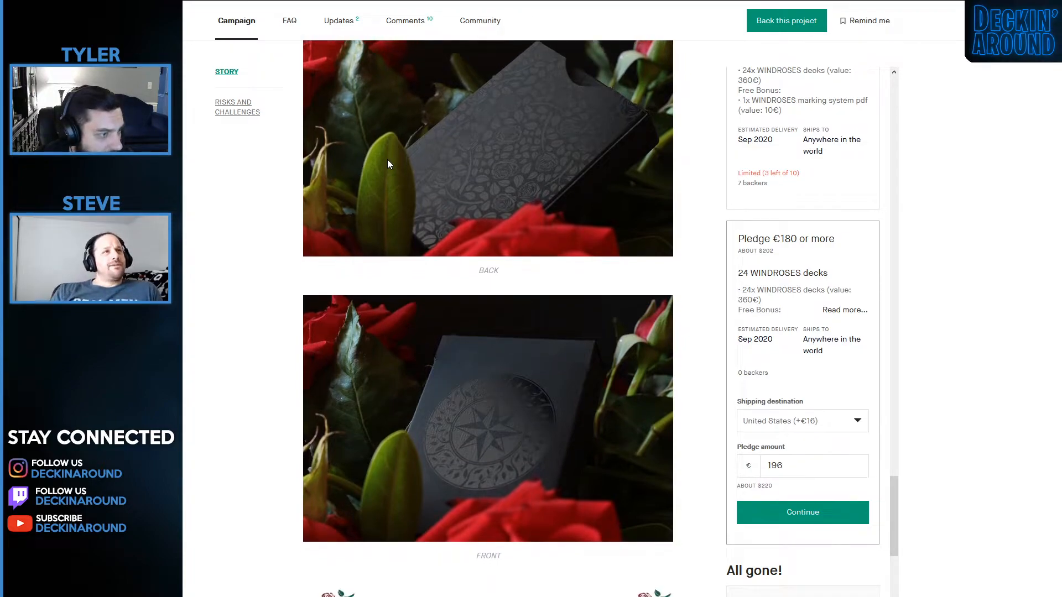
{"action": "scroll", "scroll_direction": "down", "scroll_amount": 3}
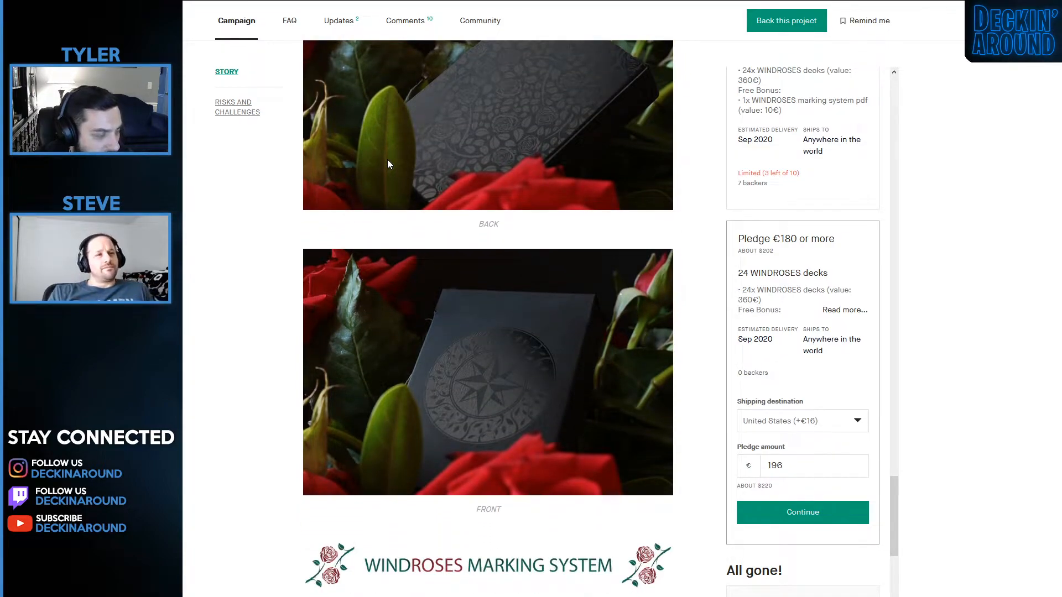
{"action": "scroll", "scroll_direction": "down", "scroll_amount": 3}
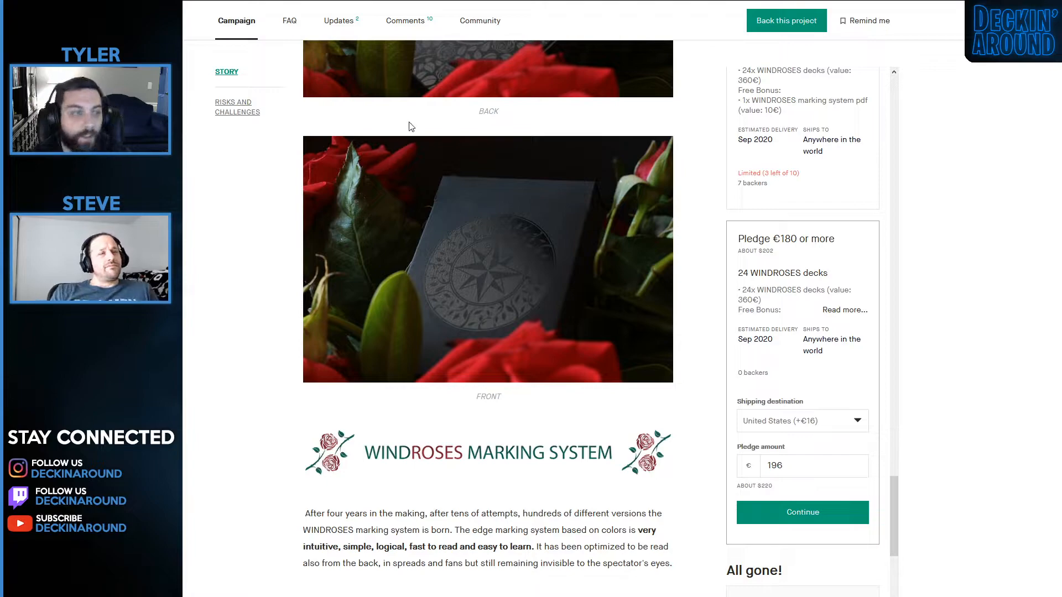
Read the edge-marking diagram and explanation bullets down to the fanned-deck photo.
{"action": "scroll", "scroll_direction": "down", "scroll_amount": 3}
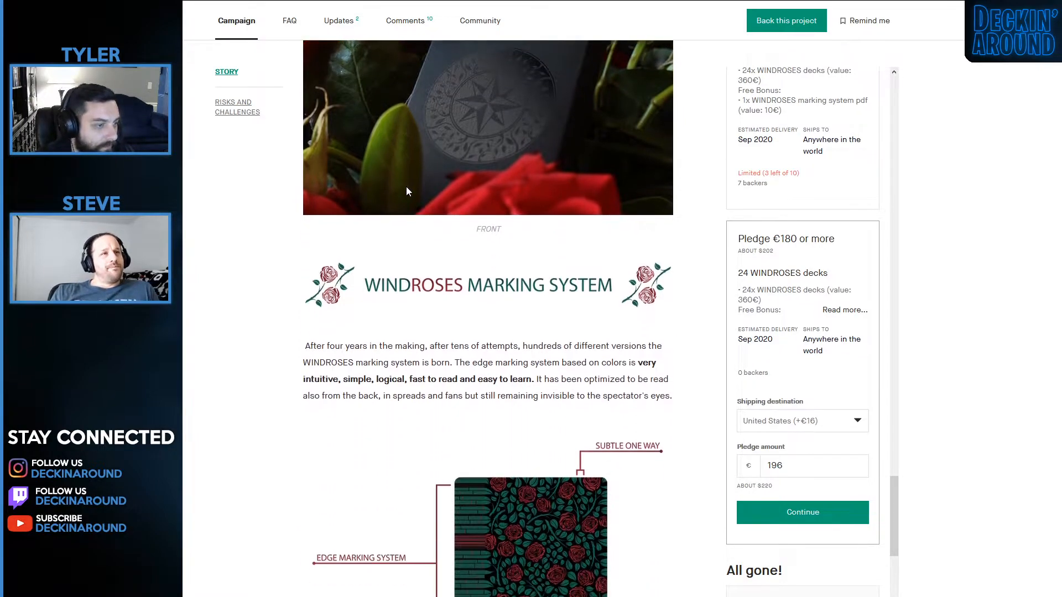
{"action": "scroll", "scroll_direction": "down", "scroll_amount": 3}
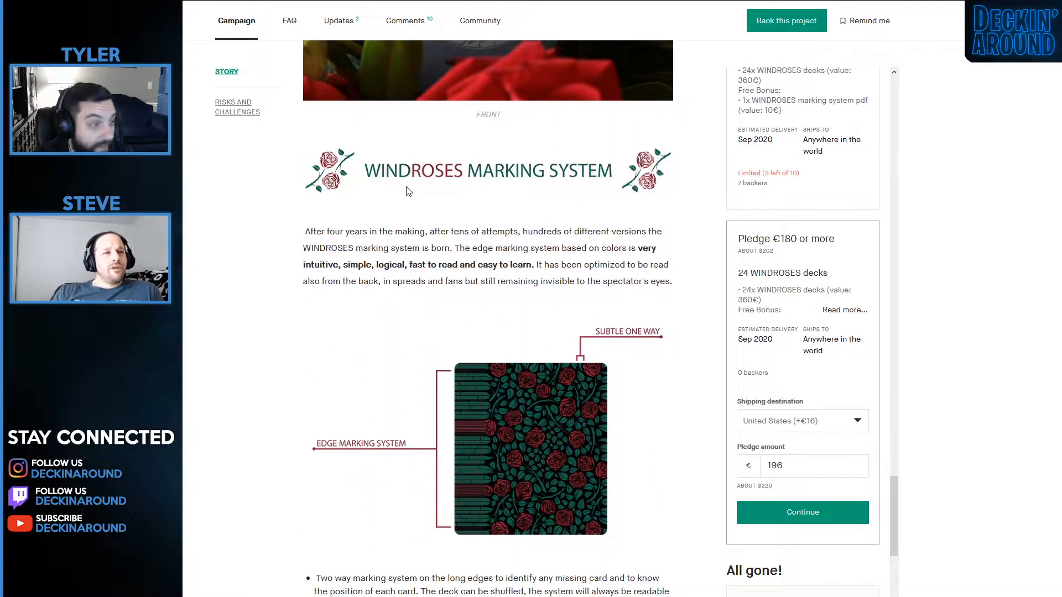
{"action": "scroll", "scroll_direction": "down", "scroll_amount": 3}
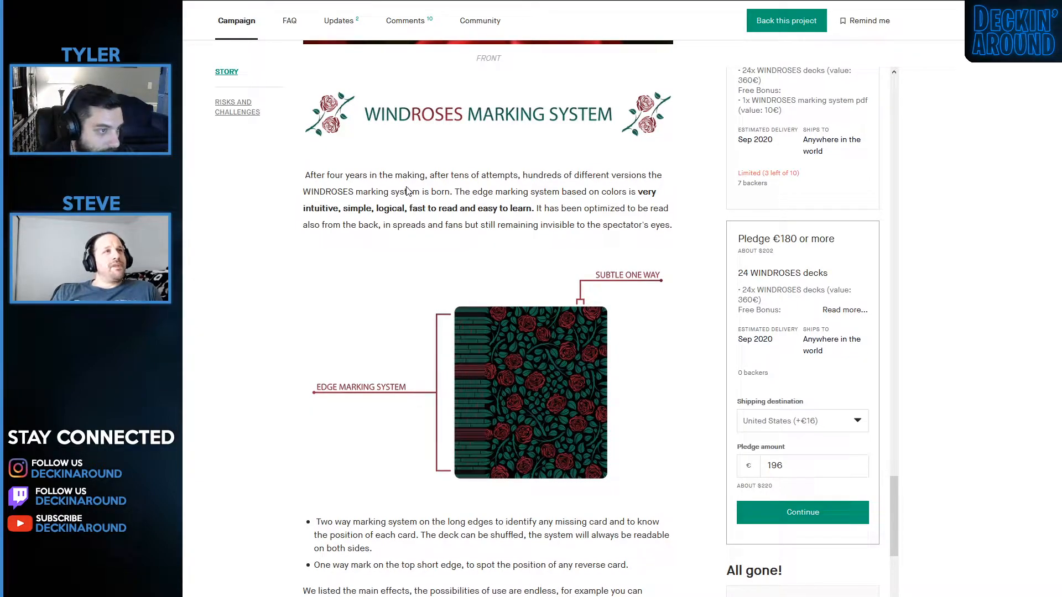
{"action": "scroll", "scroll_direction": "down", "scroll_amount": 3}
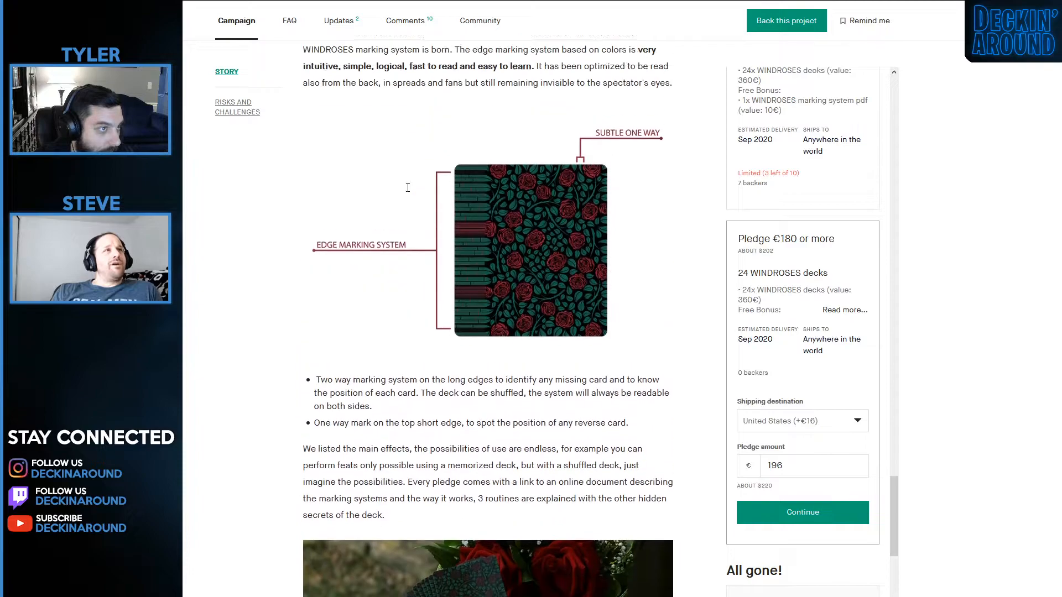
{"action": "scroll", "scroll_direction": "up", "scroll_amount": 3}
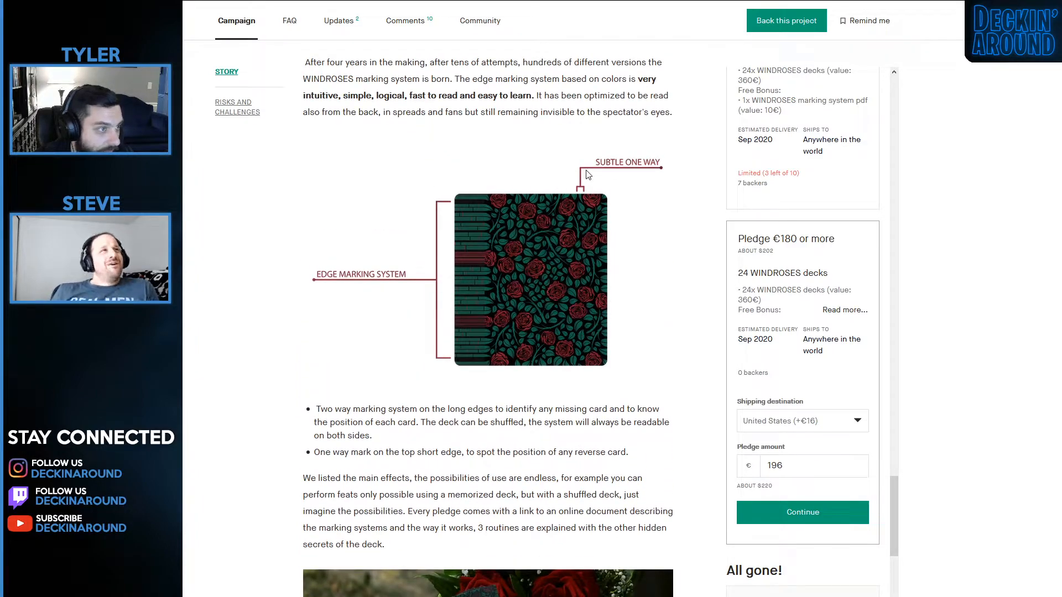
{"action": "mouse_move", "coordinate": [527, 163]}
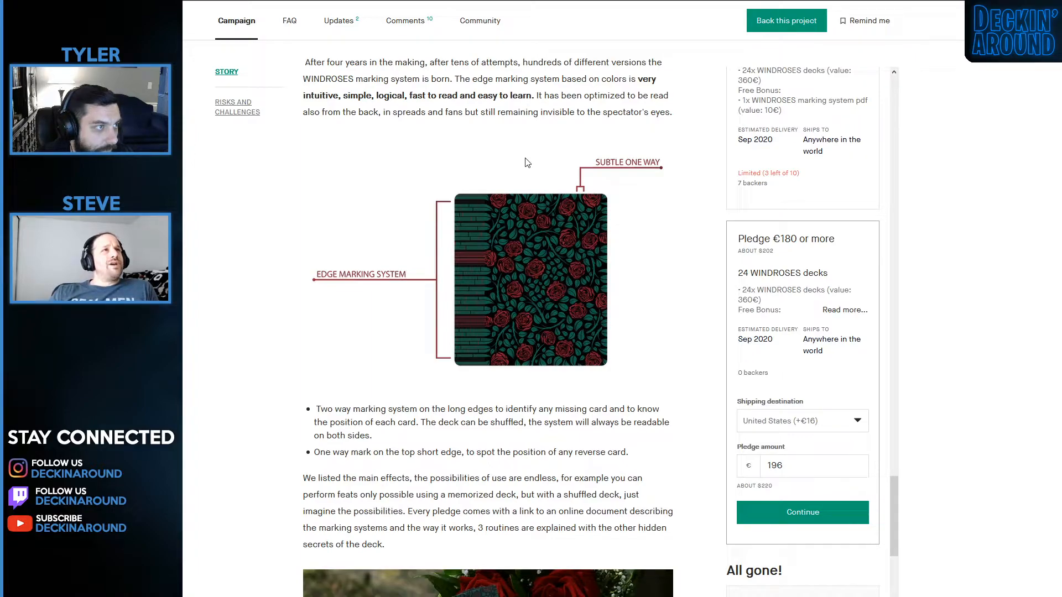
{"action": "mouse_move", "coordinate": [504, 148]}
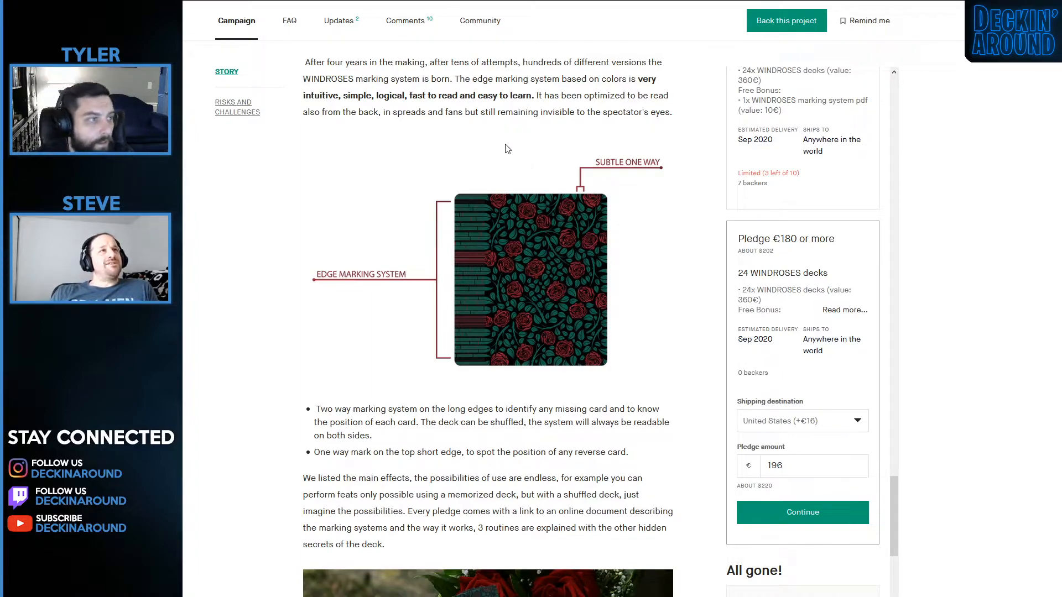
{"action": "mouse_move", "coordinate": [533, 164]}
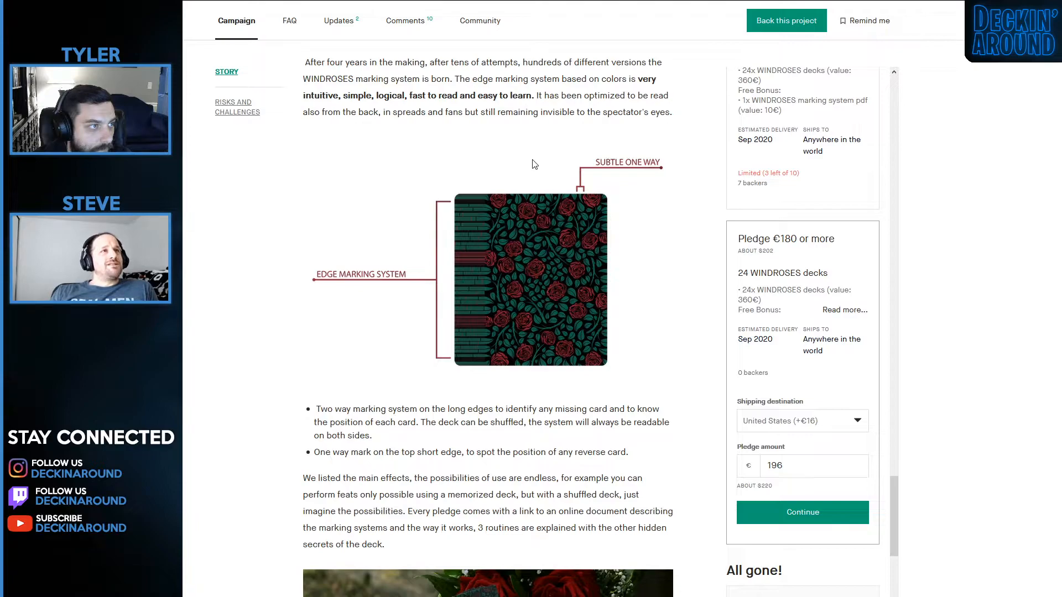
{"action": "mouse_move", "coordinate": [529, 150]}
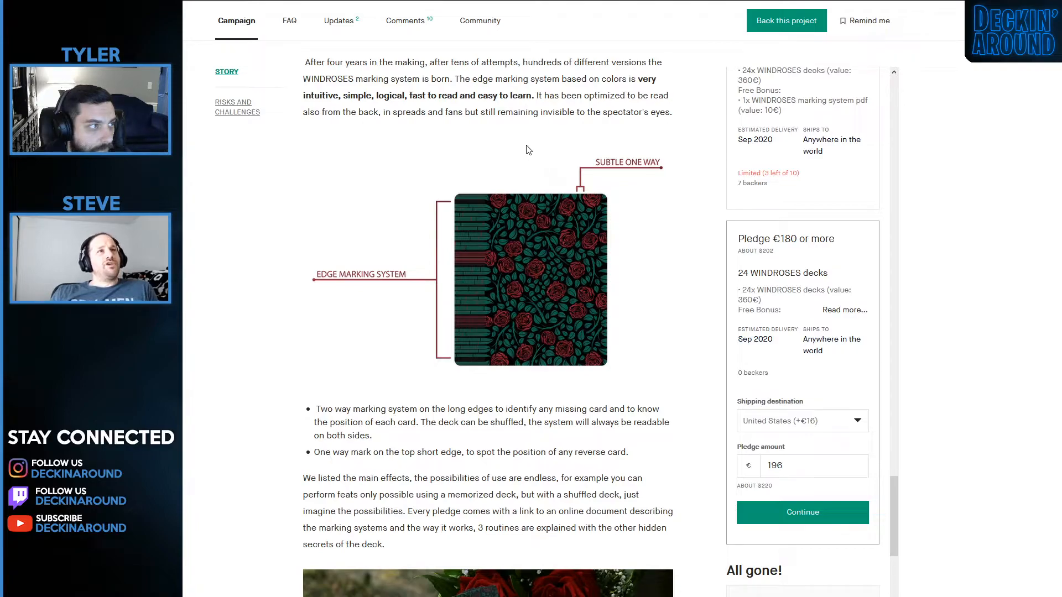
{"action": "mouse_move", "coordinate": [517, 142]}
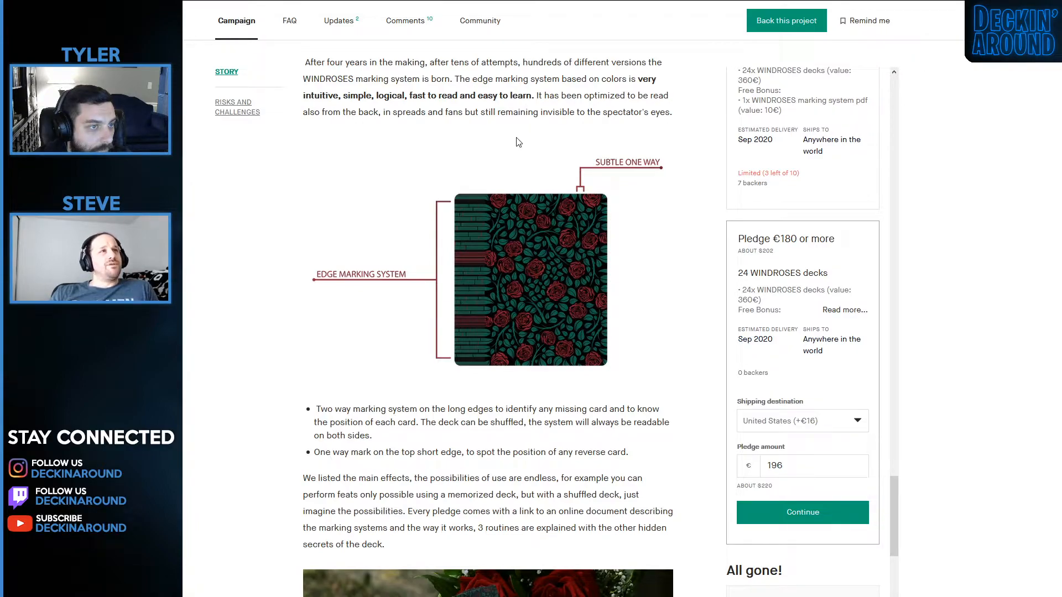
{"action": "scroll", "scroll_direction": "down", "scroll_amount": 3}
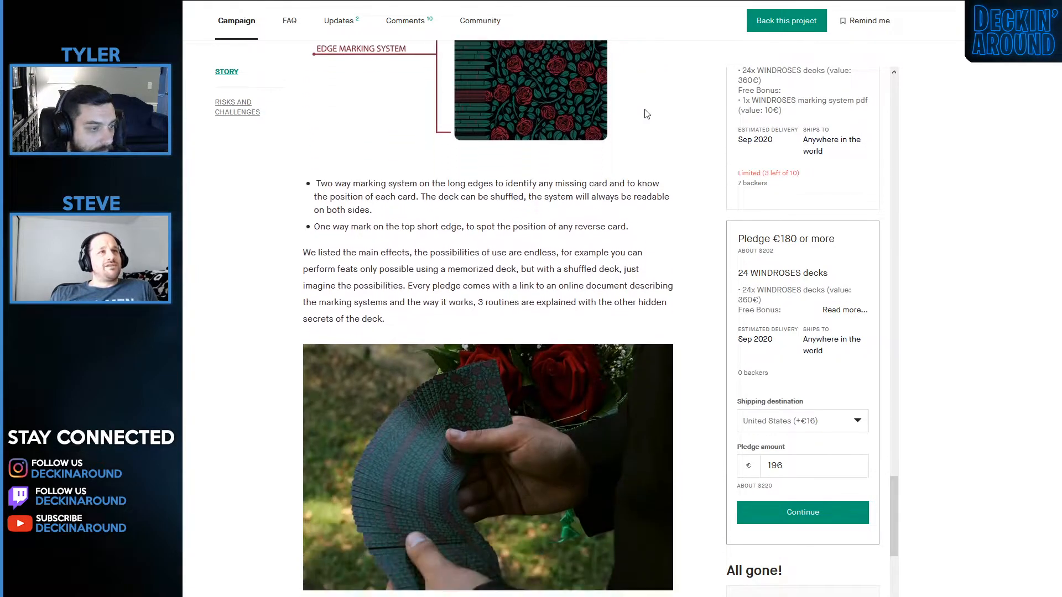
{"action": "scroll", "scroll_direction": "down", "scroll_amount": 3}
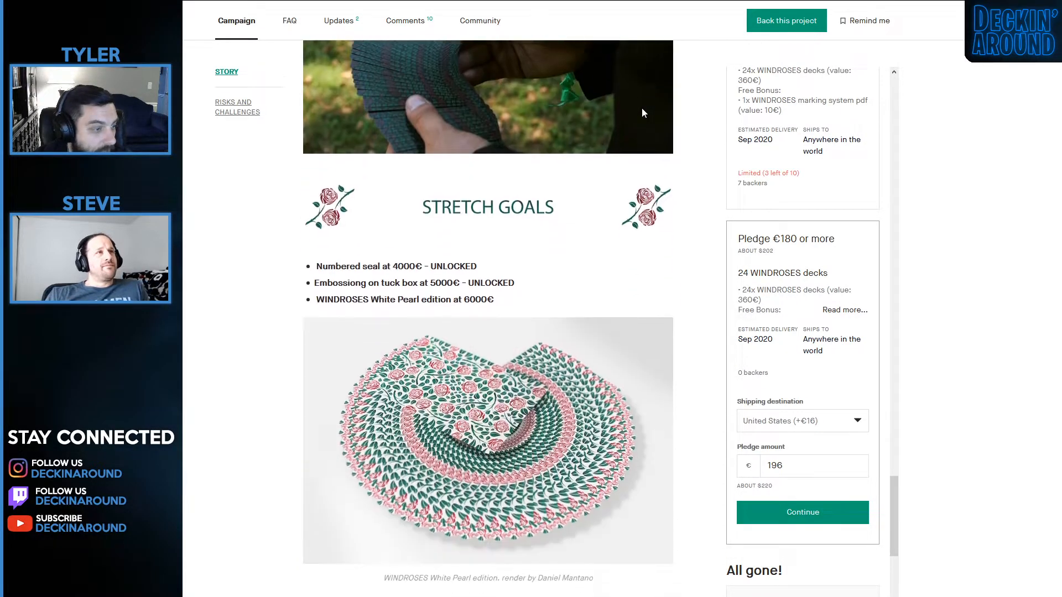
{"action": "scroll", "scroll_direction": "up", "scroll_amount": 3}
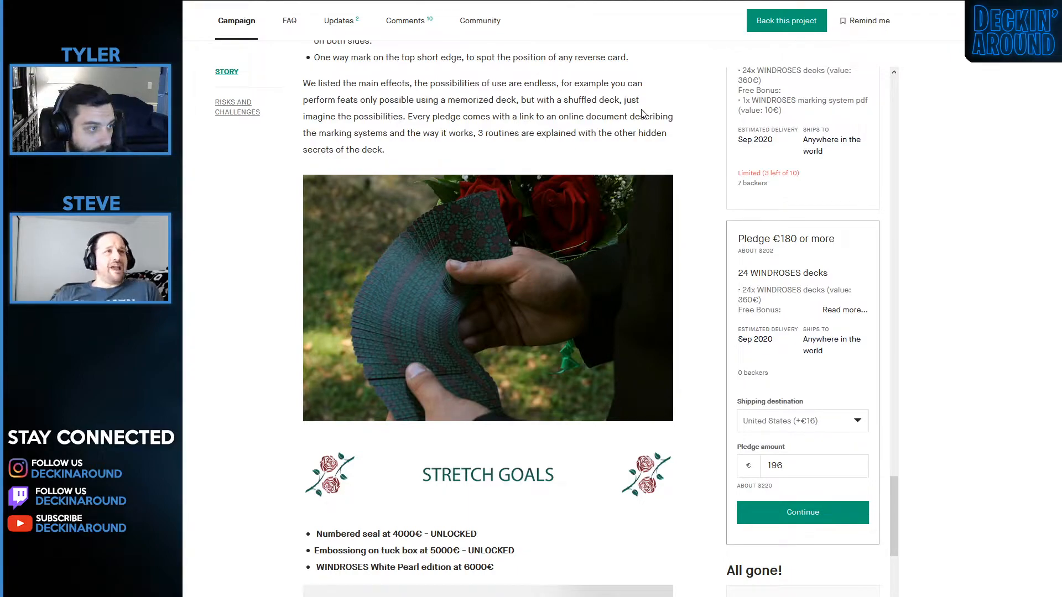
{"action": "scroll", "scroll_direction": "down", "scroll_amount": 3}
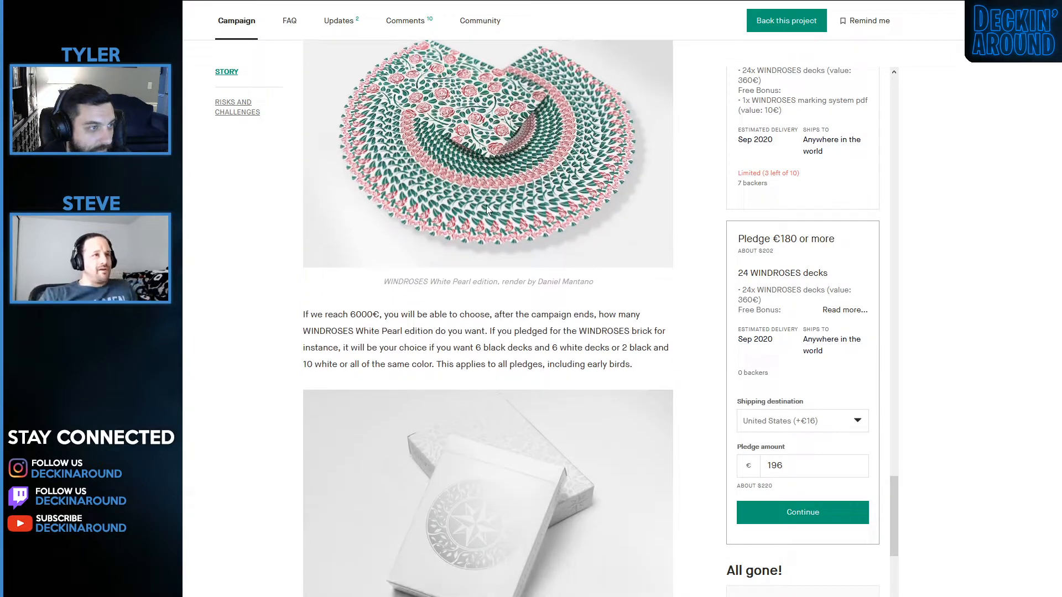
{"action": "scroll", "scroll_direction": "down", "scroll_amount": 3}
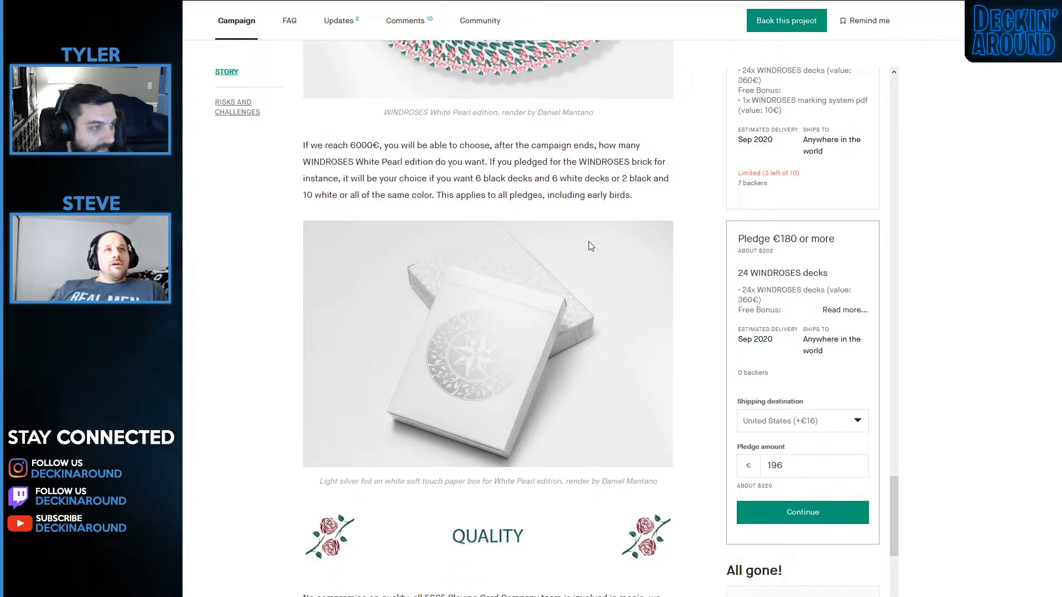
{"action": "scroll", "scroll_direction": "up", "scroll_amount": 3}
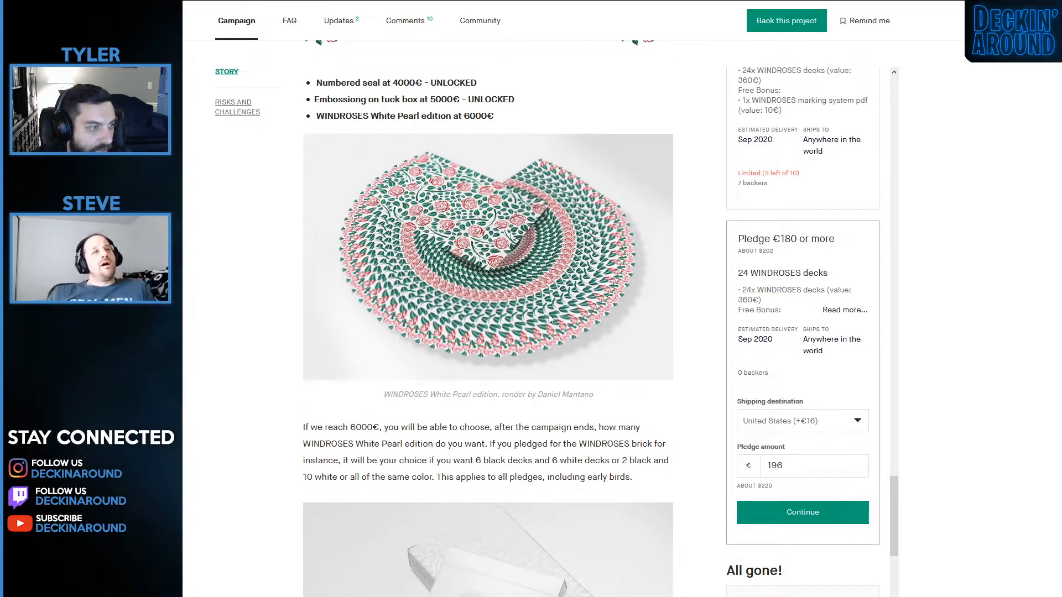
{"action": "mouse_move", "coordinate": [574, 305]}
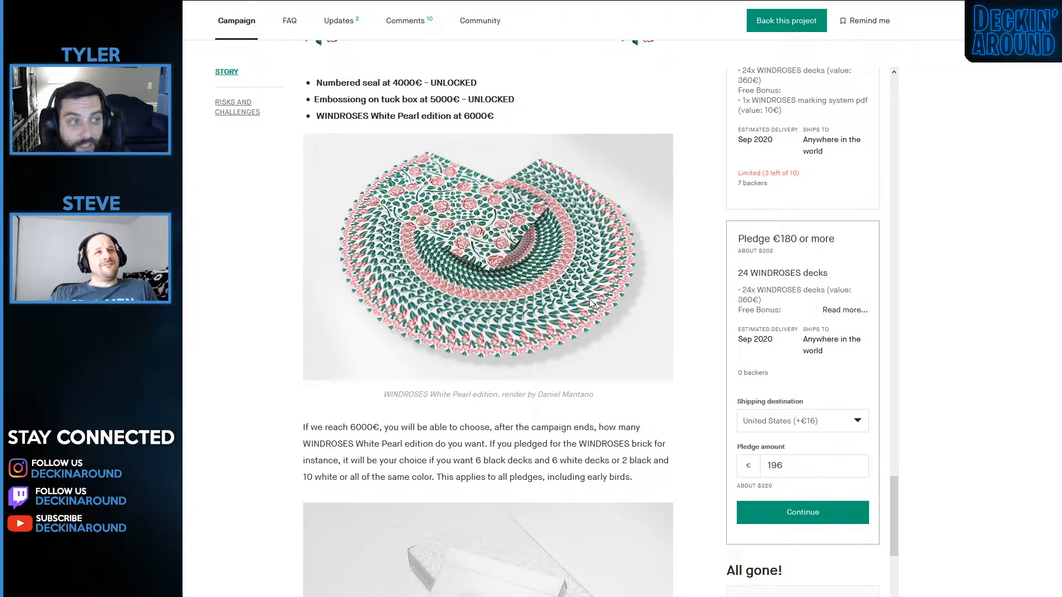
{"action": "scroll", "scroll_direction": "down", "scroll_amount": 3}
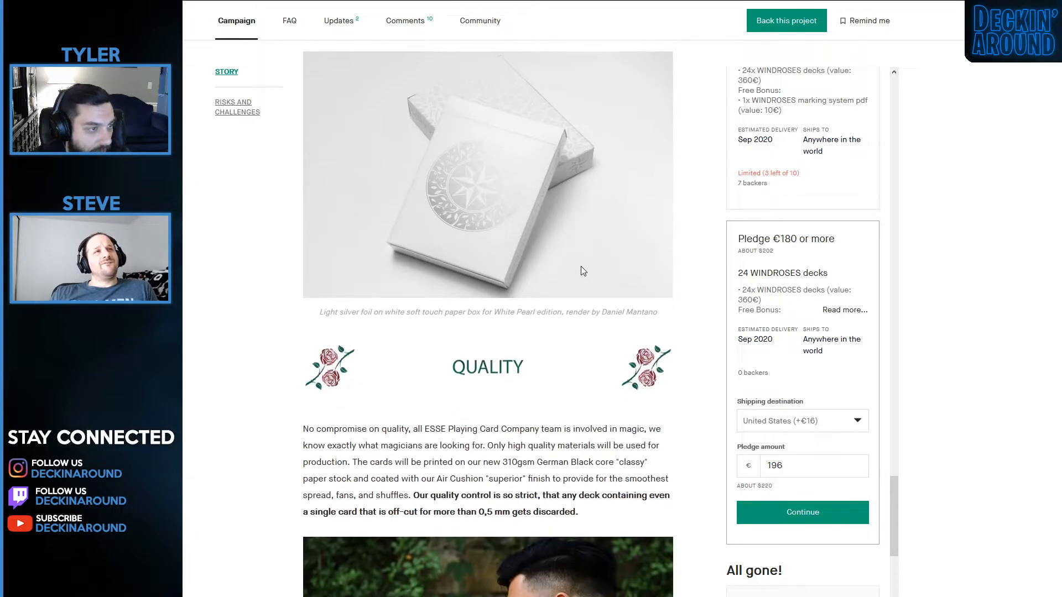
{"action": "scroll", "scroll_direction": "down", "scroll_amount": 3}
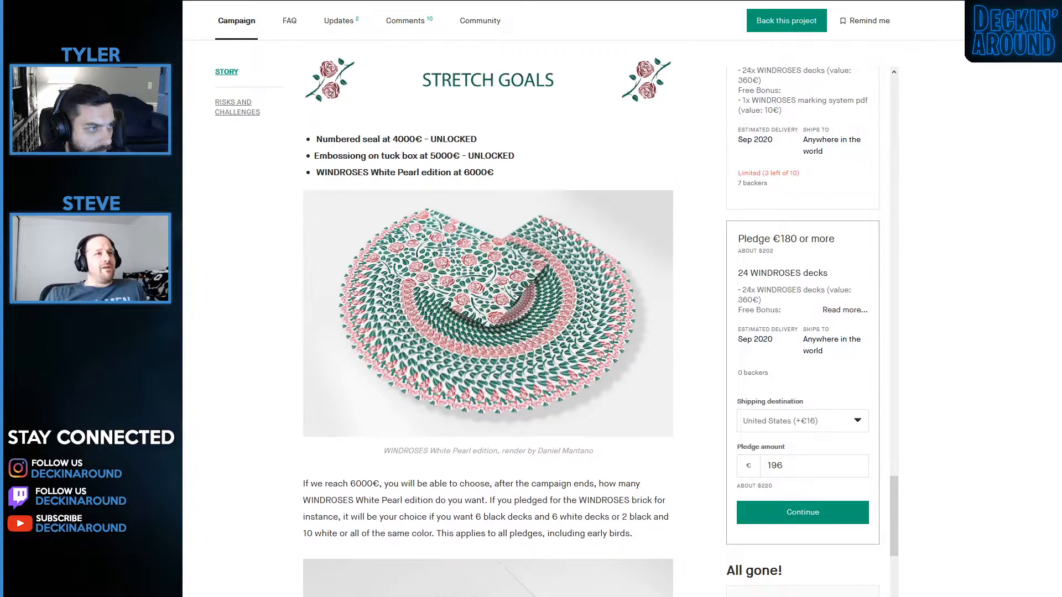
{"action": "scroll", "scroll_direction": "down", "scroll_amount": 3}
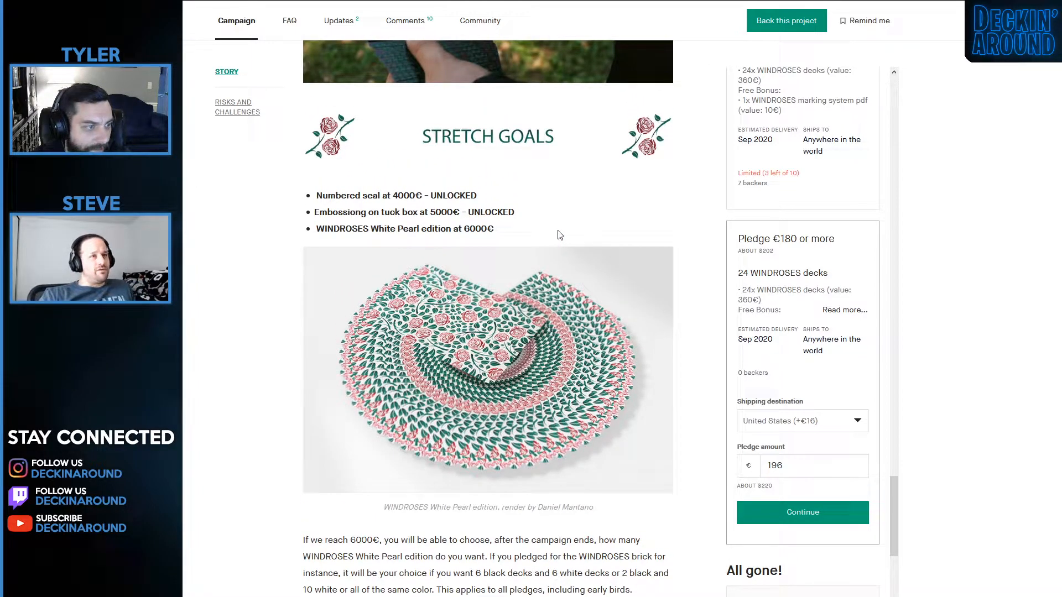
{"action": "scroll", "scroll_direction": "up", "scroll_amount": 3}
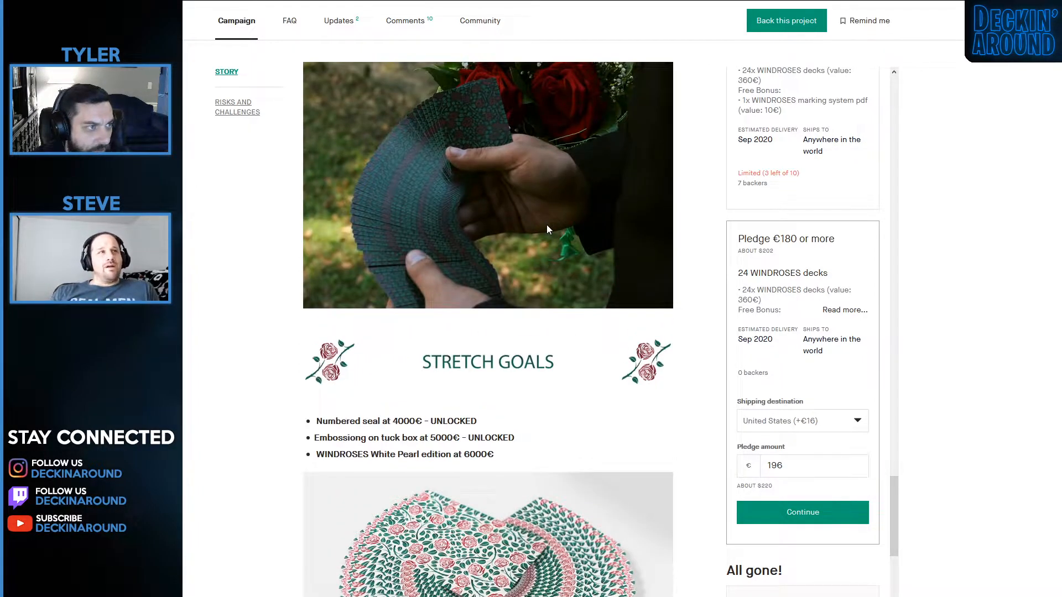
{"action": "scroll", "scroll_direction": "down", "scroll_amount": 3}
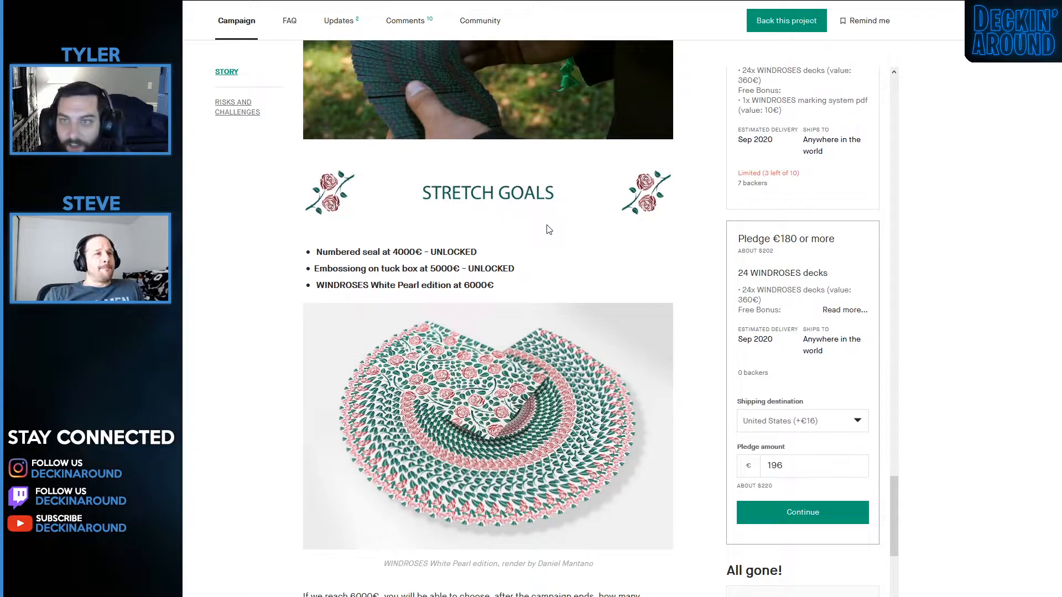
{"action": "scroll", "scroll_direction": "down", "scroll_amount": 3}
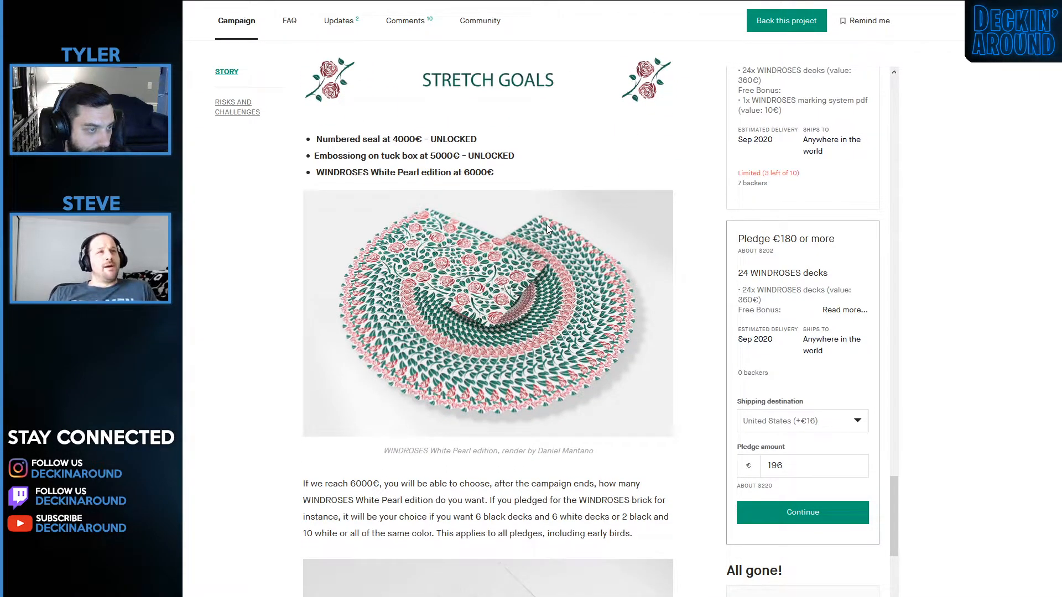
{"action": "scroll", "scroll_direction": "down", "scroll_amount": 3}
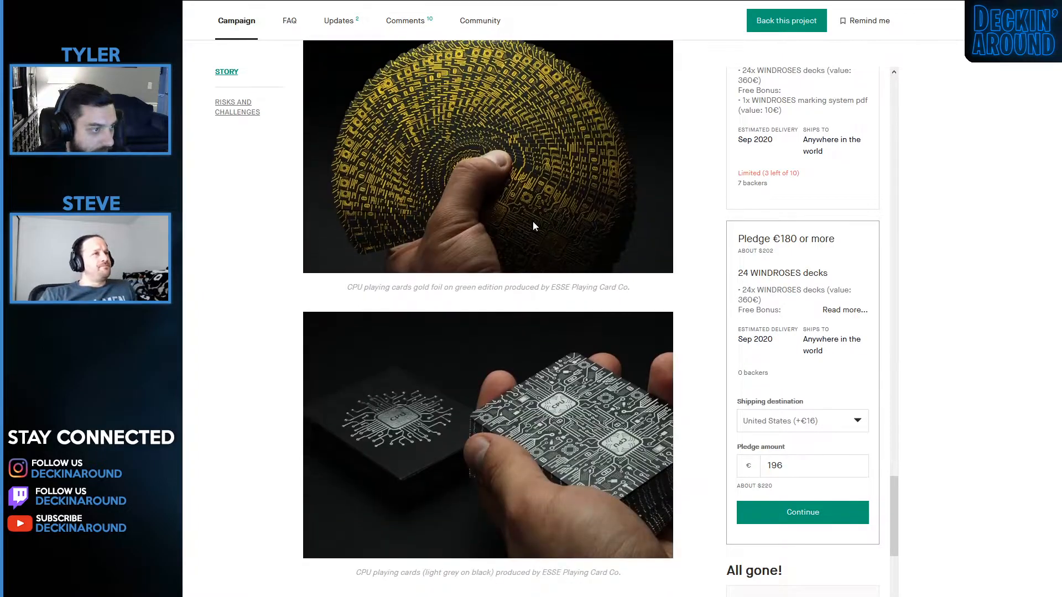
{"action": "scroll", "scroll_direction": "down", "scroll_amount": 3}
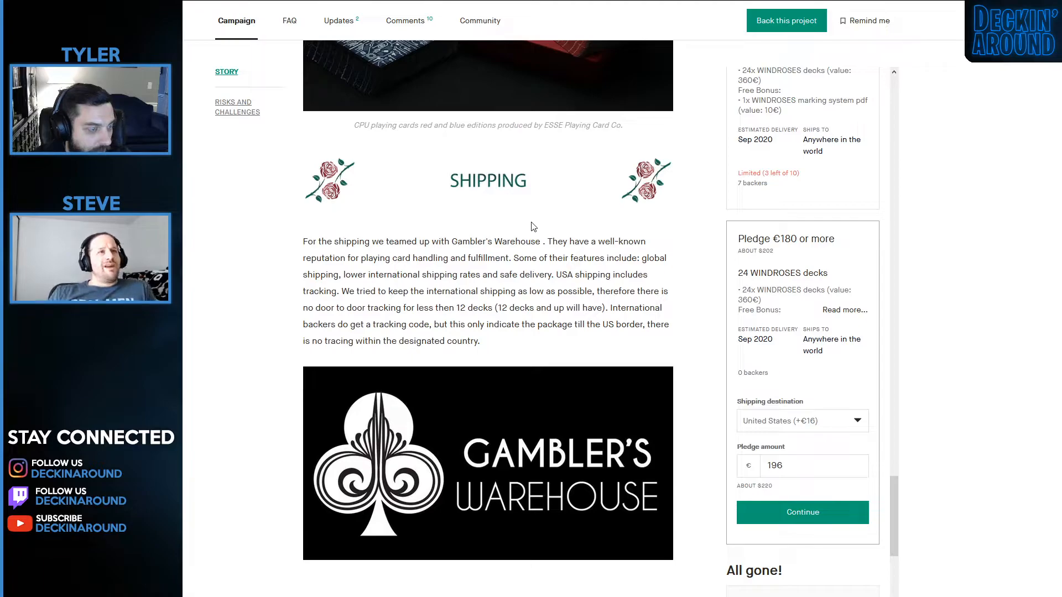
{"action": "scroll", "scroll_direction": "up", "scroll_amount": 3}
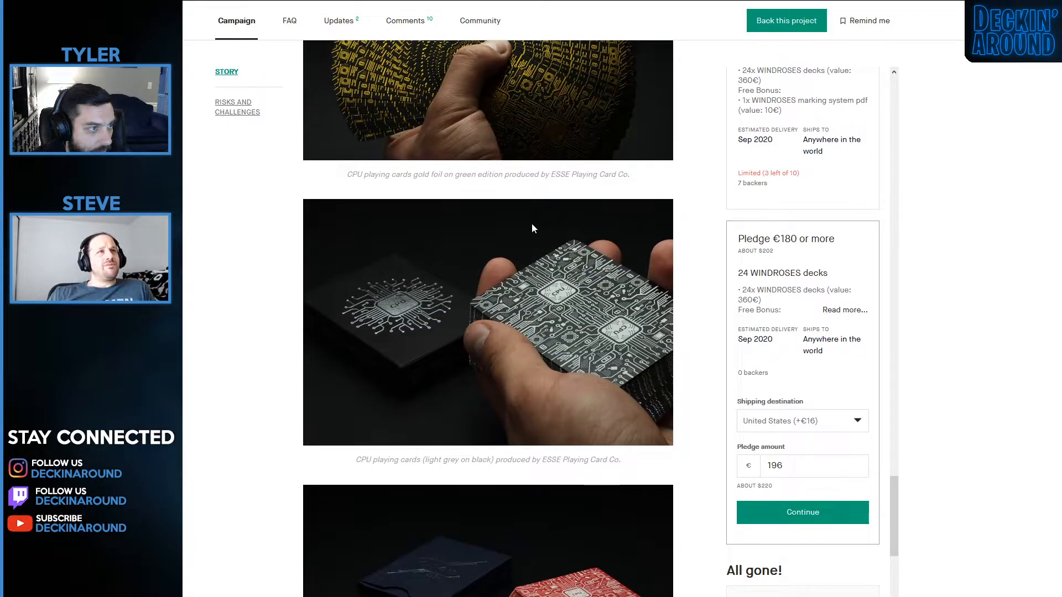
{"action": "scroll", "scroll_direction": "up", "scroll_amount": 3}
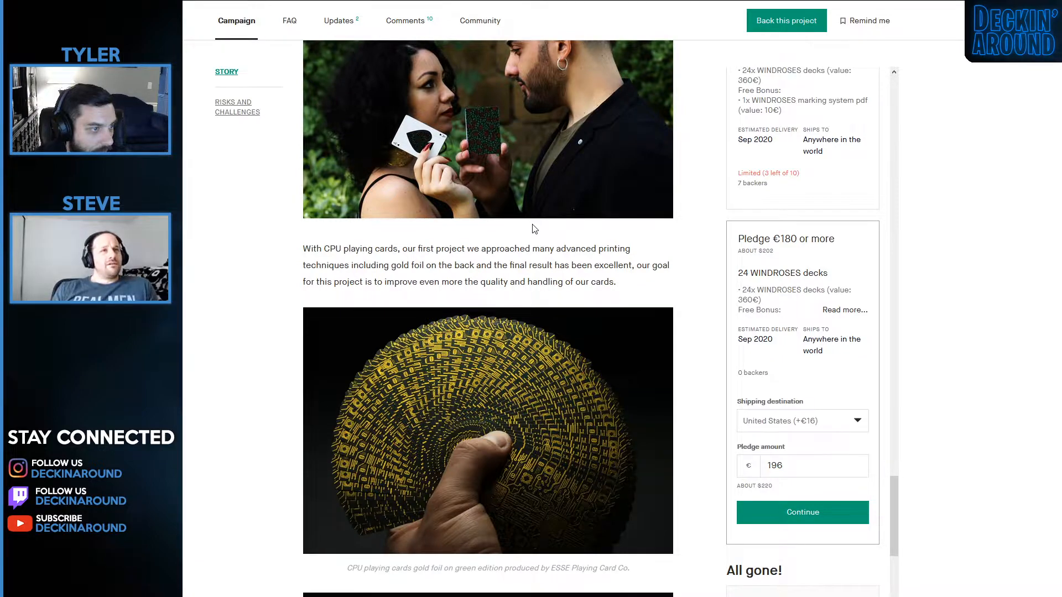
{"action": "scroll", "scroll_direction": "down", "scroll_amount": 3}
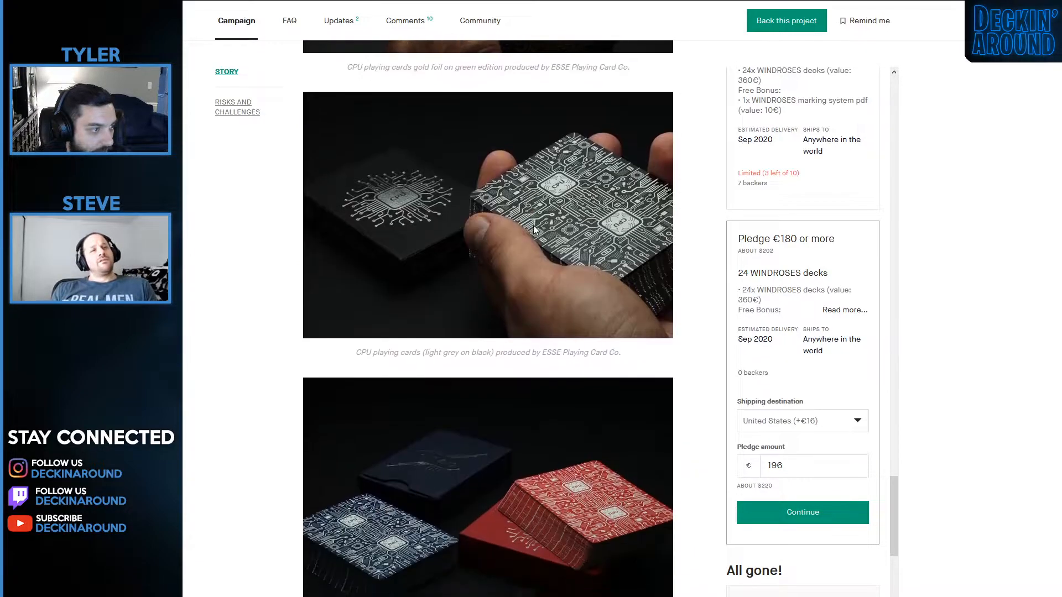
{"action": "scroll", "scroll_direction": "down", "scroll_amount": 3}
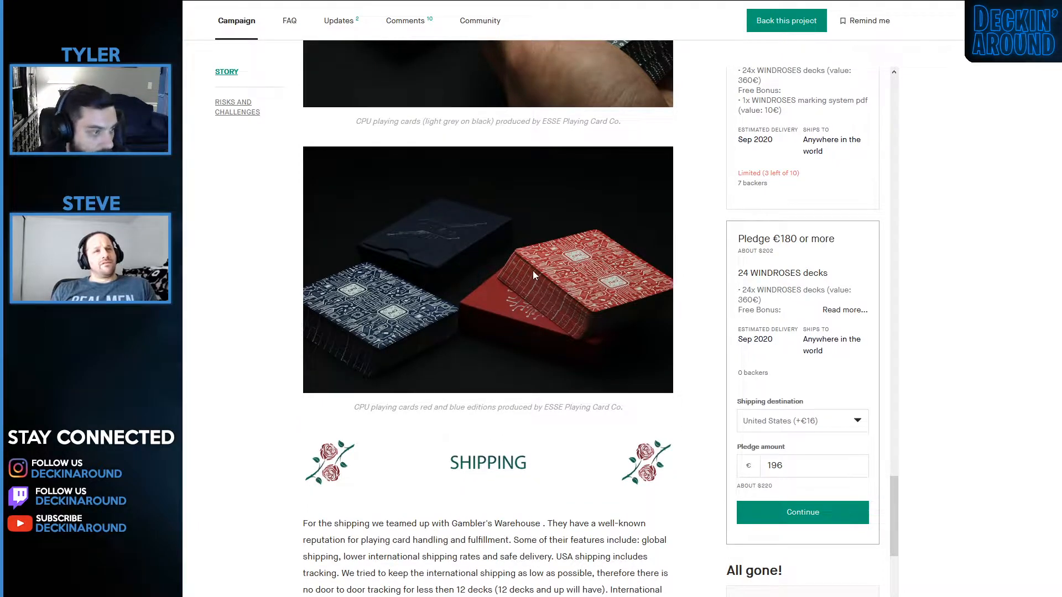
{"action": "scroll", "scroll_direction": "down", "scroll_amount": 3}
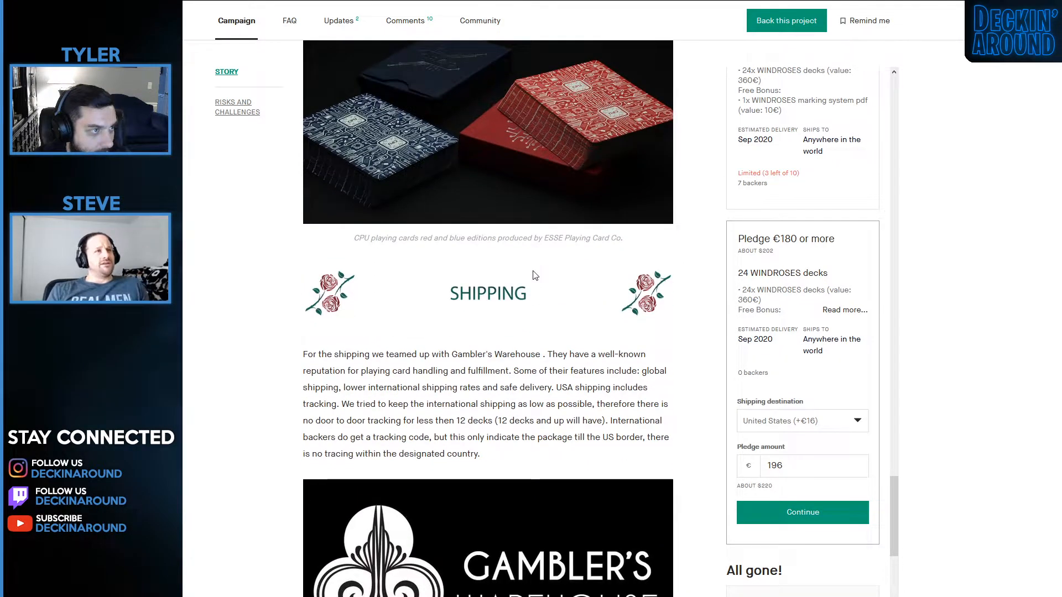
{"action": "scroll", "scroll_direction": "down", "scroll_amount": 3}
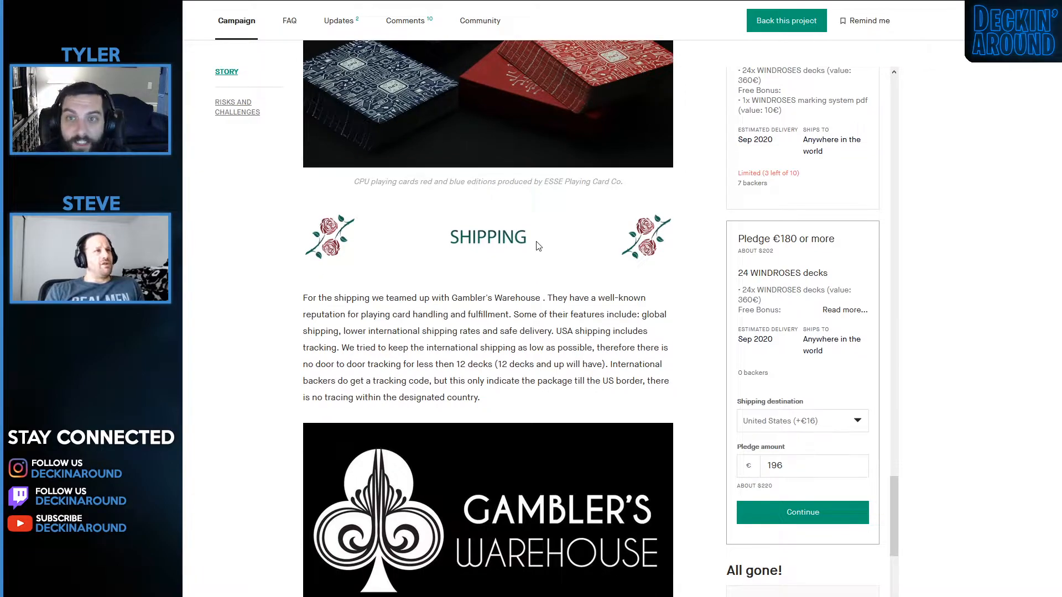
{"action": "scroll", "scroll_direction": "up", "scroll_amount": 3}
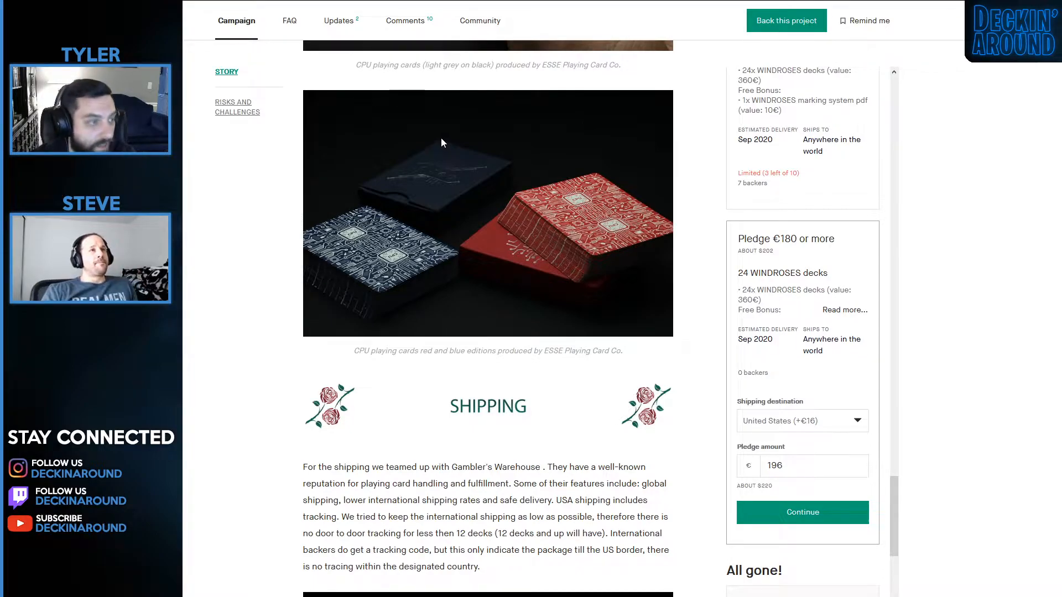
{"action": "scroll", "scroll_direction": "down", "scroll_amount": 3}
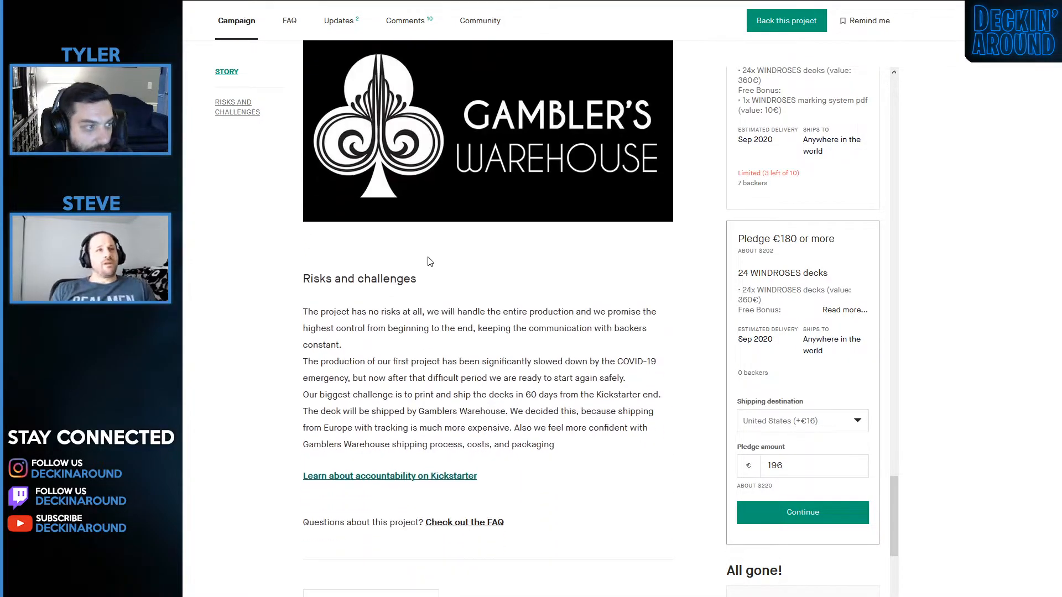
{"action": "scroll", "scroll_direction": "up", "scroll_amount": 3}
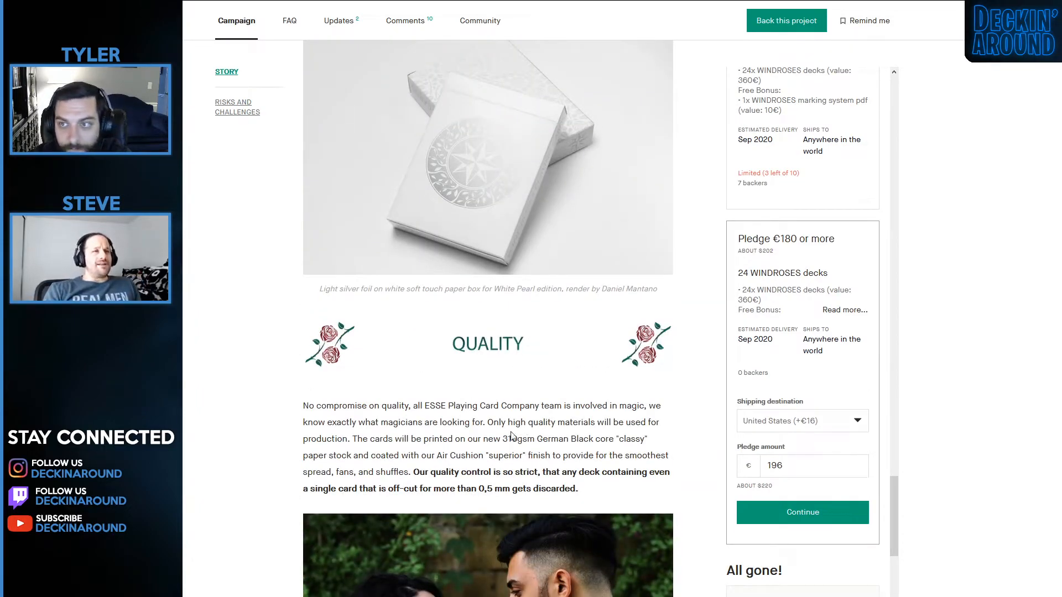
{"action": "scroll", "scroll_direction": "down", "scroll_amount": 3}
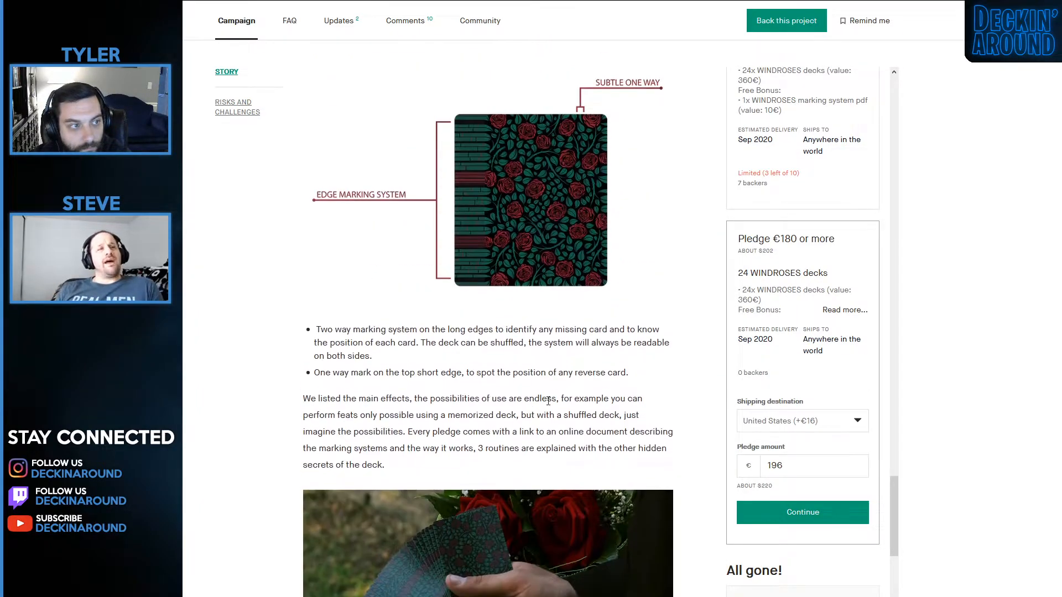
{"action": "scroll", "scroll_direction": "down", "scroll_amount": 3}
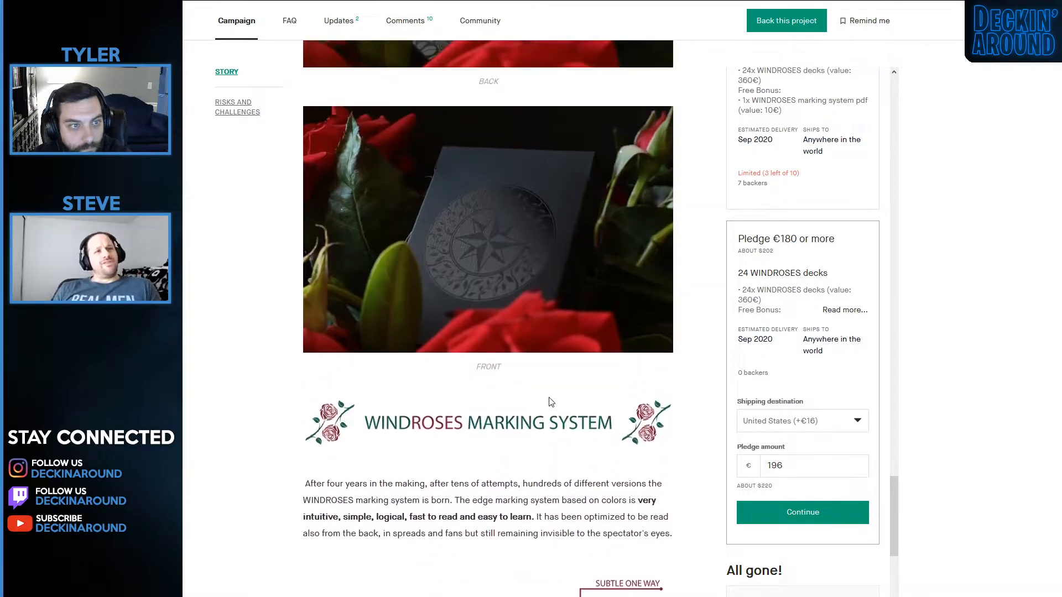
{"action": "scroll", "scroll_direction": "down", "scroll_amount": 3}
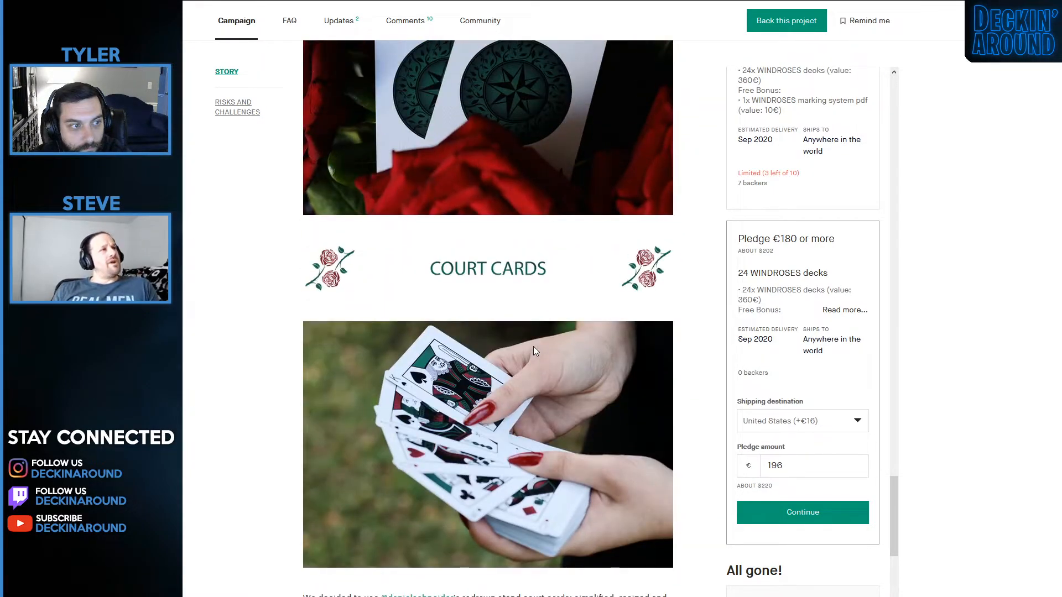
{"action": "scroll", "scroll_direction": "down", "scroll_amount": 3}
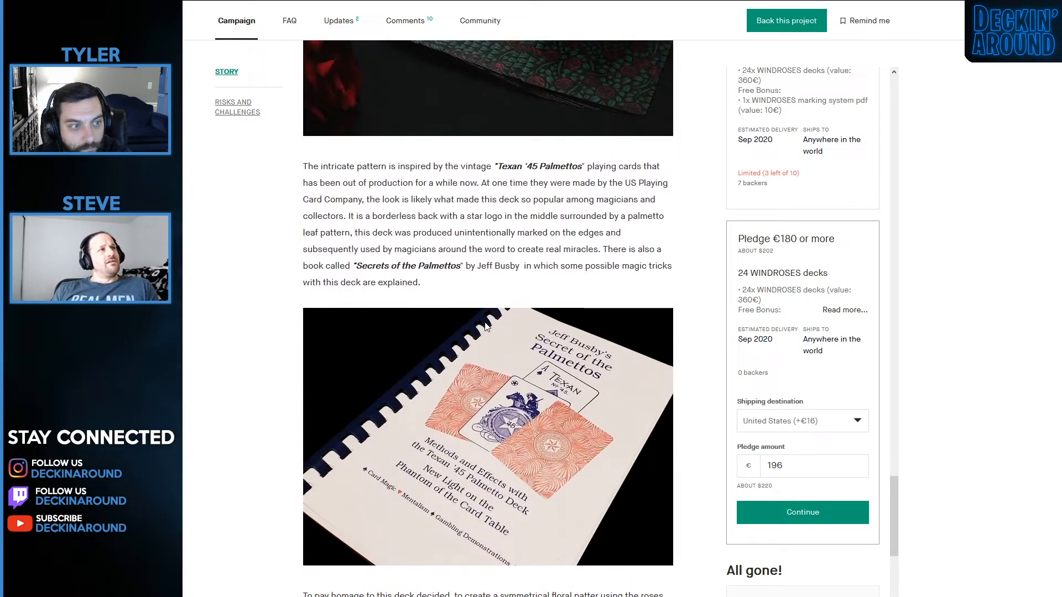
{"action": "scroll", "scroll_direction": "down", "scroll_amount": 3}
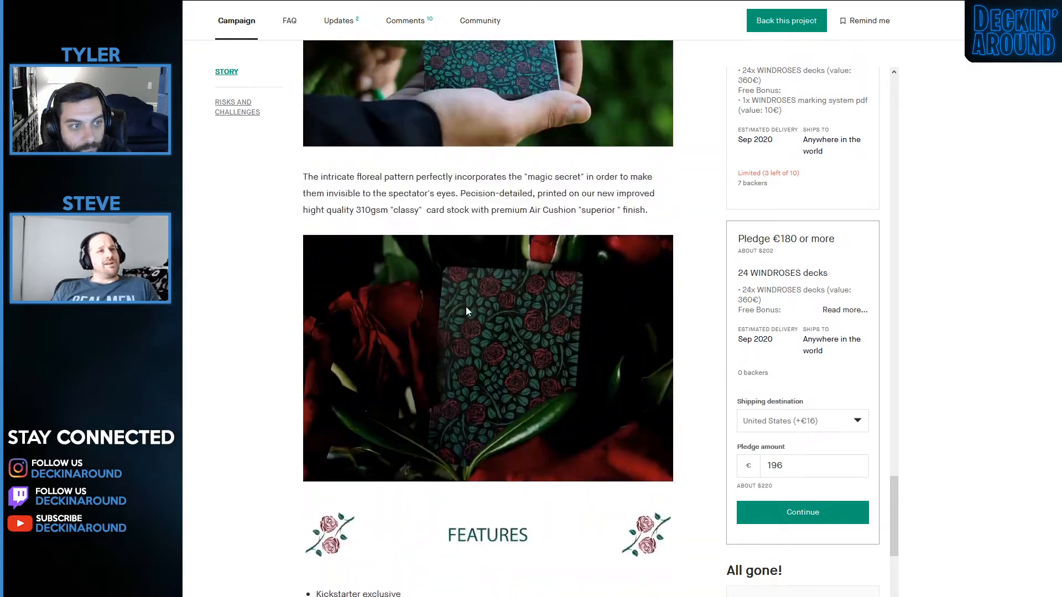
{"action": "scroll", "scroll_direction": "up", "scroll_amount": 3}
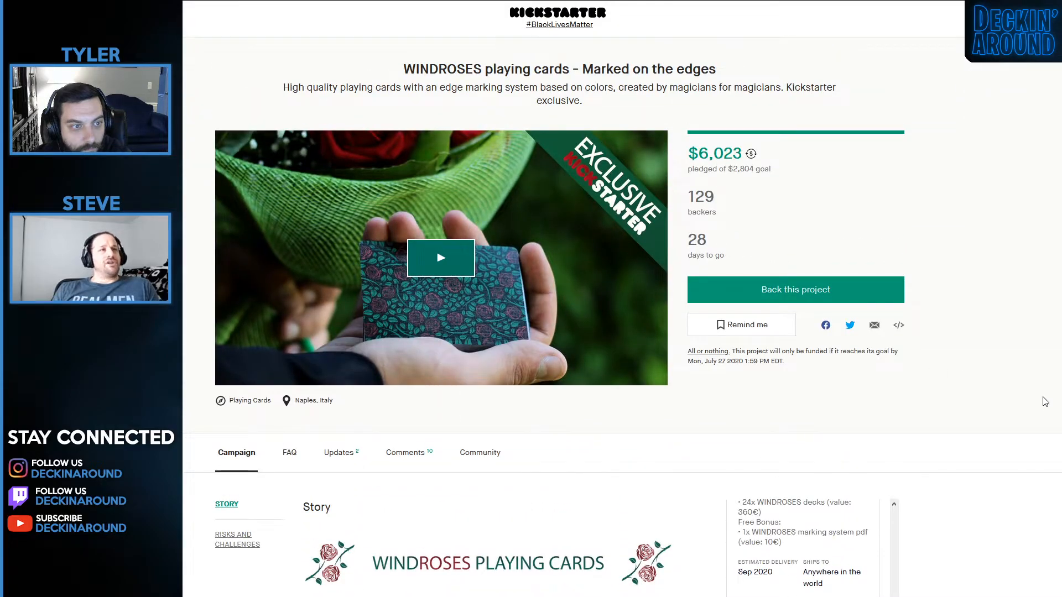
{"action": "scroll", "scroll_direction": "down", "scroll_amount": 3}
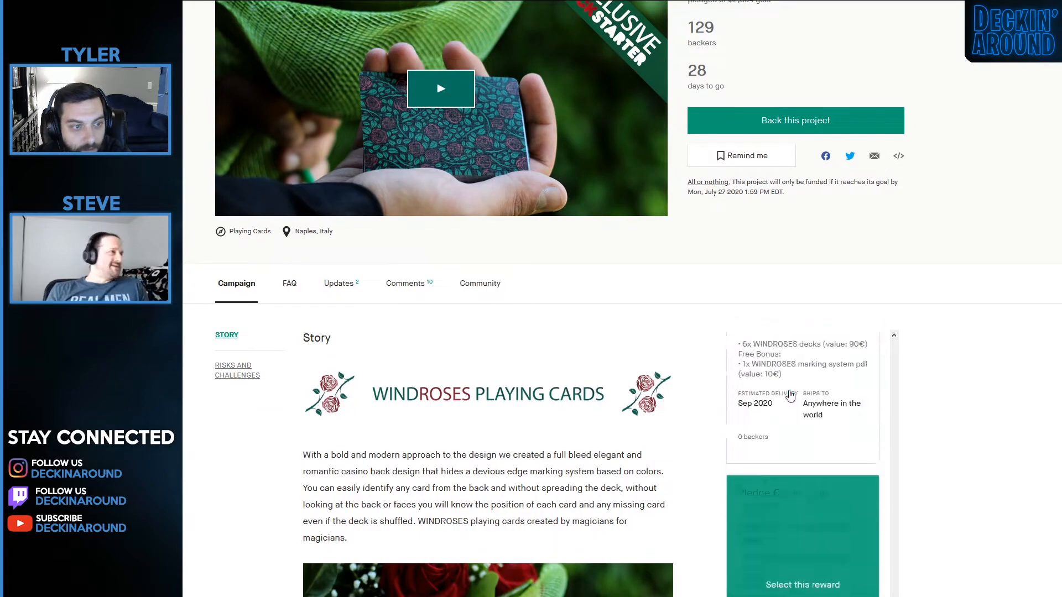
{"action": "scroll", "scroll_direction": "up", "scroll_amount": 3}
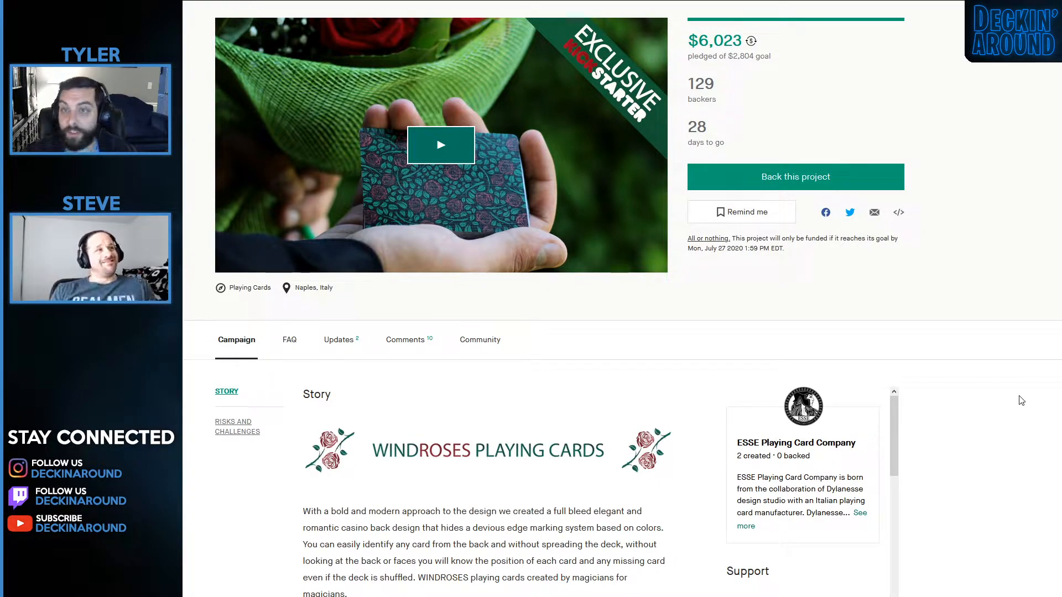
{"action": "scroll", "scroll_direction": "up", "scroll_amount": 3}
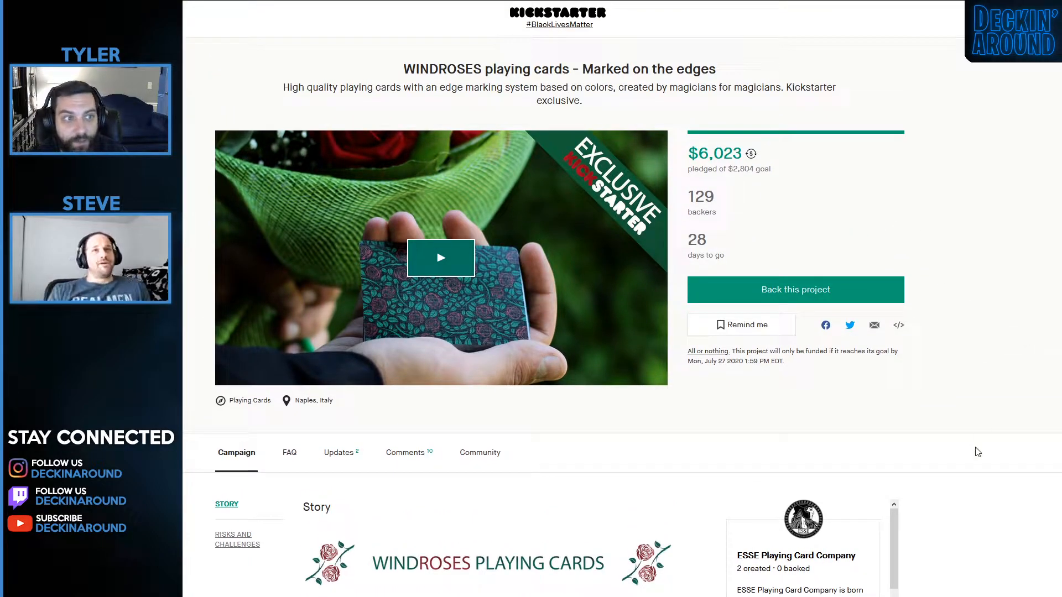
{"action": "scroll", "scroll_direction": "down", "scroll_amount": 3}
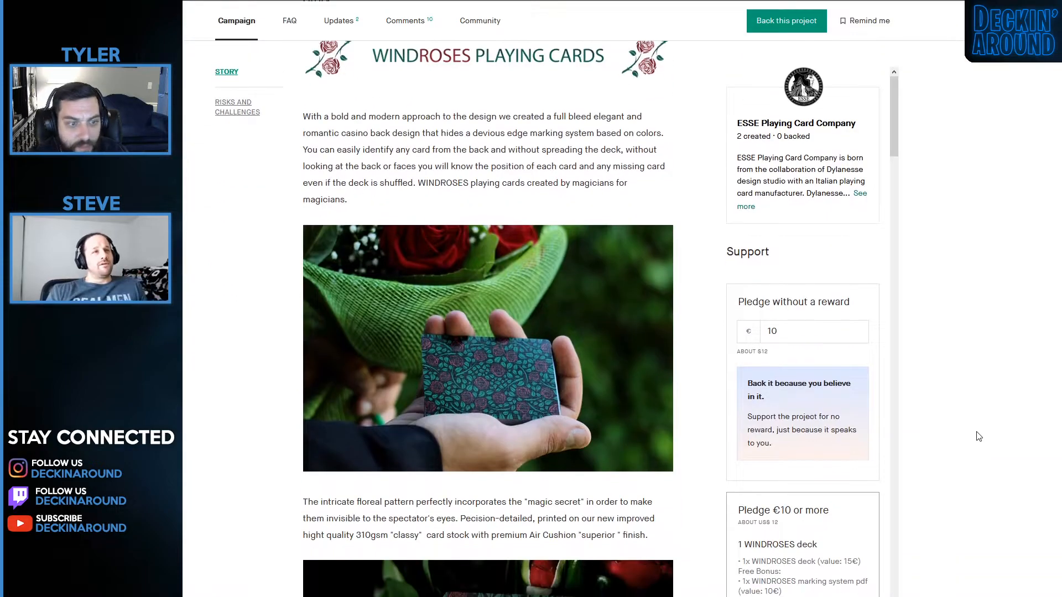
{"action": "scroll", "scroll_direction": "down", "scroll_amount": 3}
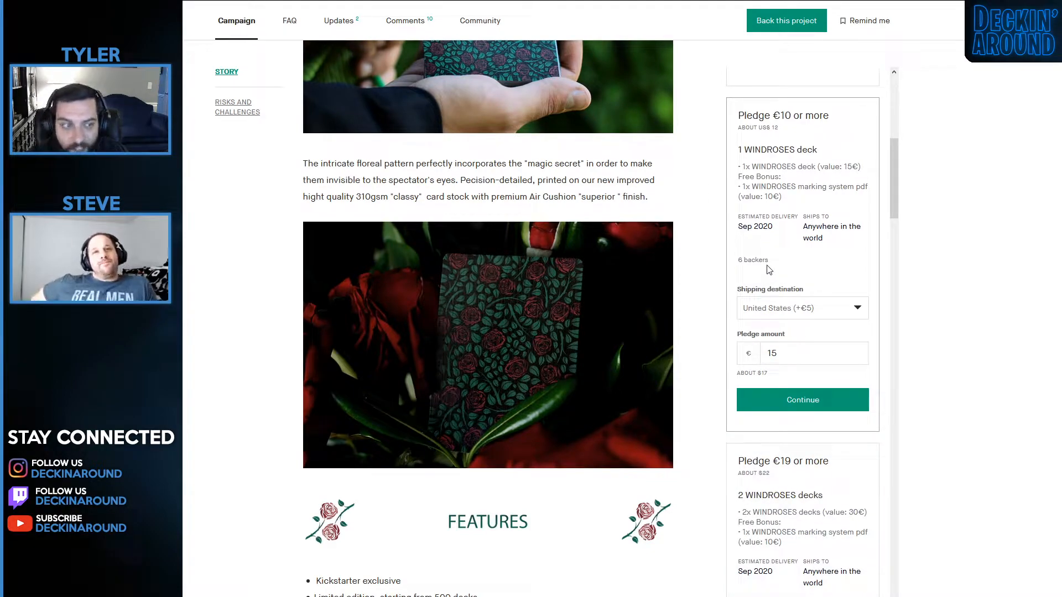
{"action": "mouse_move", "coordinate": [793, 262]}
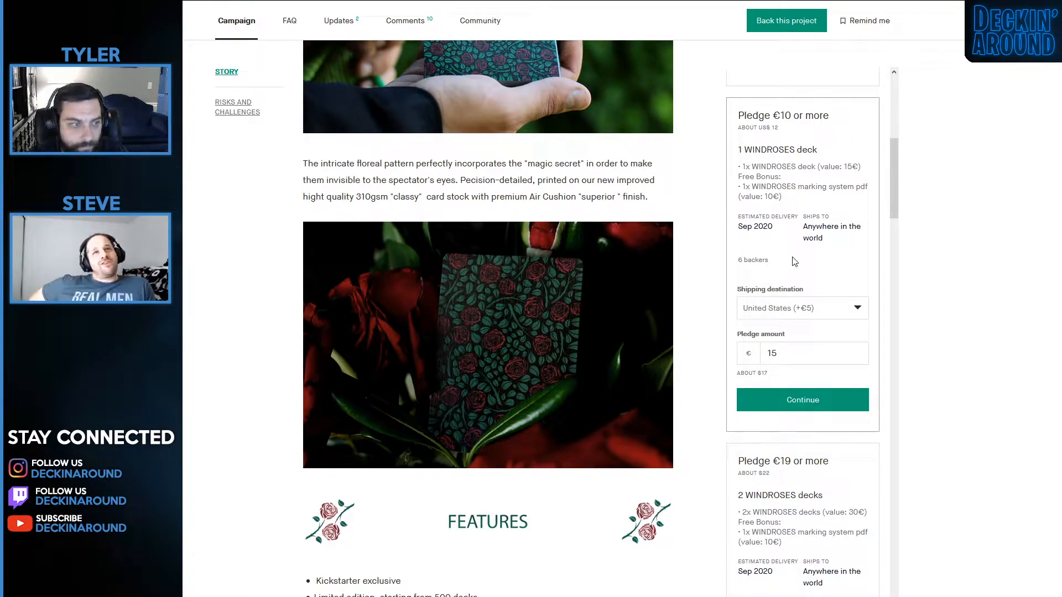
{"action": "mouse_move", "coordinate": [779, 269]}
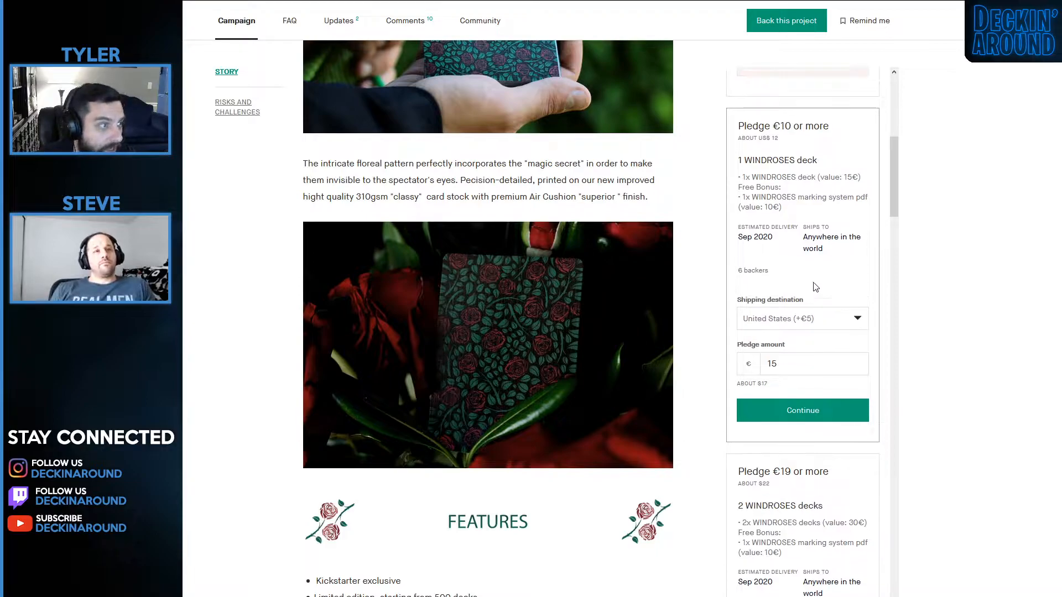
{"action": "scroll", "scroll_direction": "up", "scroll_amount": 3}
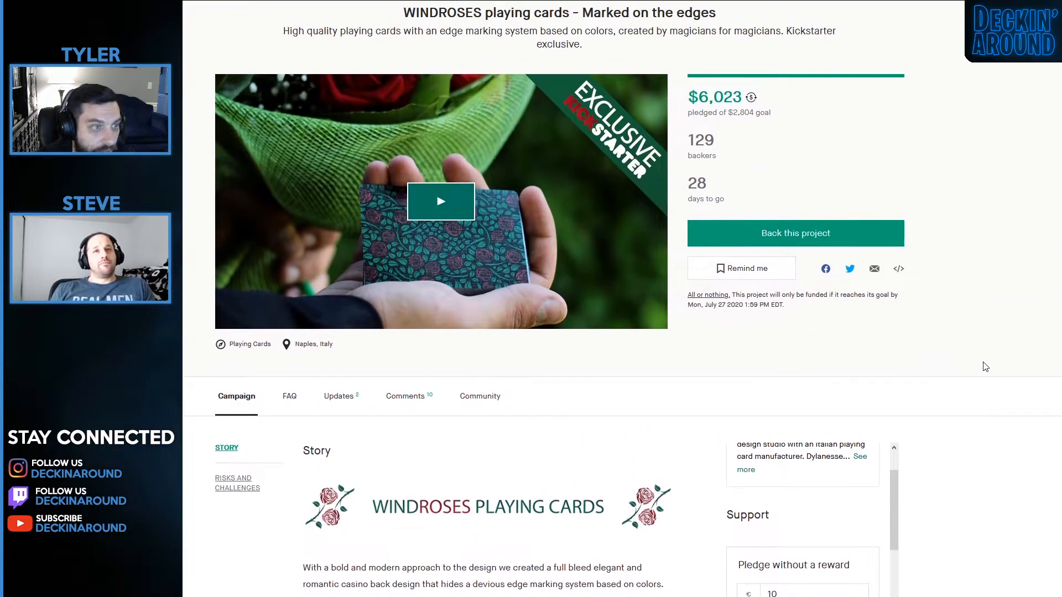
{"action": "scroll", "scroll_direction": "up", "scroll_amount": 3}
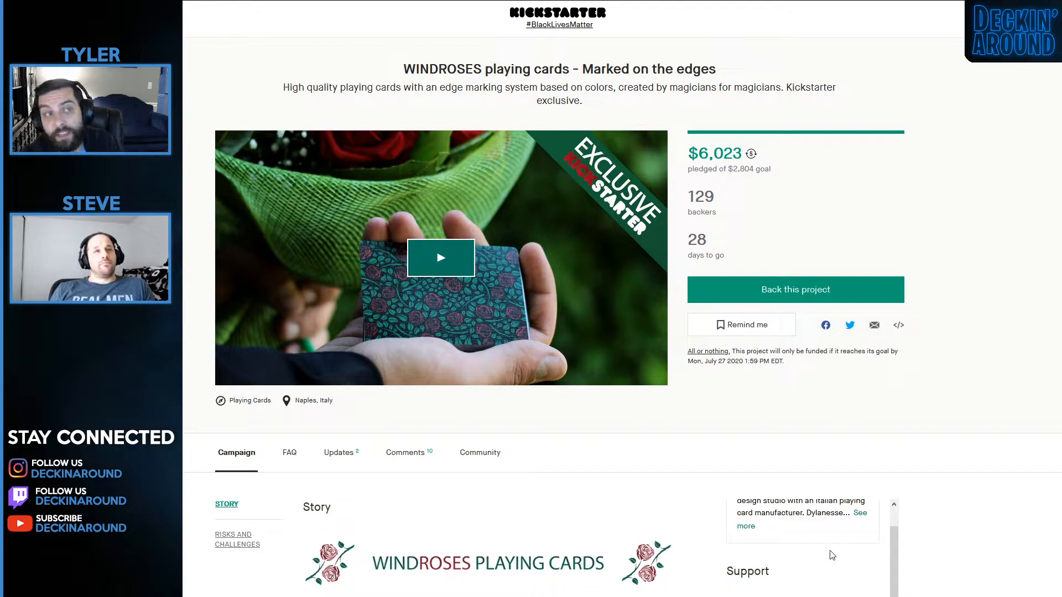
{"action": "mouse_move", "coordinate": [1014, 415]}
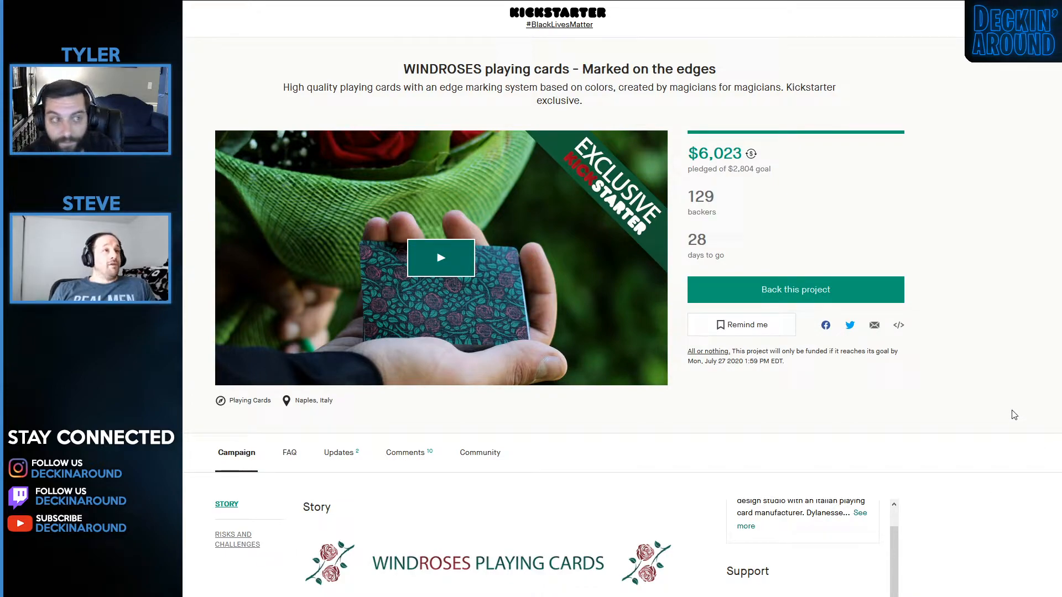
{"action": "mouse_move", "coordinate": [1021, 409]}
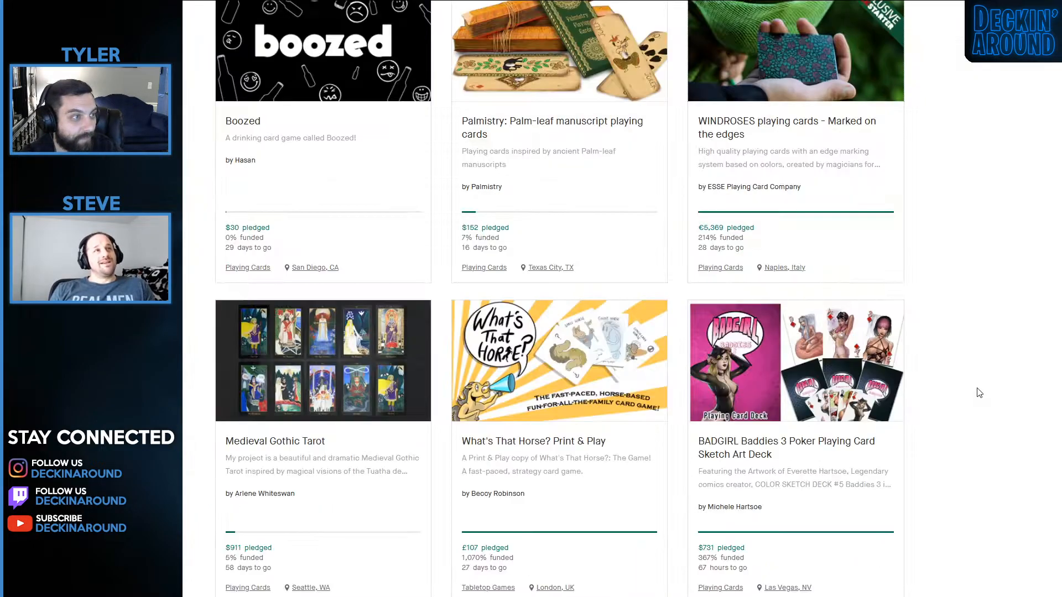
{"action": "scroll", "scroll_direction": "down", "scroll_amount": 3}
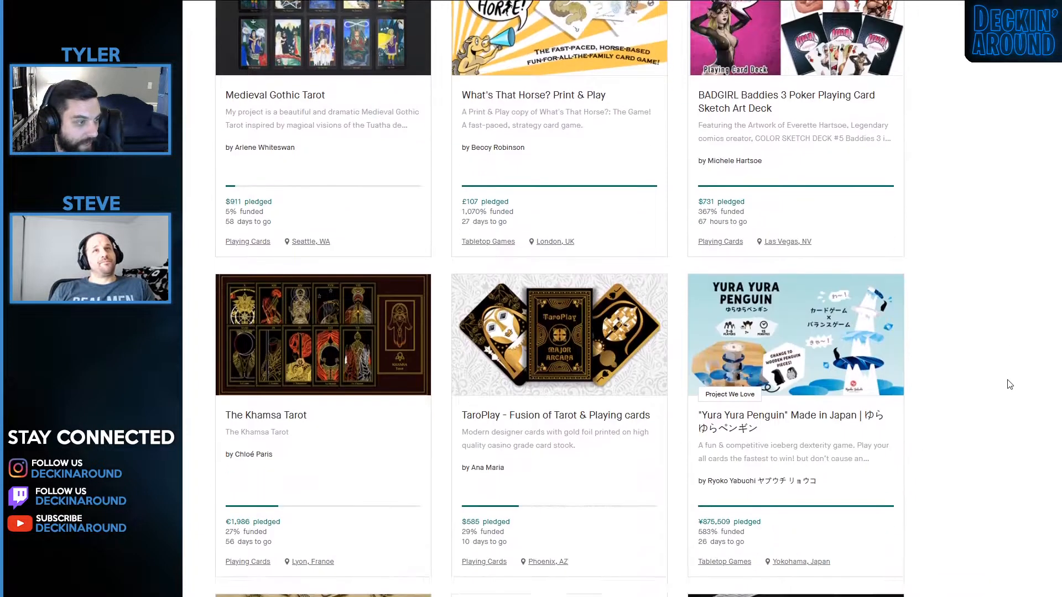
{"action": "scroll", "scroll_direction": "down", "scroll_amount": 3}
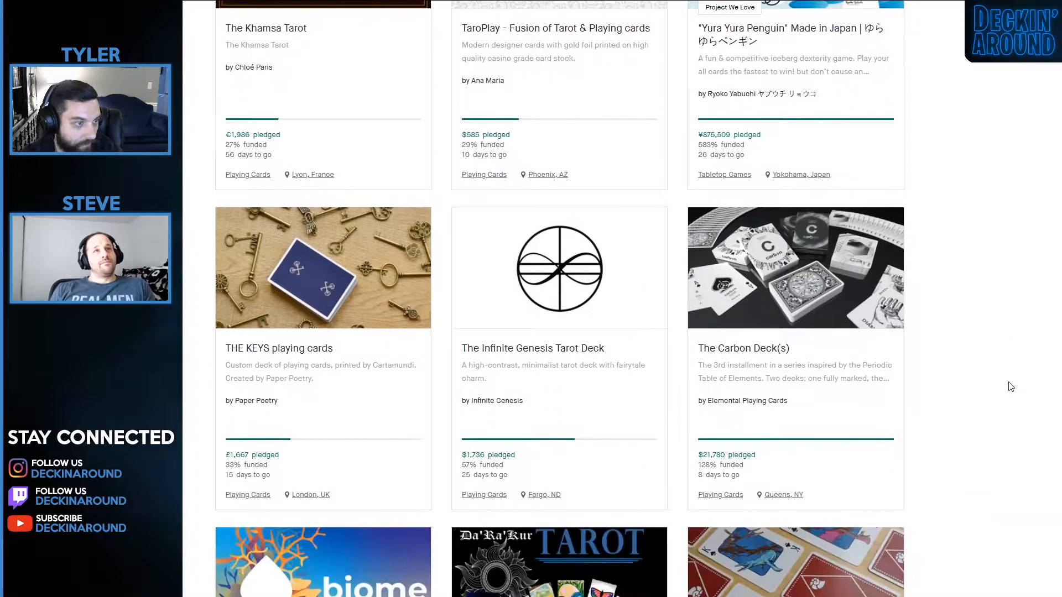
{"action": "scroll", "scroll_direction": "up", "scroll_amount": 3}
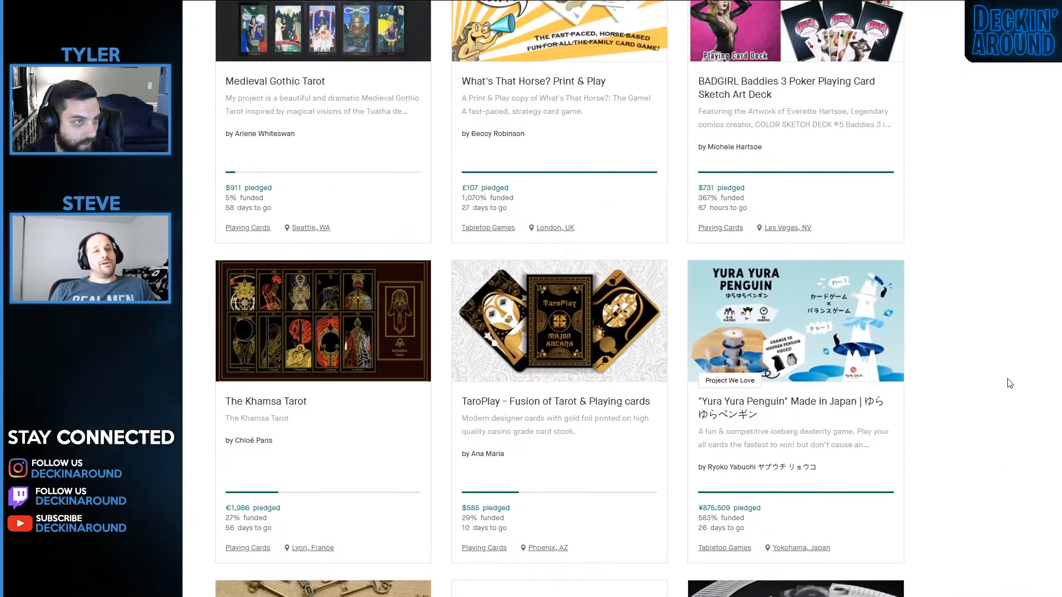
{"action": "scroll", "scroll_direction": "up", "scroll_amount": 3}
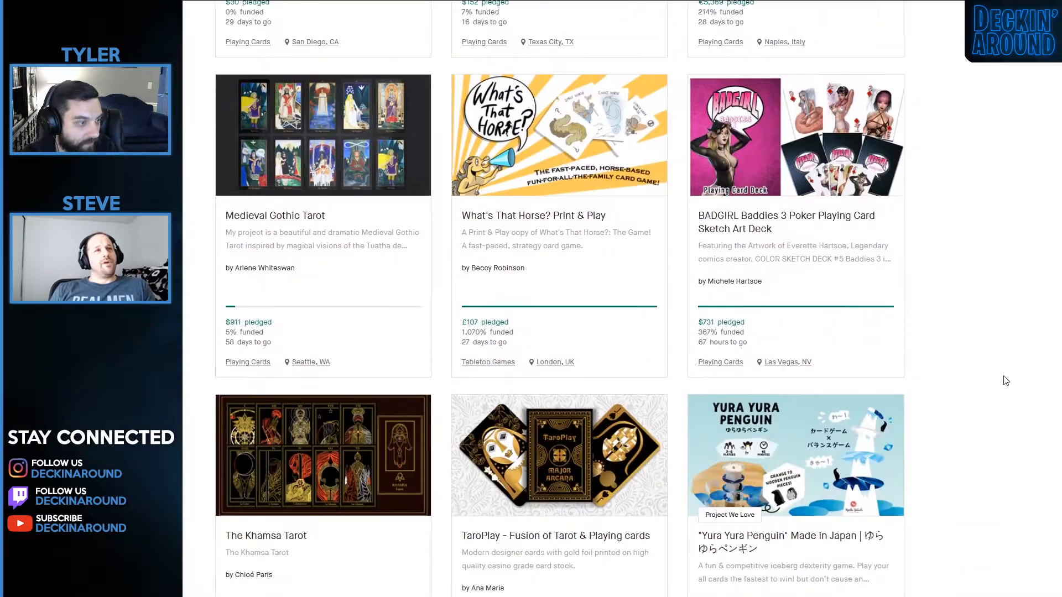
{"action": "scroll", "scroll_direction": "down", "scroll_amount": 3}
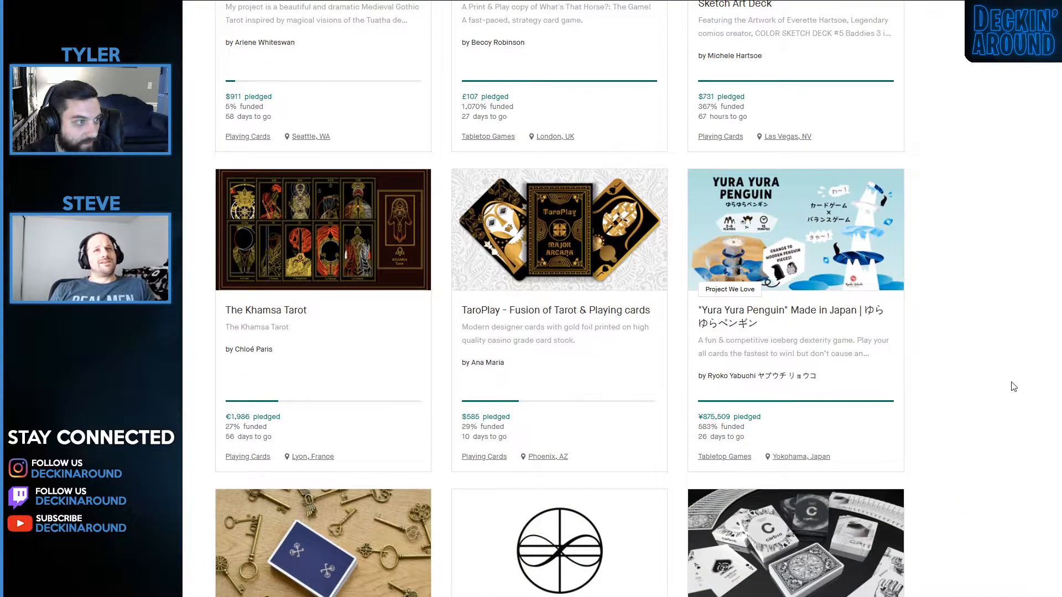
{"action": "scroll", "scroll_direction": "down", "scroll_amount": 3}
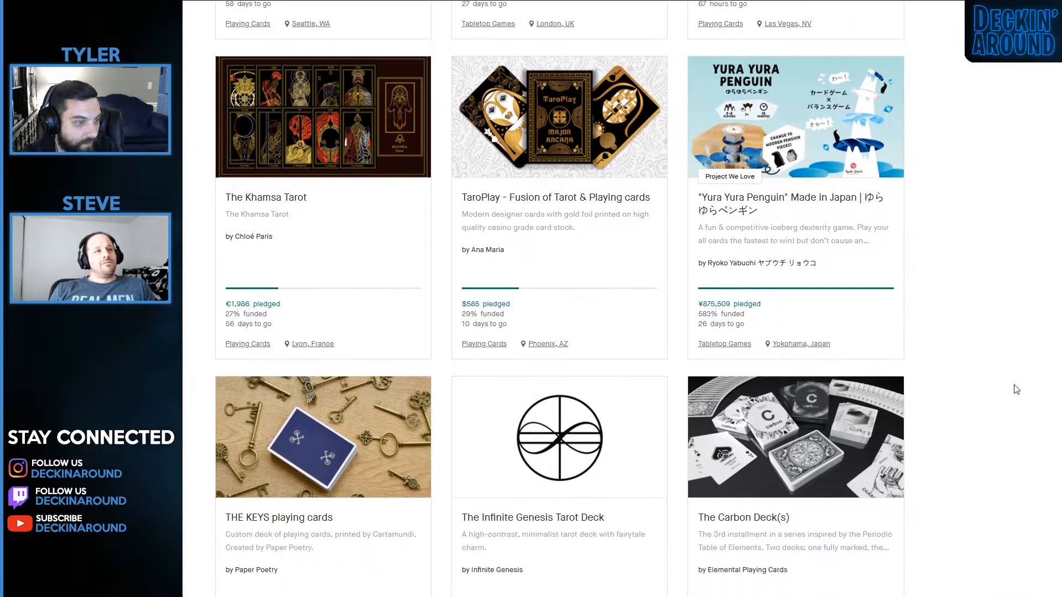
{"action": "scroll", "scroll_direction": "down", "scroll_amount": 3}
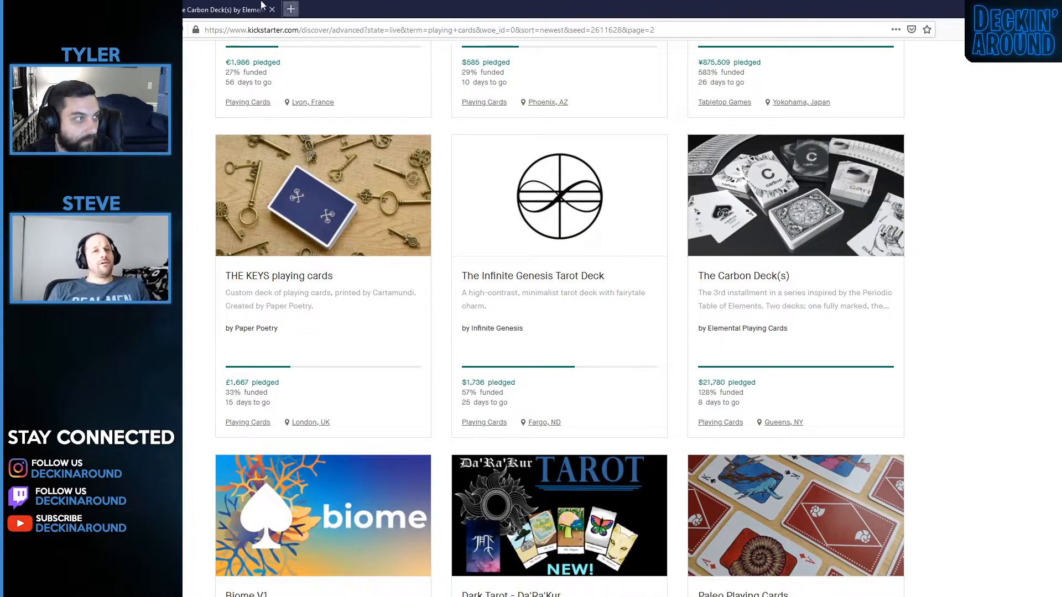
Open The Carbon Deck(s) campaign showing $21,780 pledged of $17,000 with 8 days to go.
{"action": "left_click", "coordinate": [794, 194]}
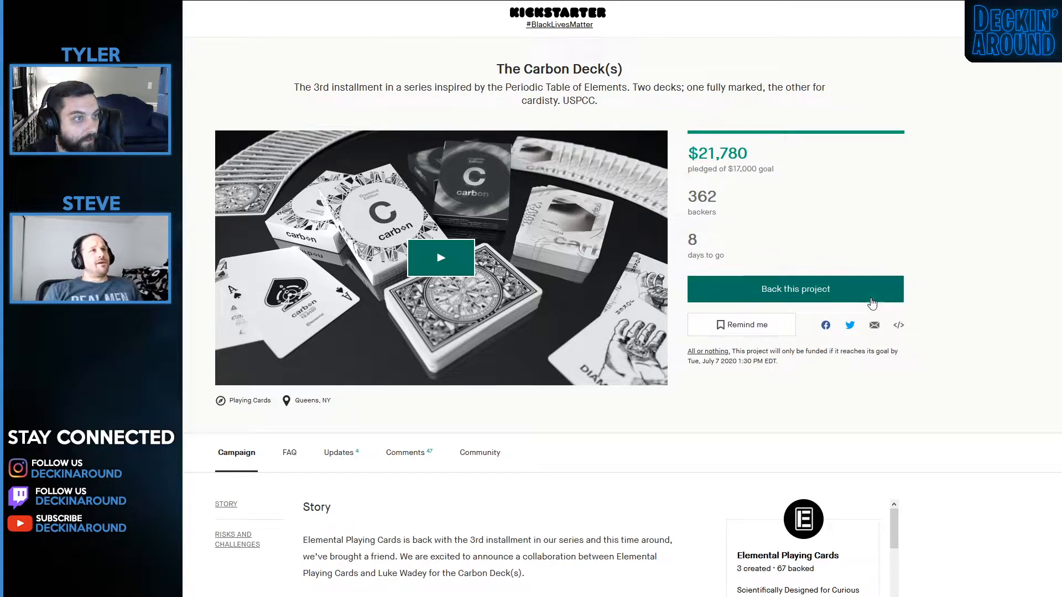
{"action": "mouse_move", "coordinate": [919, 305]}
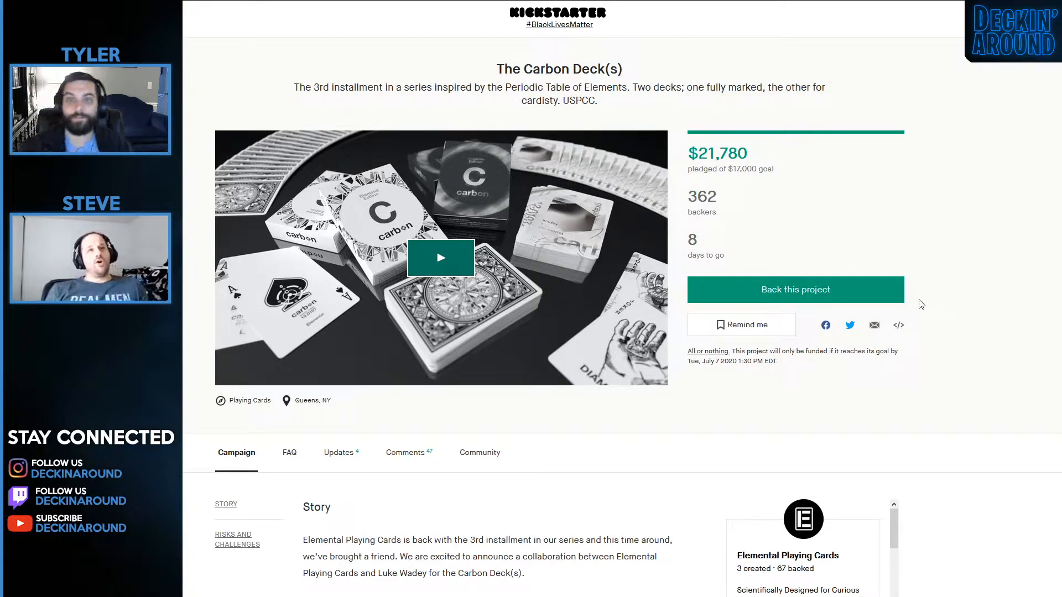
{"action": "mouse_move", "coordinate": [906, 291]}
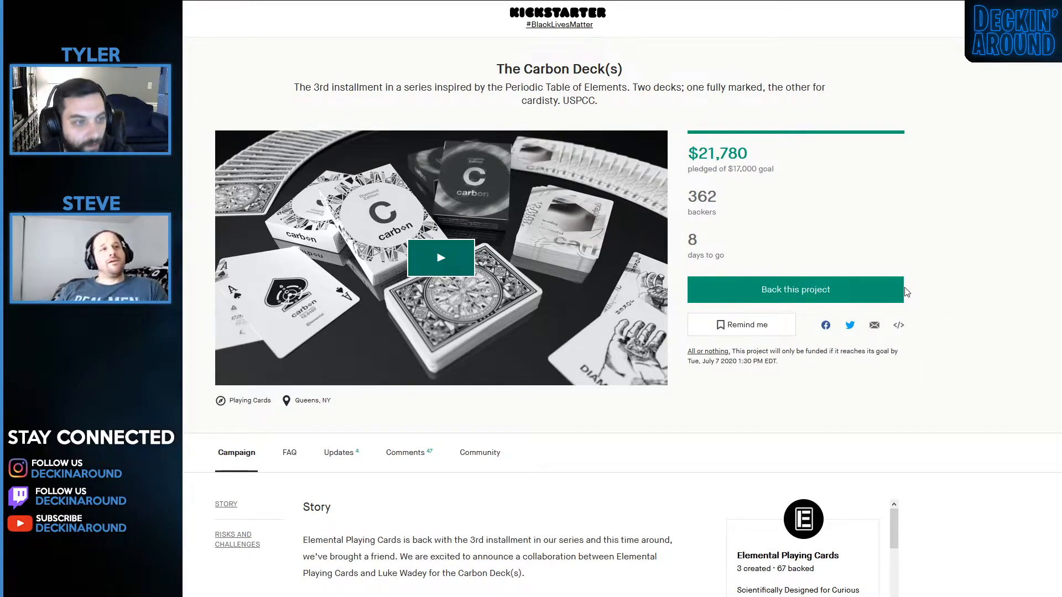
{"action": "scroll", "scroll_direction": "down", "scroll_amount": 3}
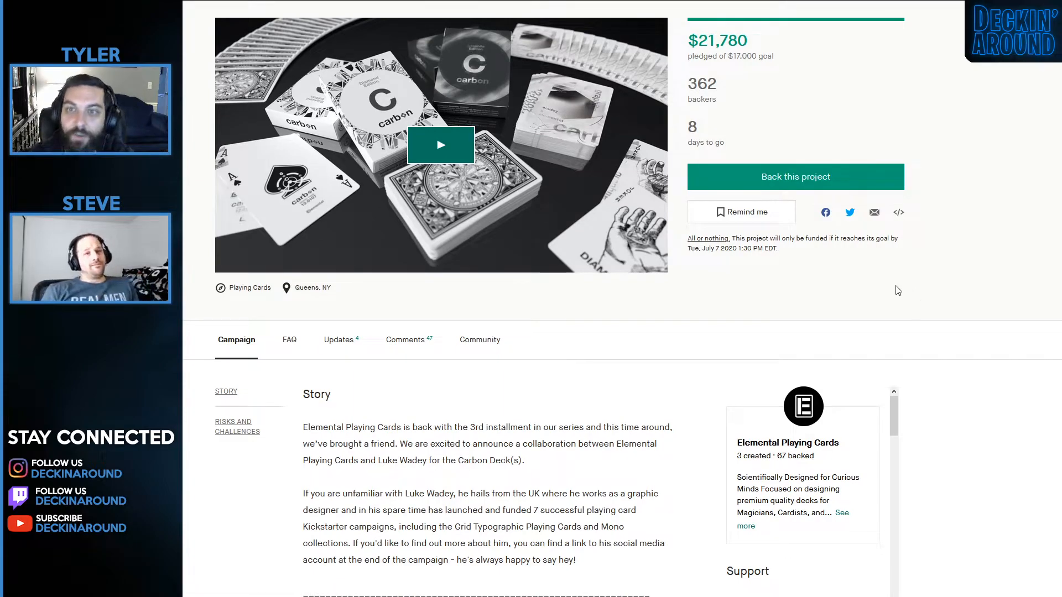
{"action": "scroll", "scroll_direction": "down", "scroll_amount": 3}
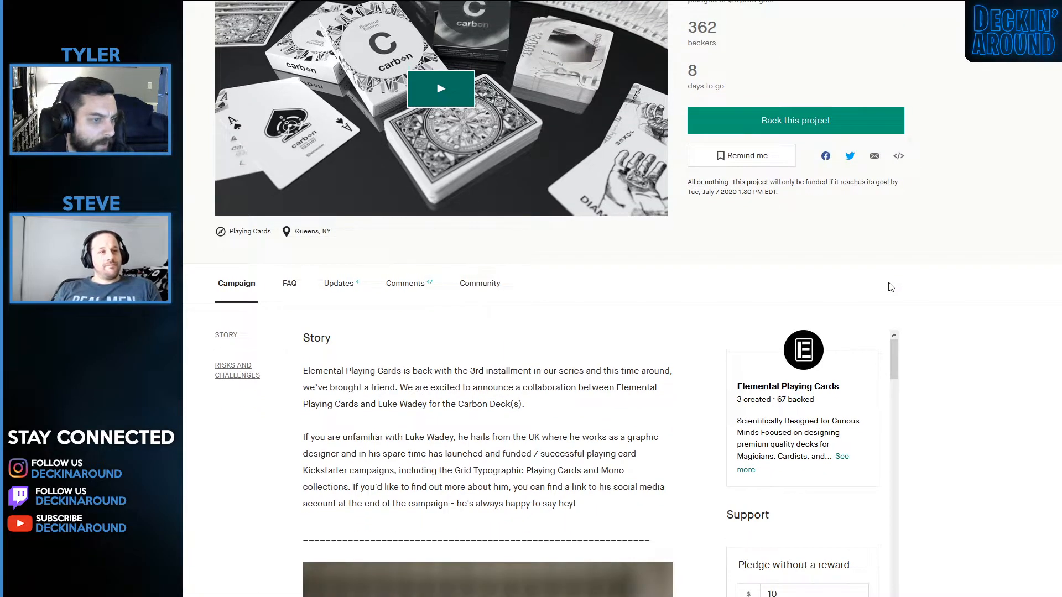
{"action": "scroll", "scroll_direction": "down", "scroll_amount": 3}
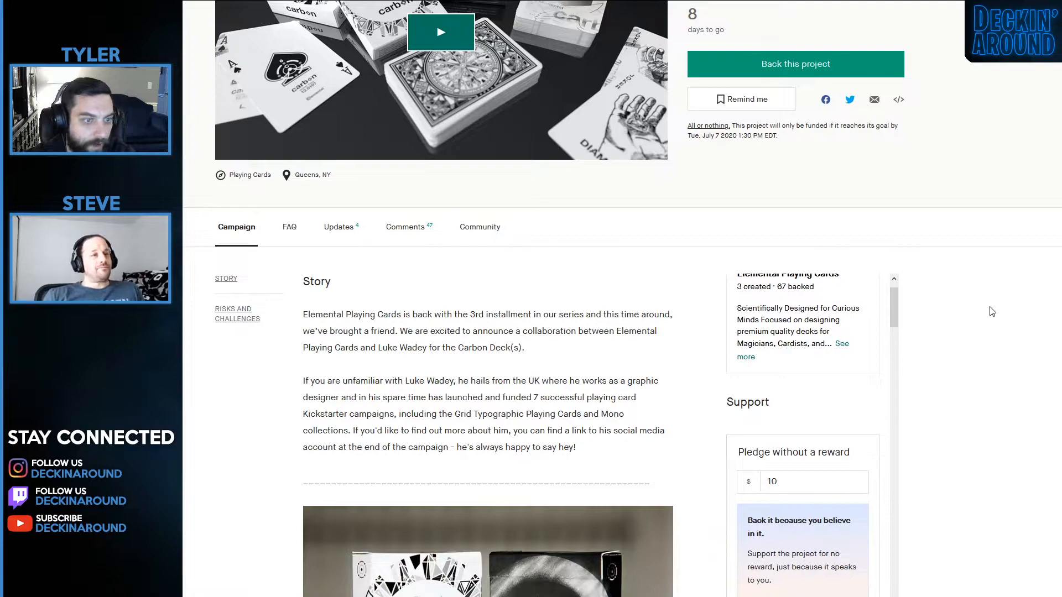
{"action": "scroll", "scroll_direction": "up", "scroll_amount": 3}
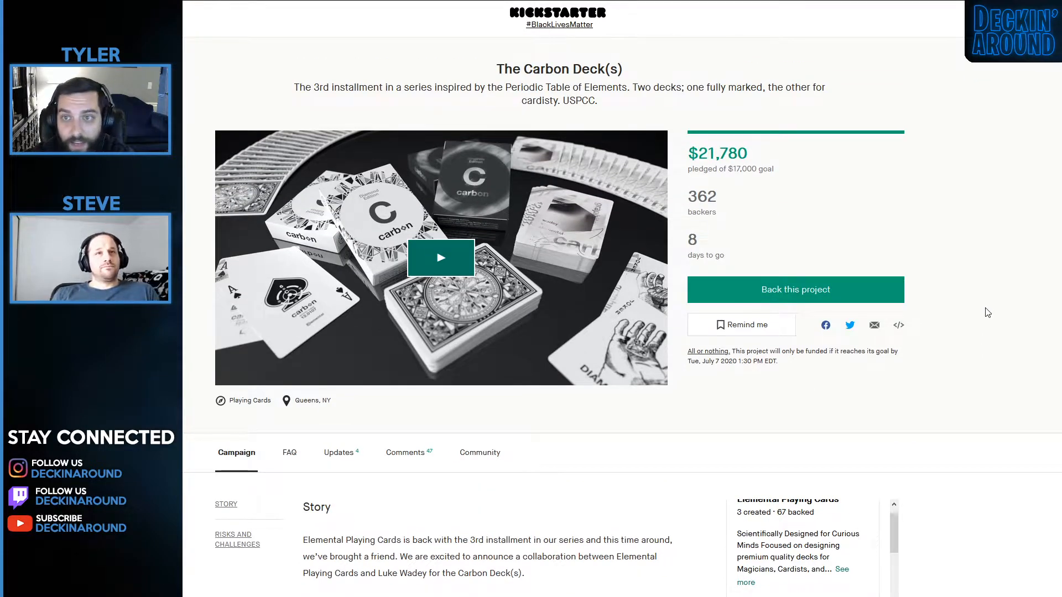
{"action": "mouse_move", "coordinate": [990, 317]}
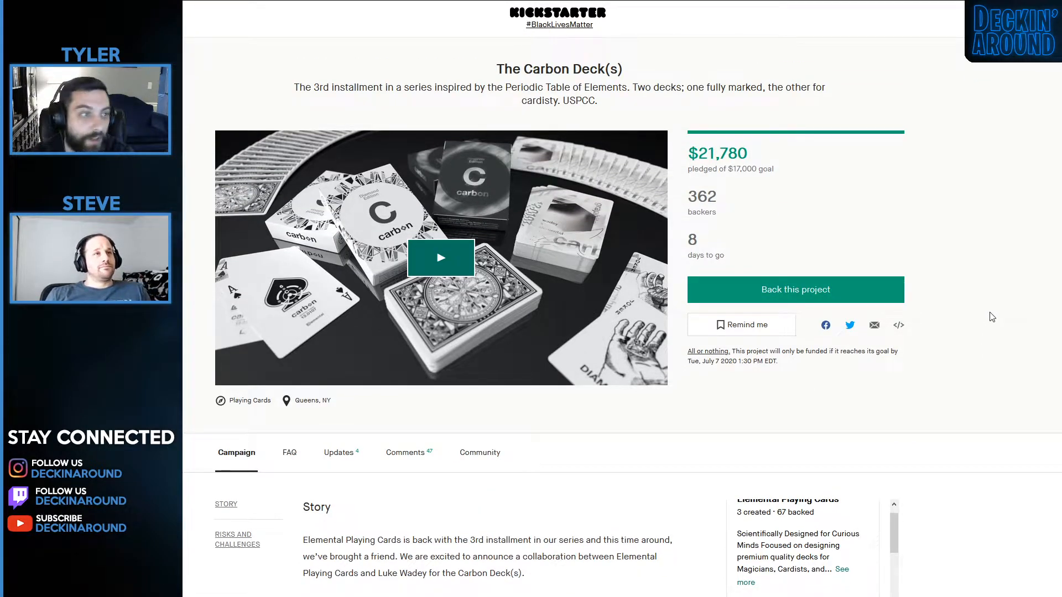
Read down into the opening of the Carbon Deck(s) campaign story.
{"action": "scroll", "scroll_direction": "down", "scroll_amount": 3}
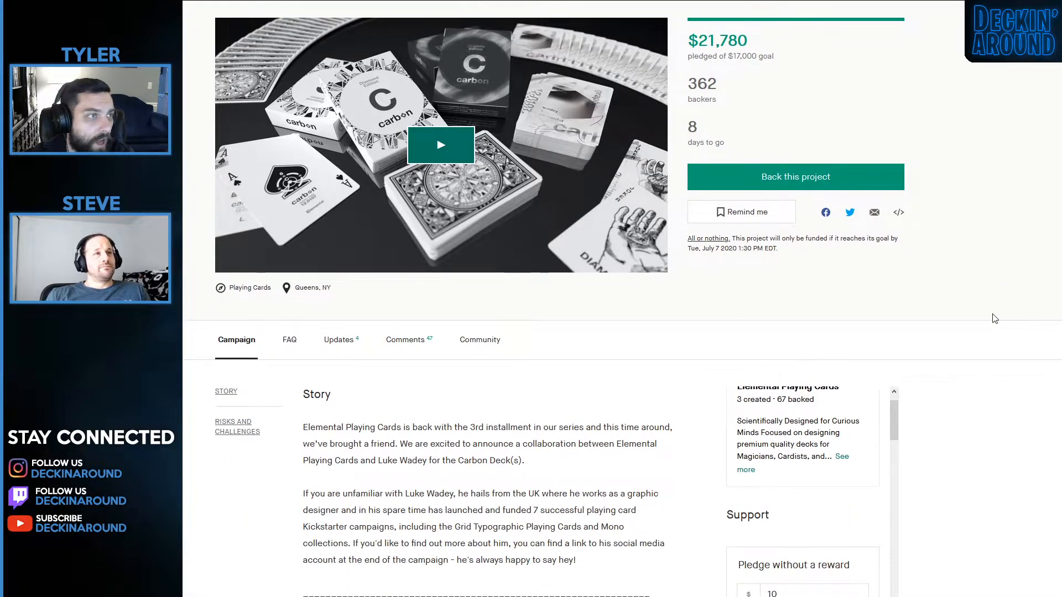
{"action": "mouse_move", "coordinate": [933, 301]}
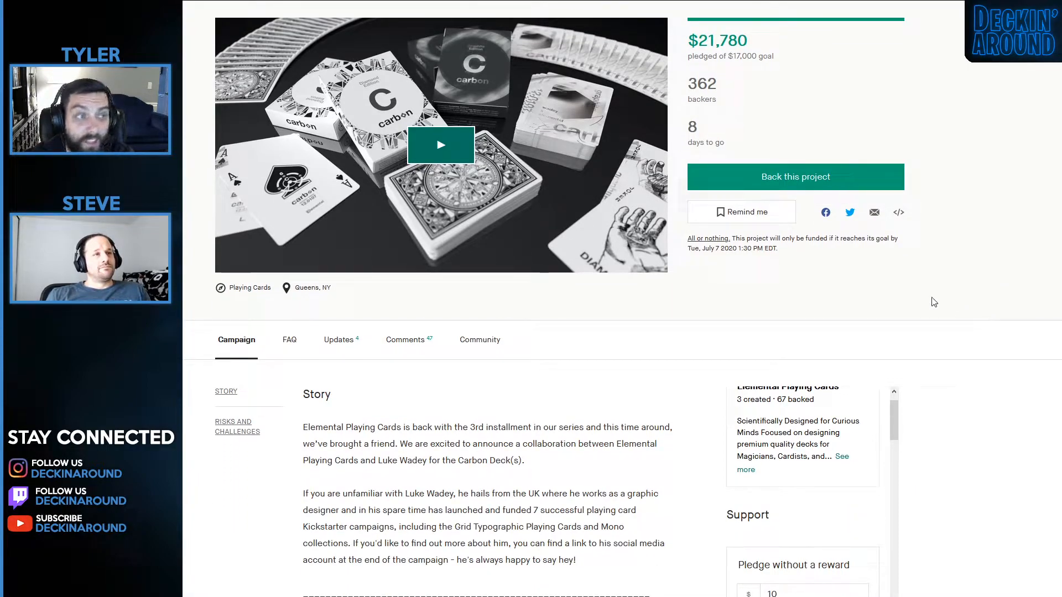
{"action": "mouse_move", "coordinate": [956, 162]}
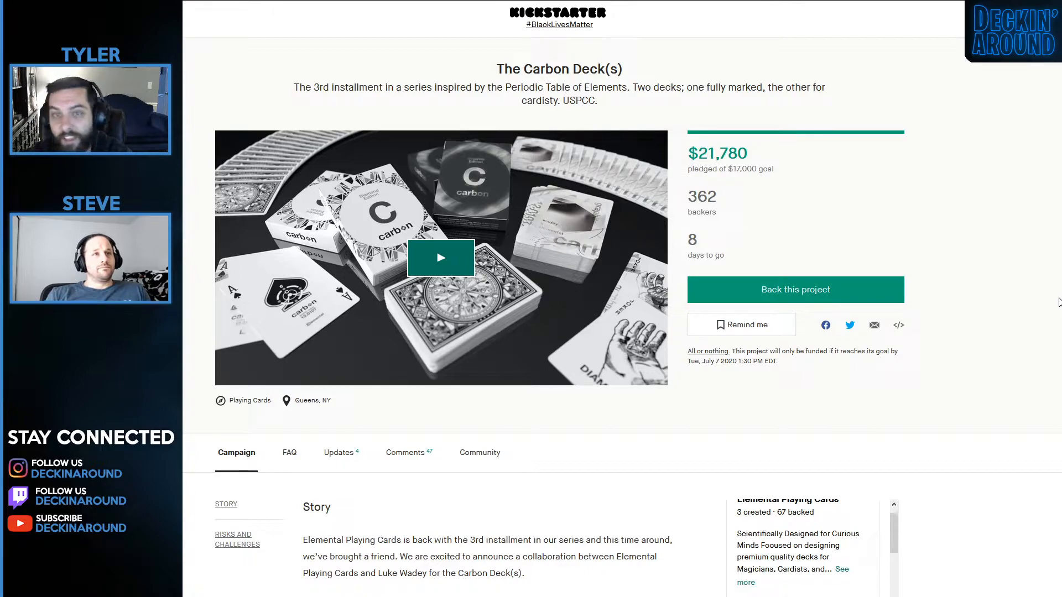
{"action": "scroll", "scroll_direction": "down", "scroll_amount": 3}
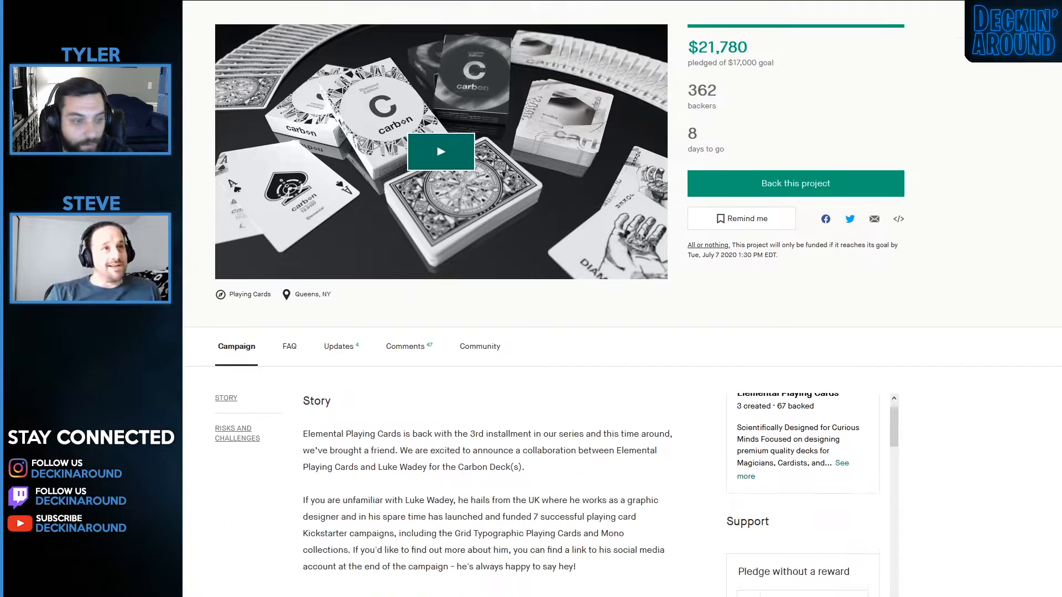
{"action": "scroll", "scroll_direction": "down", "scroll_amount": 3}
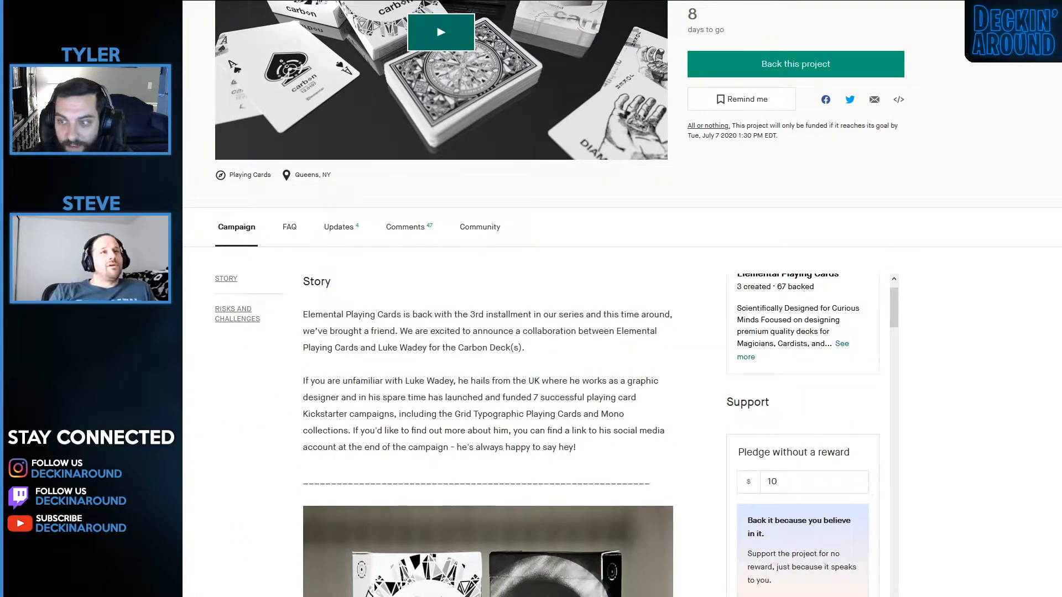
{"action": "scroll", "scroll_direction": "down", "scroll_amount": 3}
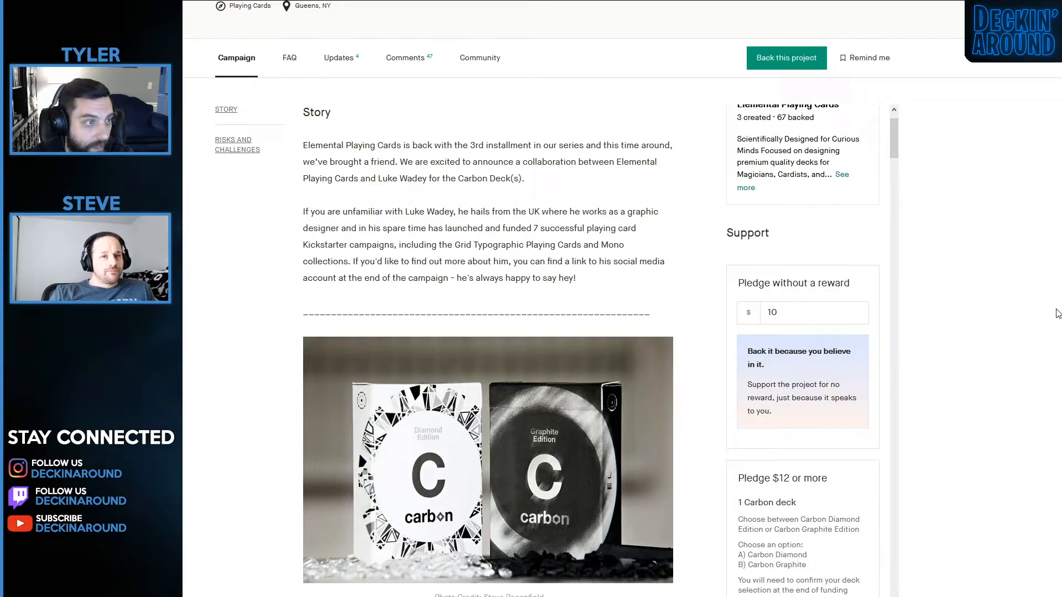
{"action": "scroll", "scroll_direction": "down", "scroll_amount": 3}
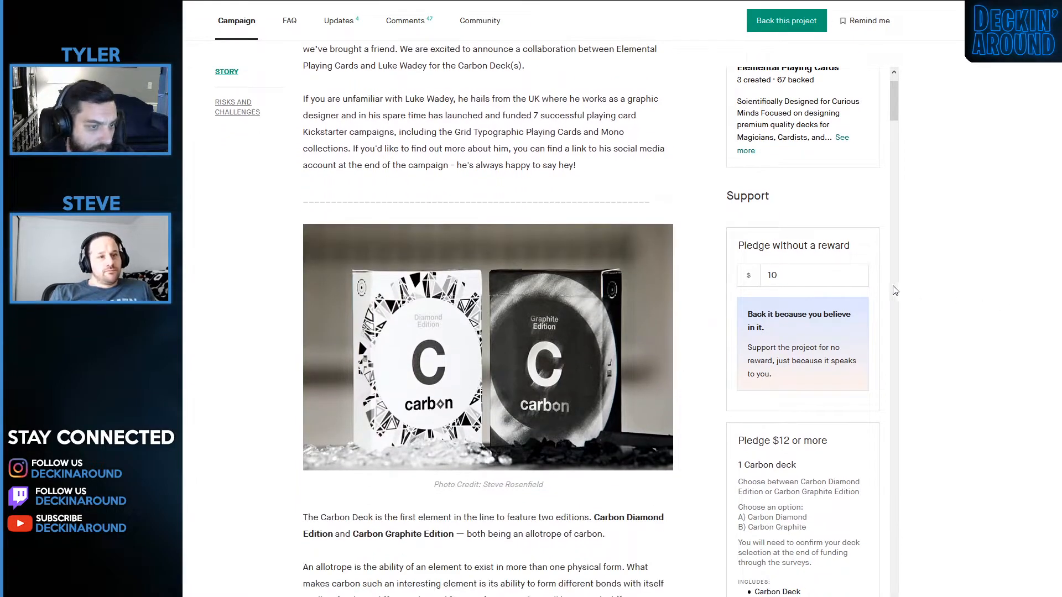
{"action": "scroll", "scroll_direction": "down", "scroll_amount": 3}
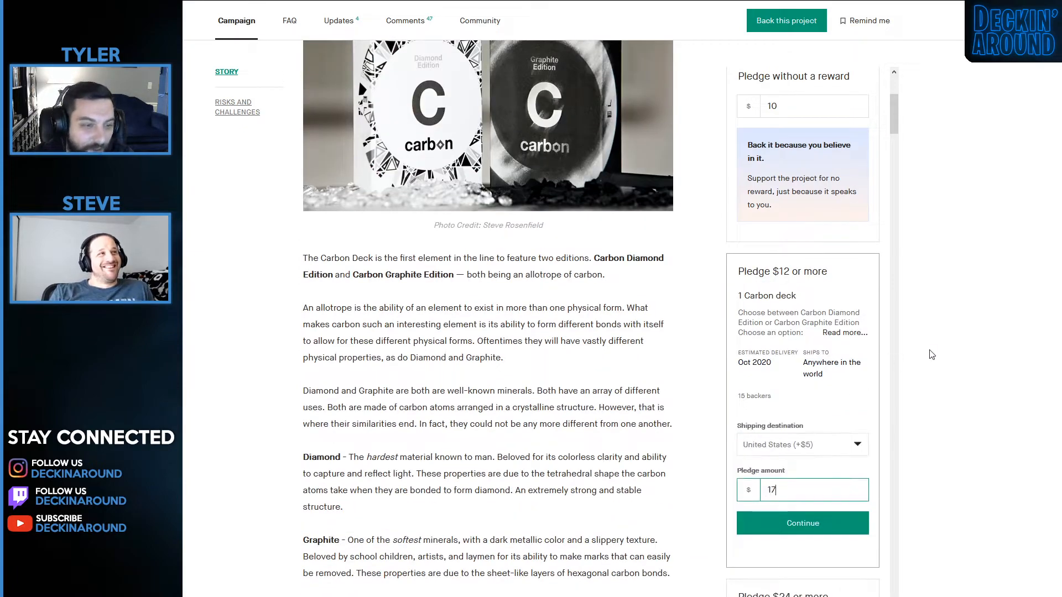
{"action": "mouse_move", "coordinate": [710, 436]}
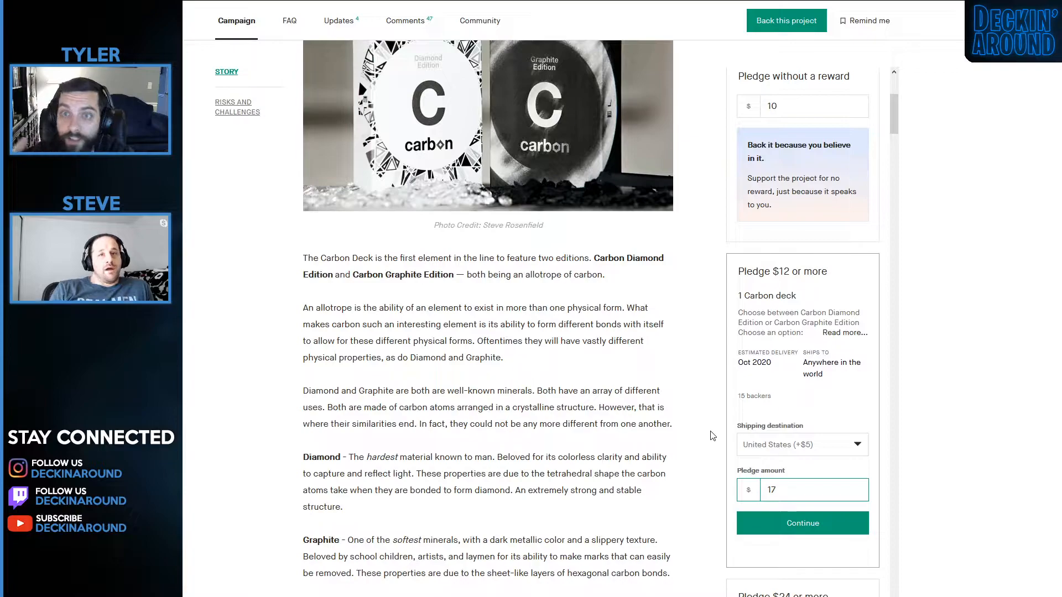
{"action": "scroll", "scroll_direction": "down", "scroll_amount": 3}
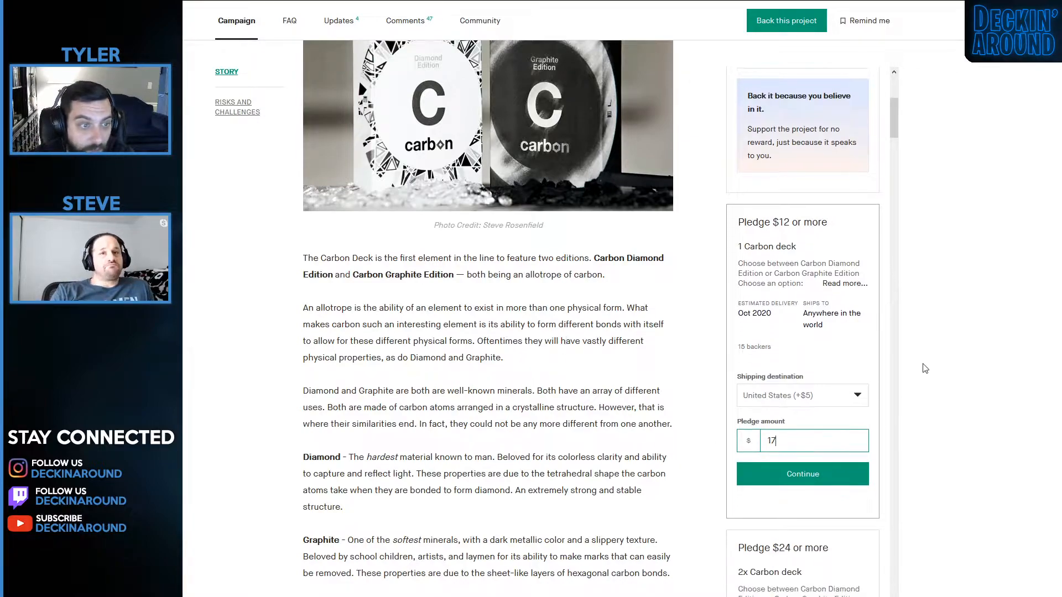
{"action": "scroll", "scroll_direction": "down", "scroll_amount": 3}
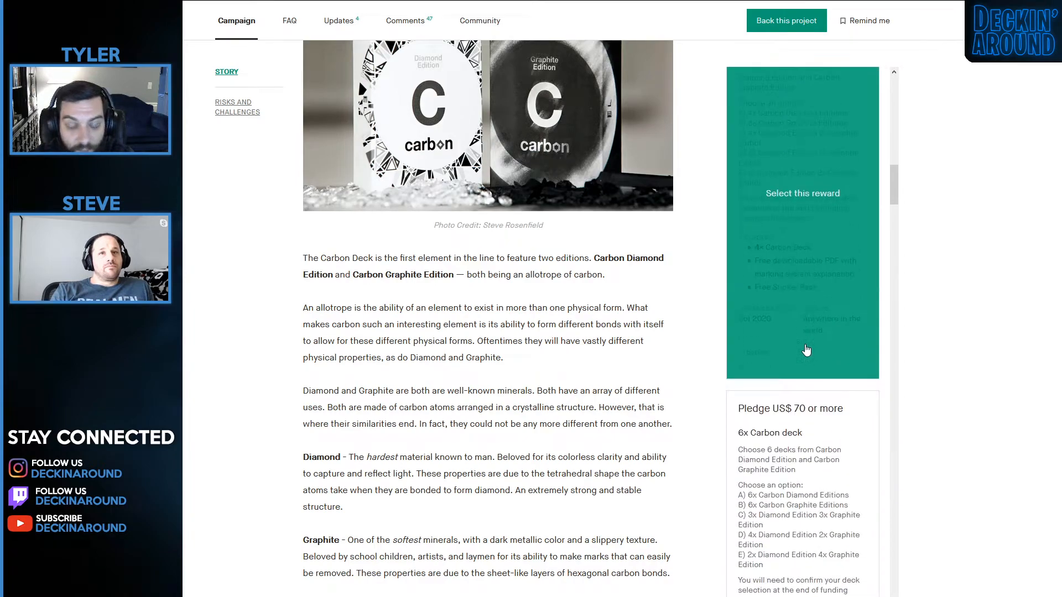
{"action": "scroll", "scroll_direction": "down", "scroll_amount": 3}
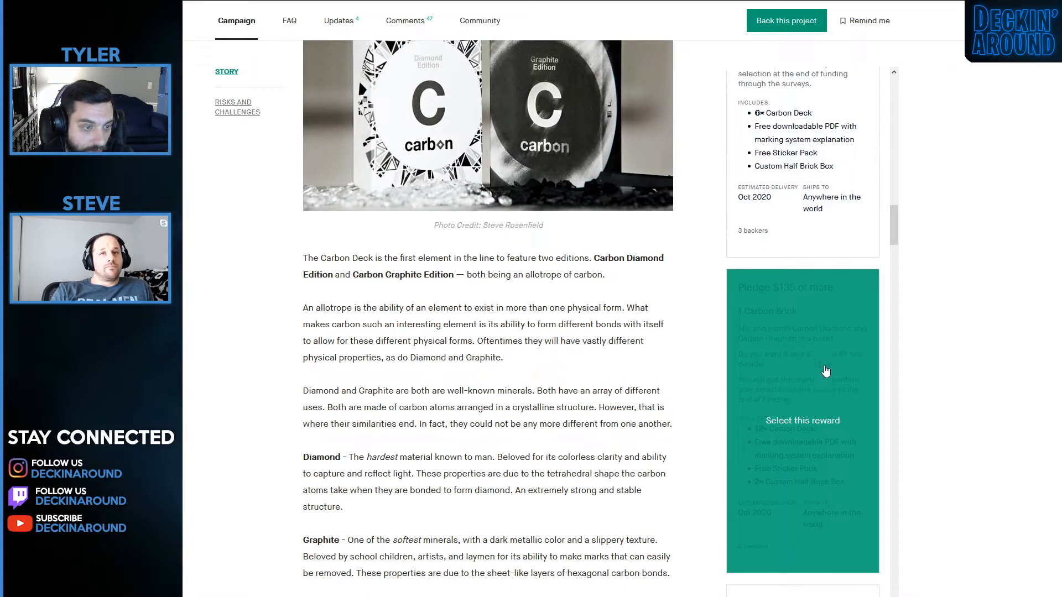
{"action": "scroll", "scroll_direction": "down", "scroll_amount": 3}
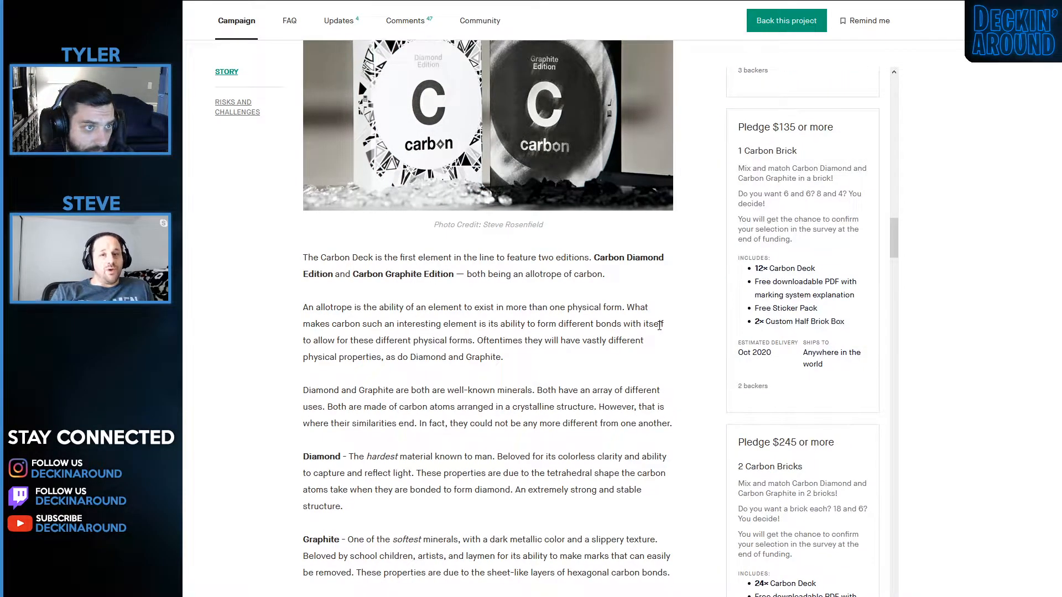
Read the Carbon story past court cards, jokers and tuck design to the Diamond Edition deck photo.
{"action": "scroll", "scroll_direction": "down", "scroll_amount": 3}
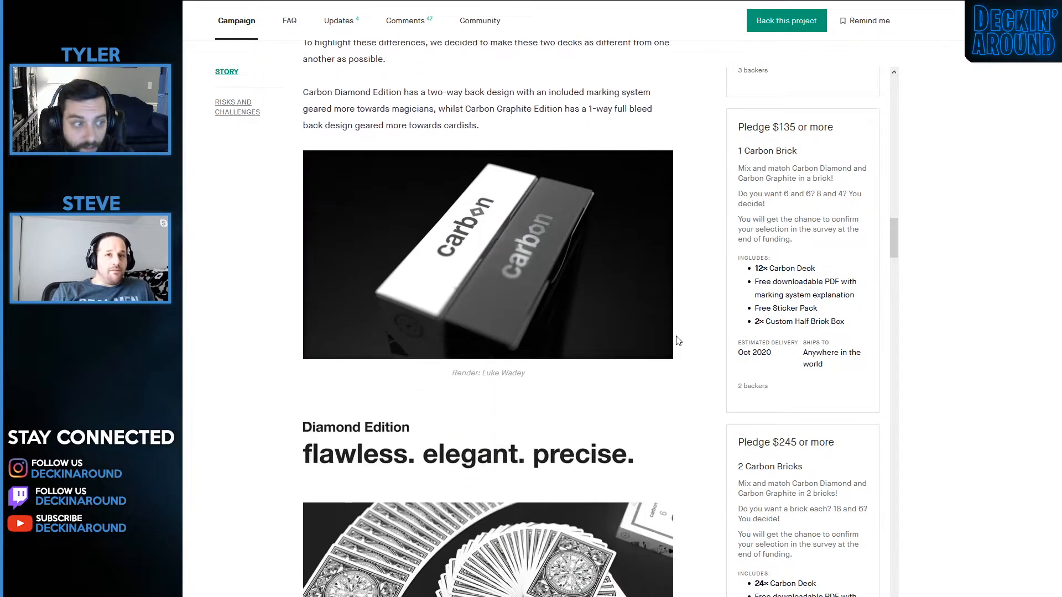
{"action": "scroll", "scroll_direction": "down", "scroll_amount": 3}
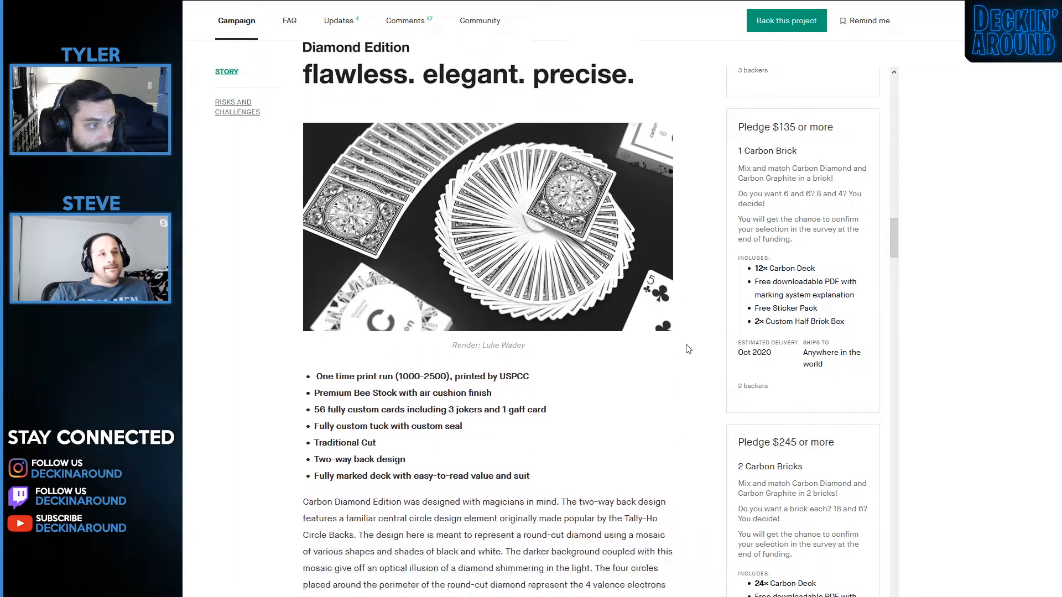
{"action": "scroll", "scroll_direction": "down", "scroll_amount": 3}
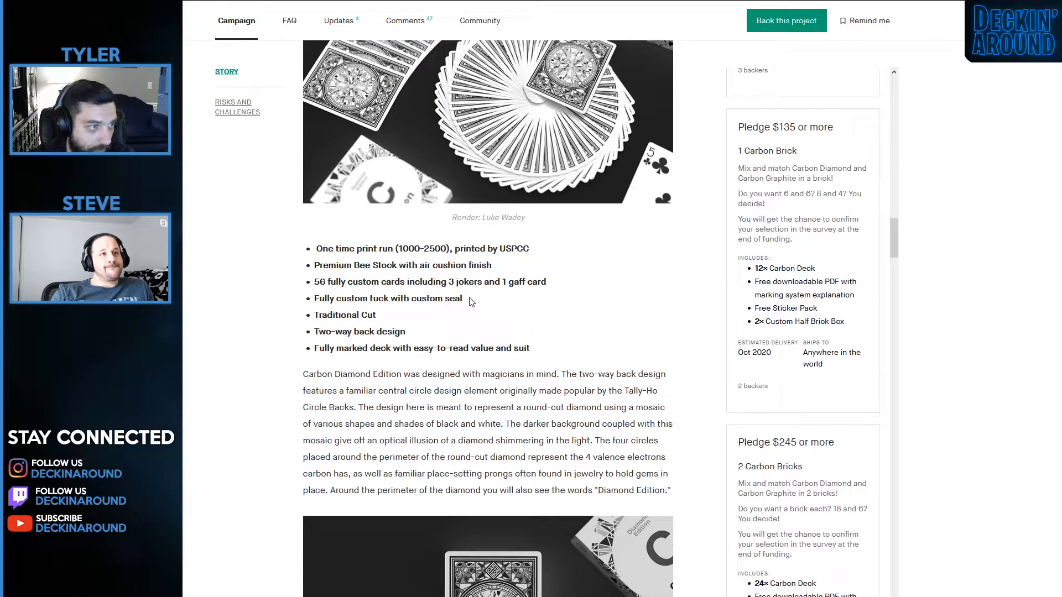
{"action": "mouse_move", "coordinate": [565, 279]}
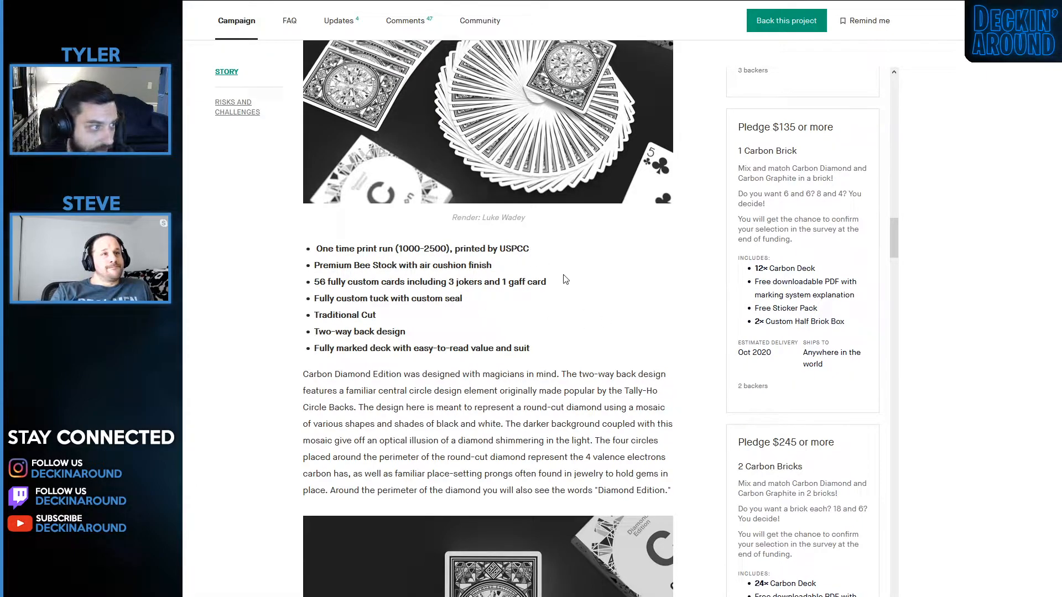
{"action": "mouse_move", "coordinate": [614, 284]}
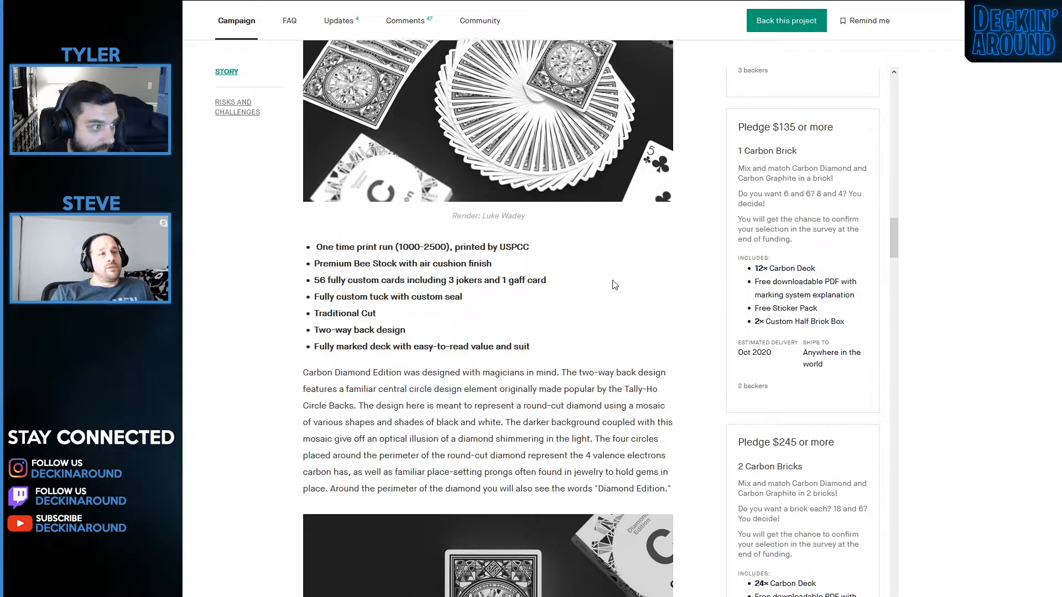
{"action": "scroll", "scroll_direction": "down", "scroll_amount": 3}
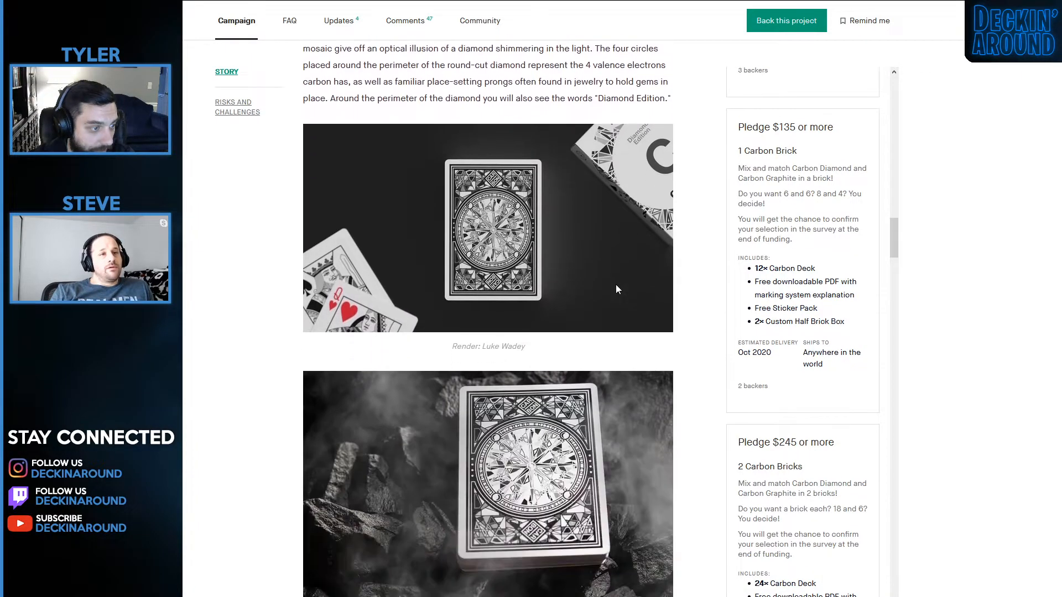
{"action": "scroll", "scroll_direction": "down", "scroll_amount": 3}
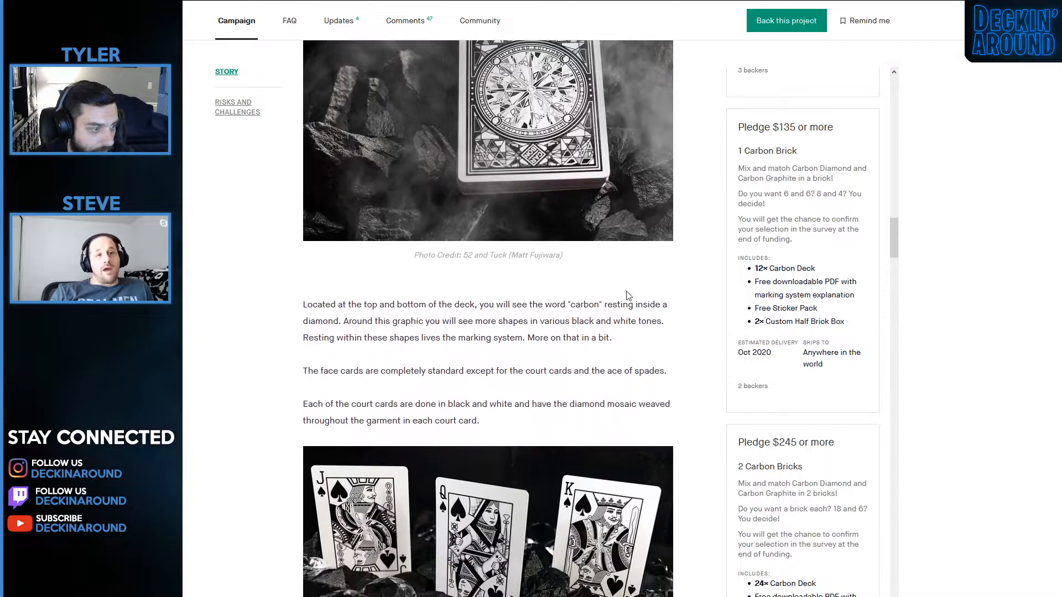
{"action": "scroll", "scroll_direction": "down", "scroll_amount": 3}
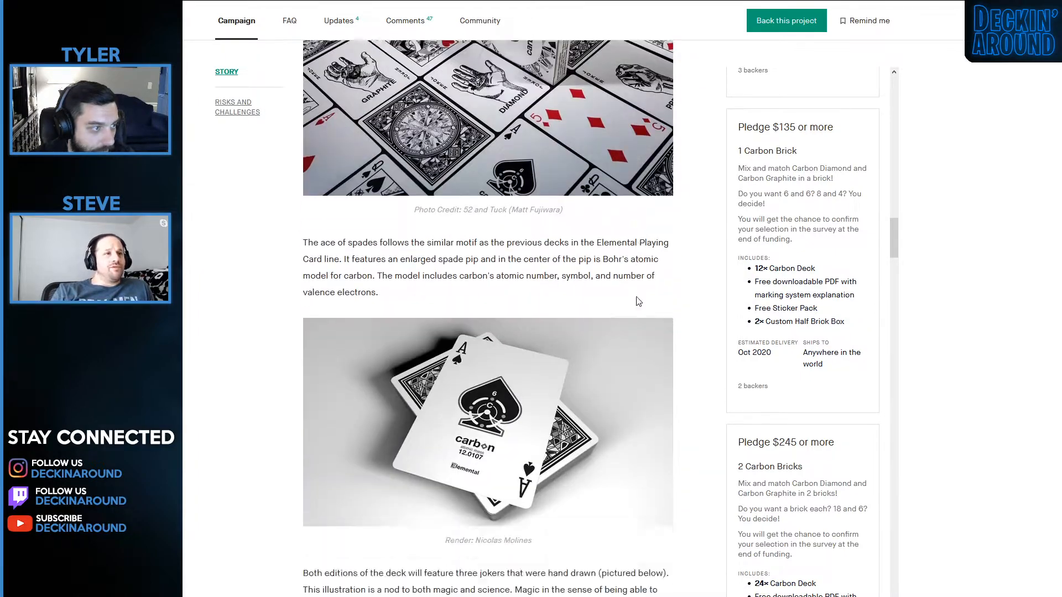
{"action": "scroll", "scroll_direction": "down", "scroll_amount": 3}
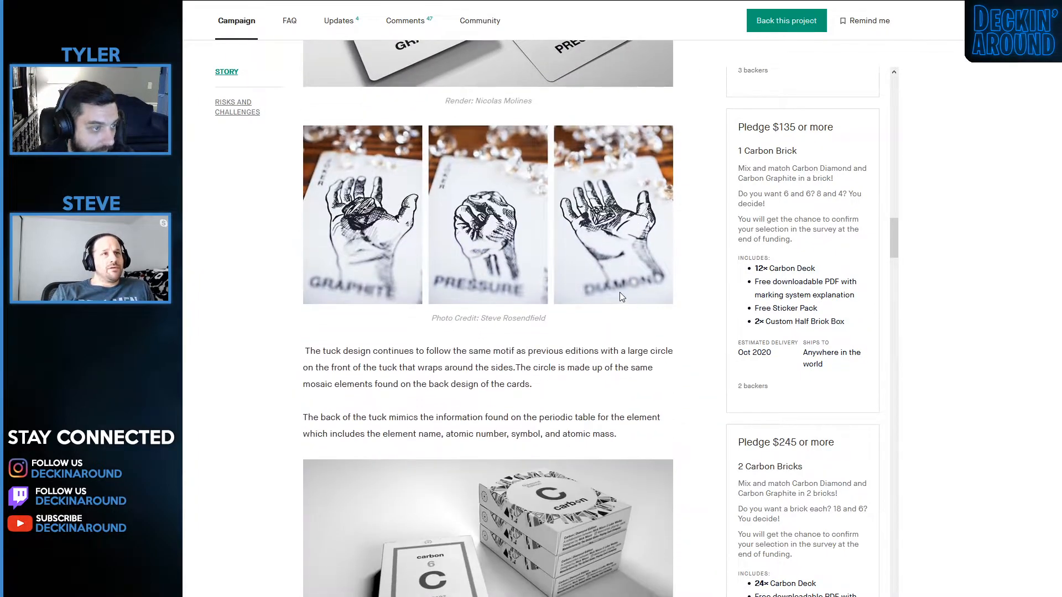
{"action": "scroll", "scroll_direction": "down", "scroll_amount": 3}
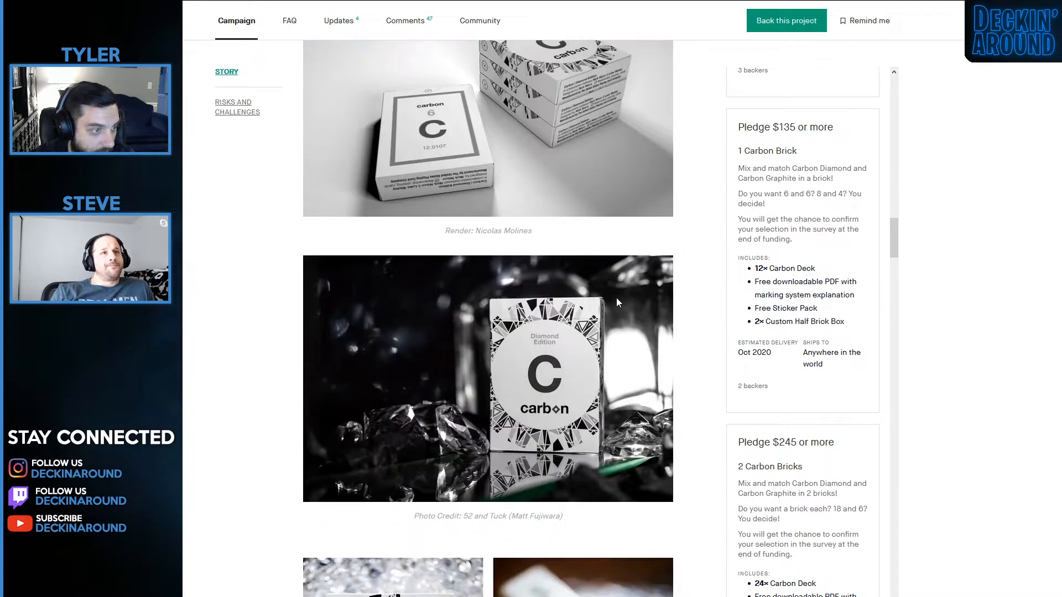
Scroll the Carbon Deck story to the marked-card examples Q S and 6 H.
{"action": "scroll", "scroll_direction": "down", "scroll_amount": 3}
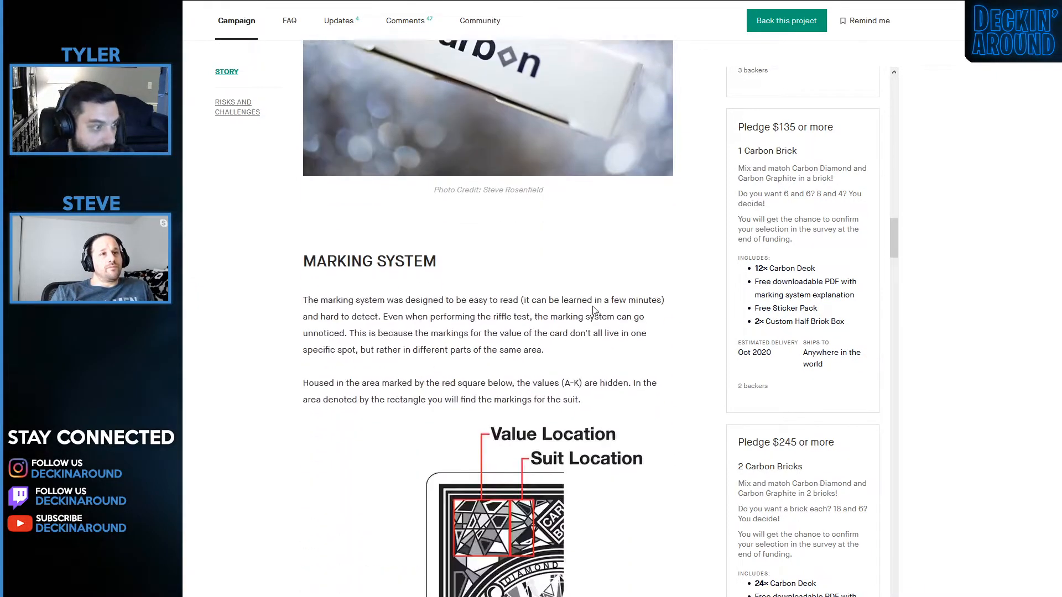
{"action": "scroll", "scroll_direction": "down", "scroll_amount": 3}
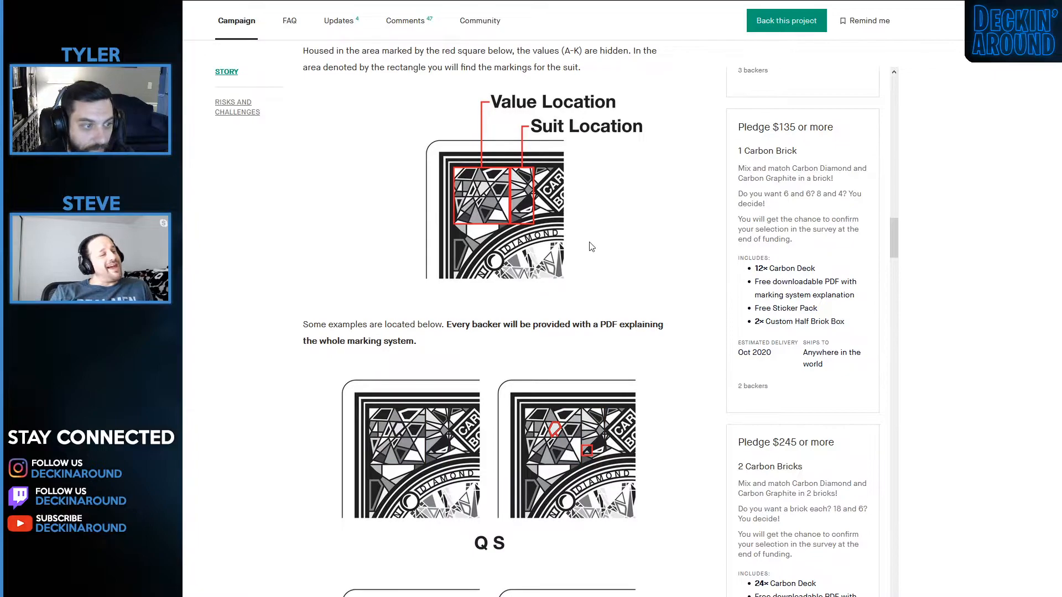
{"action": "scroll", "scroll_direction": "down", "scroll_amount": 3}
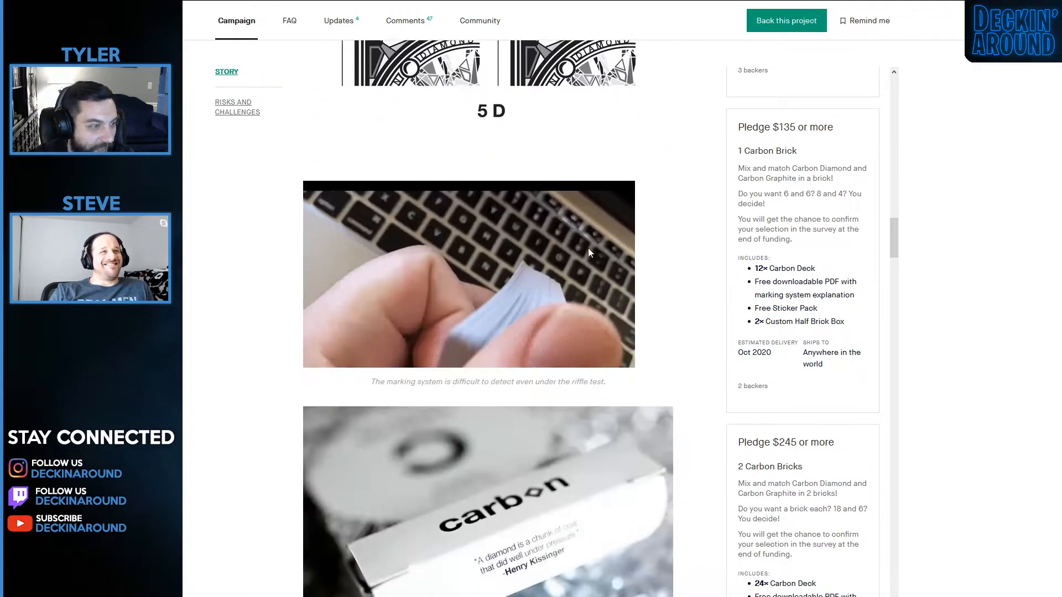
{"action": "scroll", "scroll_direction": "down", "scroll_amount": 3}
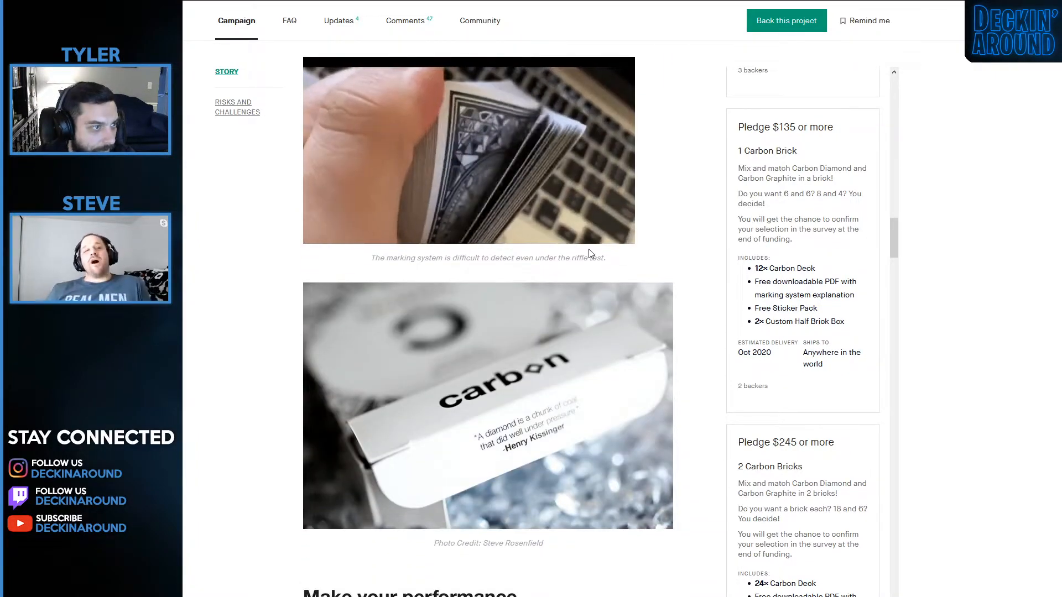
{"action": "scroll", "scroll_direction": "up", "scroll_amount": 3}
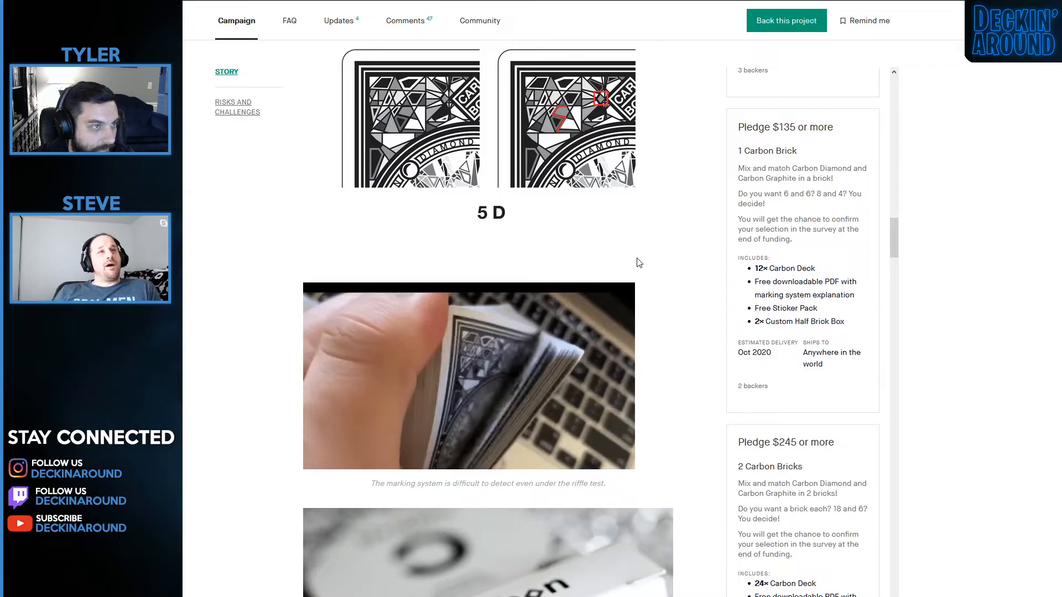
{"action": "mouse_move", "coordinate": [511, 286]}
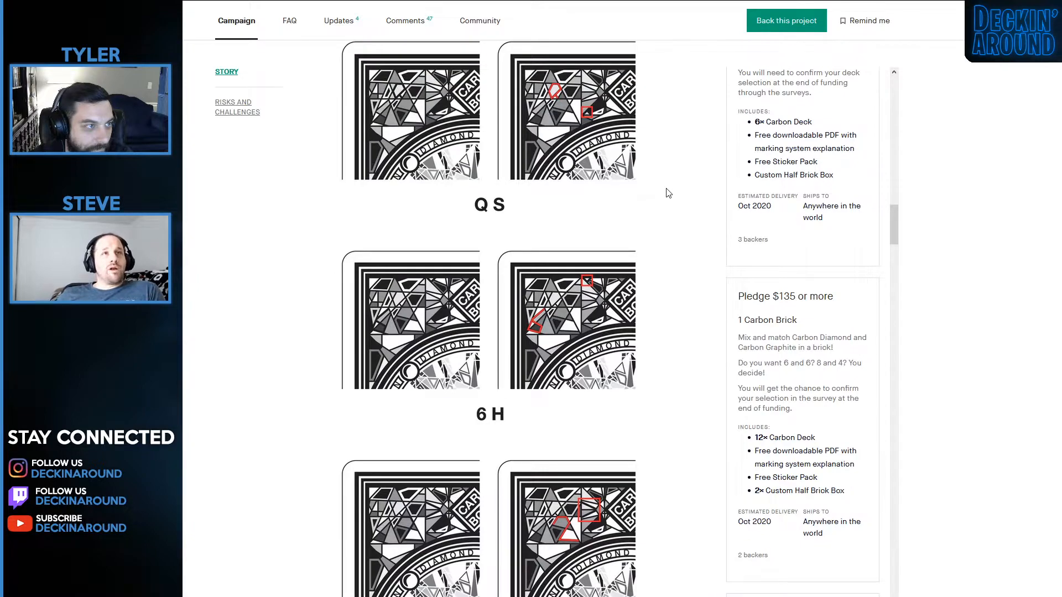
Scroll past the riffle-test image and tuck box photo to the Graphite Edition section.
{"action": "scroll", "scroll_direction": "down", "scroll_amount": 3}
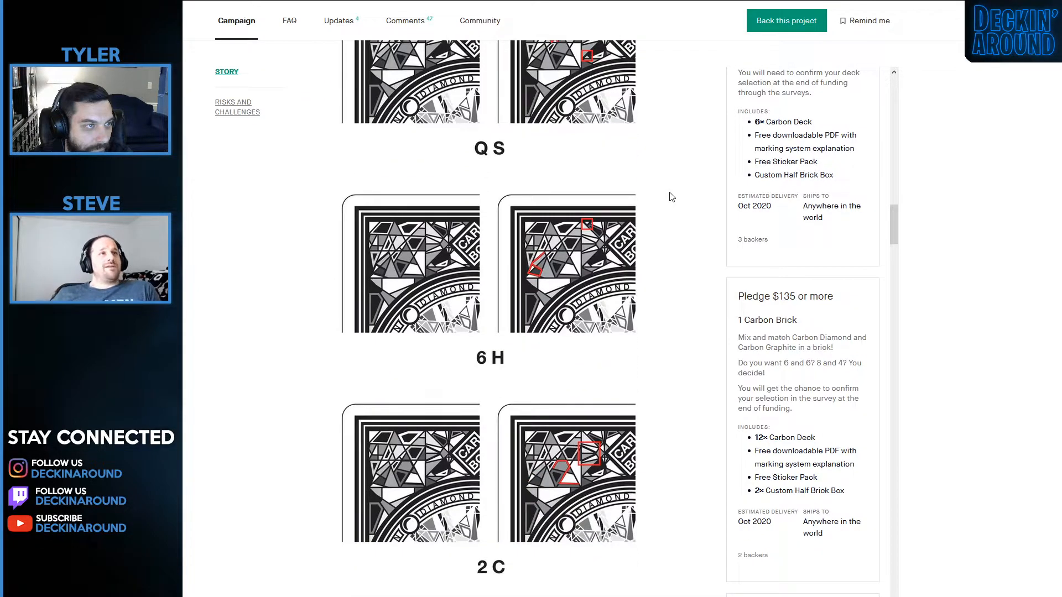
{"action": "scroll", "scroll_direction": "down", "scroll_amount": 3}
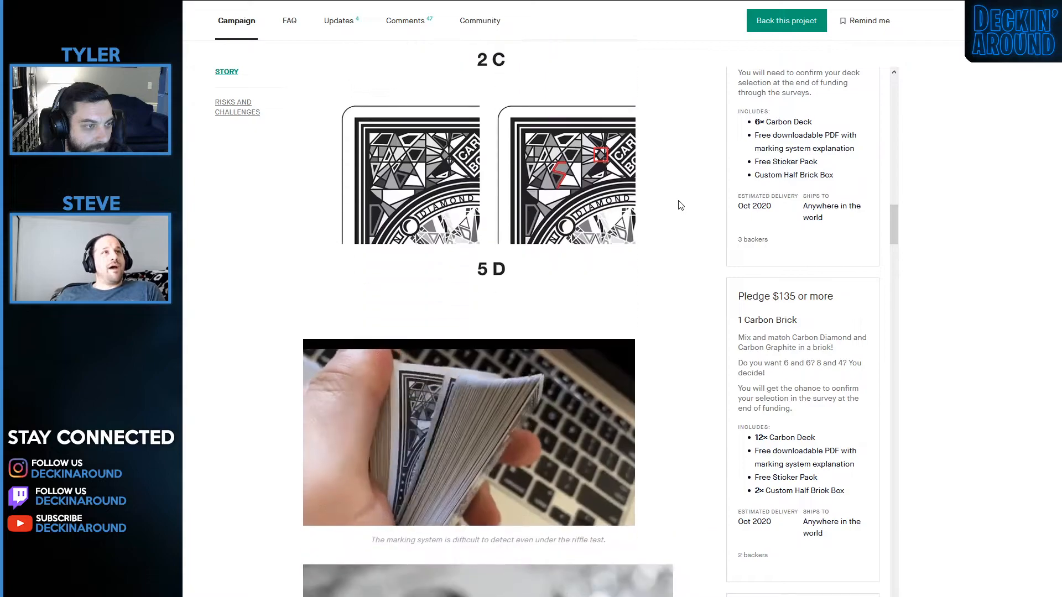
{"action": "scroll", "scroll_direction": "down", "scroll_amount": 3}
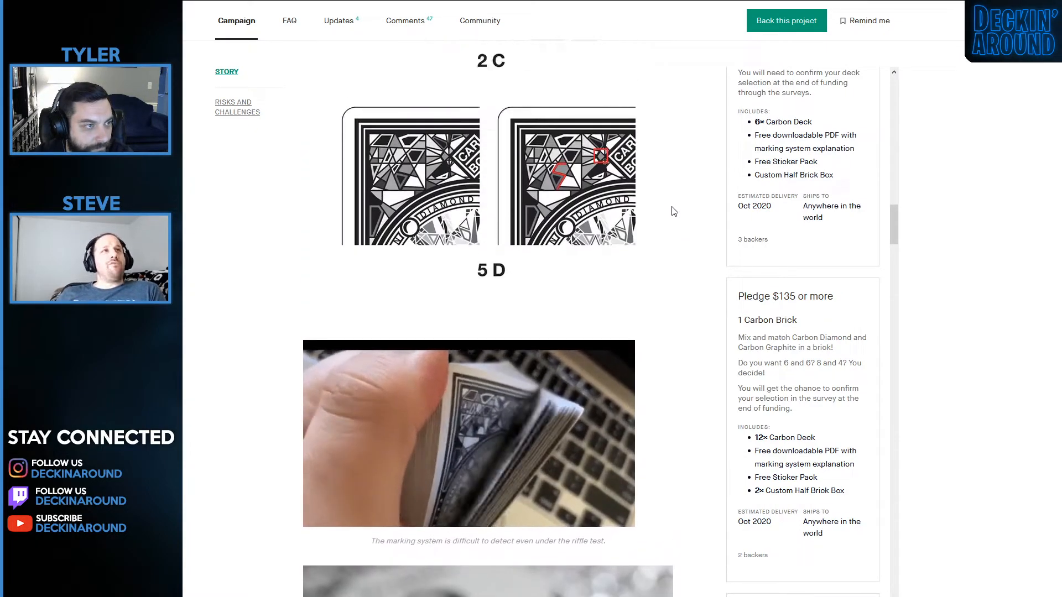
{"action": "scroll", "scroll_direction": "down", "scroll_amount": 3}
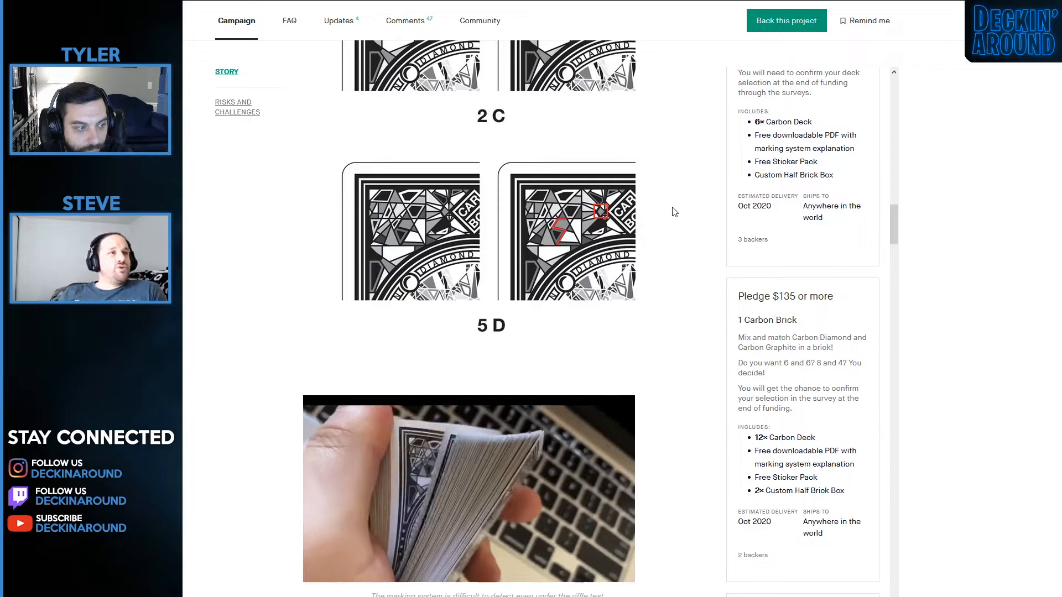
{"action": "scroll", "scroll_direction": "down", "scroll_amount": 3}
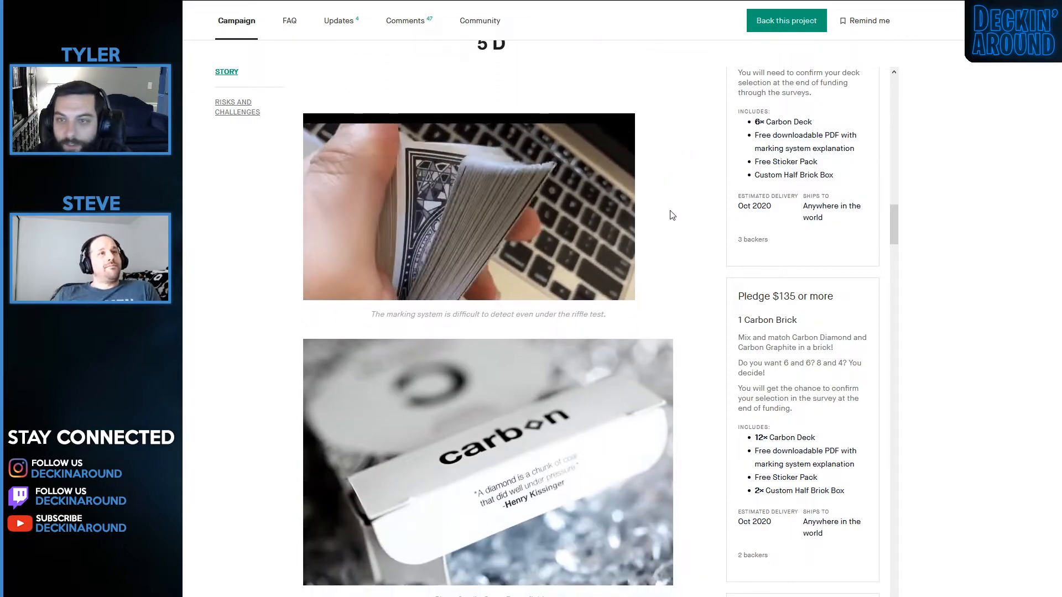
{"action": "scroll", "scroll_direction": "up", "scroll_amount": 3}
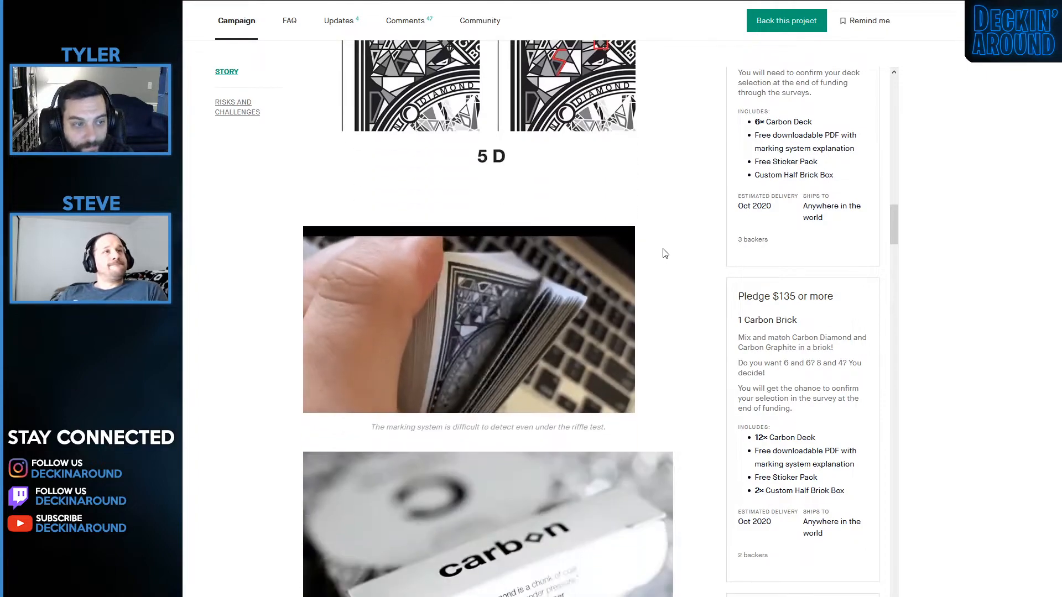
{"action": "scroll", "scroll_direction": "down", "scroll_amount": 3}
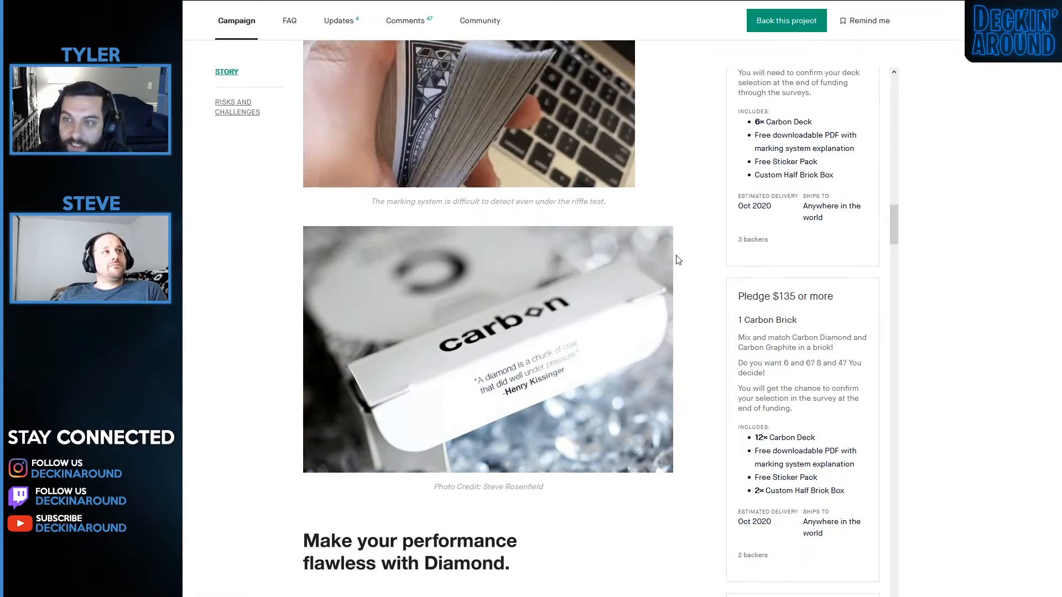
{"action": "scroll", "scroll_direction": "down", "scroll_amount": 3}
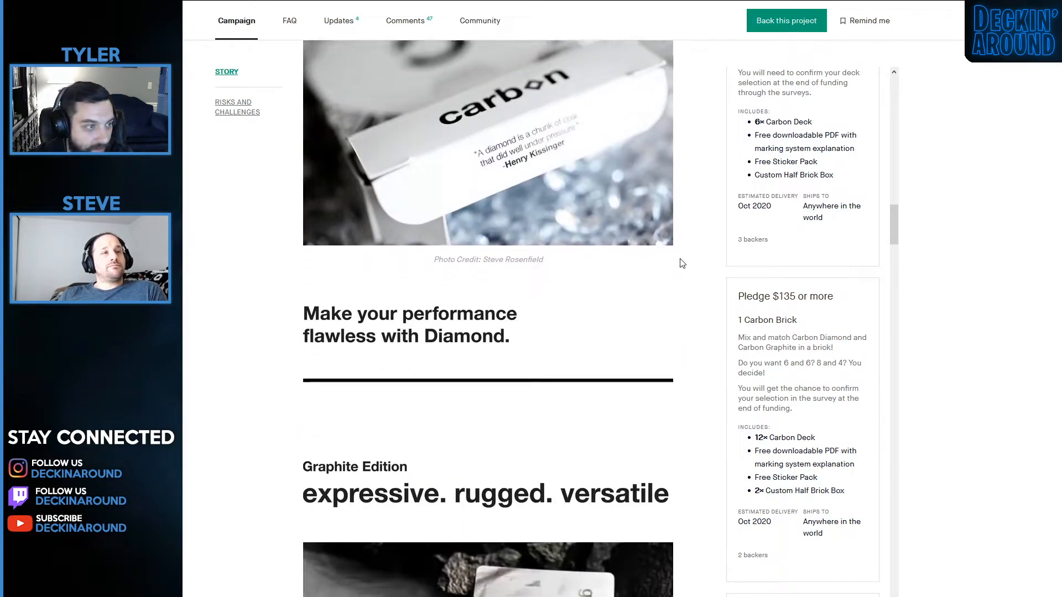
{"action": "scroll", "scroll_direction": "down", "scroll_amount": 3}
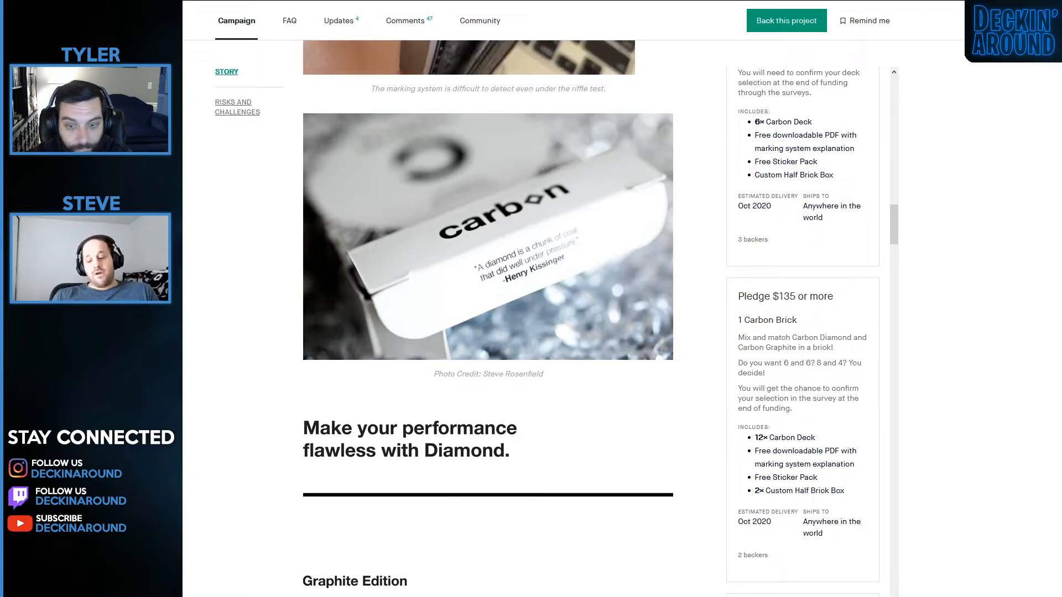
{"action": "mouse_move", "coordinate": [913, 406]}
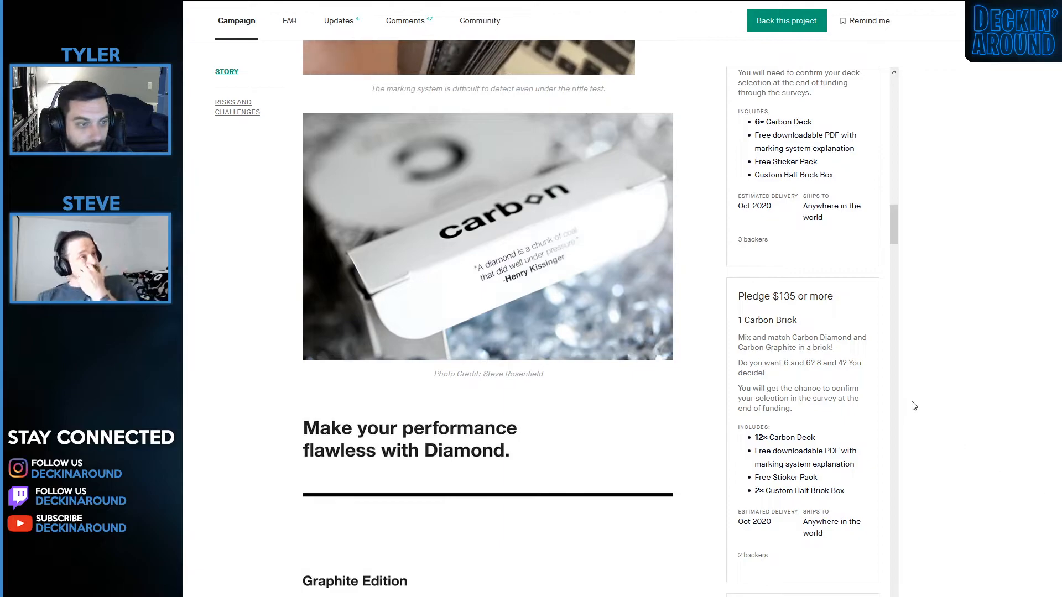
Scroll through the Graphite Edition card back and court cards.
{"action": "scroll", "scroll_direction": "down", "scroll_amount": 3}
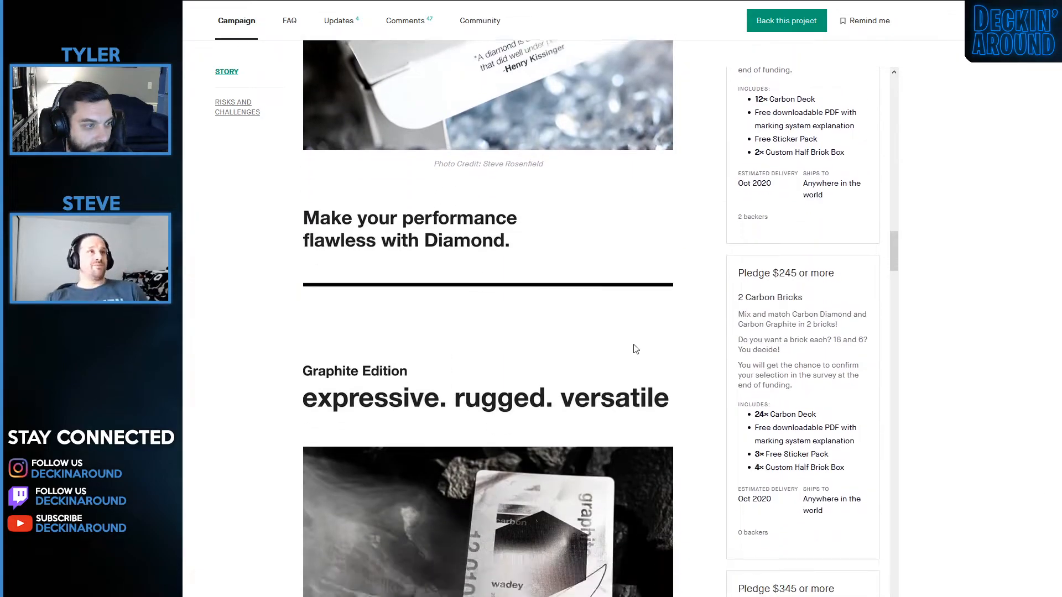
{"action": "scroll", "scroll_direction": "down", "scroll_amount": 3}
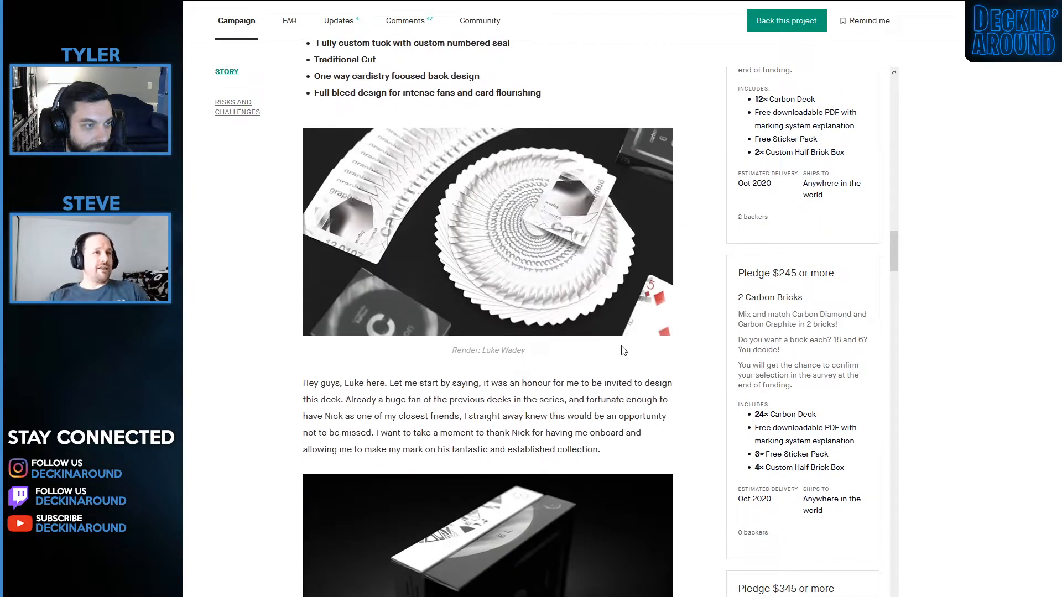
{"action": "scroll", "scroll_direction": "down", "scroll_amount": 3}
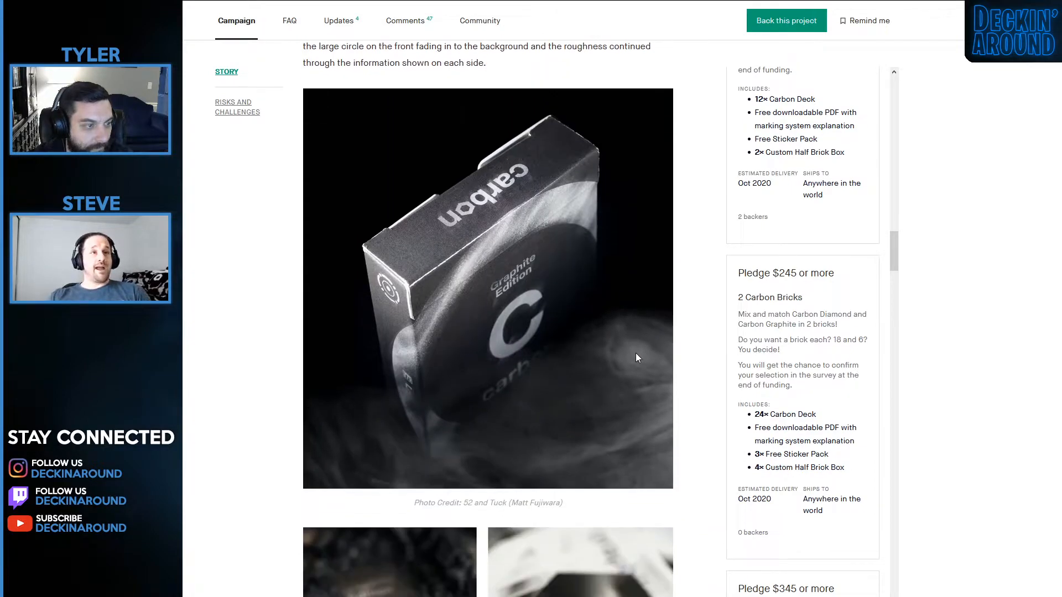
{"action": "scroll", "scroll_direction": "down", "scroll_amount": 3}
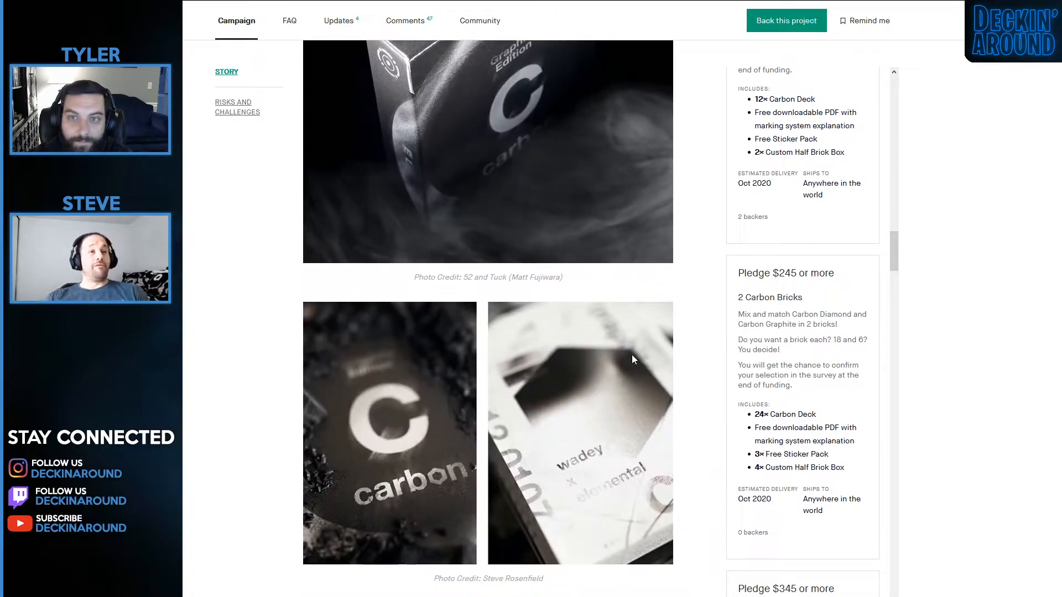
{"action": "scroll", "scroll_direction": "down", "scroll_amount": 3}
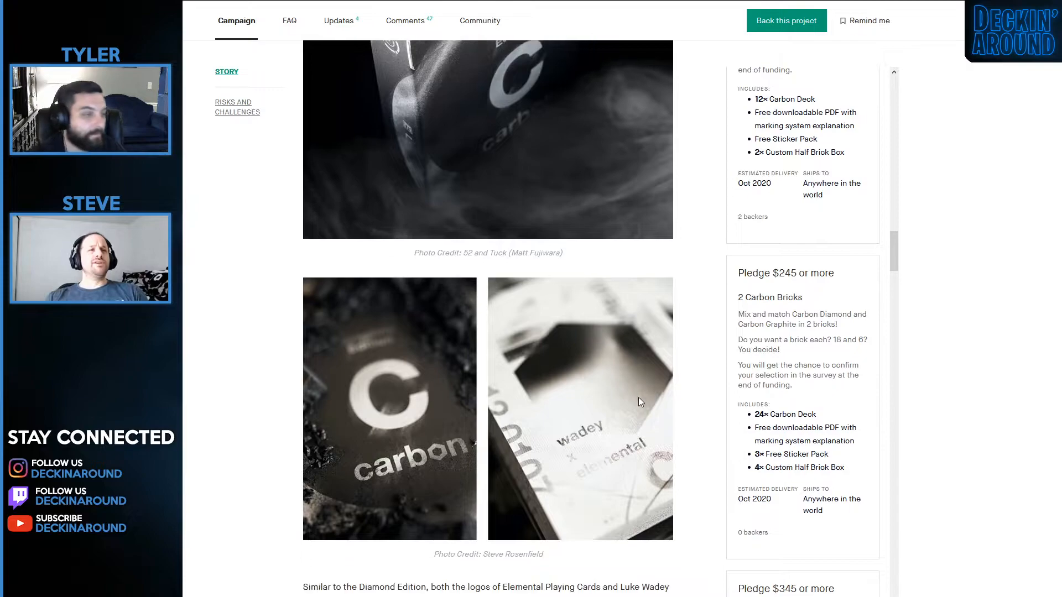
{"action": "scroll", "scroll_direction": "down", "scroll_amount": 3}
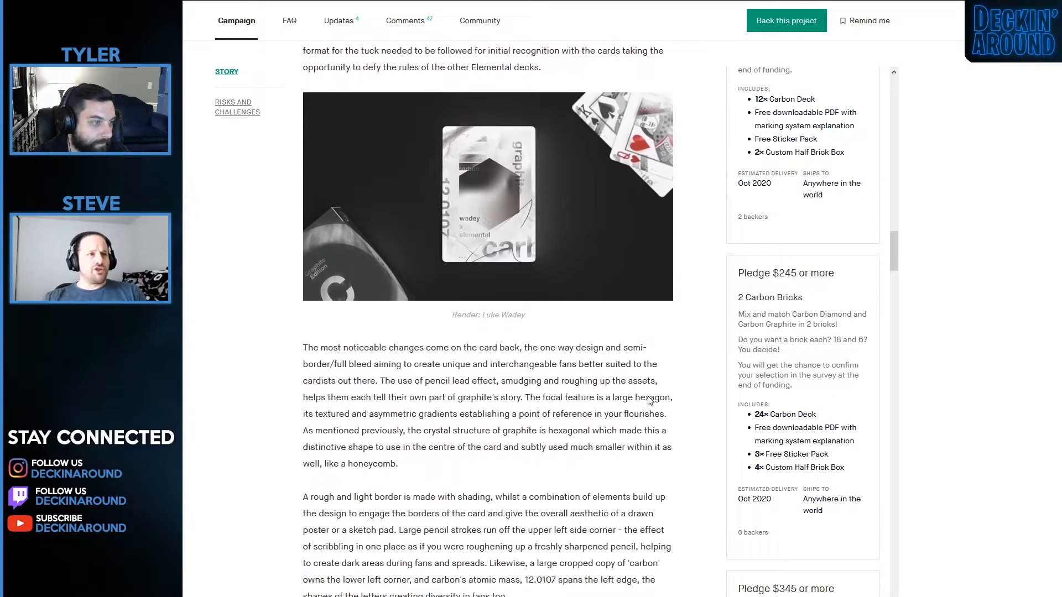
Continue down to the $26,000 Carbon White Diamond Edition stretch goal.
{"action": "scroll", "scroll_direction": "down", "scroll_amount": 3}
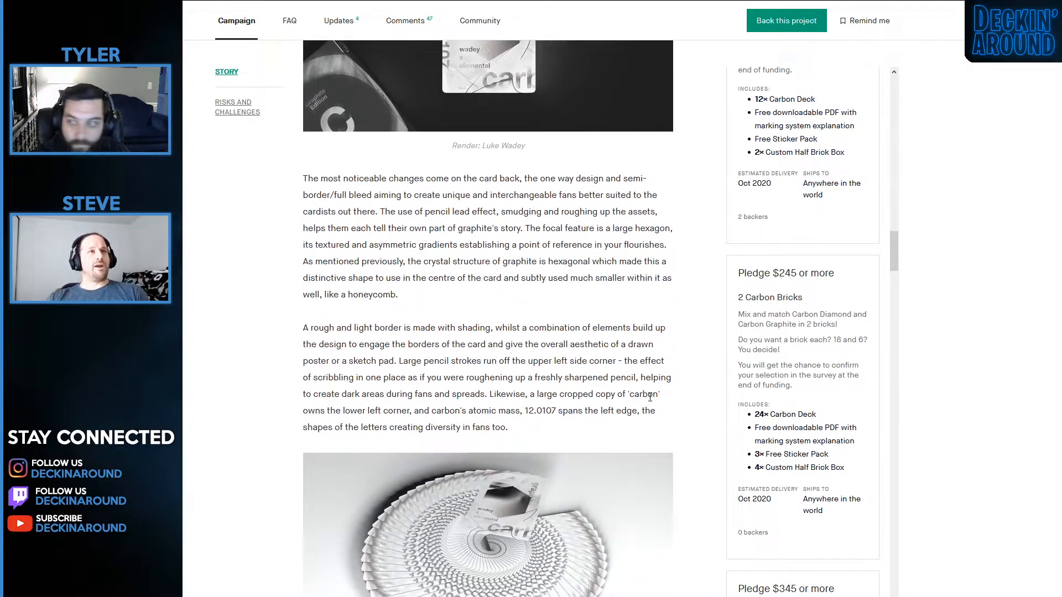
{"action": "scroll", "scroll_direction": "down", "scroll_amount": 3}
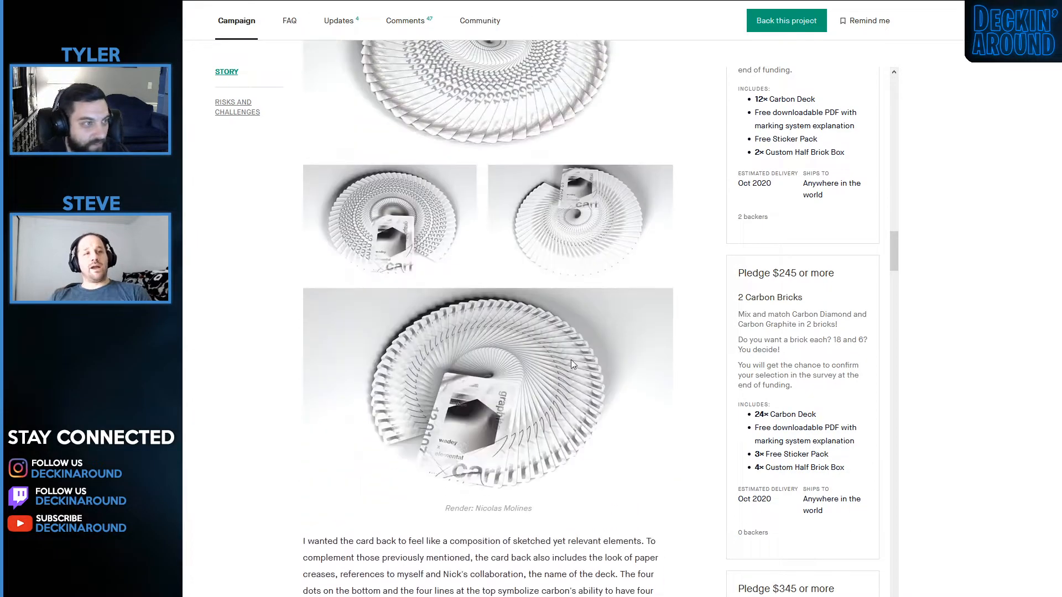
{"action": "scroll", "scroll_direction": "down", "scroll_amount": 3}
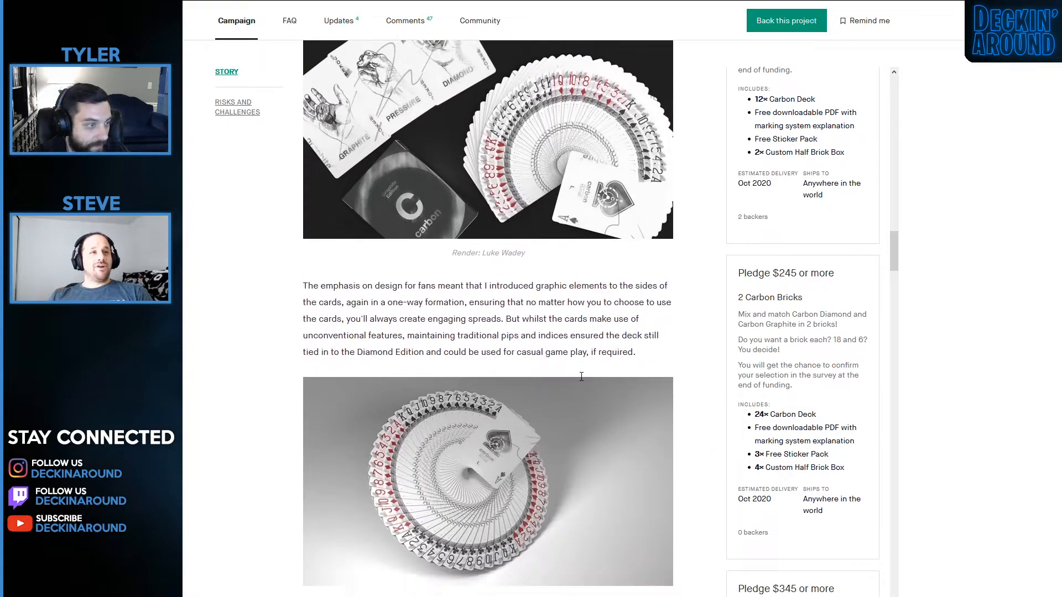
{"action": "scroll", "scroll_direction": "down", "scroll_amount": 3}
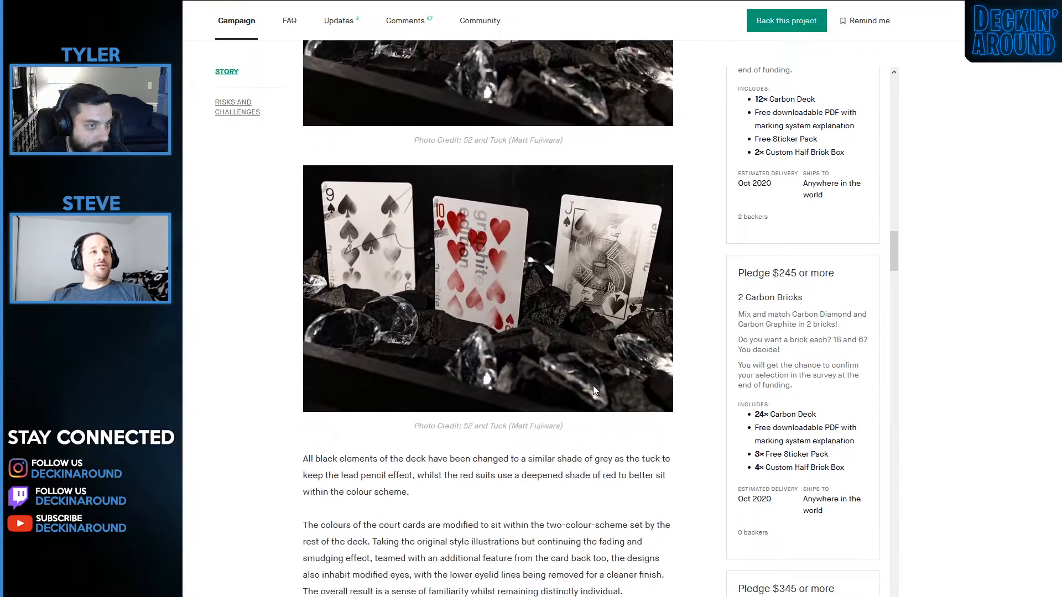
{"action": "scroll", "scroll_direction": "down", "scroll_amount": 3}
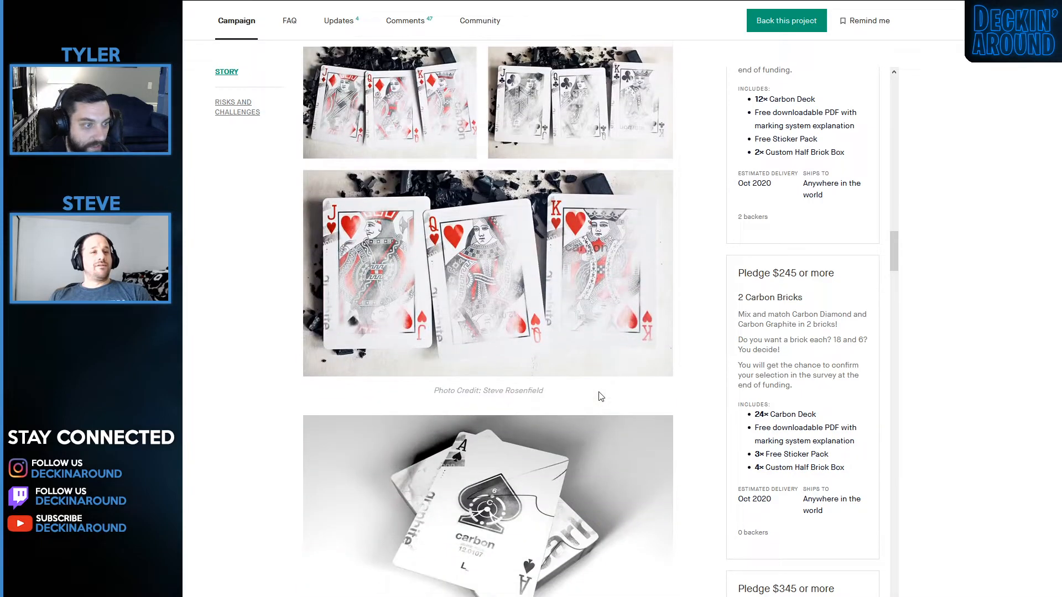
{"action": "scroll", "scroll_direction": "down", "scroll_amount": 3}
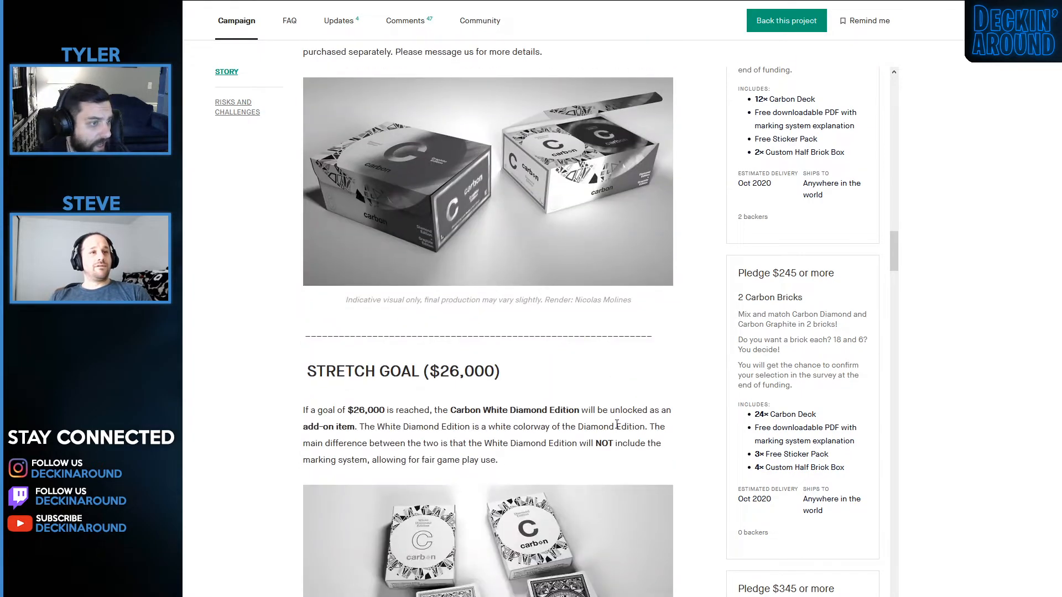
Scroll past the Original Joker Artwork auction to the CO2 Case photos and add-on prices.
{"action": "scroll", "scroll_direction": "down", "scroll_amount": 3}
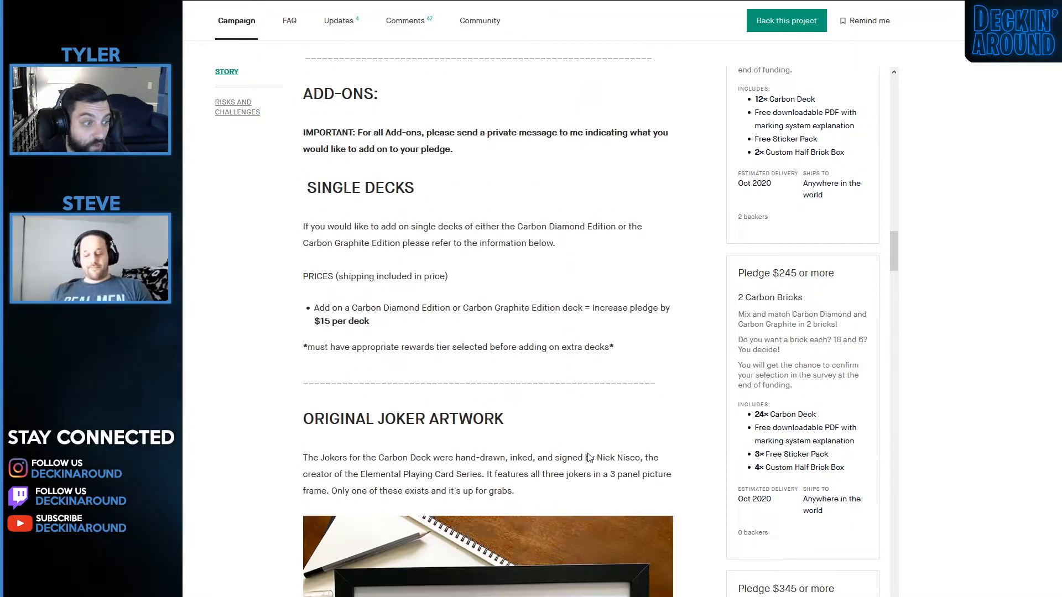
{"action": "scroll", "scroll_direction": "down", "scroll_amount": 3}
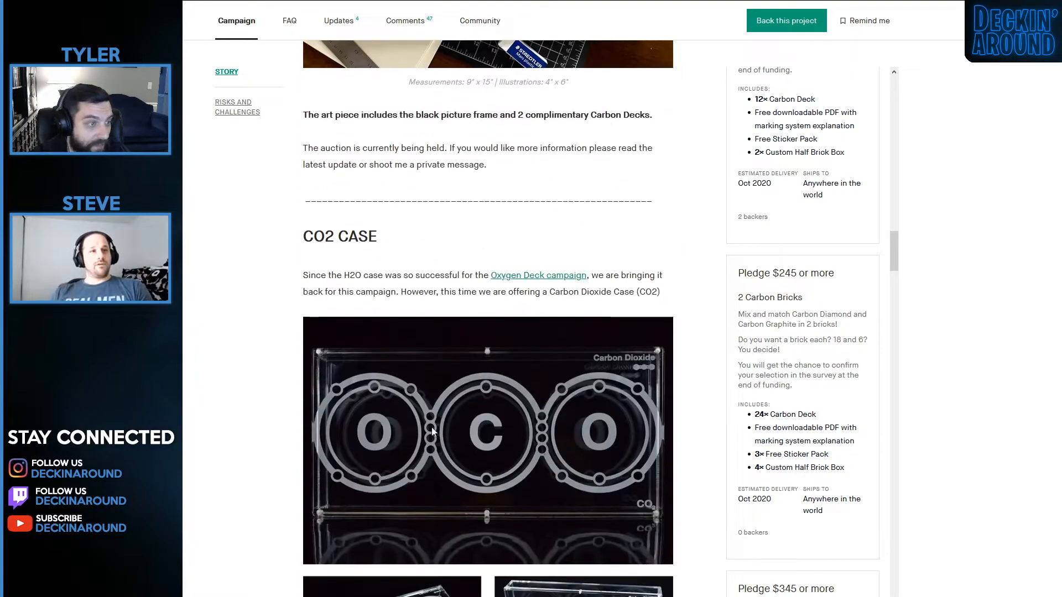
{"action": "scroll", "scroll_direction": "down", "scroll_amount": 3}
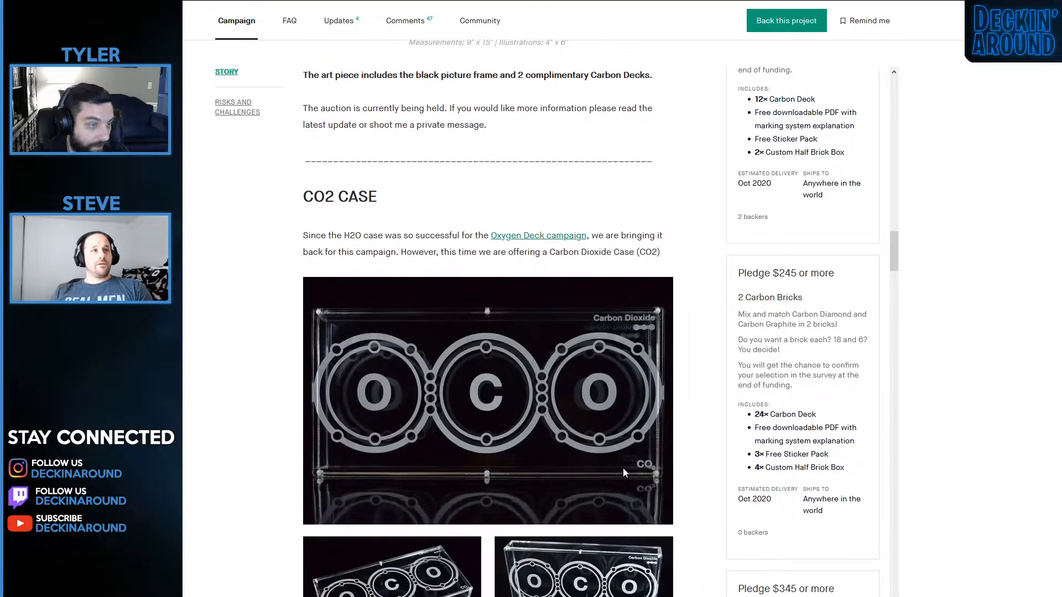
{"action": "scroll", "scroll_direction": "up", "scroll_amount": 3}
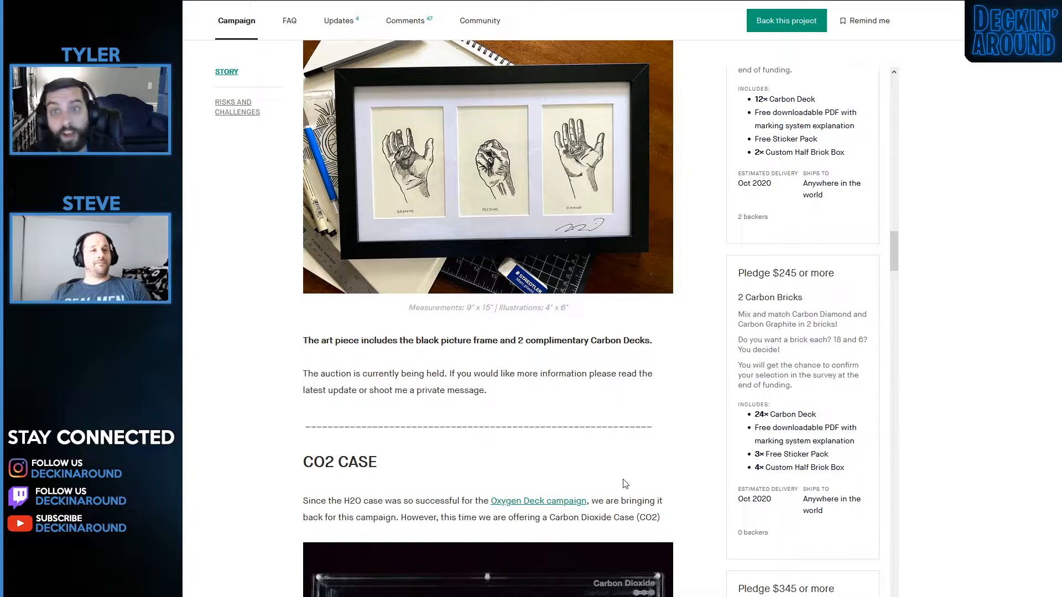
{"action": "mouse_move", "coordinate": [616, 468]}
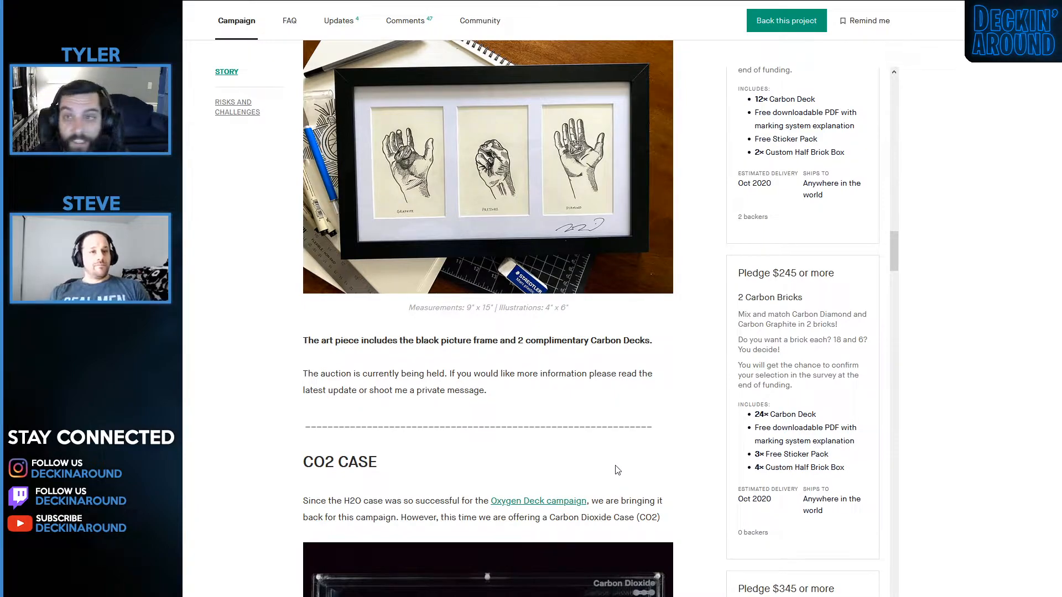
{"action": "mouse_move", "coordinate": [602, 443]}
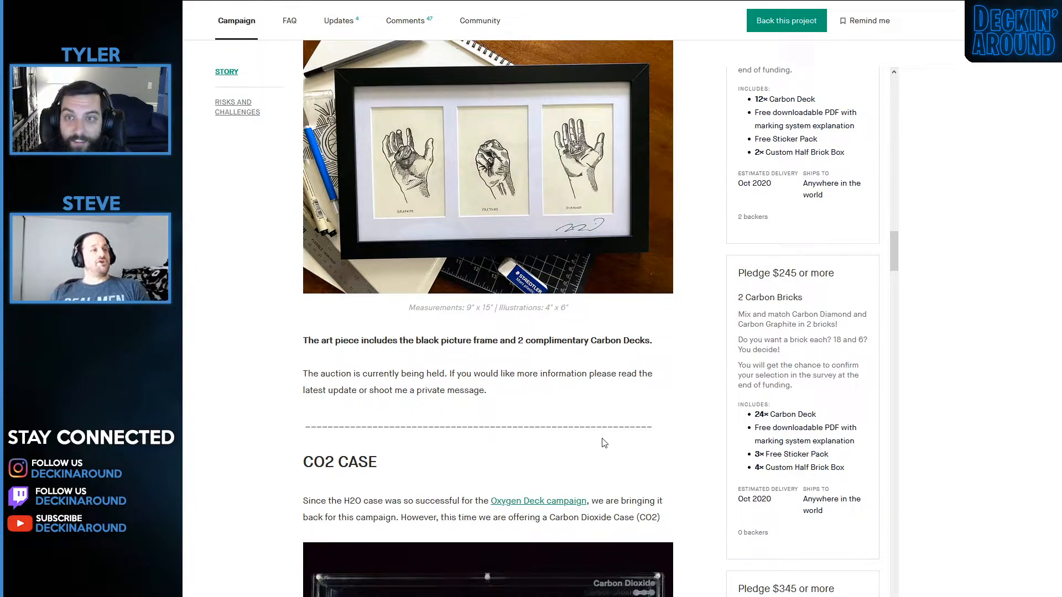
{"action": "scroll", "scroll_direction": "down", "scroll_amount": 3}
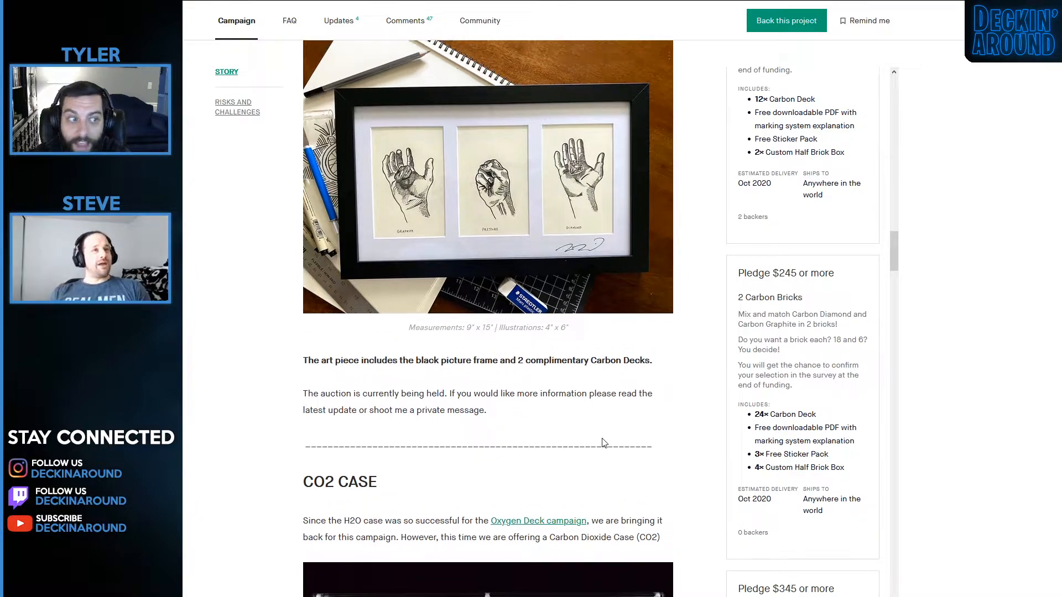
{"action": "scroll", "scroll_direction": "down", "scroll_amount": 3}
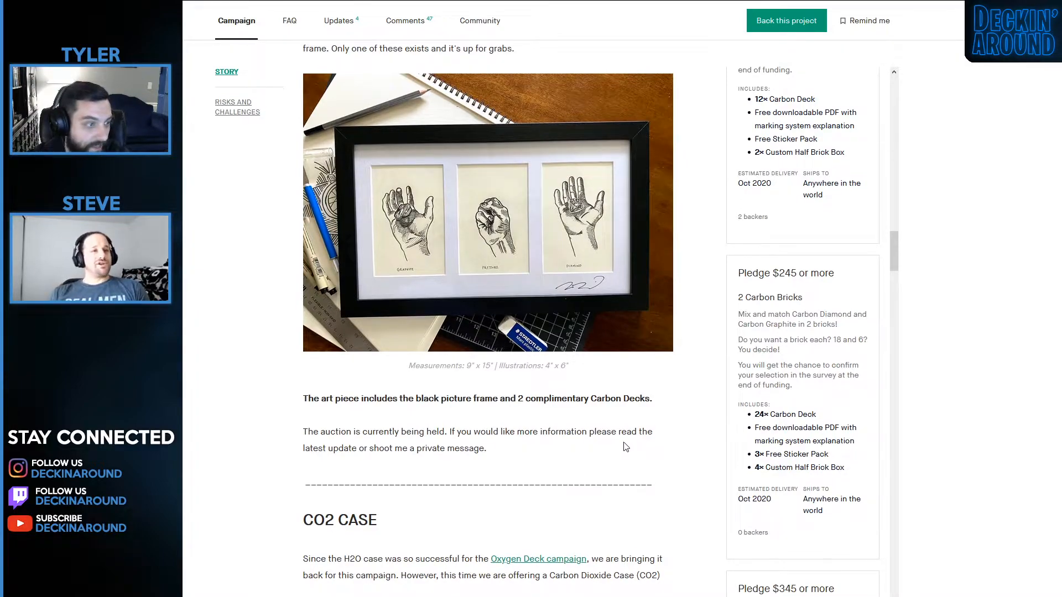
{"action": "scroll", "scroll_direction": "up", "scroll_amount": 3}
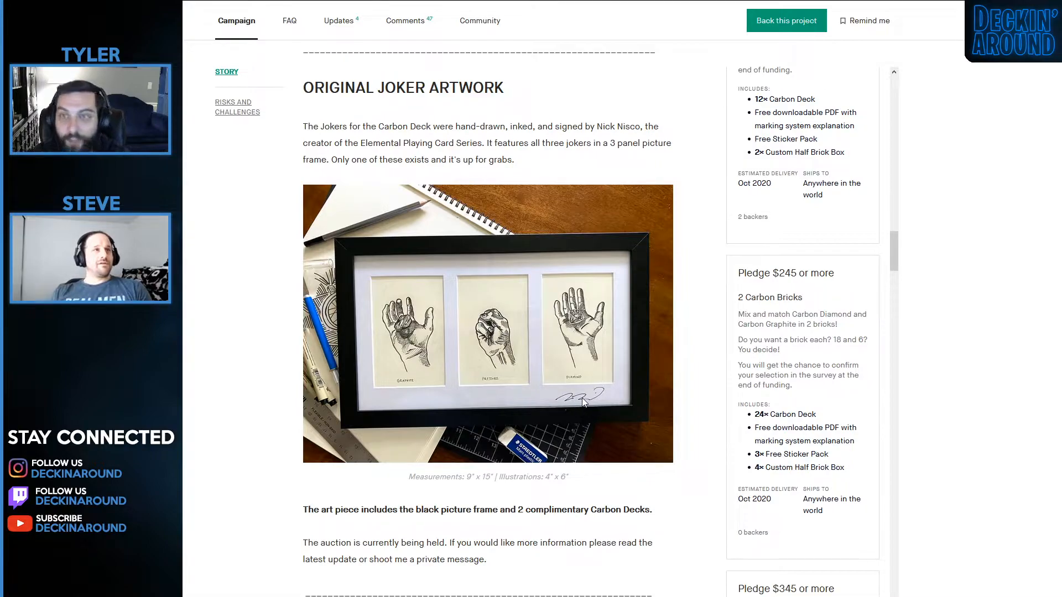
{"action": "mouse_move", "coordinate": [638, 264]}
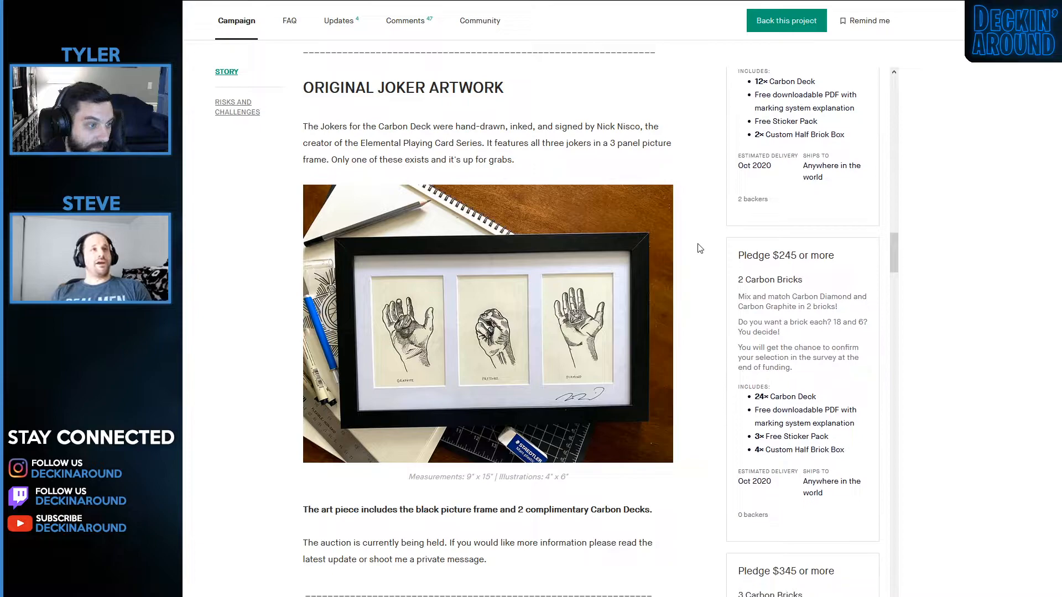
{"action": "scroll", "scroll_direction": "down", "scroll_amount": 3}
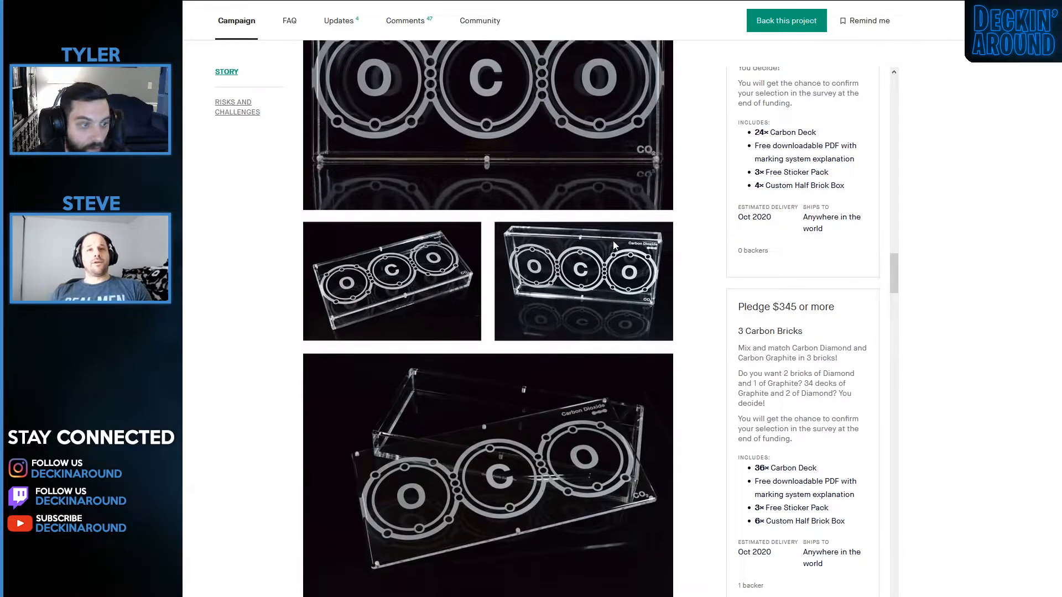
{"action": "scroll", "scroll_direction": "down", "scroll_amount": 3}
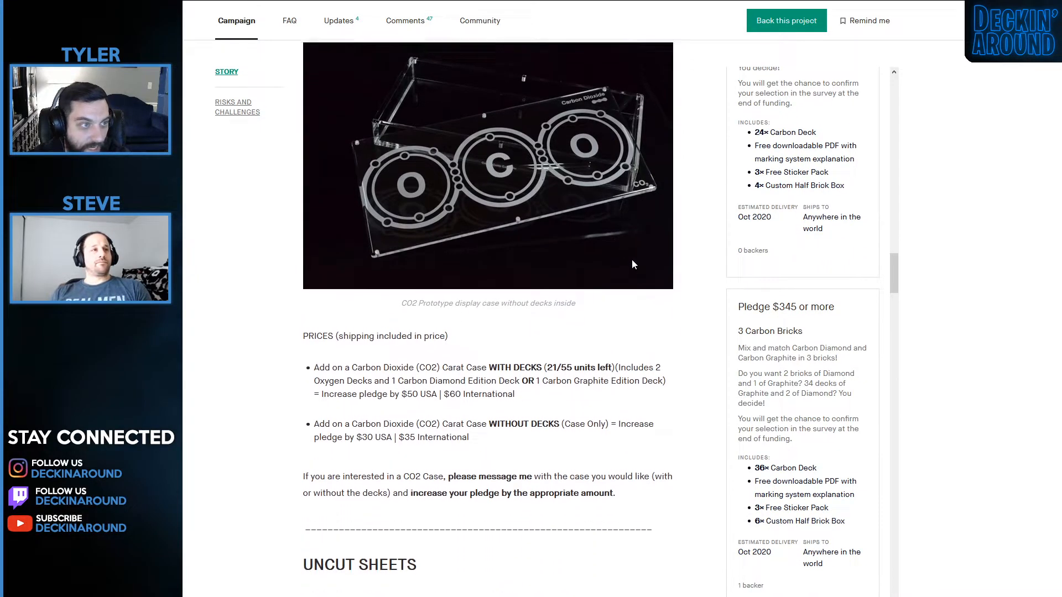
{"action": "scroll", "scroll_direction": "up", "scroll_amount": 3}
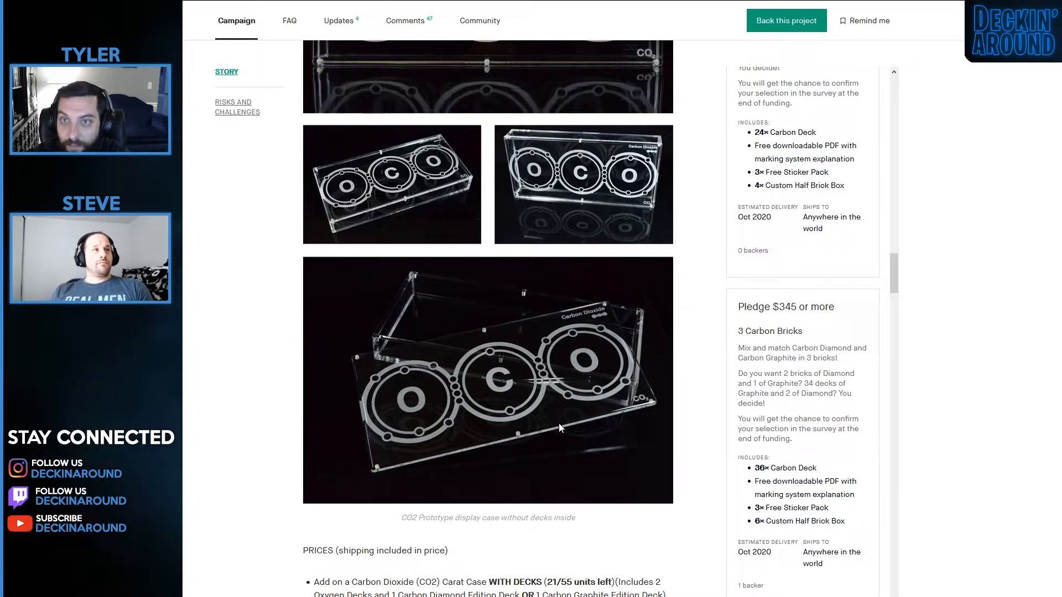
Scroll through the Uncut Sheets and Shirts & Hoodies add-on sections.
{"action": "scroll", "scroll_direction": "down", "scroll_amount": 3}
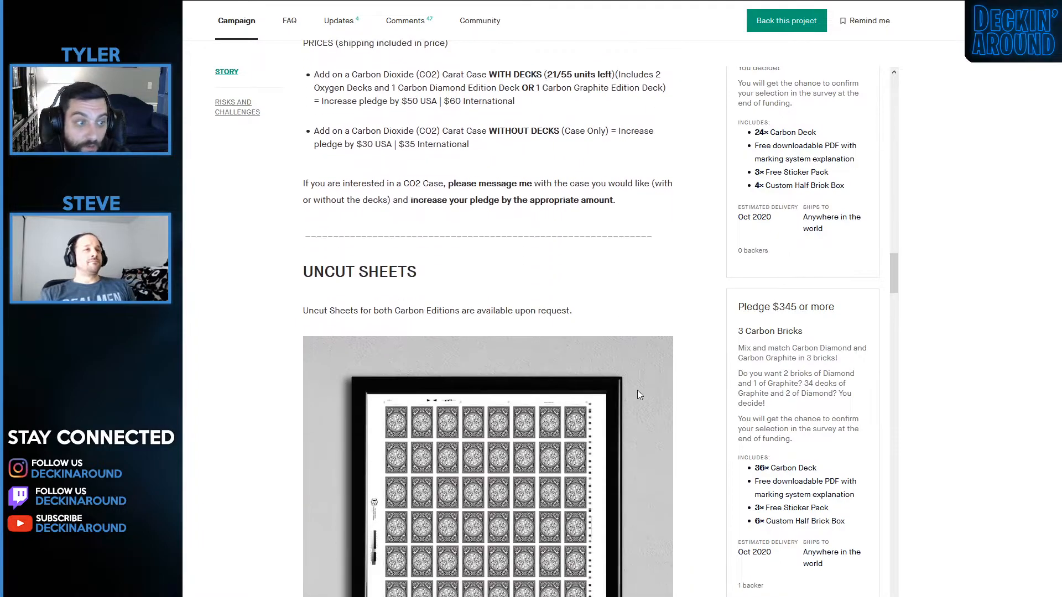
{"action": "scroll", "scroll_direction": "down", "scroll_amount": 3}
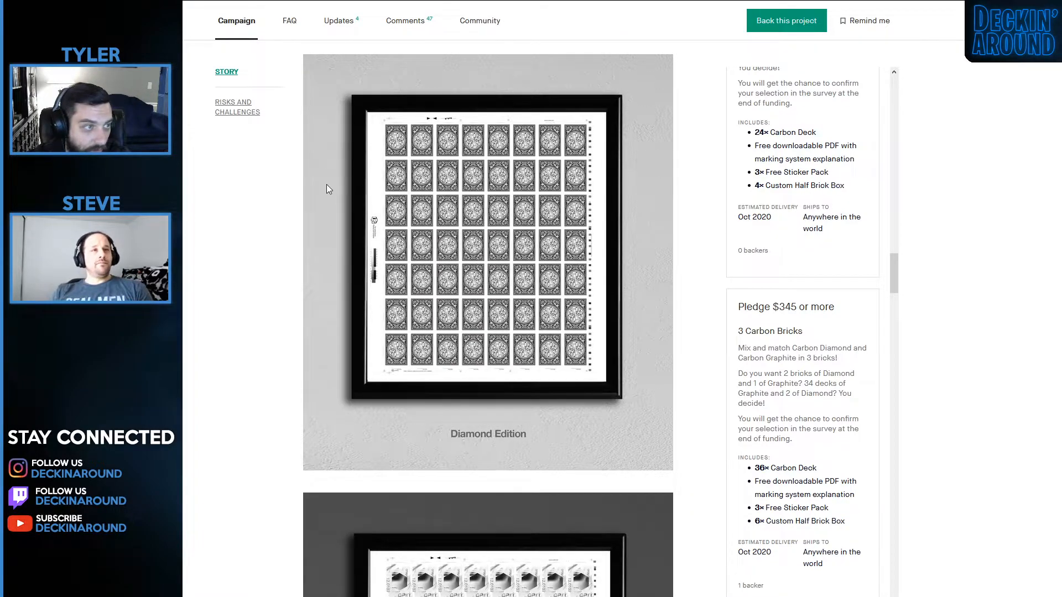
{"action": "scroll", "scroll_direction": "down", "scroll_amount": 3}
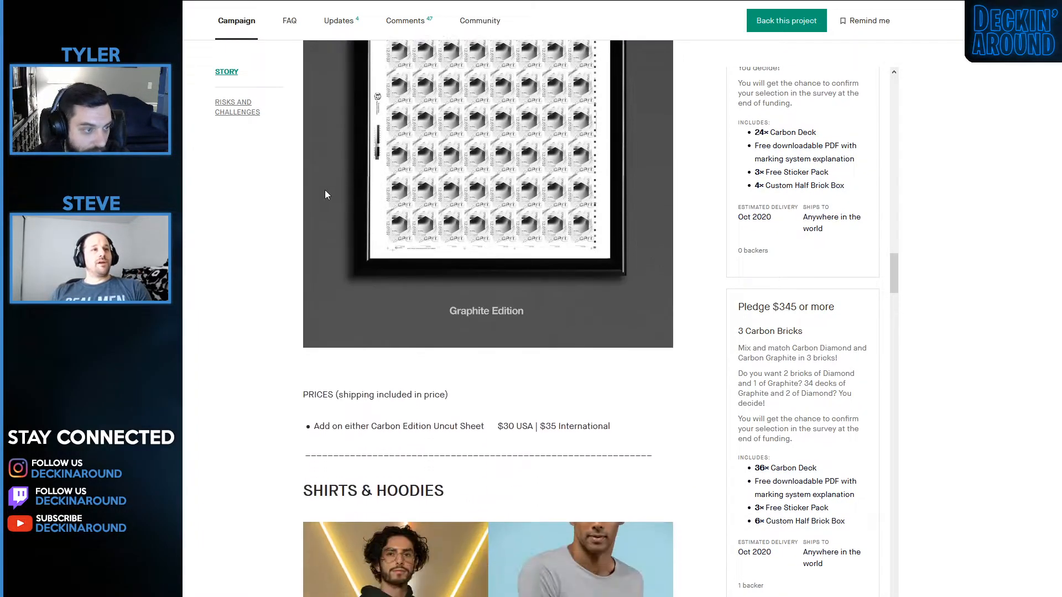
{"action": "scroll", "scroll_direction": "down", "scroll_amount": 3}
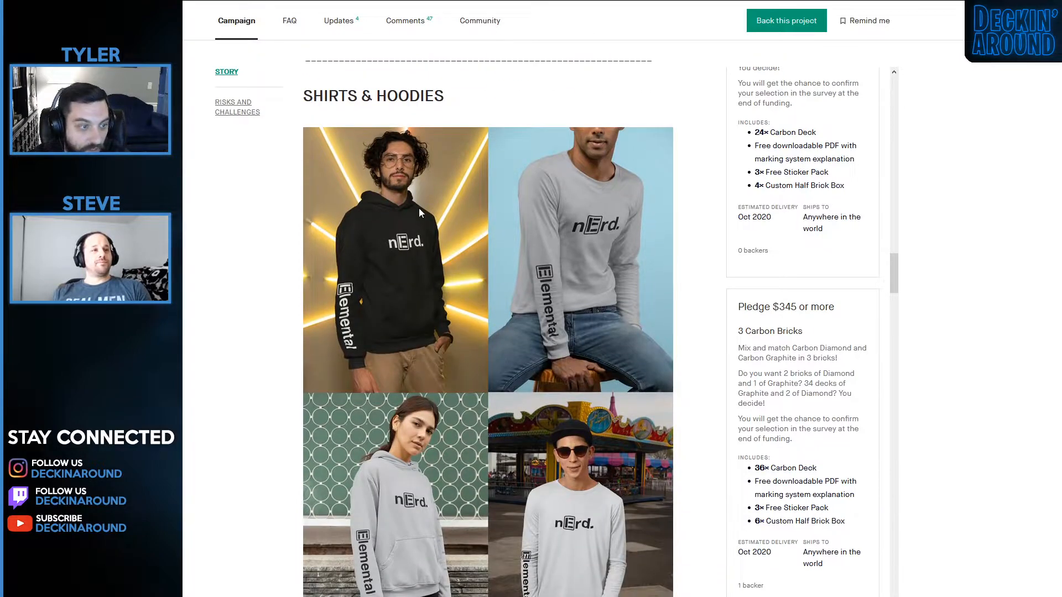
{"action": "scroll", "scroll_direction": "down", "scroll_amount": 3}
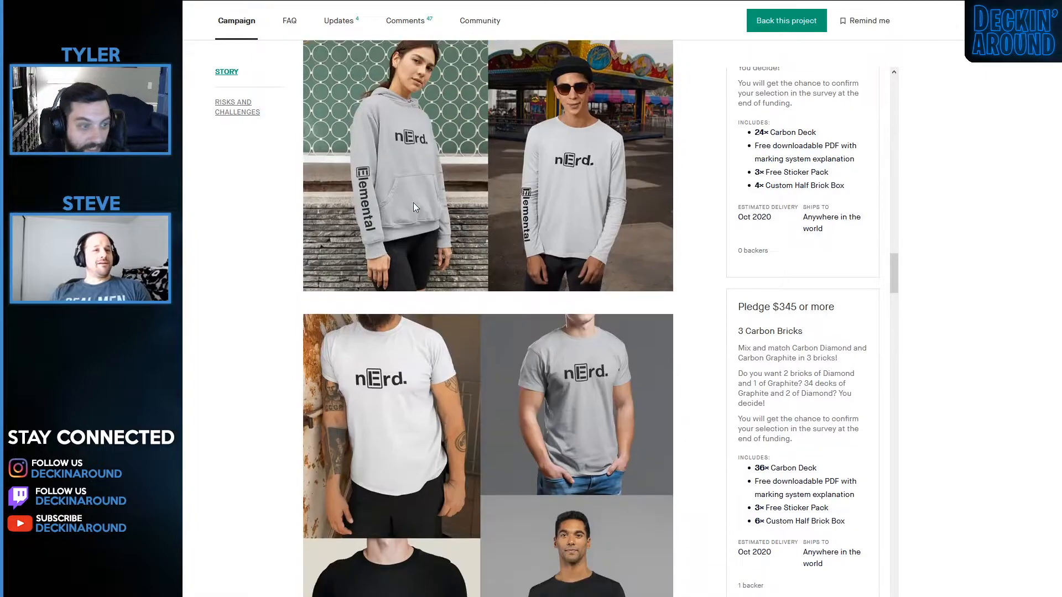
Continue down through Fulfillment to the Social Media and Thank You sections.
{"action": "scroll", "scroll_direction": "down", "scroll_amount": 3}
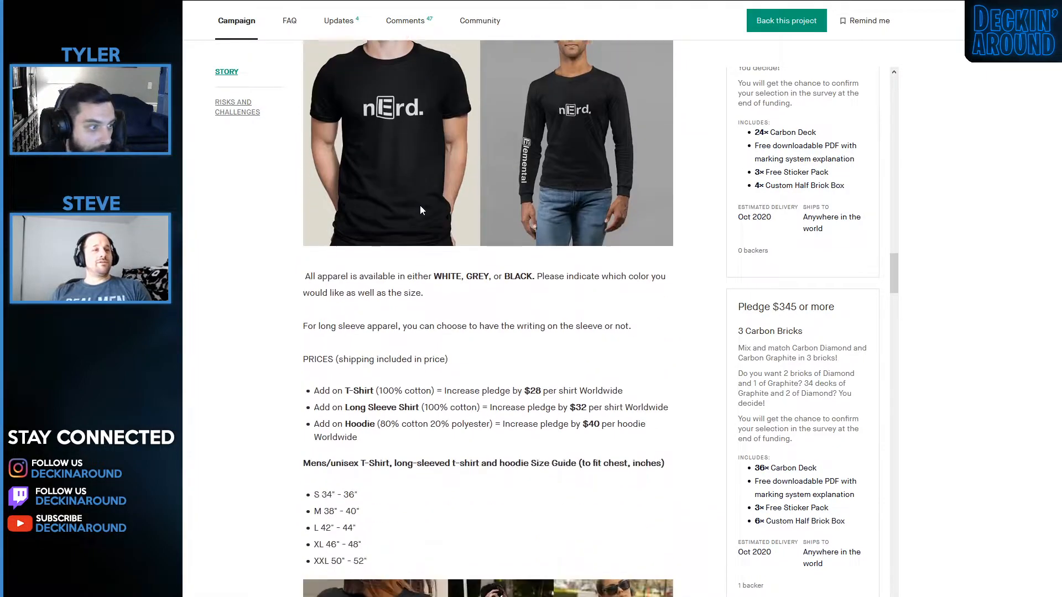
{"action": "scroll", "scroll_direction": "down", "scroll_amount": 3}
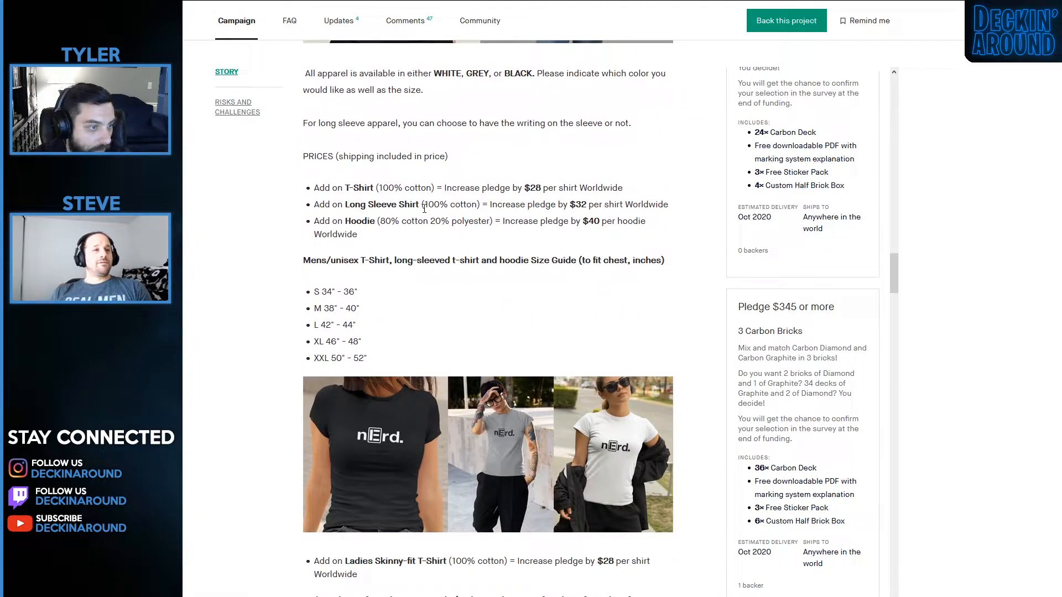
{"action": "scroll", "scroll_direction": "down", "scroll_amount": 3}
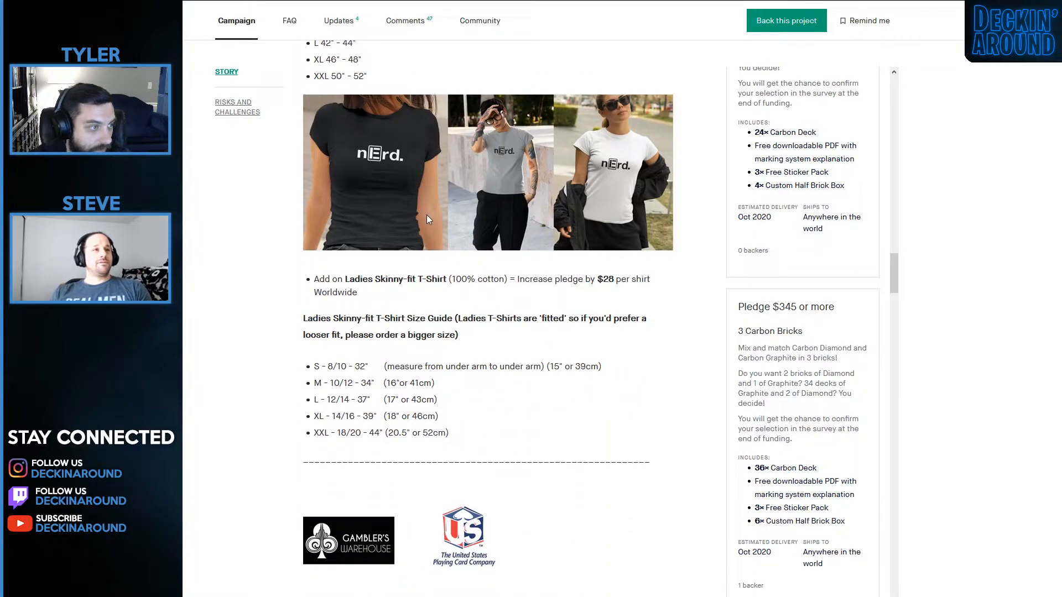
{"action": "scroll", "scroll_direction": "down", "scroll_amount": 3}
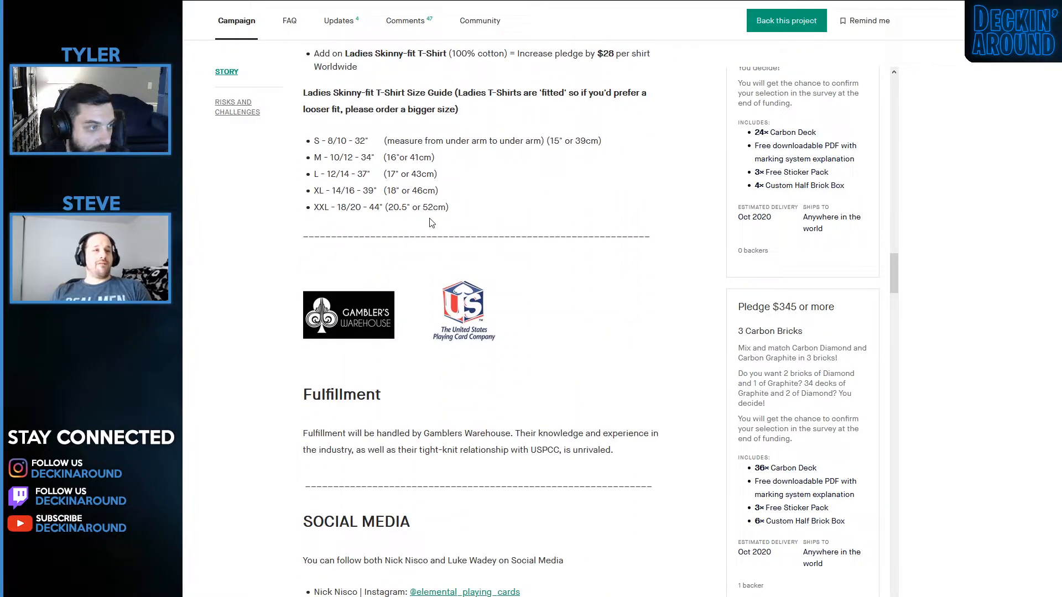
{"action": "scroll", "scroll_direction": "down", "scroll_amount": 3}
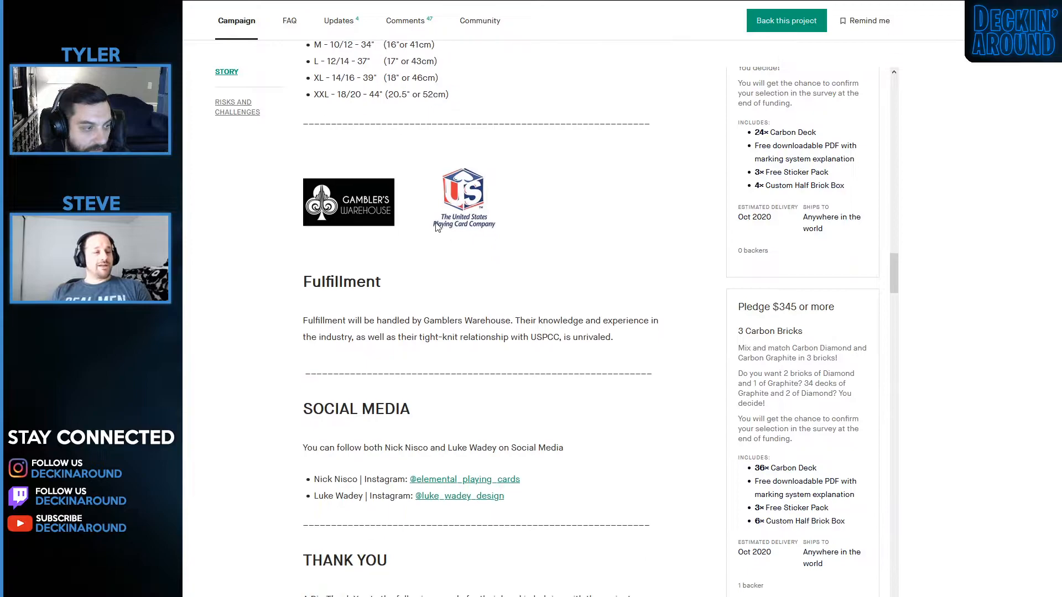
{"action": "mouse_move", "coordinate": [478, 243]}
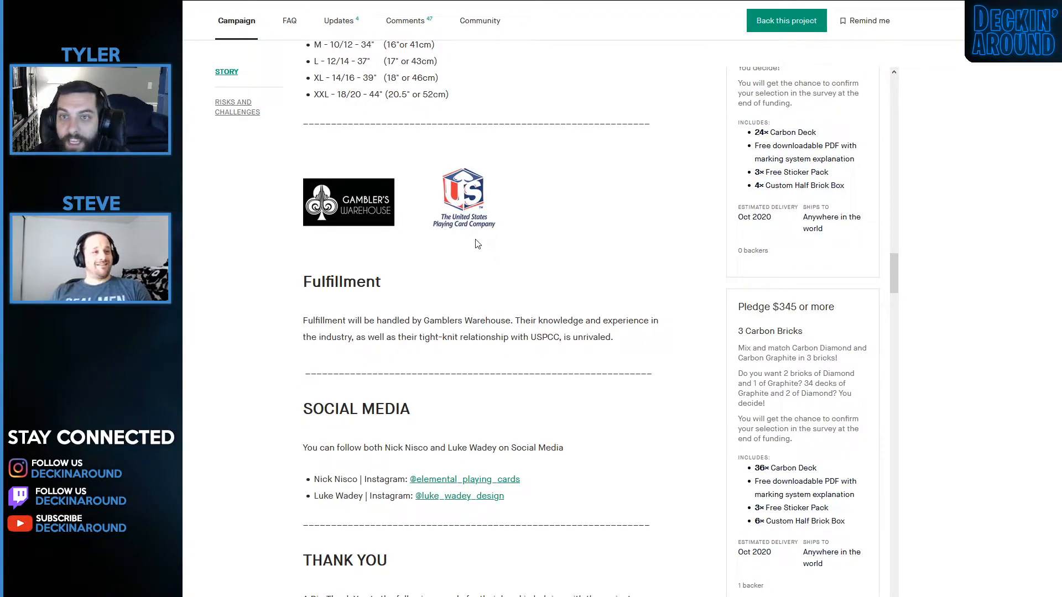
{"action": "mouse_move", "coordinate": [484, 285]}
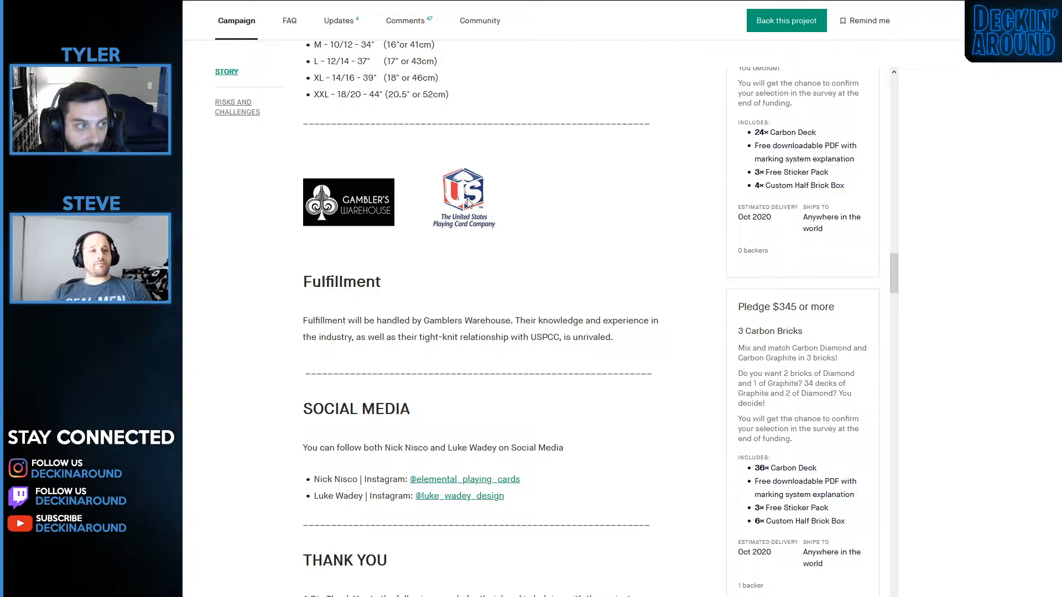
Scroll past the Thank You credits and render to Risks and challenges and the footer.
{"action": "scroll", "scroll_direction": "down", "scroll_amount": 3}
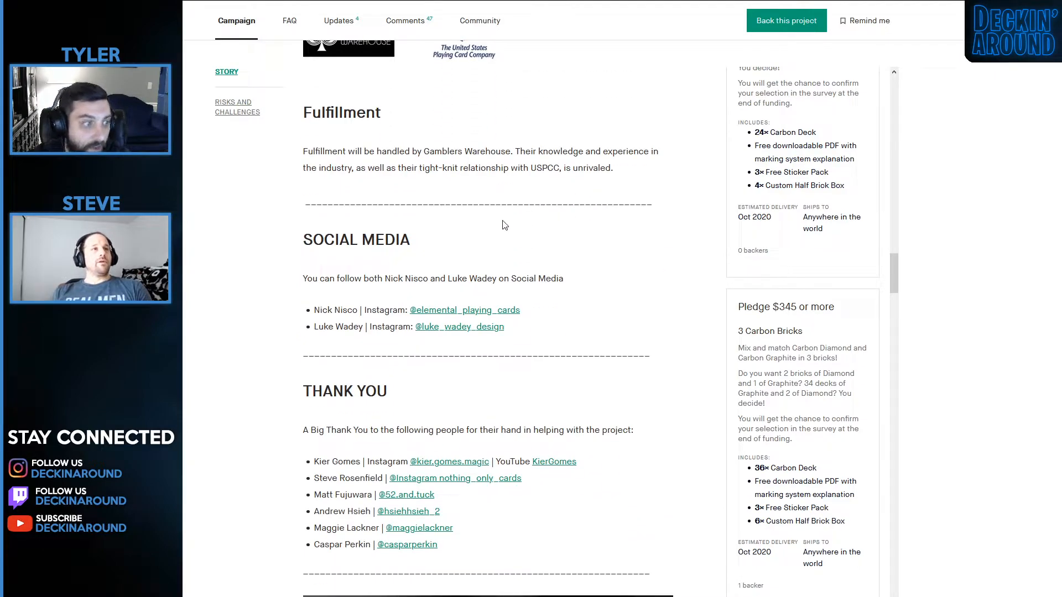
{"action": "scroll", "scroll_direction": "down", "scroll_amount": 3}
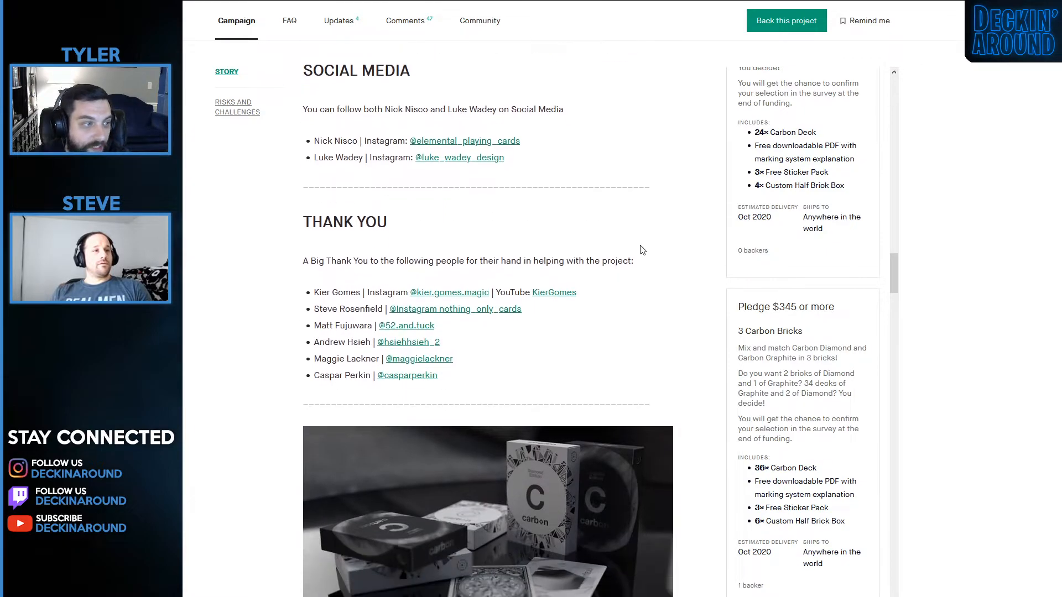
{"action": "scroll", "scroll_direction": "down", "scroll_amount": 3}
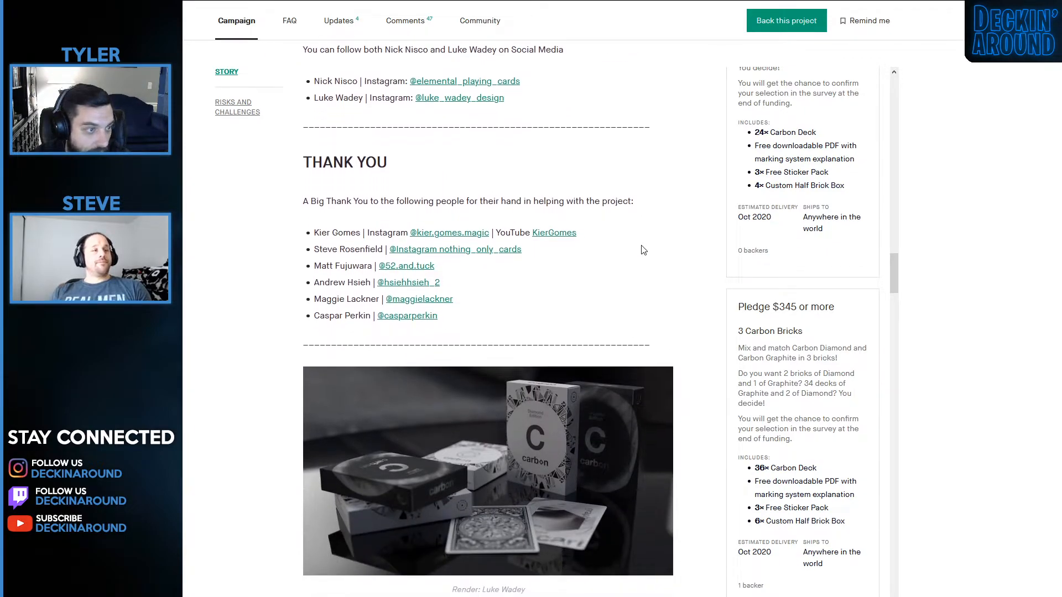
{"action": "scroll", "scroll_direction": "down", "scroll_amount": 3}
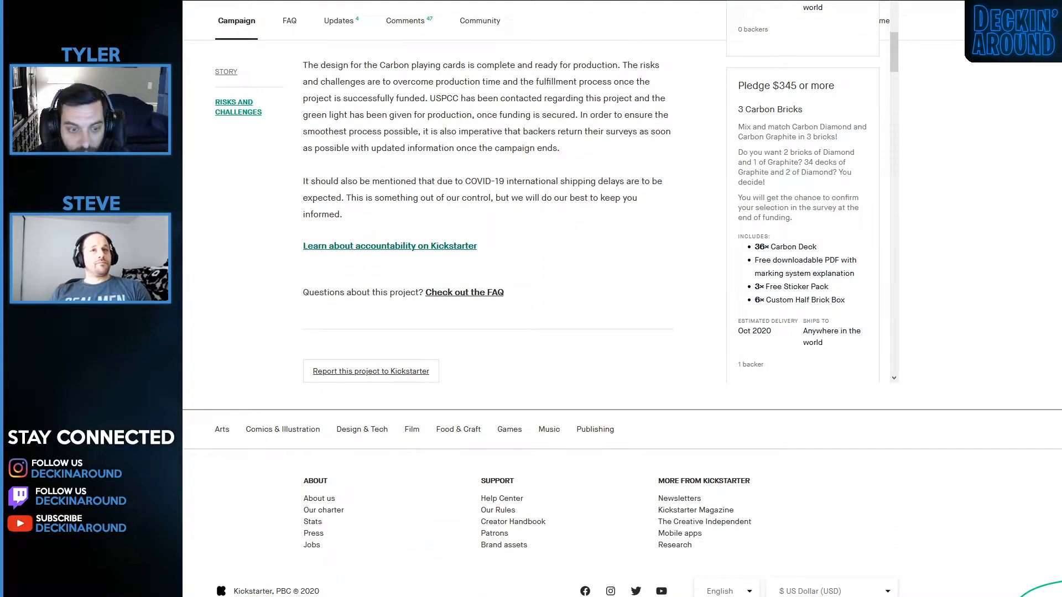
Return to the playing-card results listing Carbon Deck(s), Biome V1, Dark Tarot and Paleo.
{"action": "scroll", "scroll_direction": "up", "scroll_amount": 3}
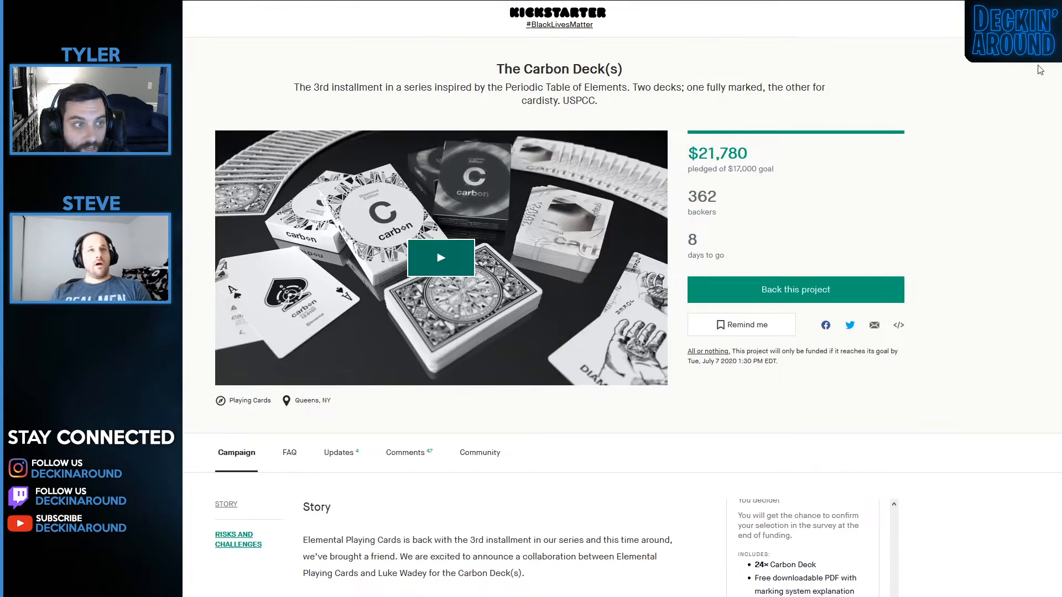
{"action": "mouse_move", "coordinate": [998, 133]}
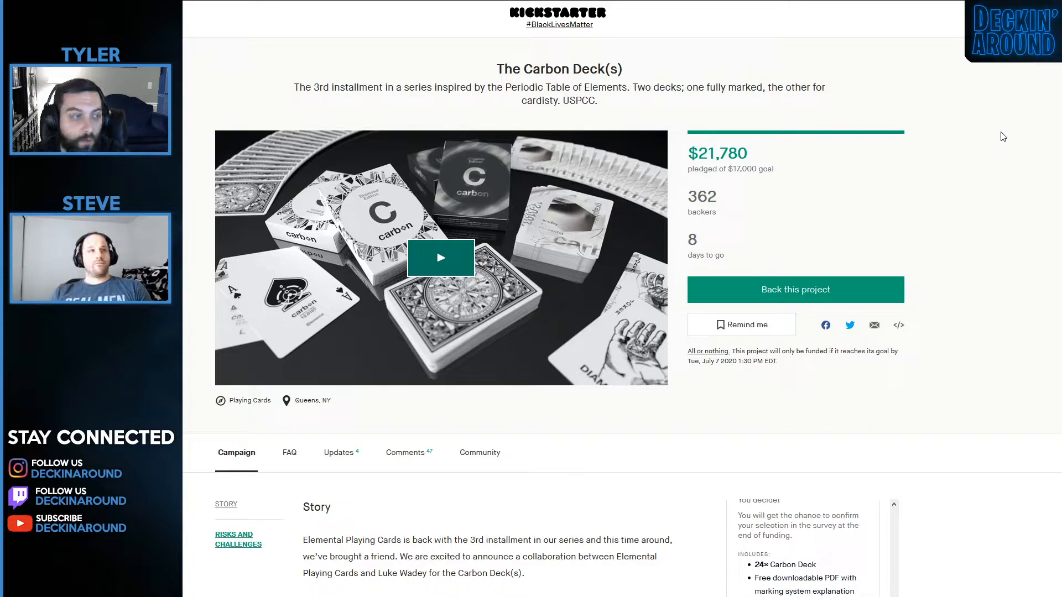
{"action": "mouse_move", "coordinate": [938, 42]}
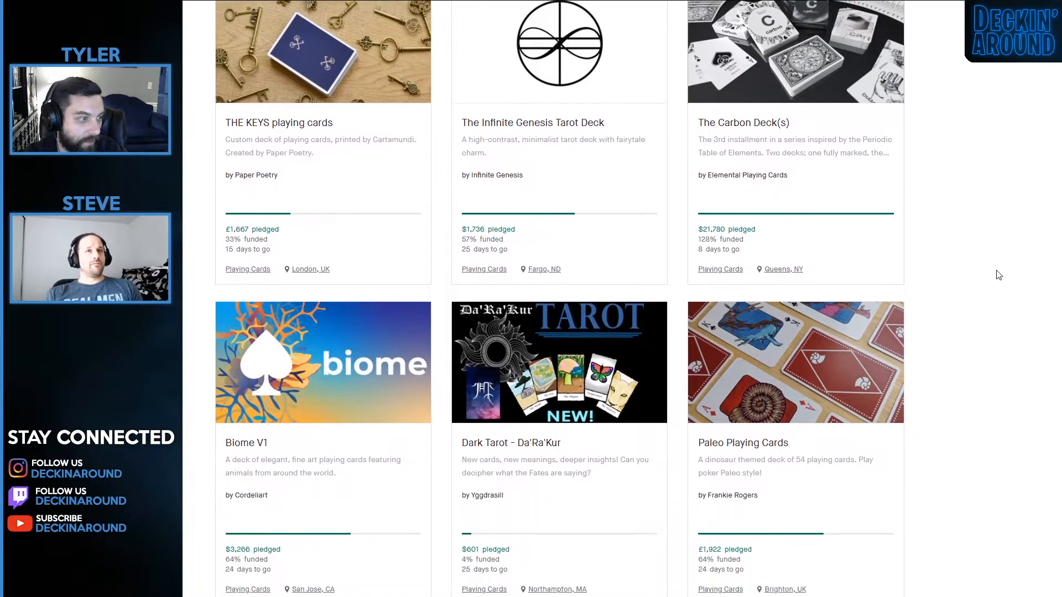
{"action": "scroll", "scroll_direction": "down", "scroll_amount": 3}
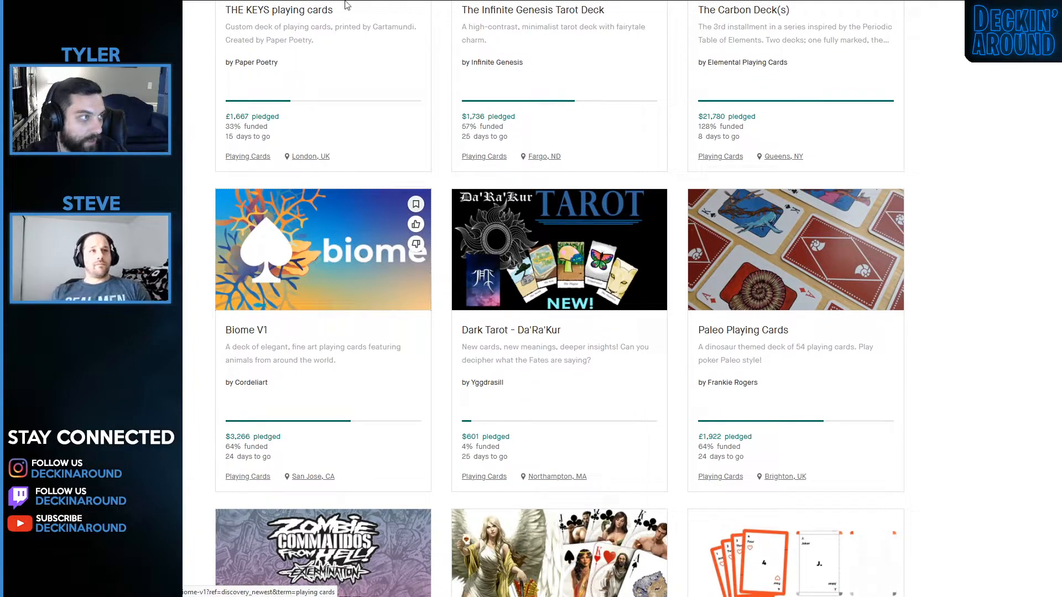
Open the Biome V1 campaign and scroll to its Story section with the animal card spread.
{"action": "left_click", "coordinate": [323, 249]}
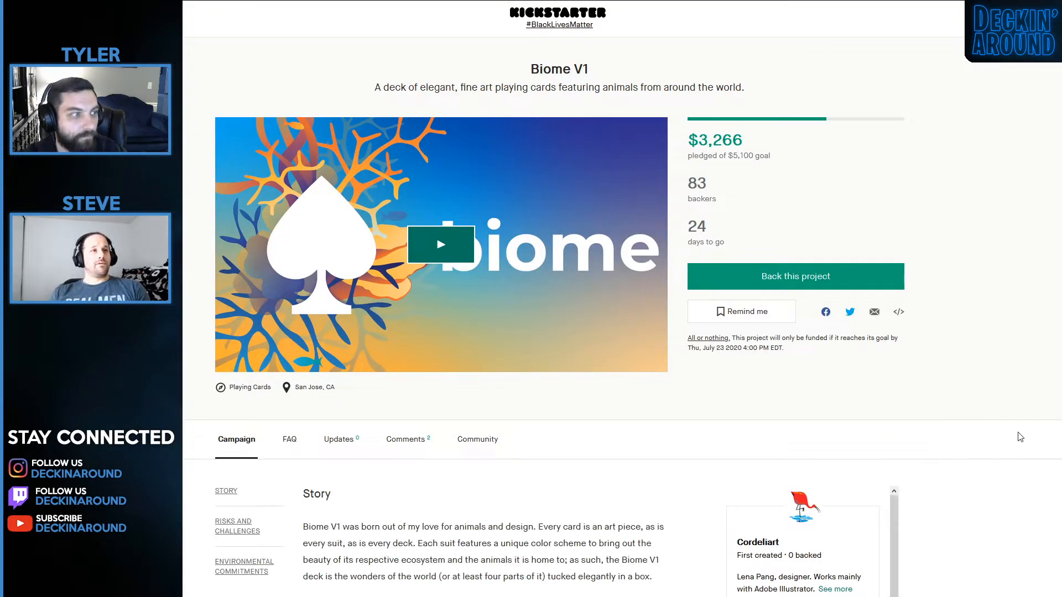
{"action": "mouse_move", "coordinate": [992, 325]}
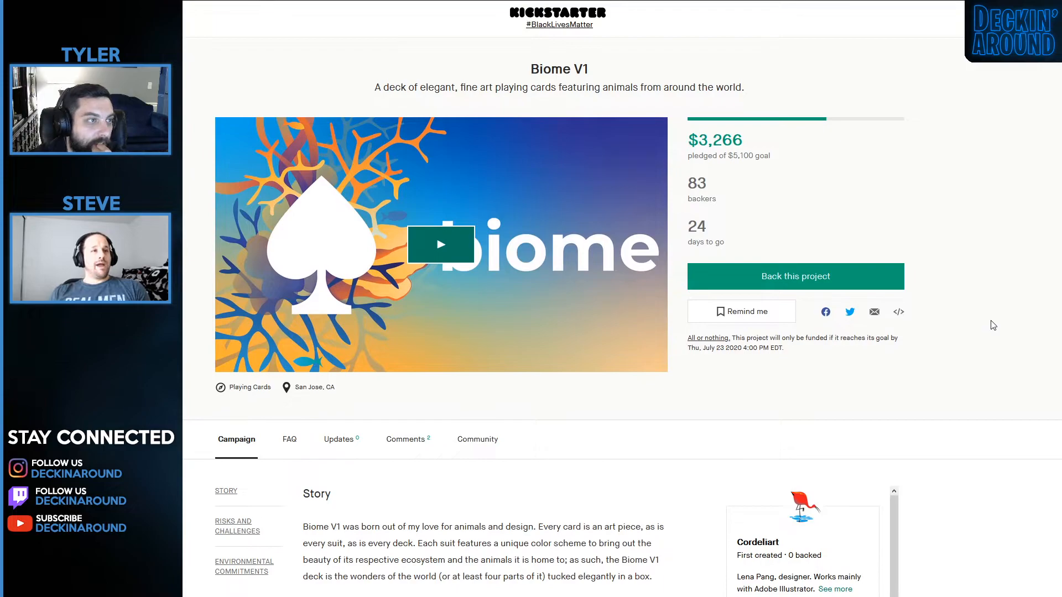
{"action": "mouse_move", "coordinate": [966, 313]}
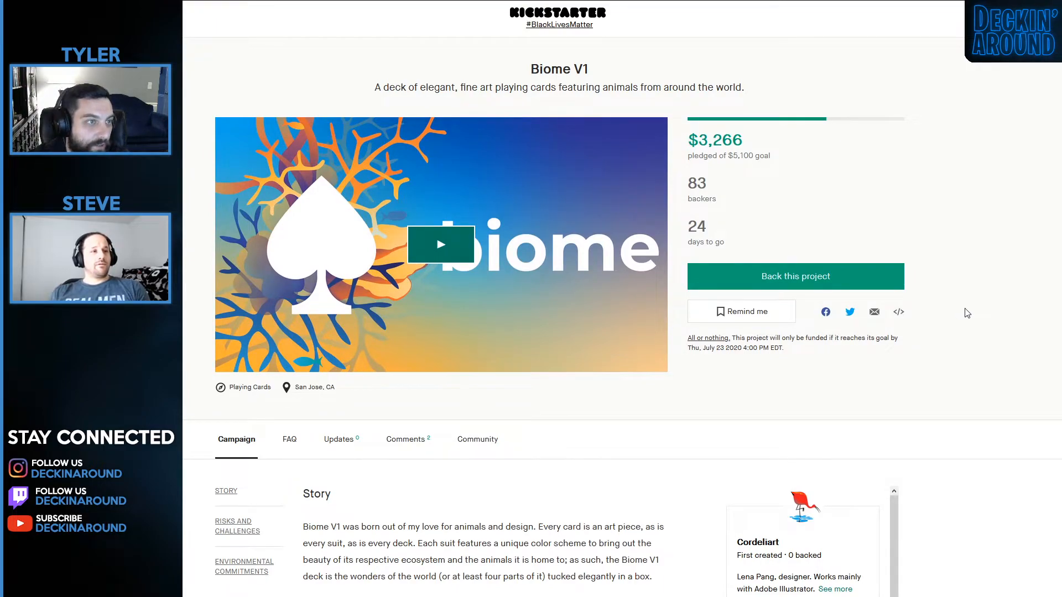
{"action": "scroll", "scroll_direction": "down", "scroll_amount": 3}
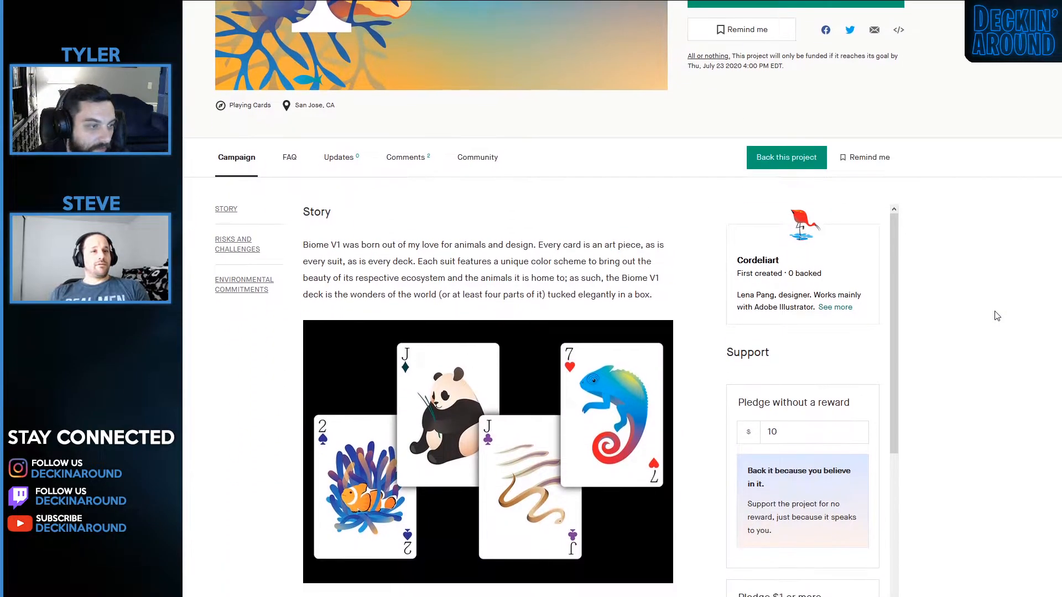
{"action": "mouse_move", "coordinate": [984, 307]}
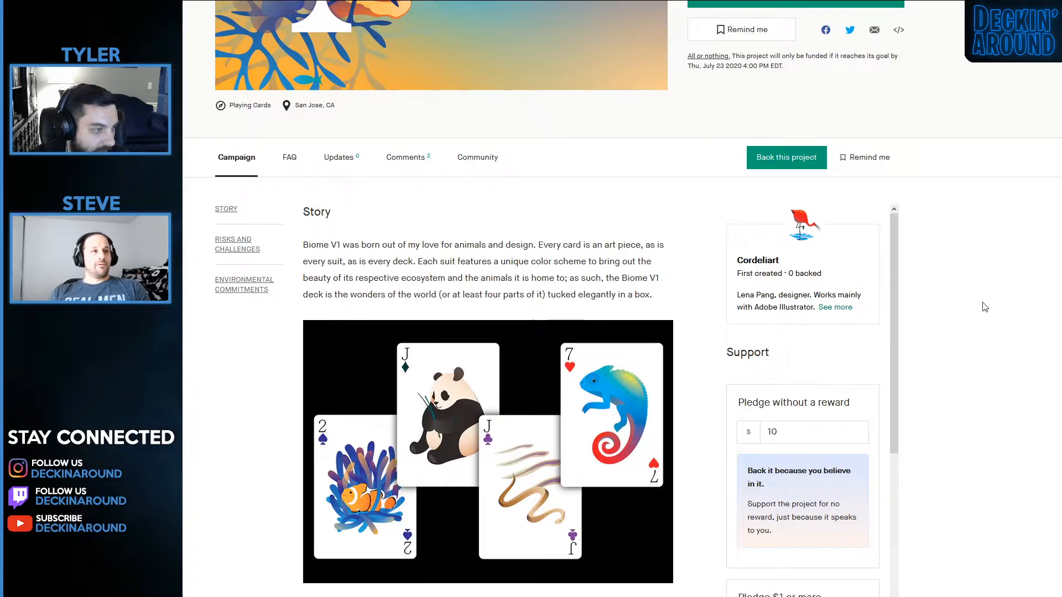
{"action": "mouse_move", "coordinate": [989, 310]}
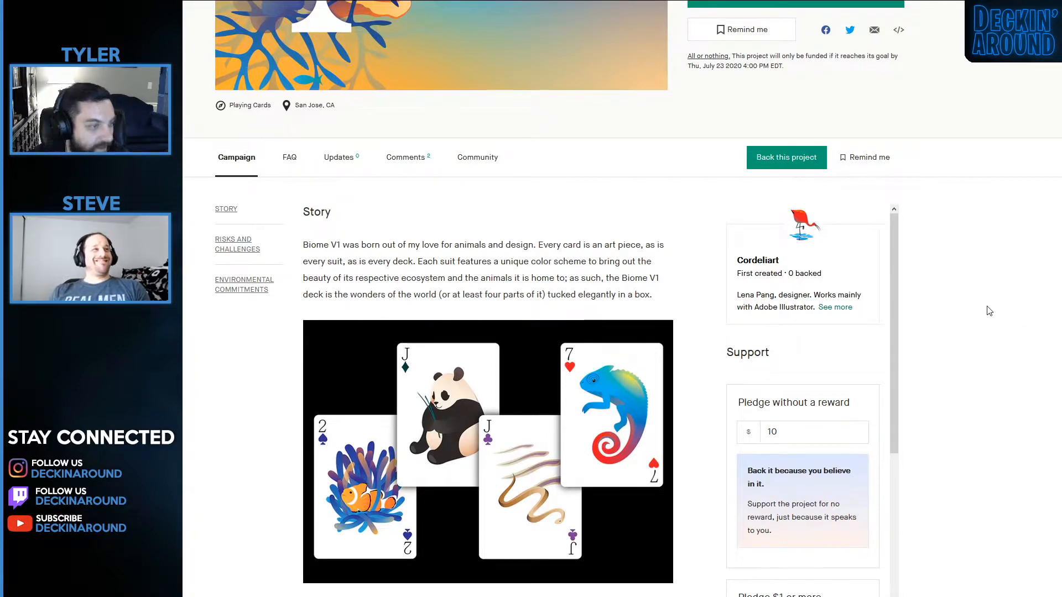
{"action": "scroll", "scroll_direction": "down", "scroll_amount": 3}
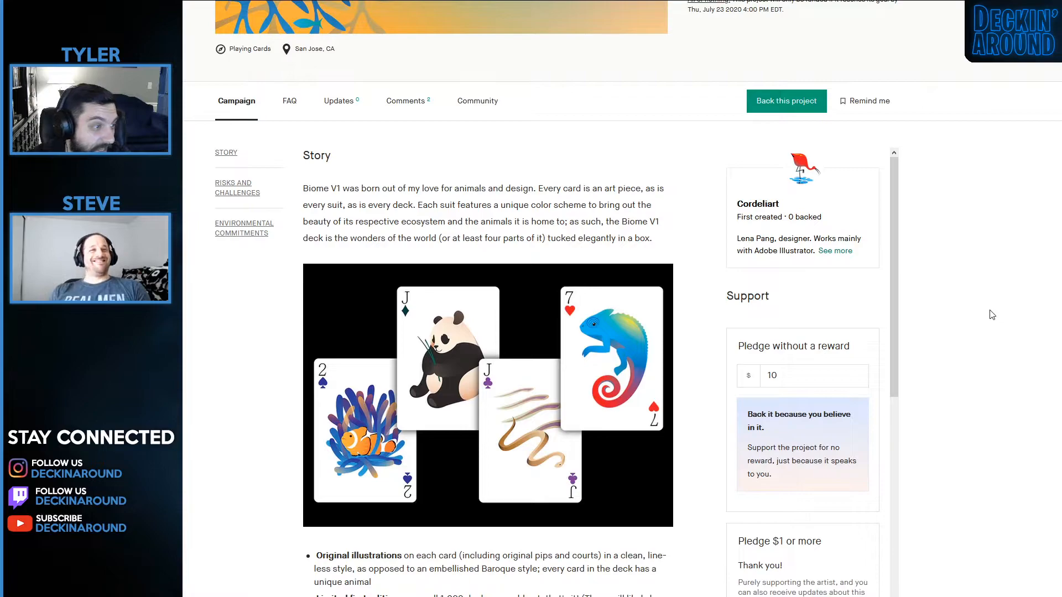
{"action": "mouse_move", "coordinate": [997, 339]}
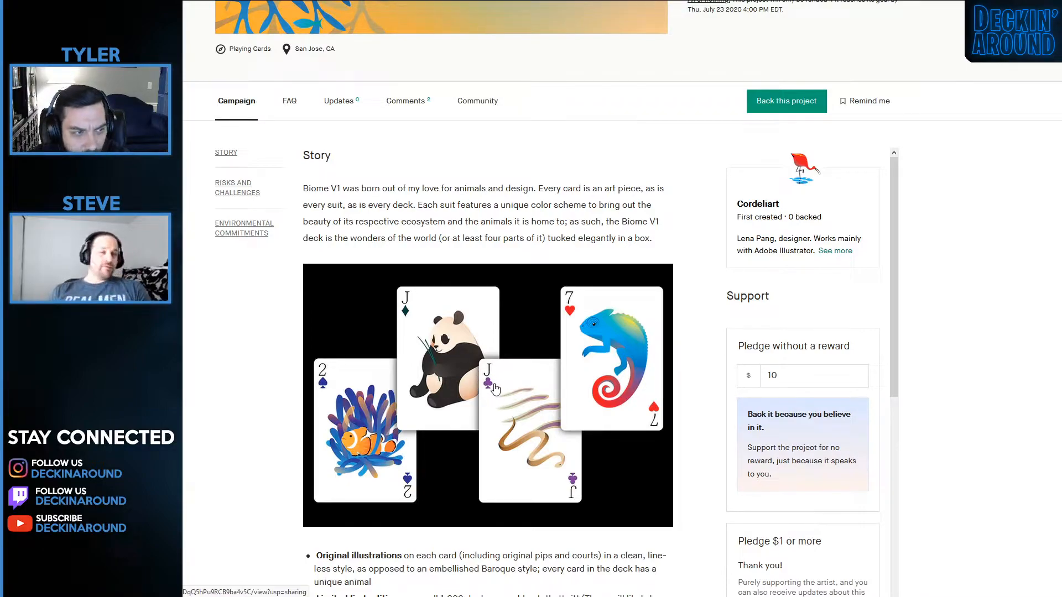
{"action": "left_click", "coordinate": [803, 376]}
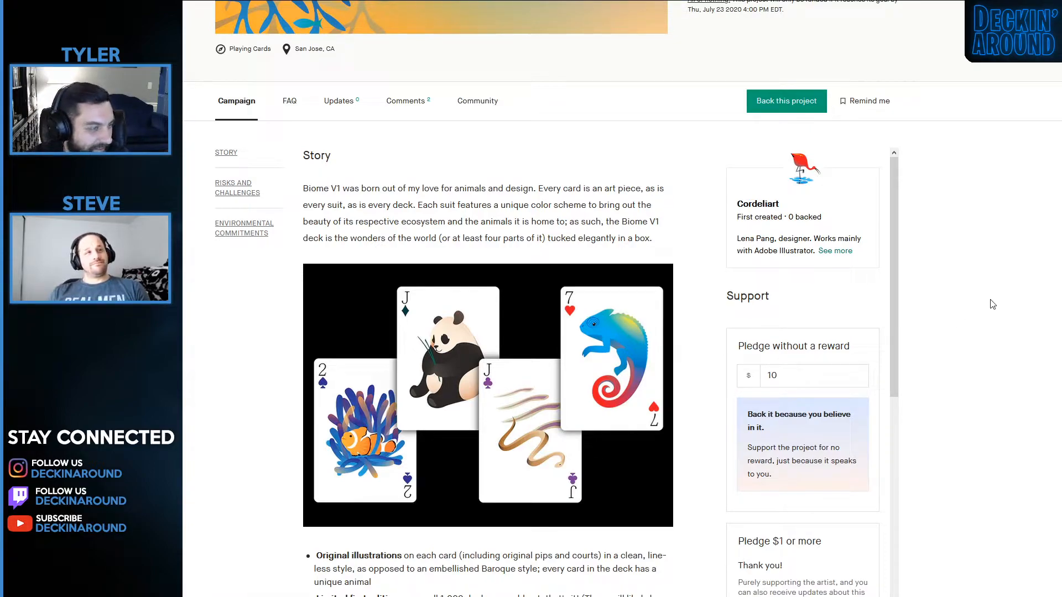
Scroll to the Ace of Spades art and expand the $11 one-deck reward with a $13 pledge.
{"action": "scroll", "scroll_direction": "down", "scroll_amount": 3}
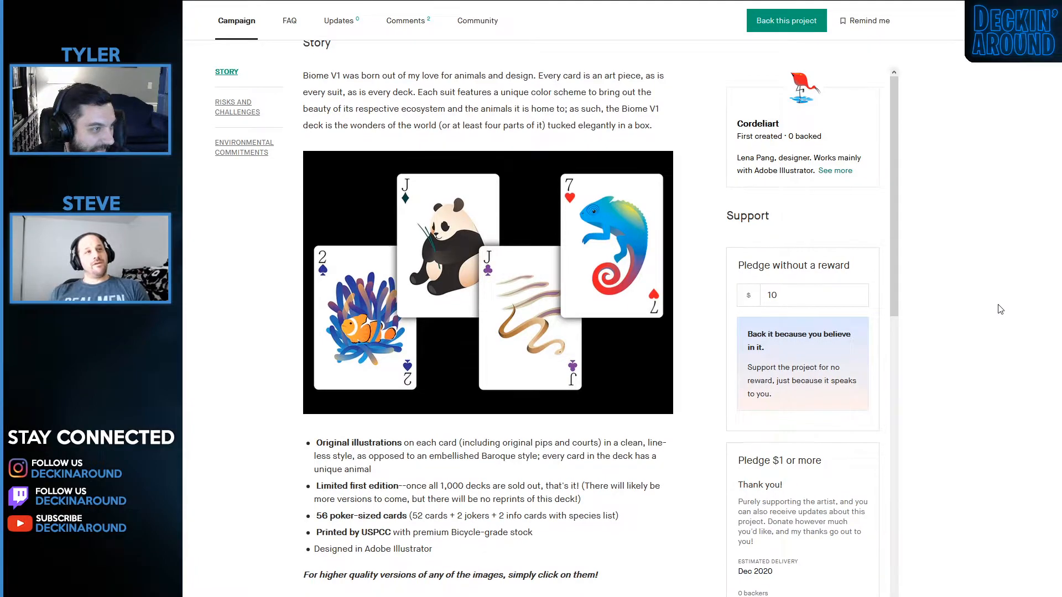
{"action": "scroll", "scroll_direction": "down", "scroll_amount": 3}
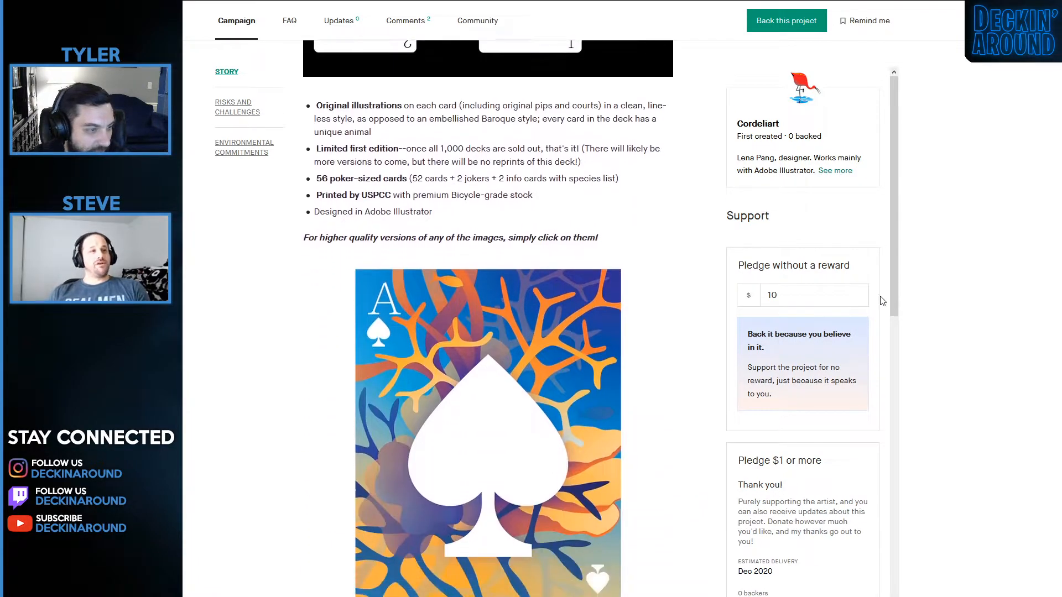
{"action": "scroll", "scroll_direction": "down", "scroll_amount": 3}
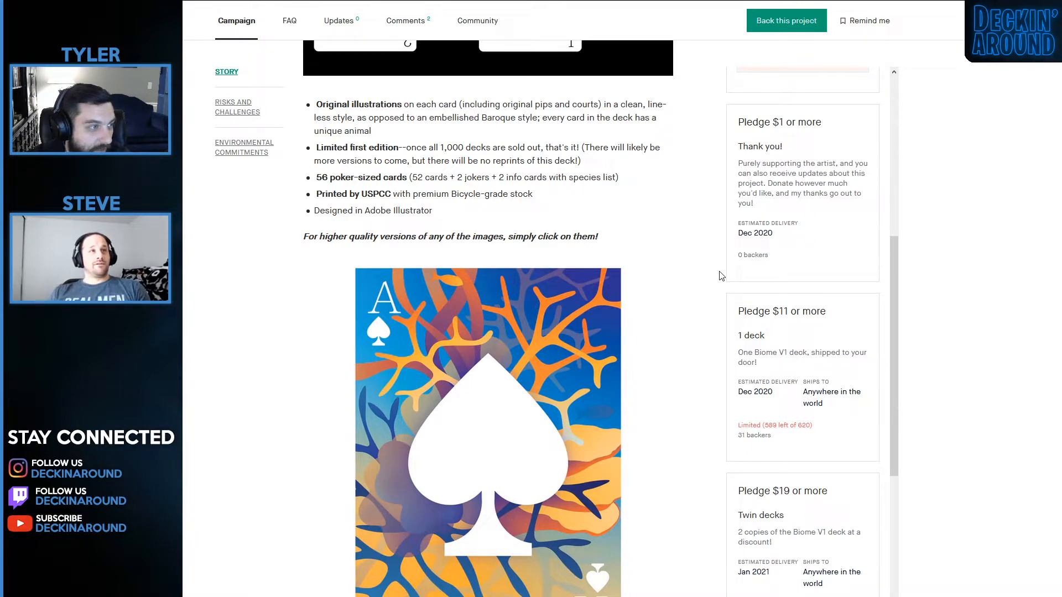
{"action": "double_click", "coordinate": [372, 210]}
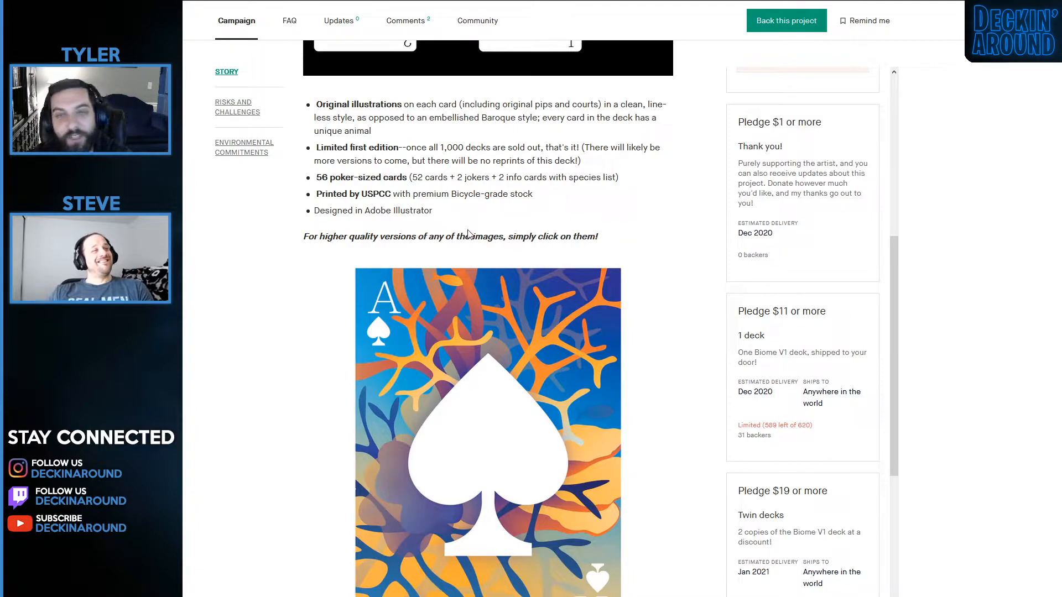
{"action": "mouse_move", "coordinate": [512, 247]}
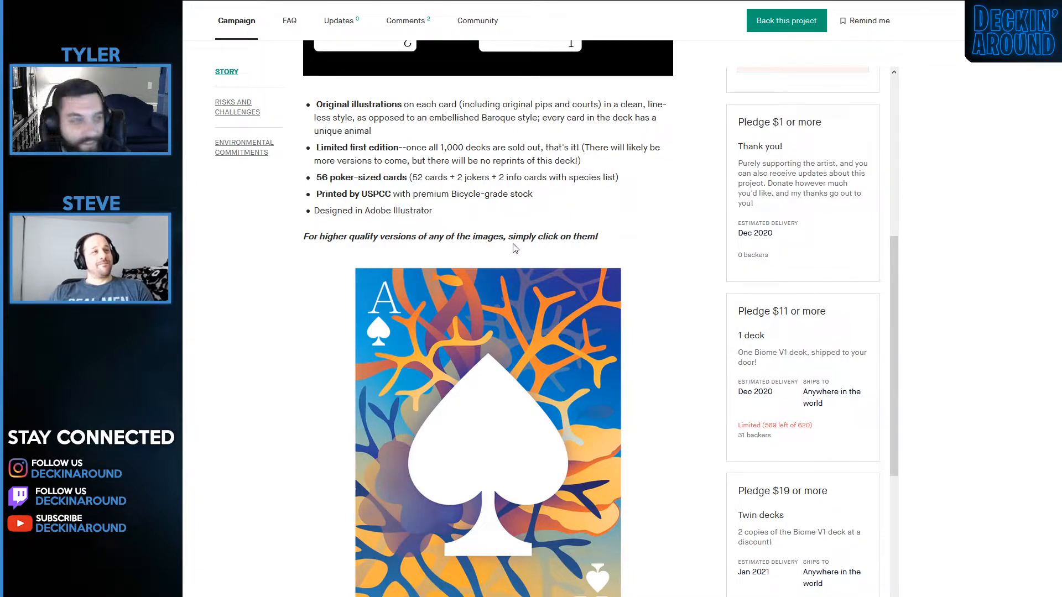
{"action": "scroll", "scroll_direction": "down", "scroll_amount": 3}
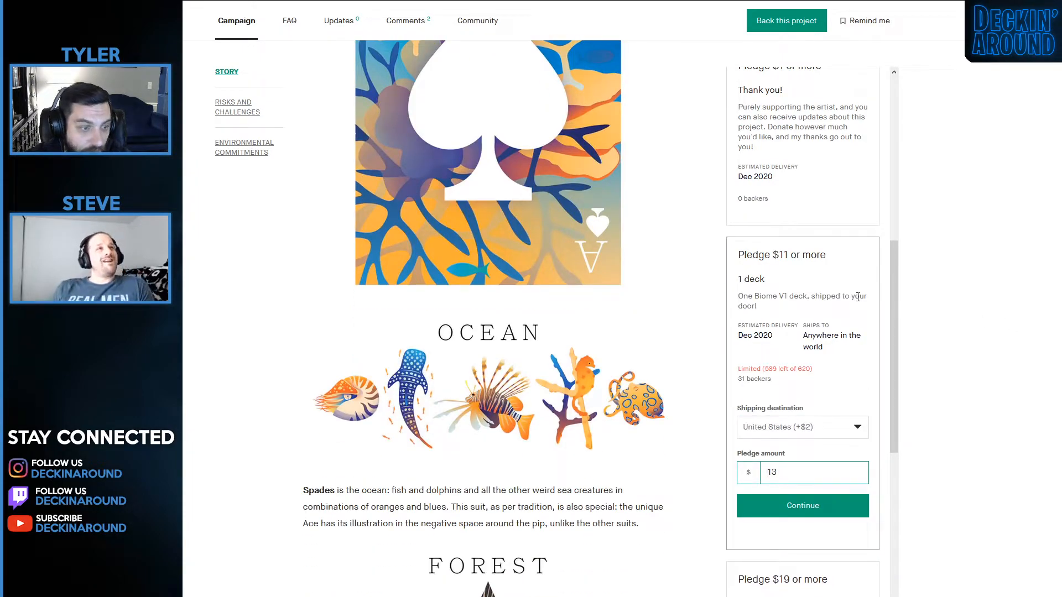
{"action": "mouse_move", "coordinate": [662, 267]}
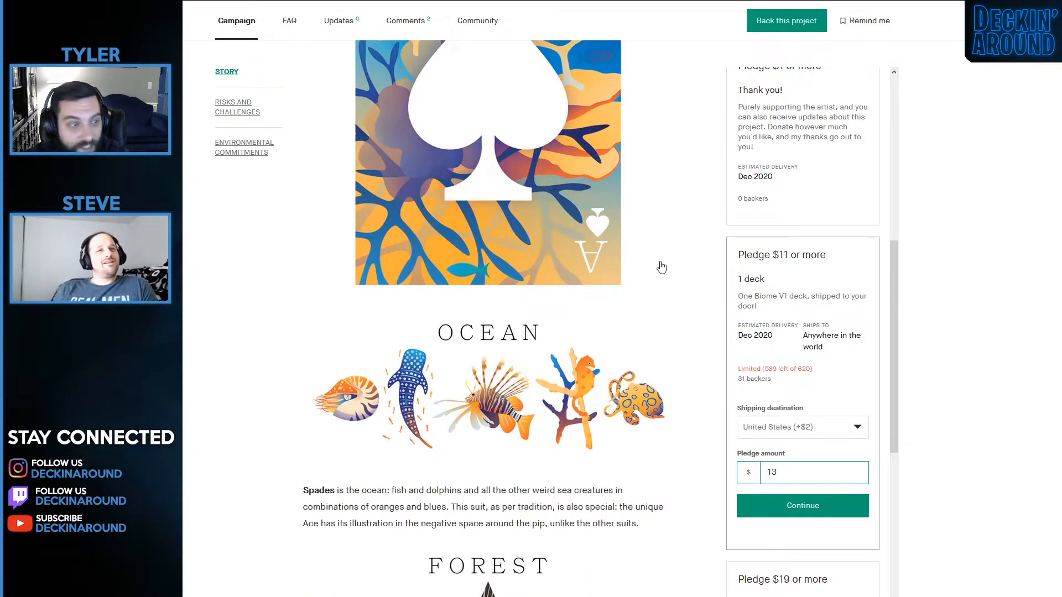
Scroll through Ocean, Forest, Jungle, Desert suits, tardigrade jokers and Boxes & Packaging.
{"action": "scroll", "scroll_direction": "down", "scroll_amount": 3}
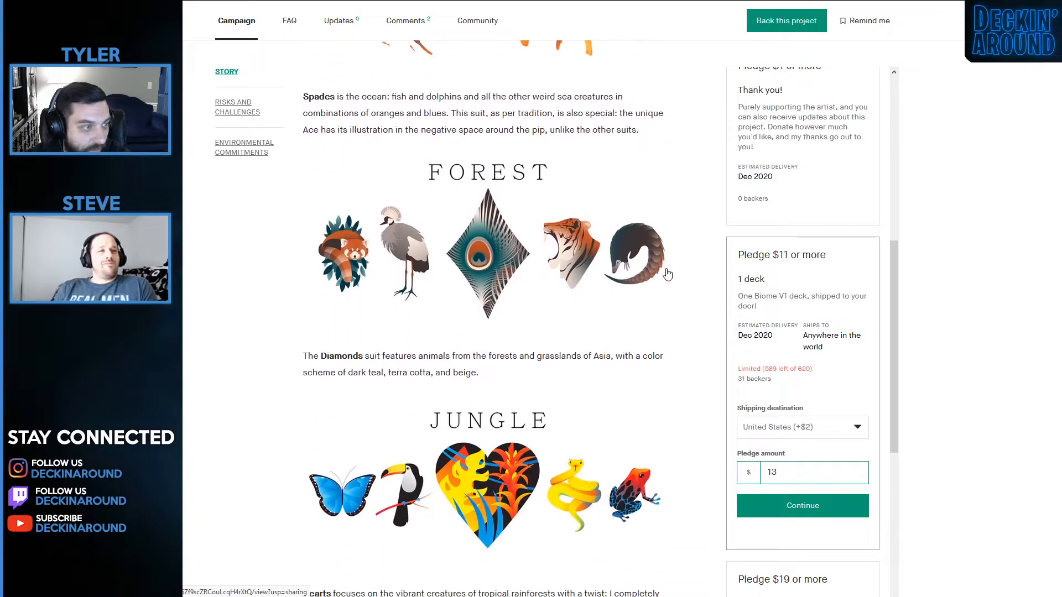
{"action": "scroll", "scroll_direction": "down", "scroll_amount": 3}
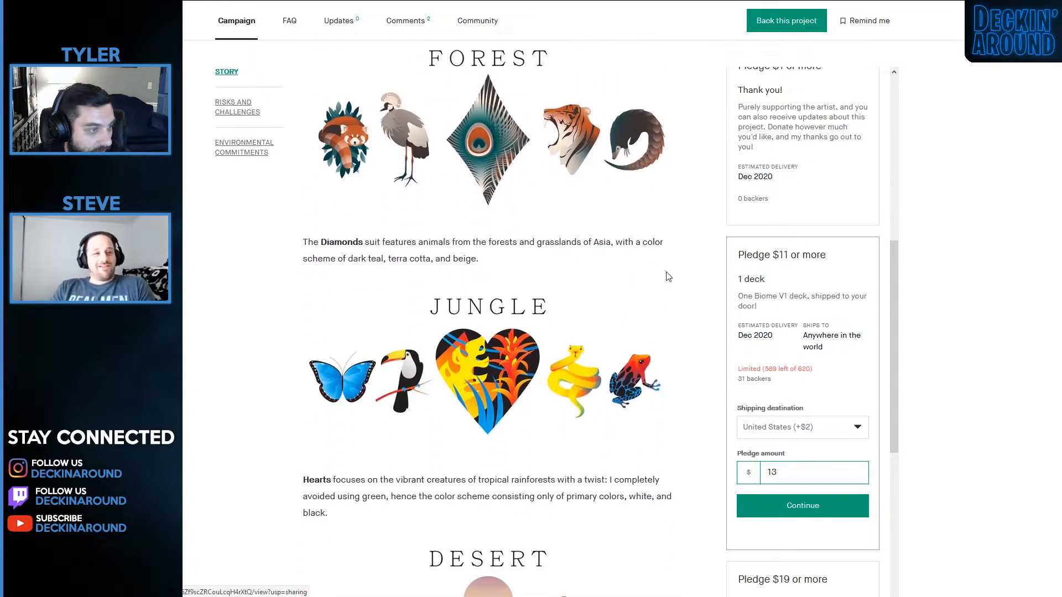
{"action": "scroll", "scroll_direction": "down", "scroll_amount": 3}
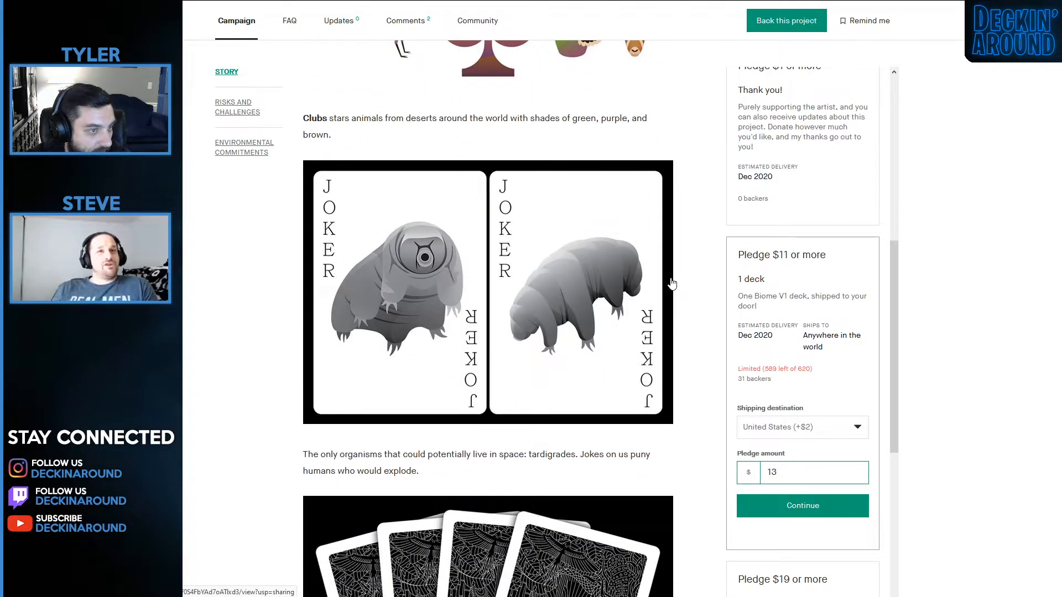
{"action": "scroll", "scroll_direction": "down", "scroll_amount": 3}
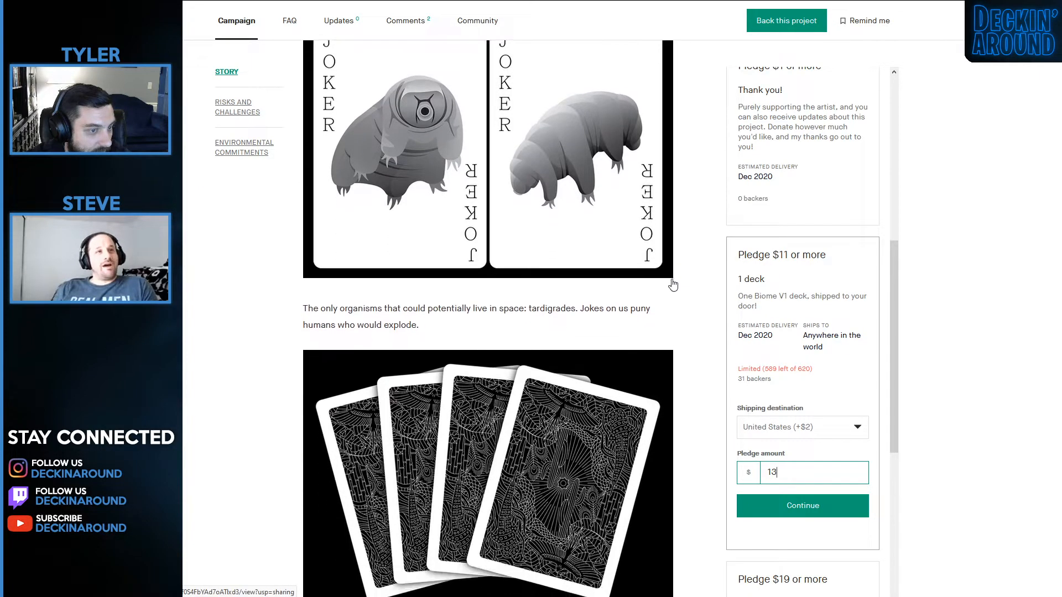
{"action": "scroll", "scroll_direction": "down", "scroll_amount": 3}
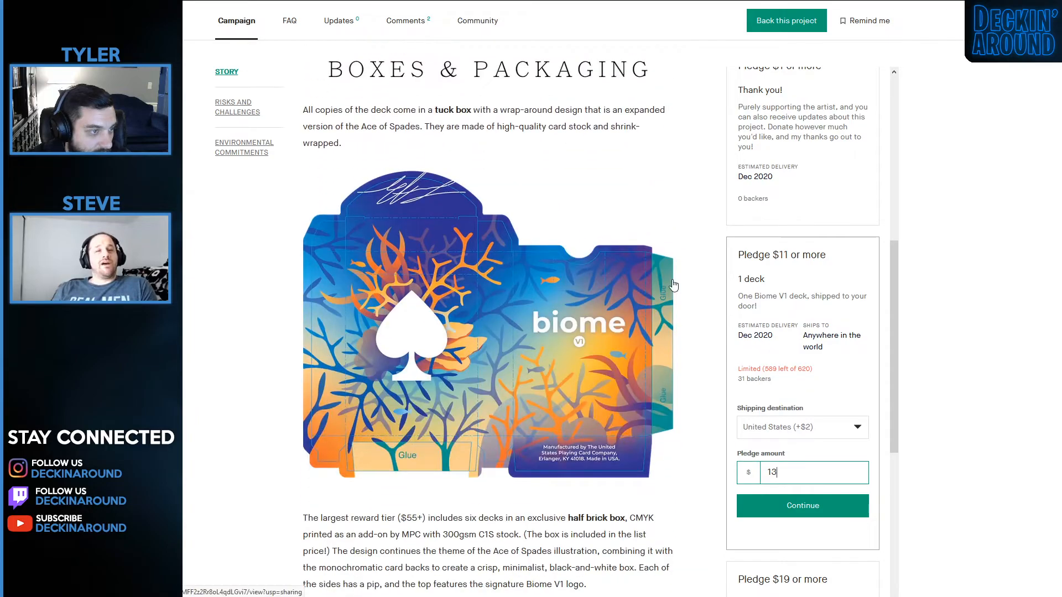
{"action": "scroll", "scroll_direction": "down", "scroll_amount": 3}
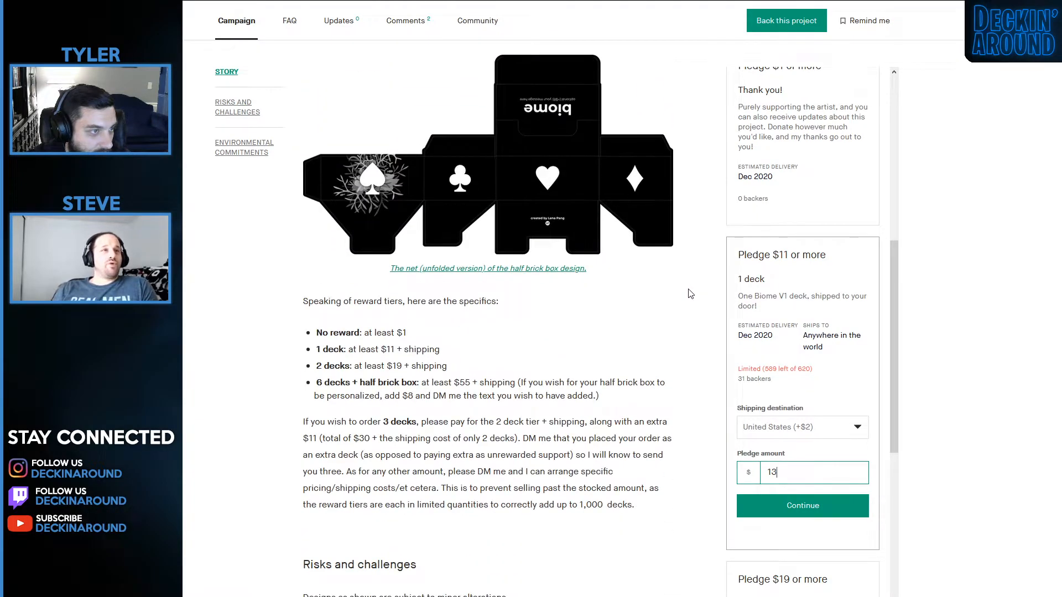
{"action": "scroll", "scroll_direction": "up", "scroll_amount": 3}
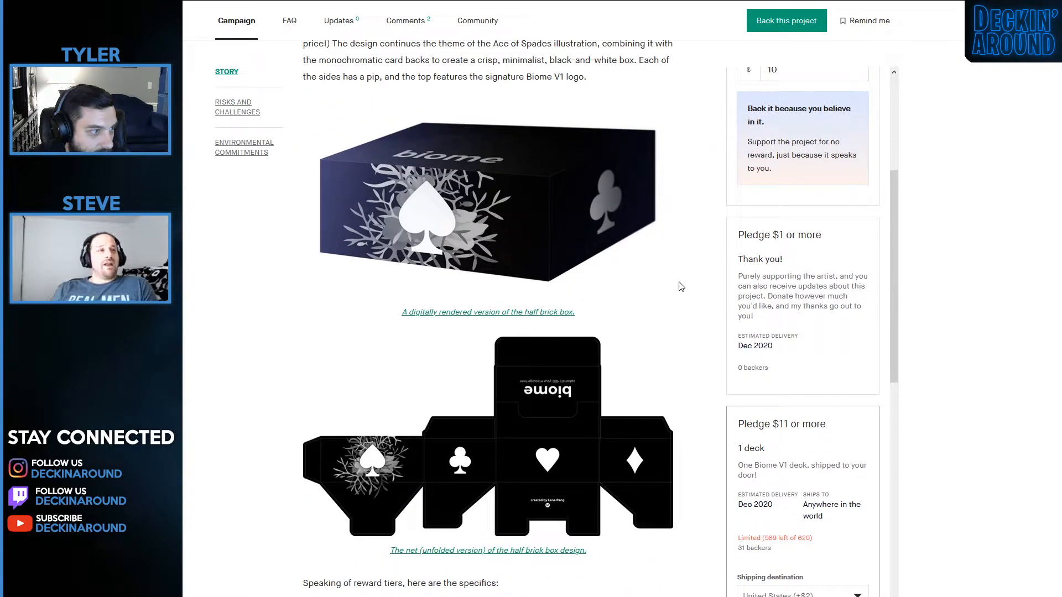
{"action": "scroll", "scroll_direction": "down", "scroll_amount": 3}
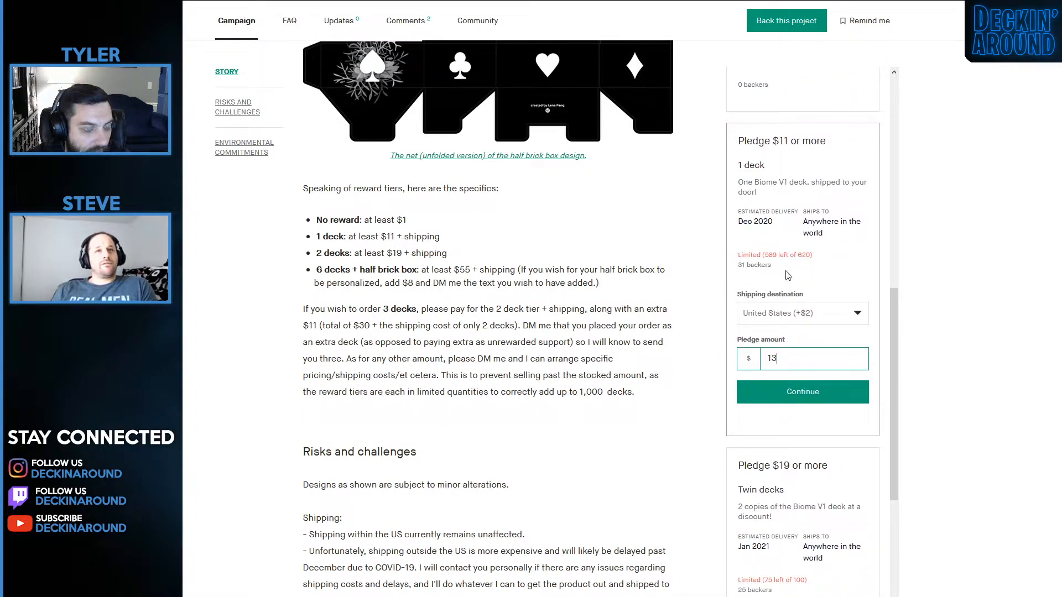
Bring the Biome V1 reward tier specifics into view in the campaign story.
{"action": "scroll", "scroll_direction": "down", "scroll_amount": 3}
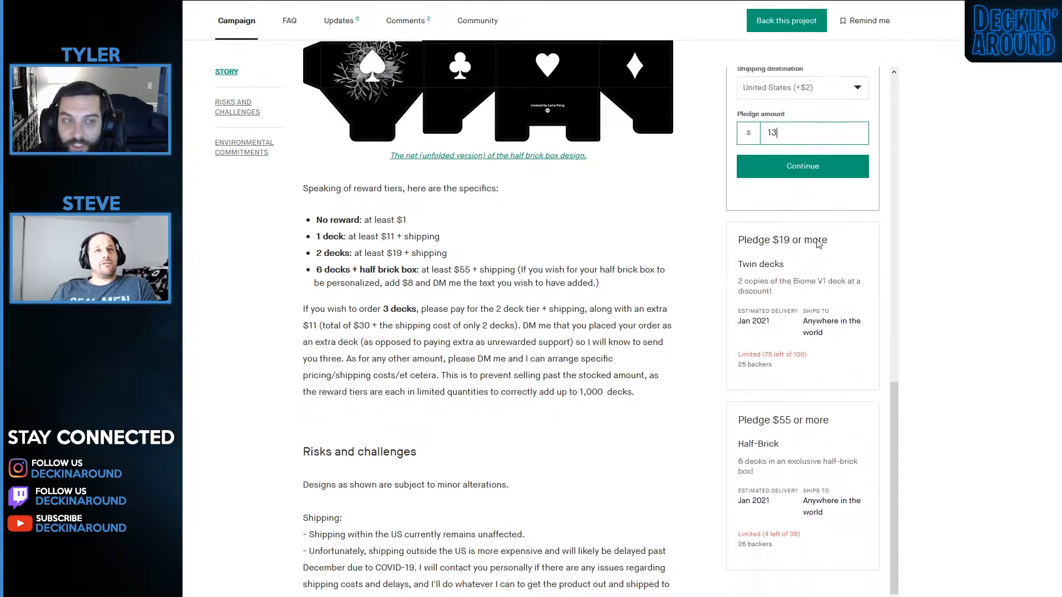
{"action": "scroll", "scroll_direction": "down", "scroll_amount": 3}
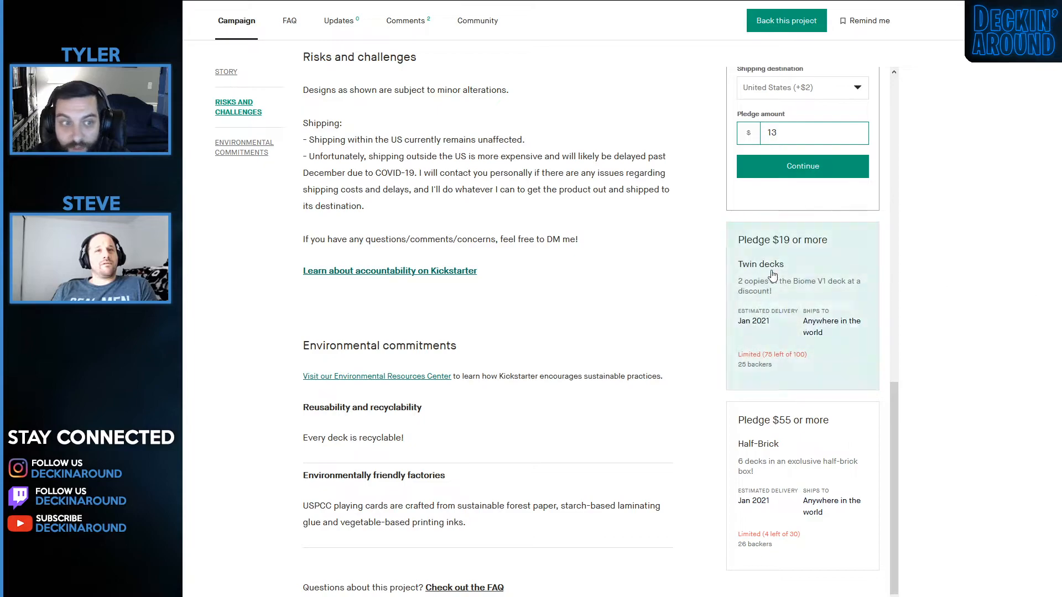
{"action": "scroll", "scroll_direction": "up", "scroll_amount": 3}
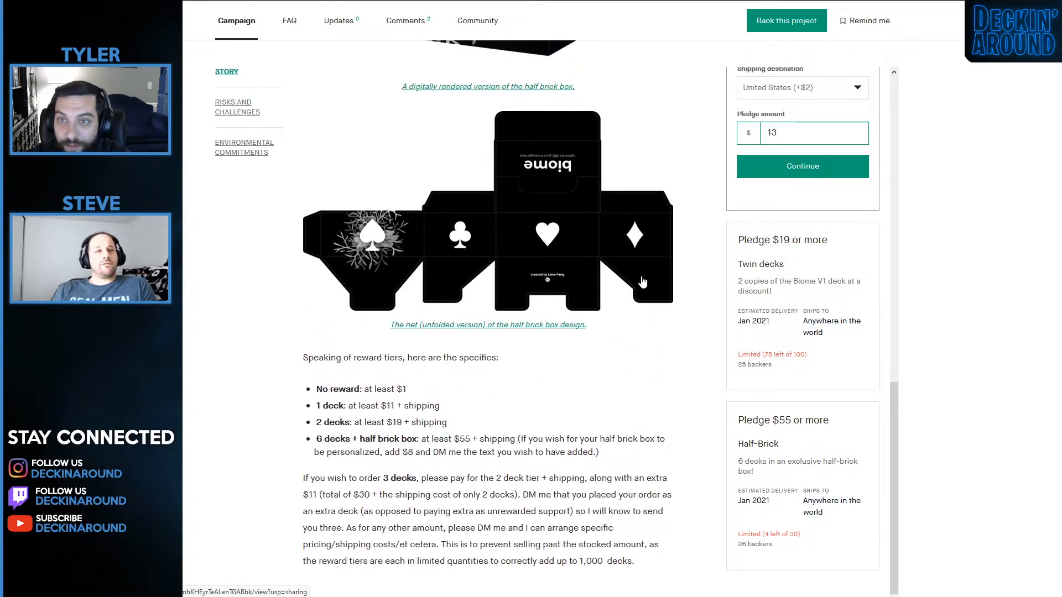
{"action": "mouse_move", "coordinate": [405, 212]}
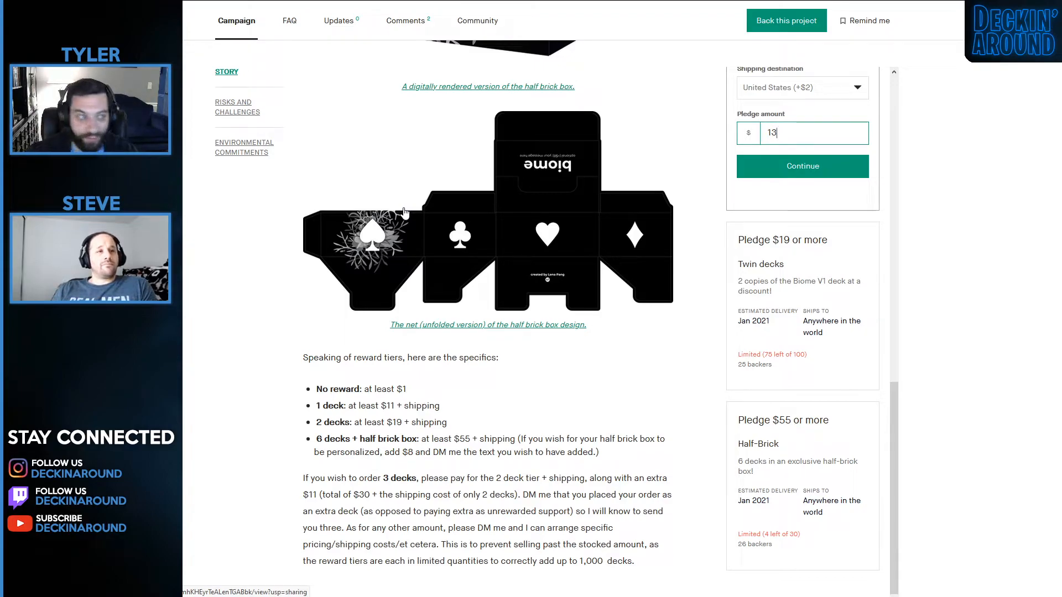
Read the Risks and challenges note on shipping delays, then return toward the tier specifics.
{"action": "scroll", "scroll_direction": "down", "scroll_amount": 3}
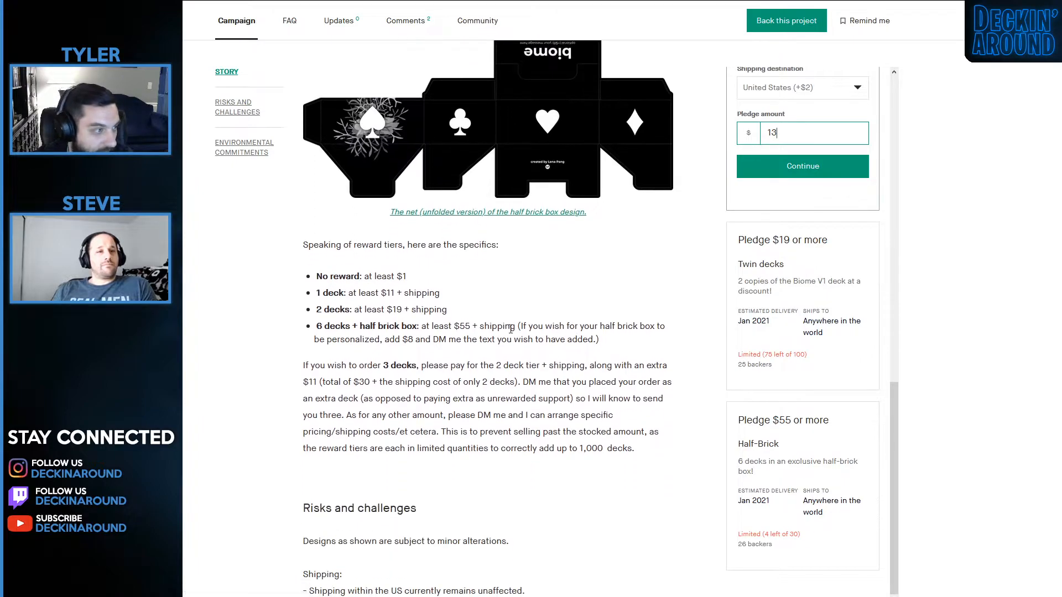
{"action": "scroll", "scroll_direction": "down", "scroll_amount": 3}
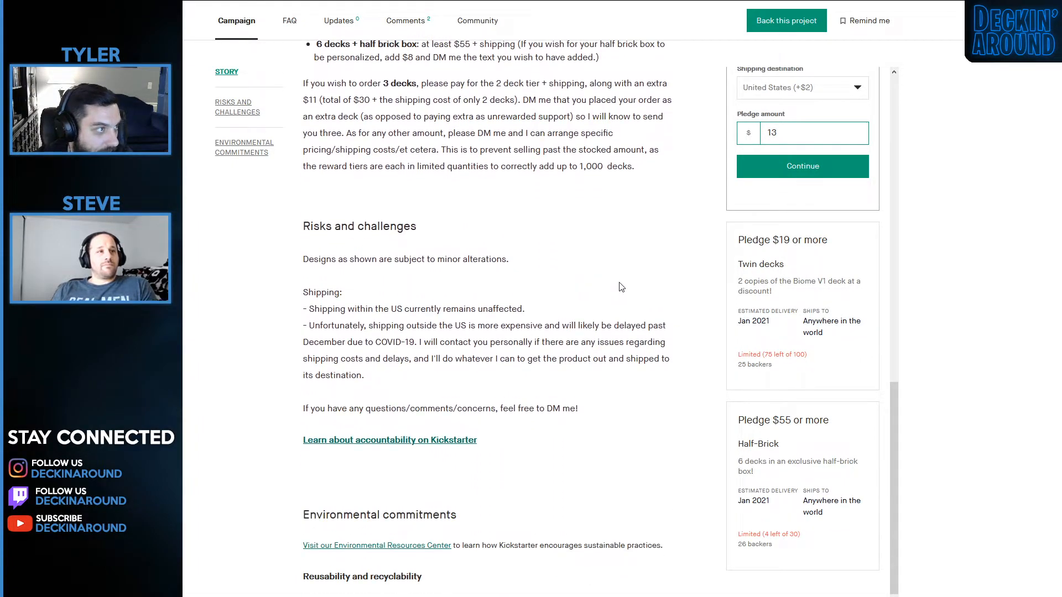
{"action": "scroll", "scroll_direction": "up", "scroll_amount": 3}
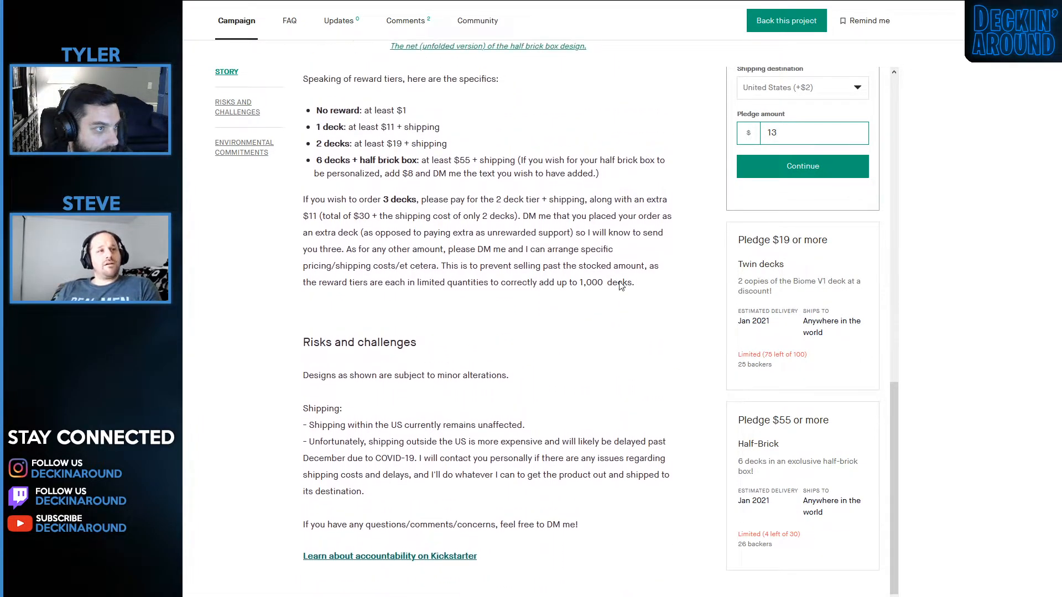
{"action": "scroll", "scroll_direction": "up", "scroll_amount": 3}
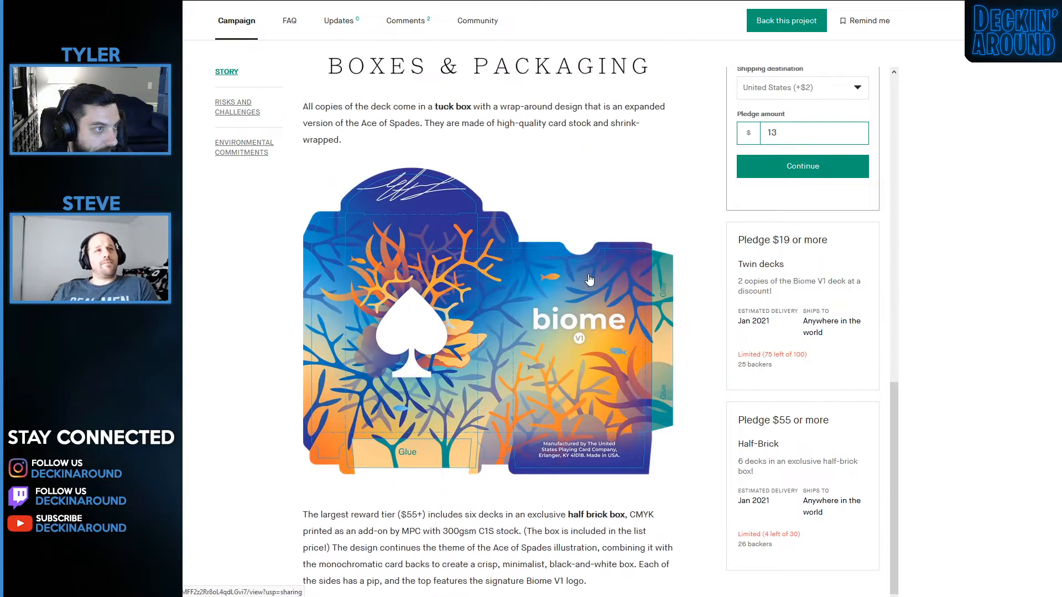
{"action": "scroll", "scroll_direction": "down", "scroll_amount": 3}
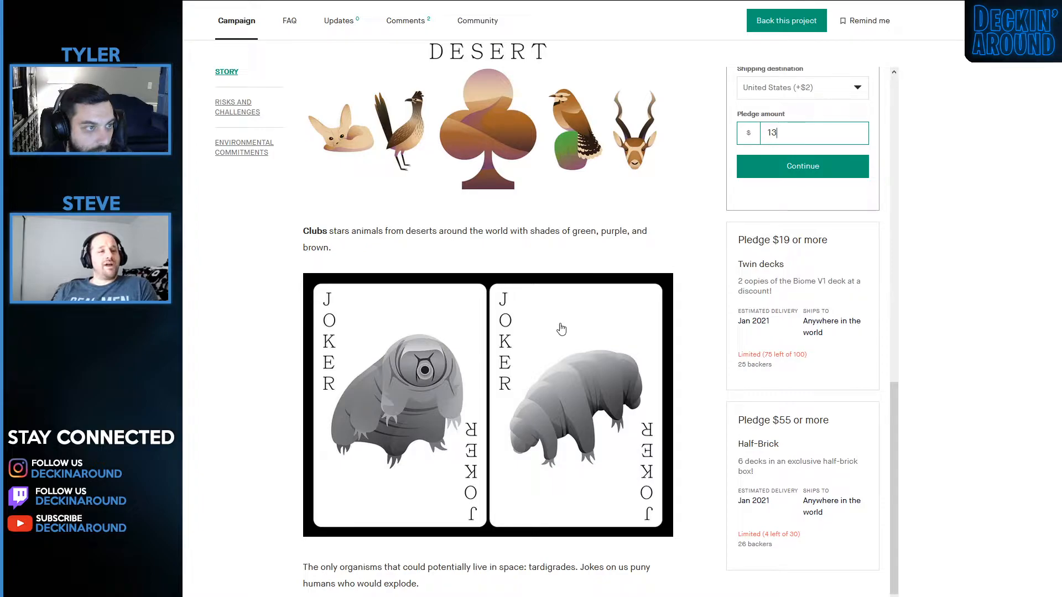
{"action": "scroll", "scroll_direction": "down", "scroll_amount": 3}
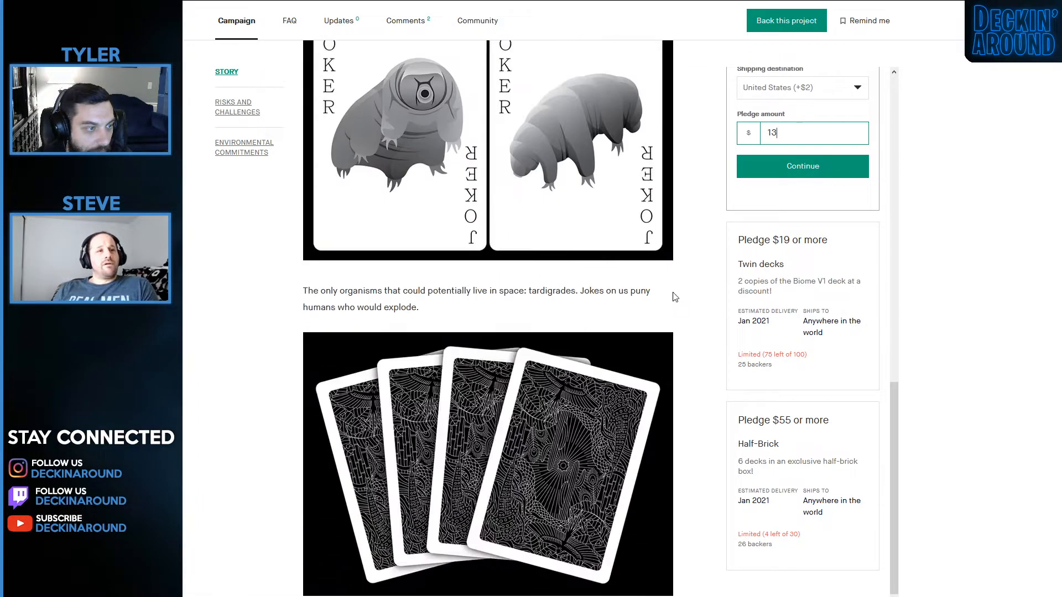
{"action": "scroll", "scroll_direction": "down", "scroll_amount": 3}
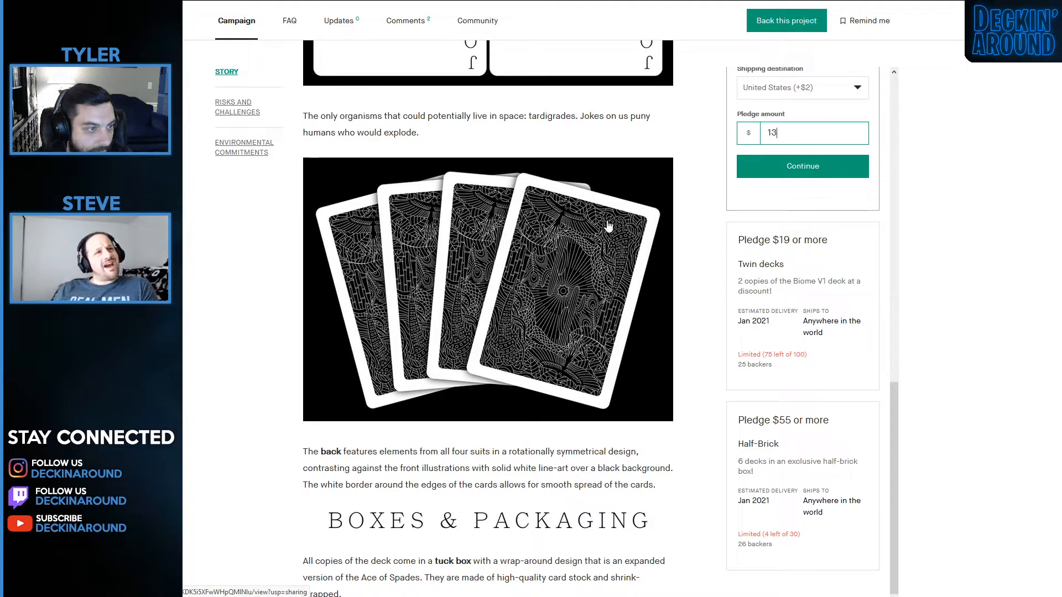
{"action": "mouse_move", "coordinate": [506, 319]}
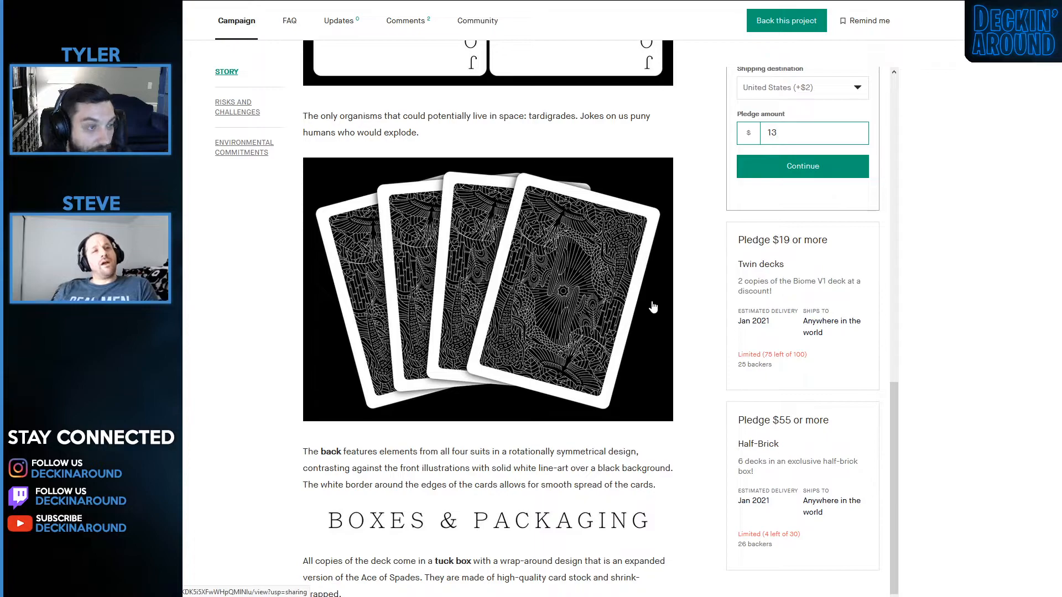
{"action": "mouse_move", "coordinate": [689, 233]}
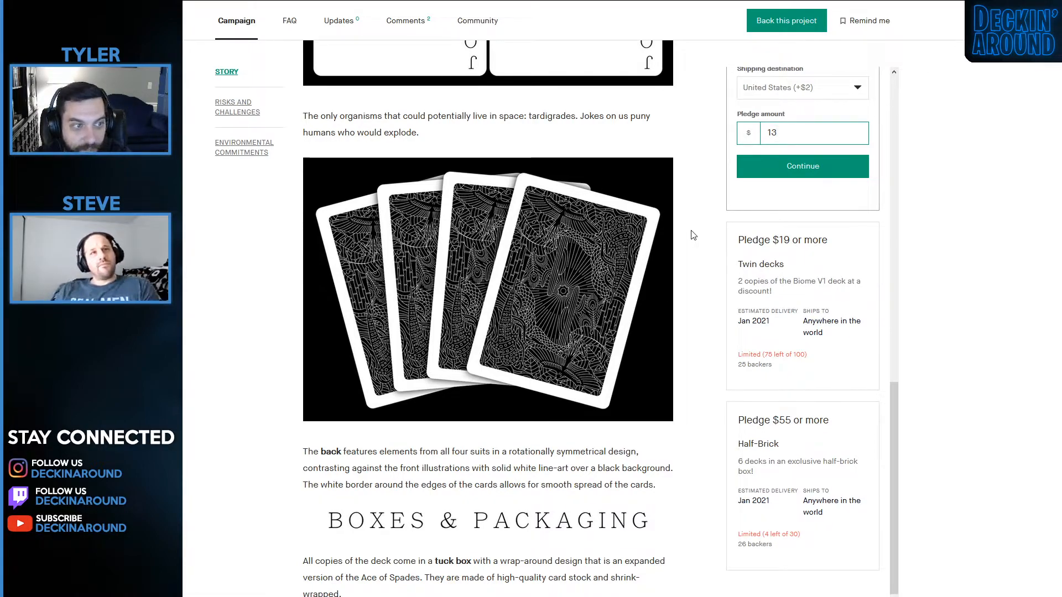
{"action": "mouse_move", "coordinate": [697, 241]}
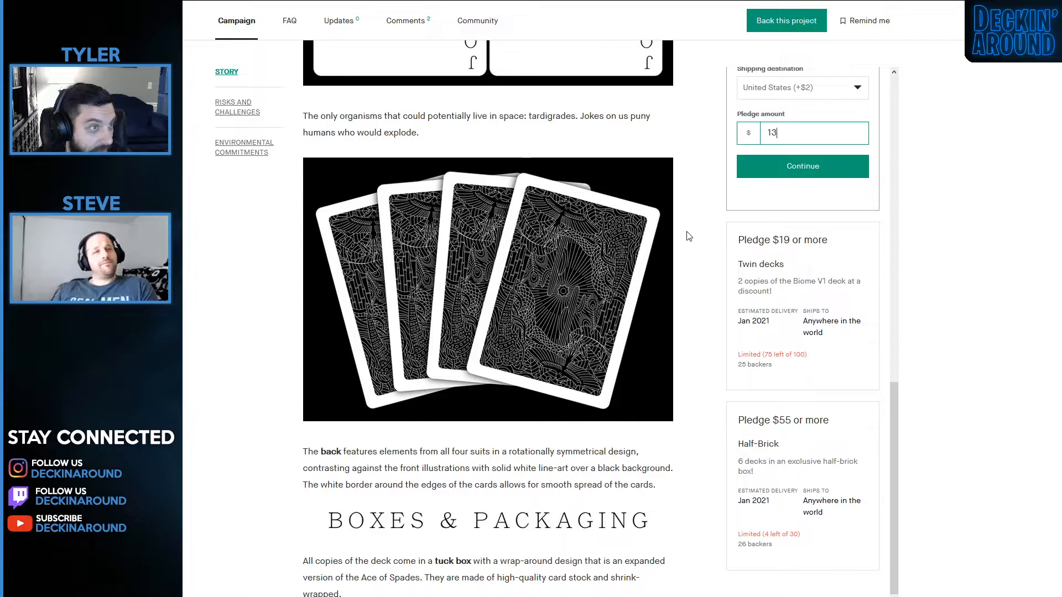
{"action": "scroll", "scroll_direction": "down", "scroll_amount": 3}
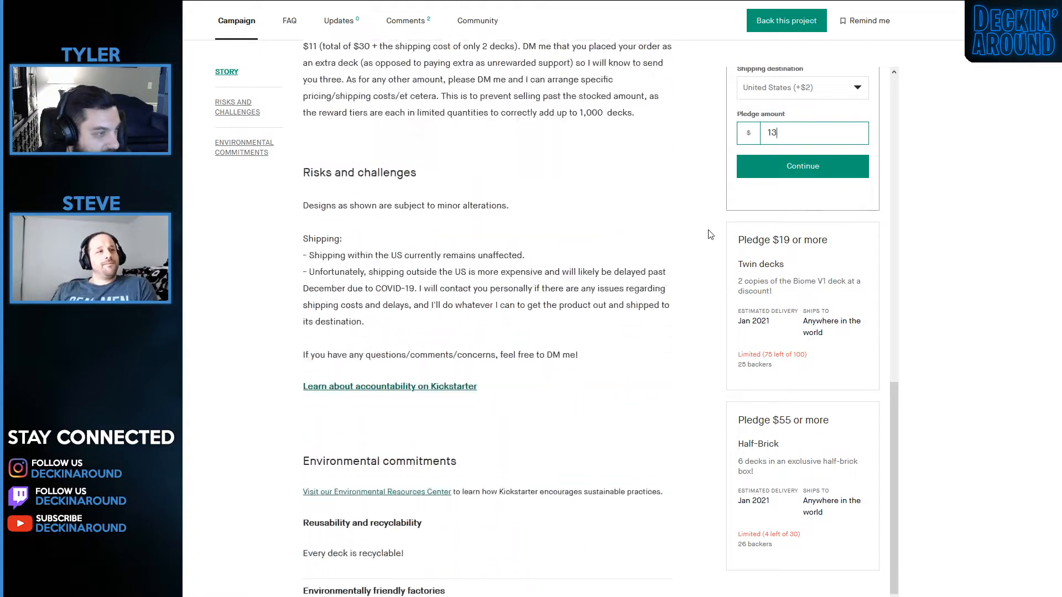
{"action": "scroll", "scroll_direction": "up", "scroll_amount": 3}
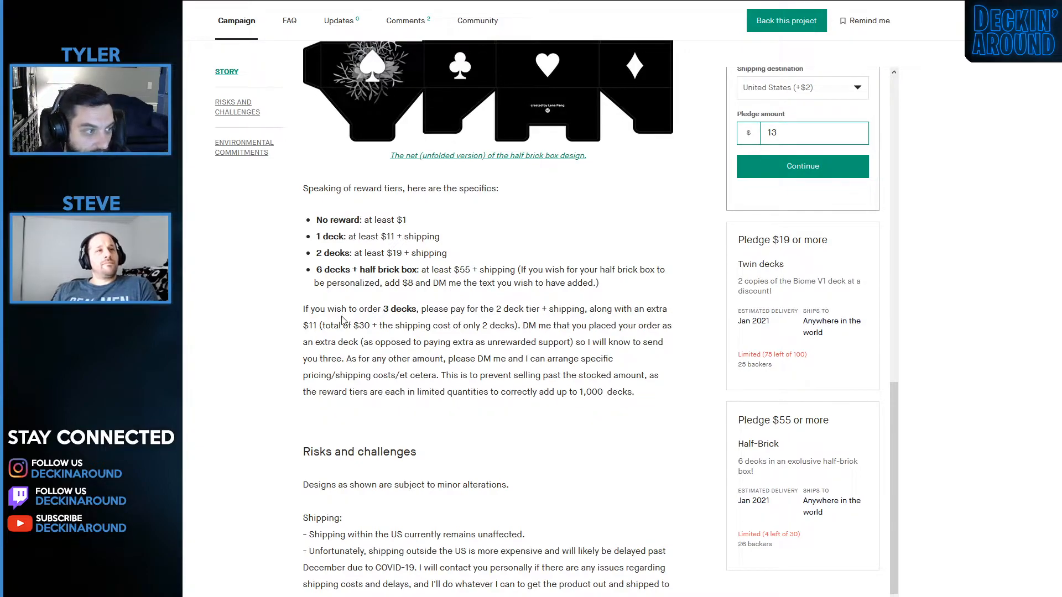
{"action": "mouse_move", "coordinate": [566, 336]}
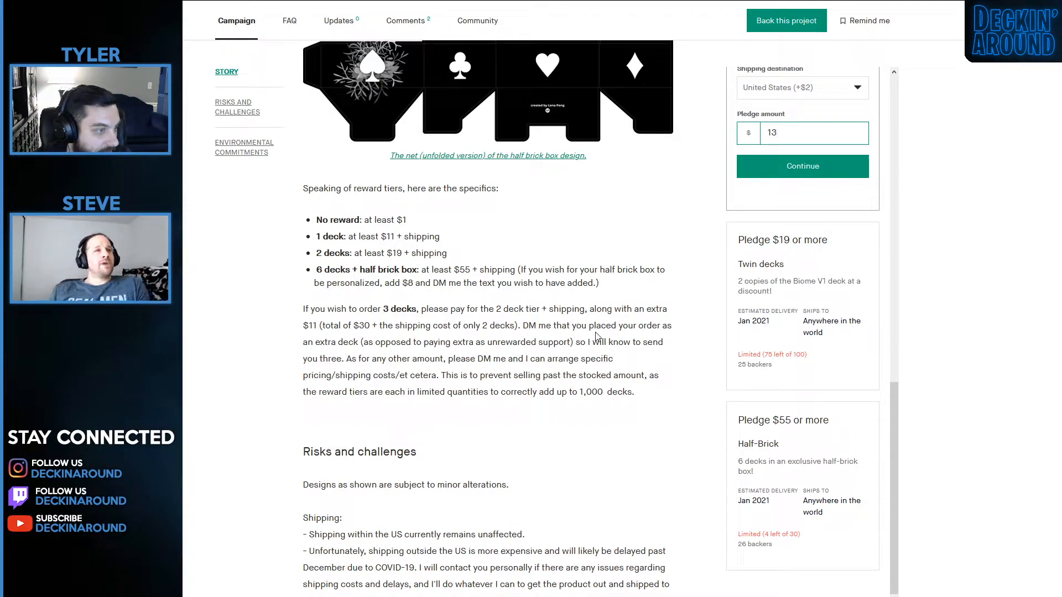
{"action": "scroll", "scroll_direction": "down", "scroll_amount": 3}
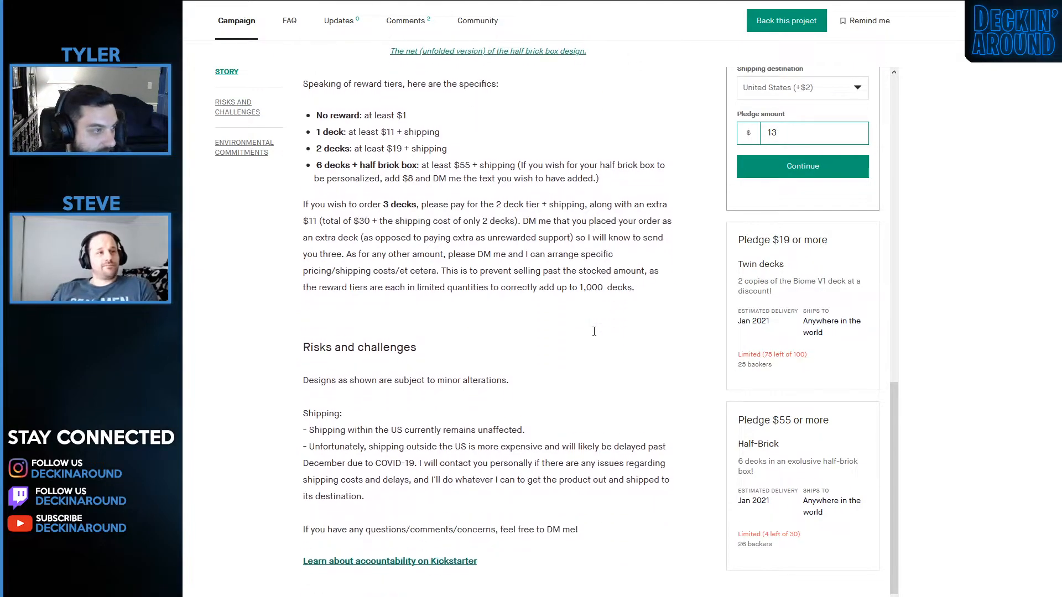
{"action": "scroll", "scroll_direction": "up", "scroll_amount": 3}
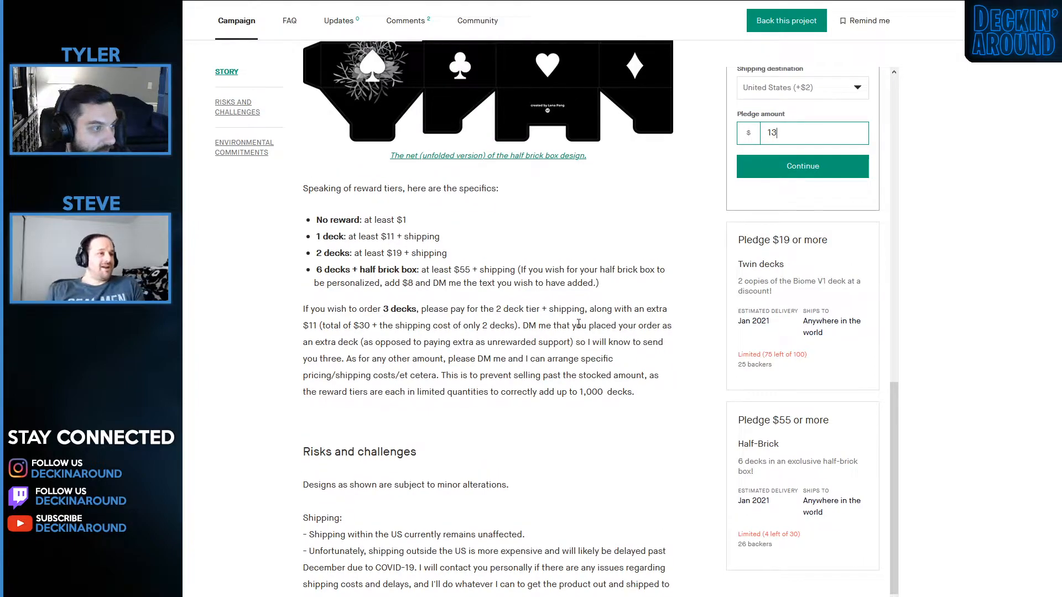
{"action": "scroll", "scroll_direction": "down", "scroll_amount": 3}
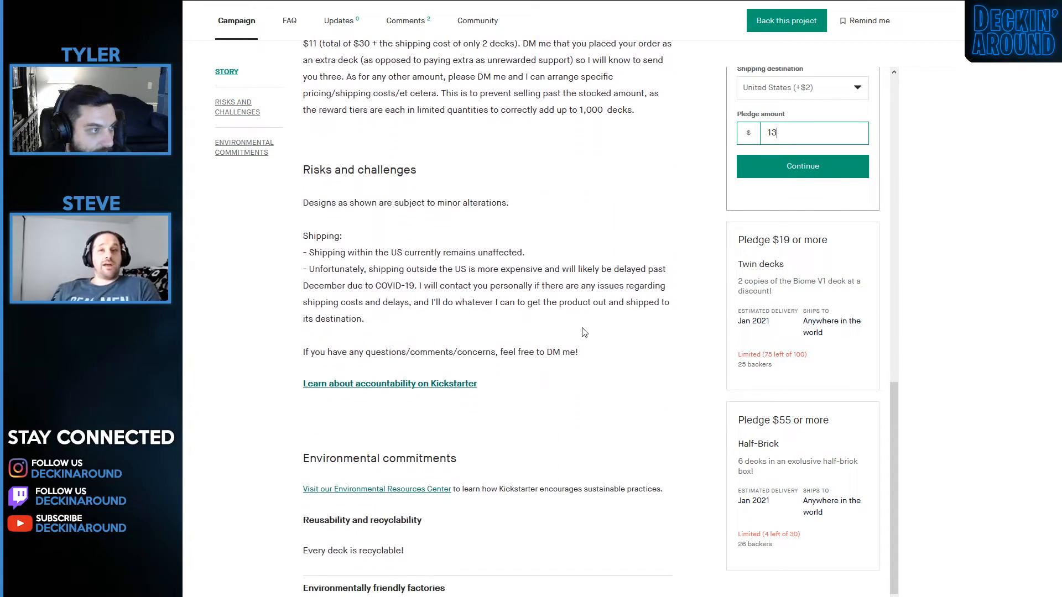
{"action": "scroll", "scroll_direction": "up", "scroll_amount": 3}
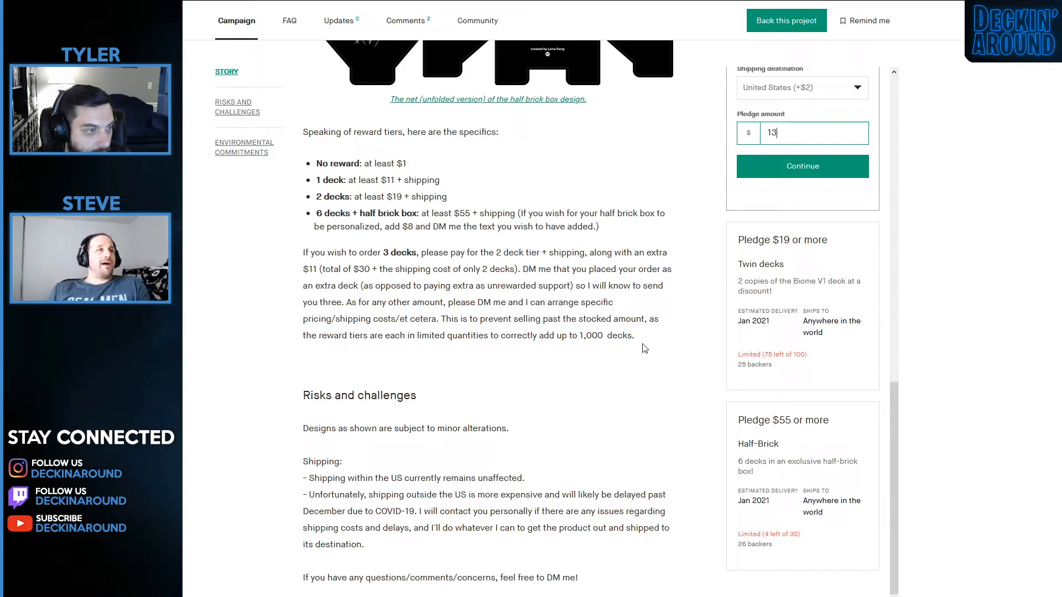
{"action": "mouse_move", "coordinate": [637, 340]}
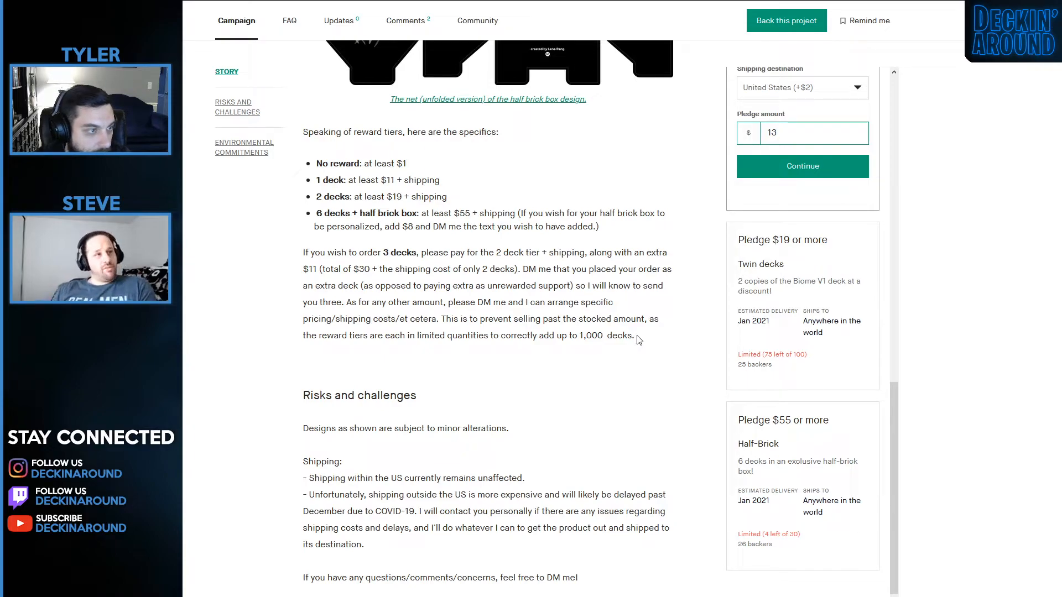
{"action": "scroll", "scroll_direction": "down", "scroll_amount": 3}
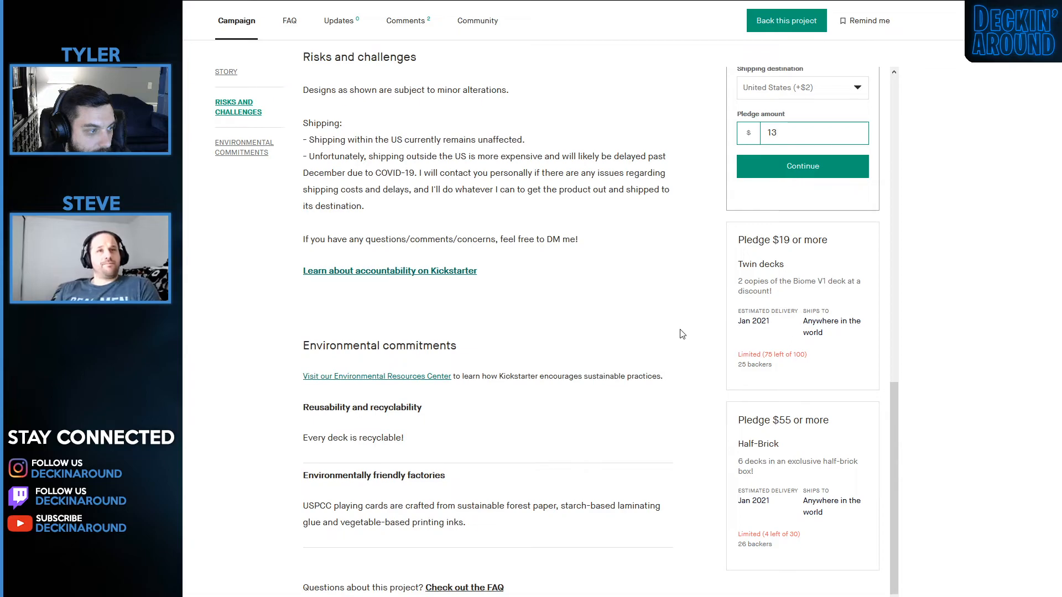
{"action": "scroll", "scroll_direction": "down", "scroll_amount": 3}
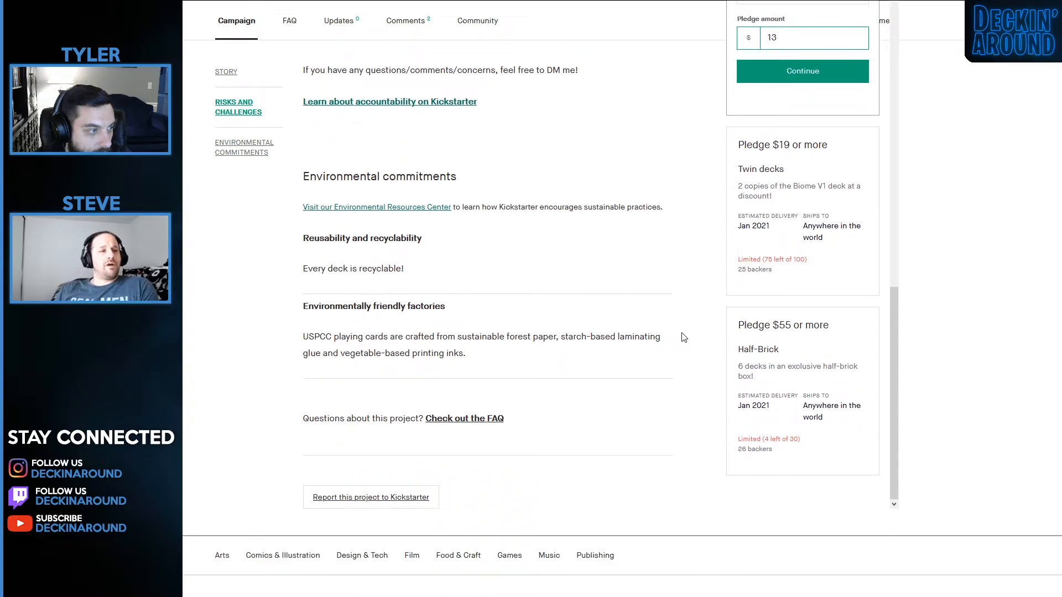
{"action": "scroll", "scroll_direction": "up", "scroll_amount": 3}
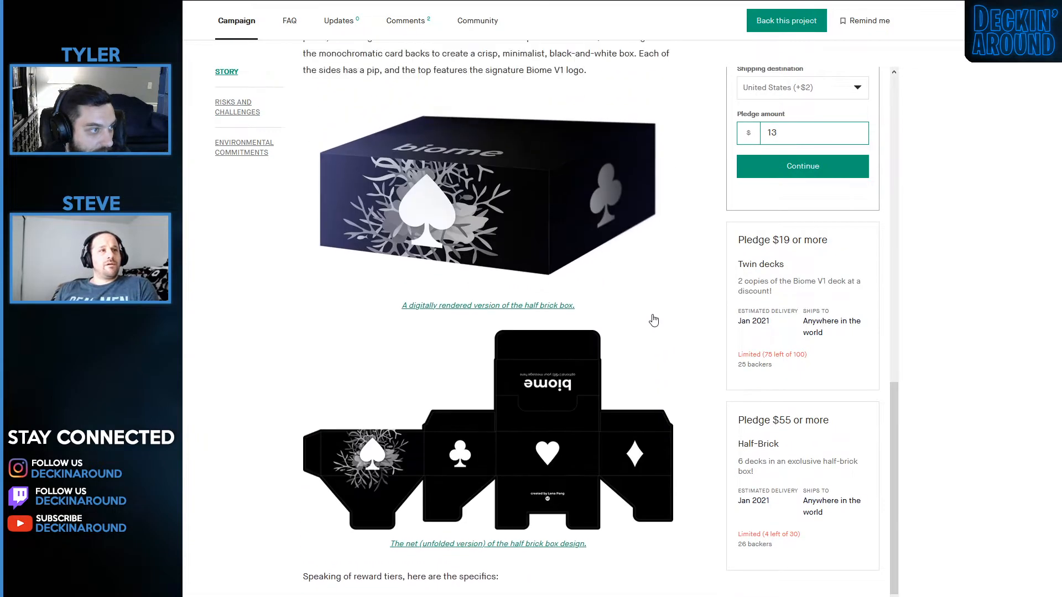
{"action": "scroll", "scroll_direction": "down", "scroll_amount": 3}
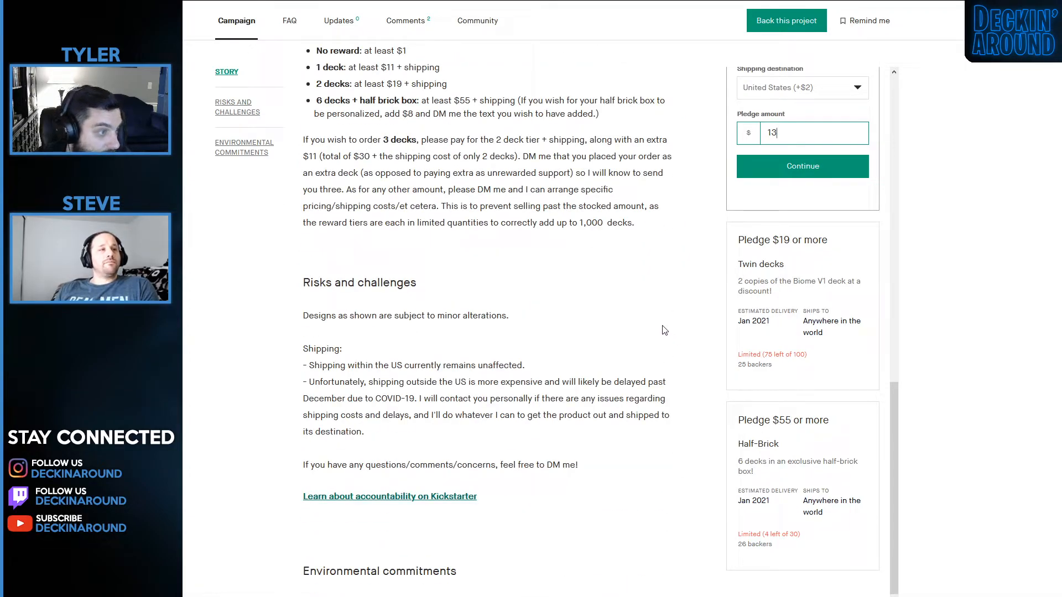
{"action": "mouse_move", "coordinate": [637, 309]}
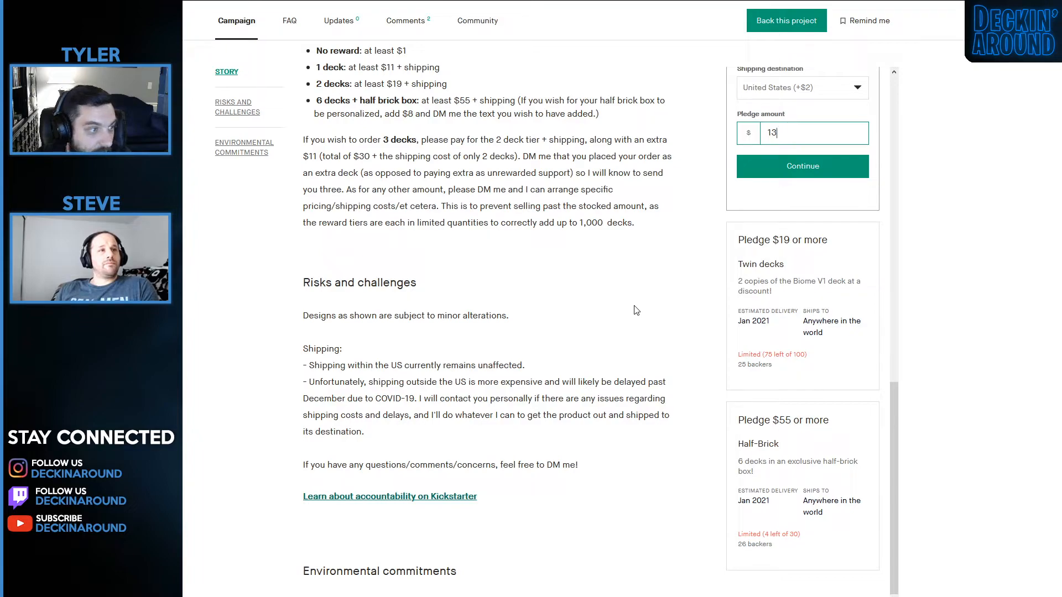
{"action": "mouse_move", "coordinate": [560, 237]}
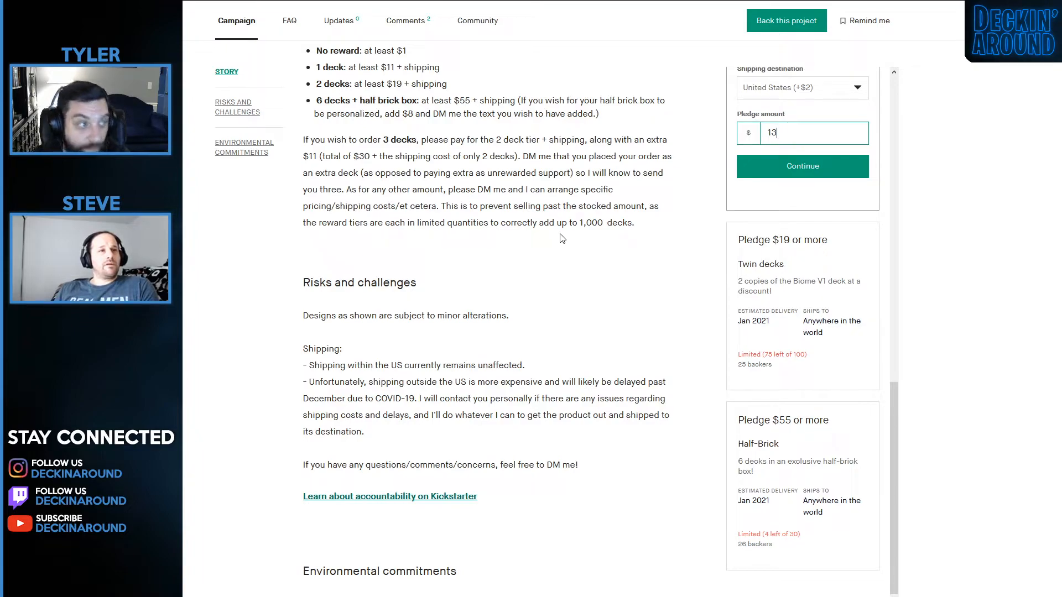
{"action": "mouse_move", "coordinate": [607, 280]}
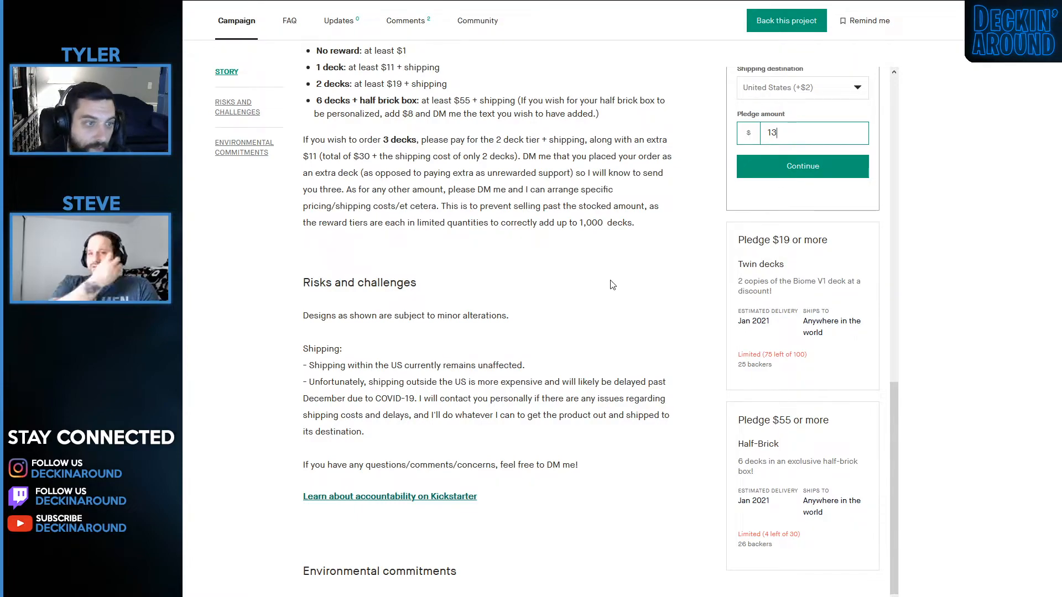
{"action": "left_click", "coordinate": [802, 87]}
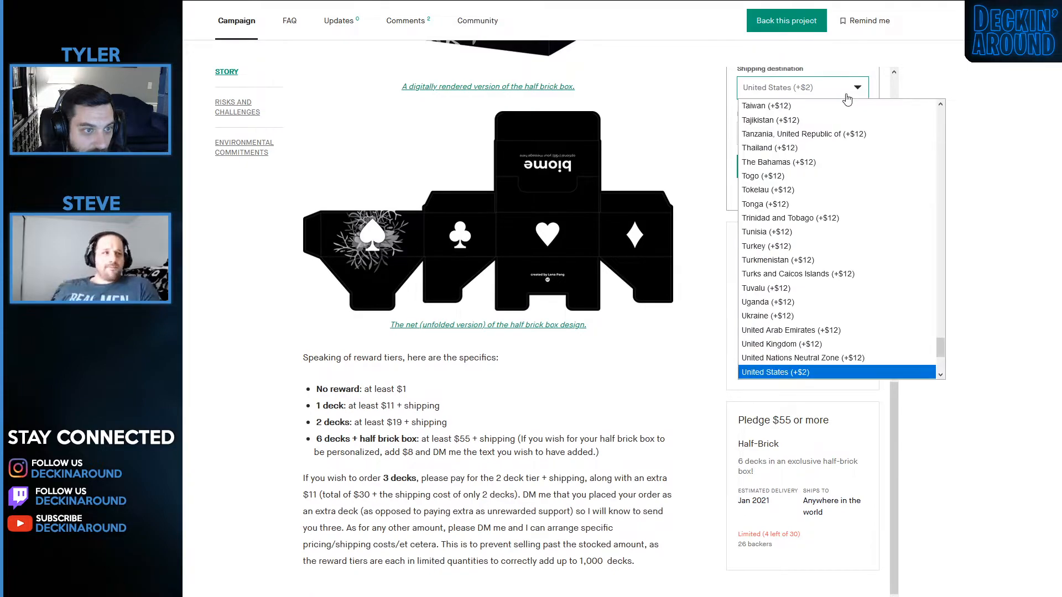
{"action": "scroll", "scroll_direction": "down", "scroll_amount": 3}
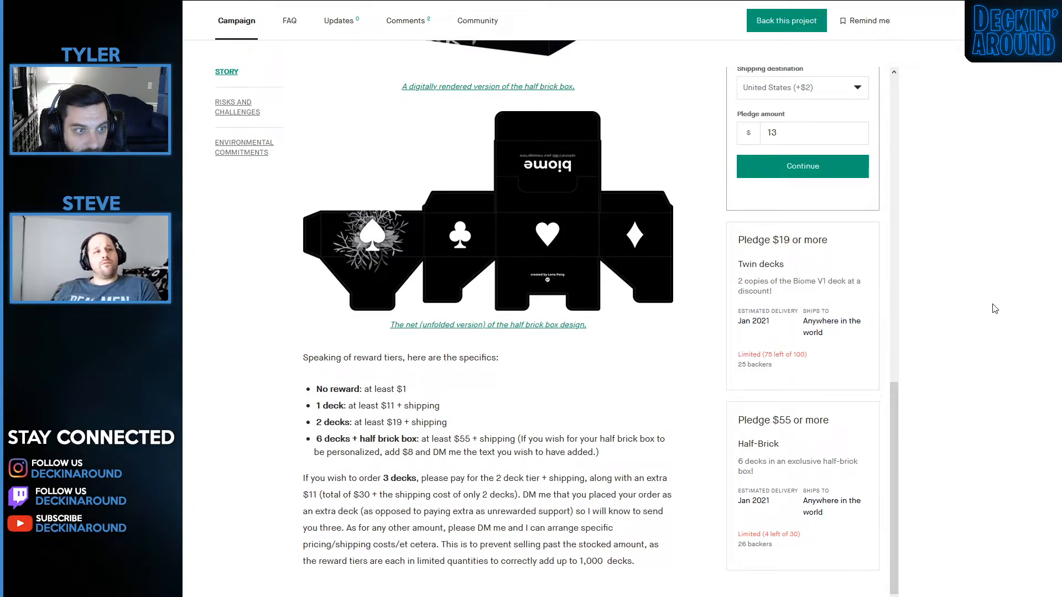
{"action": "scroll", "scroll_direction": "down", "scroll_amount": 3}
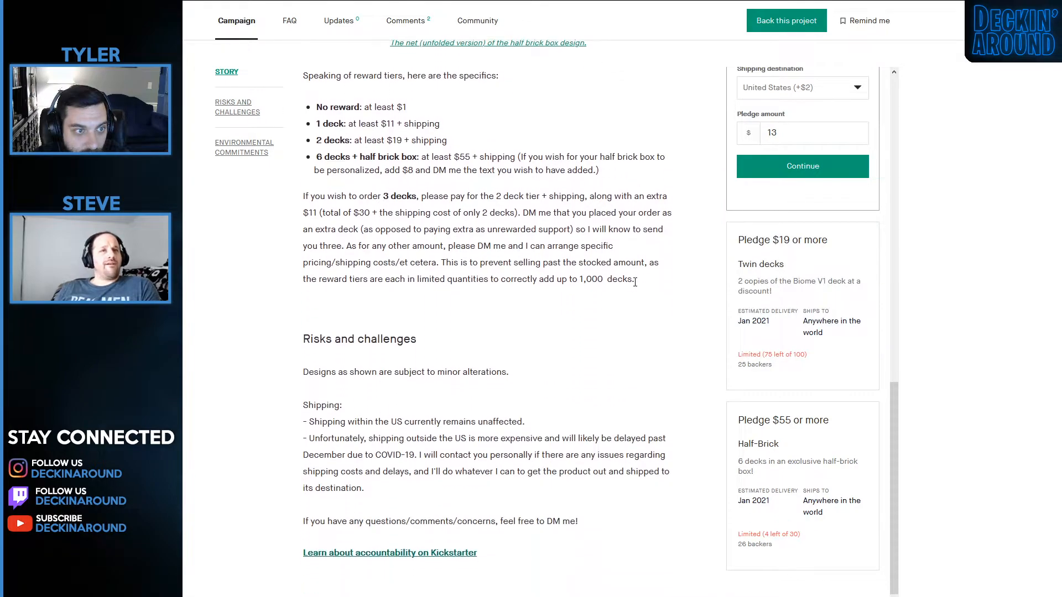
{"action": "scroll", "scroll_direction": "down", "scroll_amount": 3}
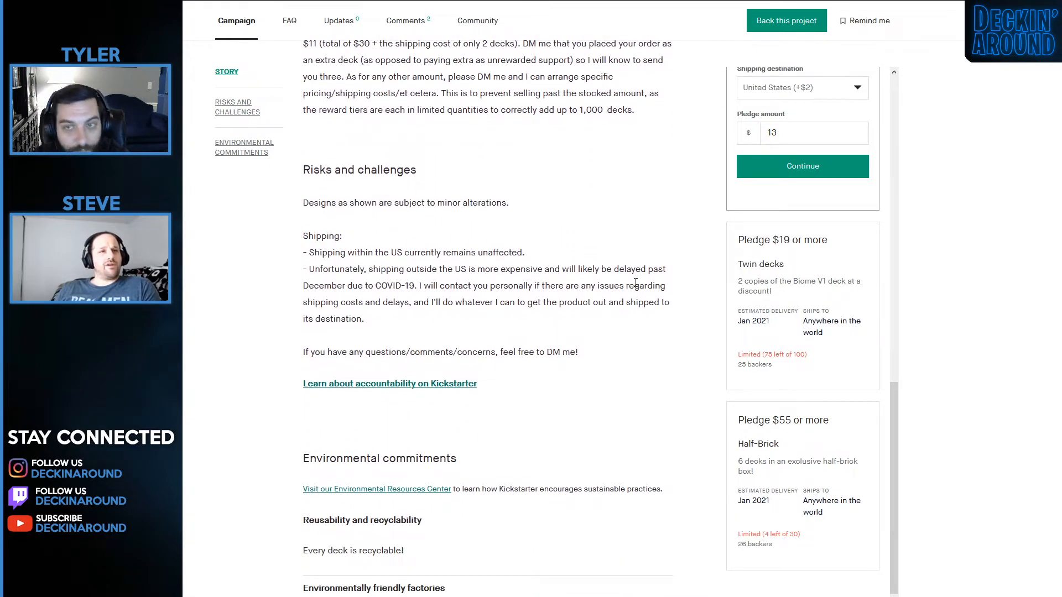
{"action": "mouse_move", "coordinate": [689, 319]}
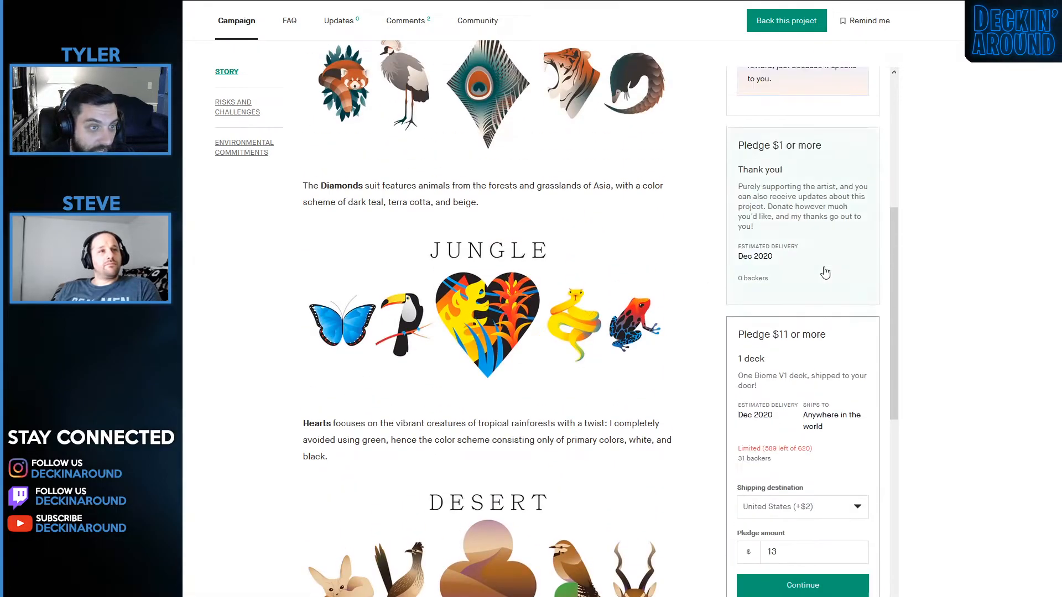
Return to the top of the Biome V1 page showing $3,266 pledged of $5,100 with 24 days left.
{"action": "scroll", "scroll_direction": "up", "scroll_amount": 3}
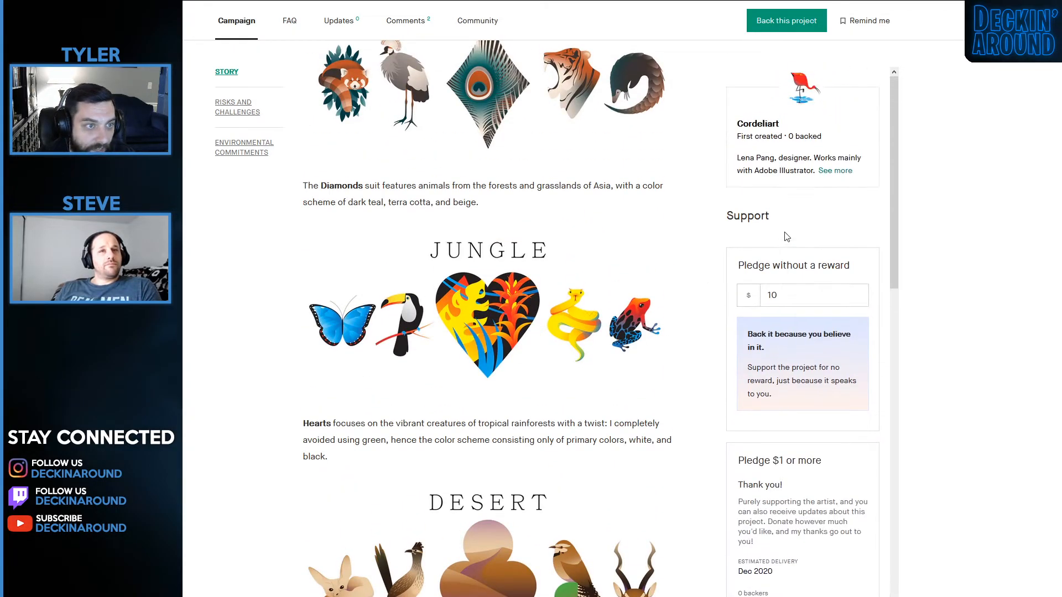
{"action": "scroll", "scroll_direction": "up", "scroll_amount": 3}
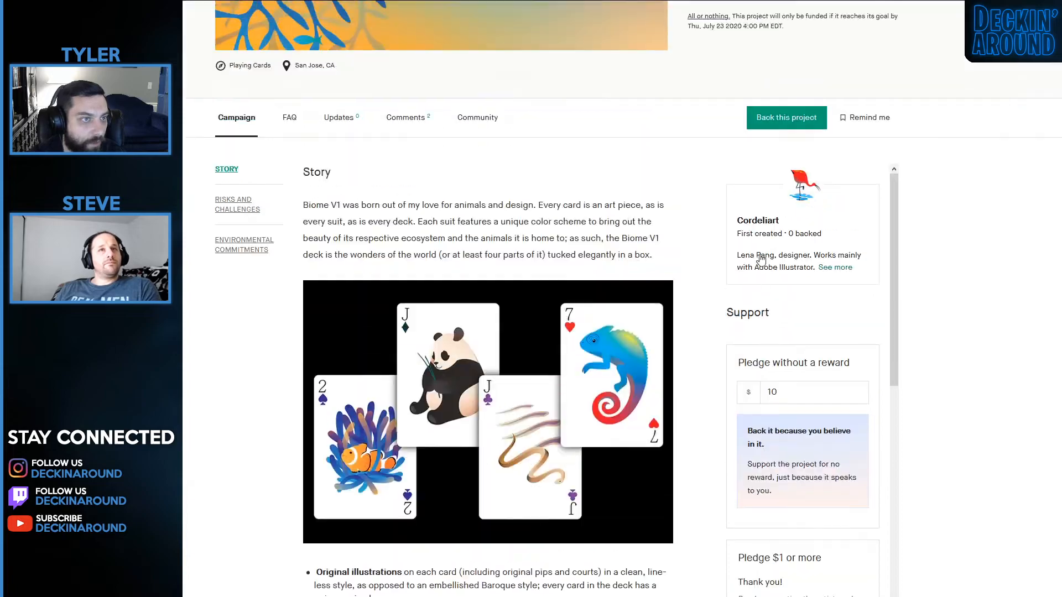
{"action": "scroll", "scroll_direction": "up", "scroll_amount": 3}
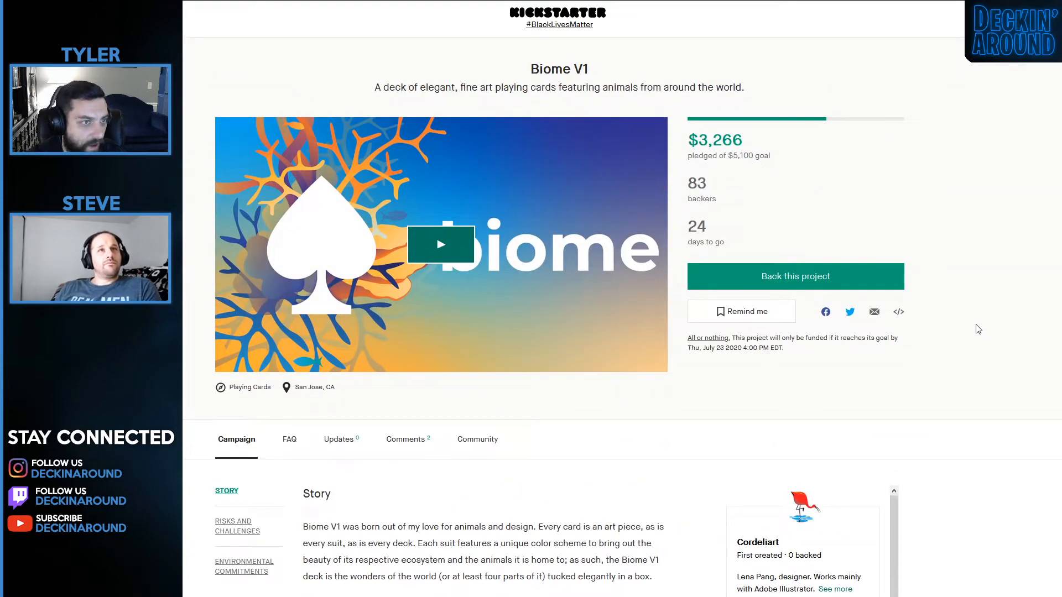
{"action": "mouse_move", "coordinate": [994, 333]}
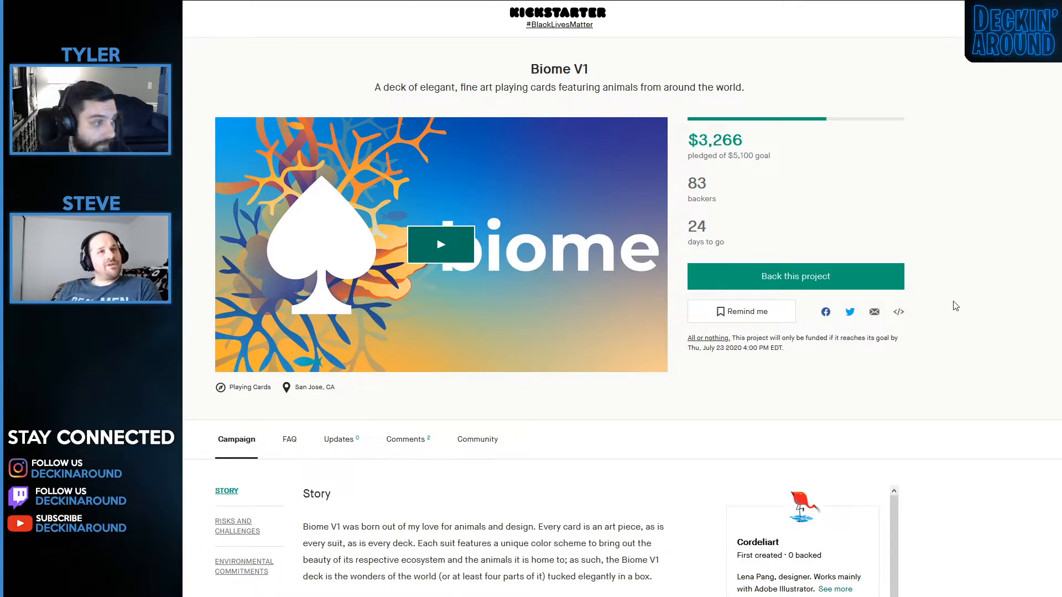
{"action": "mouse_move", "coordinate": [981, 307]}
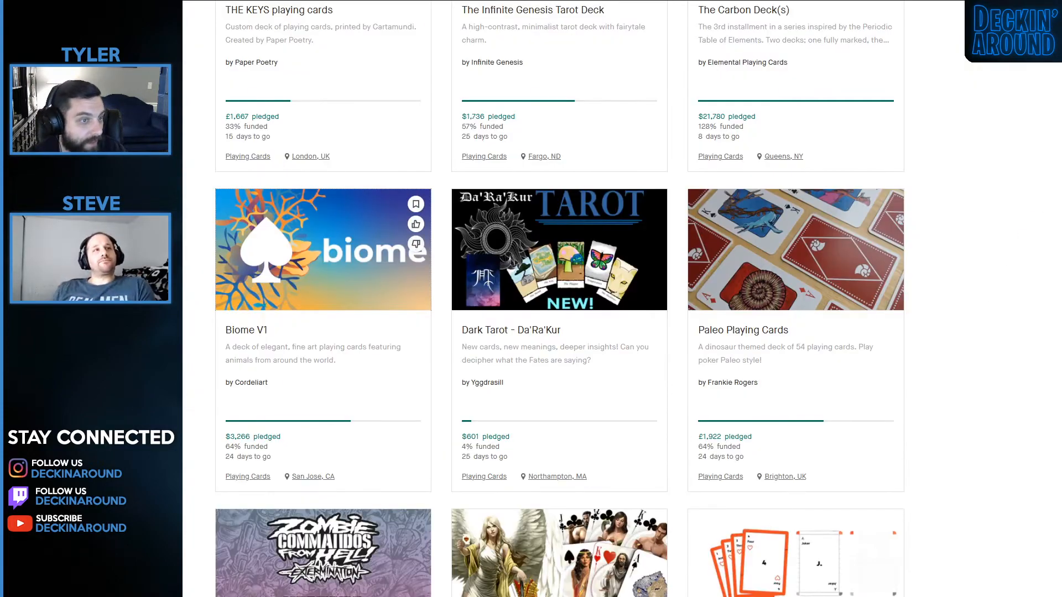
Open Paleo Playing Cards from the results grid, showing $2,371 of $3,701 from 85 backers.
{"action": "scroll", "scroll_direction": "down", "scroll_amount": 3}
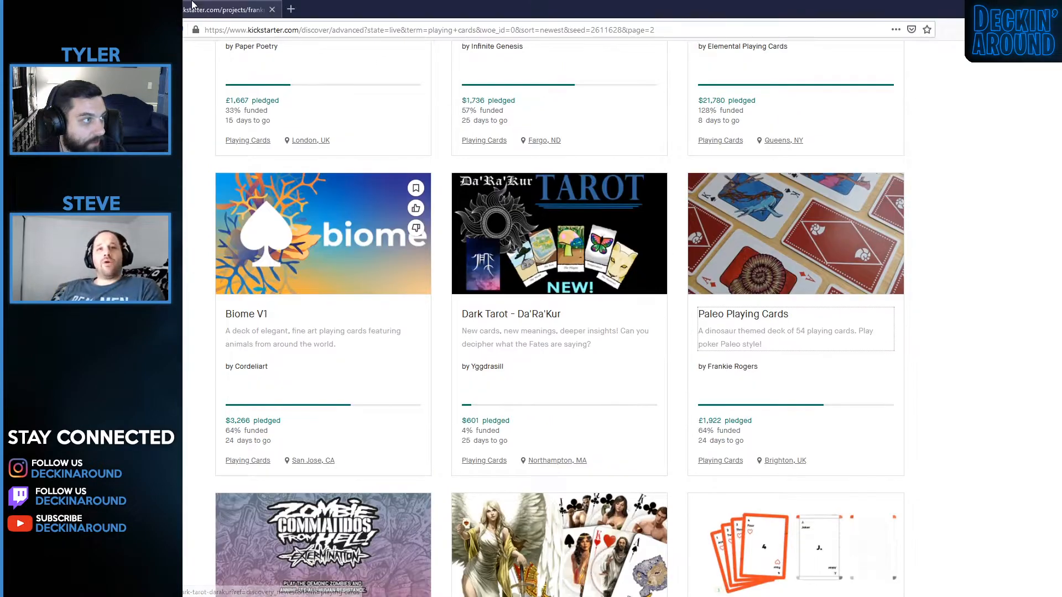
{"action": "left_click", "coordinate": [794, 233]}
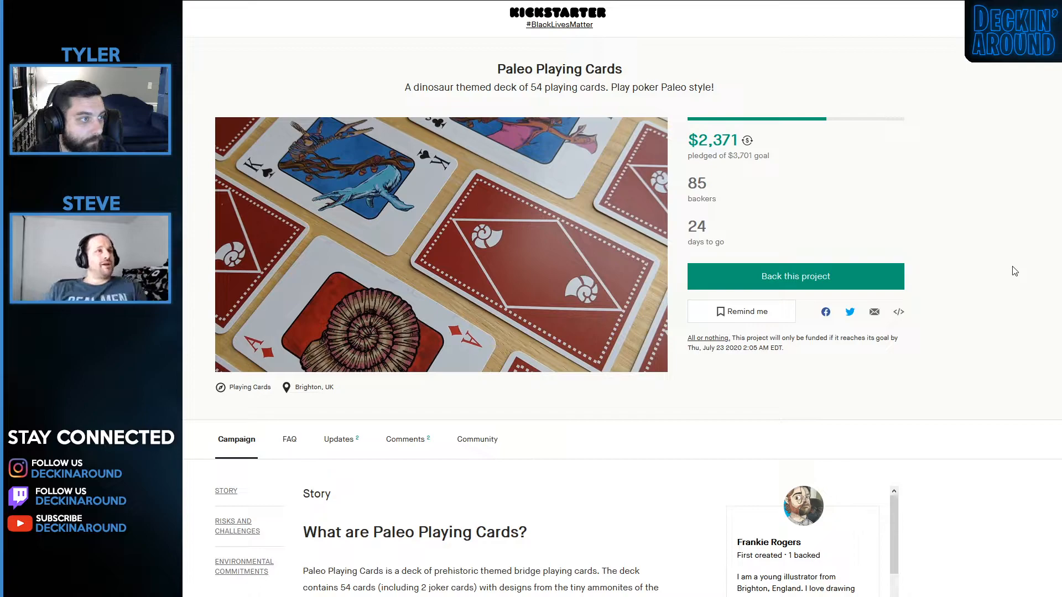
{"action": "scroll", "scroll_direction": "down", "scroll_amount": 3}
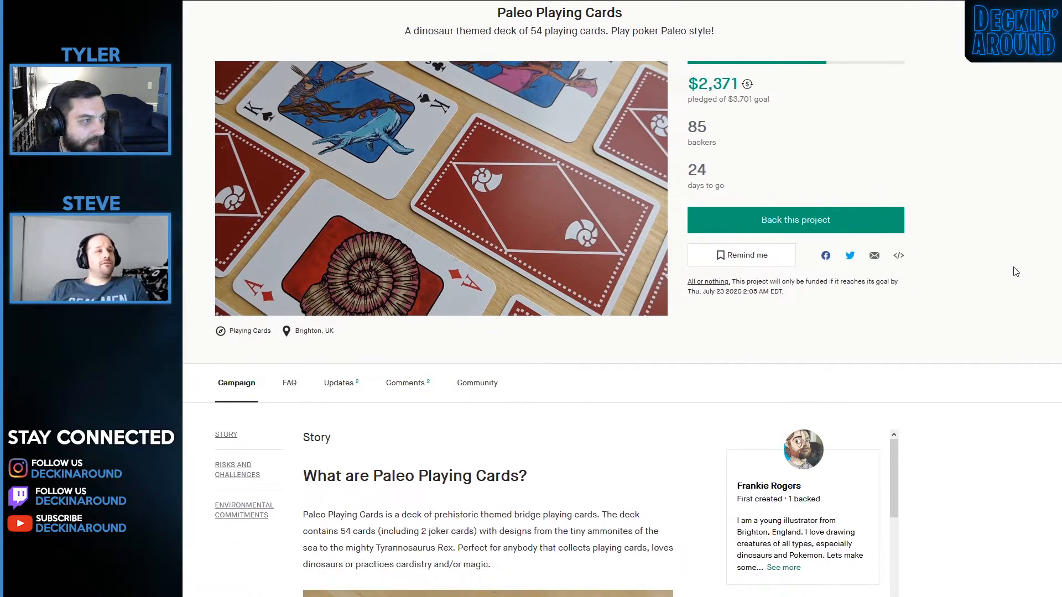
{"action": "scroll", "scroll_direction": "up", "scroll_amount": 3}
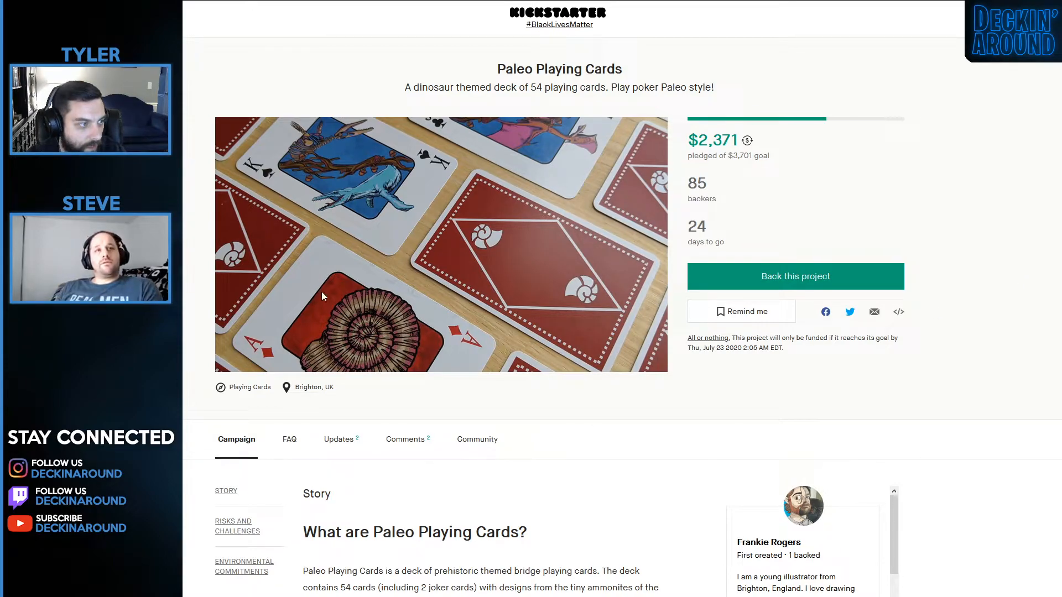
{"action": "mouse_move", "coordinate": [534, 476]}
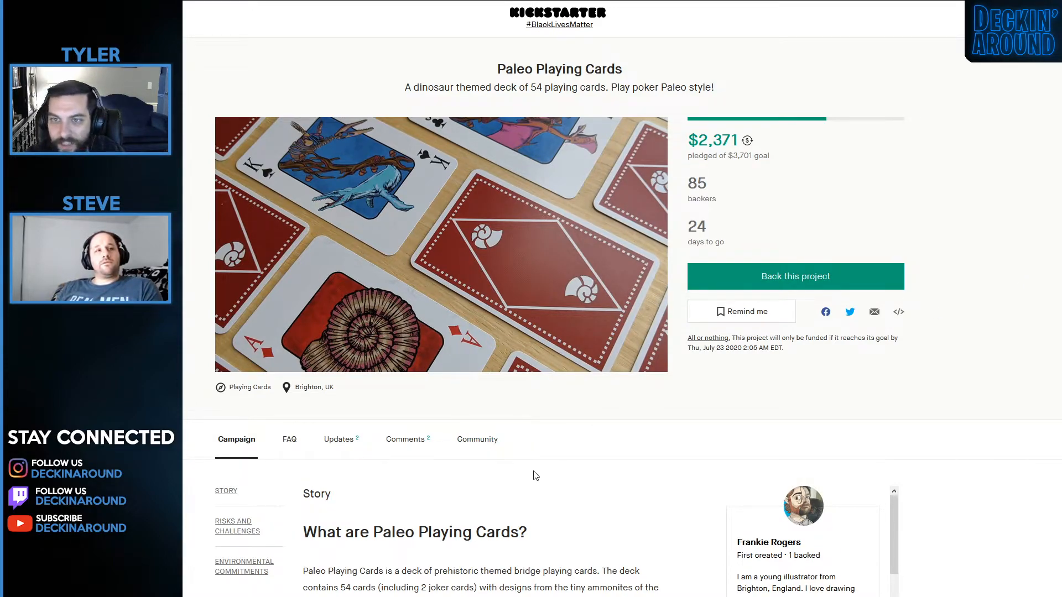
{"action": "mouse_move", "coordinate": [765, 388]}
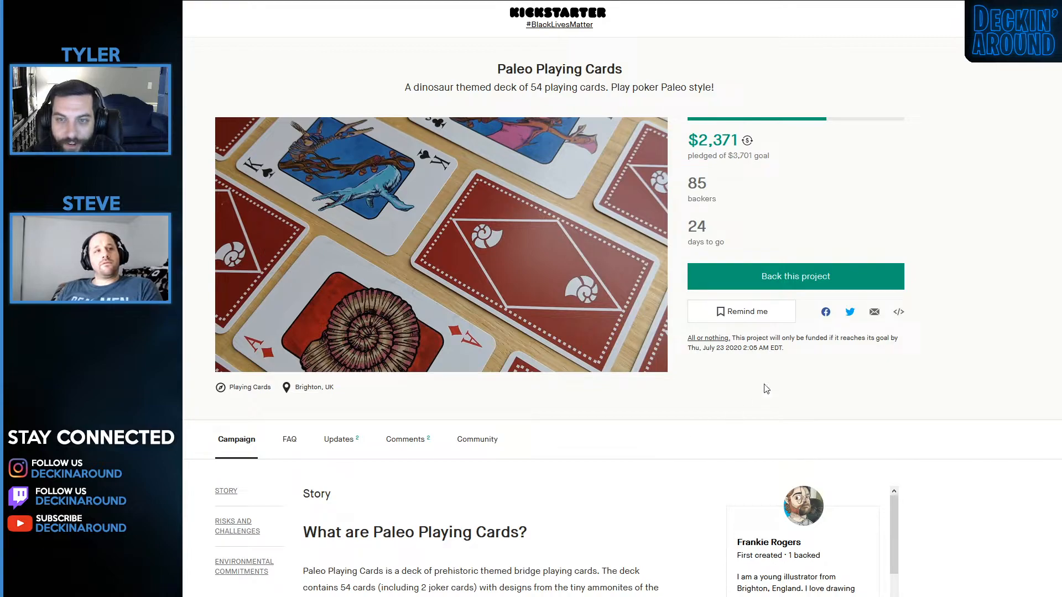
Read down through the Paleo Playing Cards story section.
{"action": "scroll", "scroll_direction": "down", "scroll_amount": 3}
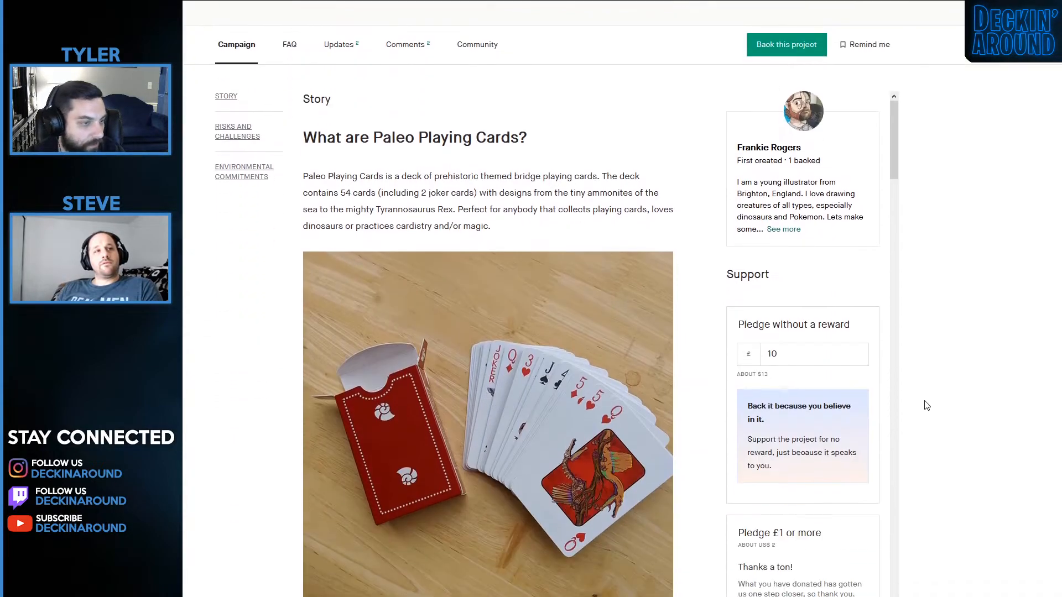
{"action": "mouse_move", "coordinate": [982, 418]}
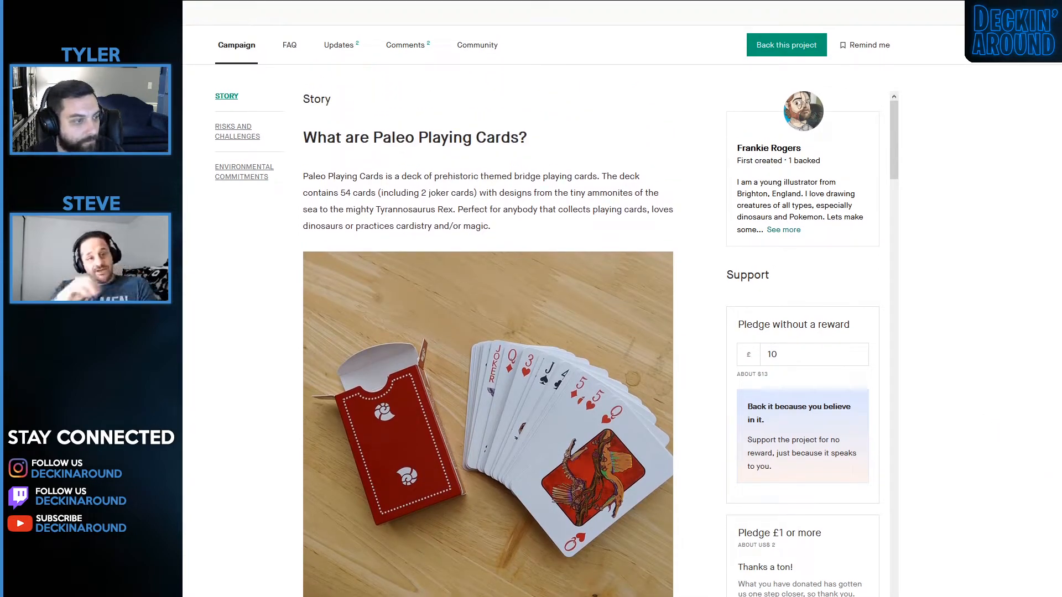
{"action": "mouse_move", "coordinate": [962, 346]}
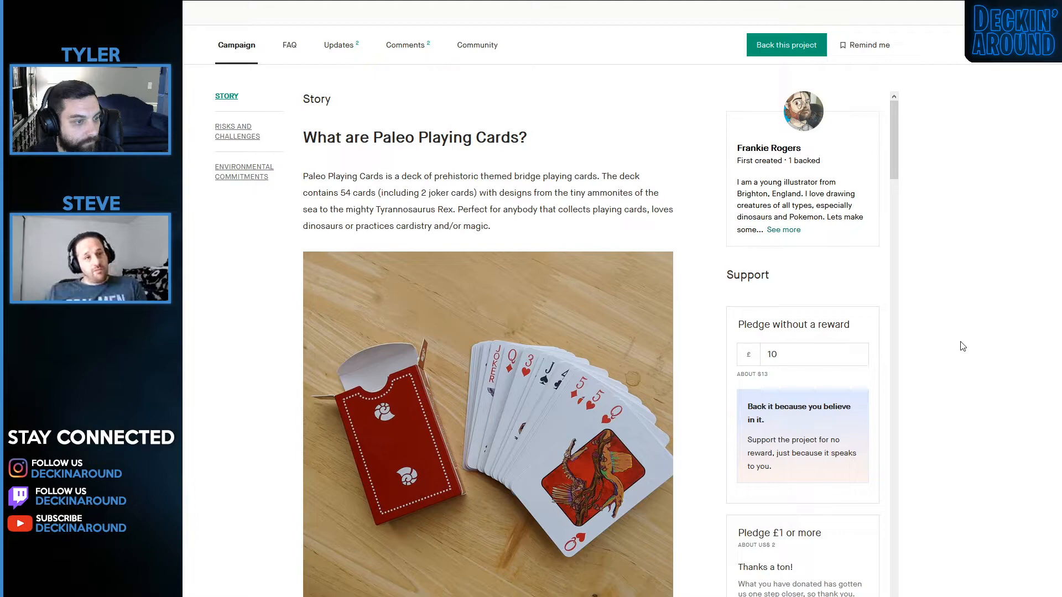
{"action": "scroll", "scroll_direction": "down", "scroll_amount": 3}
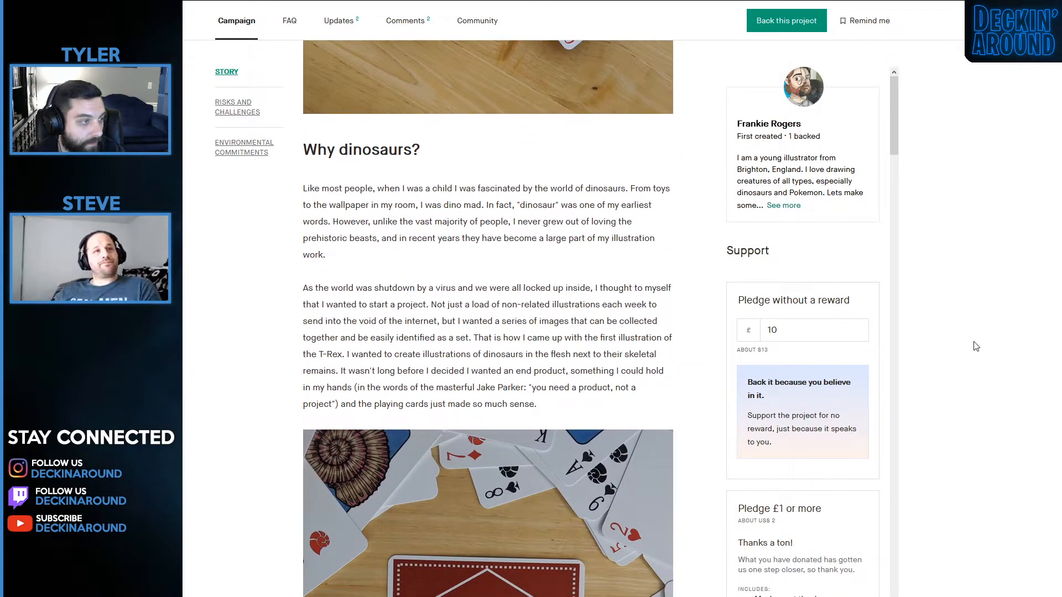
{"action": "scroll", "scroll_direction": "down", "scroll_amount": 3}
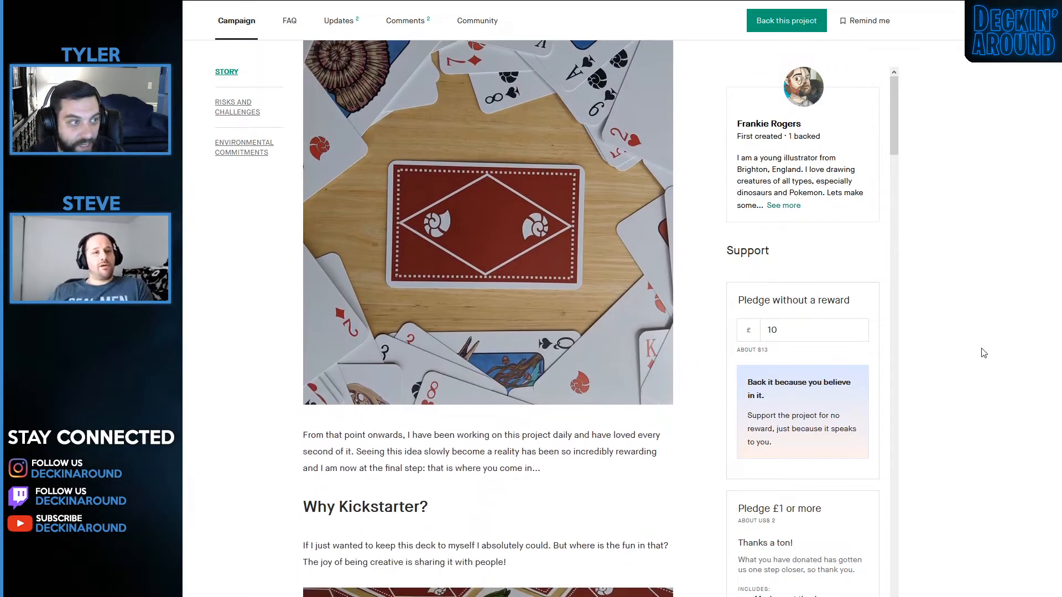
{"action": "scroll", "scroll_direction": "down", "scroll_amount": 3}
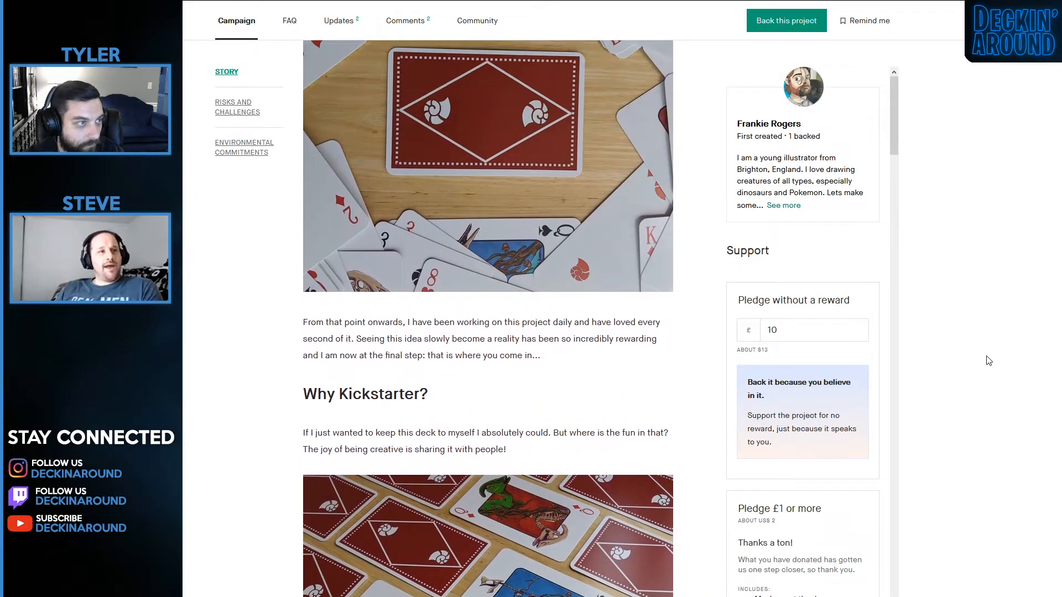
{"action": "scroll", "scroll_direction": "down", "scroll_amount": 3}
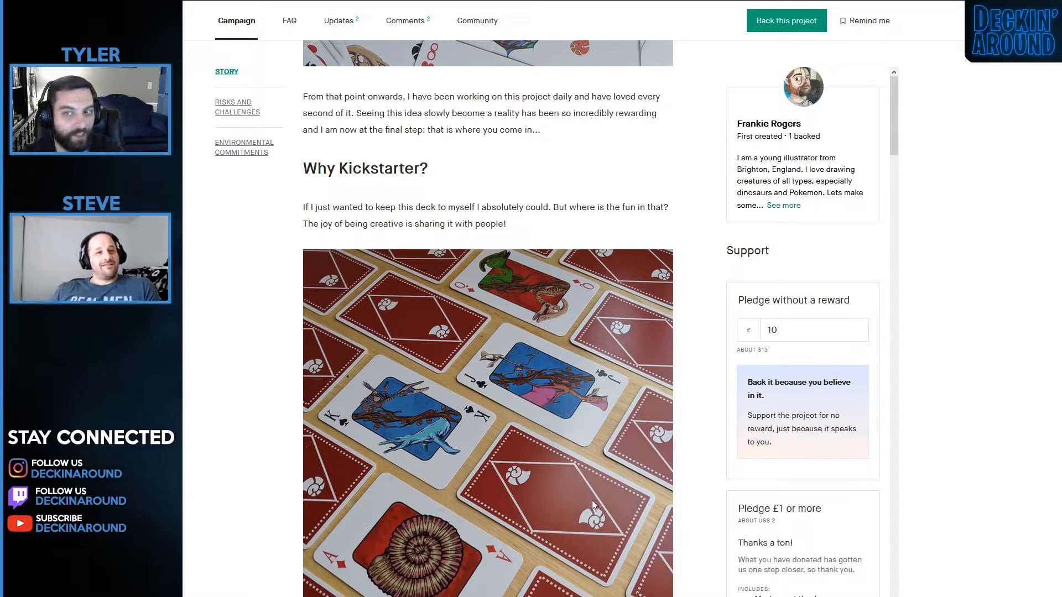
{"action": "mouse_move", "coordinate": [648, 353]}
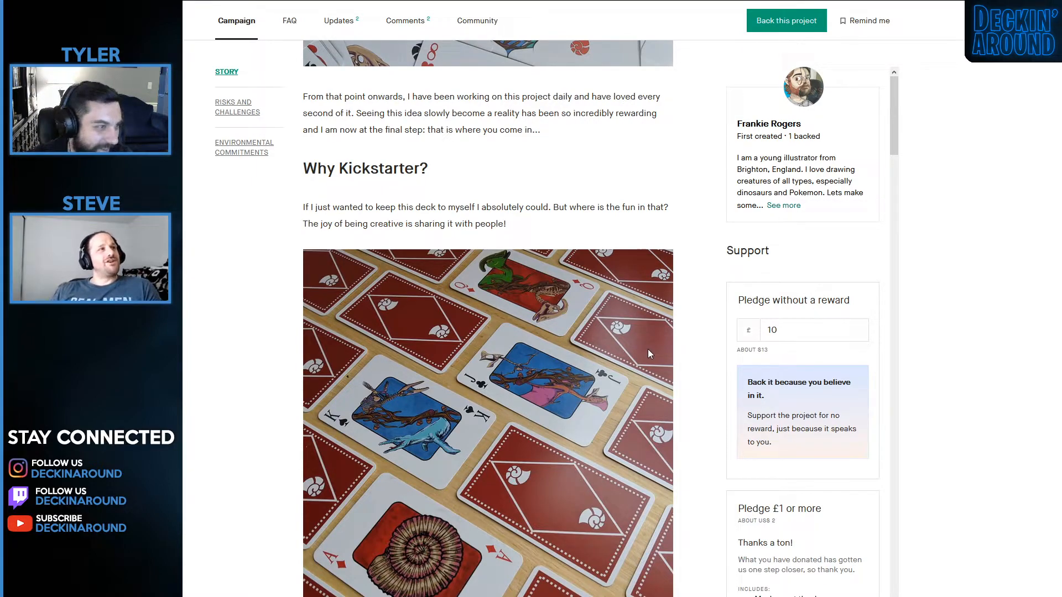
{"action": "mouse_move", "coordinate": [501, 478]}
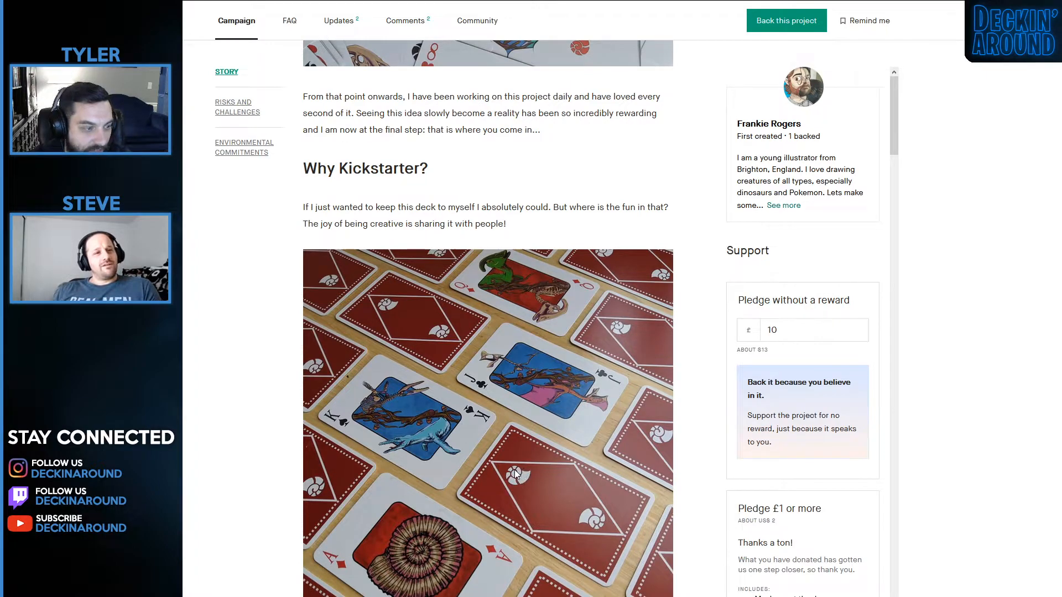
Continue to the backers section and art prints and select the £10 'The deck' reward tier.
{"action": "scroll", "scroll_direction": "down", "scroll_amount": 3}
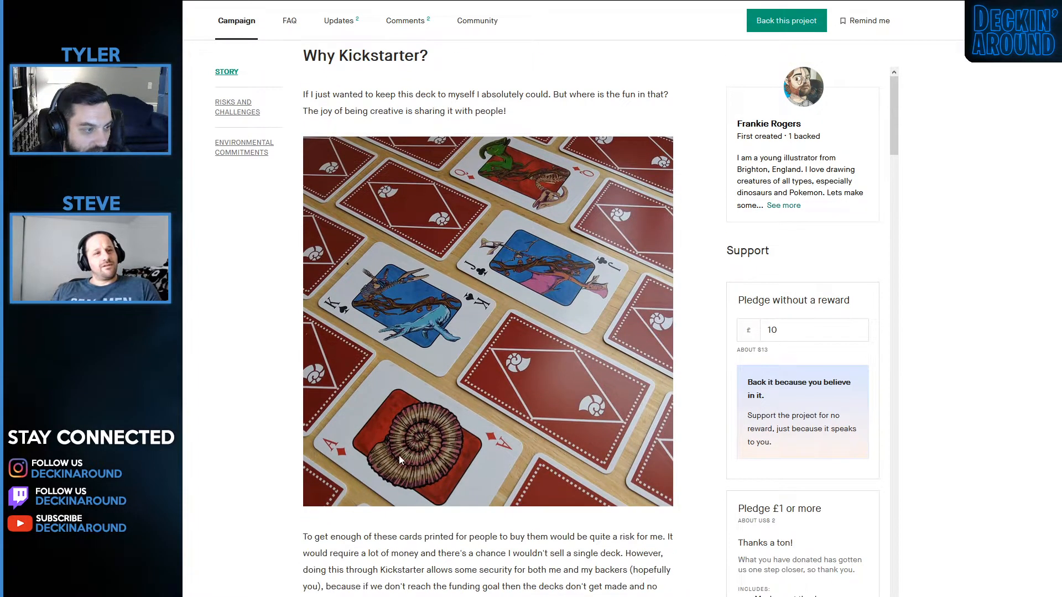
{"action": "mouse_move", "coordinate": [509, 433]}
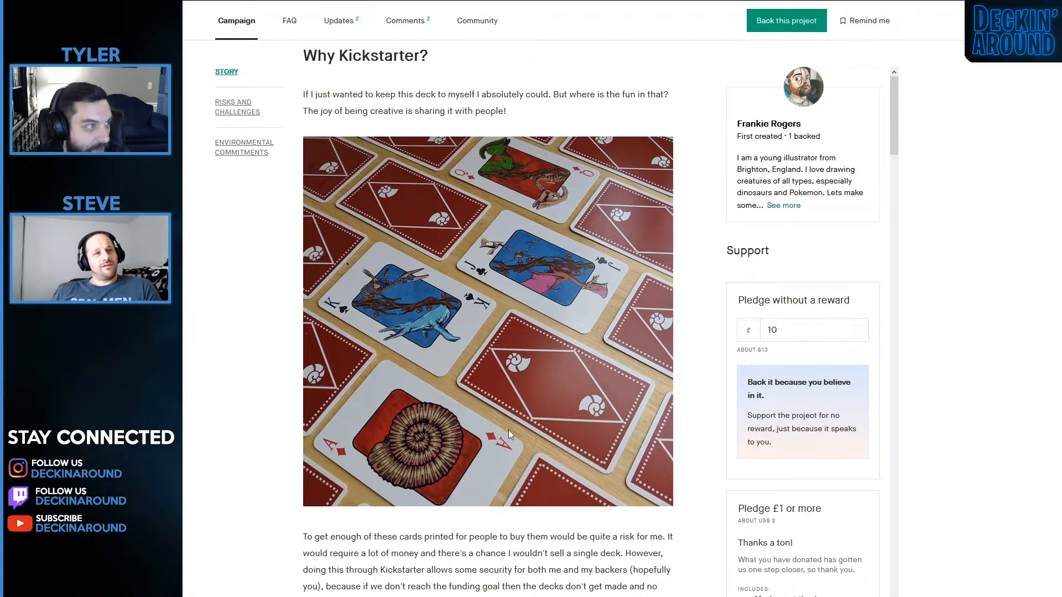
{"action": "scroll", "scroll_direction": "down", "scroll_amount": 3}
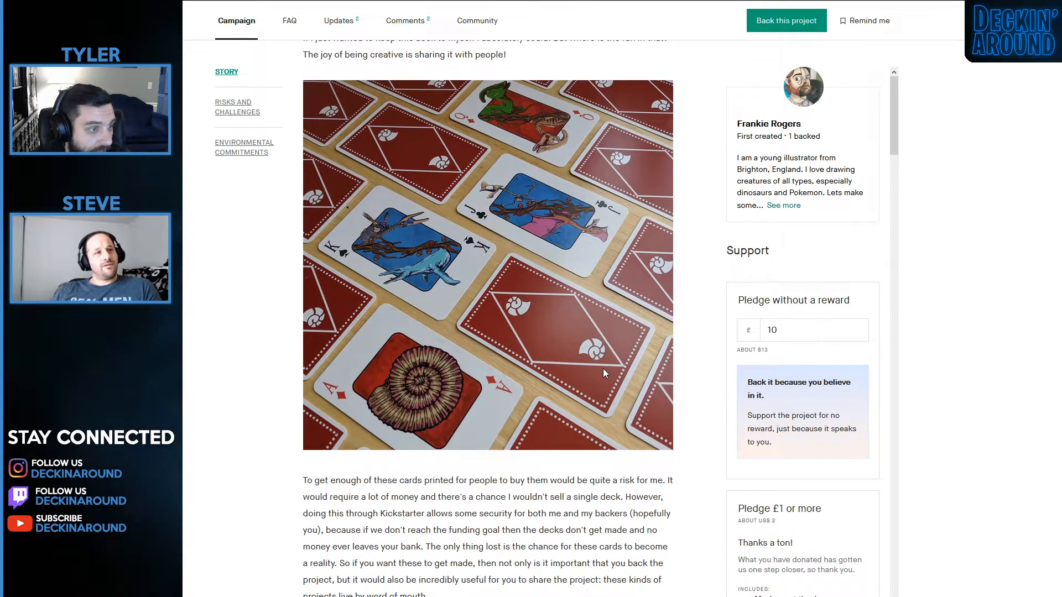
{"action": "scroll", "scroll_direction": "down", "scroll_amount": 3}
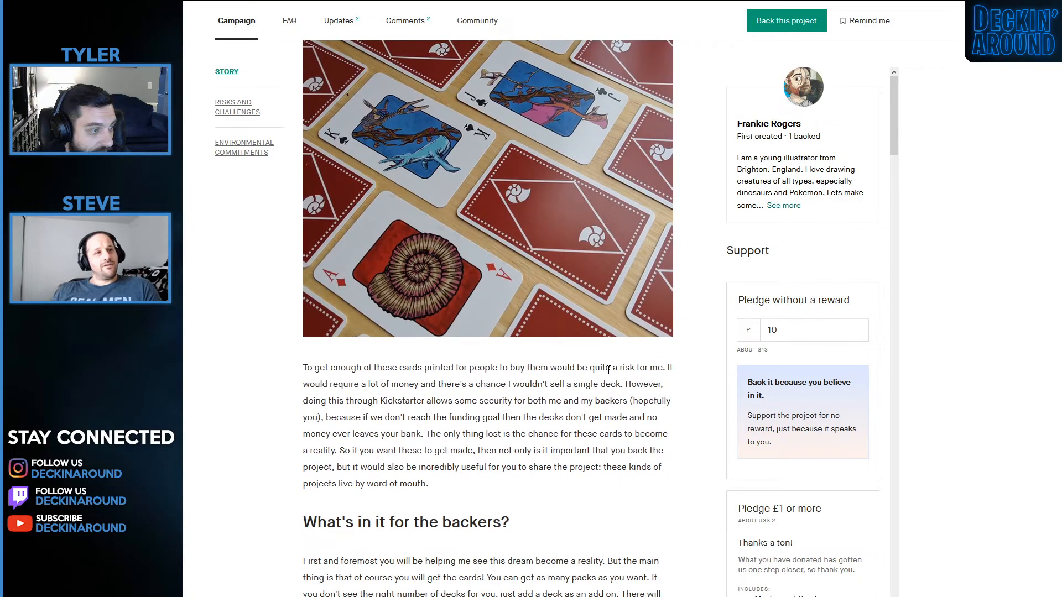
{"action": "scroll", "scroll_direction": "down", "scroll_amount": 3}
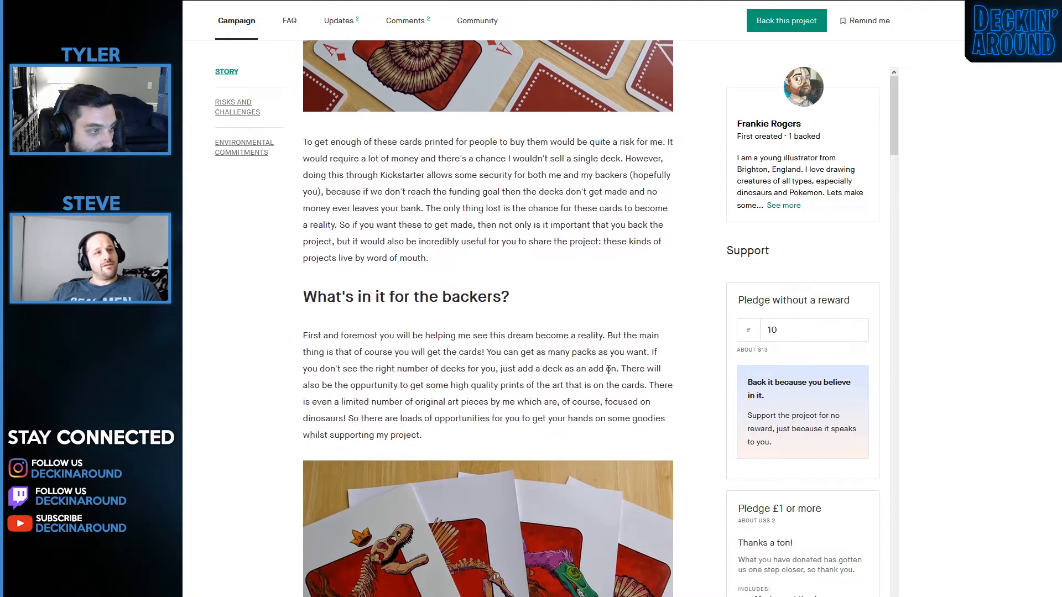
{"action": "scroll", "scroll_direction": "down", "scroll_amount": 3}
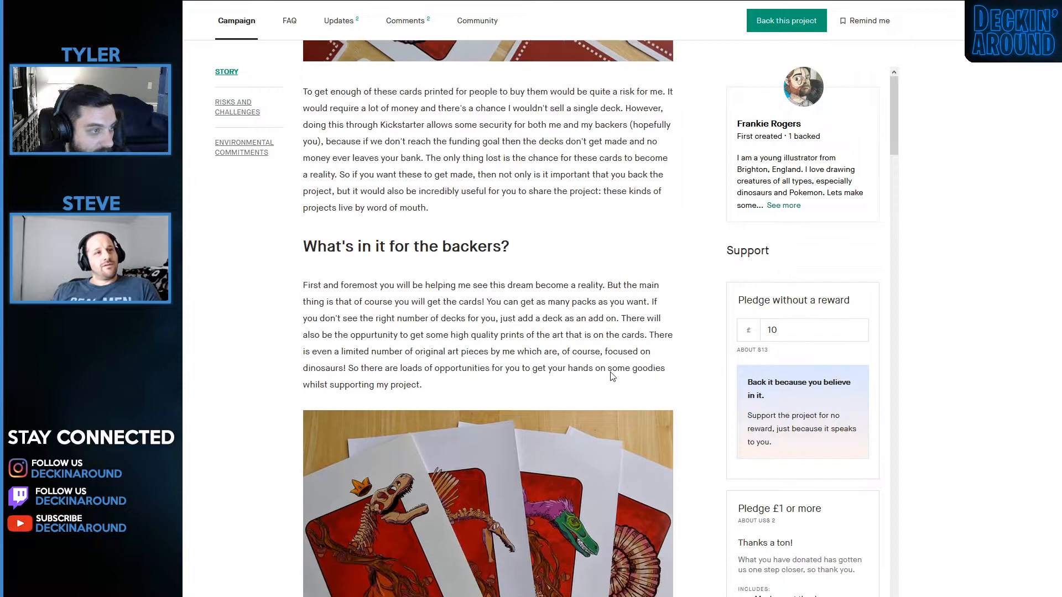
{"action": "scroll", "scroll_direction": "down", "scroll_amount": 3}
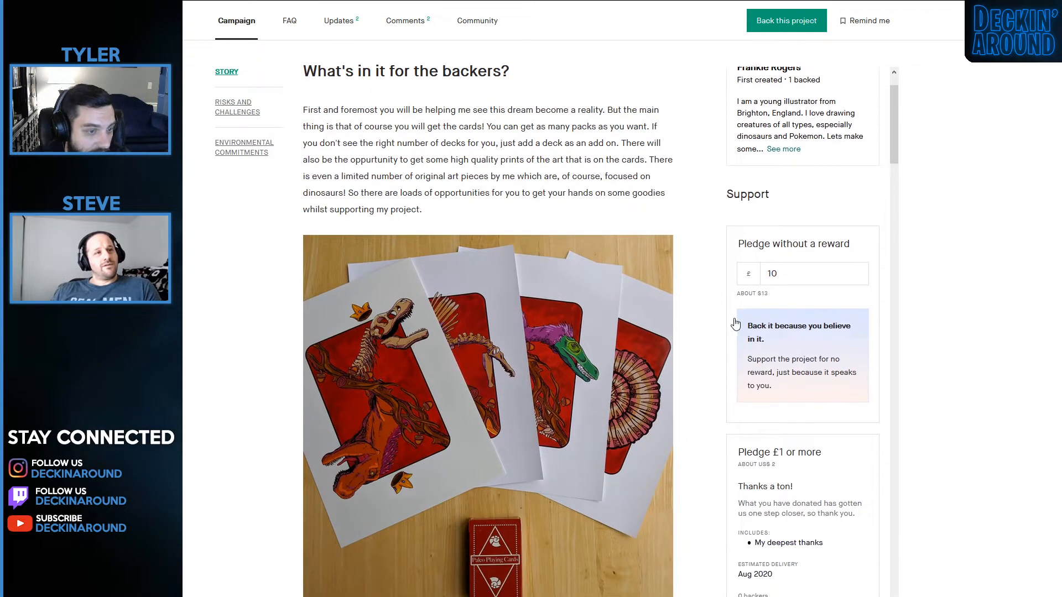
{"action": "scroll", "scroll_direction": "down", "scroll_amount": 3}
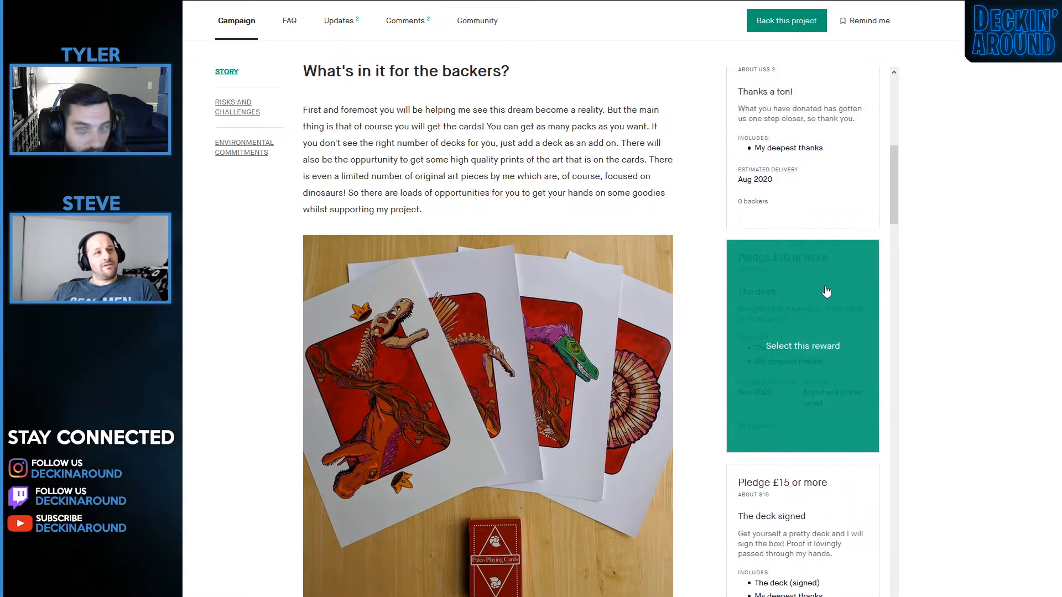
{"action": "left_click", "coordinate": [801, 346]}
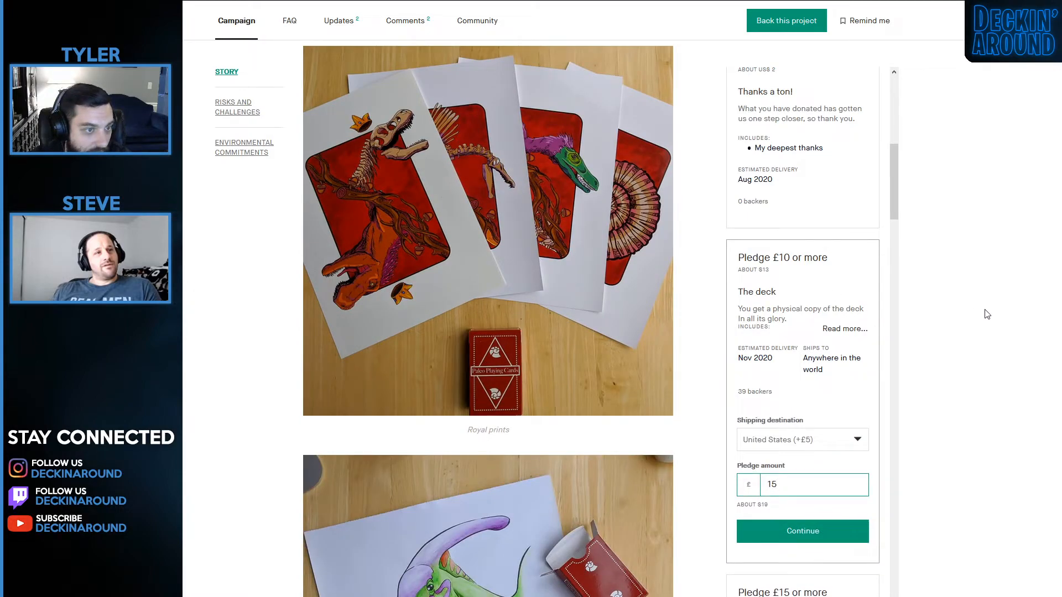
{"action": "left_click", "coordinate": [801, 485]}
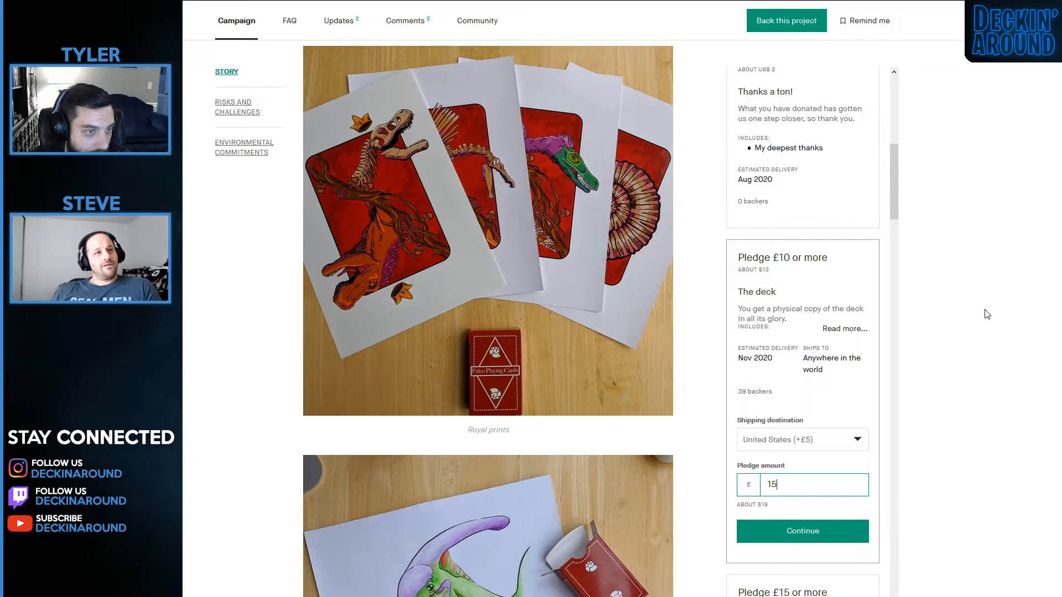
{"action": "mouse_move", "coordinate": [881, 307]}
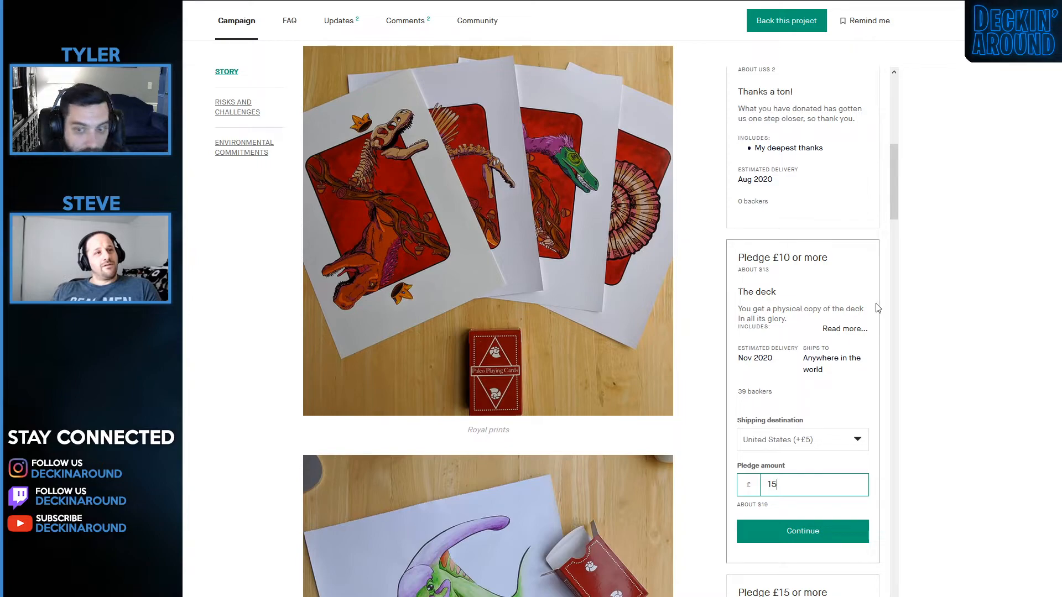
{"action": "mouse_move", "coordinate": [545, 421]}
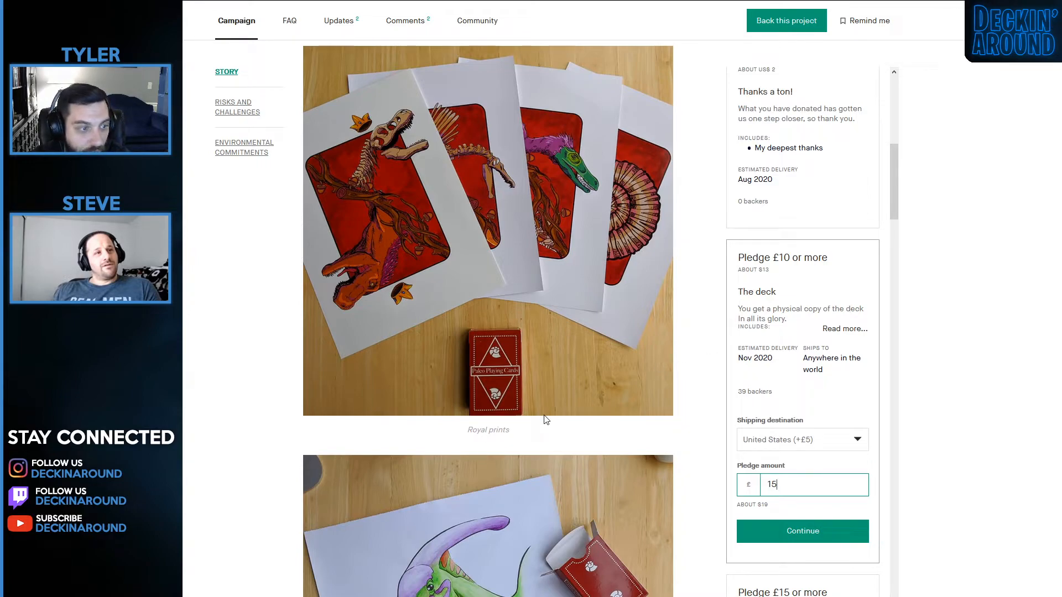
Read on through the Add-ons and Risks and challenges sections of Paleo Playing Cards.
{"action": "scroll", "scroll_direction": "down", "scroll_amount": 3}
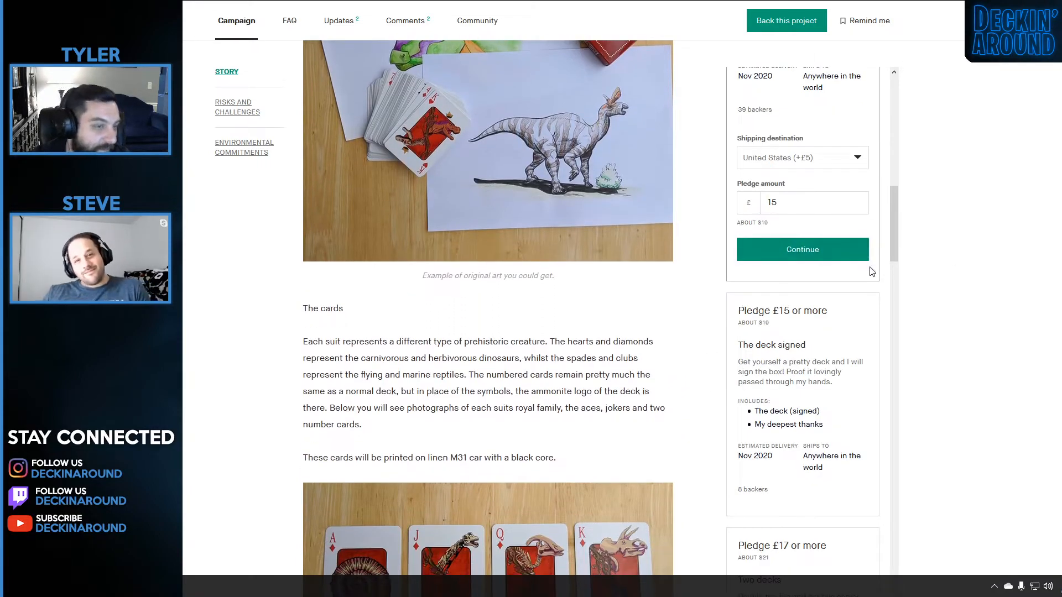
{"action": "mouse_move", "coordinate": [921, 417]}
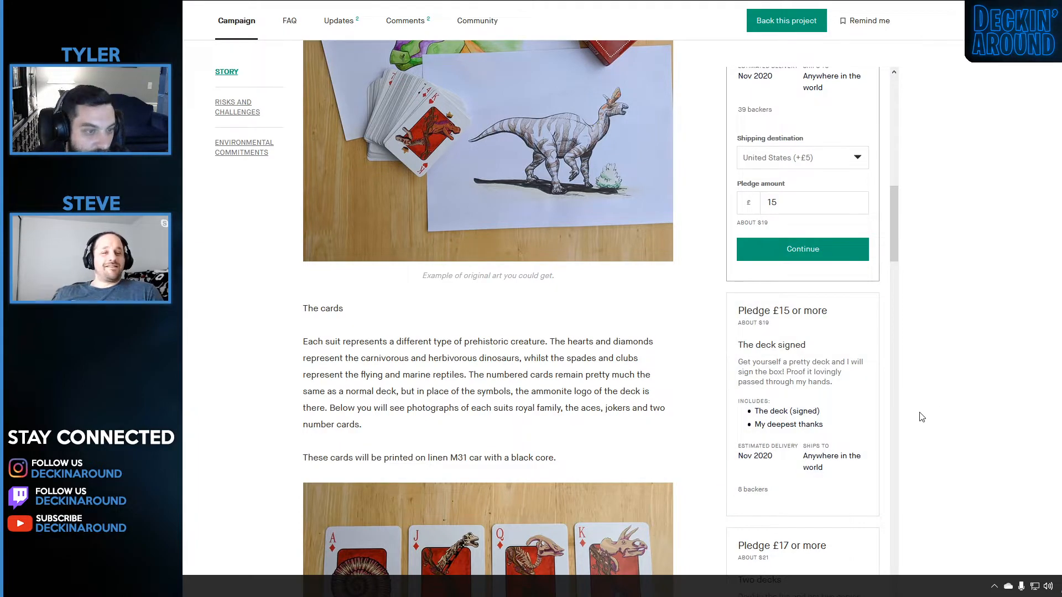
{"action": "scroll", "scroll_direction": "up", "scroll_amount": 3}
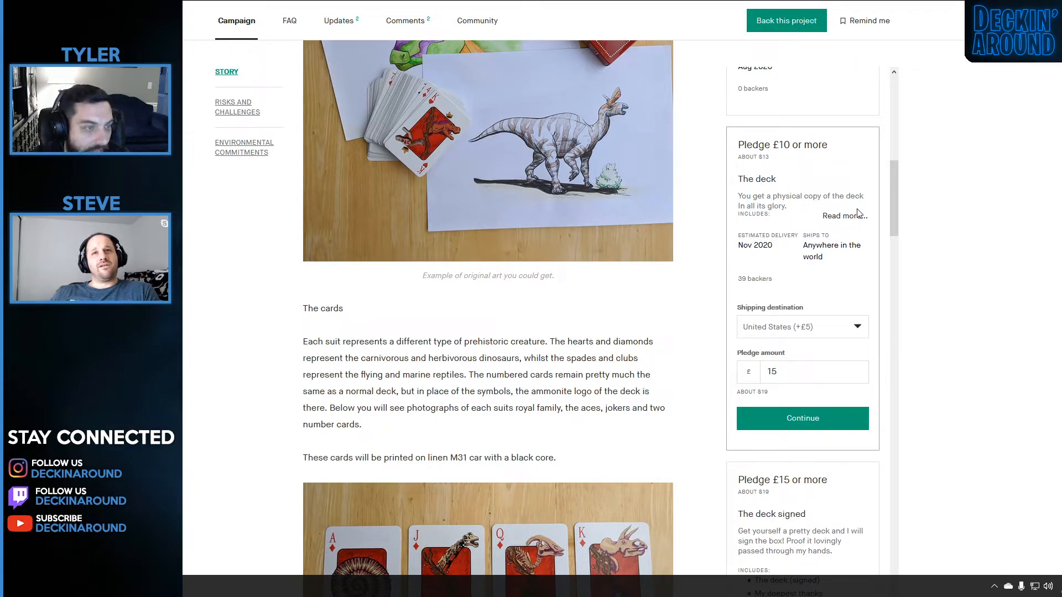
{"action": "scroll", "scroll_direction": "down", "scroll_amount": 3}
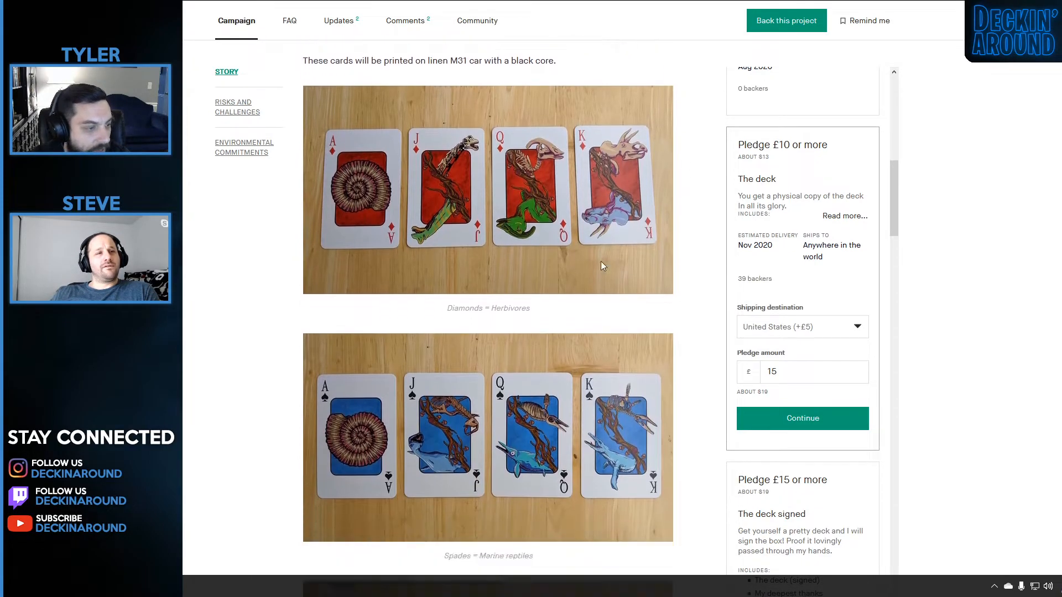
{"action": "scroll", "scroll_direction": "down", "scroll_amount": 3}
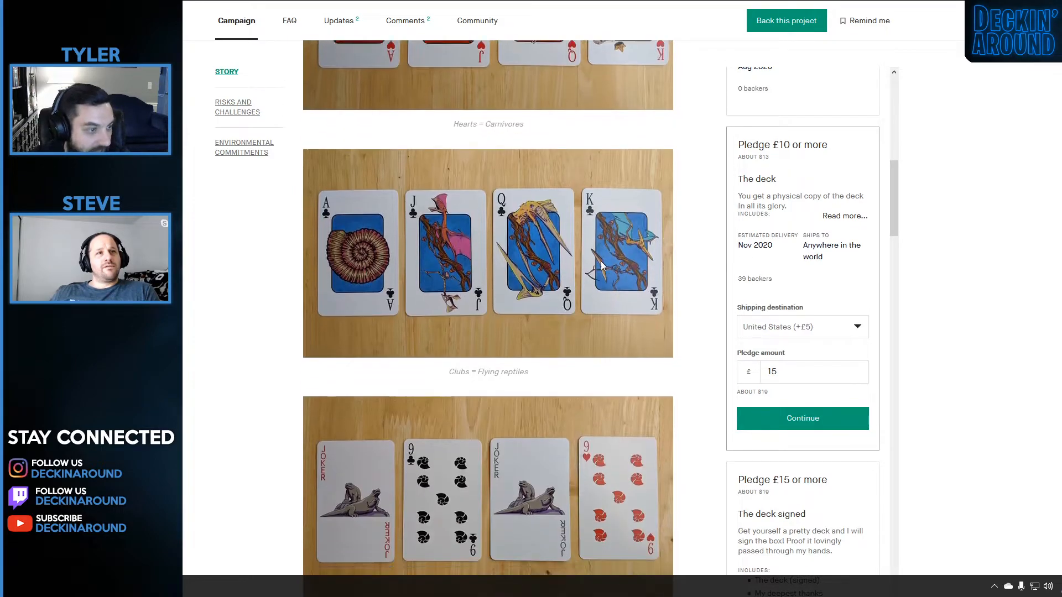
{"action": "scroll", "scroll_direction": "down", "scroll_amount": 3}
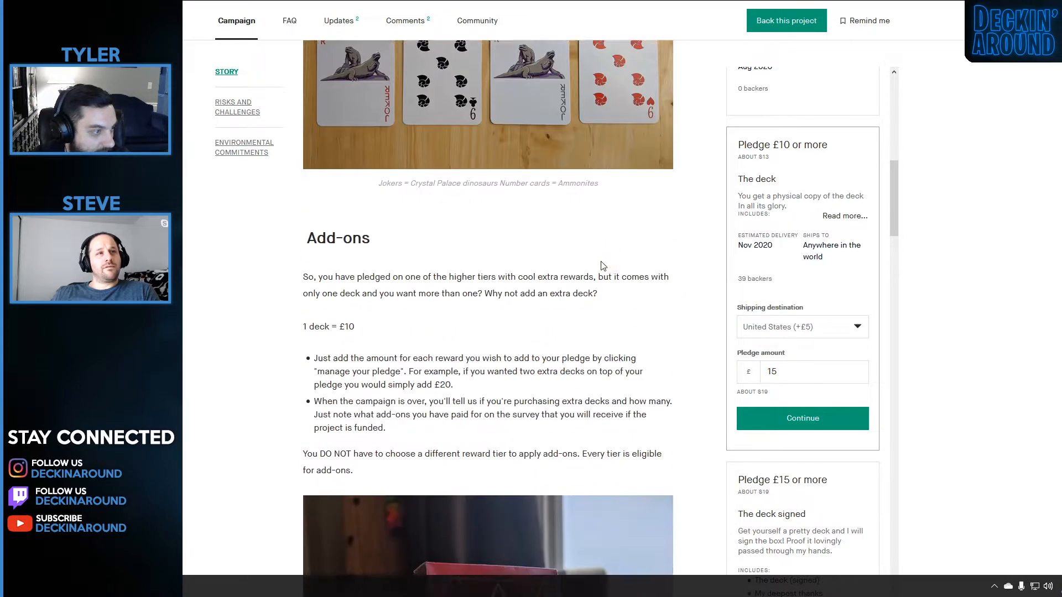
{"action": "scroll", "scroll_direction": "down", "scroll_amount": 3}
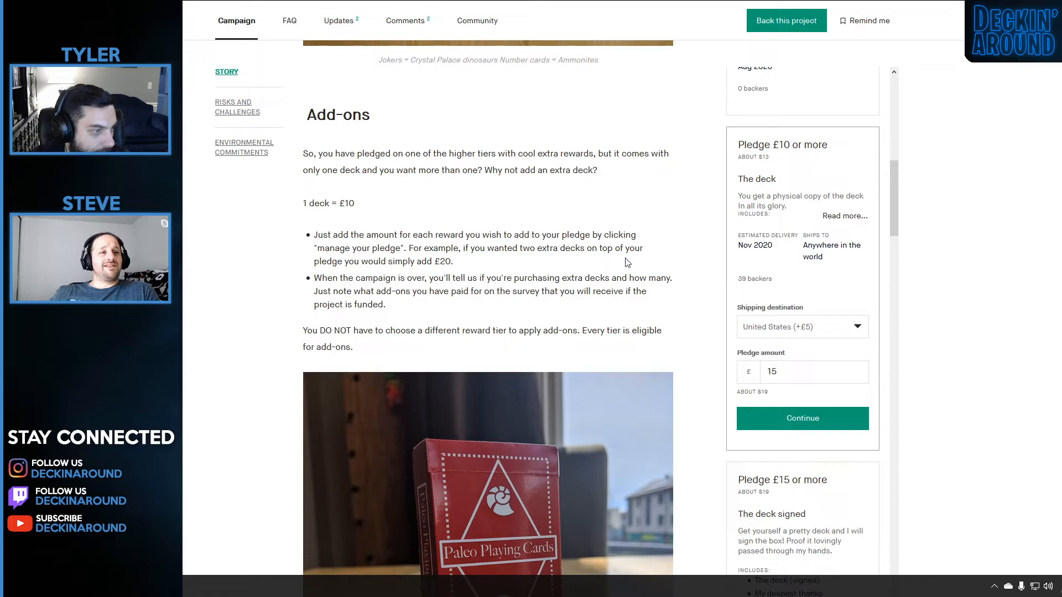
Reach the Environmental commitments on card stock and recyclable packaging, clearing a stray text selection.
{"action": "scroll", "scroll_direction": "down", "scroll_amount": 3}
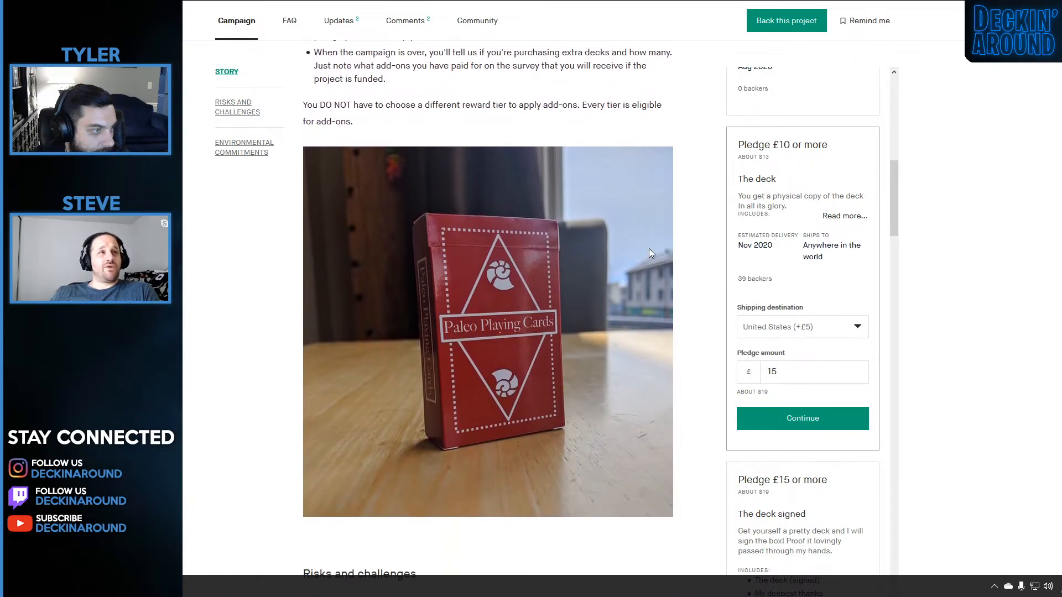
{"action": "scroll", "scroll_direction": "down", "scroll_amount": 3}
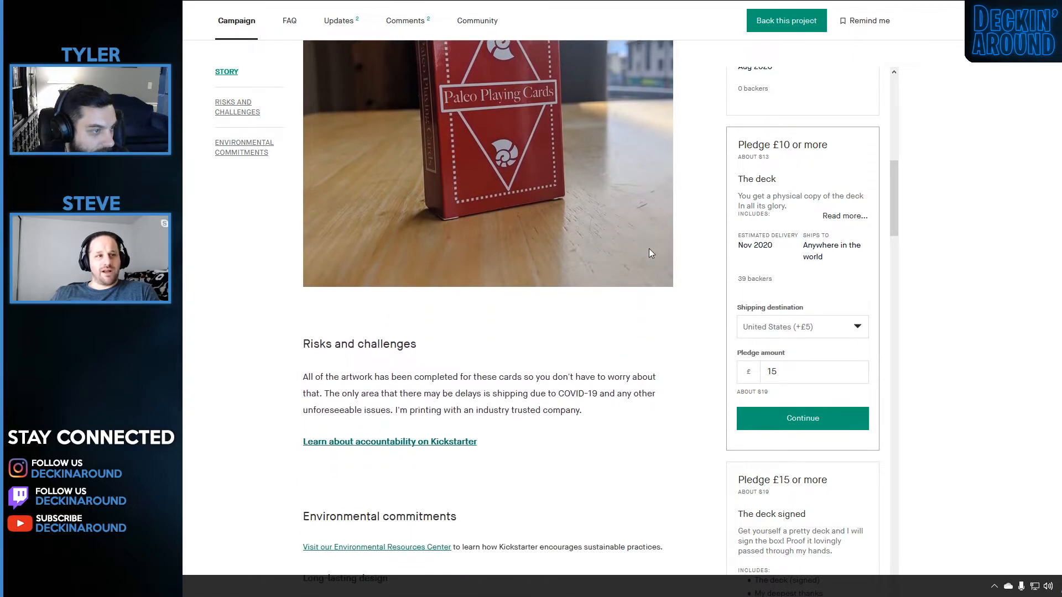
{"action": "scroll", "scroll_direction": "down", "scroll_amount": 3}
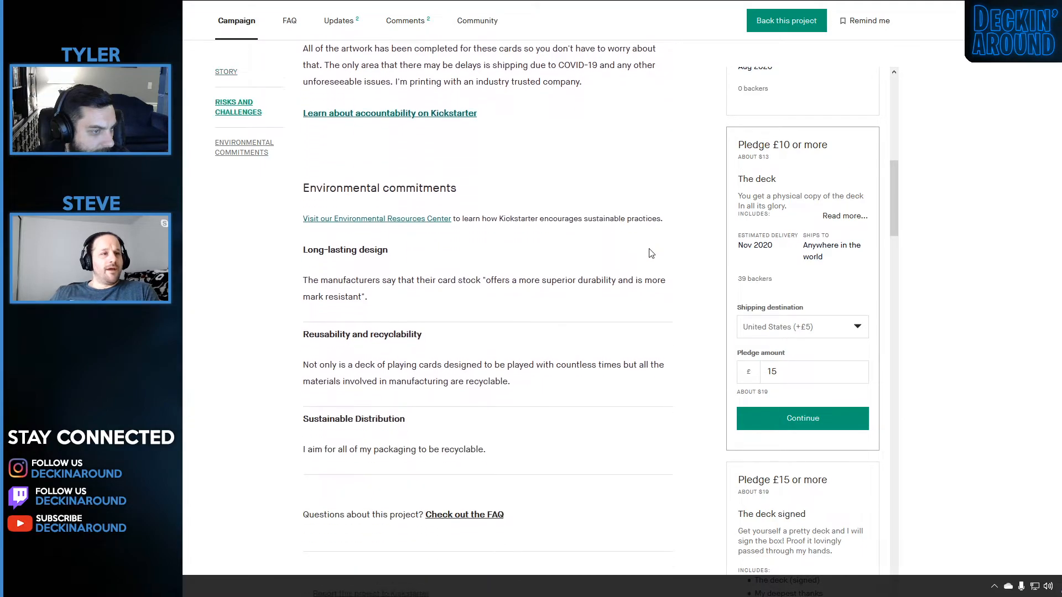
{"action": "scroll", "scroll_direction": "down", "scroll_amount": 3}
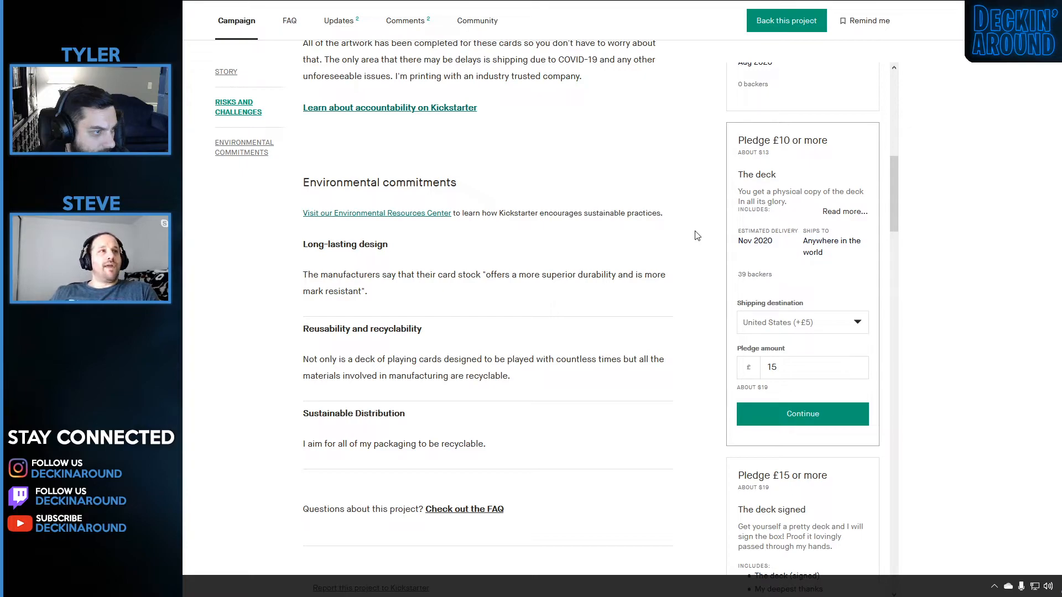
{"action": "mouse_move", "coordinate": [376, 388]}
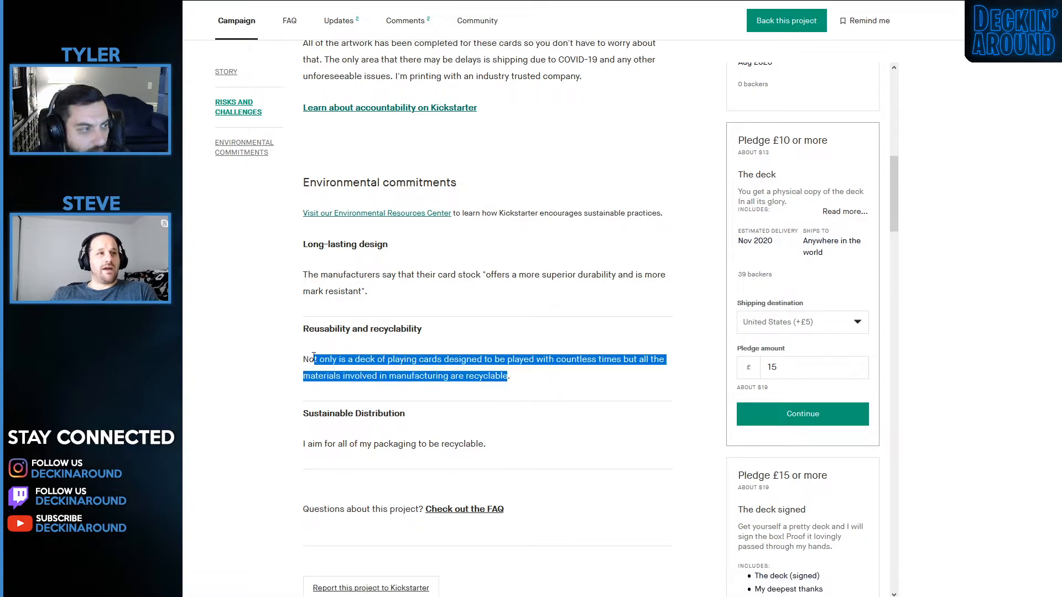
{"action": "left_click", "coordinate": [481, 376]}
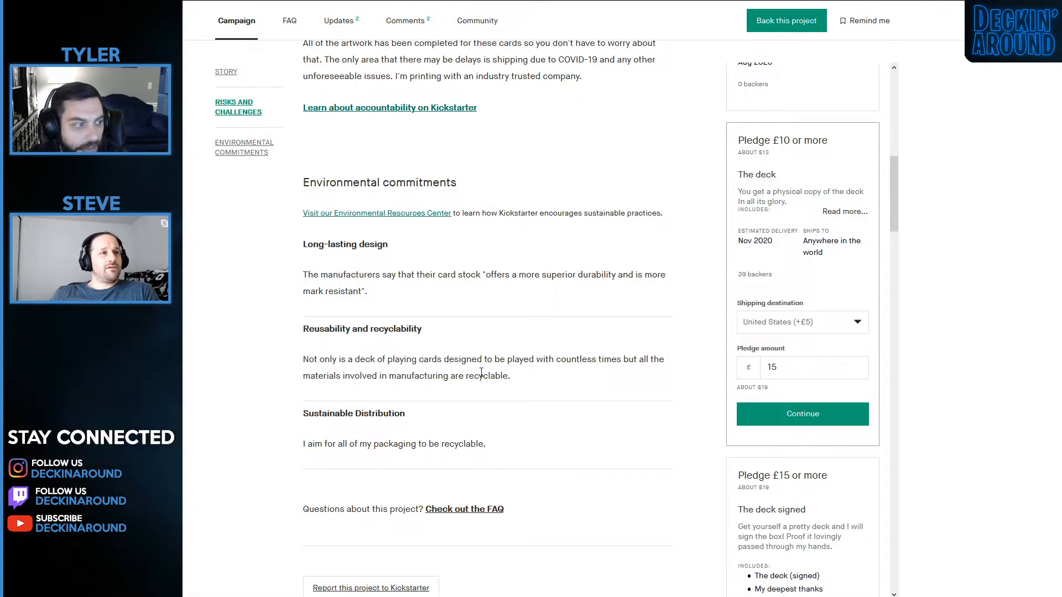
{"action": "mouse_move", "coordinate": [376, 355]}
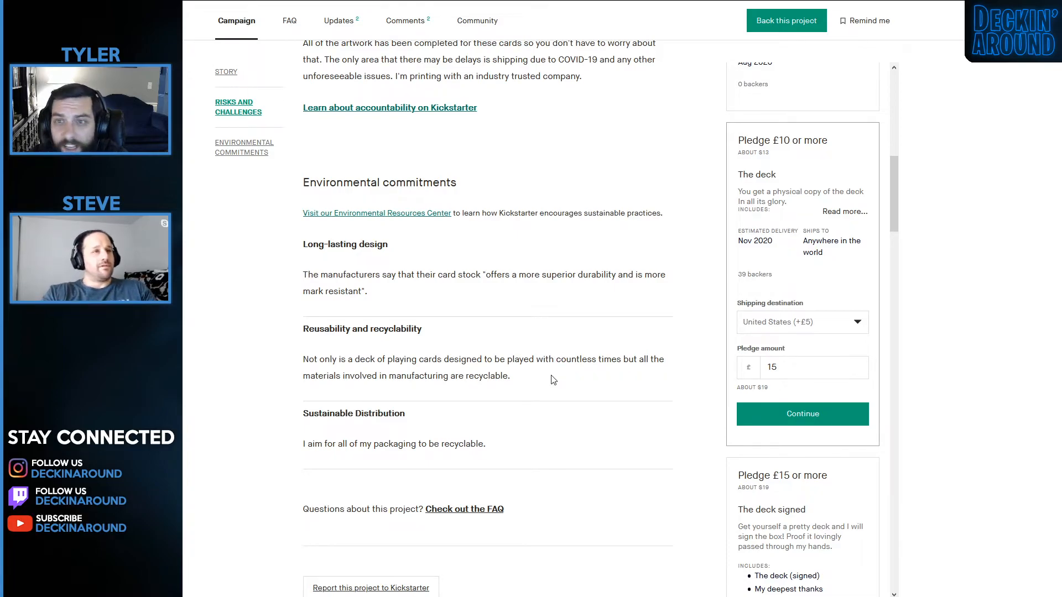
Move back up the story to the red dinosaur deck photo above Why dinosaurs?
{"action": "scroll", "scroll_direction": "down", "scroll_amount": 3}
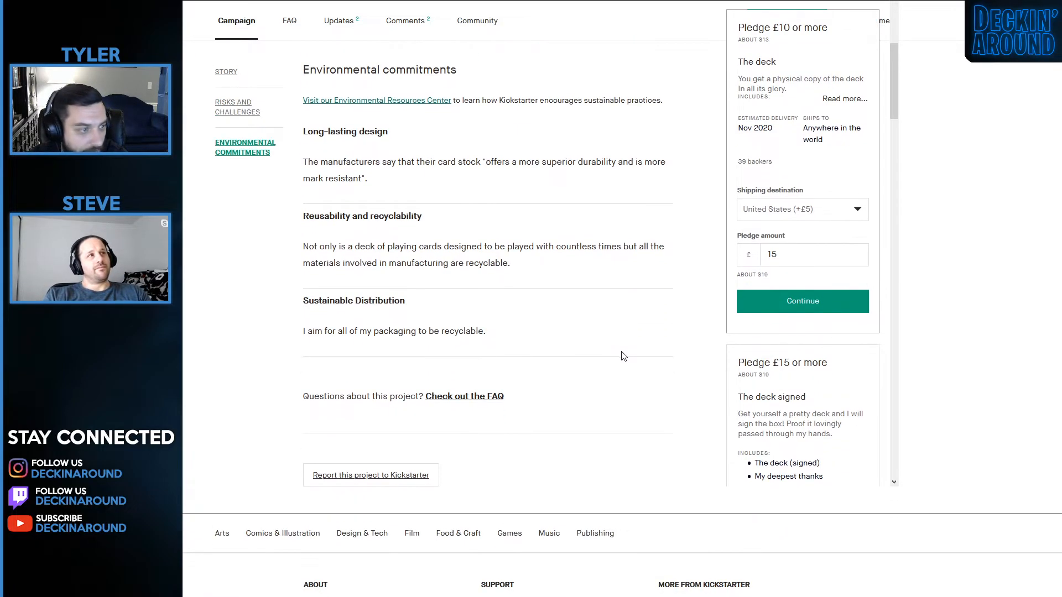
{"action": "scroll", "scroll_direction": "up", "scroll_amount": 3}
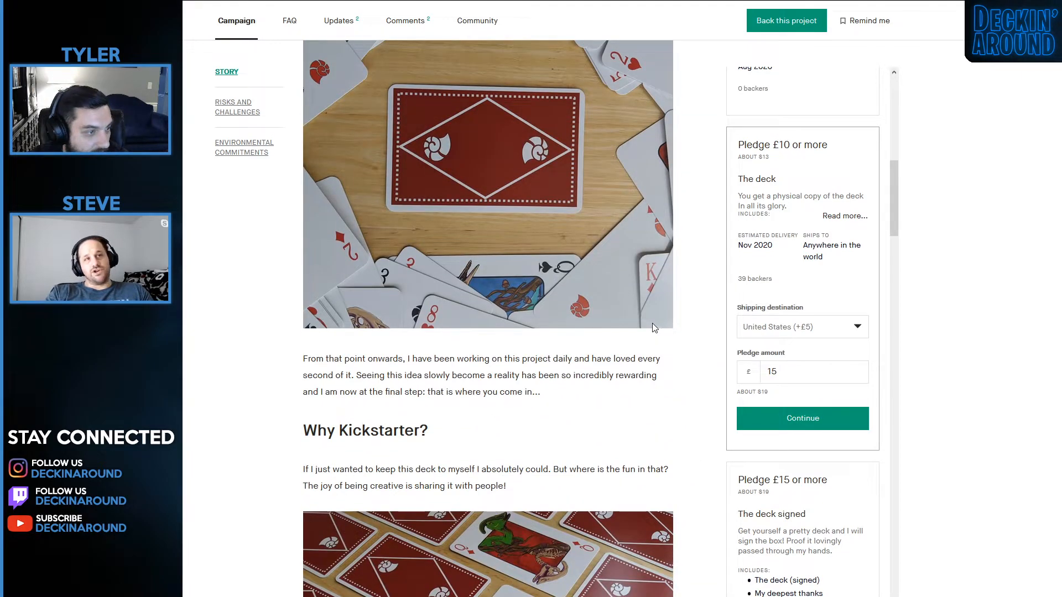
{"action": "scroll", "scroll_direction": "down", "scroll_amount": 3}
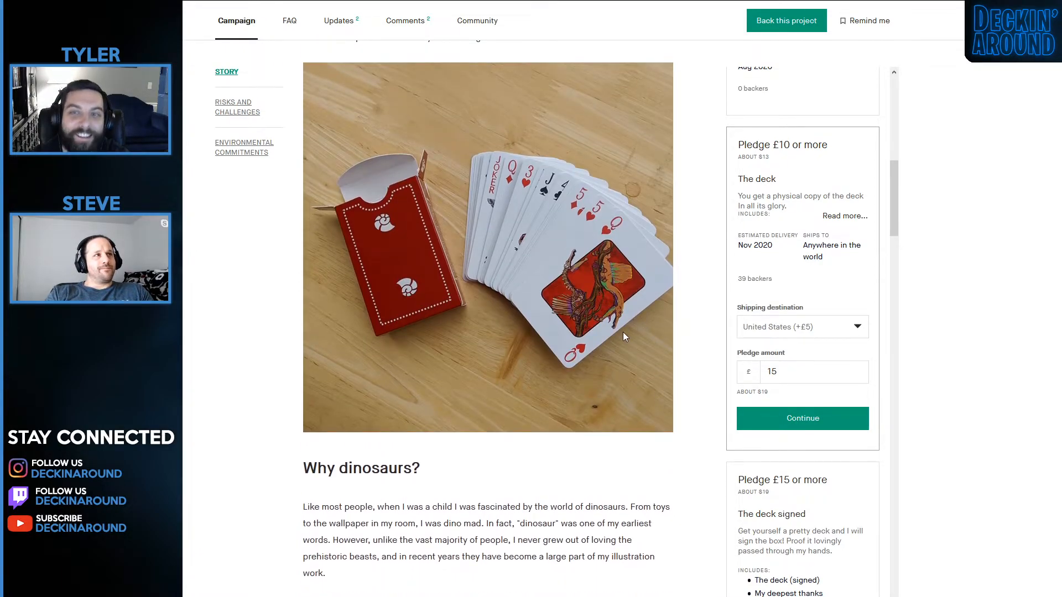
Return to the top of the campaign and start down through the Story sections again.
{"action": "scroll", "scroll_direction": "up", "scroll_amount": 3}
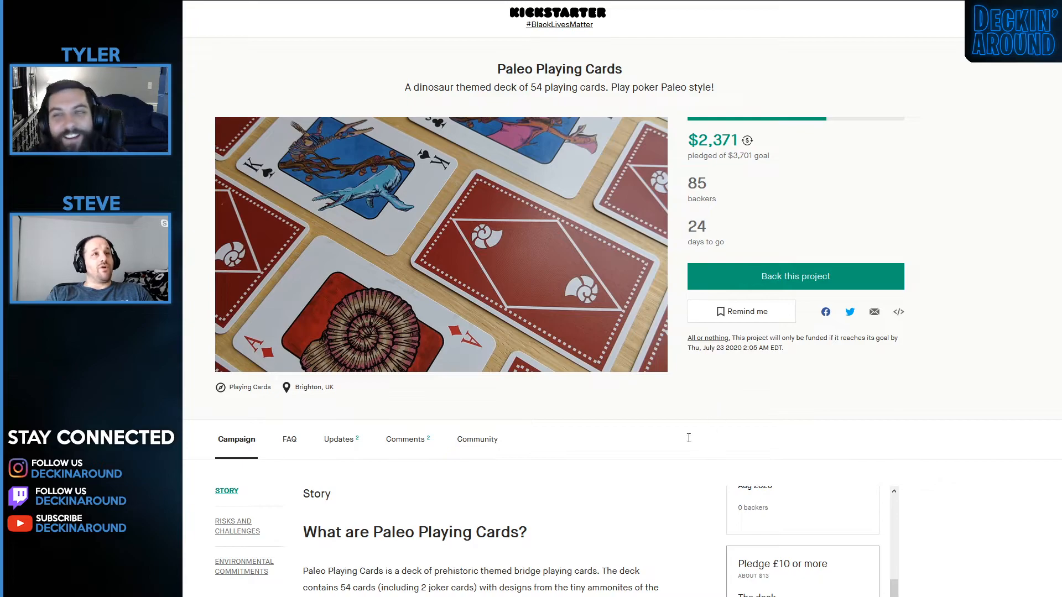
{"action": "scroll", "scroll_direction": "down", "scroll_amount": 3}
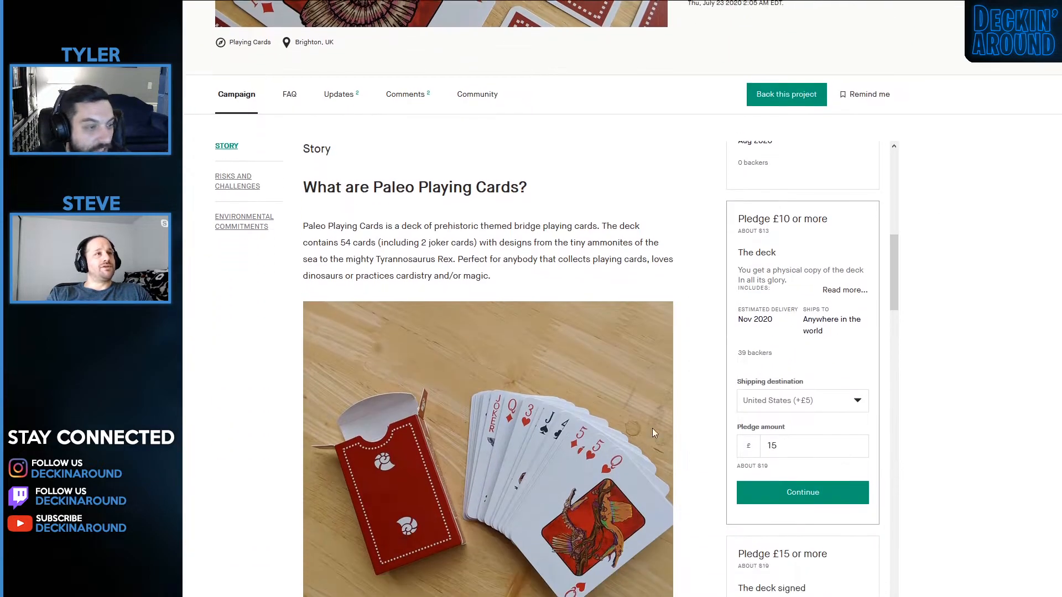
{"action": "scroll", "scroll_direction": "up", "scroll_amount": 3}
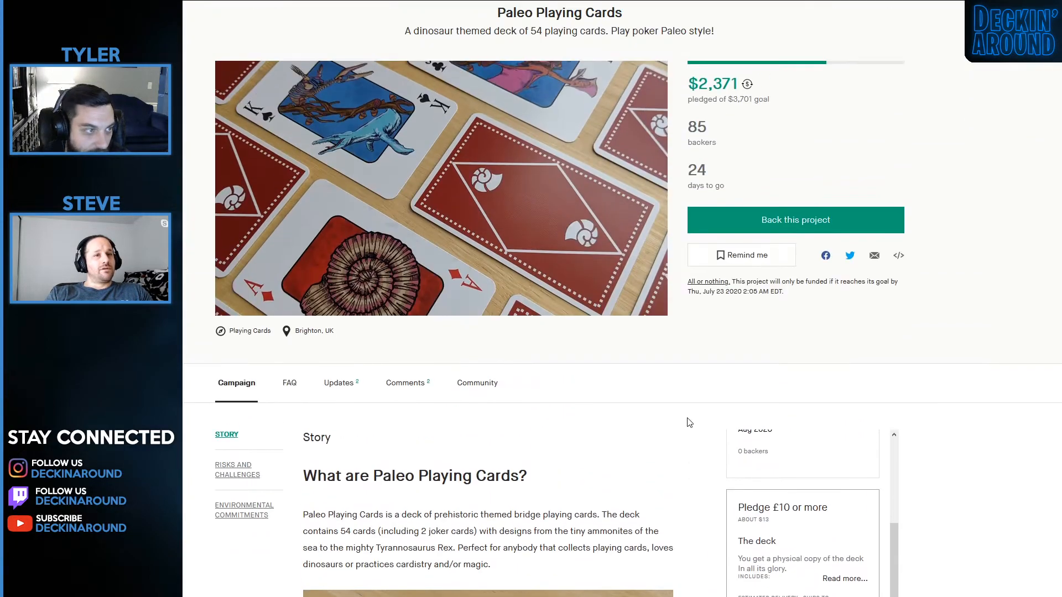
{"action": "mouse_move", "coordinate": [675, 435]}
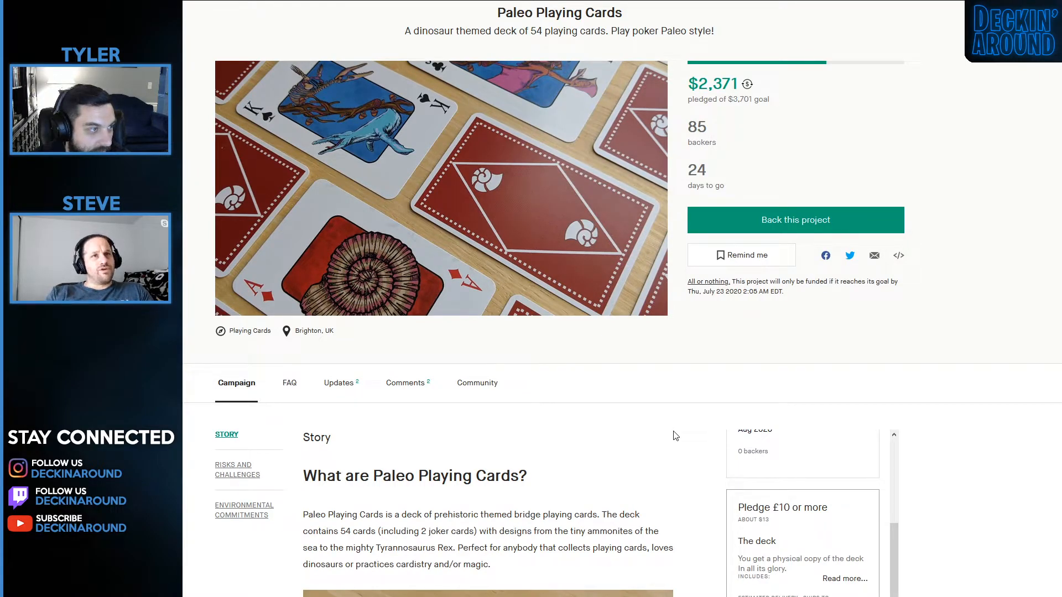
{"action": "scroll", "scroll_direction": "down", "scroll_amount": 3}
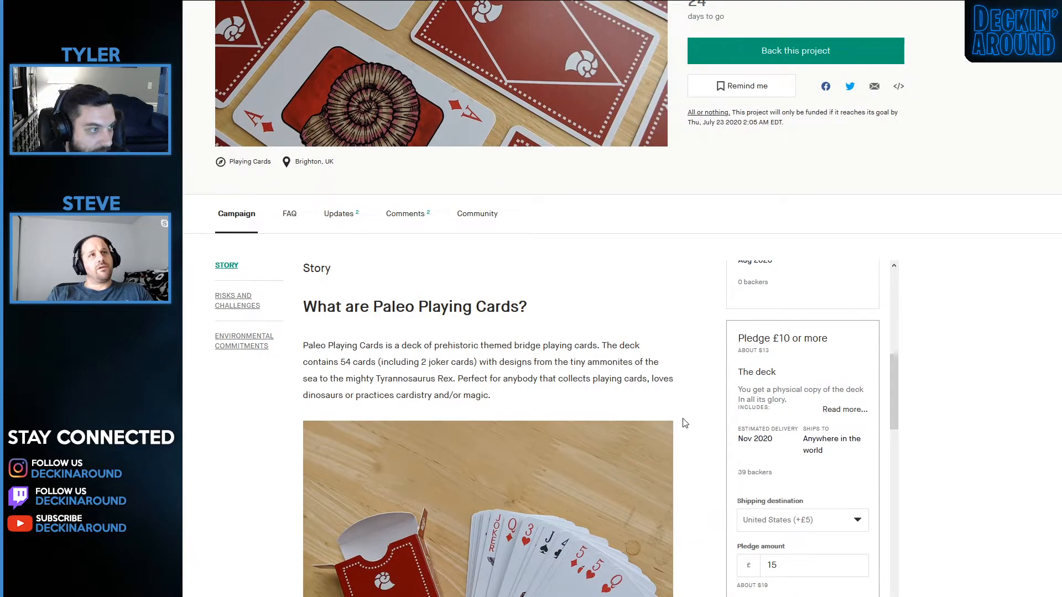
{"action": "scroll", "scroll_direction": "down", "scroll_amount": 3}
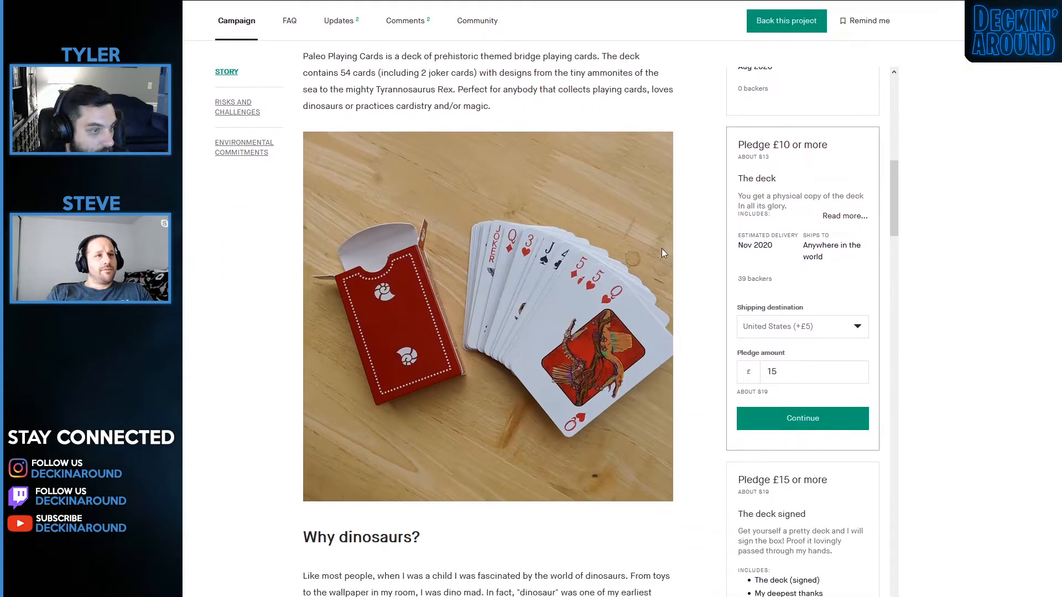
{"action": "scroll", "scroll_direction": "down", "scroll_amount": 3}
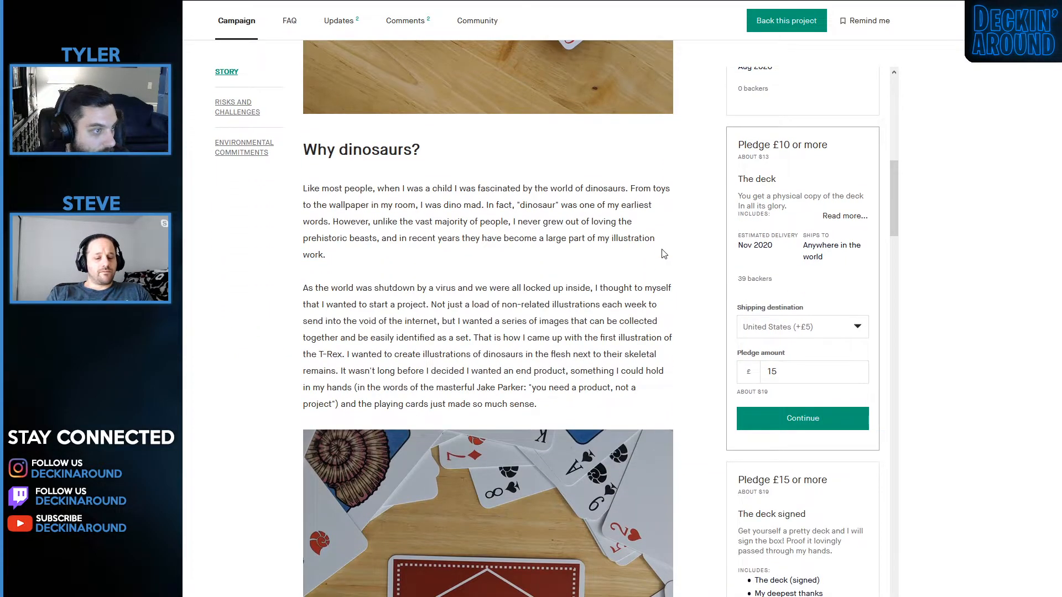
Read The cards section with its suit photos, clearing a selection in the card stock sentence.
{"action": "scroll", "scroll_direction": "down", "scroll_amount": 3}
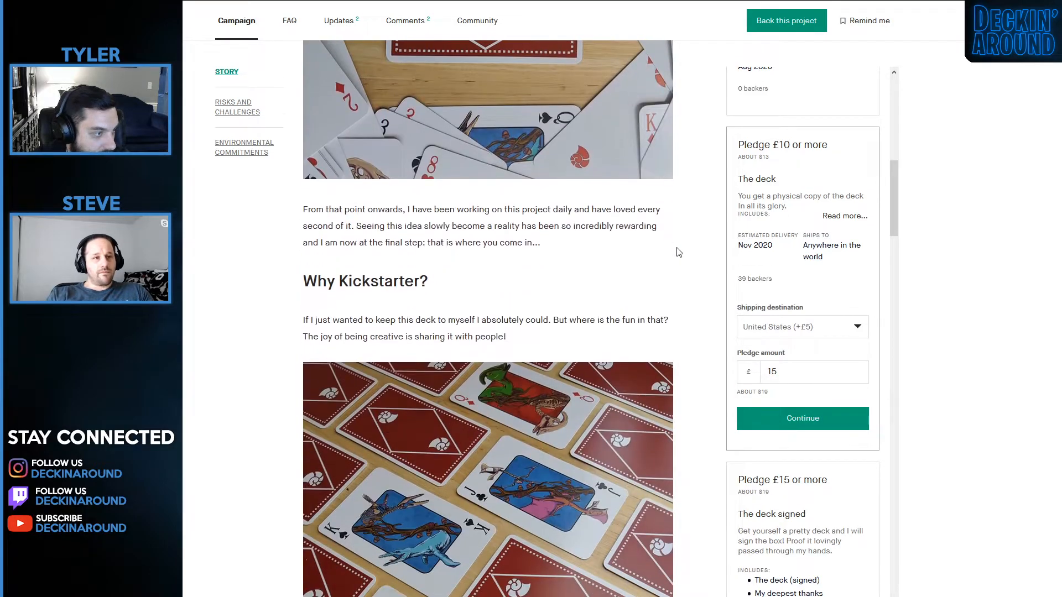
{"action": "scroll", "scroll_direction": "down", "scroll_amount": 3}
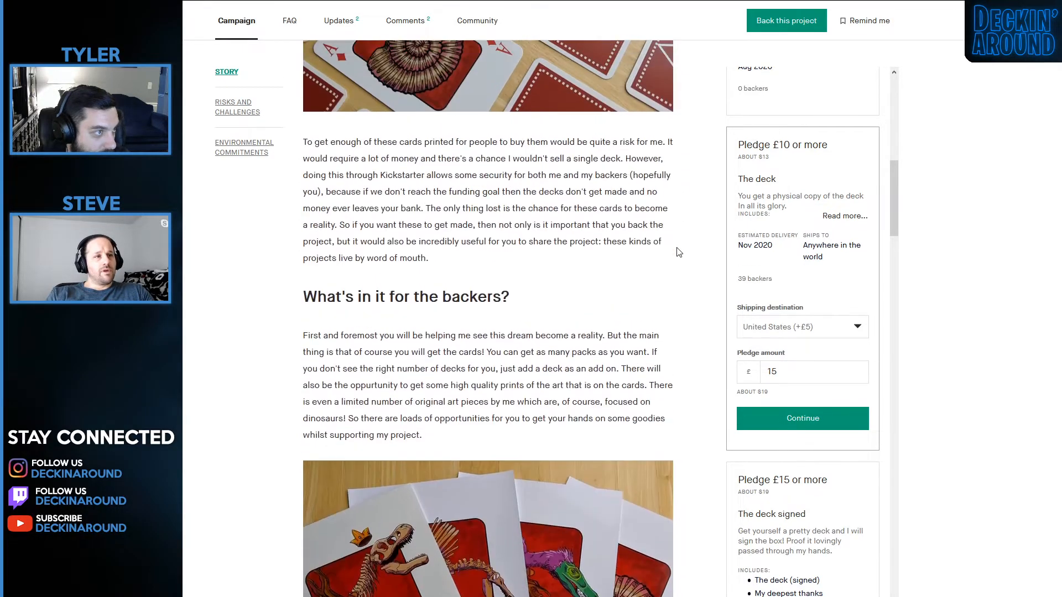
{"action": "scroll", "scroll_direction": "down", "scroll_amount": 3}
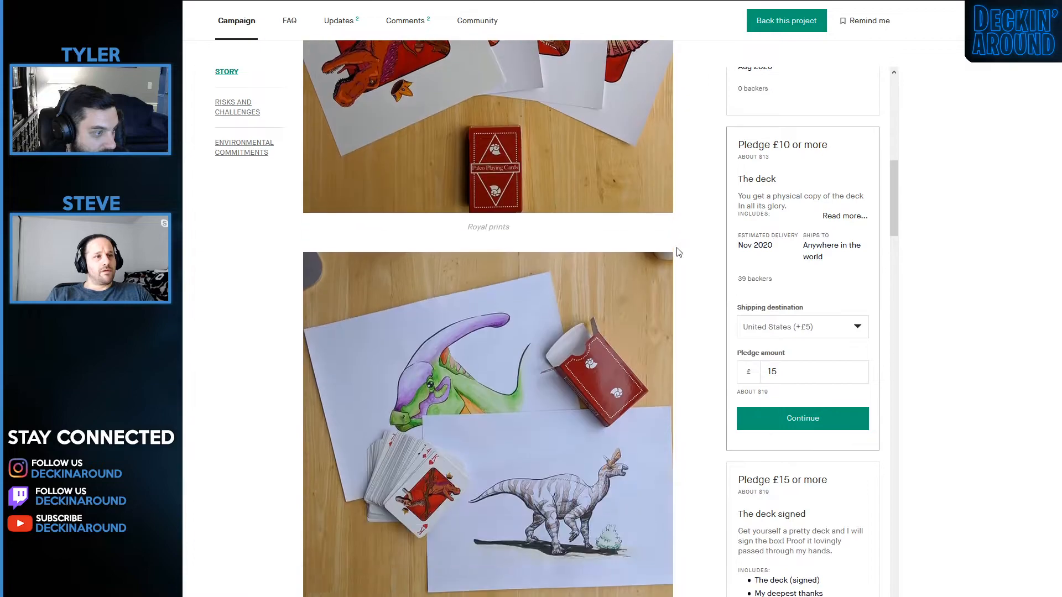
{"action": "scroll", "scroll_direction": "down", "scroll_amount": 3}
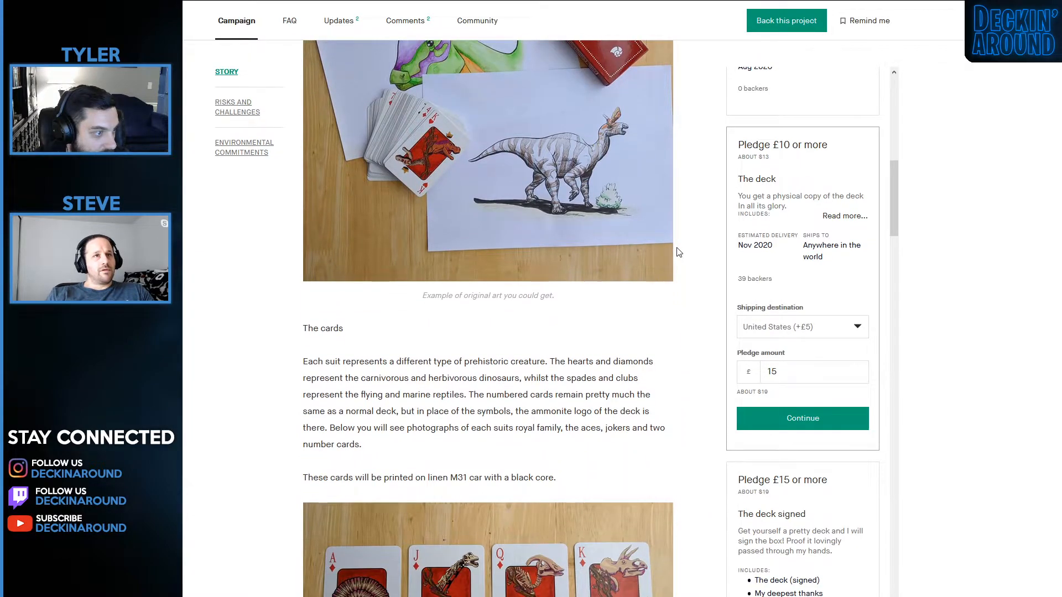
{"action": "scroll", "scroll_direction": "down", "scroll_amount": 3}
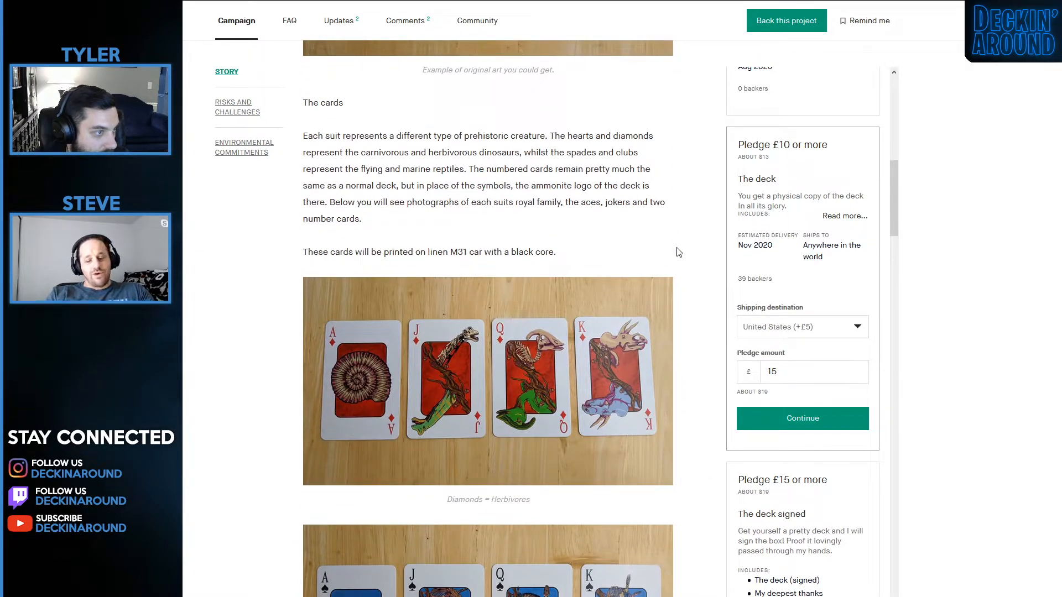
{"action": "mouse_move", "coordinate": [674, 249]}
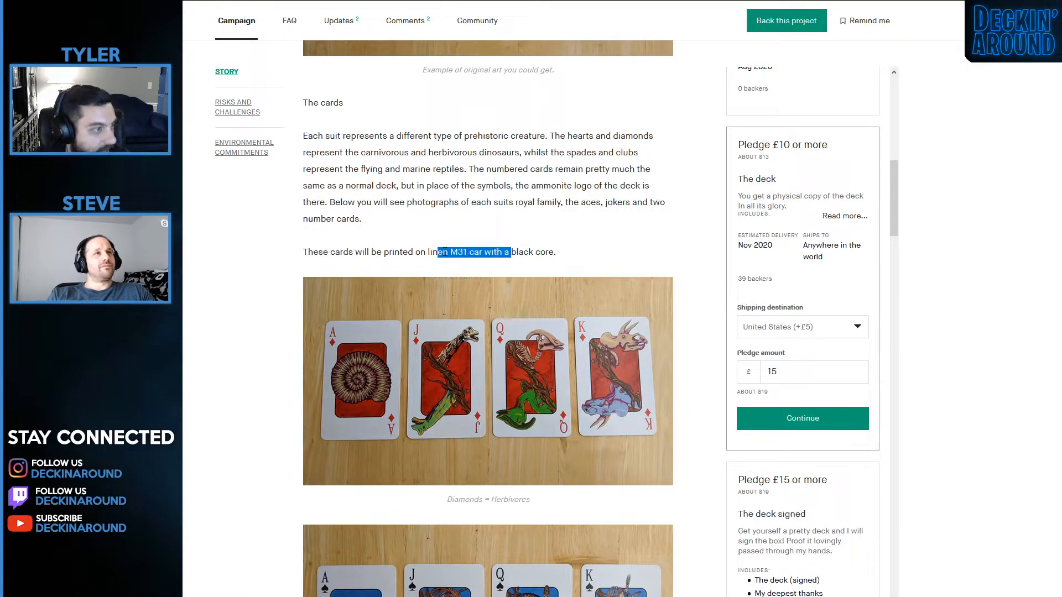
{"action": "left_click", "coordinate": [598, 235]}
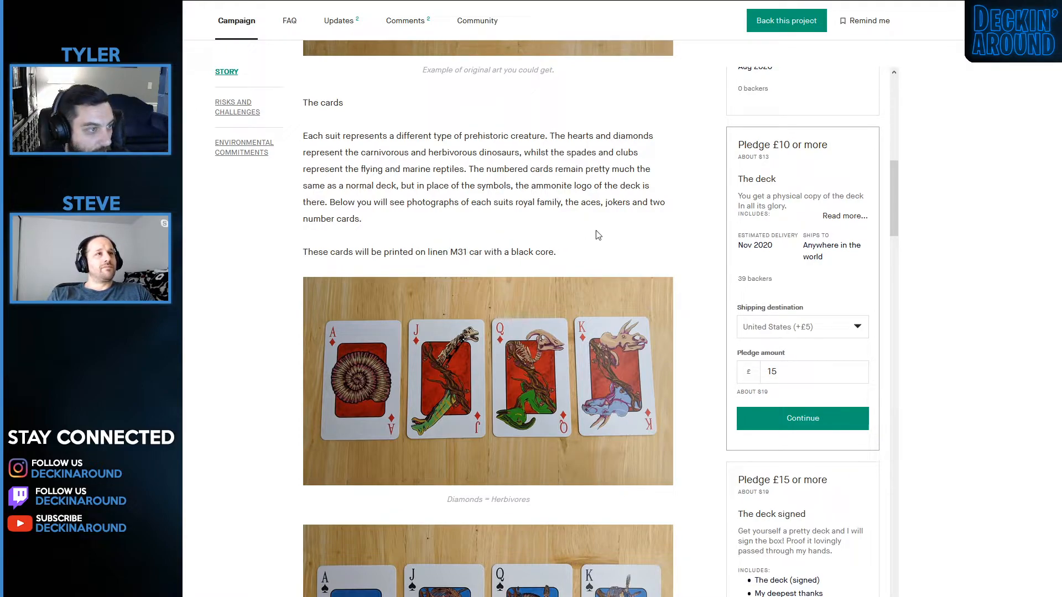
Finish the suit photos and settle back at the Why Kickstarter? section.
{"action": "scroll", "scroll_direction": "down", "scroll_amount": 3}
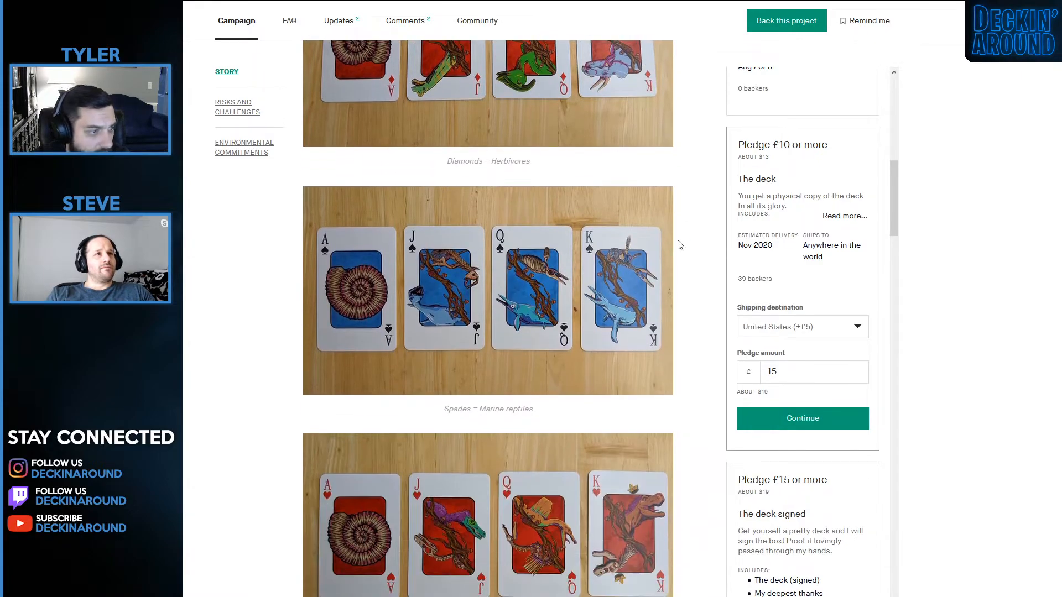
{"action": "scroll", "scroll_direction": "down", "scroll_amount": 3}
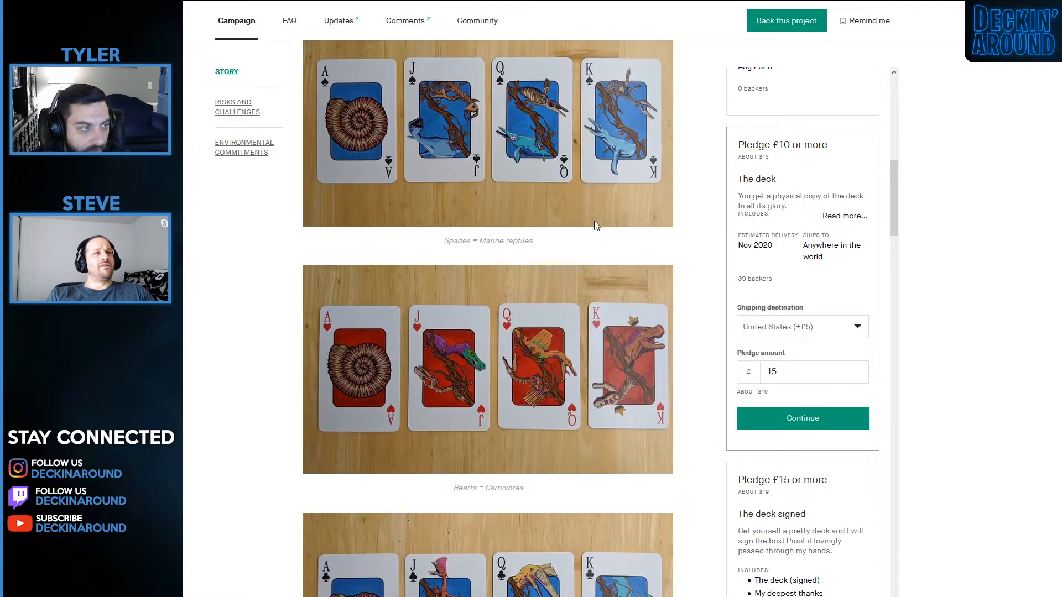
{"action": "scroll", "scroll_direction": "up", "scroll_amount": 3}
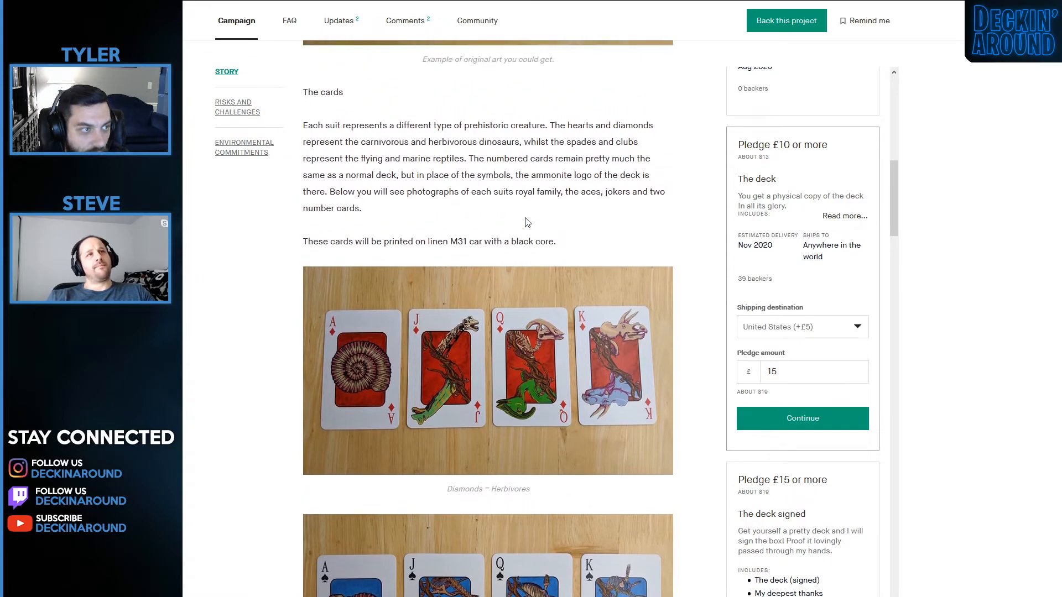
{"action": "scroll", "scroll_direction": "down", "scroll_amount": 3}
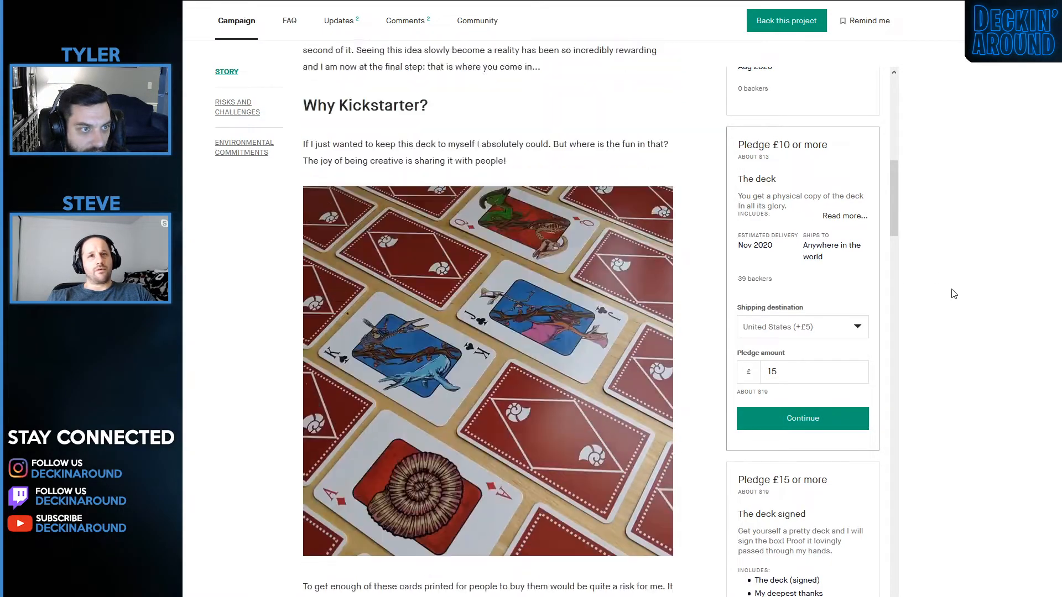
Settle at the top of the Paleo Playing Cards page, $2,371 of $3,701 with 24 days left.
{"action": "scroll", "scroll_direction": "up", "scroll_amount": 3}
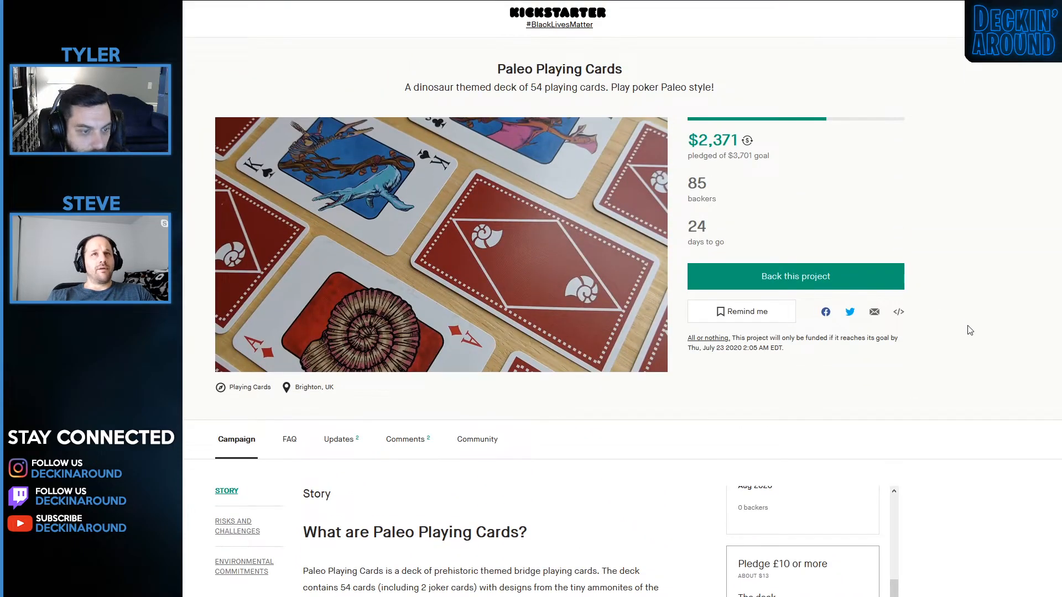
{"action": "scroll", "scroll_direction": "down", "scroll_amount": 3}
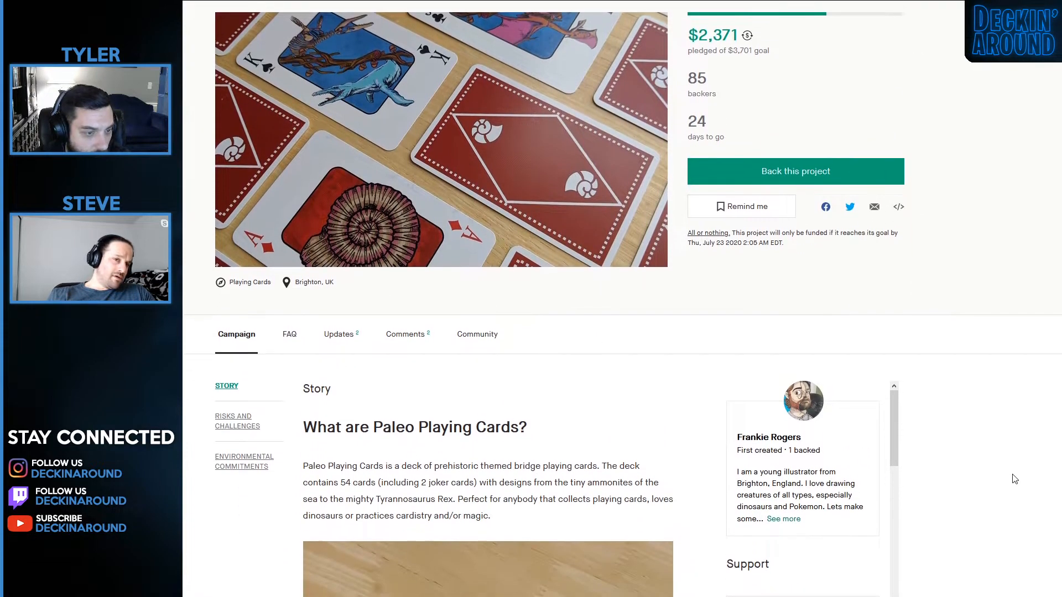
{"action": "scroll", "scroll_direction": "down", "scroll_amount": 3}
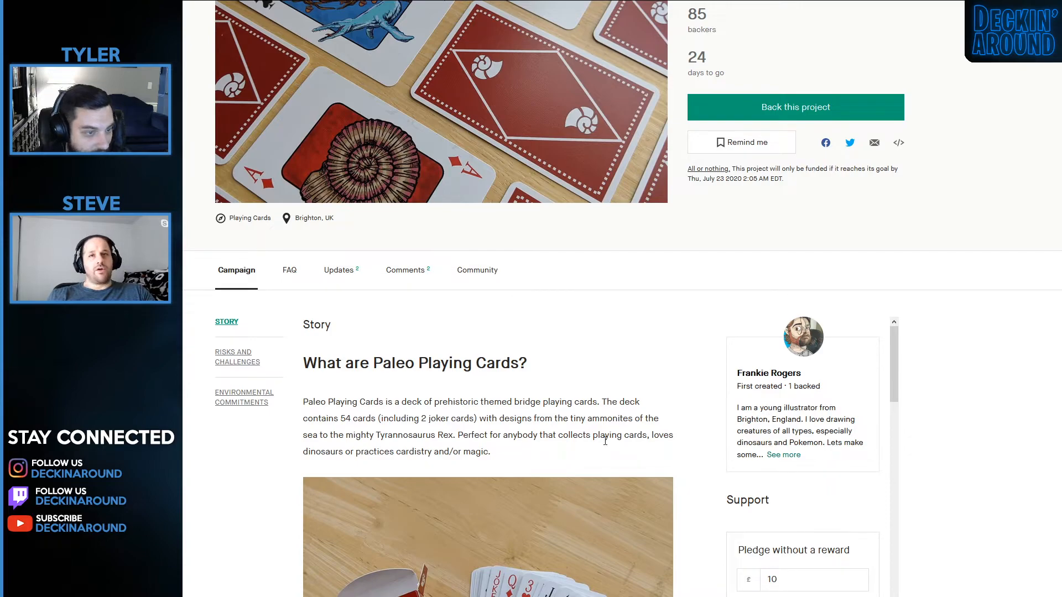
{"action": "scroll", "scroll_direction": "up", "scroll_amount": 3}
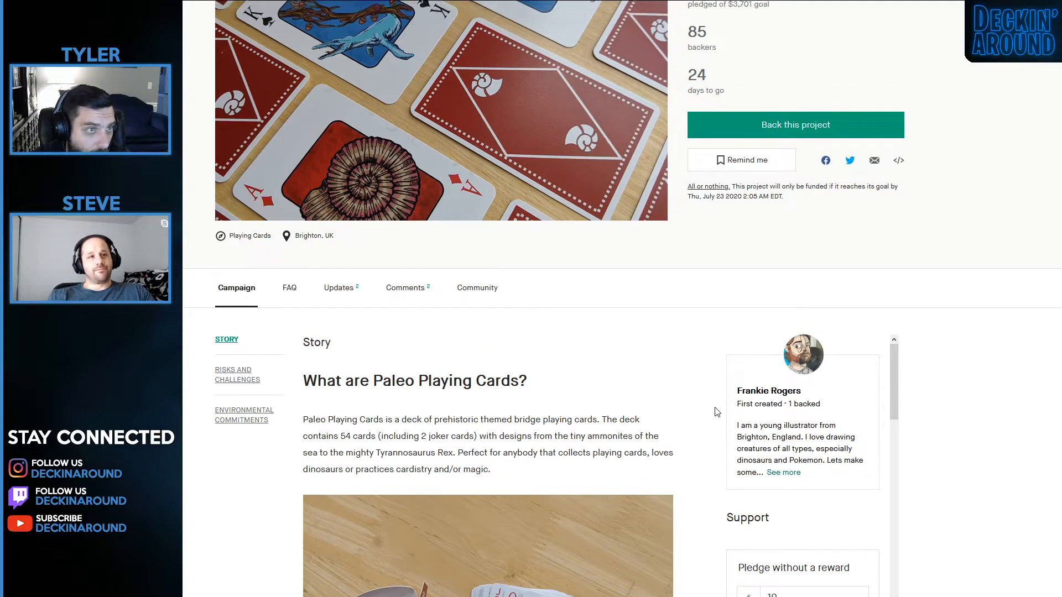
{"action": "scroll", "scroll_direction": "up", "scroll_amount": 3}
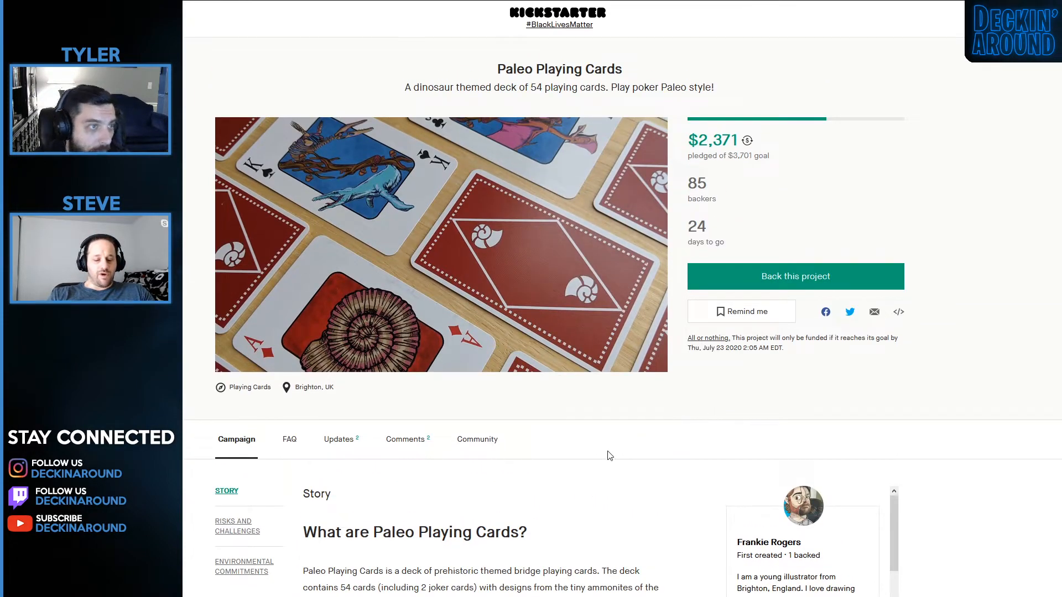
{"action": "mouse_move", "coordinate": [621, 471]}
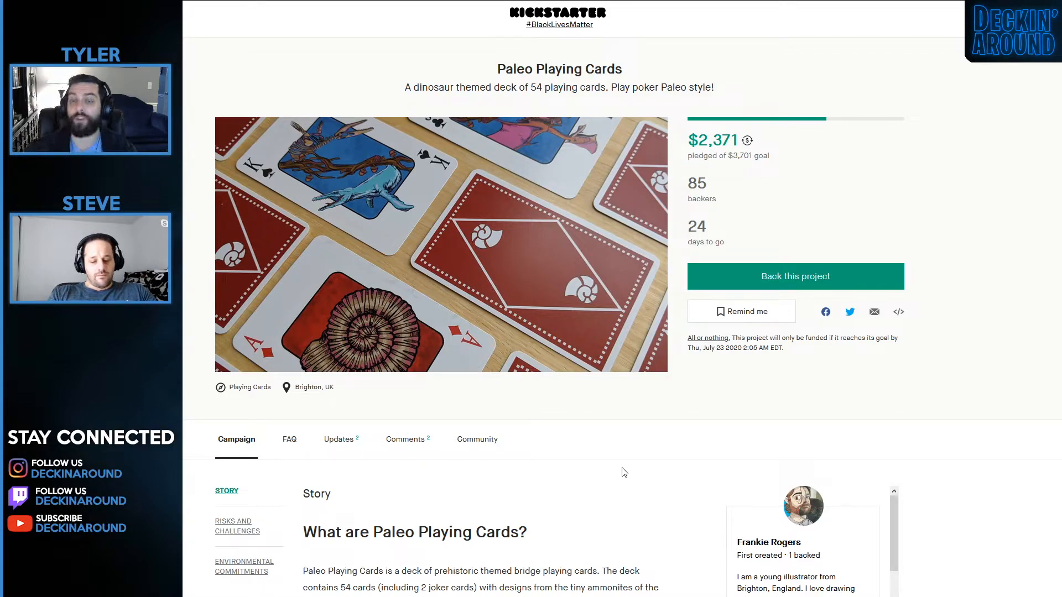
{"action": "mouse_move", "coordinate": [418, 329]}
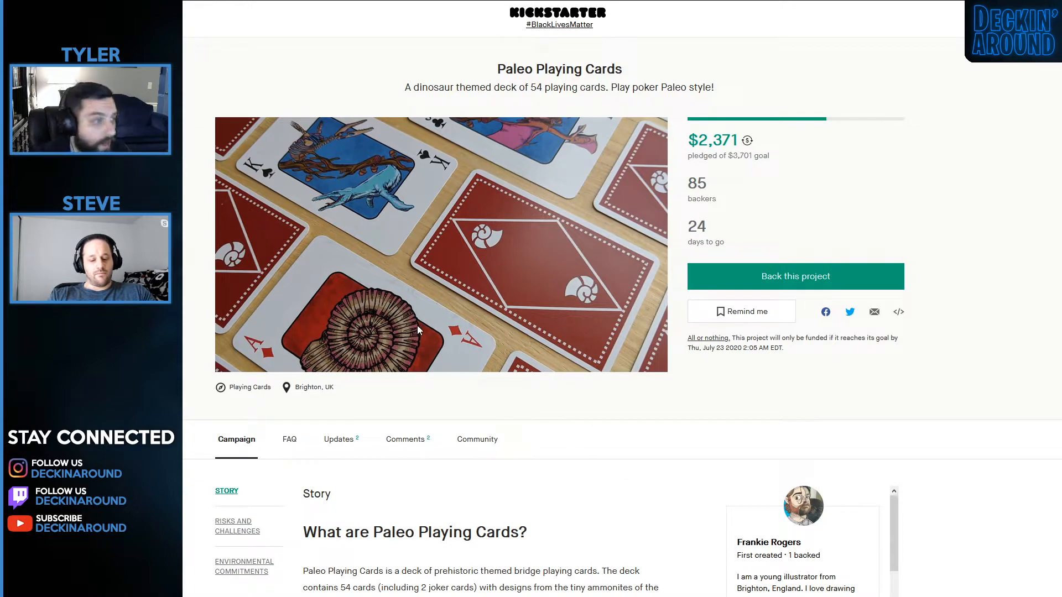
{"action": "scroll", "scroll_direction": "down", "scroll_amount": 3}
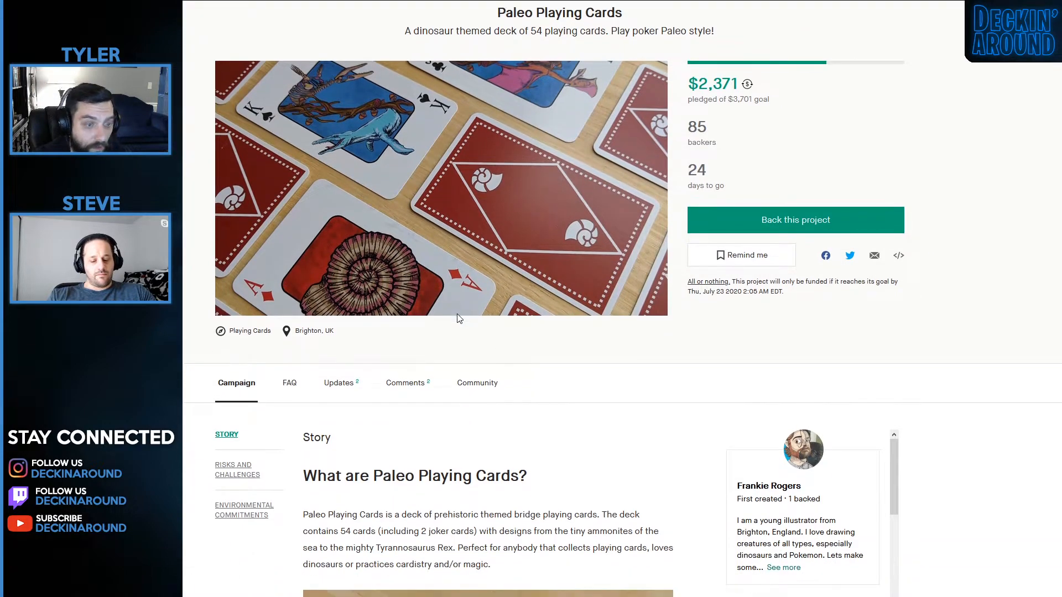
{"action": "mouse_move", "coordinate": [484, 278]}
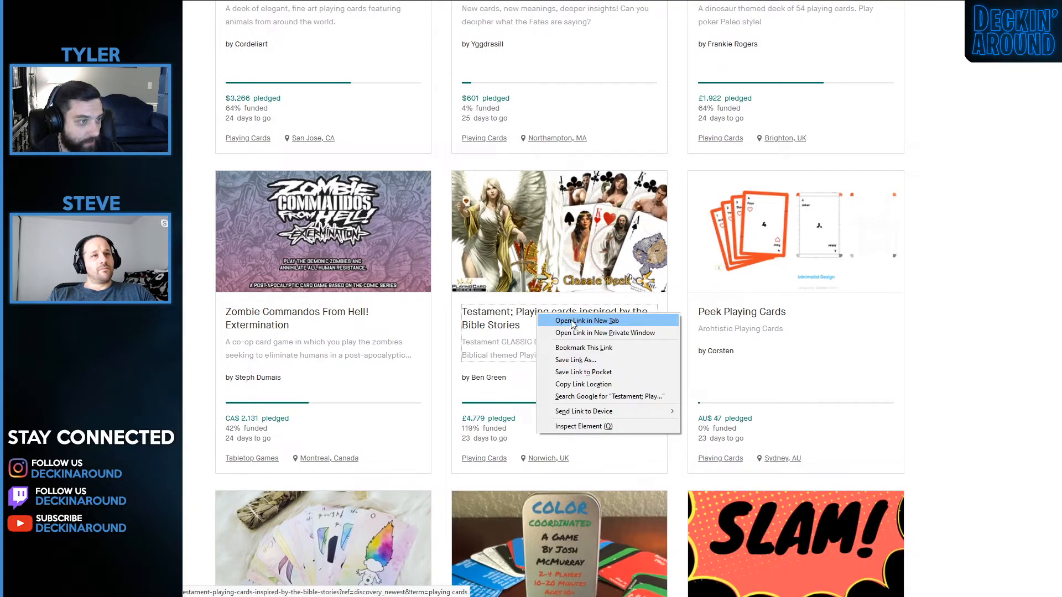
Open the Testament biblical playing cards campaign in a new tab and read down its story.
{"action": "left_click", "coordinate": [586, 321]}
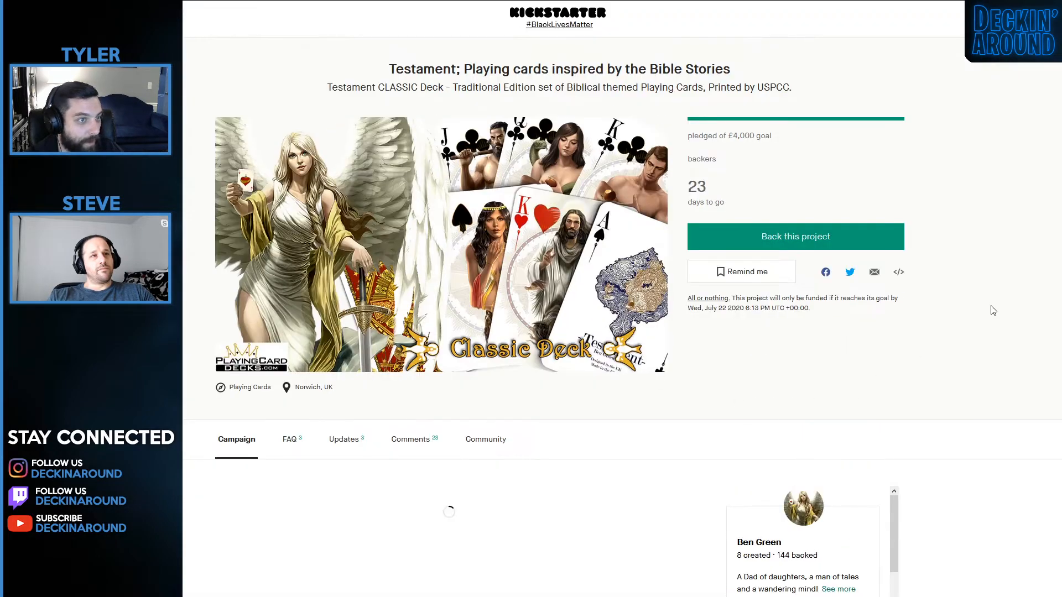
{"action": "scroll", "scroll_direction": "down", "scroll_amount": 3}
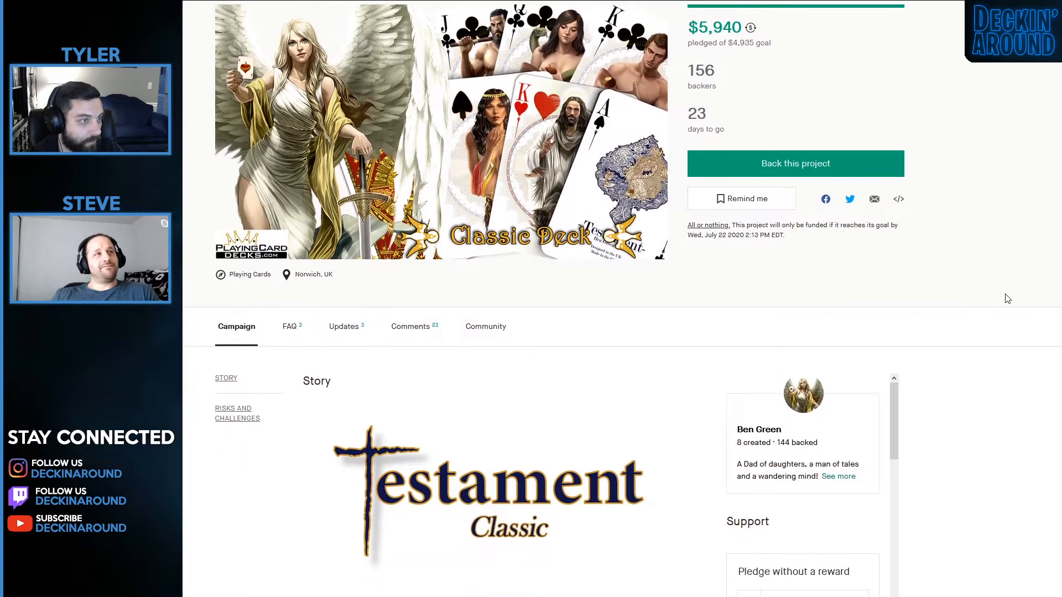
{"action": "scroll", "scroll_direction": "down", "scroll_amount": 3}
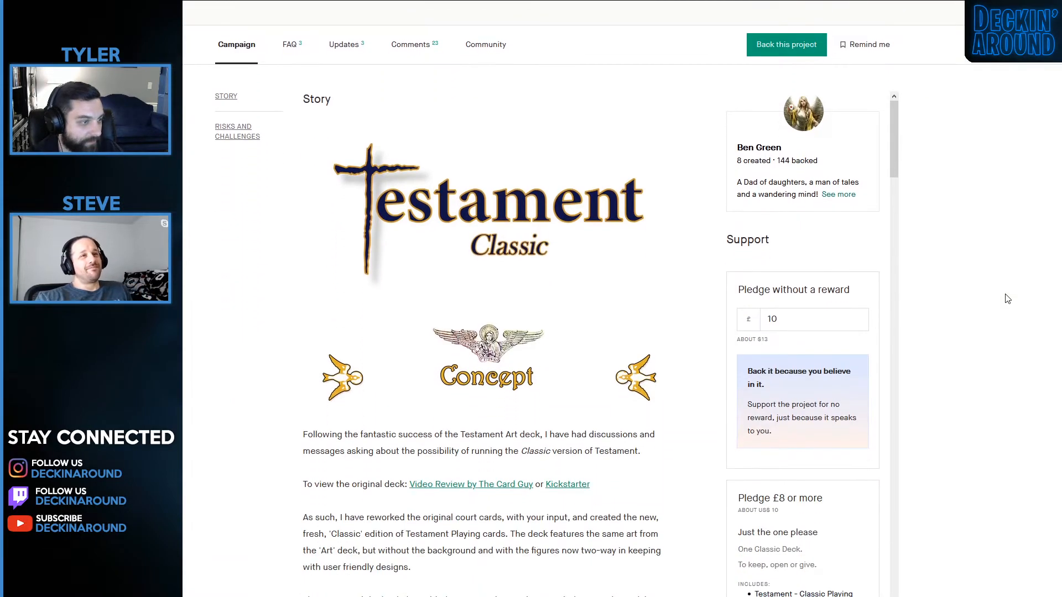
{"action": "scroll", "scroll_direction": "down", "scroll_amount": 3}
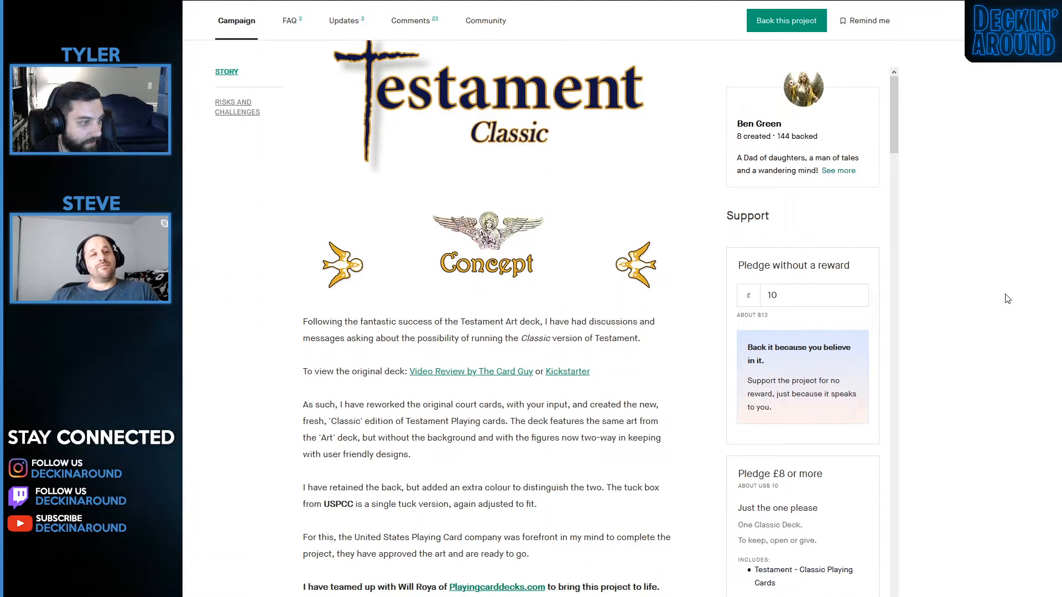
{"action": "scroll", "scroll_direction": "down", "scroll_amount": 3}
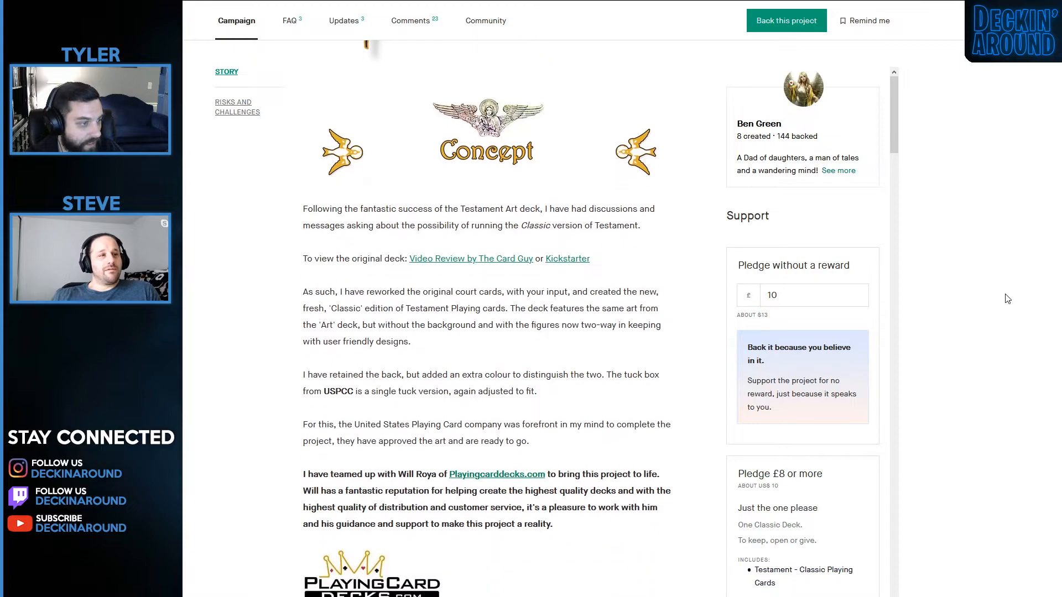
{"action": "scroll", "scroll_direction": "down", "scroll_amount": 3}
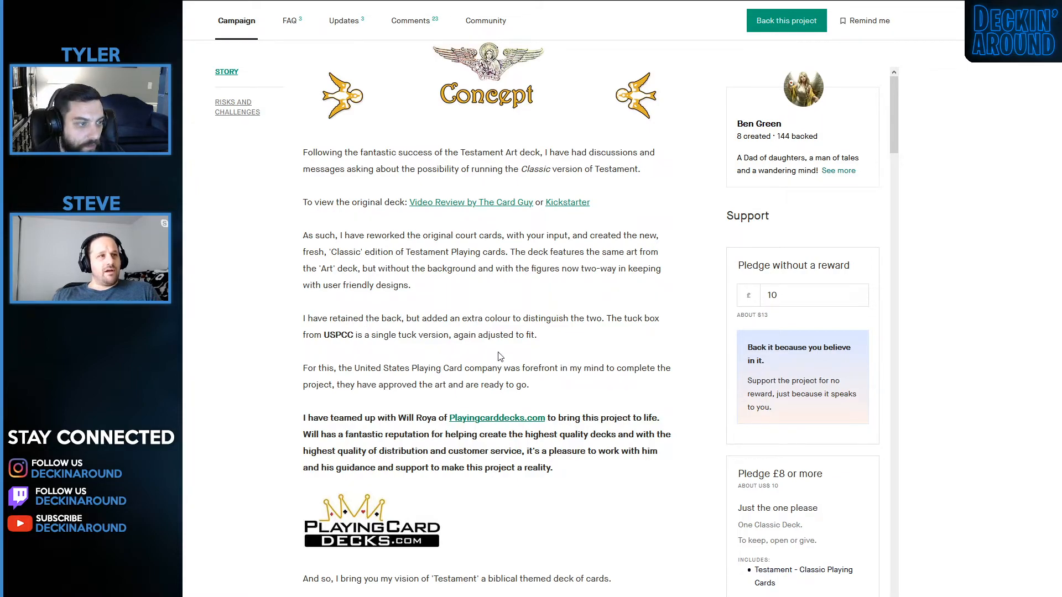
{"action": "scroll", "scroll_direction": "down", "scroll_amount": 3}
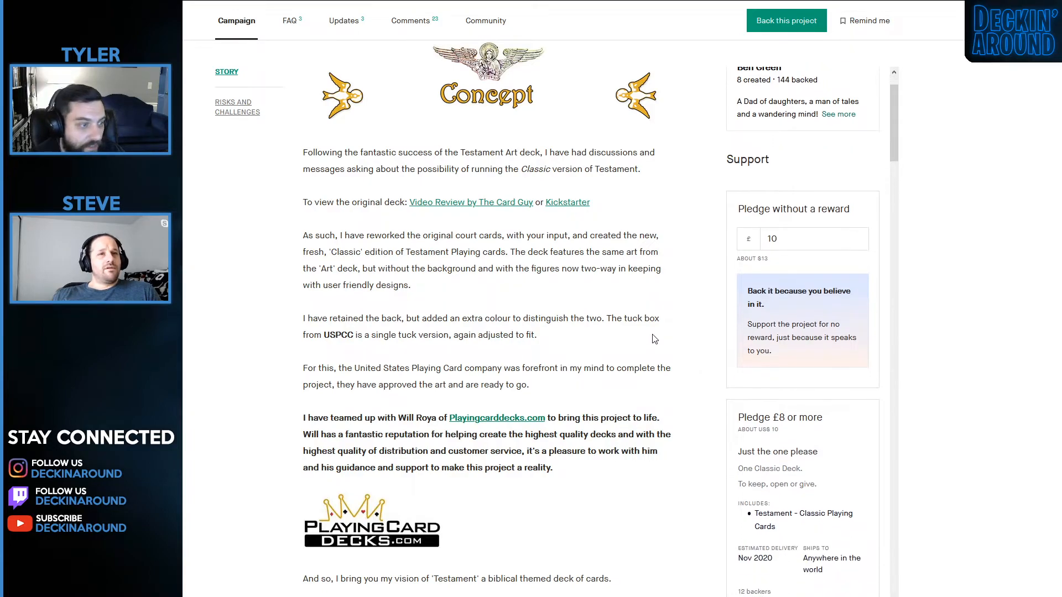
{"action": "scroll", "scroll_direction": "down", "scroll_amount": 3}
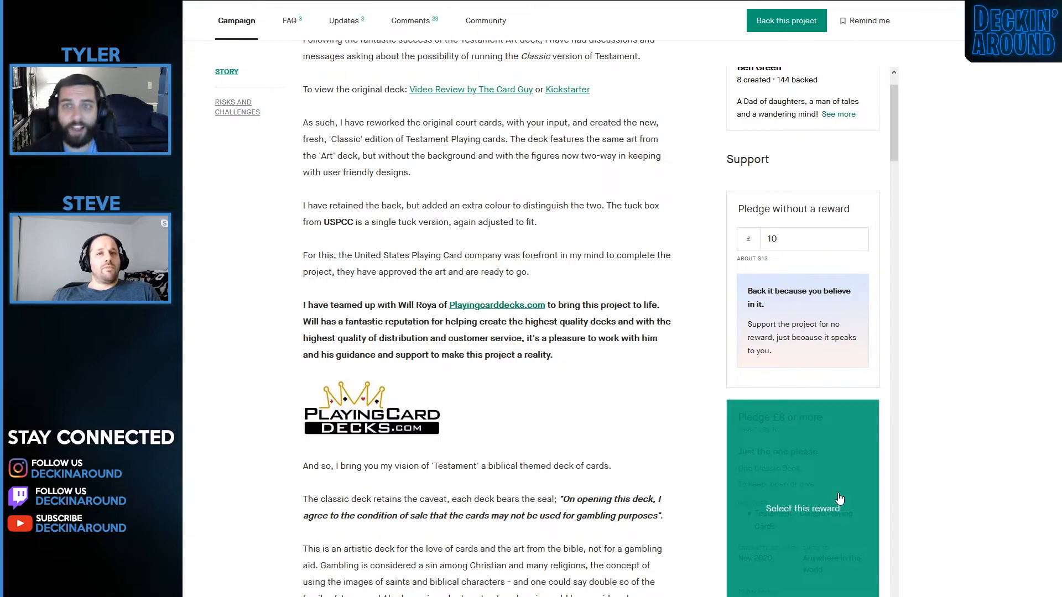
{"action": "mouse_move", "coordinate": [842, 272]}
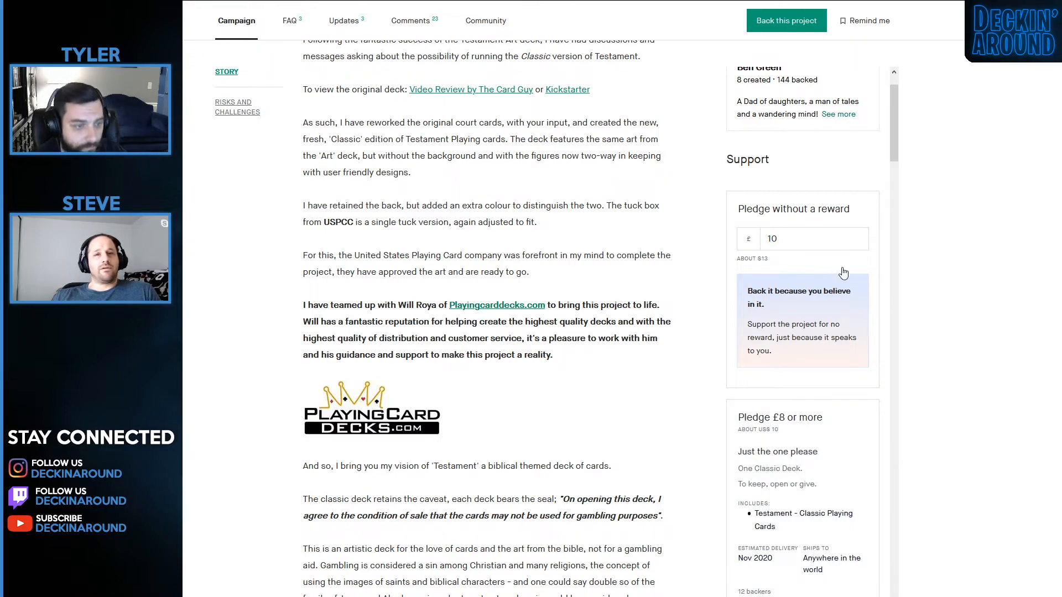
Select the £8 'Just the one please' reward with United States shipping and a £12 pledge.
{"action": "scroll", "scroll_direction": "down", "scroll_amount": 3}
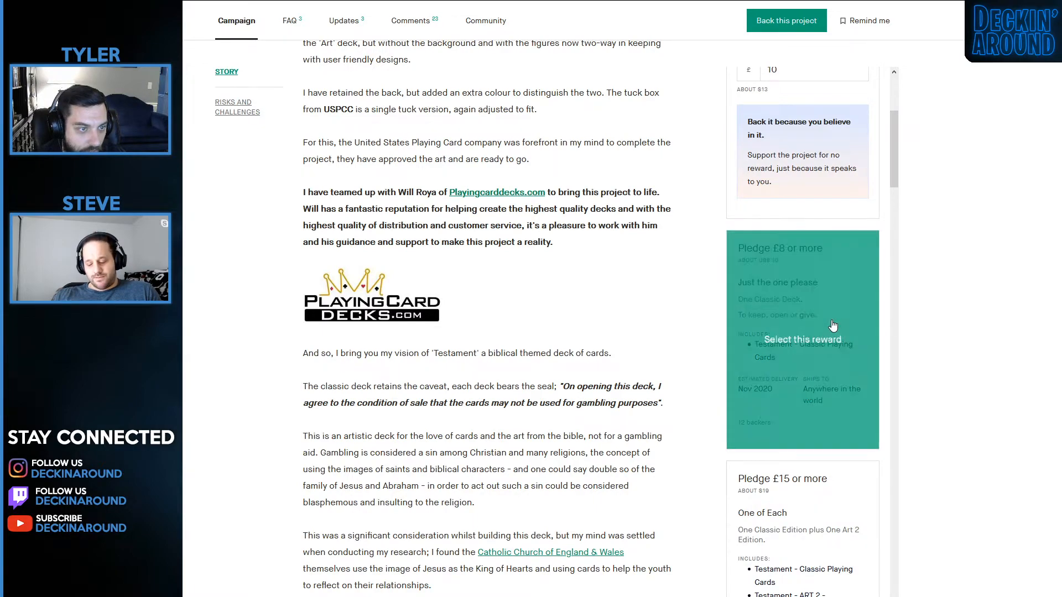
{"action": "left_click", "coordinate": [802, 338]}
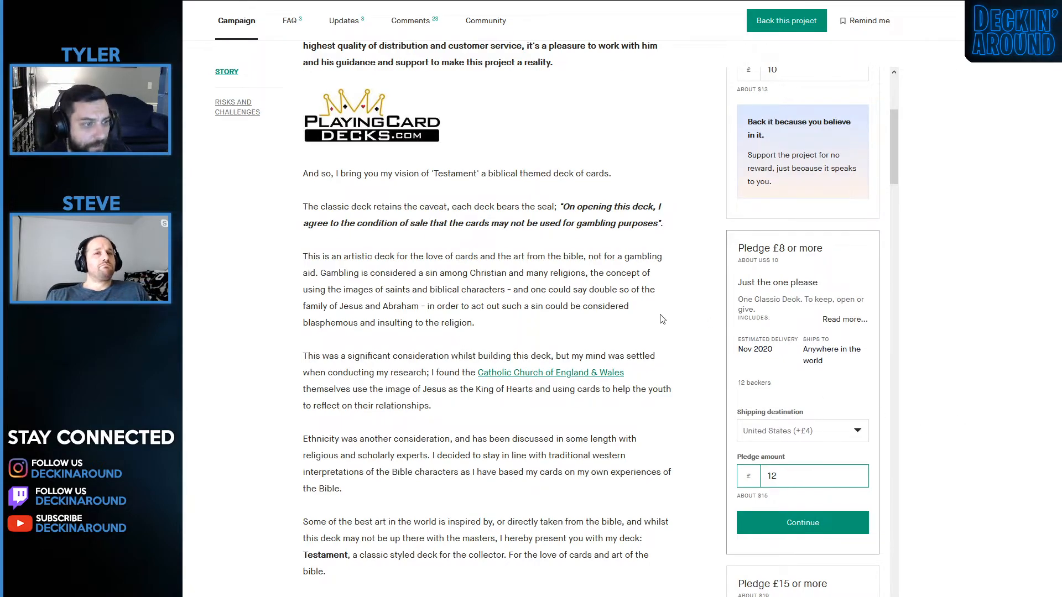
{"action": "scroll", "scroll_direction": "down", "scroll_amount": 3}
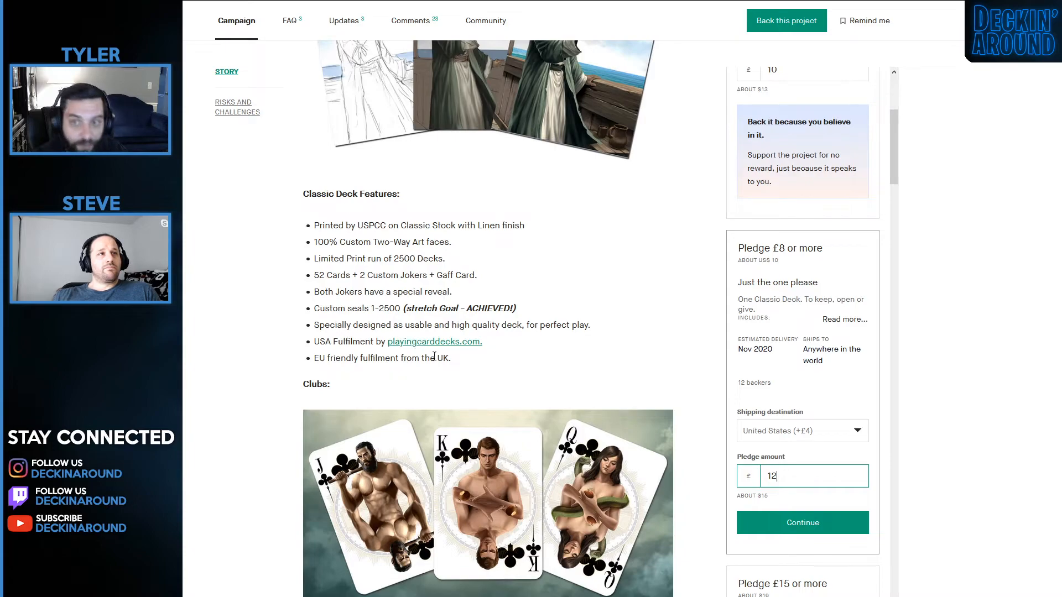
{"action": "mouse_move", "coordinate": [249, 294]}
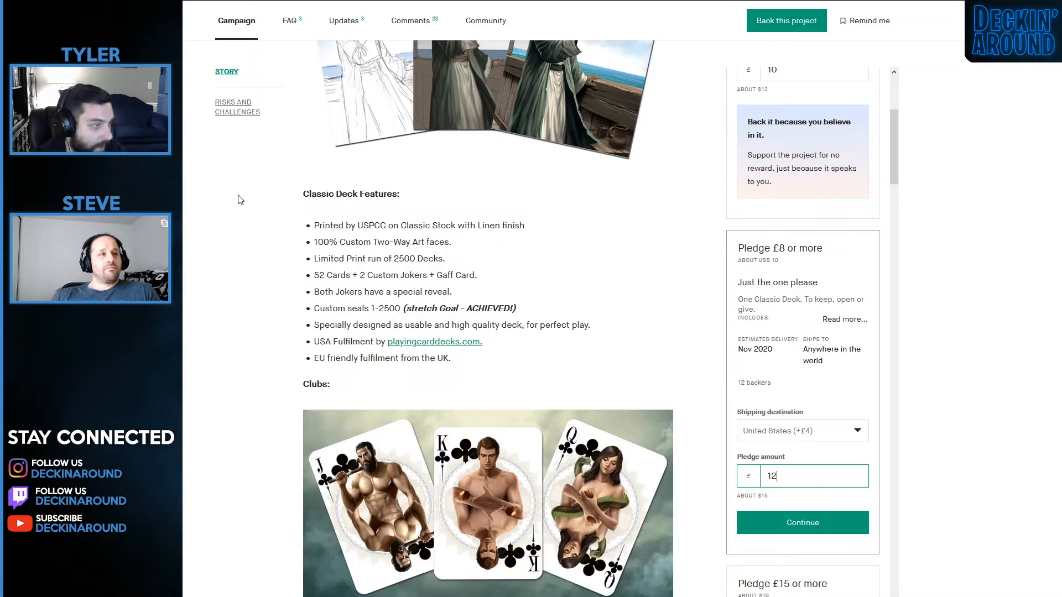
{"action": "scroll", "scroll_direction": "down", "scroll_amount": 3}
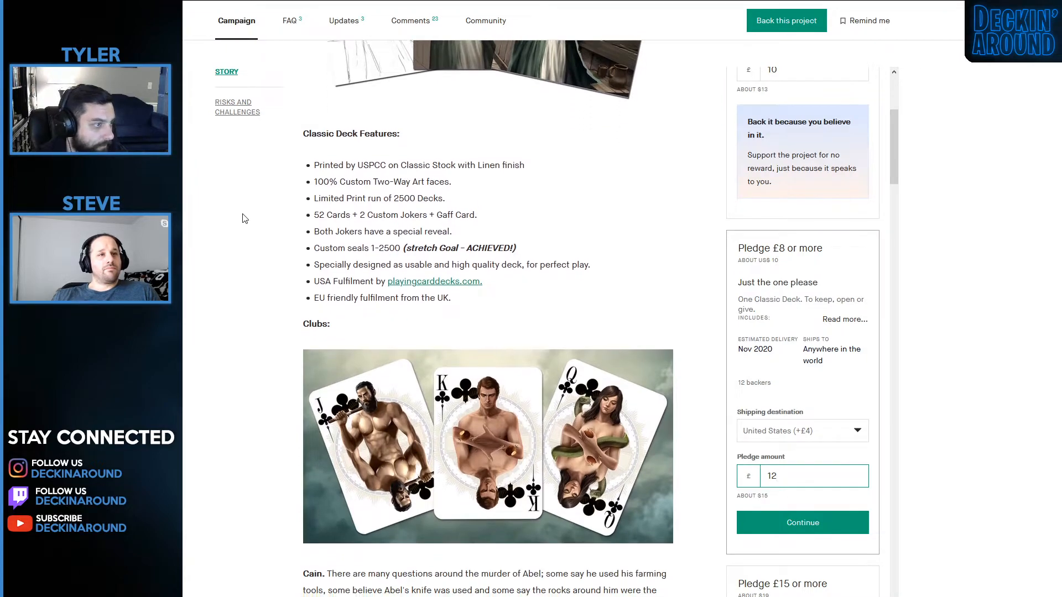
{"action": "scroll", "scroll_direction": "down", "scroll_amount": 3}
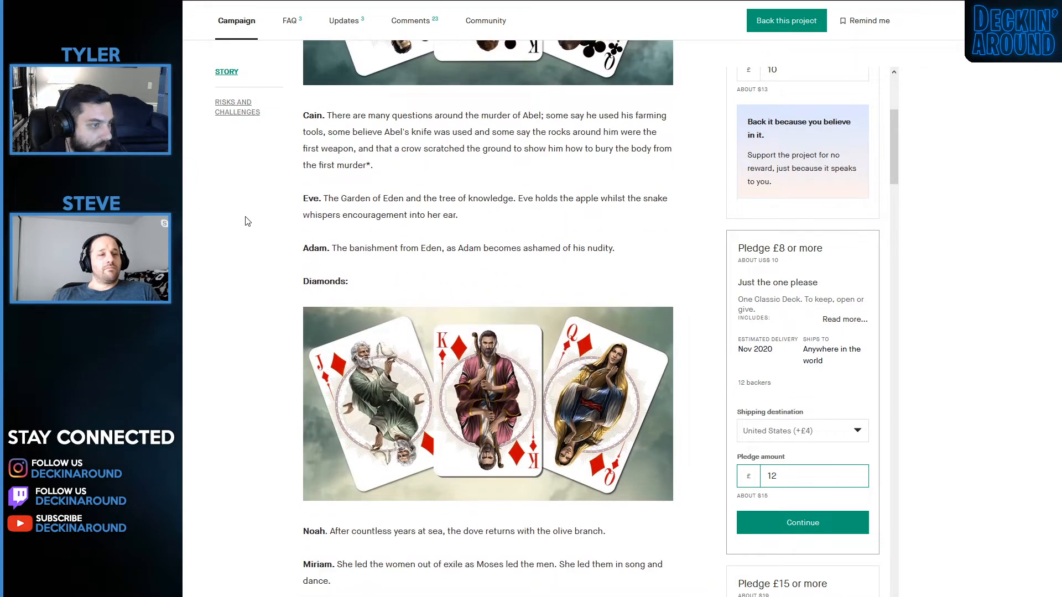
{"action": "scroll", "scroll_direction": "down", "scroll_amount": 3}
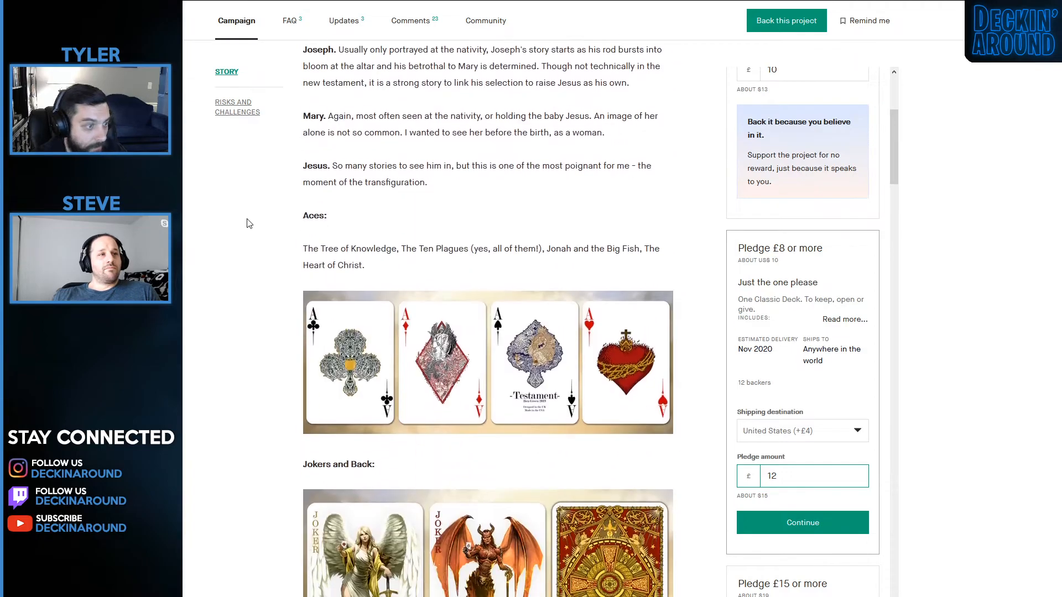
{"action": "scroll", "scroll_direction": "down", "scroll_amount": 3}
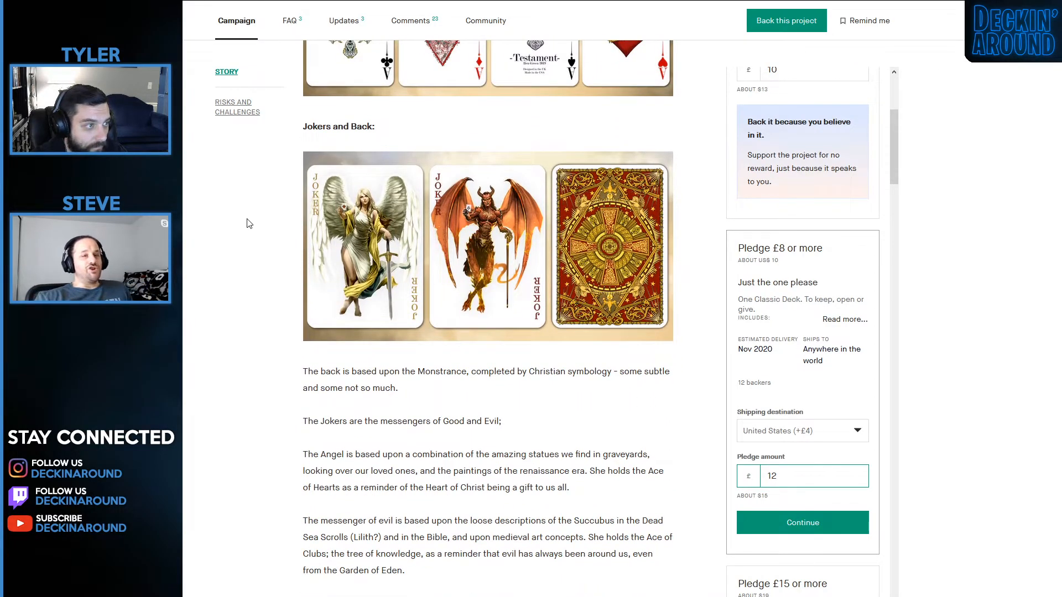
{"action": "scroll", "scroll_direction": "down", "scroll_amount": 3}
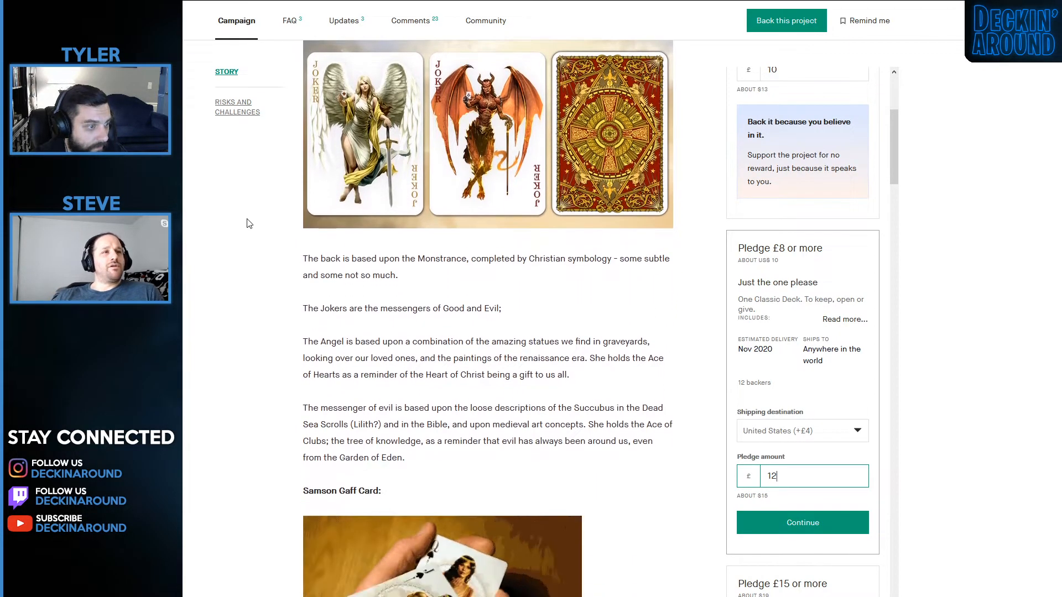
{"action": "scroll", "scroll_direction": "down", "scroll_amount": 3}
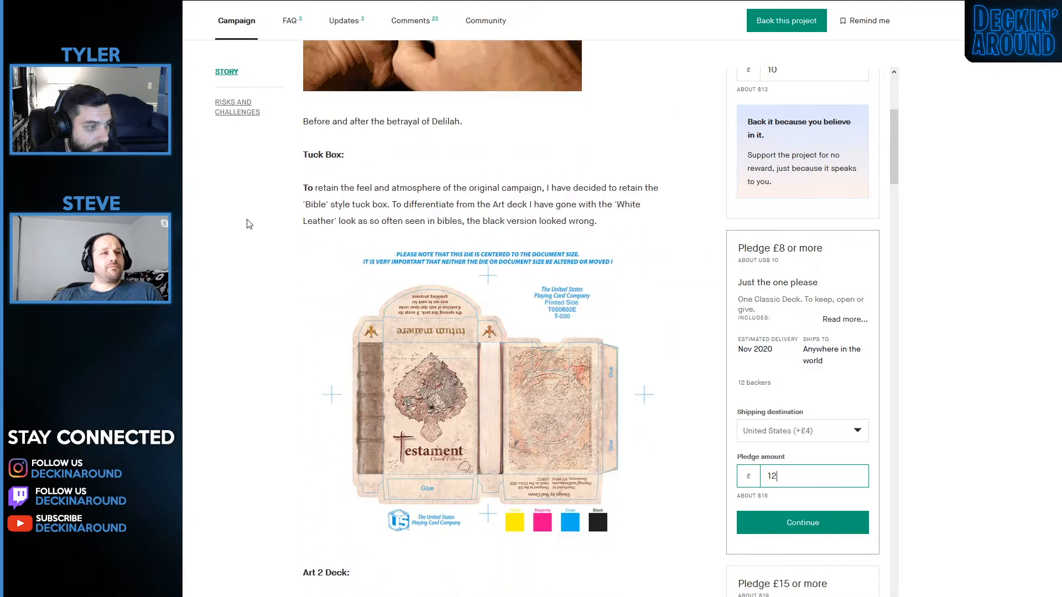
{"action": "scroll", "scroll_direction": "down", "scroll_amount": 3}
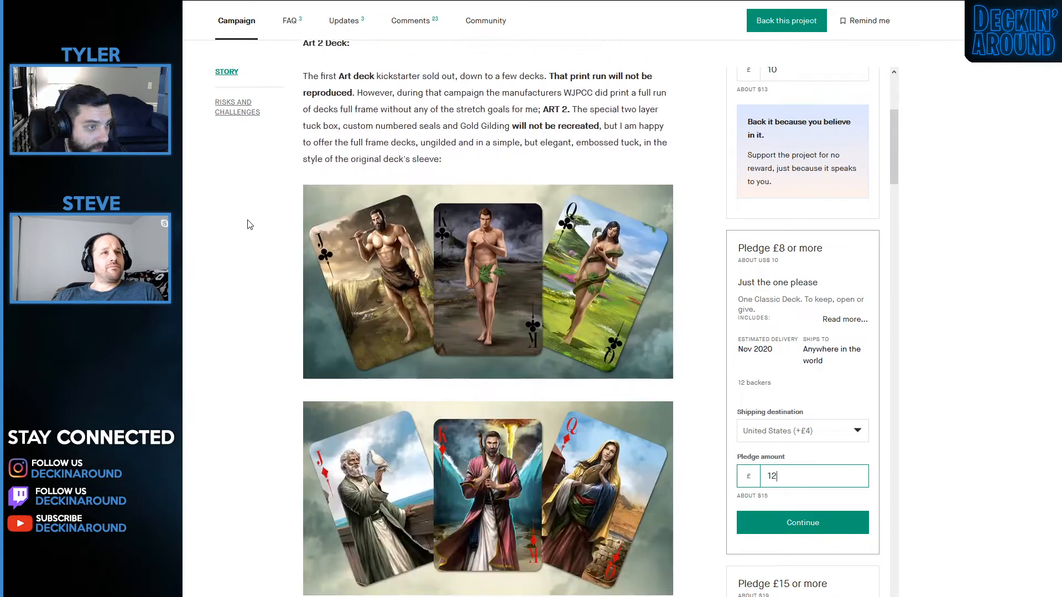
{"action": "scroll", "scroll_direction": "down", "scroll_amount": 3}
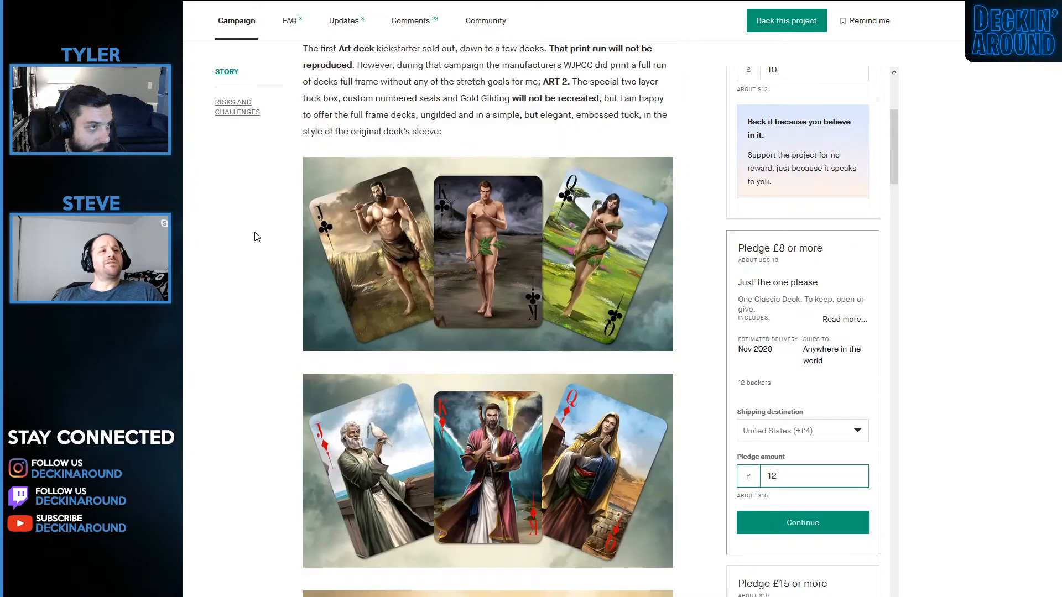
{"action": "scroll", "scroll_direction": "up", "scroll_amount": 3}
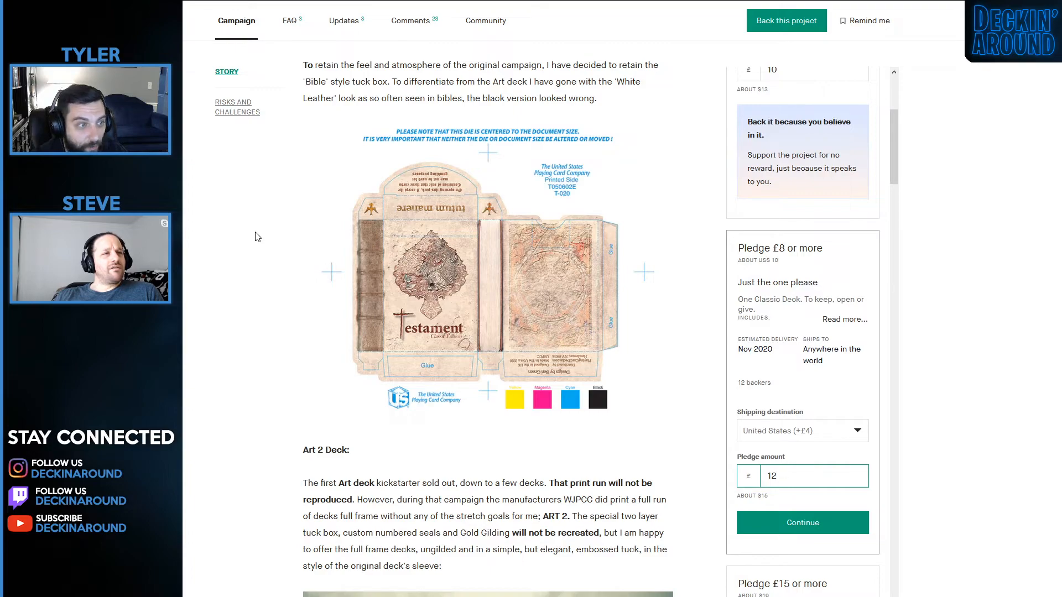
{"action": "mouse_move", "coordinate": [584, 400]}
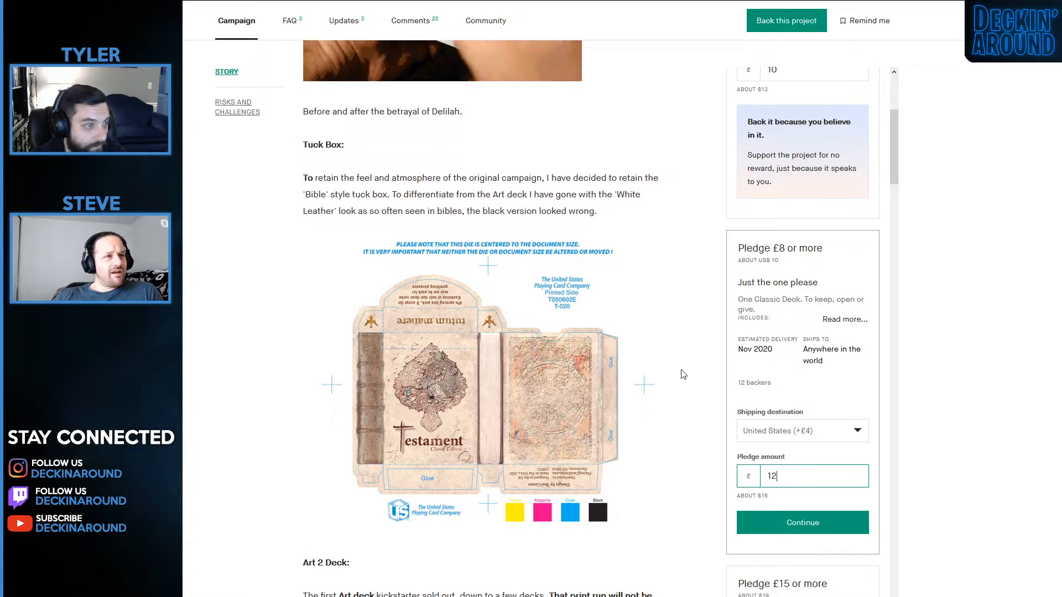
{"action": "mouse_move", "coordinate": [551, 464]}
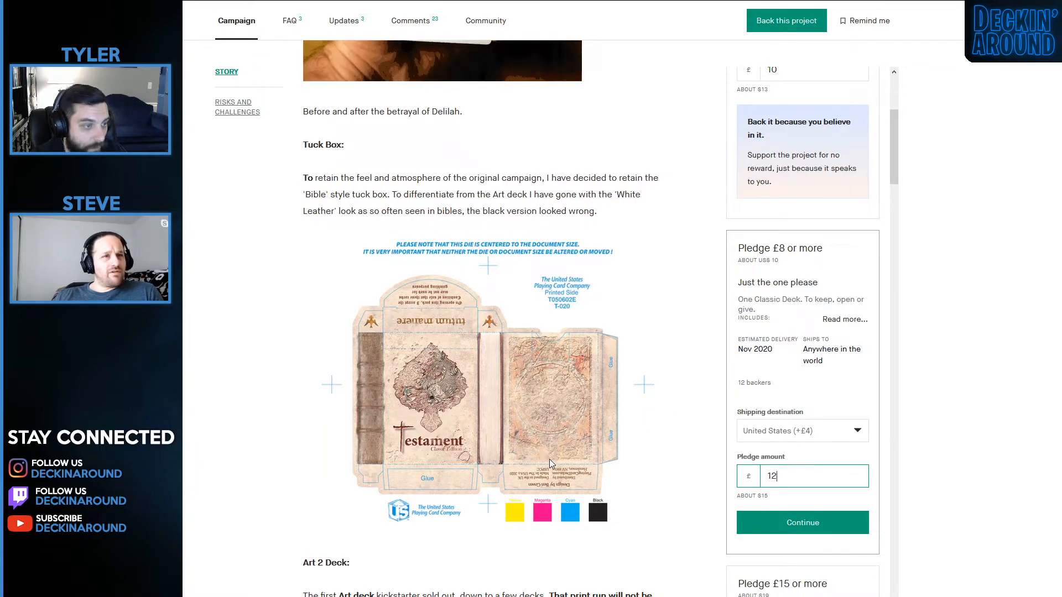
{"action": "mouse_move", "coordinate": [586, 397]}
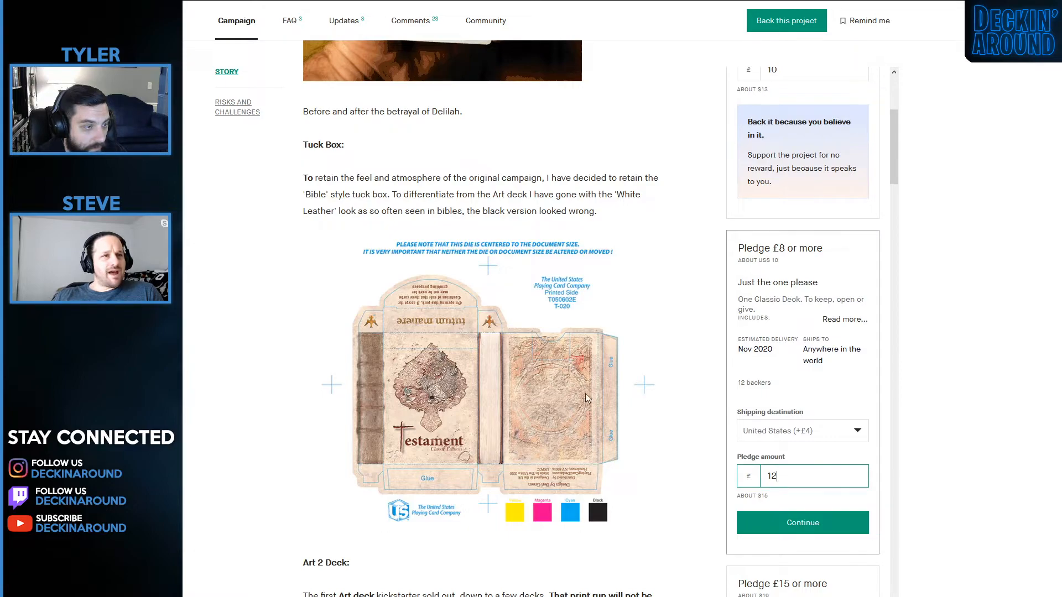
{"action": "mouse_move", "coordinate": [535, 449]}
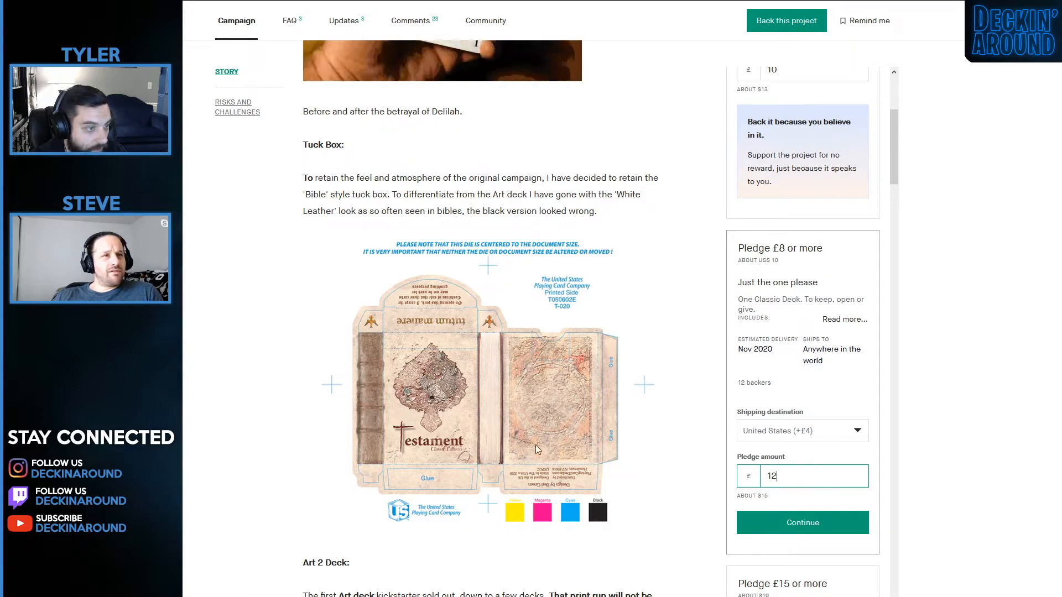
{"action": "mouse_move", "coordinate": [548, 448]}
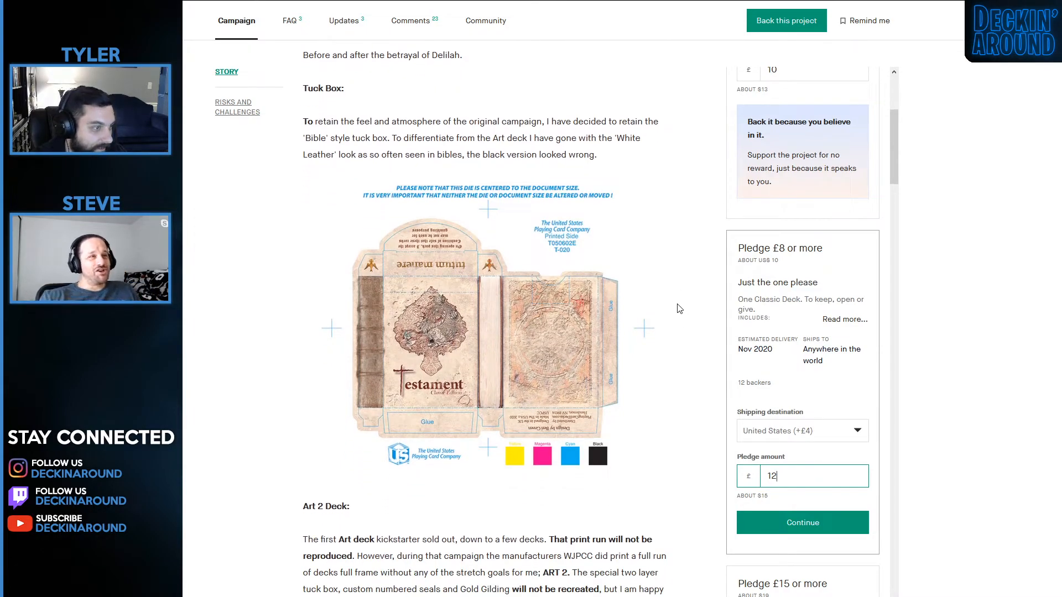
{"action": "mouse_move", "coordinate": [656, 357]}
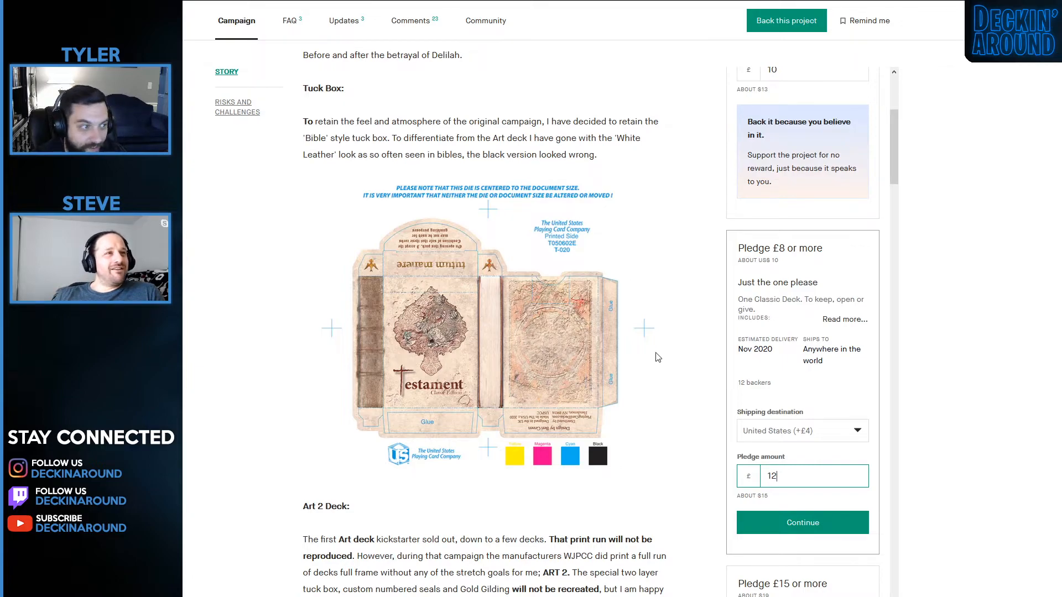
{"action": "scroll", "scroll_direction": "down", "scroll_amount": 3}
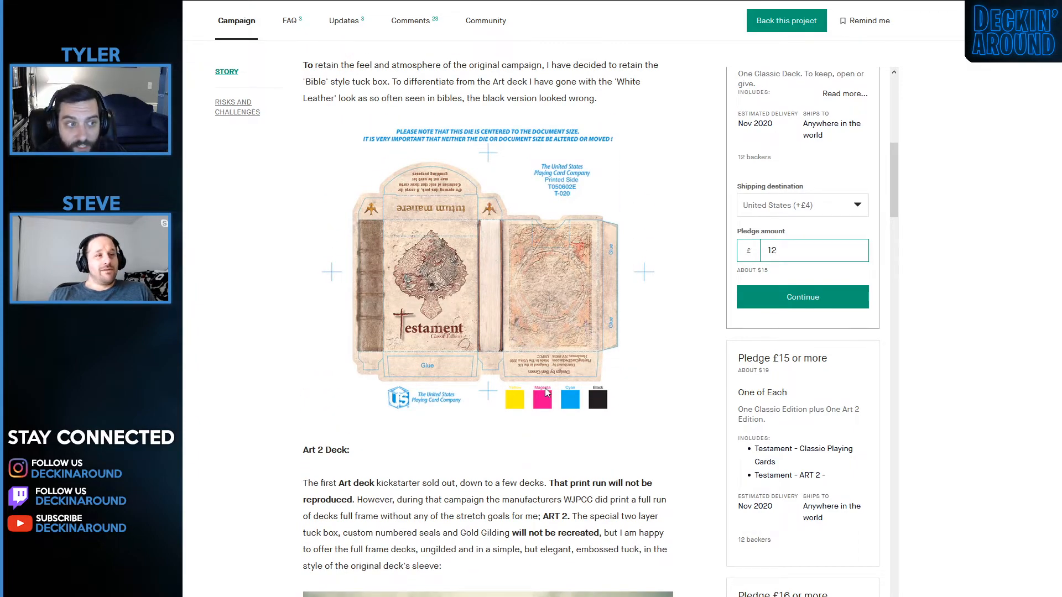
Scroll down through the Testament campaign story to review its sections.
{"action": "scroll", "scroll_direction": "down", "scroll_amount": 3}
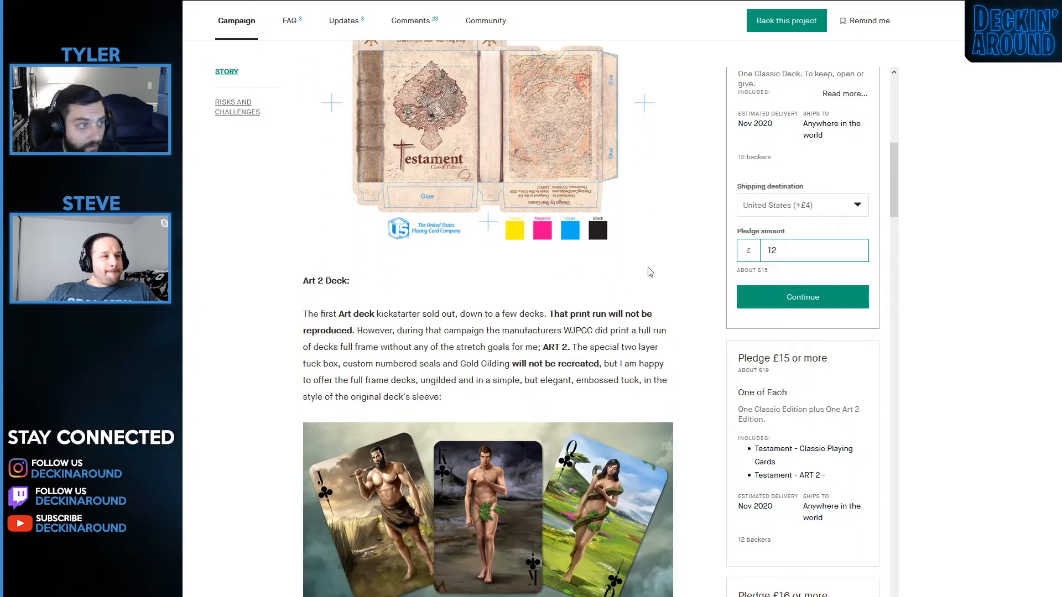
{"action": "scroll", "scroll_direction": "down", "scroll_amount": 3}
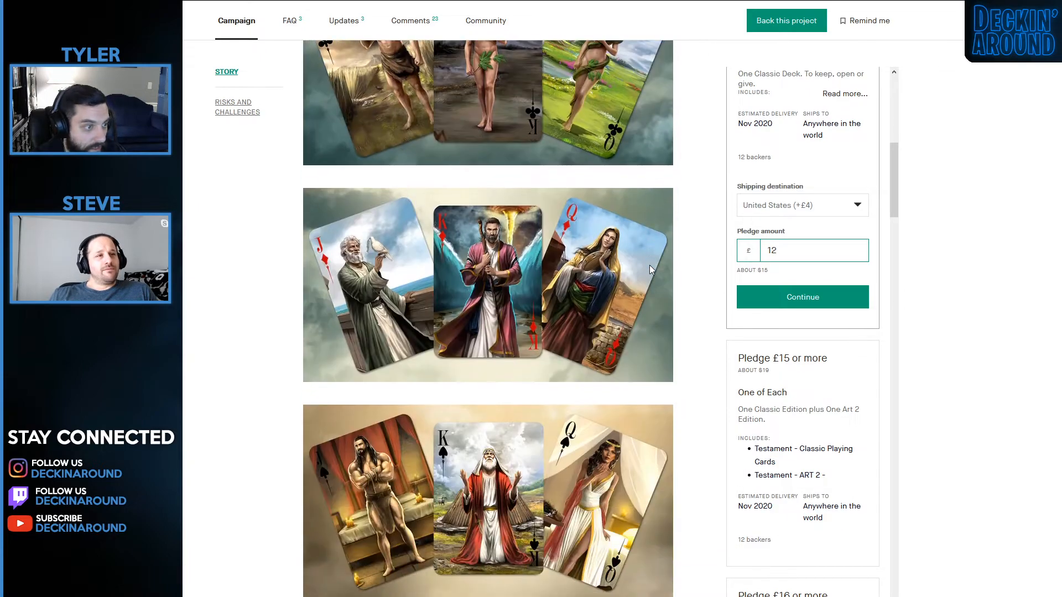
{"action": "scroll", "scroll_direction": "down", "scroll_amount": 3}
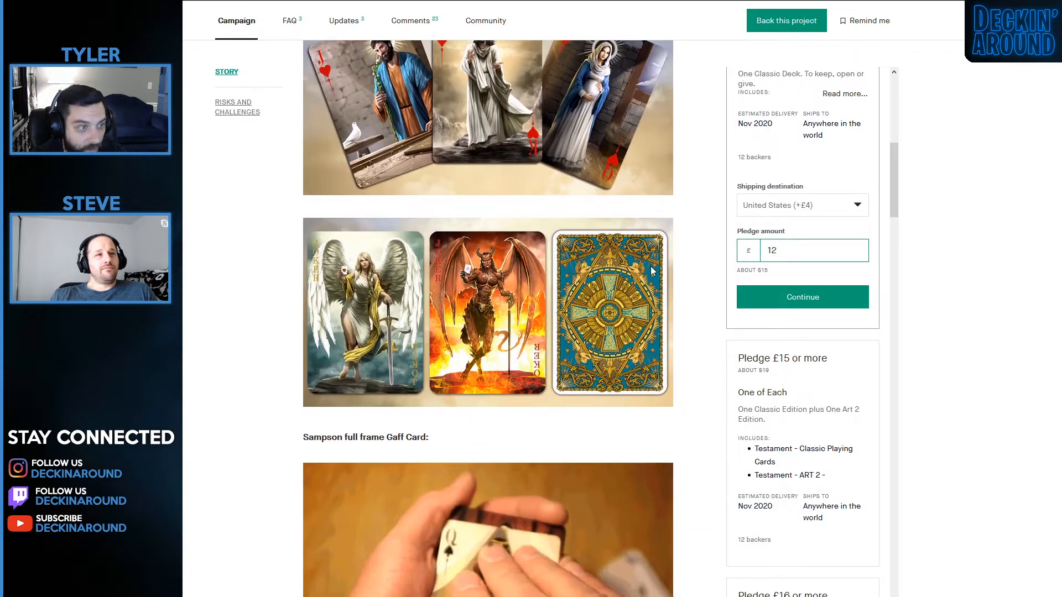
{"action": "scroll", "scroll_direction": "down", "scroll_amount": 3}
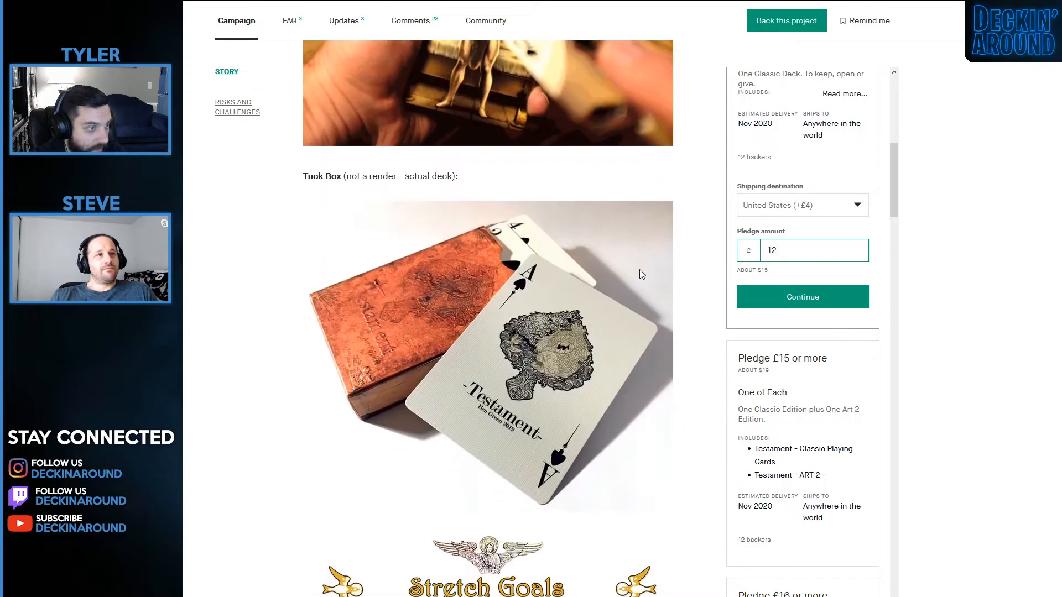
{"action": "scroll", "scroll_direction": "down", "scroll_amount": 3}
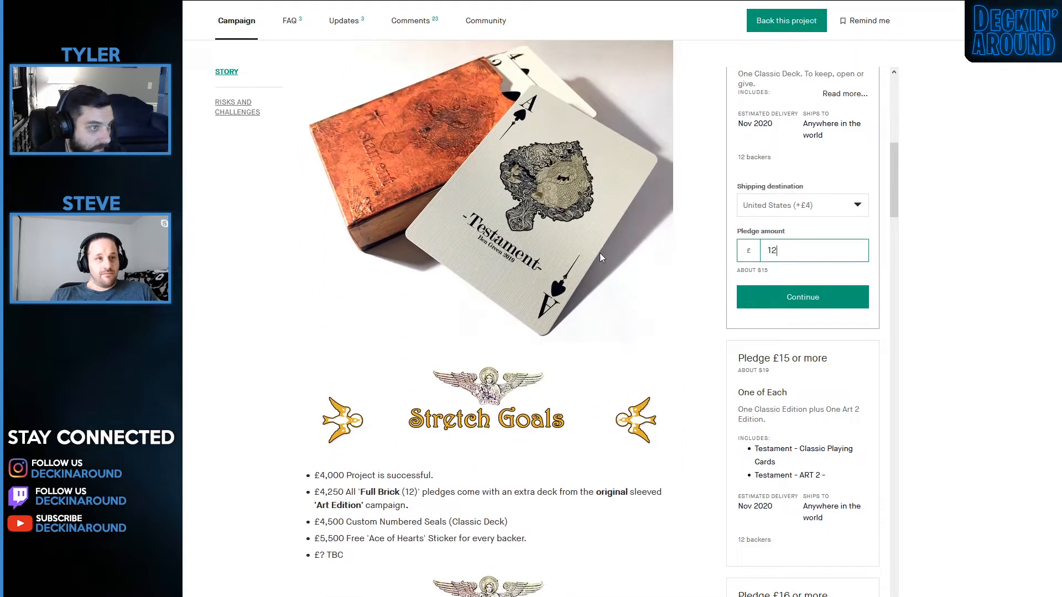
{"action": "mouse_move", "coordinate": [542, 196]}
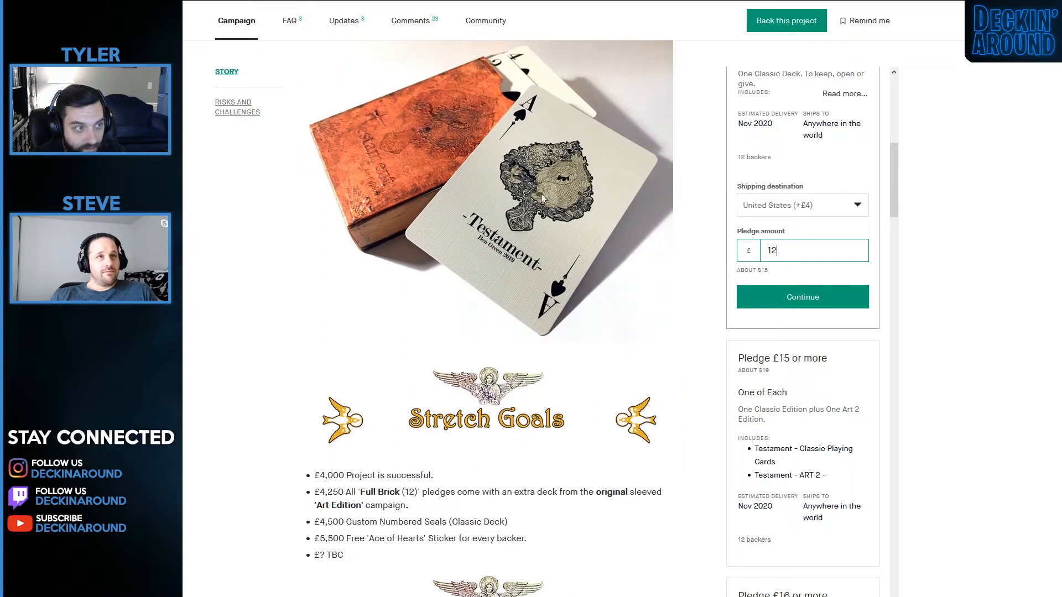
{"action": "mouse_move", "coordinate": [587, 338]}
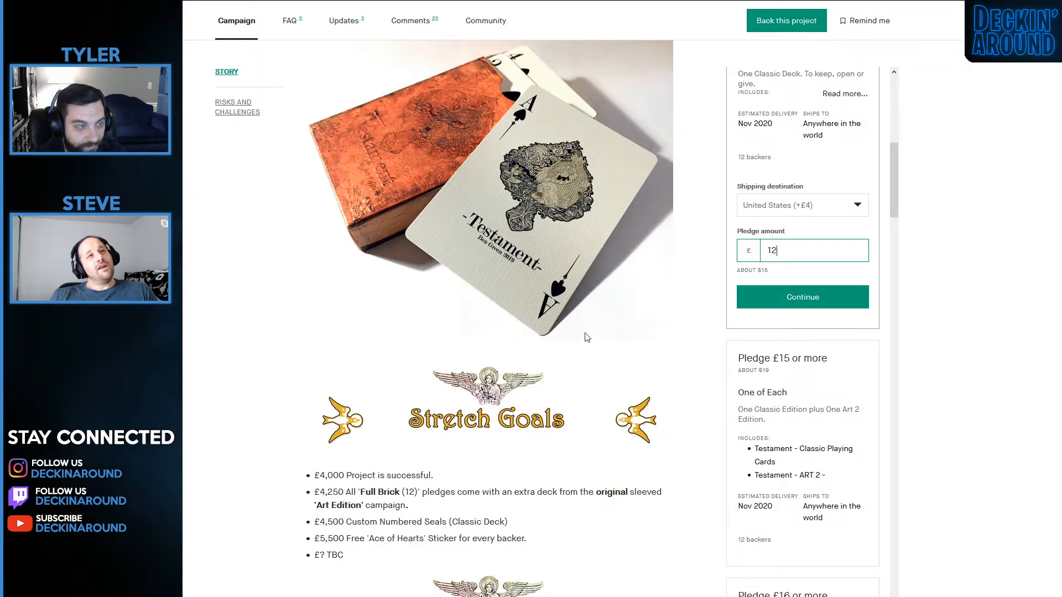
{"action": "mouse_move", "coordinate": [640, 379]}
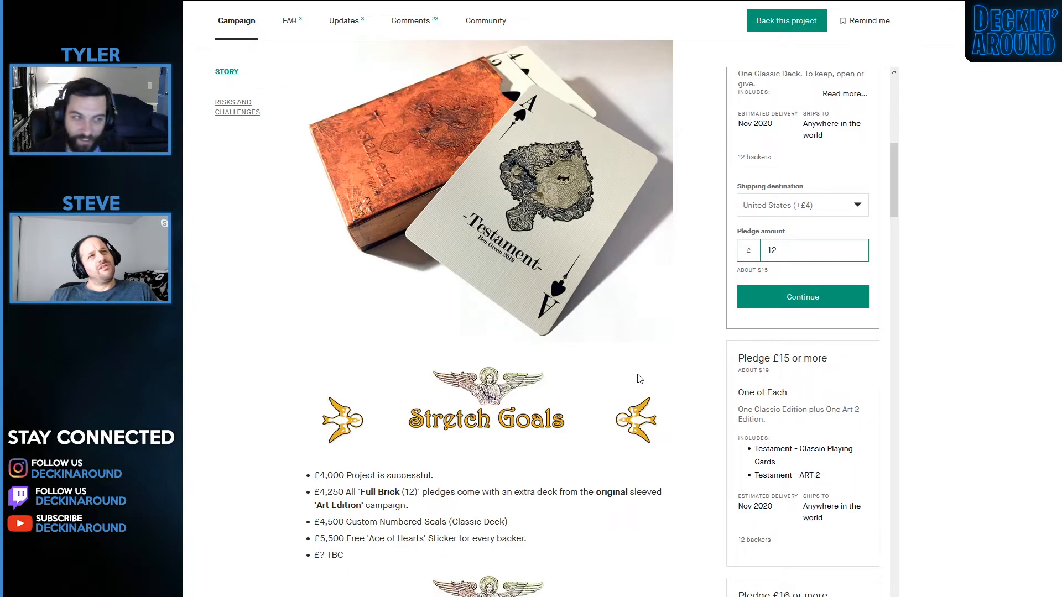
{"action": "scroll", "scroll_direction": "down", "scroll_amount": 3}
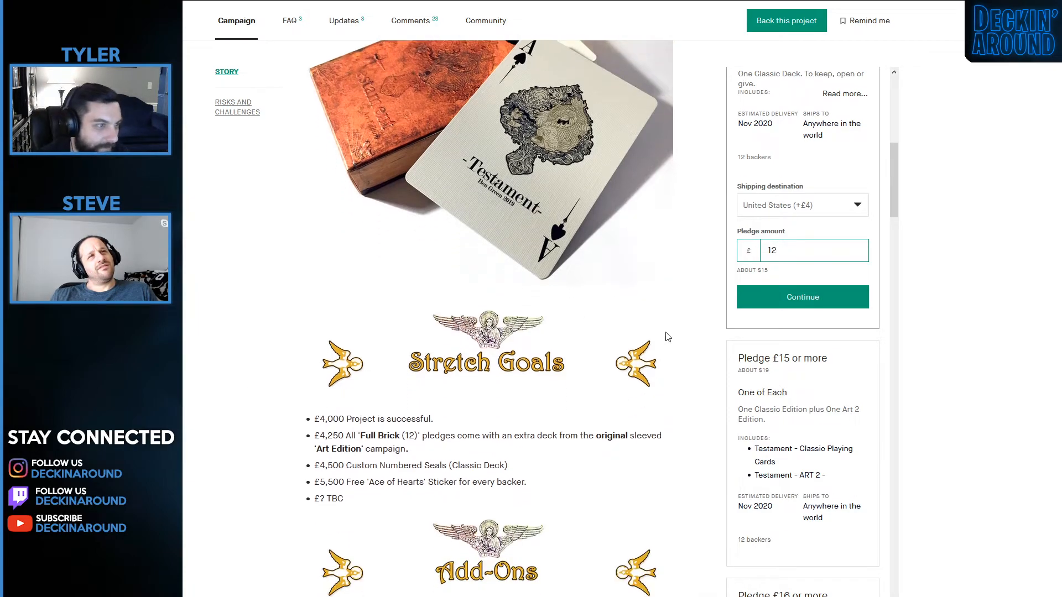
{"action": "scroll", "scroll_direction": "down", "scroll_amount": 3}
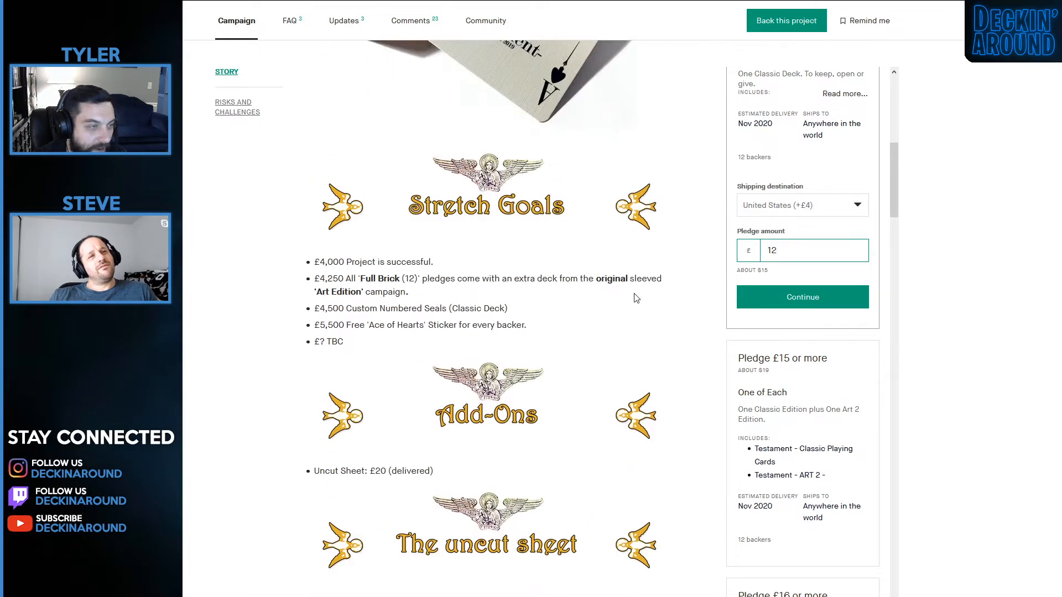
{"action": "scroll", "scroll_direction": "up", "scroll_amount": 3}
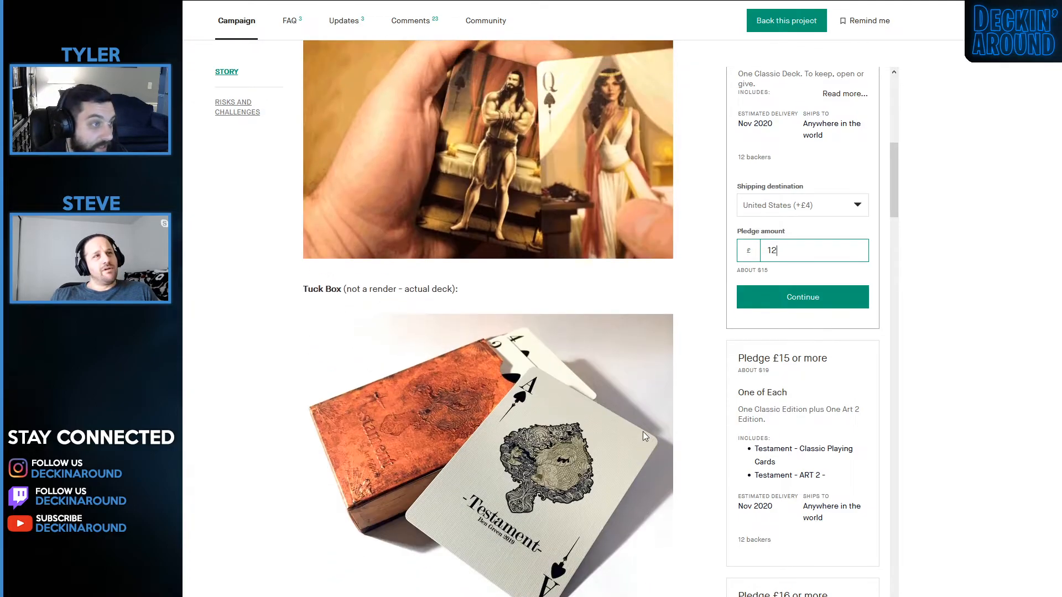
Continue scrolling the Testament page and return to the playing-card results grid.
{"action": "scroll", "scroll_direction": "down", "scroll_amount": 3}
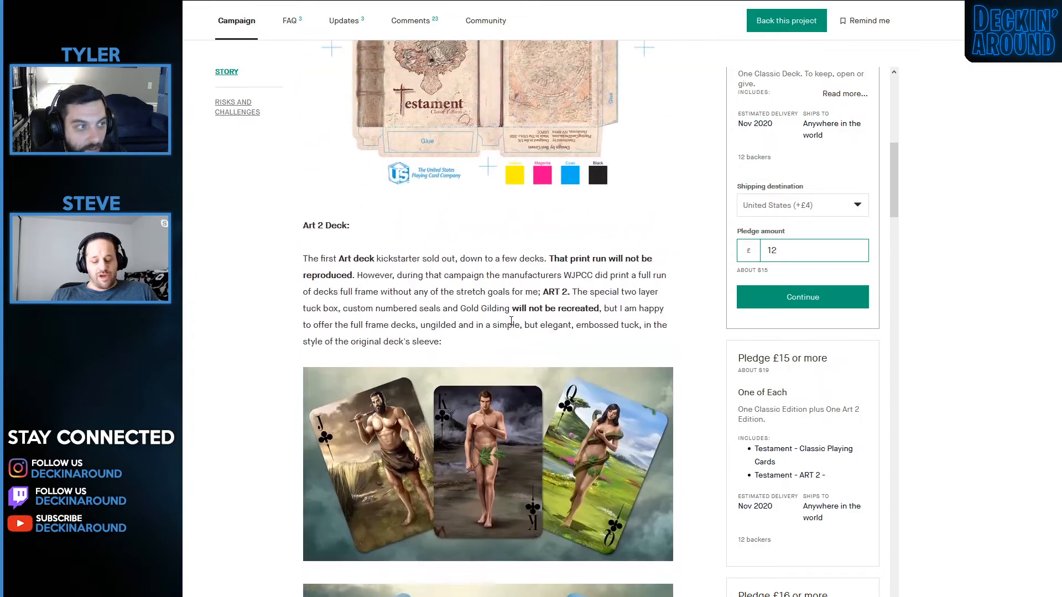
{"action": "scroll", "scroll_direction": "up", "scroll_amount": 3}
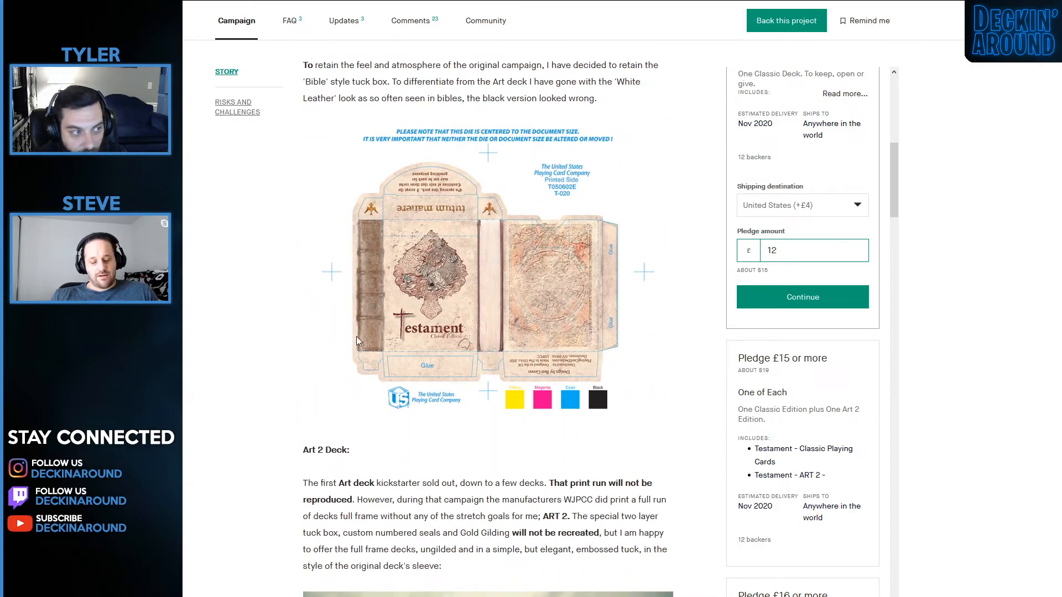
{"action": "mouse_move", "coordinate": [496, 224]}
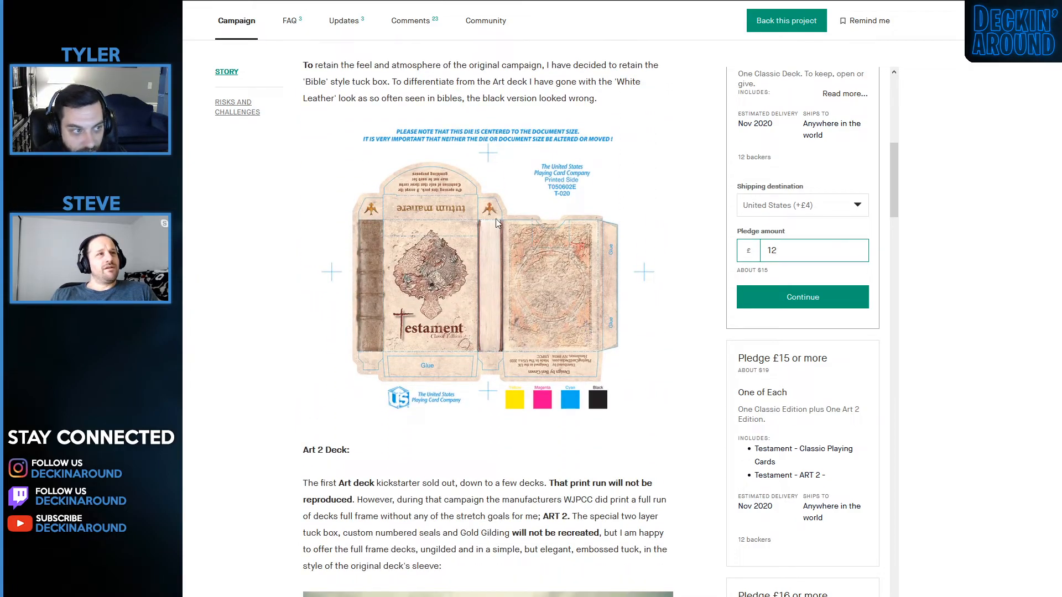
{"action": "mouse_move", "coordinate": [684, 359]}
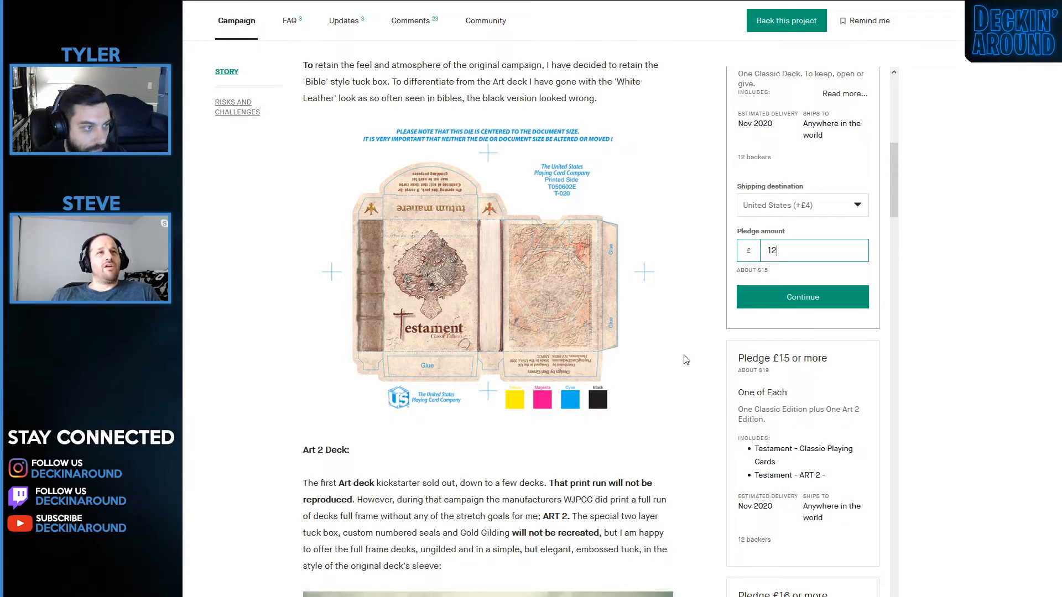
{"action": "scroll", "scroll_direction": "down", "scroll_amount": 3}
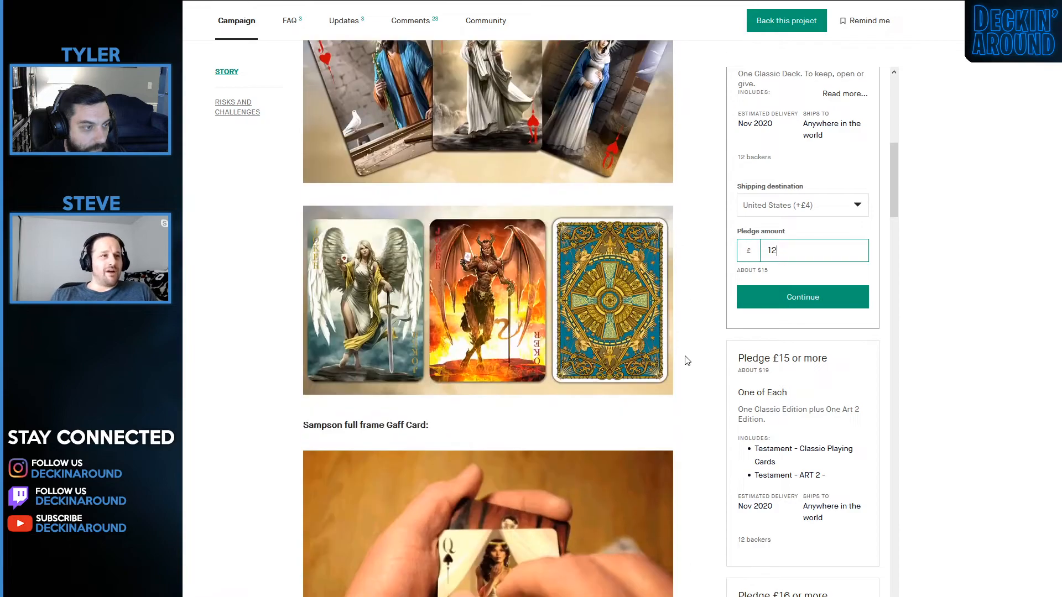
{"action": "scroll", "scroll_direction": "down", "scroll_amount": 3}
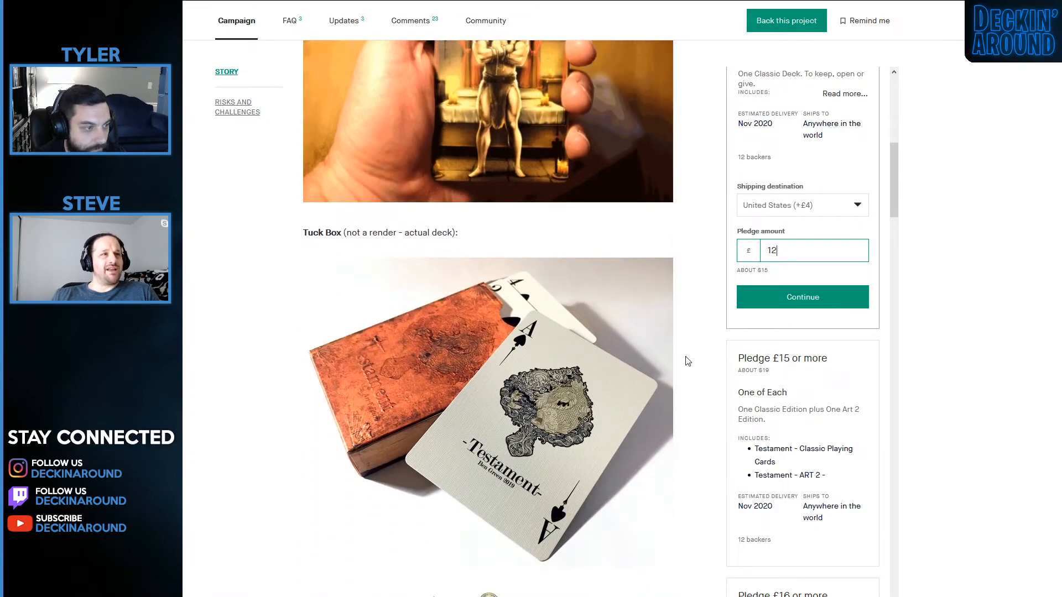
{"action": "scroll", "scroll_direction": "down", "scroll_amount": 3}
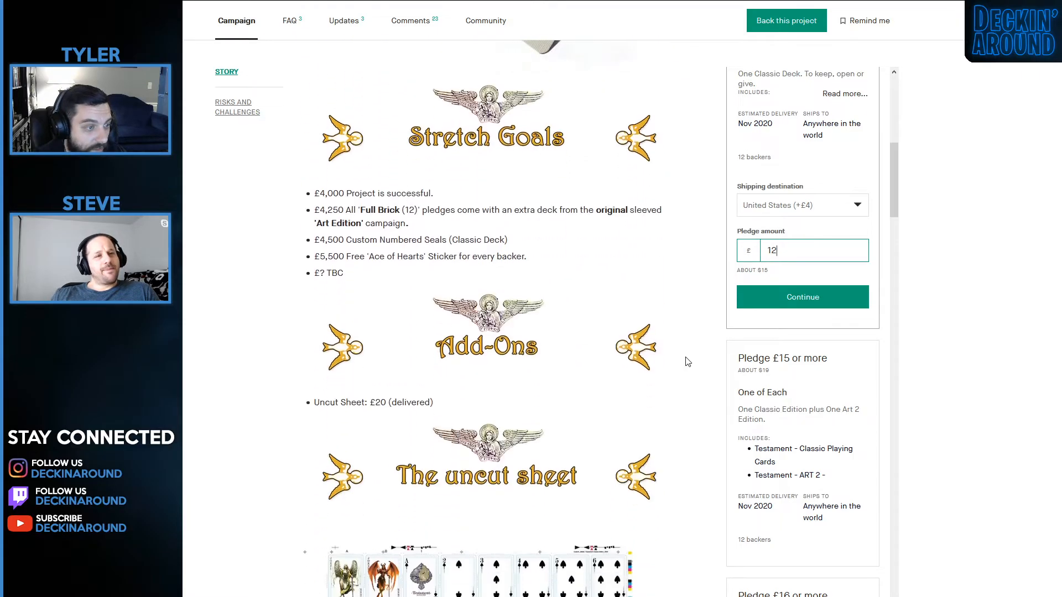
{"action": "scroll", "scroll_direction": "down", "scroll_amount": 3}
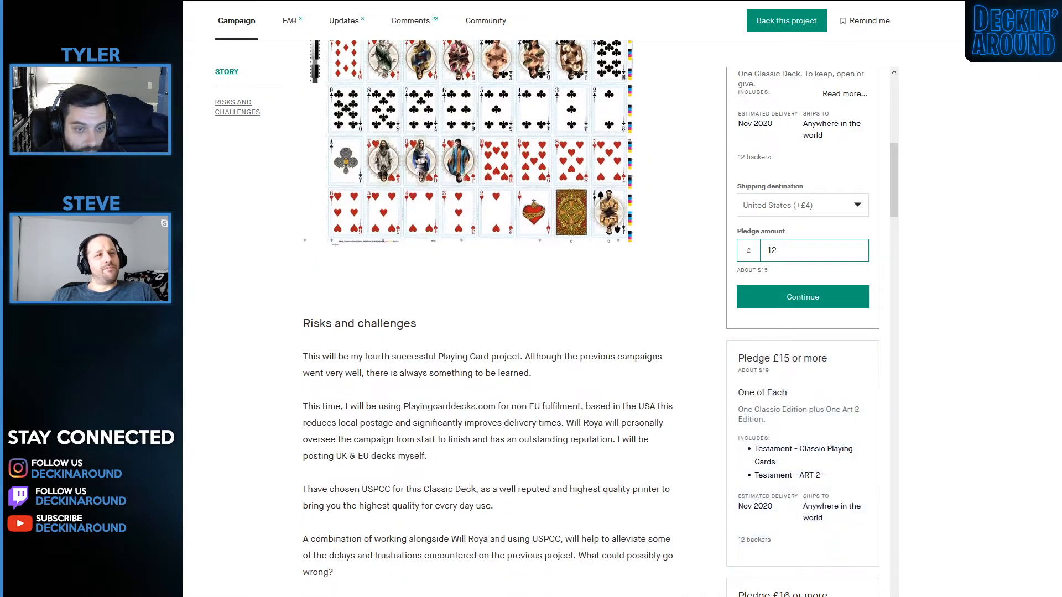
{"action": "scroll", "scroll_direction": "up", "scroll_amount": 3}
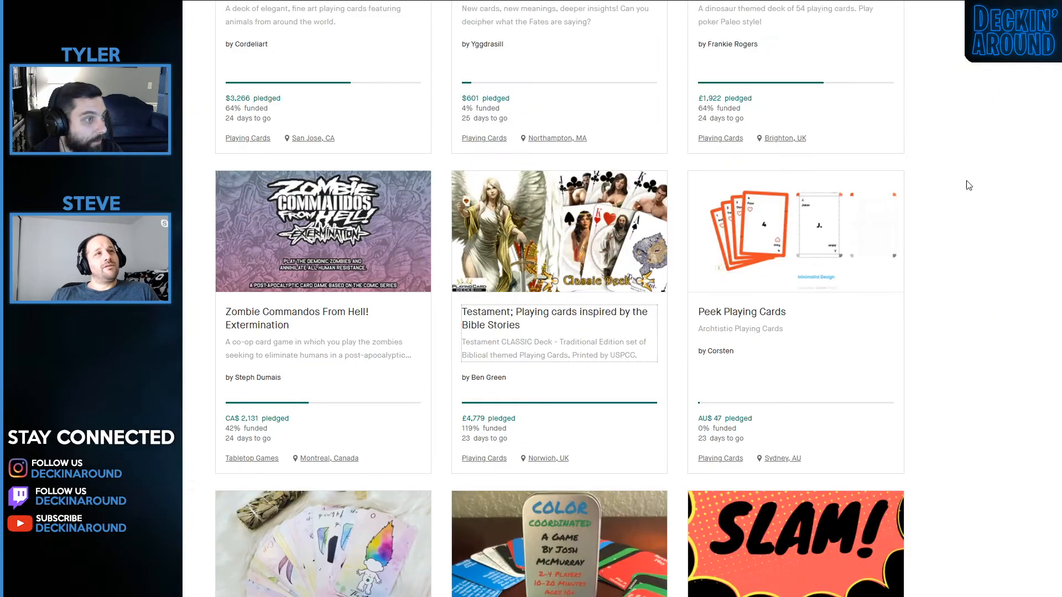
Open the Peek Playing Cards campaign from the results grid and scroll its top sections.
{"action": "scroll", "scroll_direction": "down", "scroll_amount": 3}
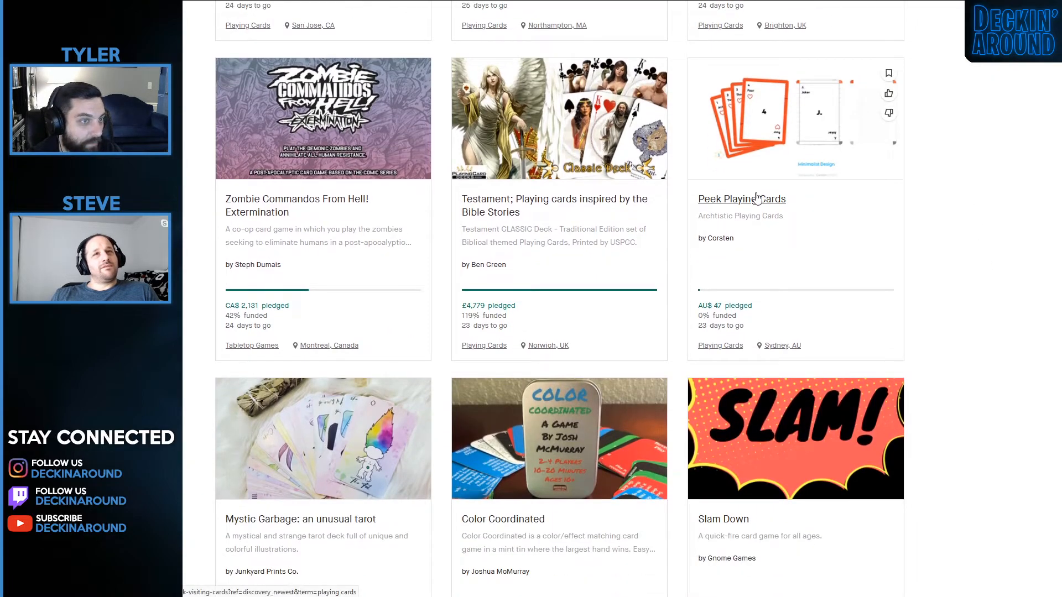
{"action": "left_click", "coordinate": [741, 198]}
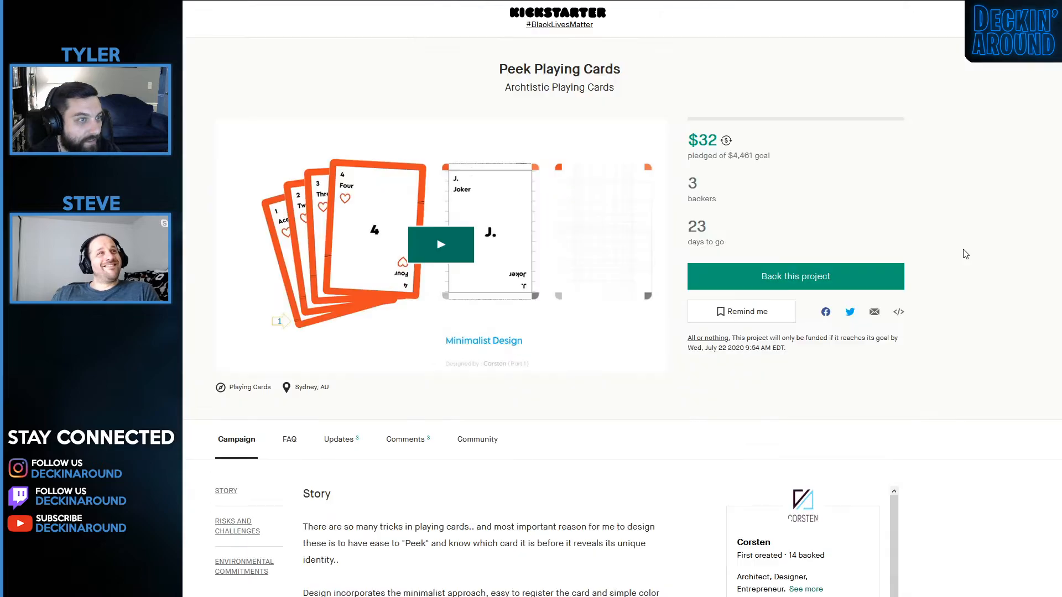
{"action": "scroll", "scroll_direction": "down", "scroll_amount": 3}
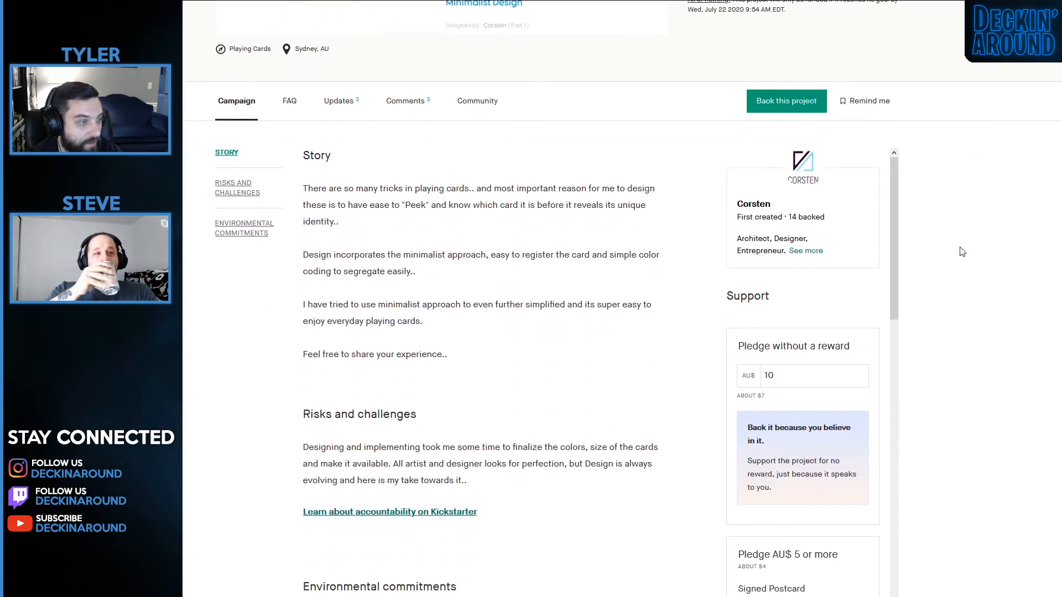
{"action": "scroll", "scroll_direction": "up", "scroll_amount": 3}
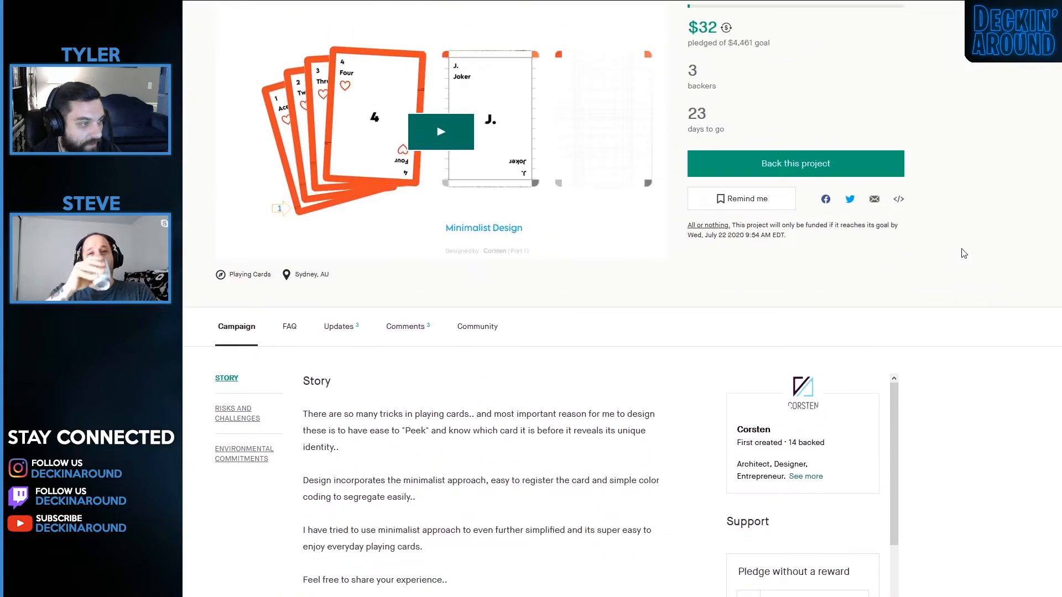
{"action": "scroll", "scroll_direction": "down", "scroll_amount": 3}
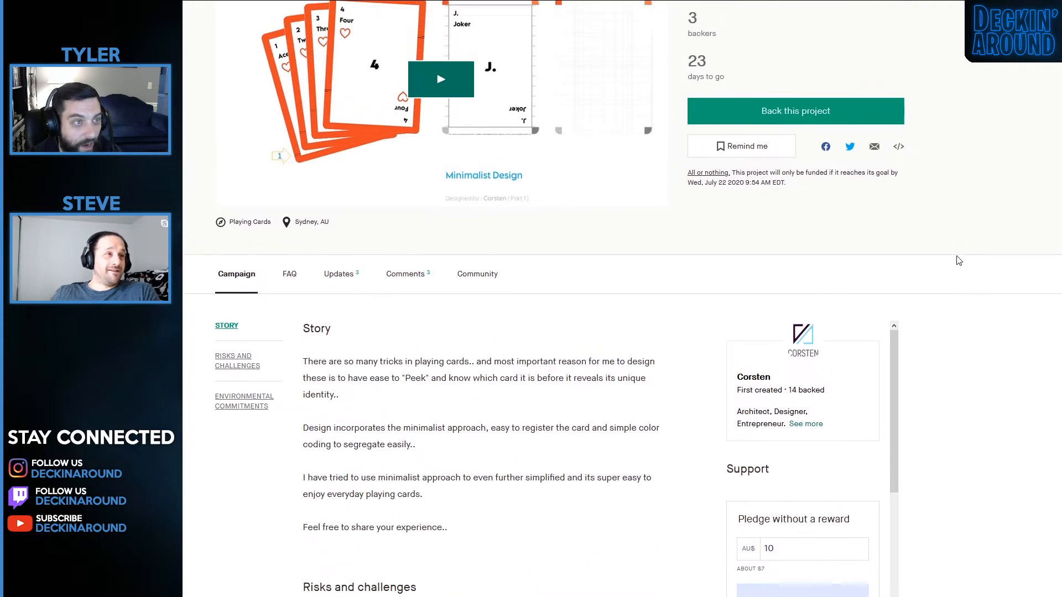
{"action": "scroll", "scroll_direction": "up", "scroll_amount": 3}
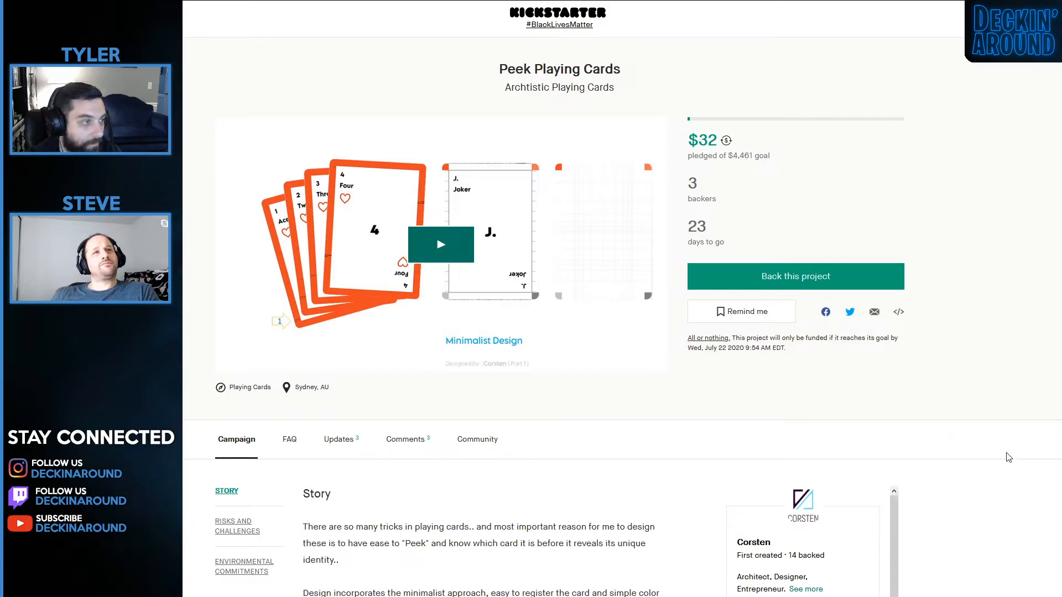
{"action": "mouse_move", "coordinate": [939, 459]}
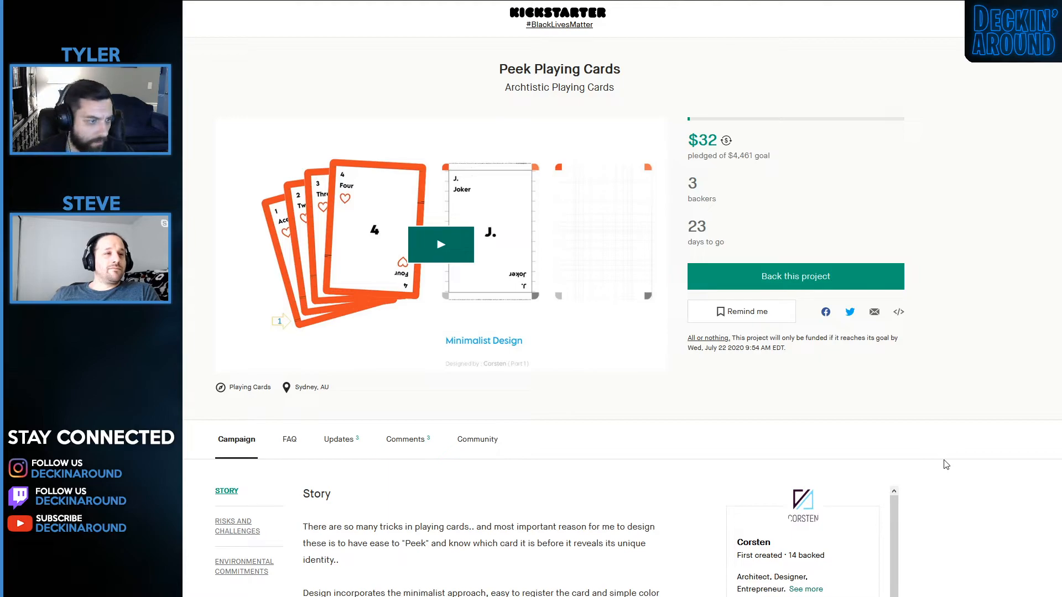
Scroll through the AU$ reward tiers, then return to the live playing-card project list.
{"action": "scroll", "scroll_direction": "down", "scroll_amount": 3}
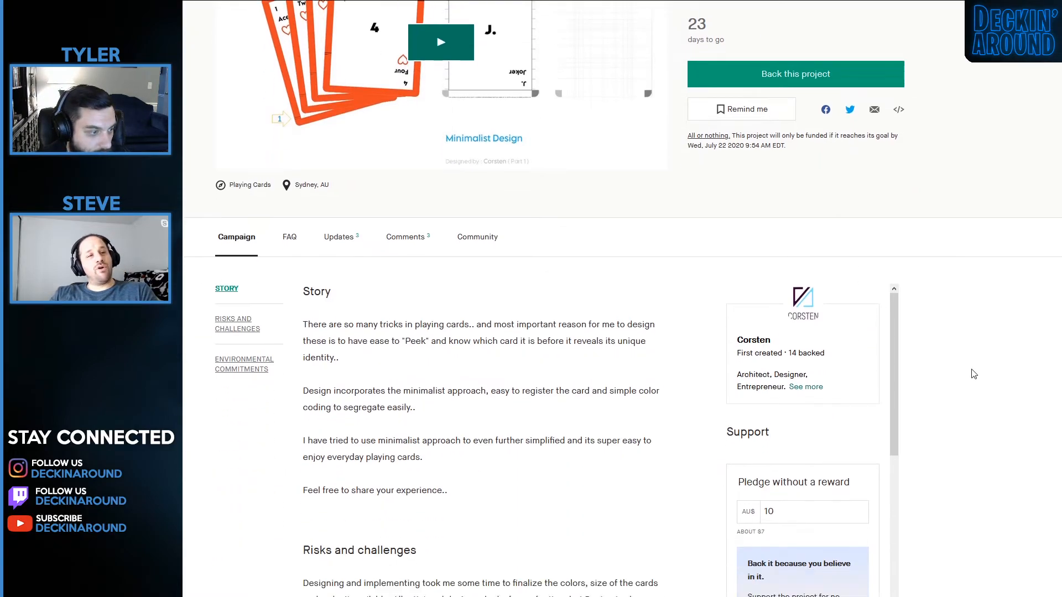
{"action": "scroll", "scroll_direction": "down", "scroll_amount": 3}
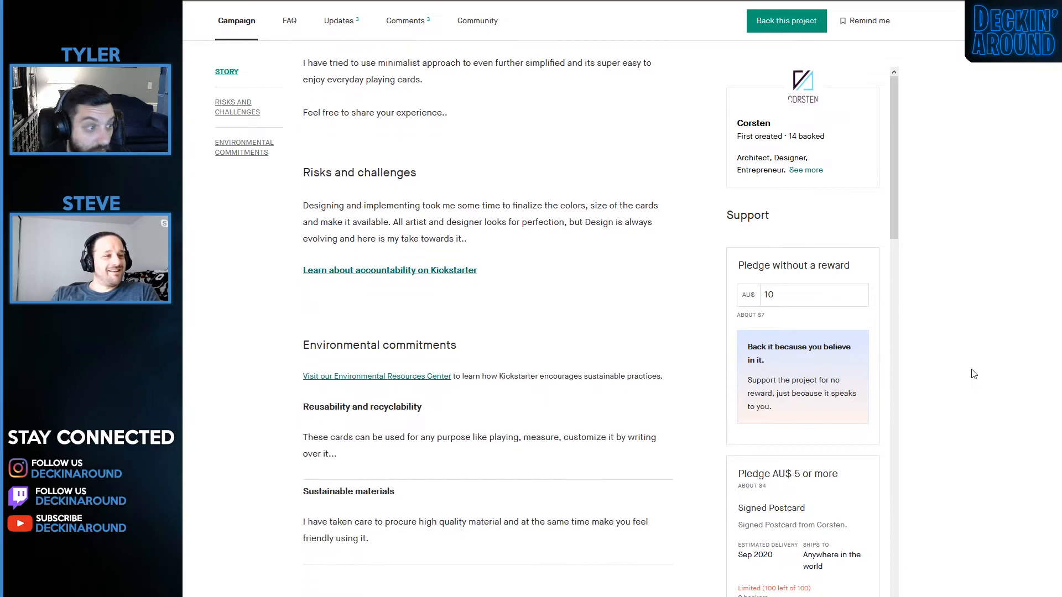
{"action": "scroll", "scroll_direction": "down", "scroll_amount": 3}
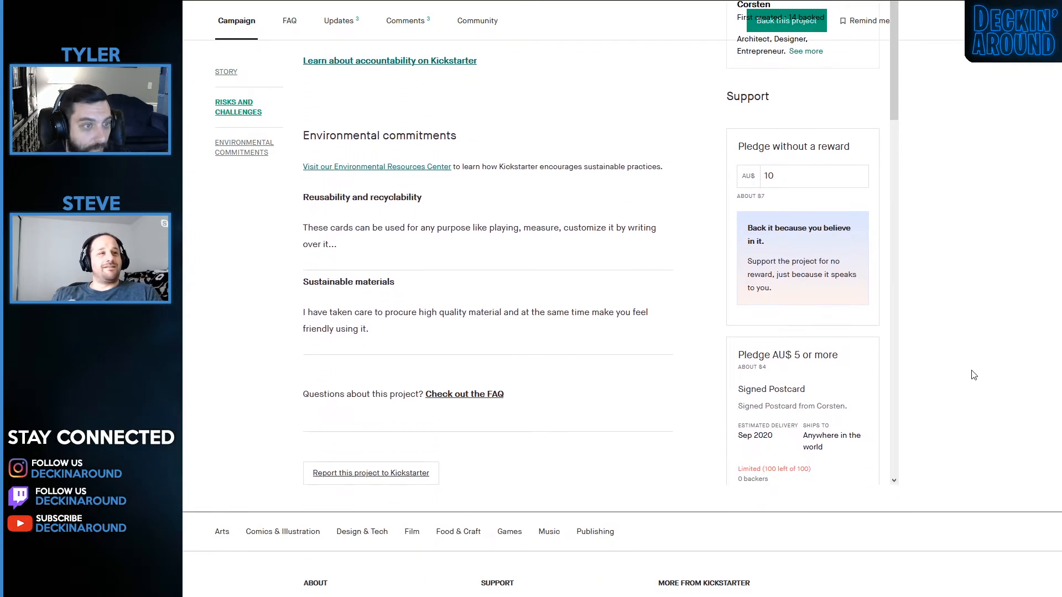
{"action": "scroll", "scroll_direction": "down", "scroll_amount": 3}
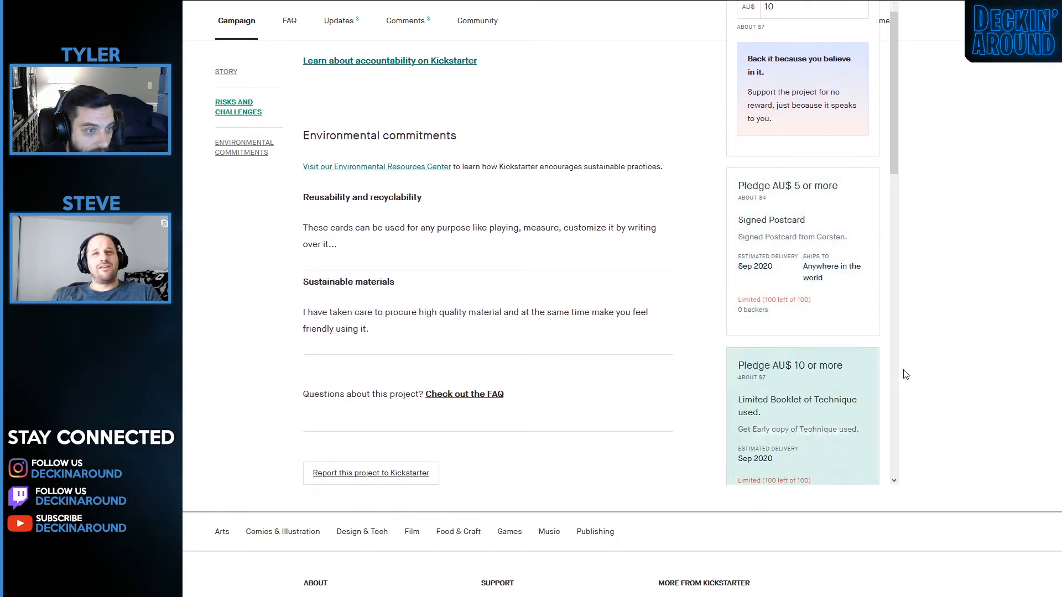
{"action": "scroll", "scroll_direction": "down", "scroll_amount": 3}
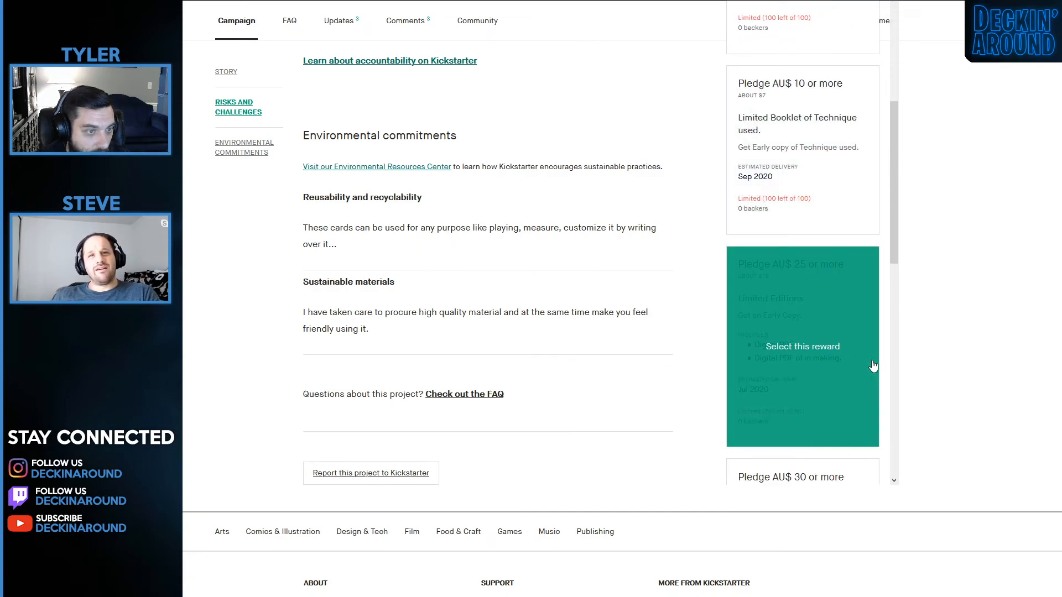
{"action": "scroll", "scroll_direction": "down", "scroll_amount": 3}
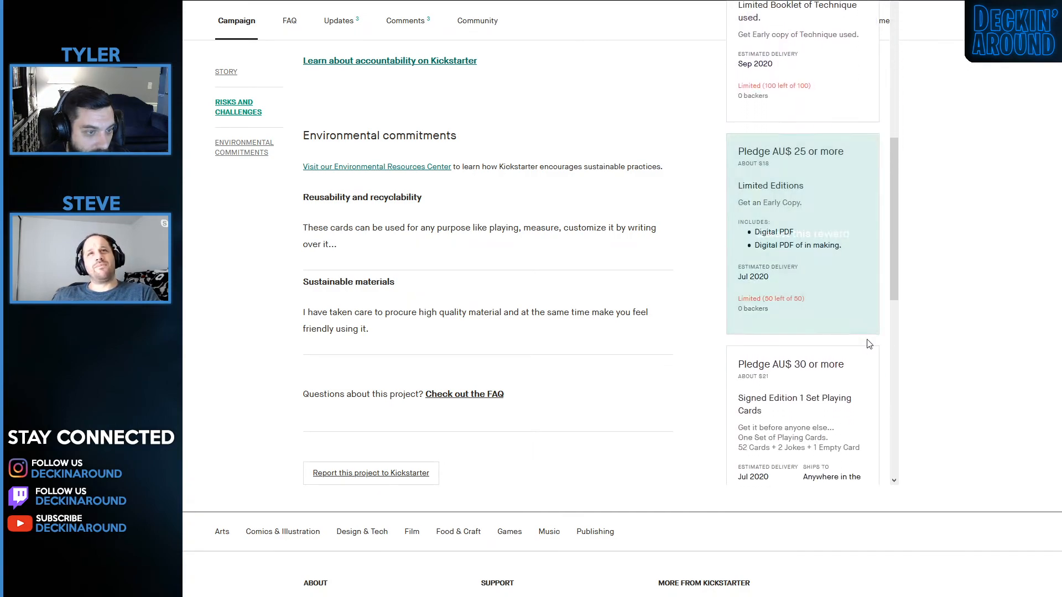
{"action": "scroll", "scroll_direction": "up", "scroll_amount": 3}
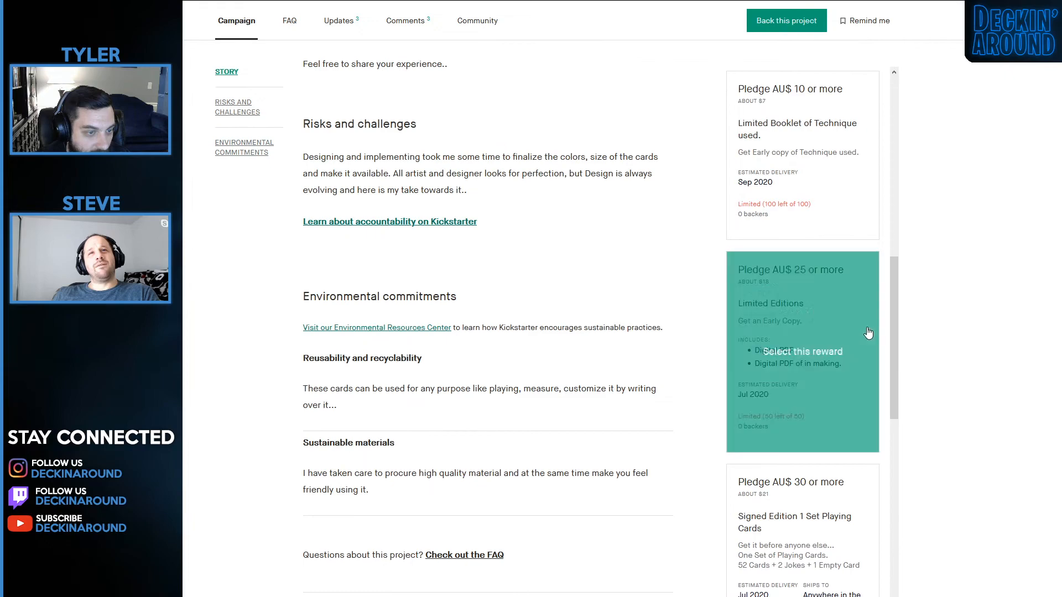
{"action": "scroll", "scroll_direction": "down", "scroll_amount": 3}
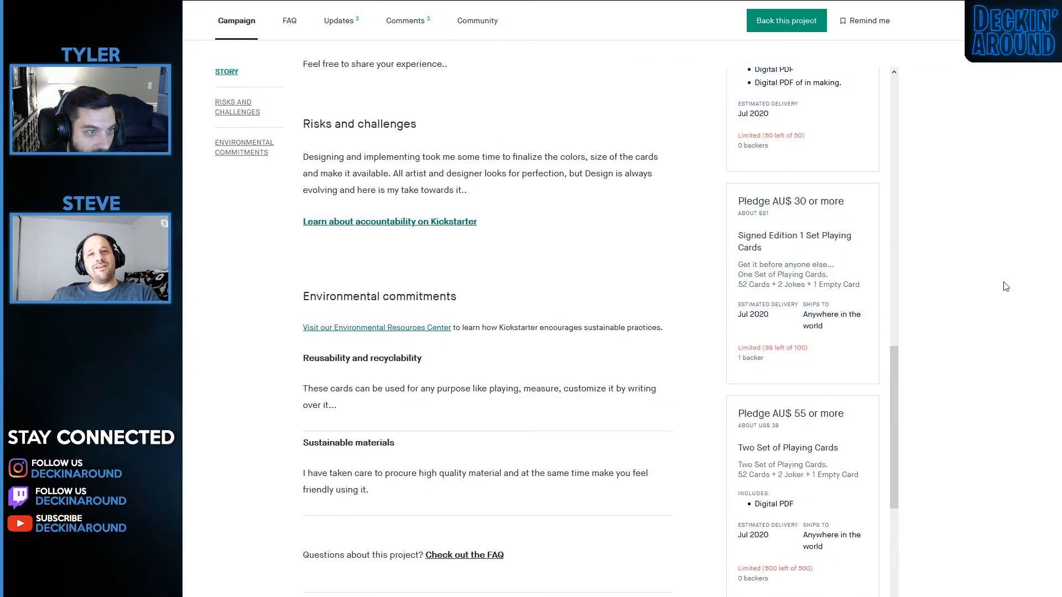
{"action": "mouse_move", "coordinate": [912, 275]}
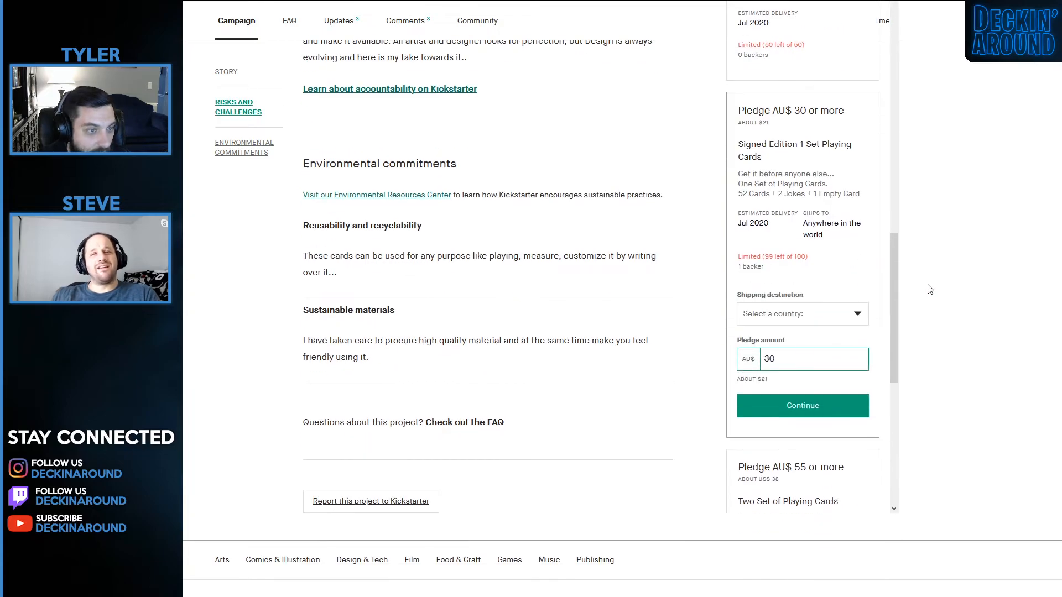
{"action": "left_click", "coordinate": [802, 313]}
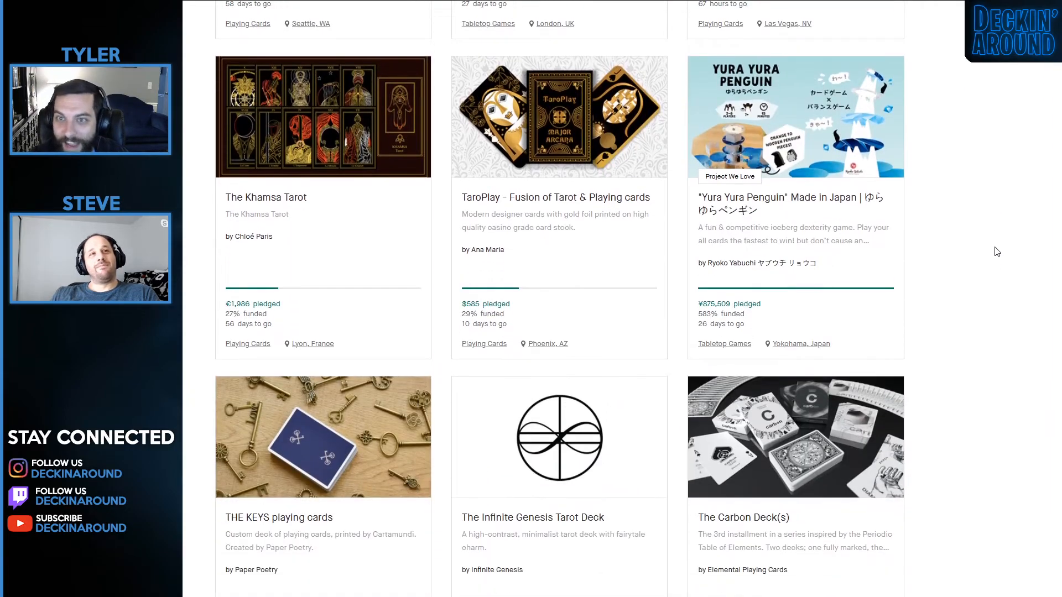
{"action": "mouse_move", "coordinate": [949, 267]}
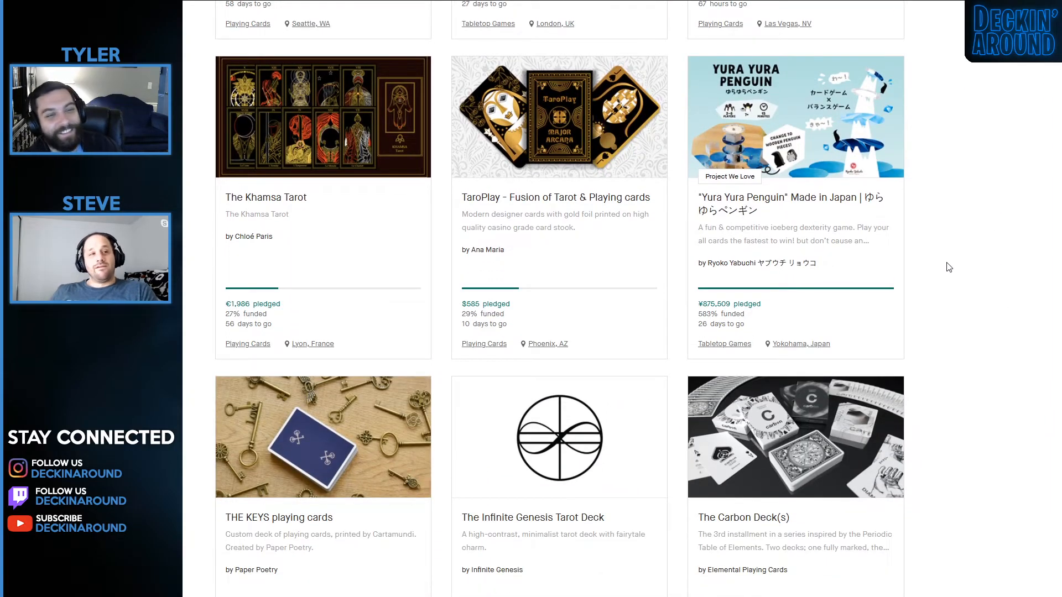
Scroll the results grid back down to Biome V1, Dark Tarot, Zombie Commandos, Testament and Peek.
{"action": "scroll", "scroll_direction": "down", "scroll_amount": 3}
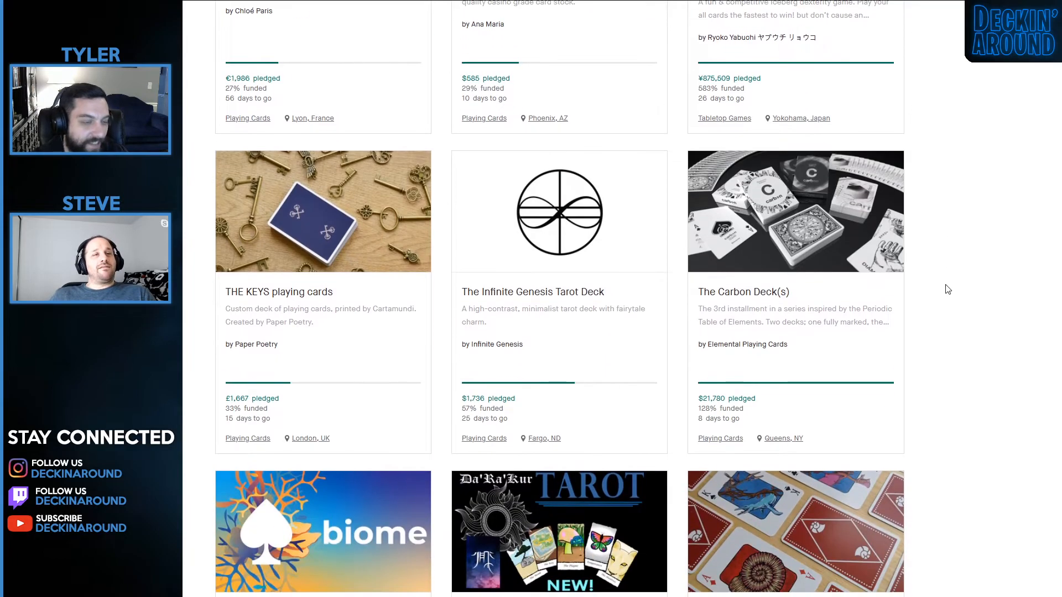
{"action": "scroll", "scroll_direction": "up", "scroll_amount": 3}
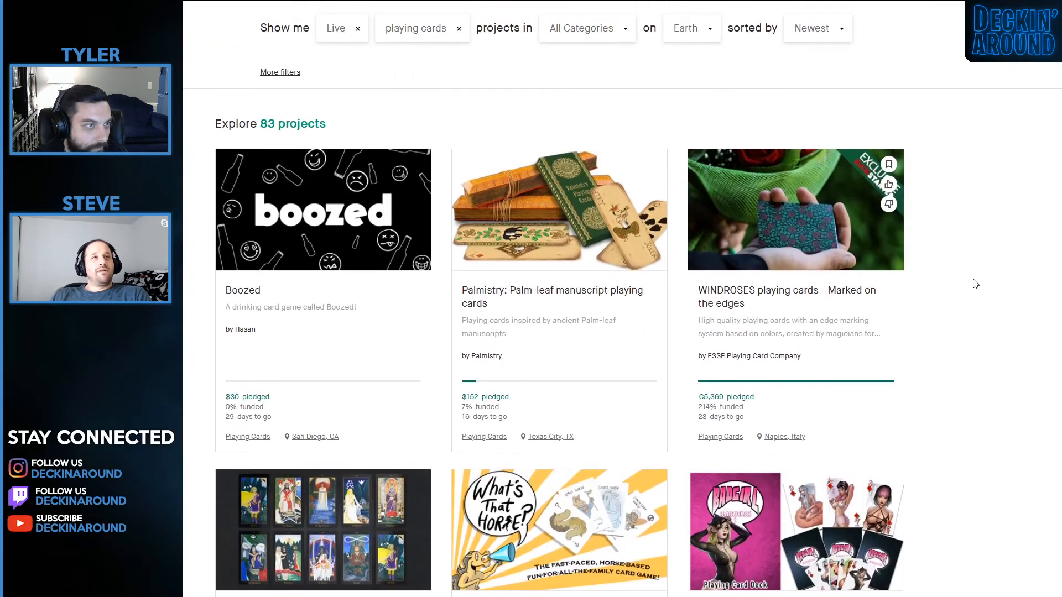
{"action": "scroll", "scroll_direction": "down", "scroll_amount": 3}
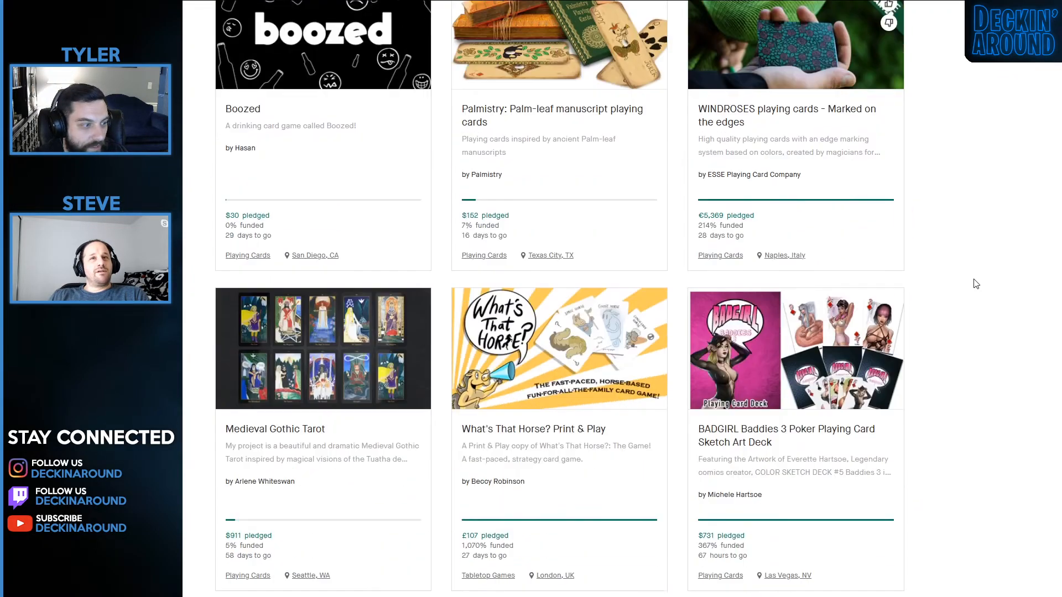
{"action": "scroll", "scroll_direction": "down", "scroll_amount": 3}
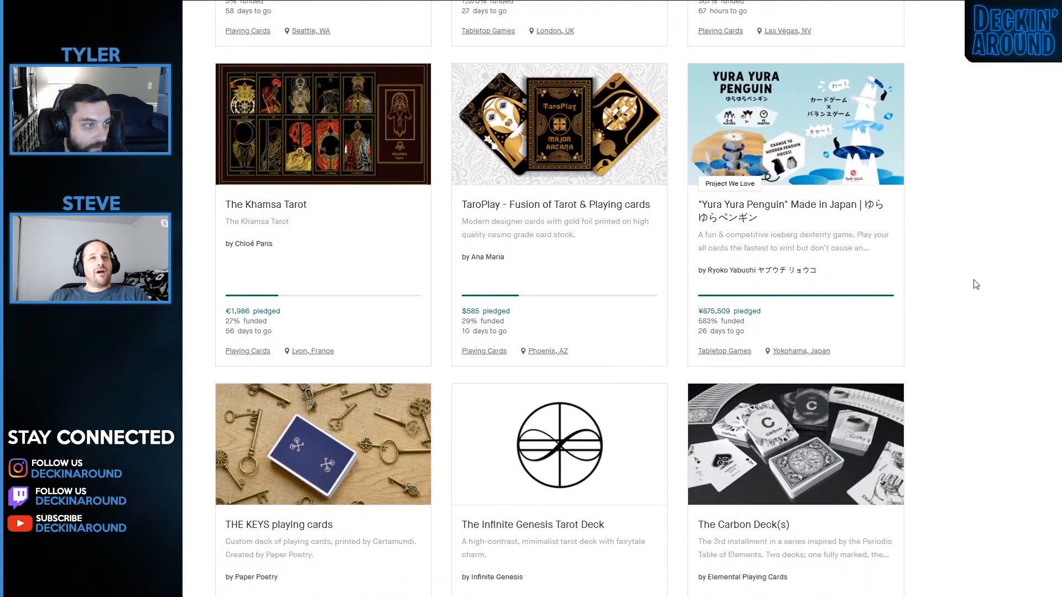
{"action": "scroll", "scroll_direction": "down", "scroll_amount": 3}
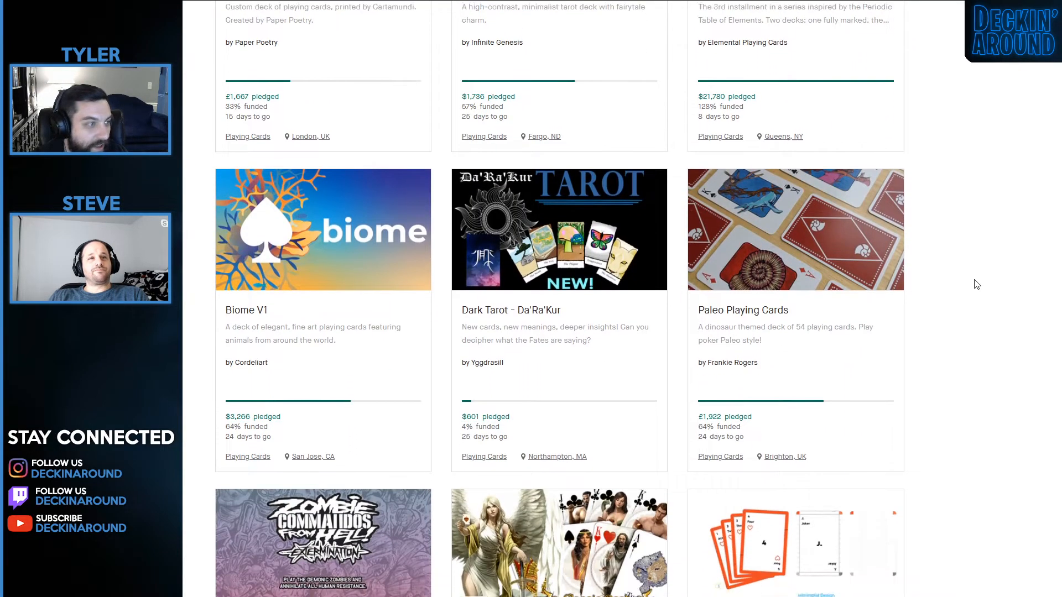
{"action": "scroll", "scroll_direction": "down", "scroll_amount": 3}
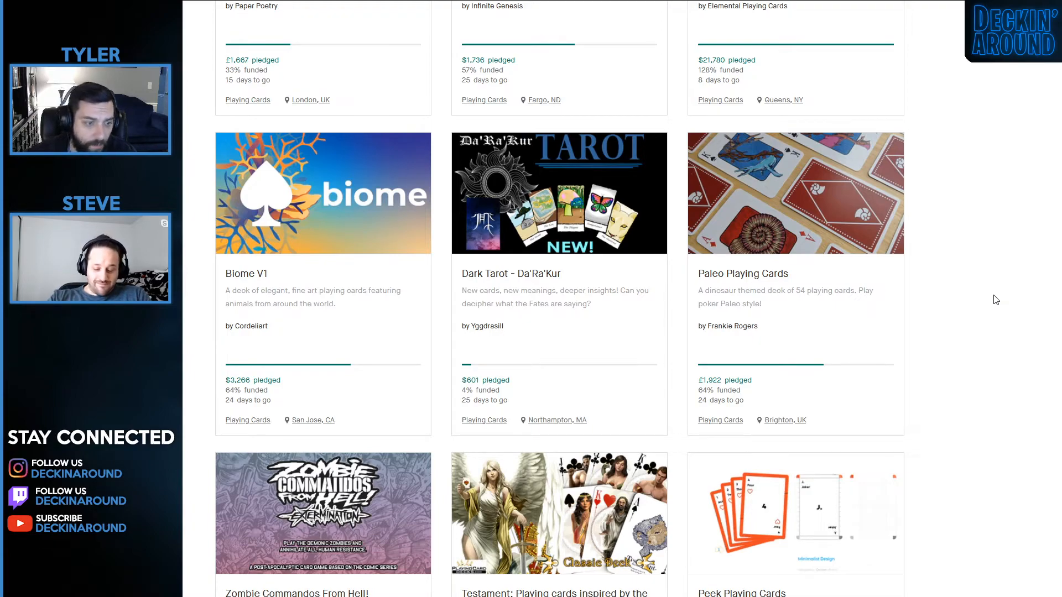
{"action": "scroll", "scroll_direction": "down", "scroll_amount": 3}
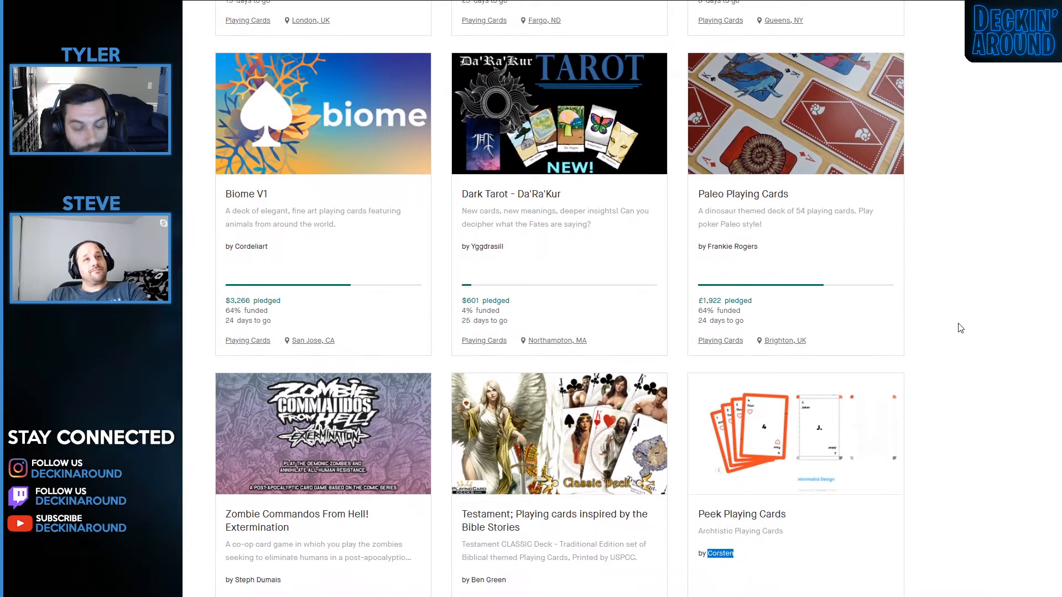
{"action": "scroll", "scroll_direction": "down", "scroll_amount": 3}
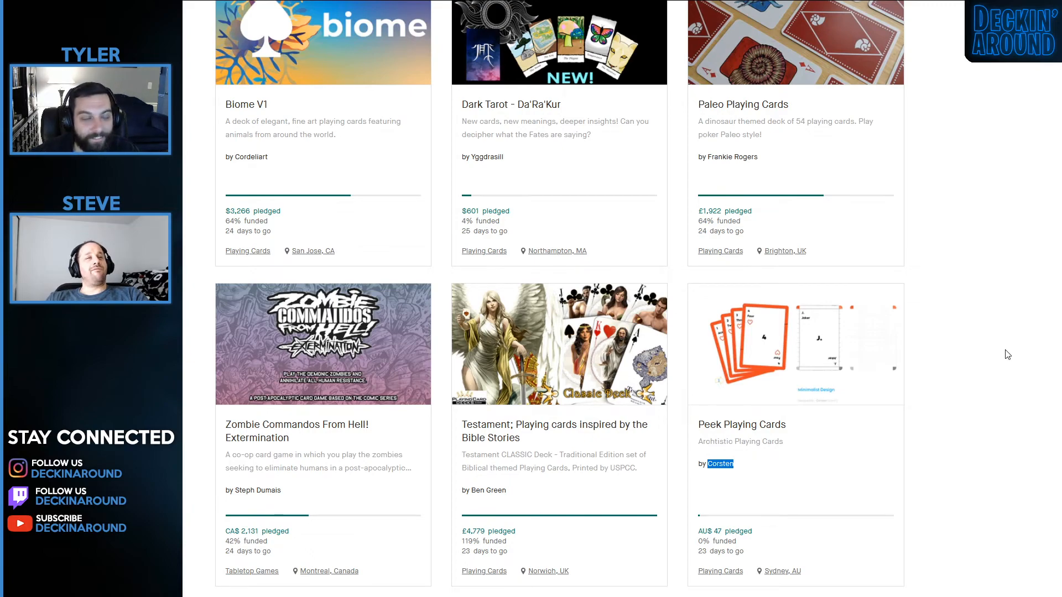
{"action": "mouse_move", "coordinate": [861, 460]}
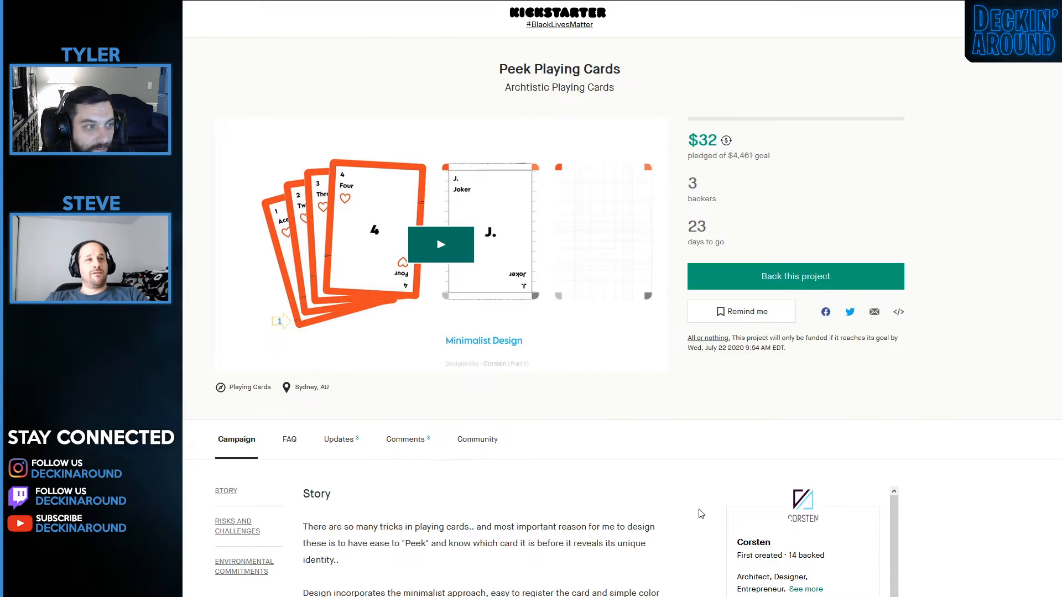
Play the Peek campaign video, skip it to the end, and return to the results grid.
{"action": "left_click", "coordinate": [439, 244]}
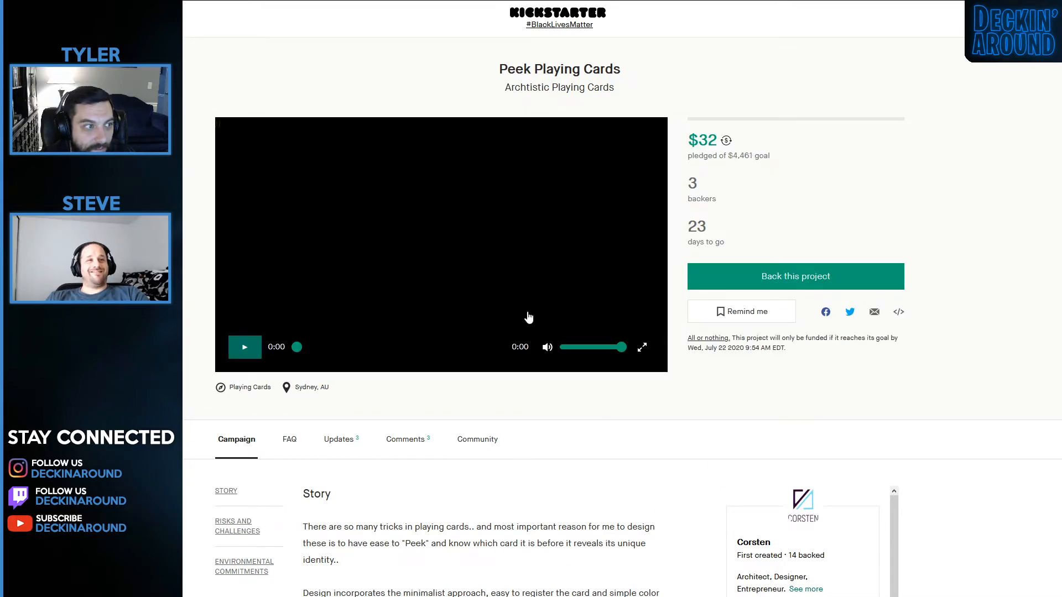
{"action": "left_click", "coordinate": [243, 346]}
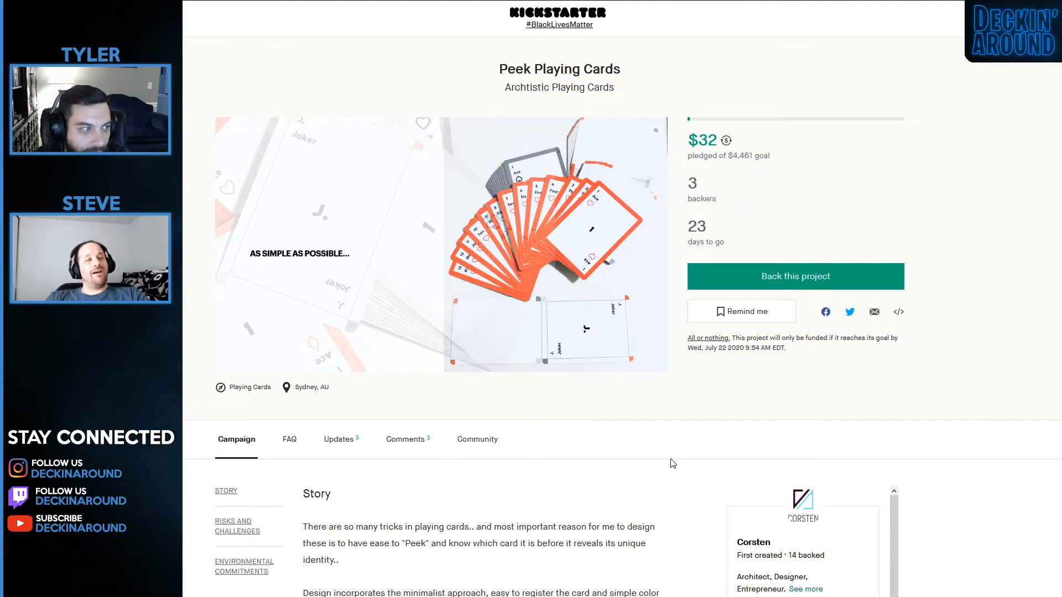
{"action": "mouse_move", "coordinate": [641, 451]}
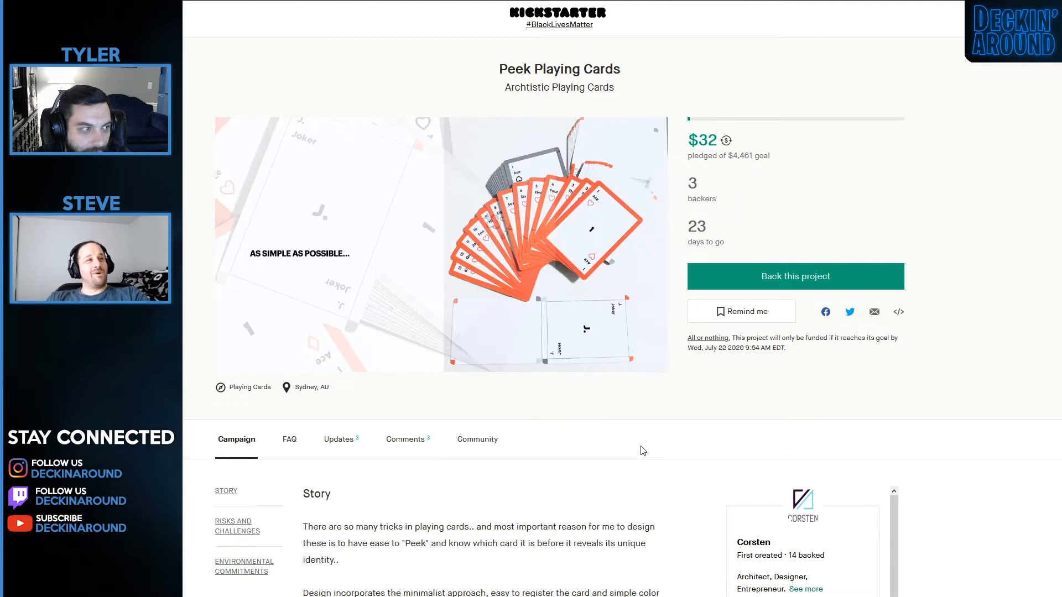
{"action": "left_click", "coordinate": [440, 243]}
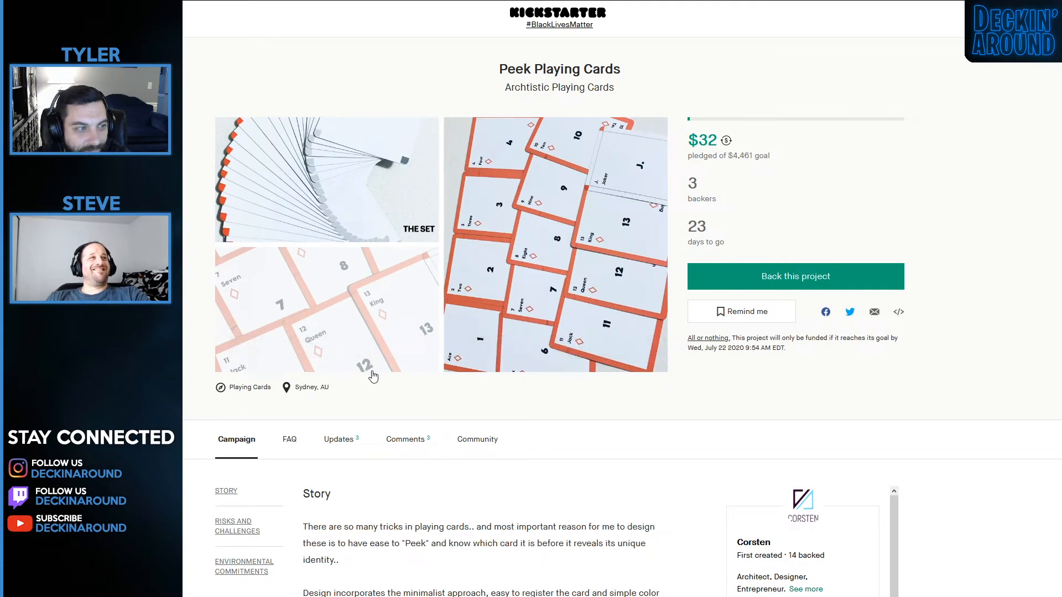
{"action": "left_click", "coordinate": [373, 376]}
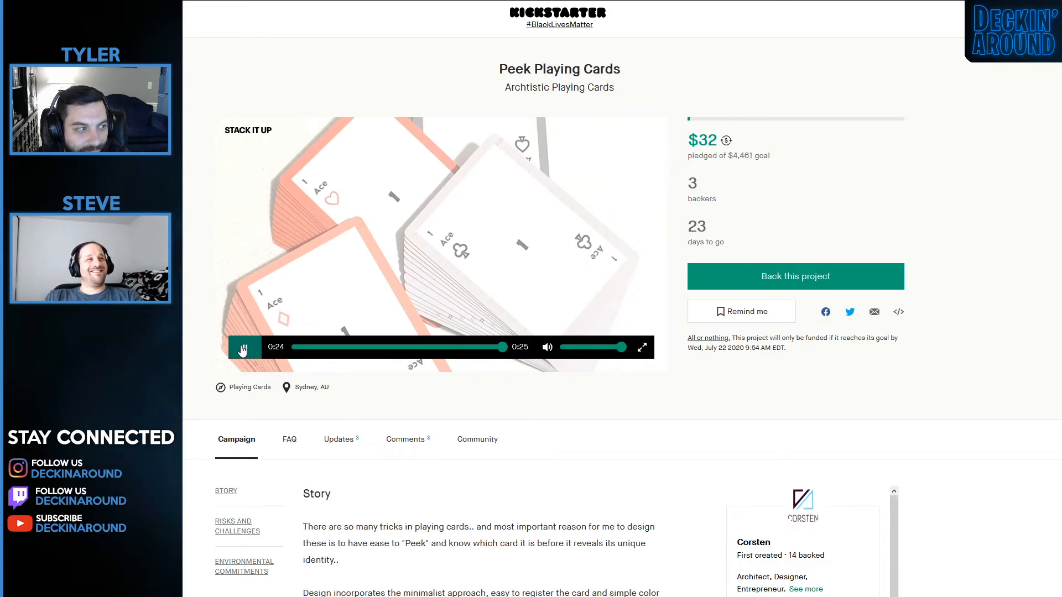
{"action": "left_click", "coordinate": [242, 346]}
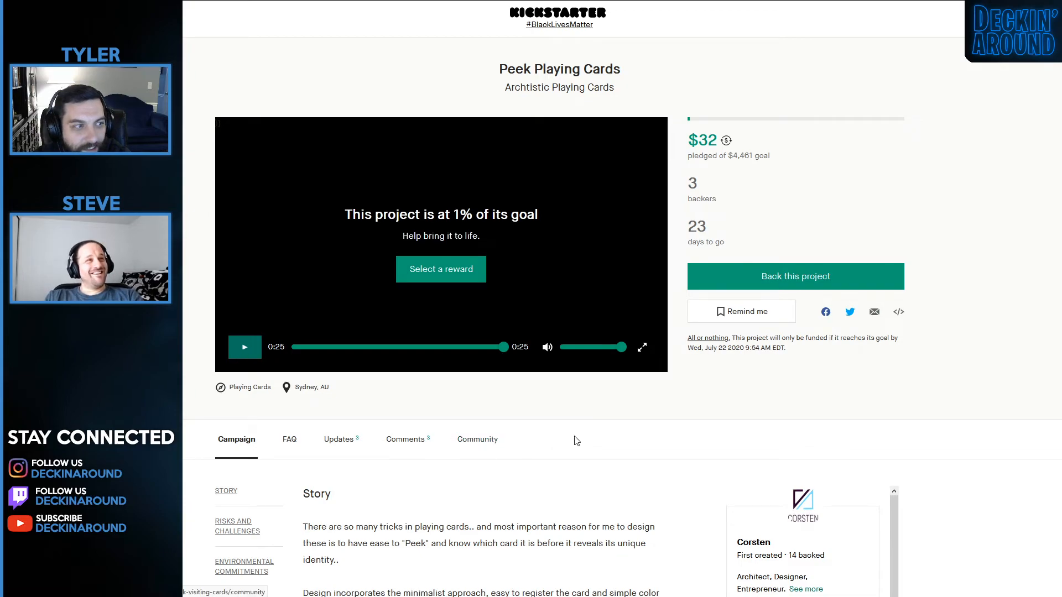
{"action": "mouse_move", "coordinate": [961, 460]}
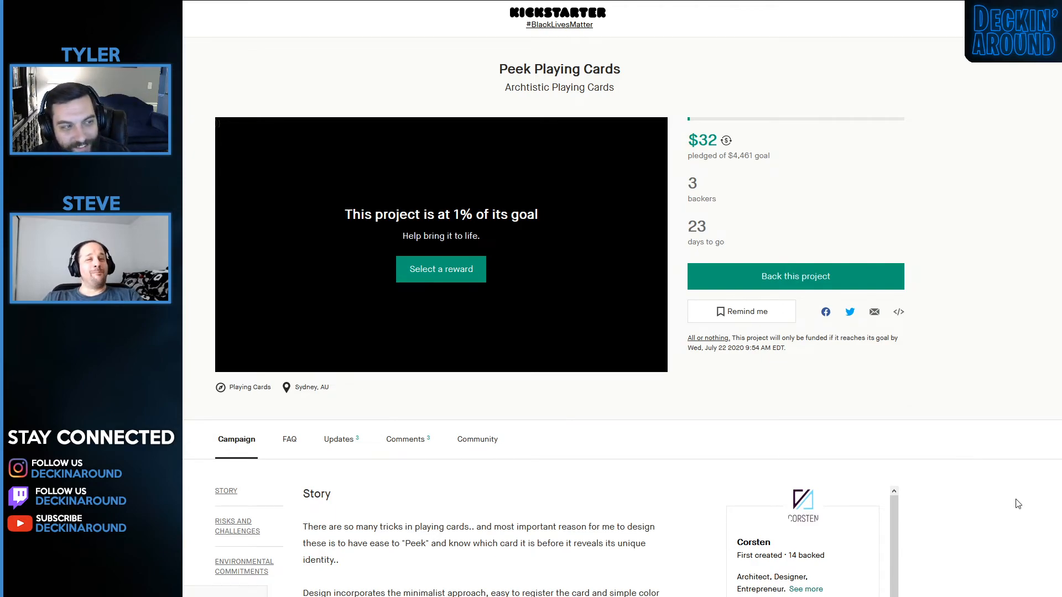
{"action": "scroll", "scroll_direction": "down", "scroll_amount": 3}
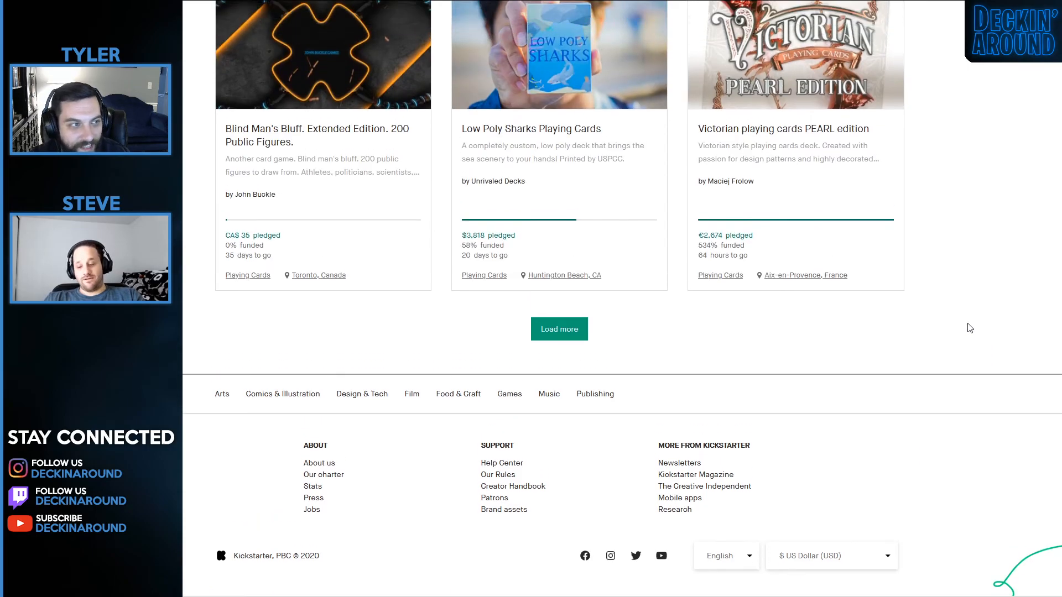